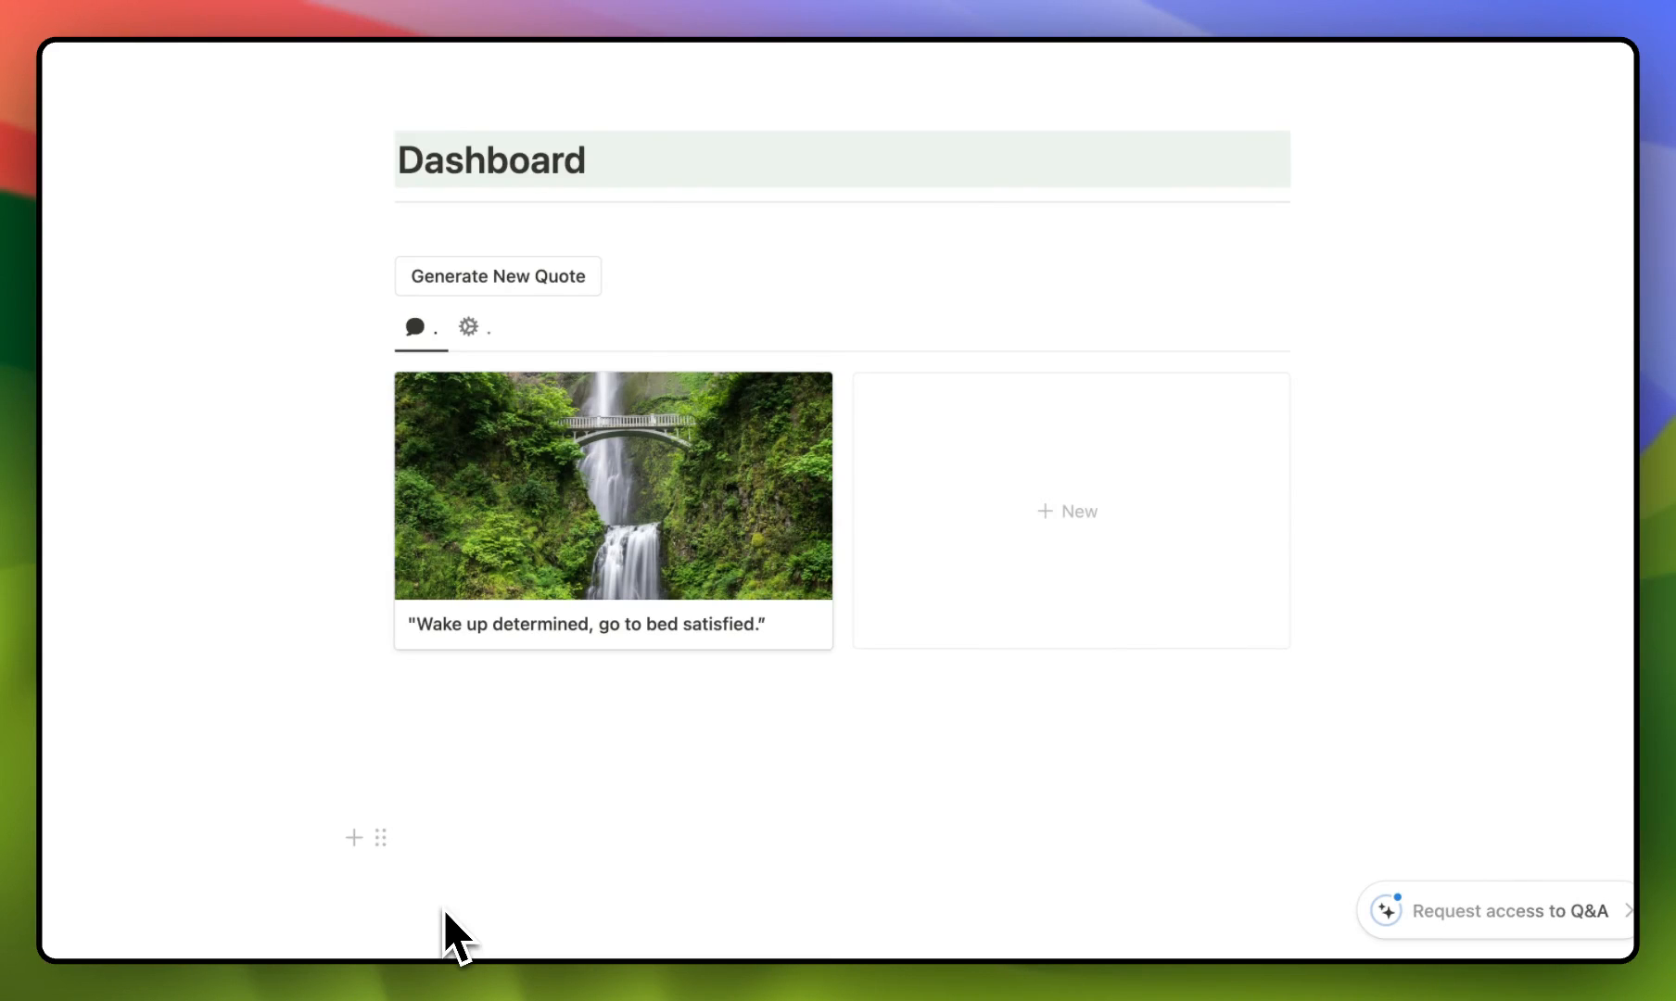
mouse_move(523, 465)
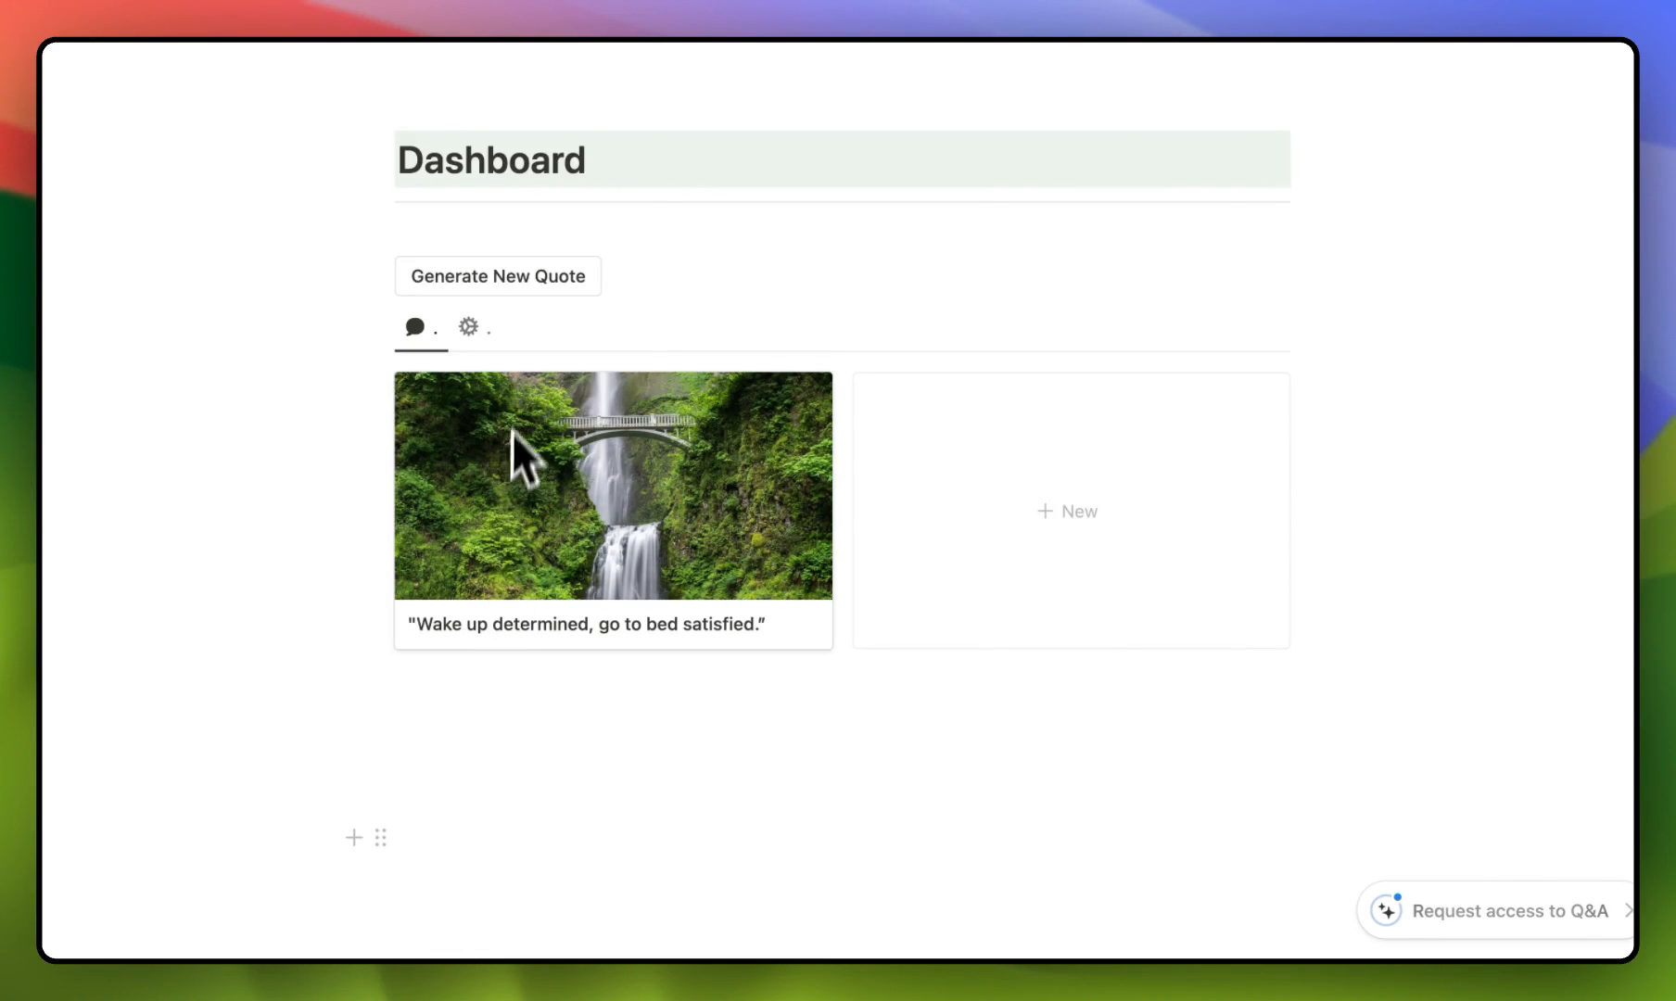
mouse_move(612, 302)
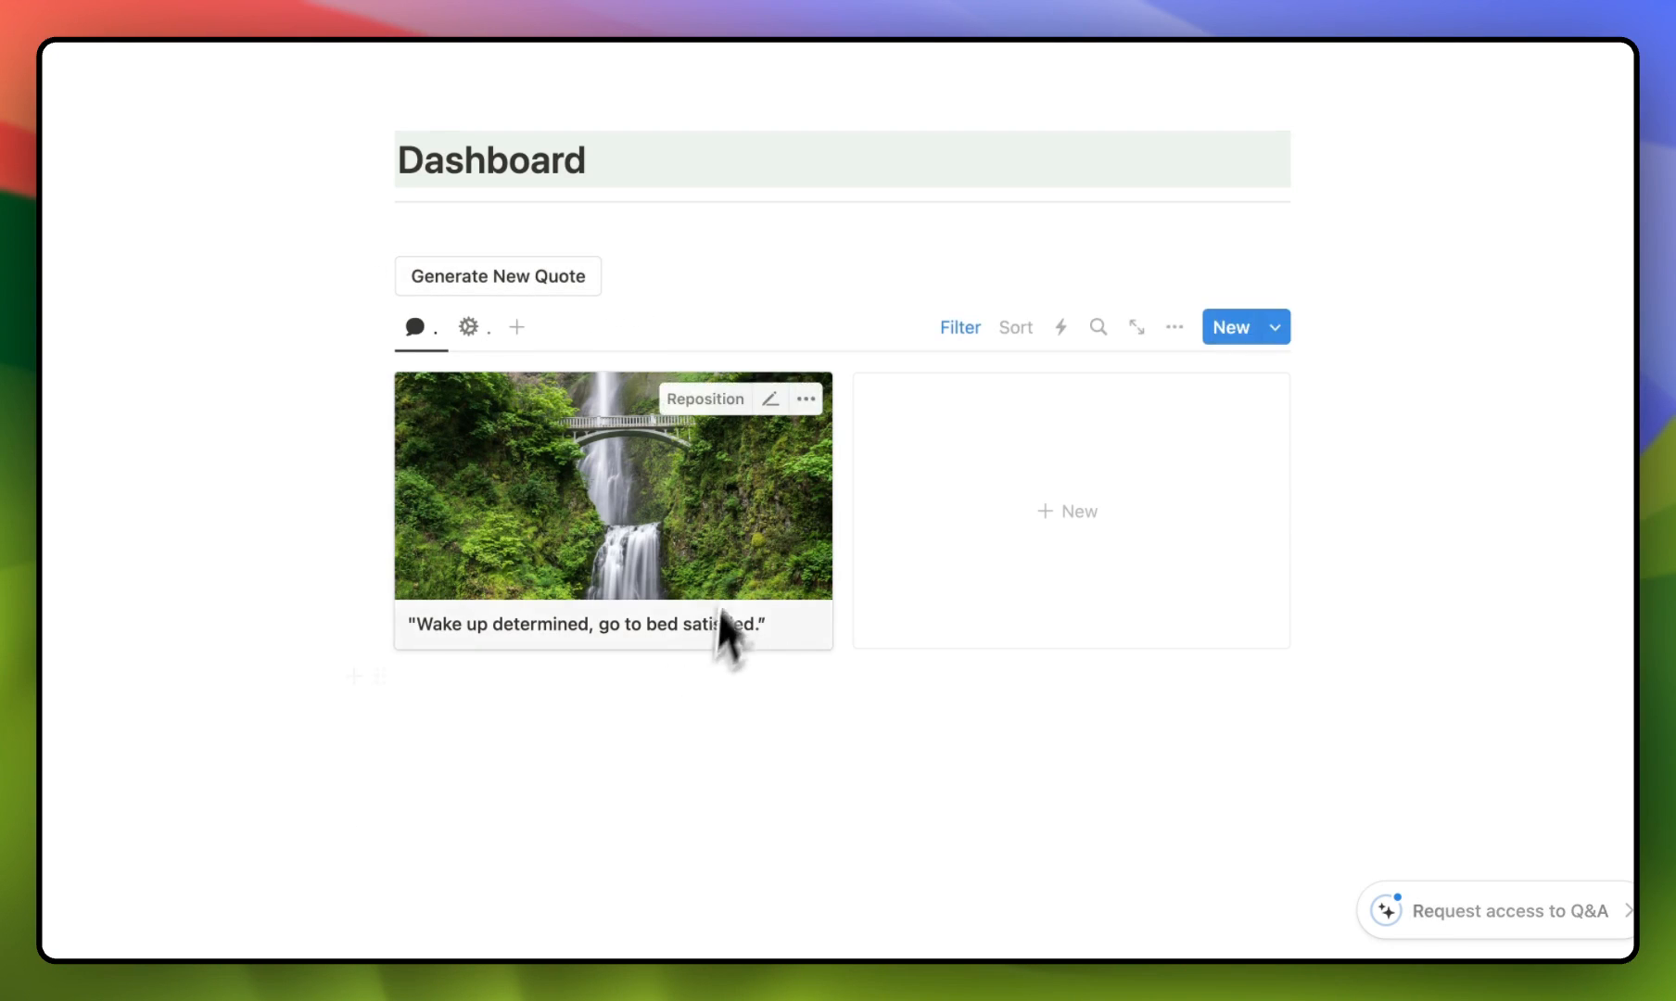
Step: Generate three random quote cards in a row on the Dashboard with Generate New Quote
click(497, 275)
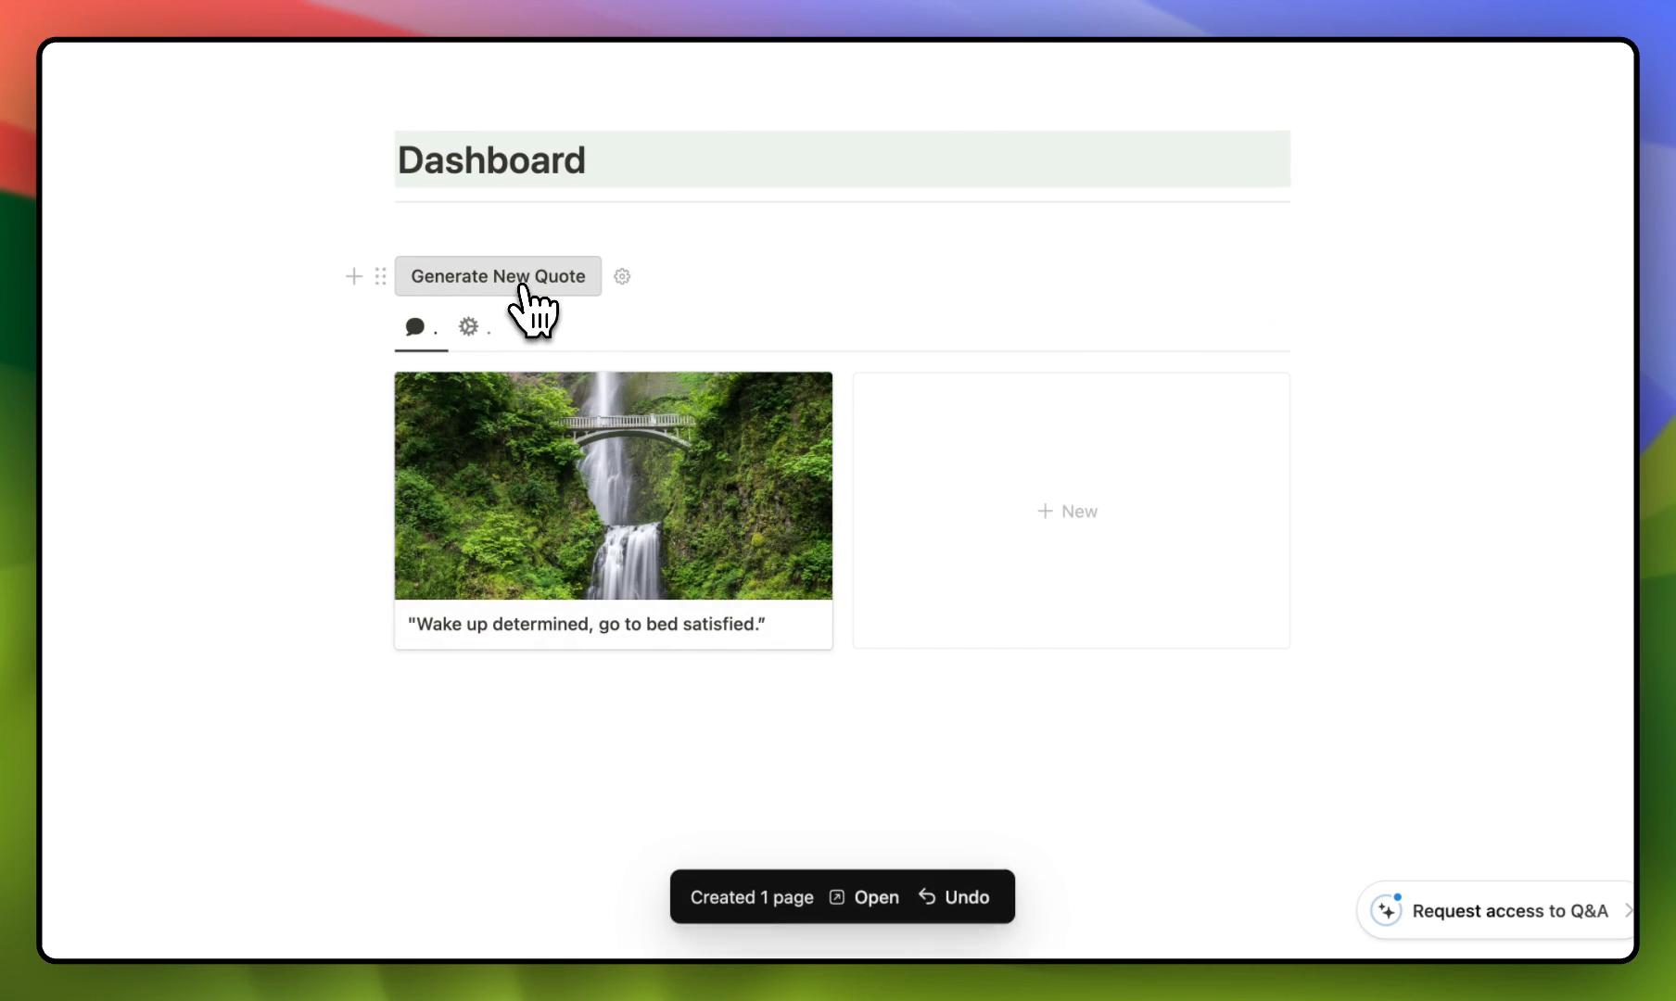
click(497, 275)
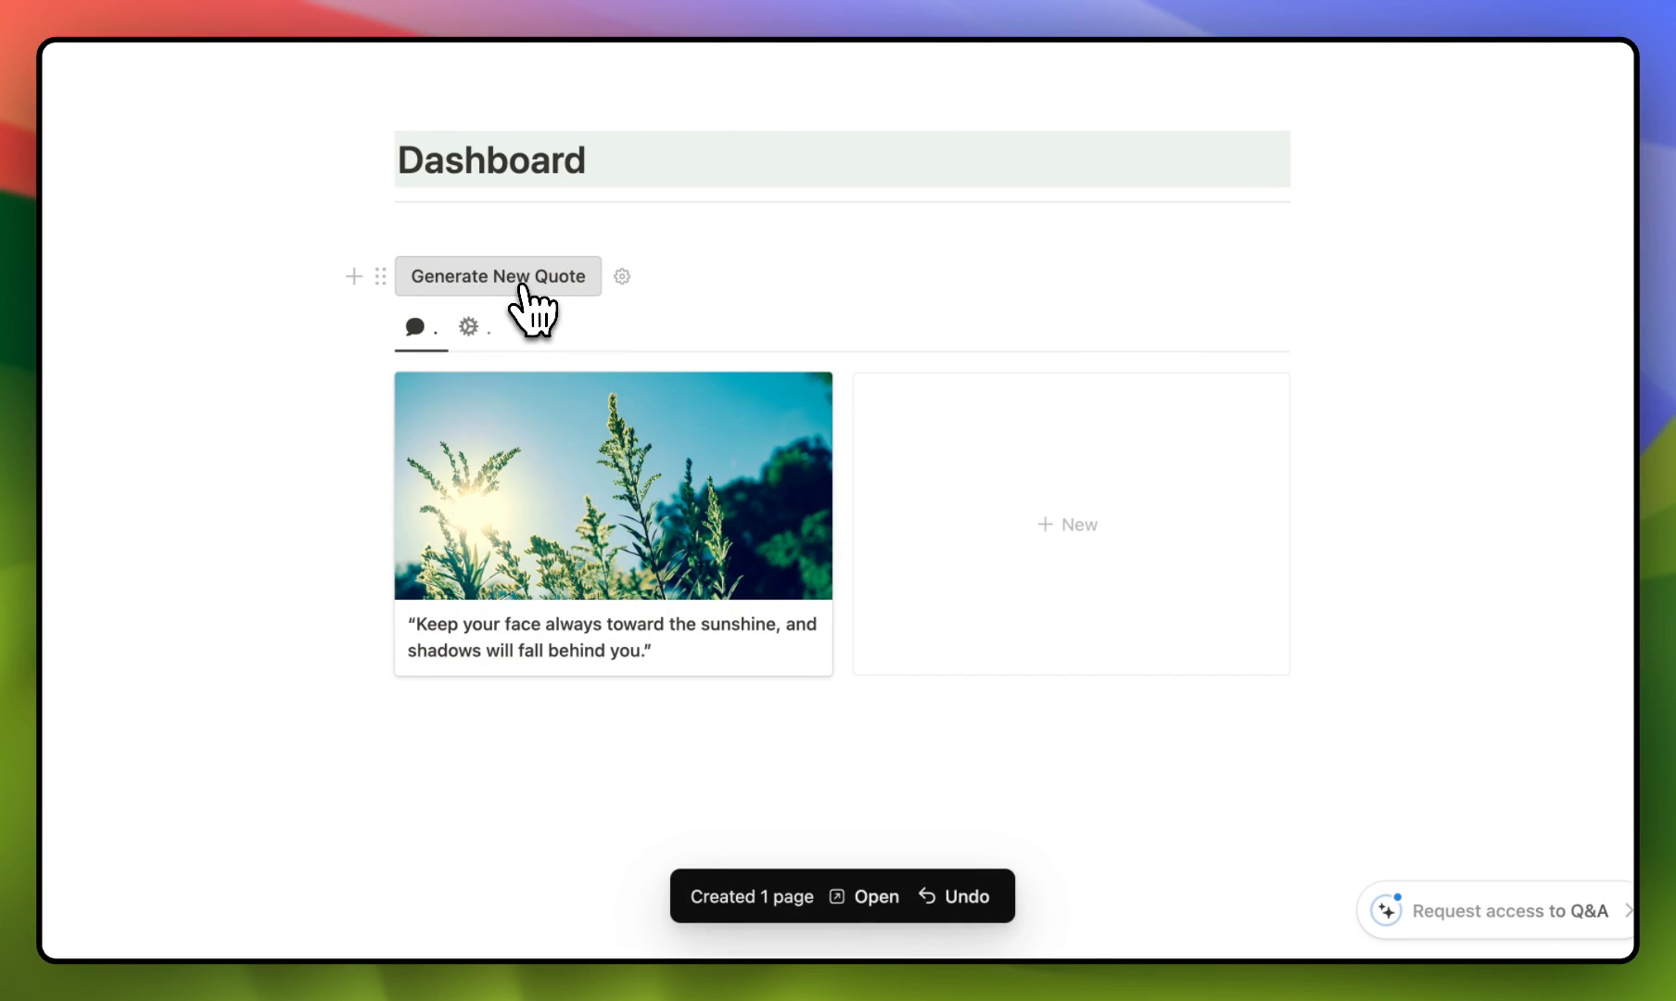
click(497, 275)
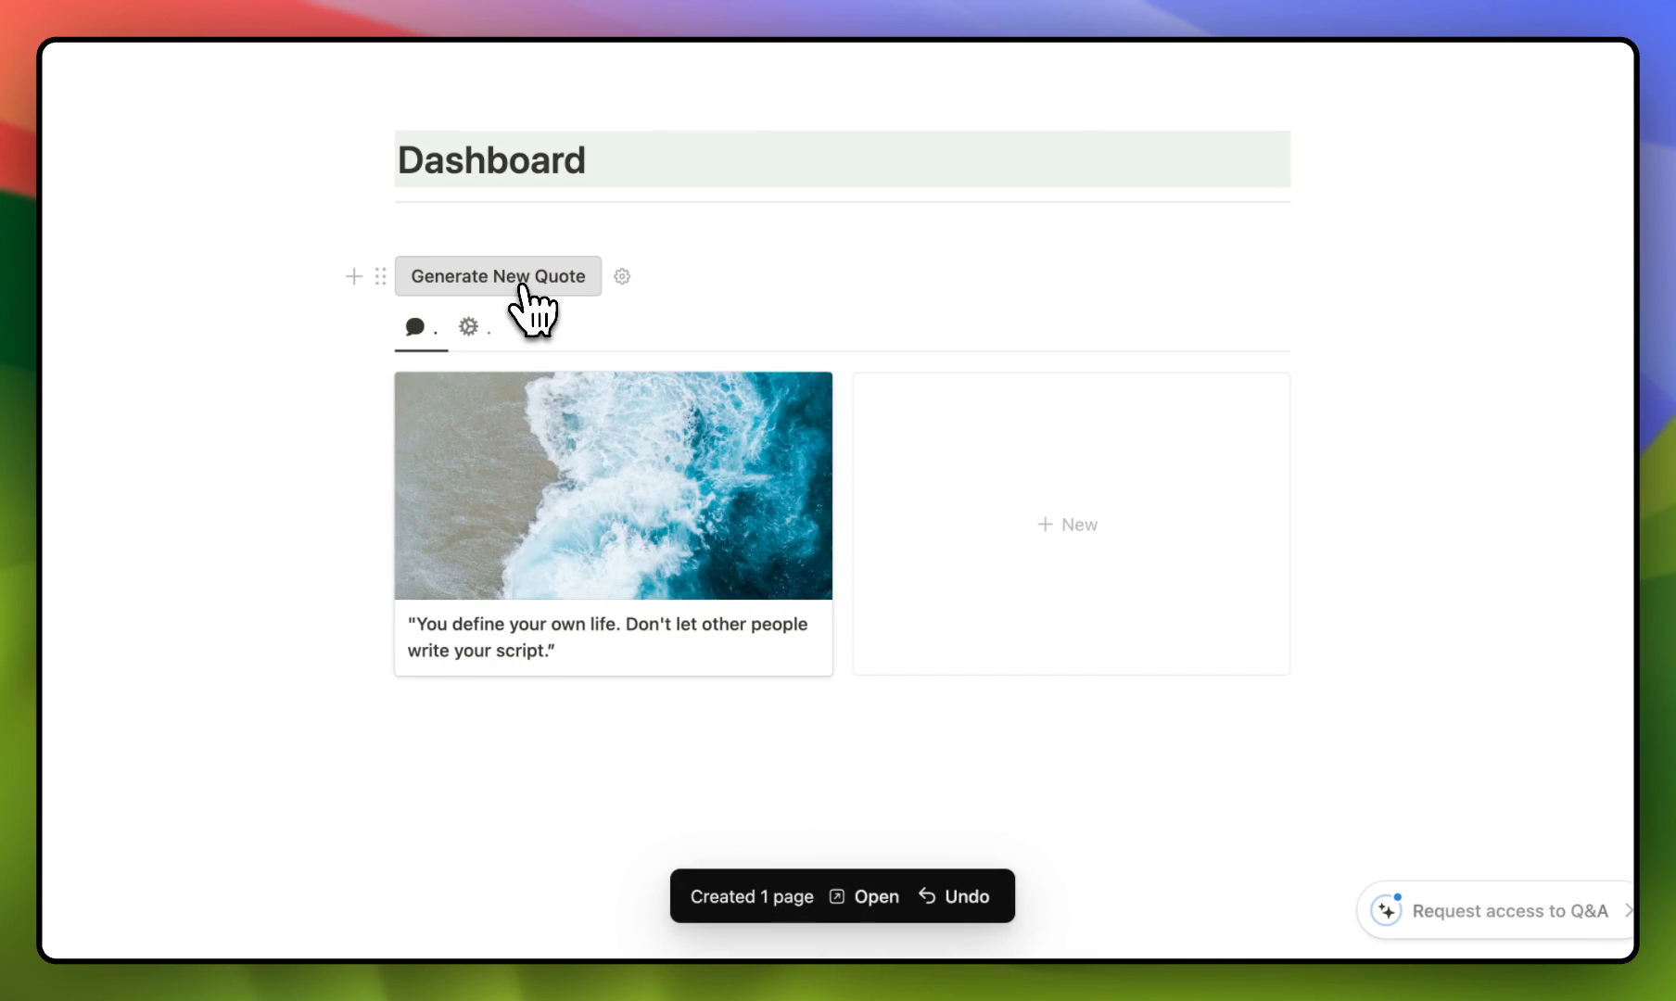
mouse_move(673, 345)
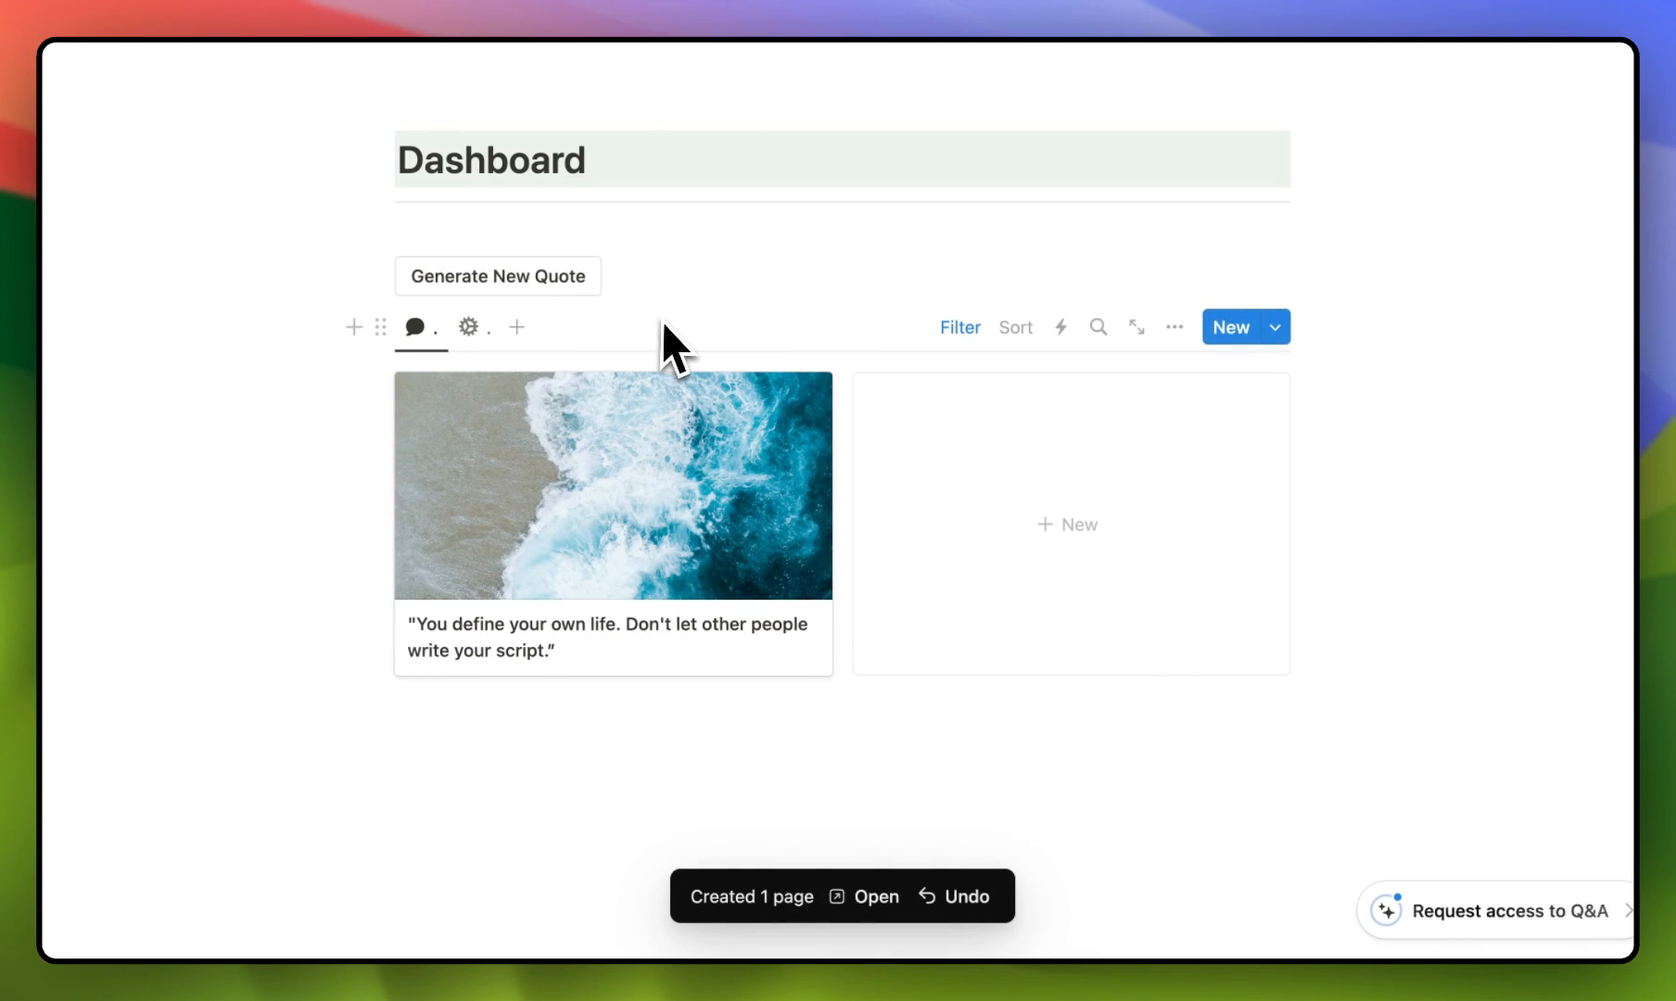
Step: Scroll through the plain Dashboard's Quotes list and Formulas code block, then back to the top
scroll(down, 3)
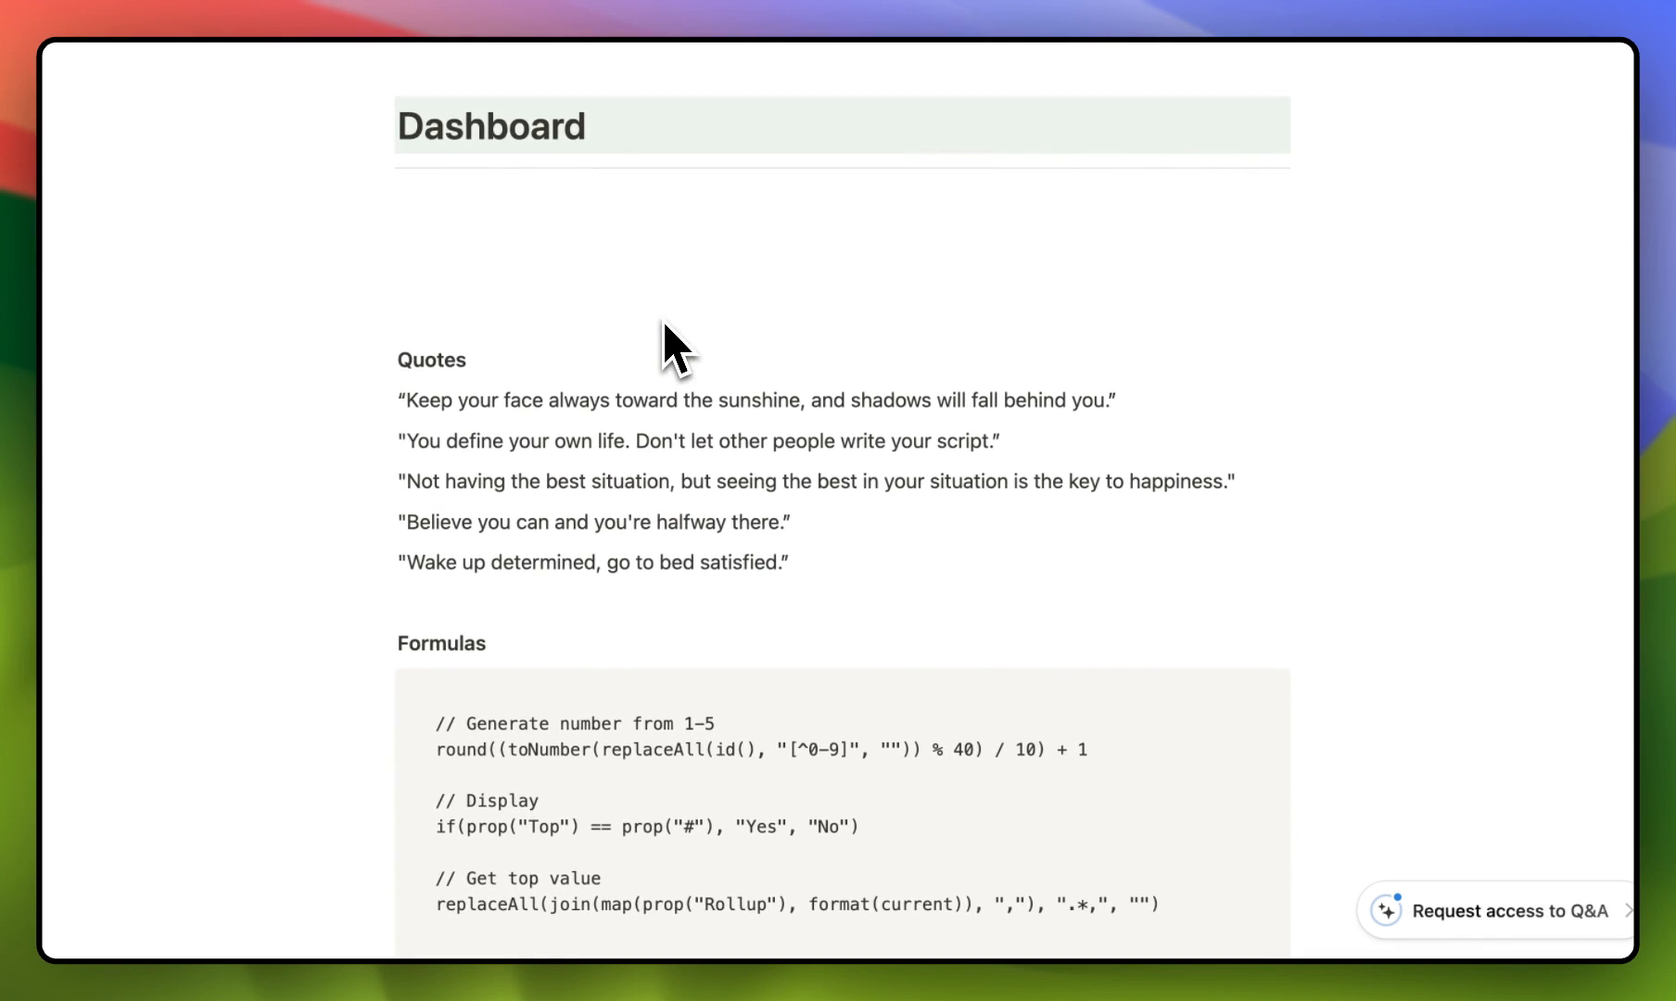
mouse_move(705, 593)
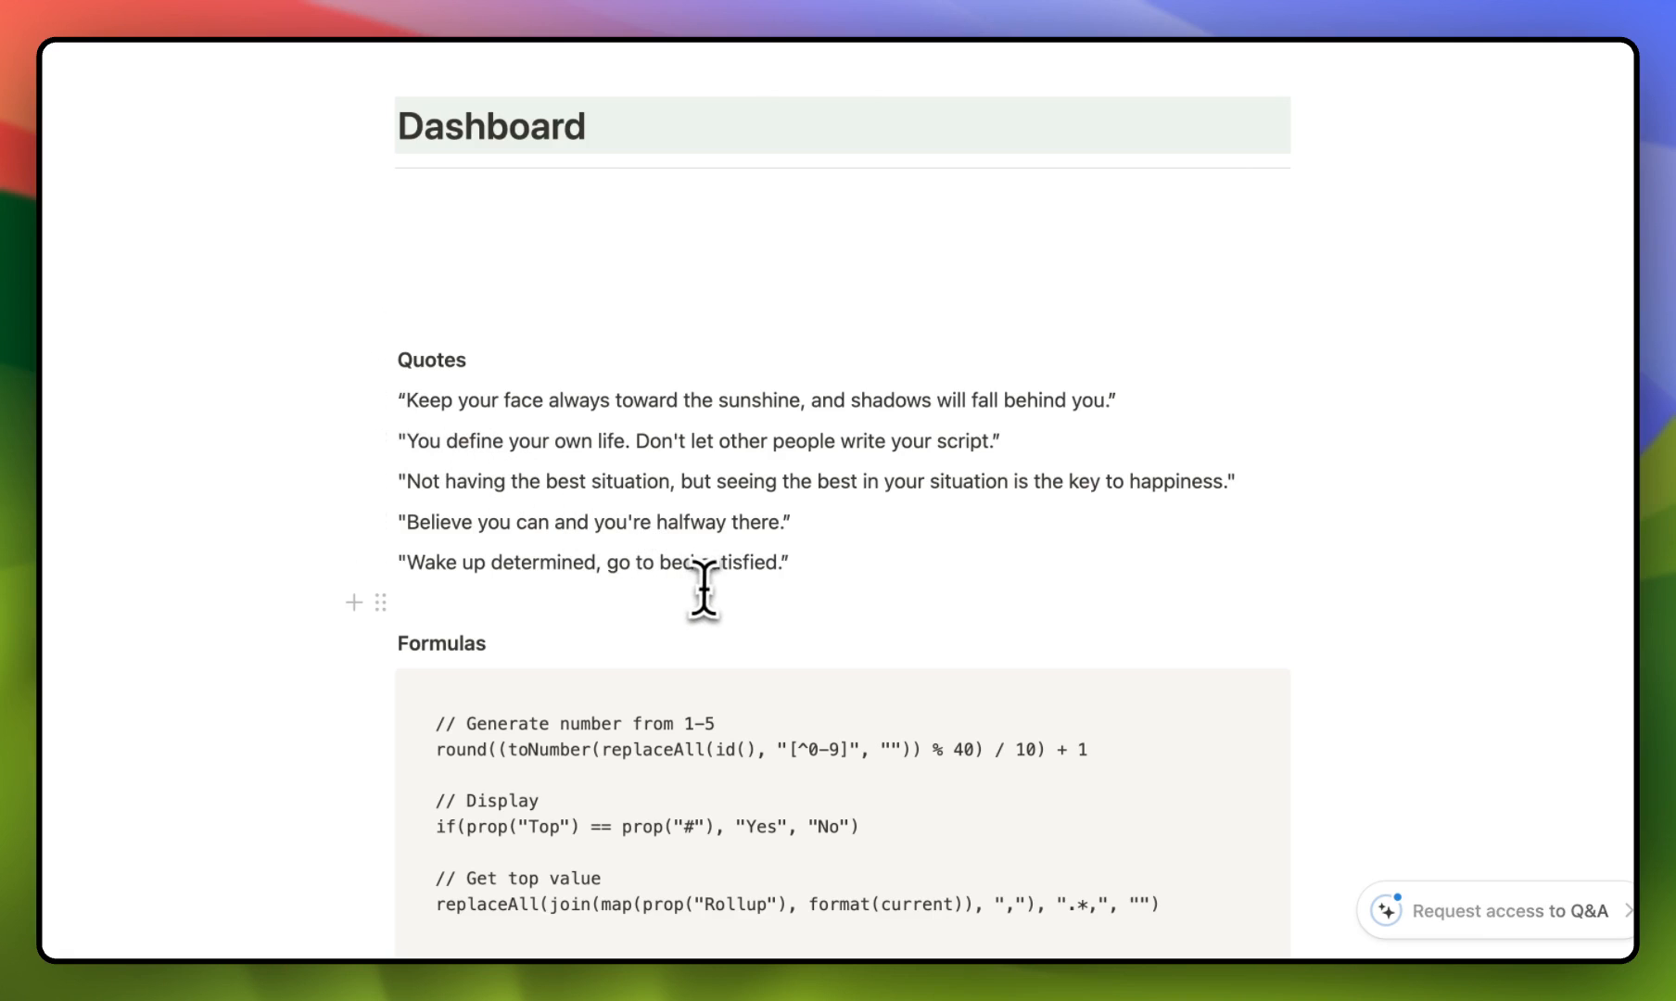
scroll(down, 3)
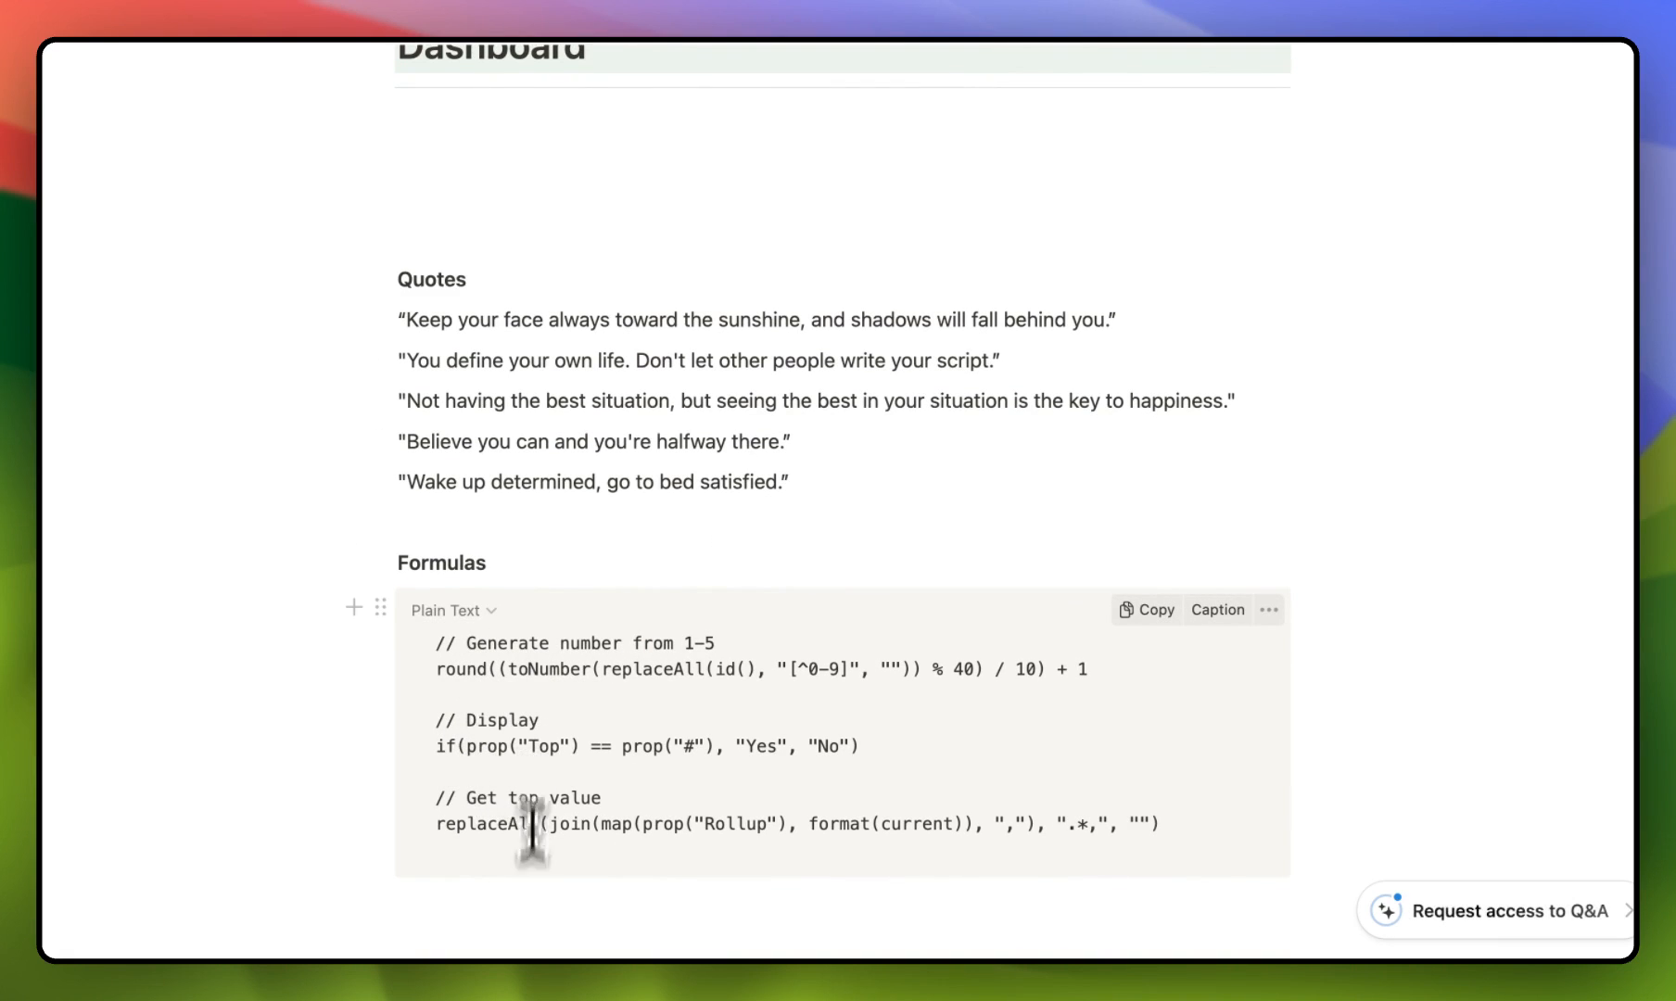
scroll(up, 3)
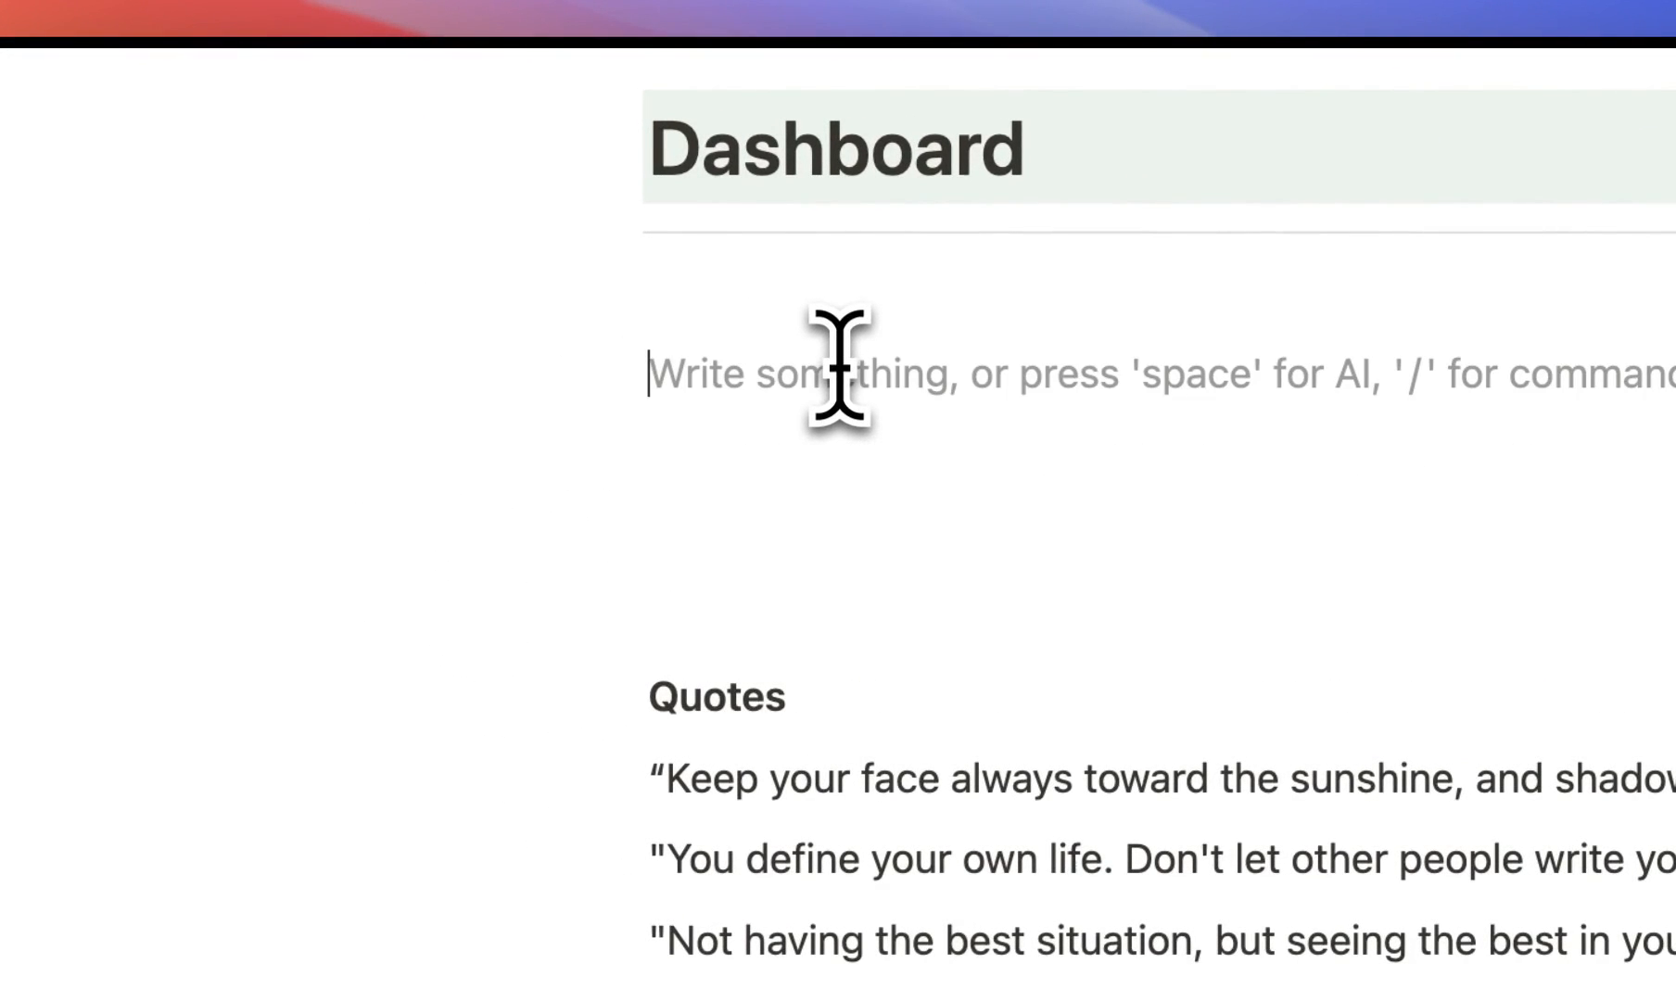
Step: Name an inline database 'Quote Number' and insert a second inline database via /database
text(/)
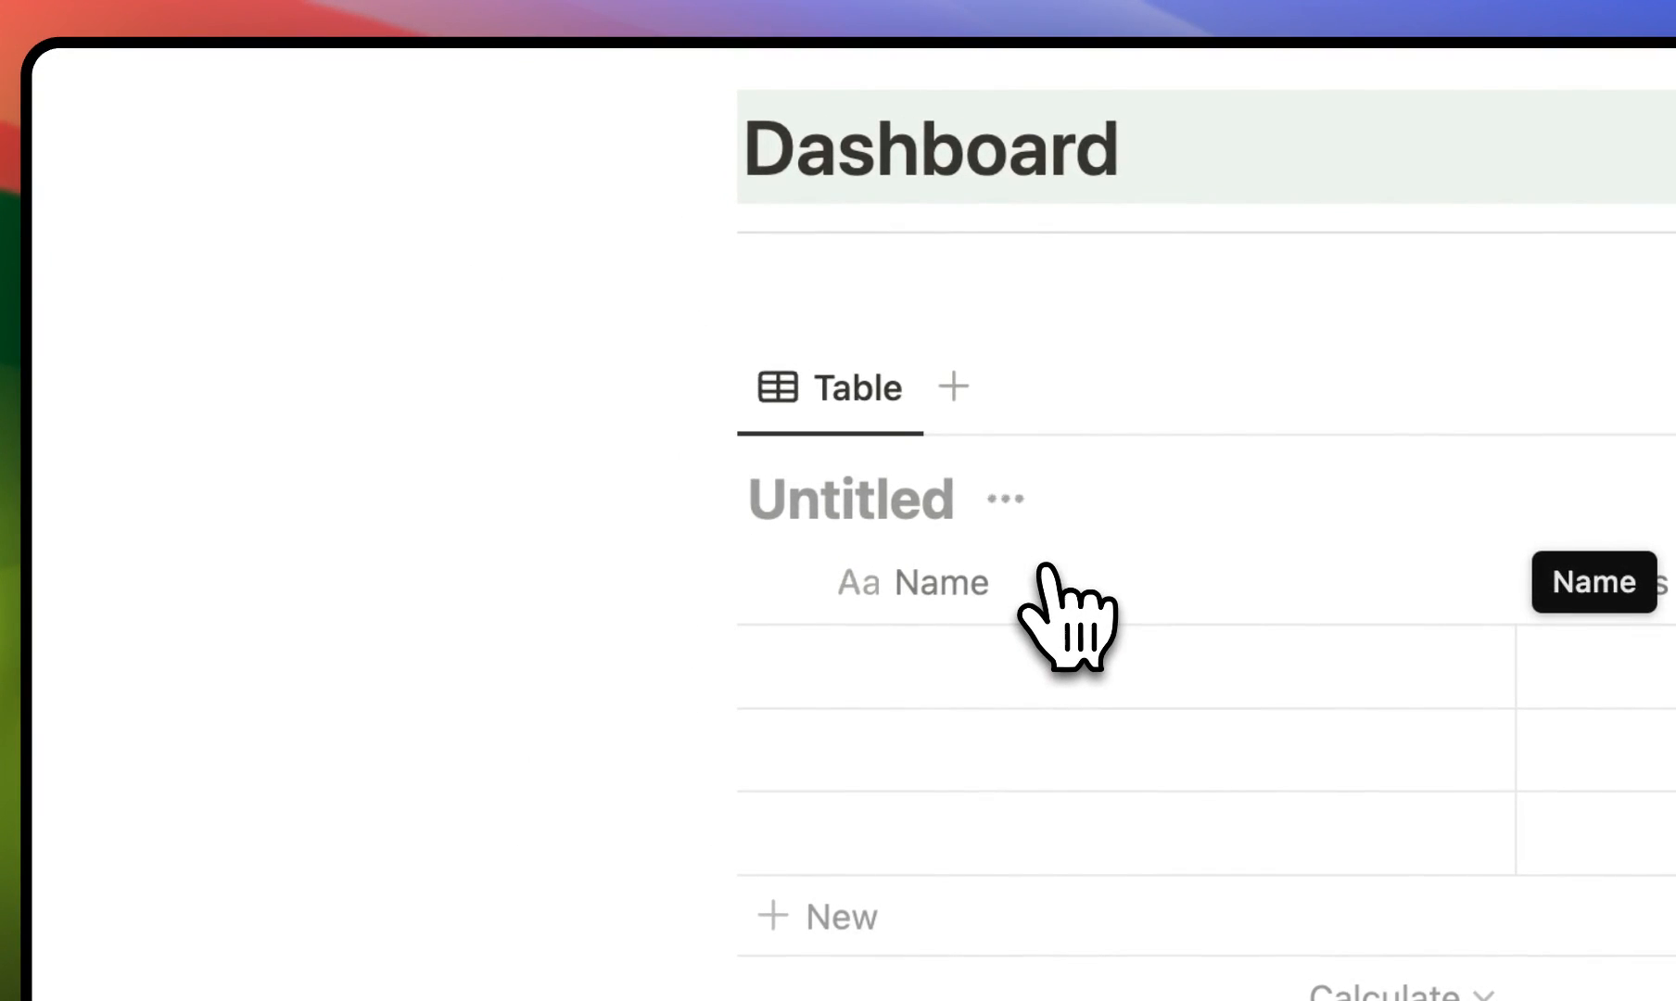
text(Quote Numbers)
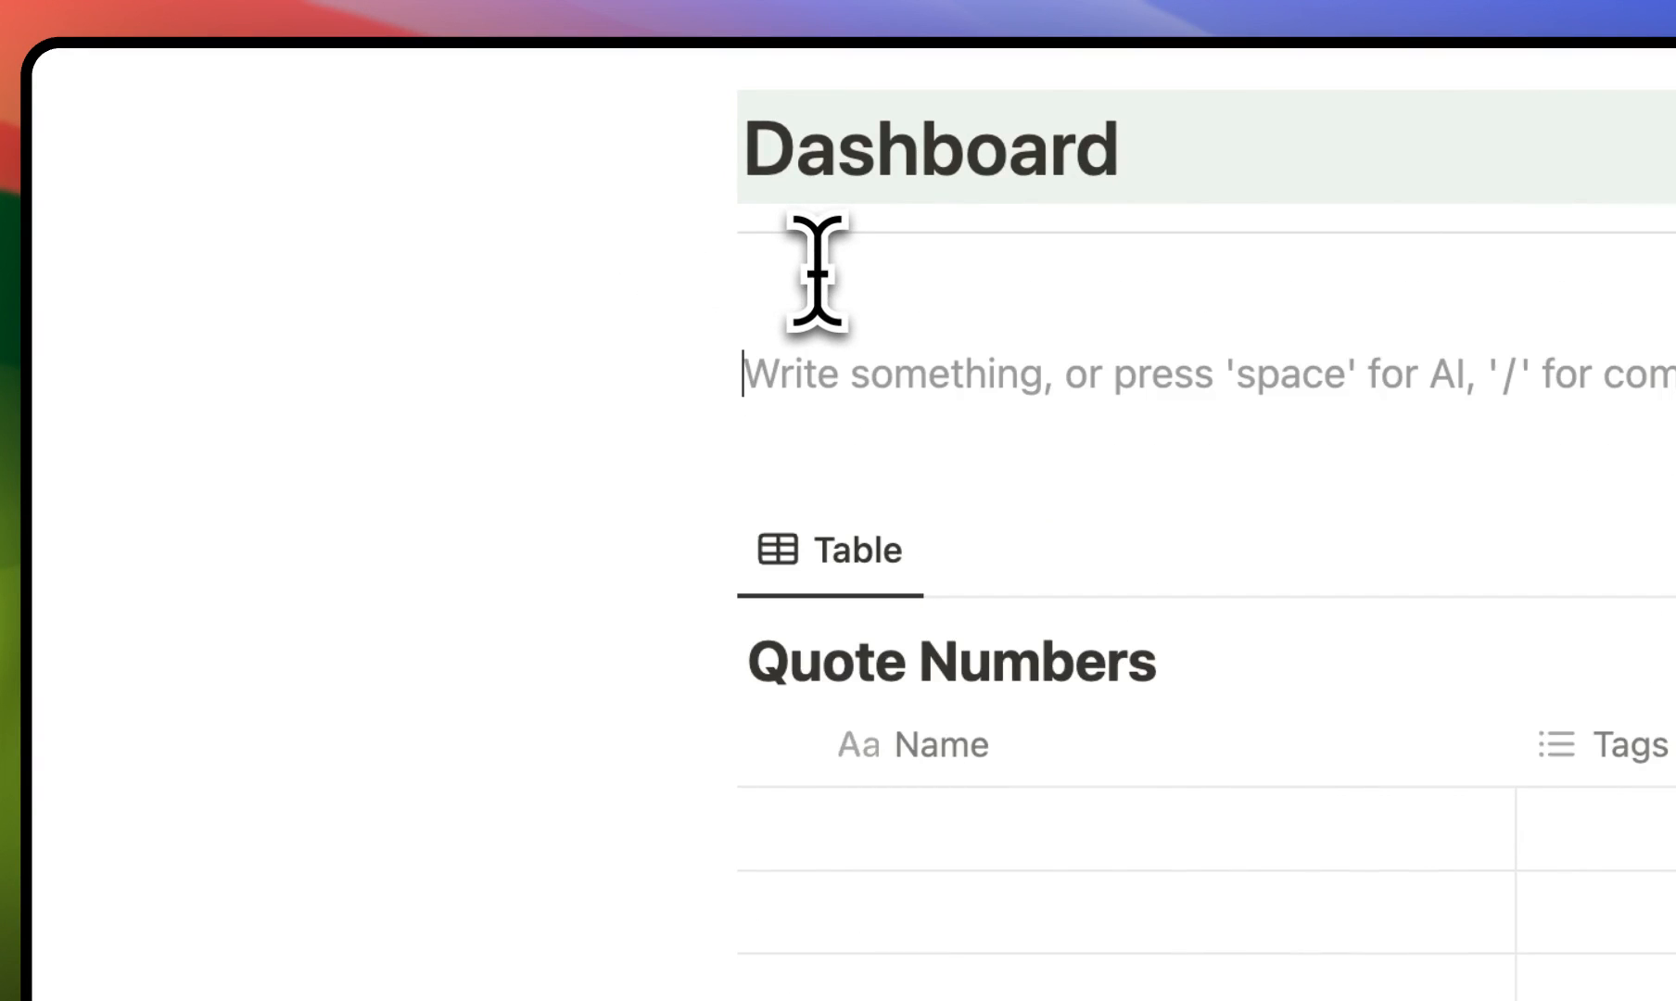
text(/da)
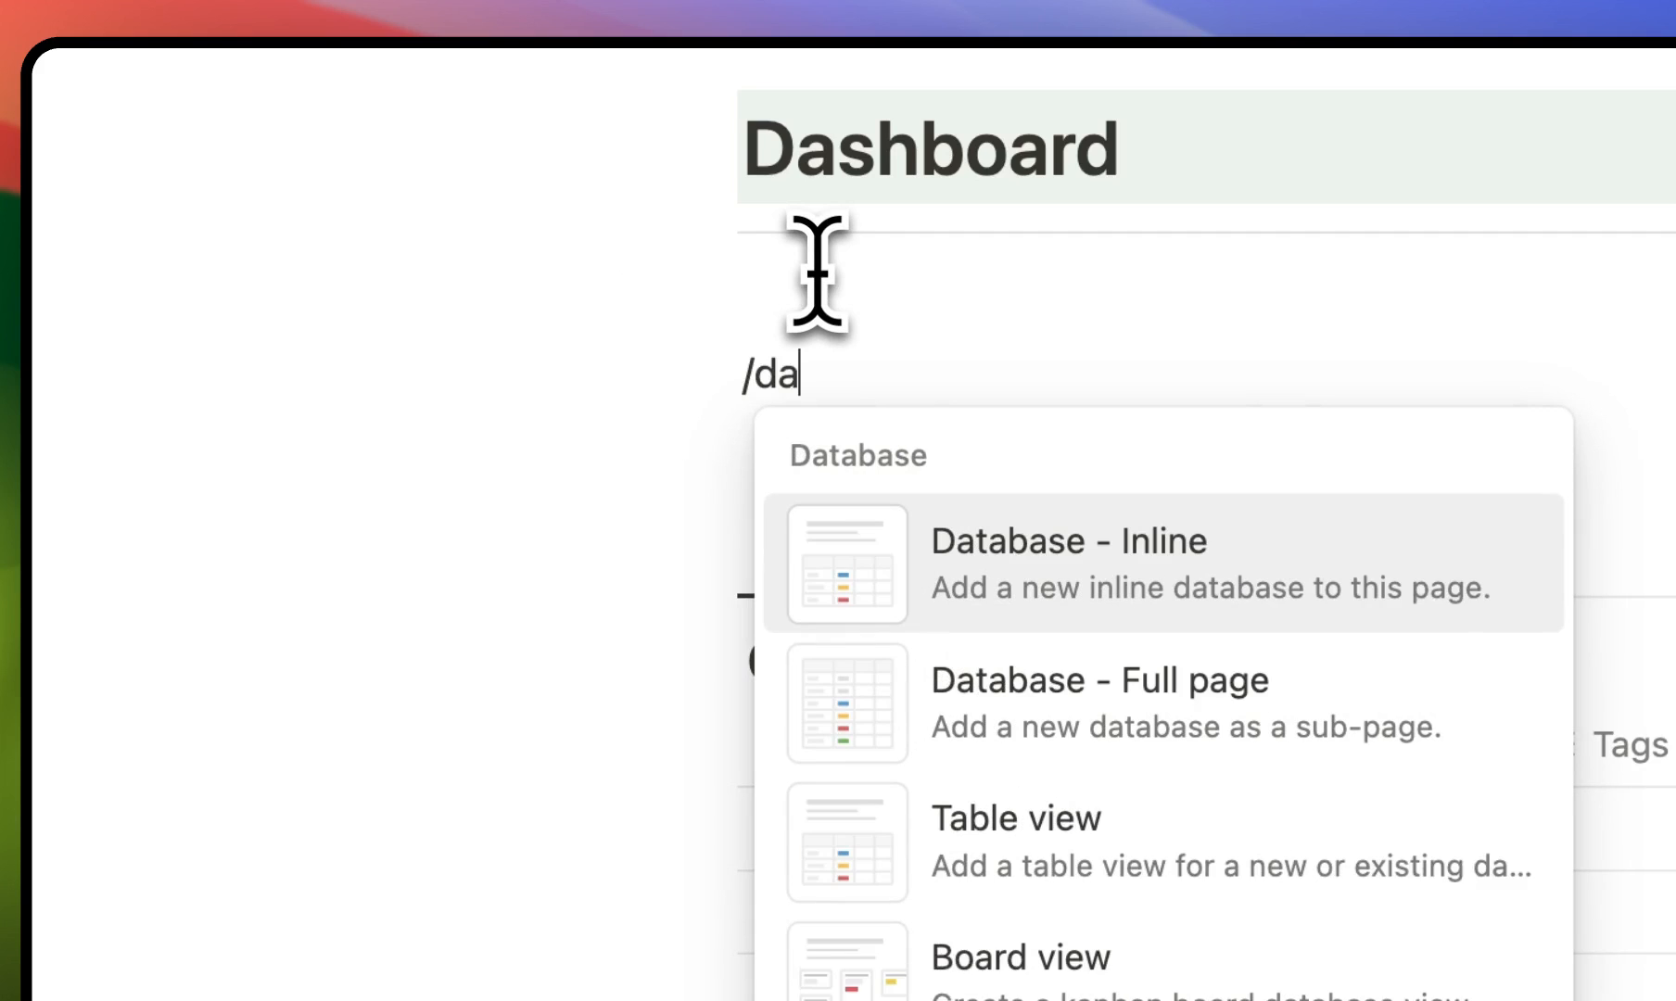
click(1066, 562)
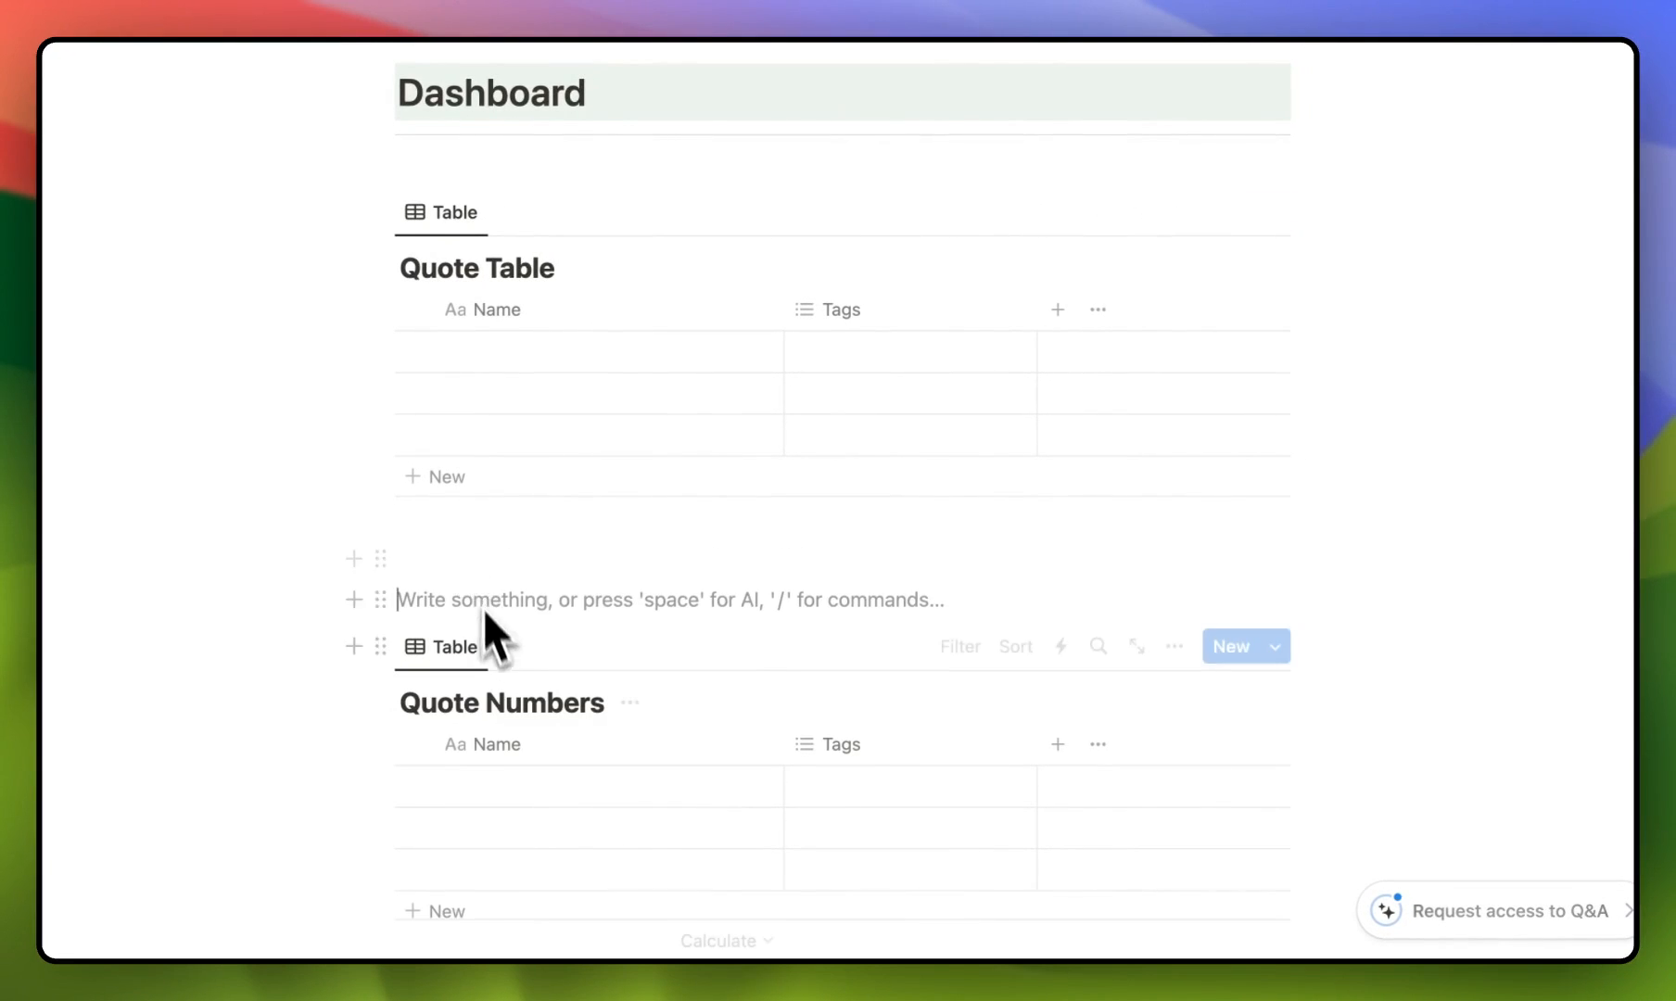
scroll(down, 3)
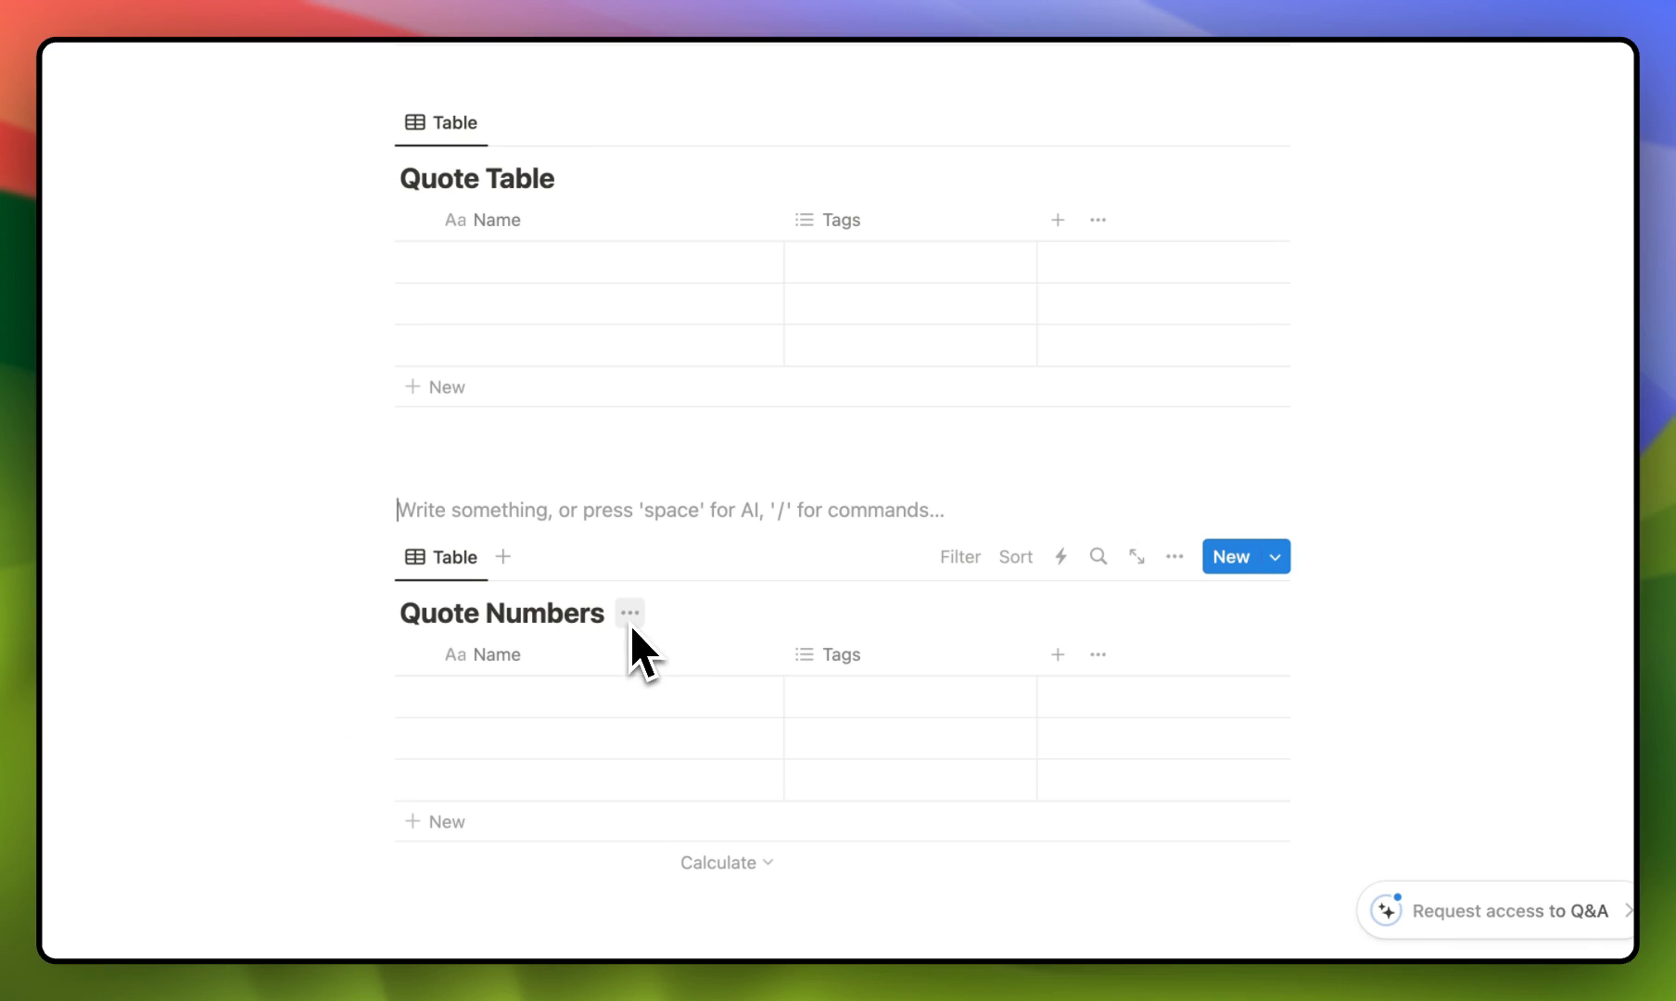
mouse_move(604, 709)
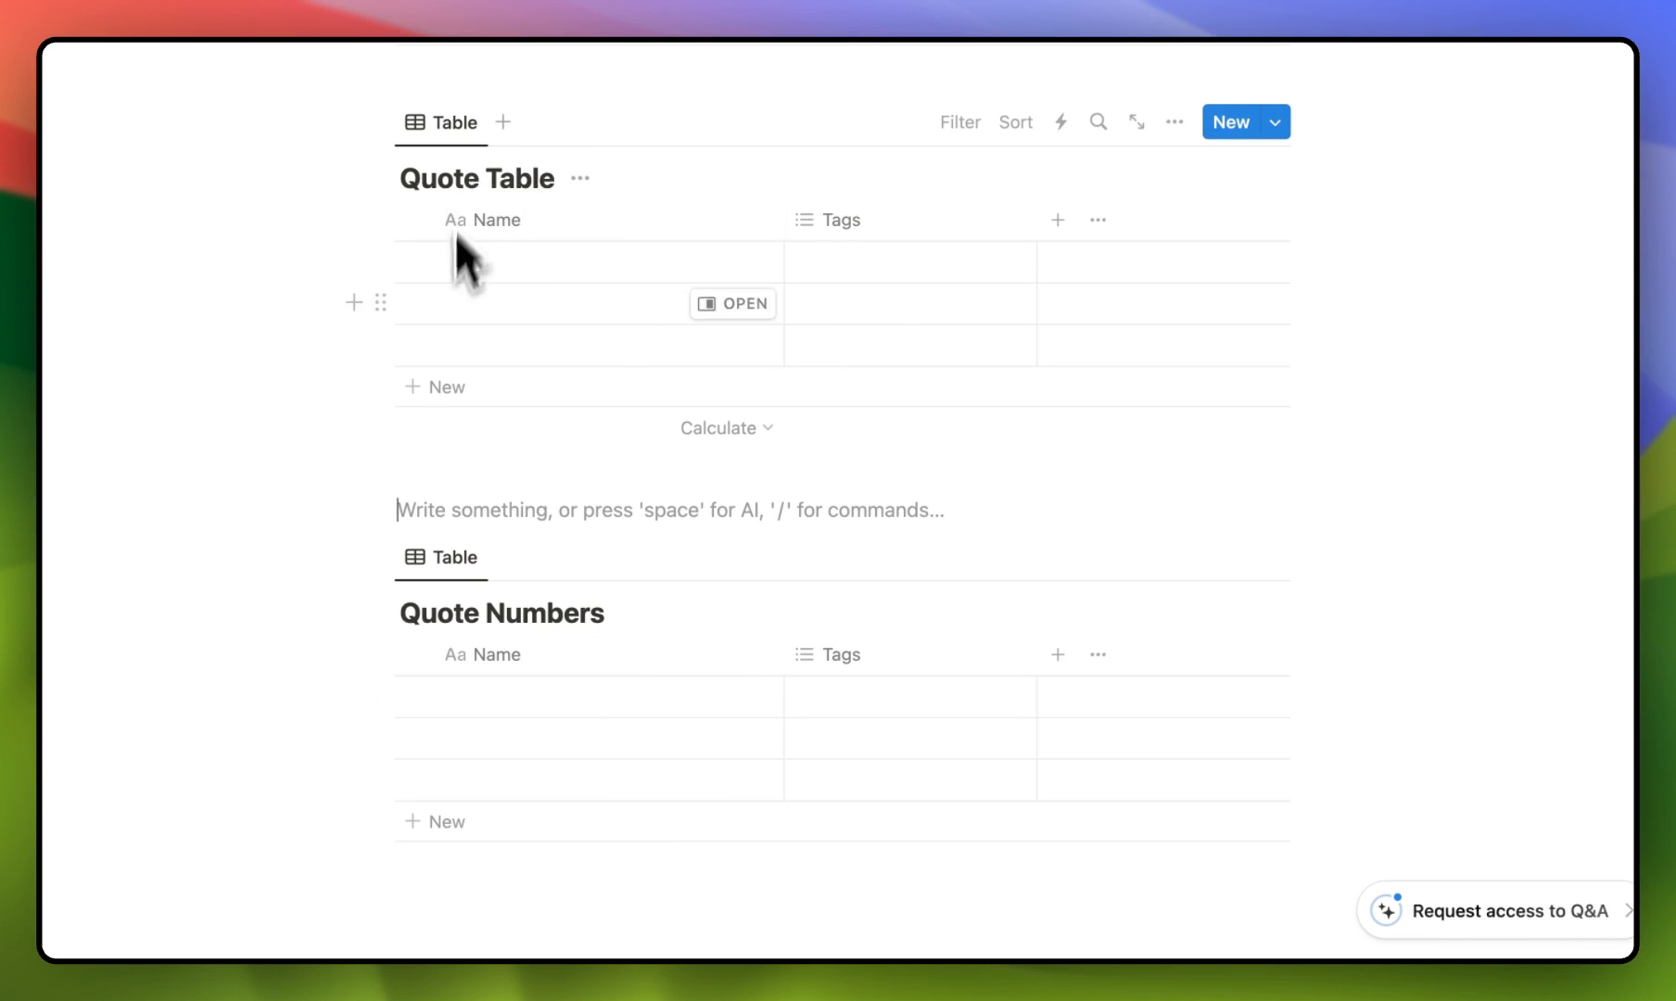
mouse_move(527, 352)
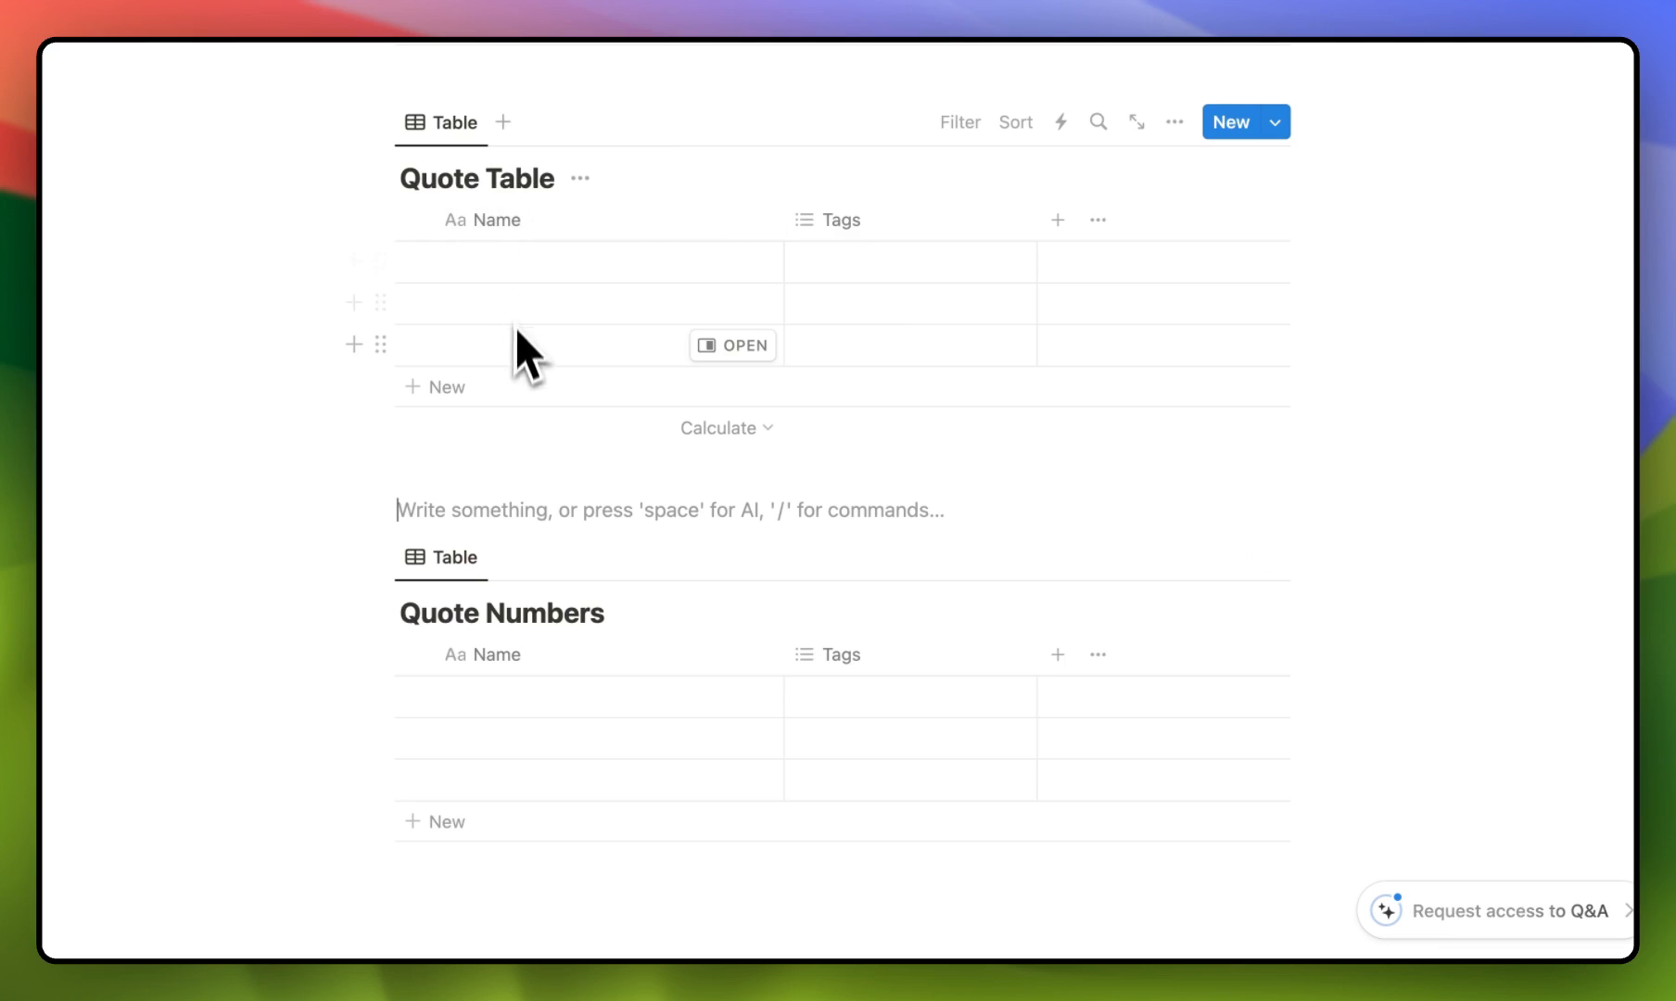
Step: Move between the Quotes list and Quote Table while entering the five quote rows
scroll(down, 3)
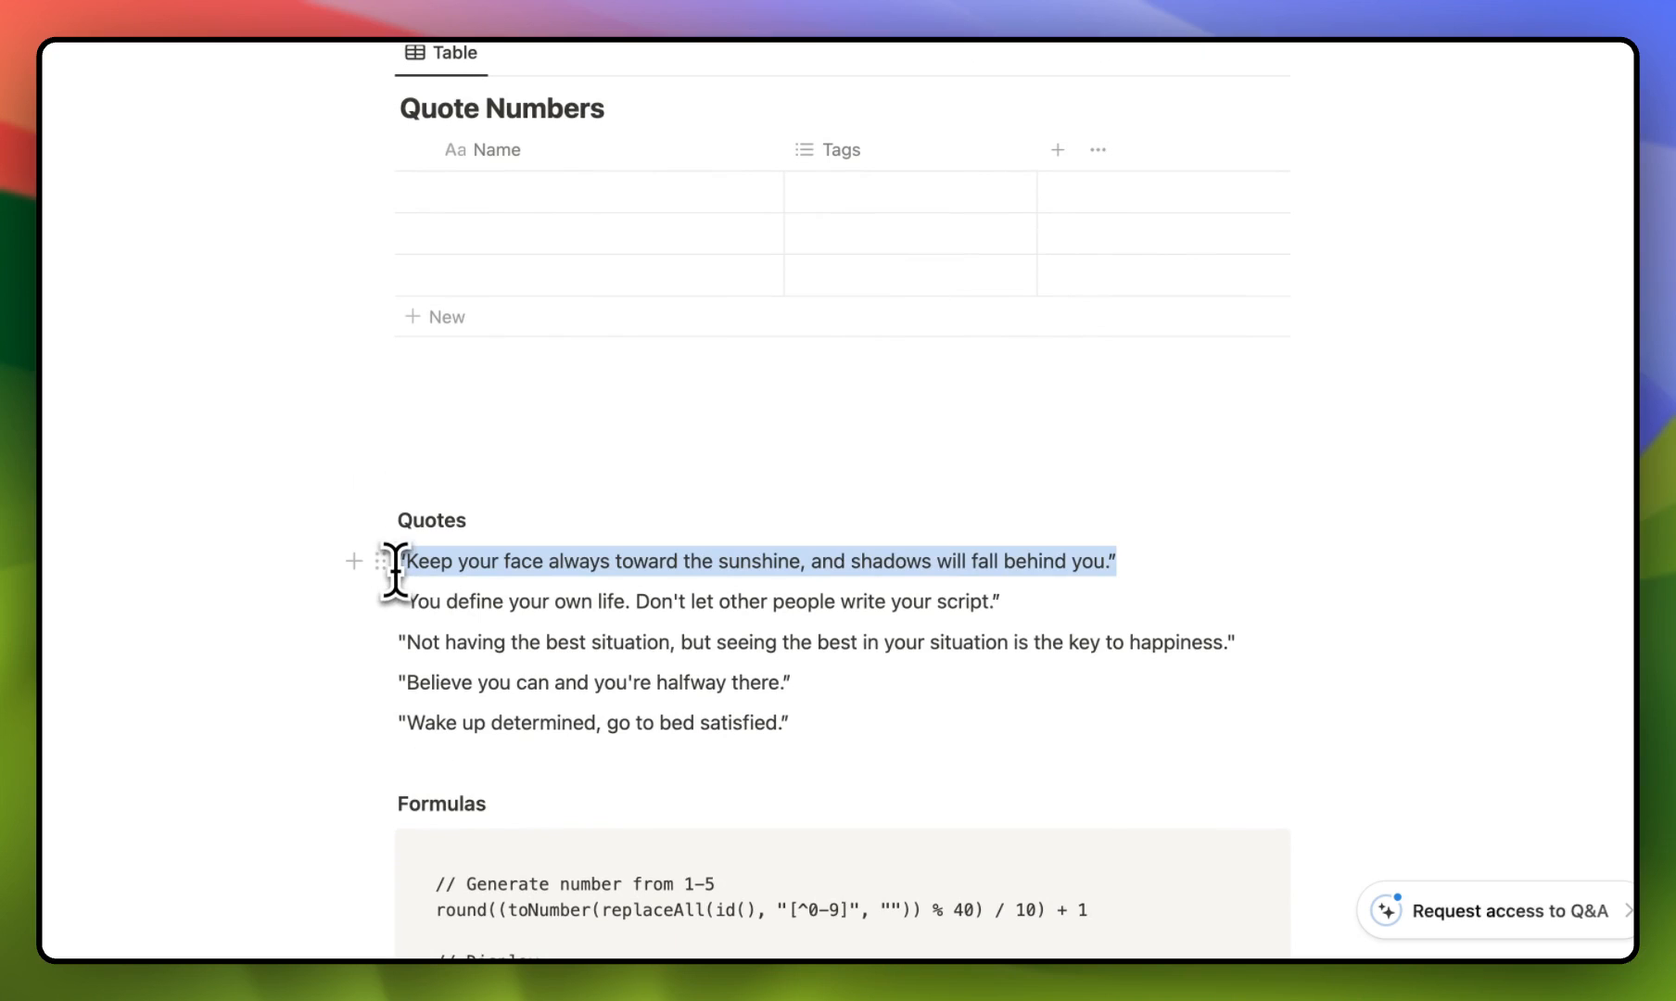
scroll(up, 3)
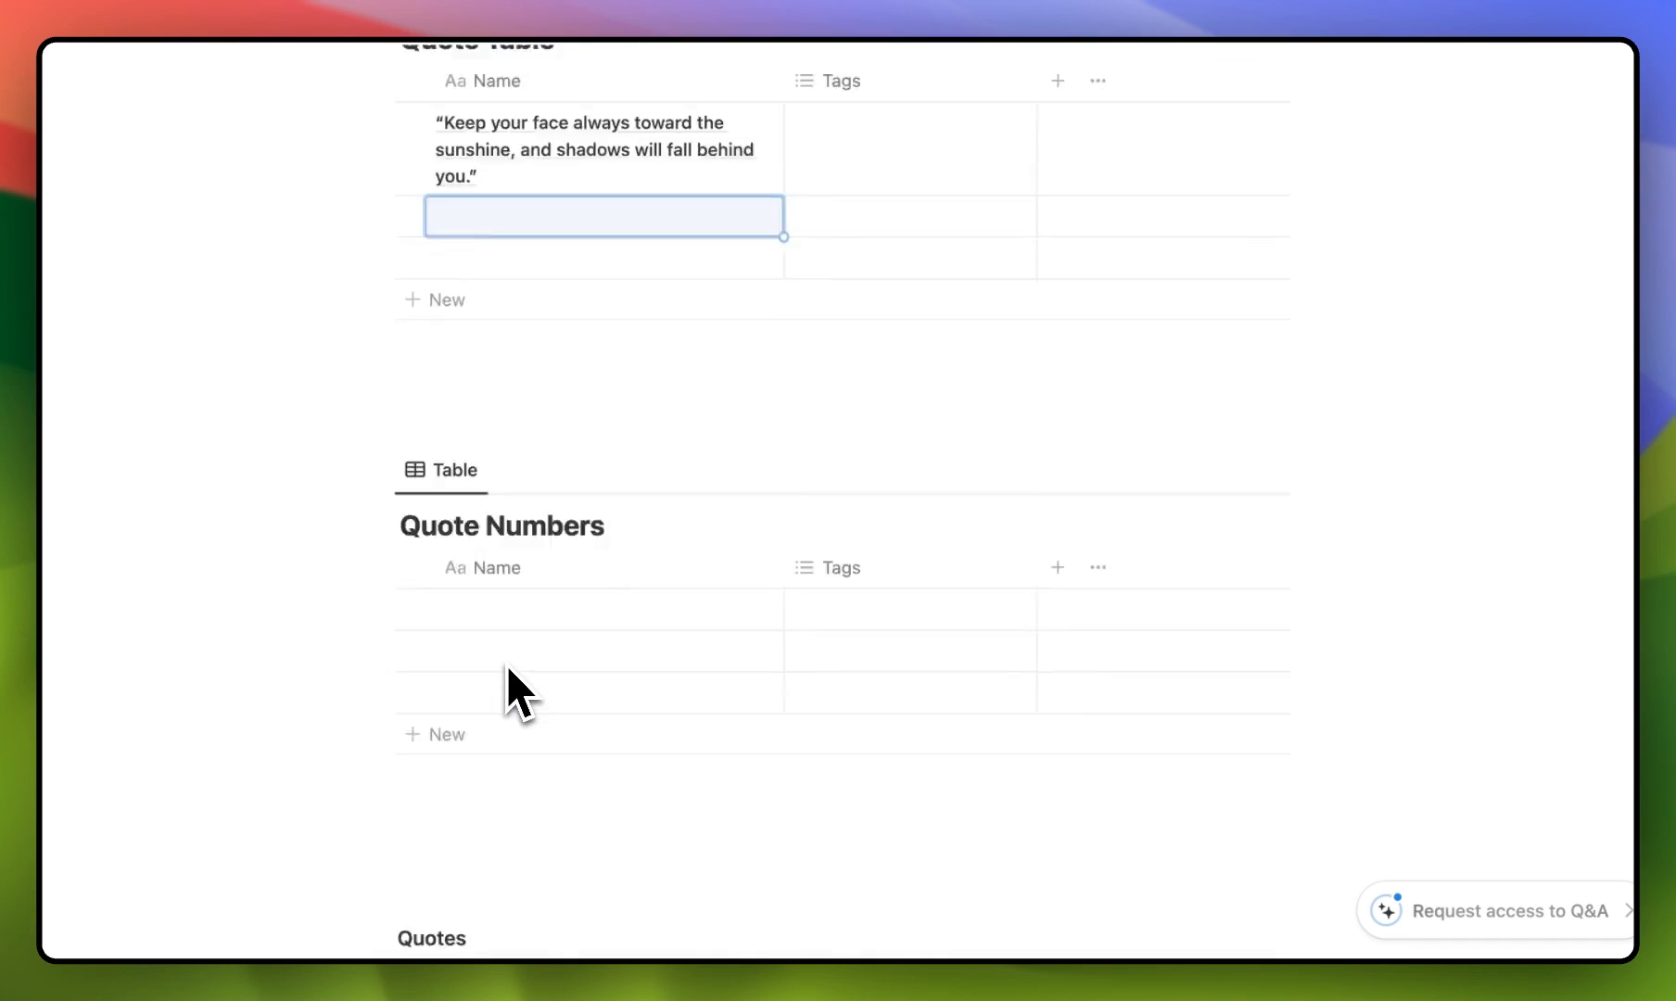
scroll(up, 3)
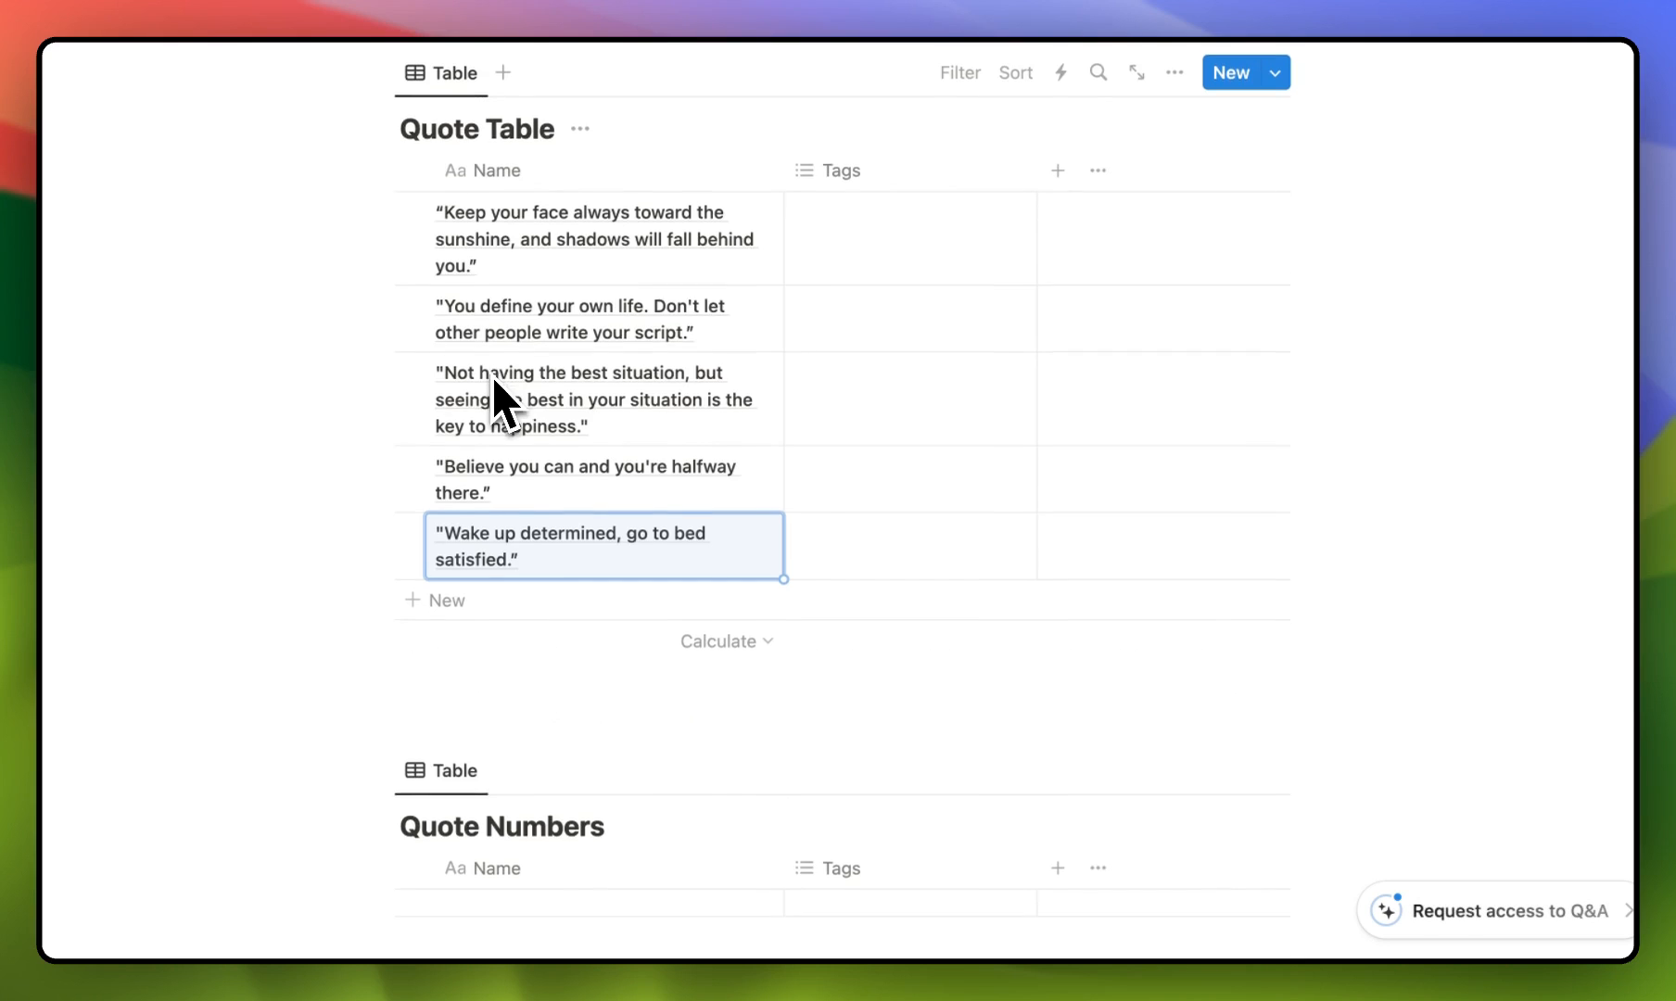
scroll(down, 3)
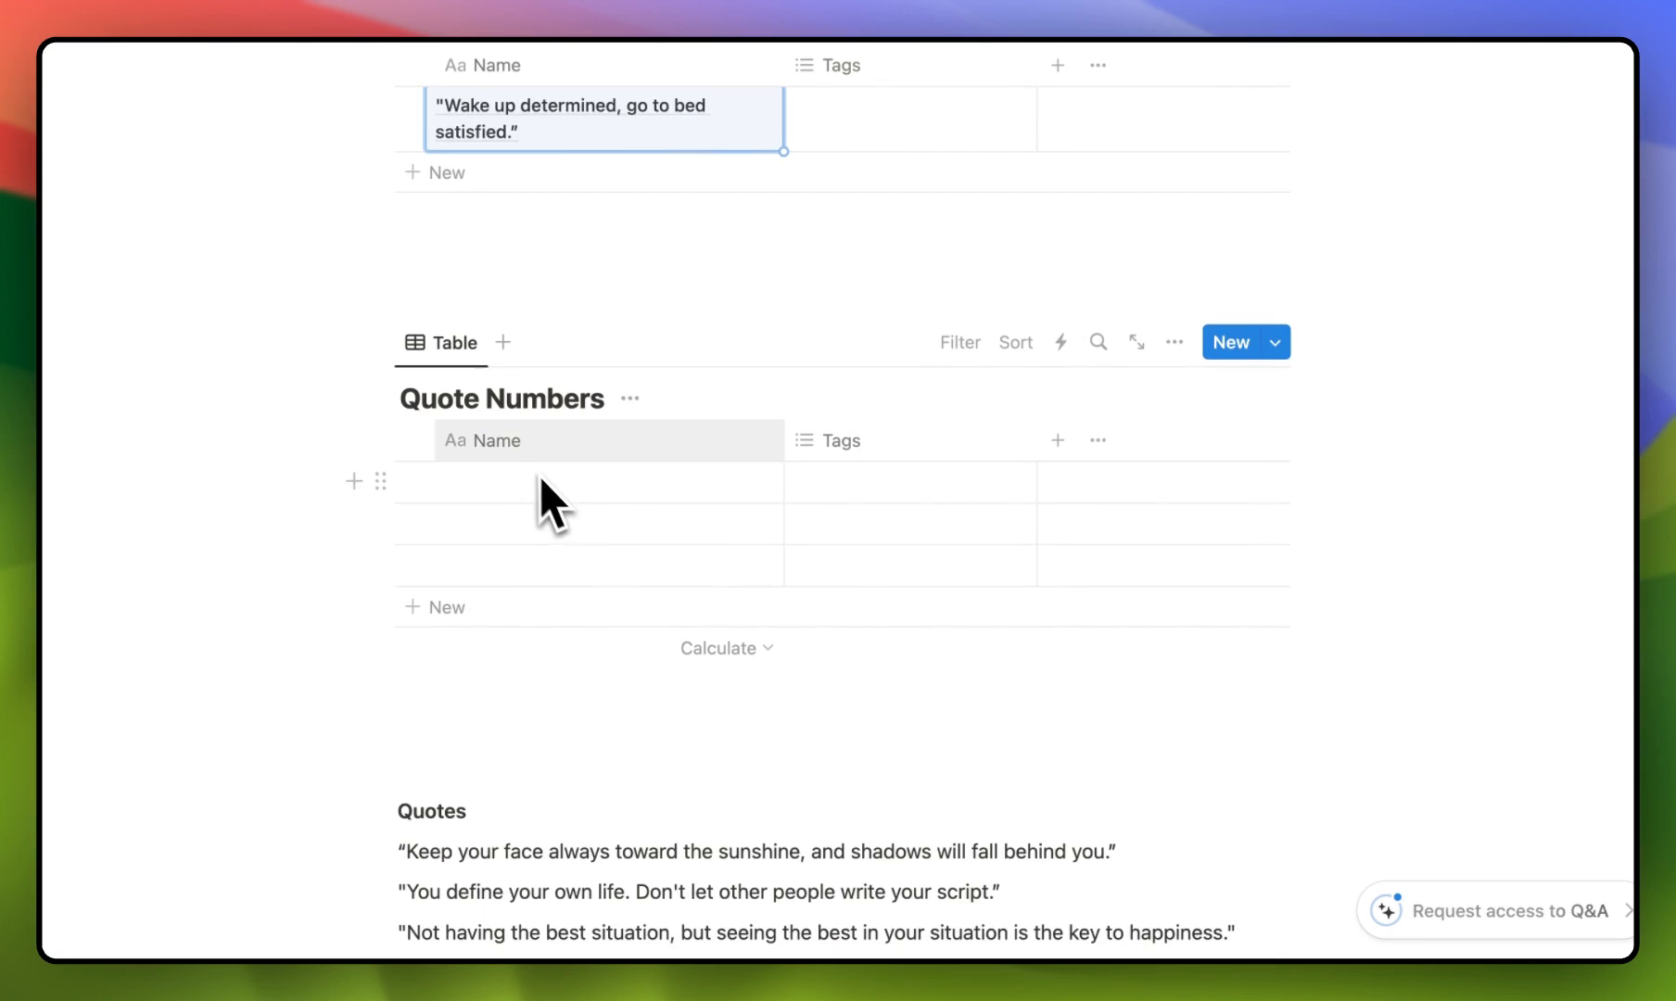
mouse_move(557, 523)
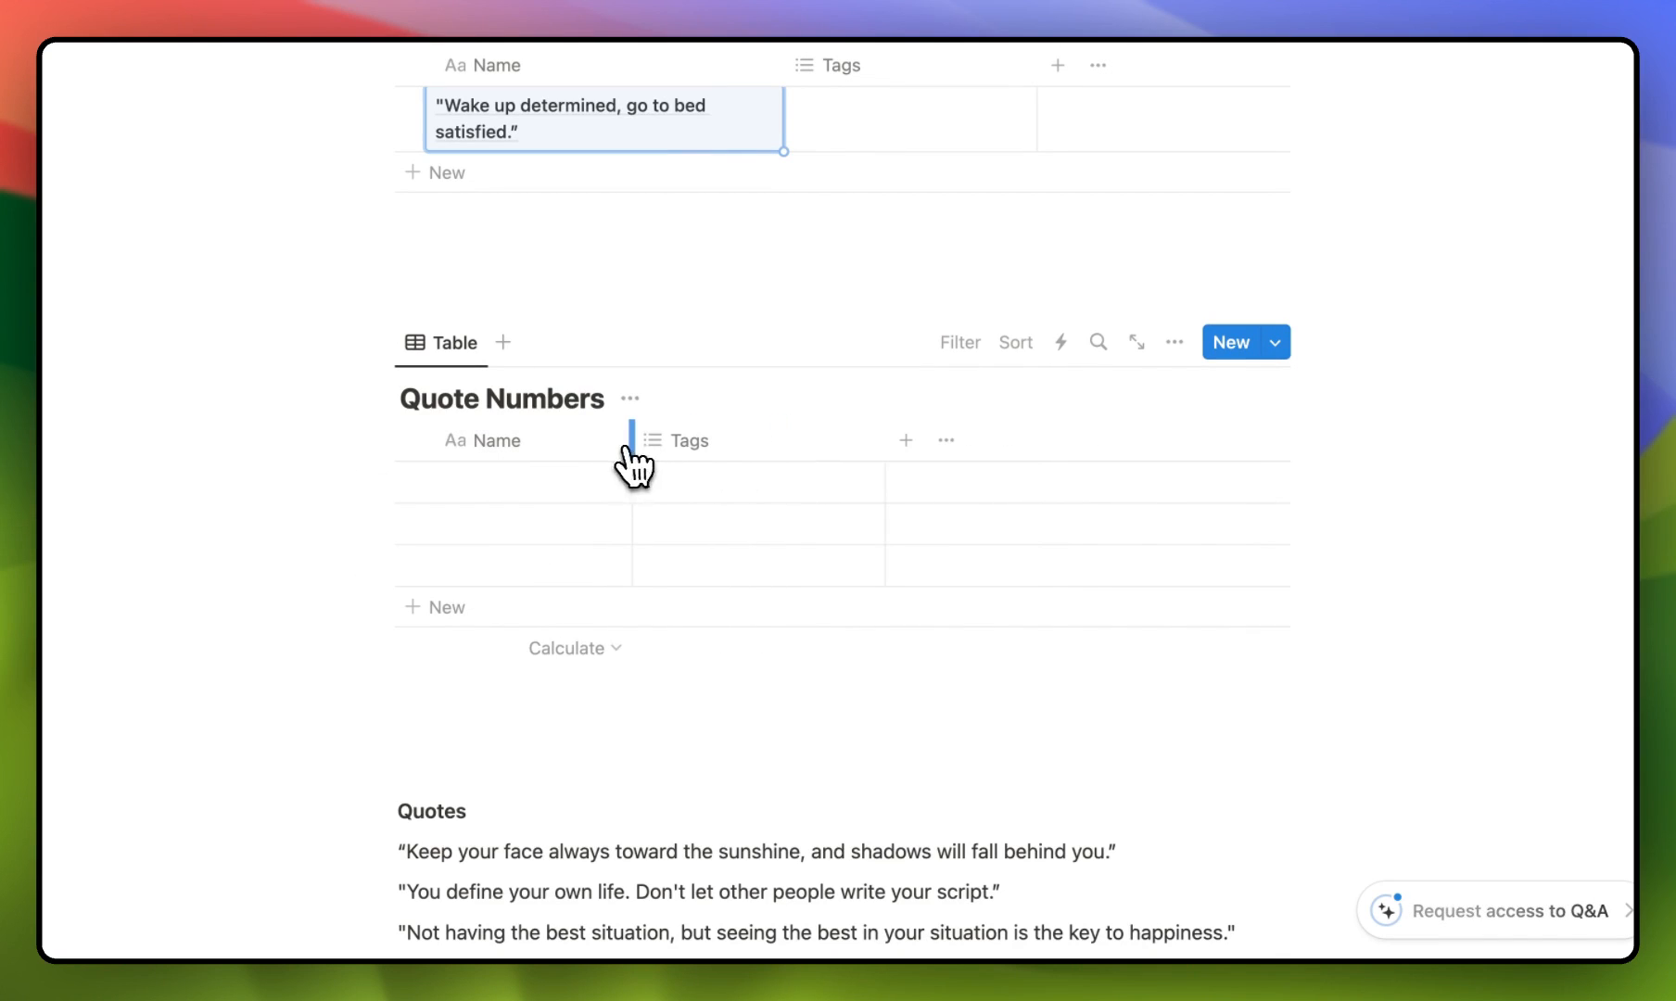
Step: Change the Quote Numbers Tags column type to Formula and open its formula editor
click(690, 440)
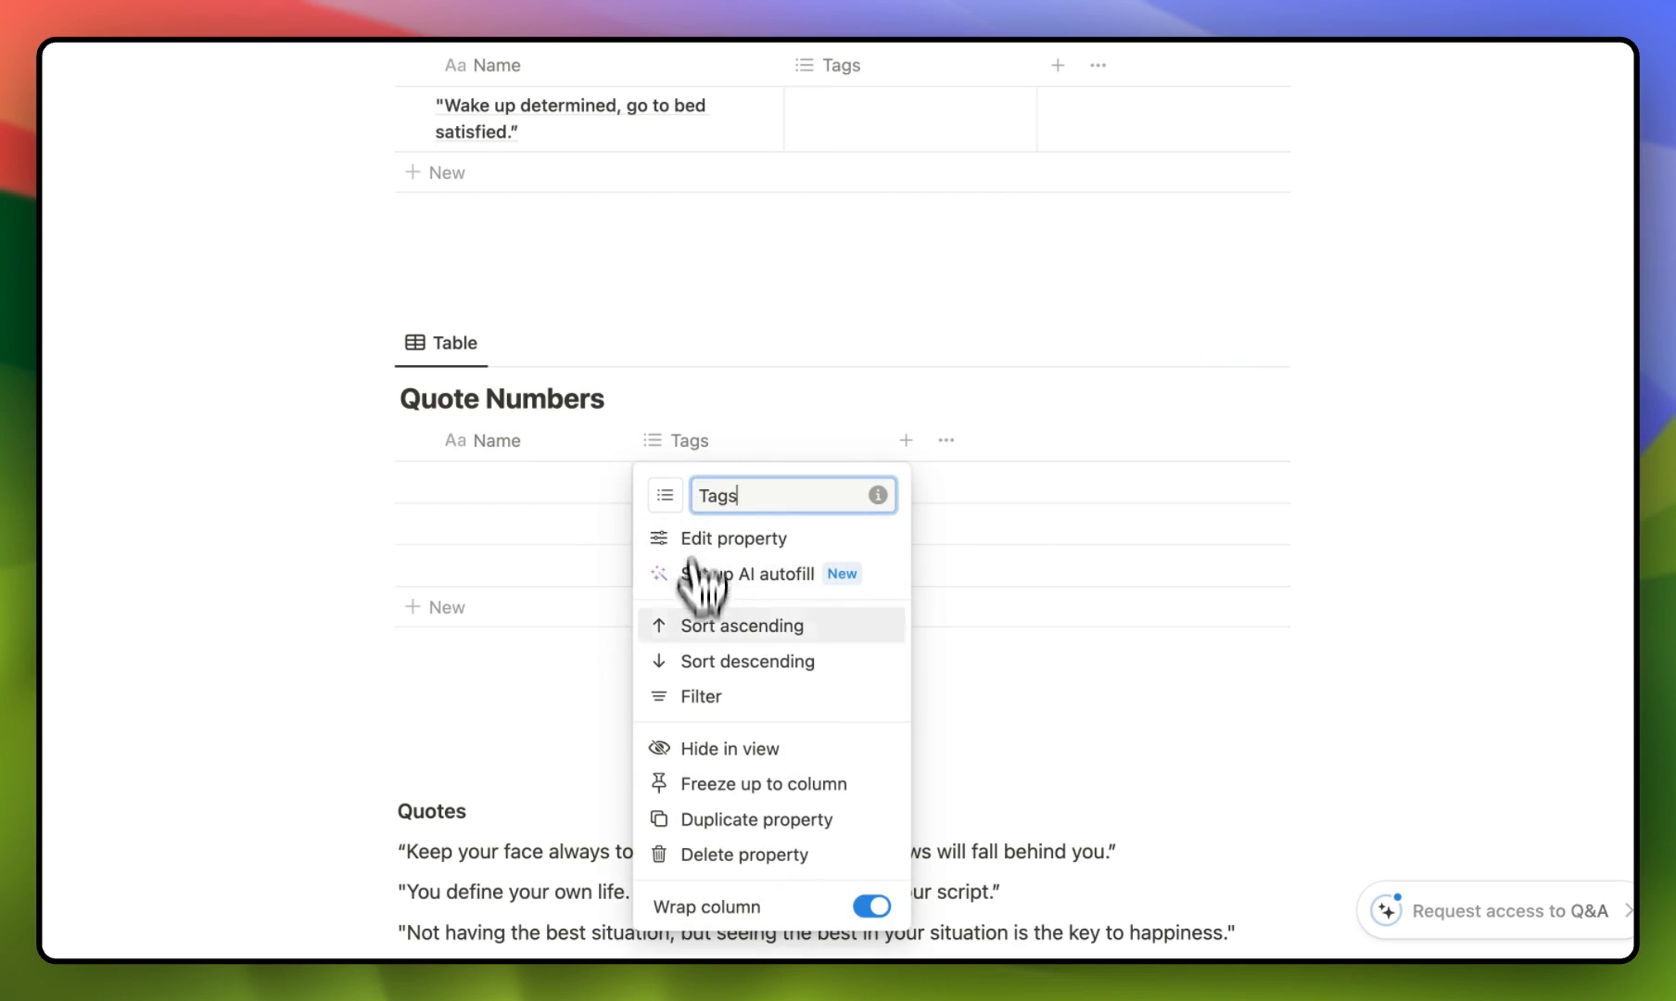
mouse_move(775, 550)
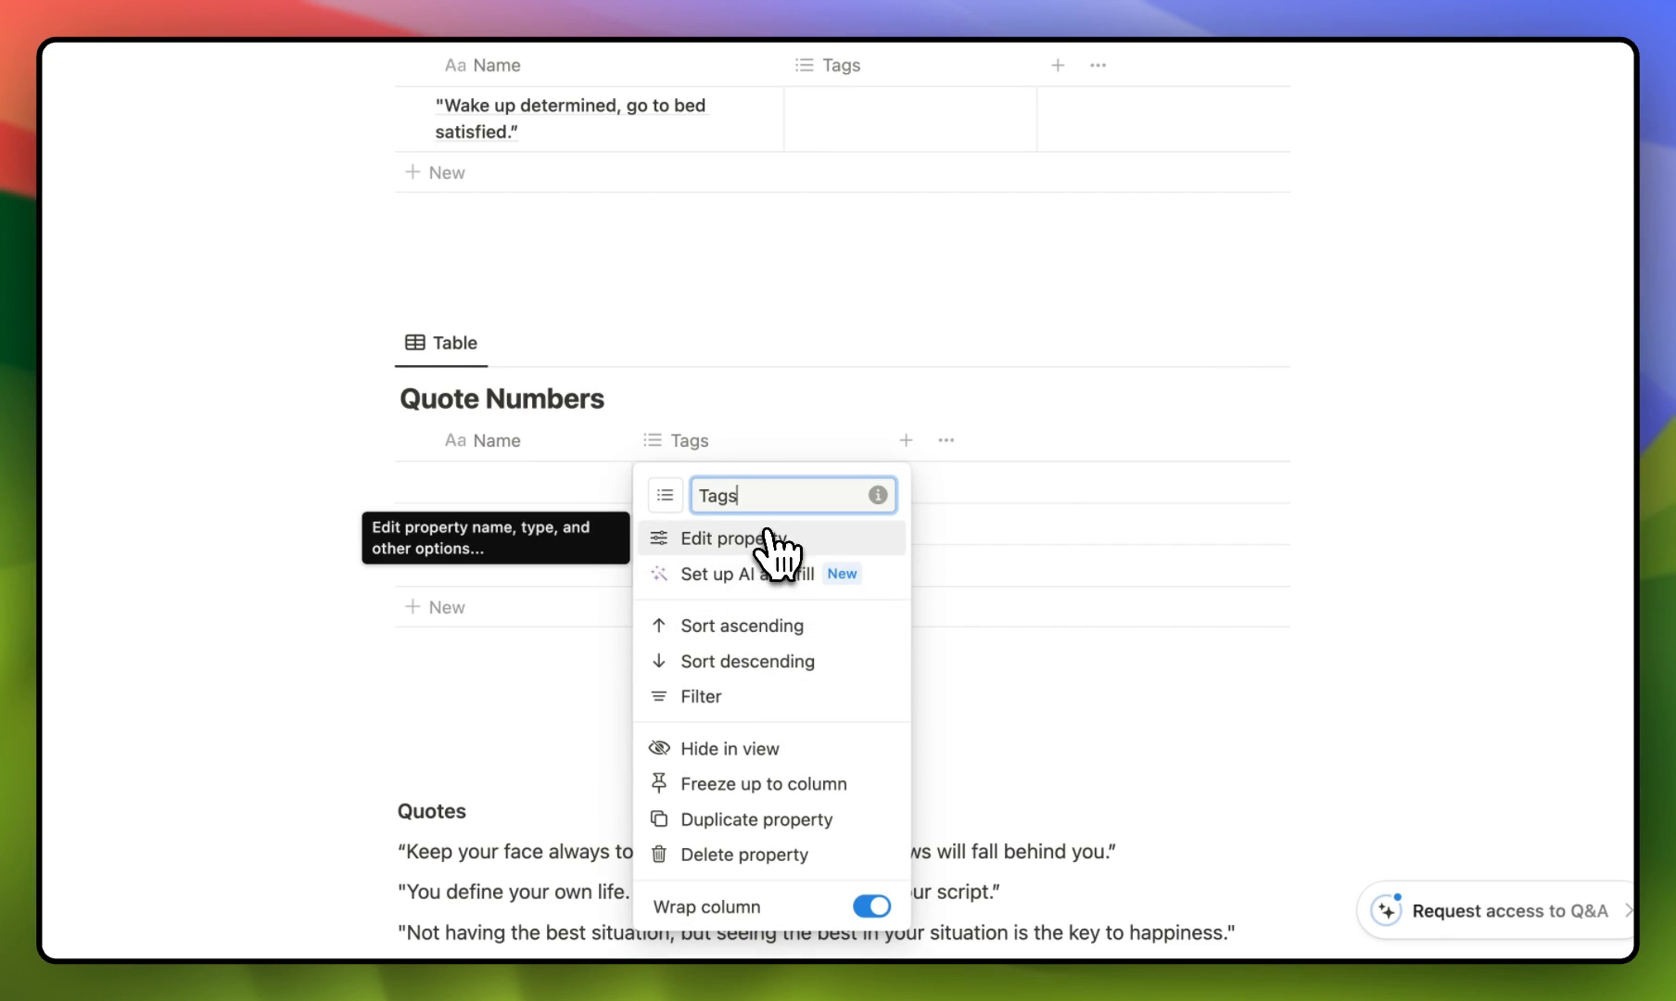
click(740, 537)
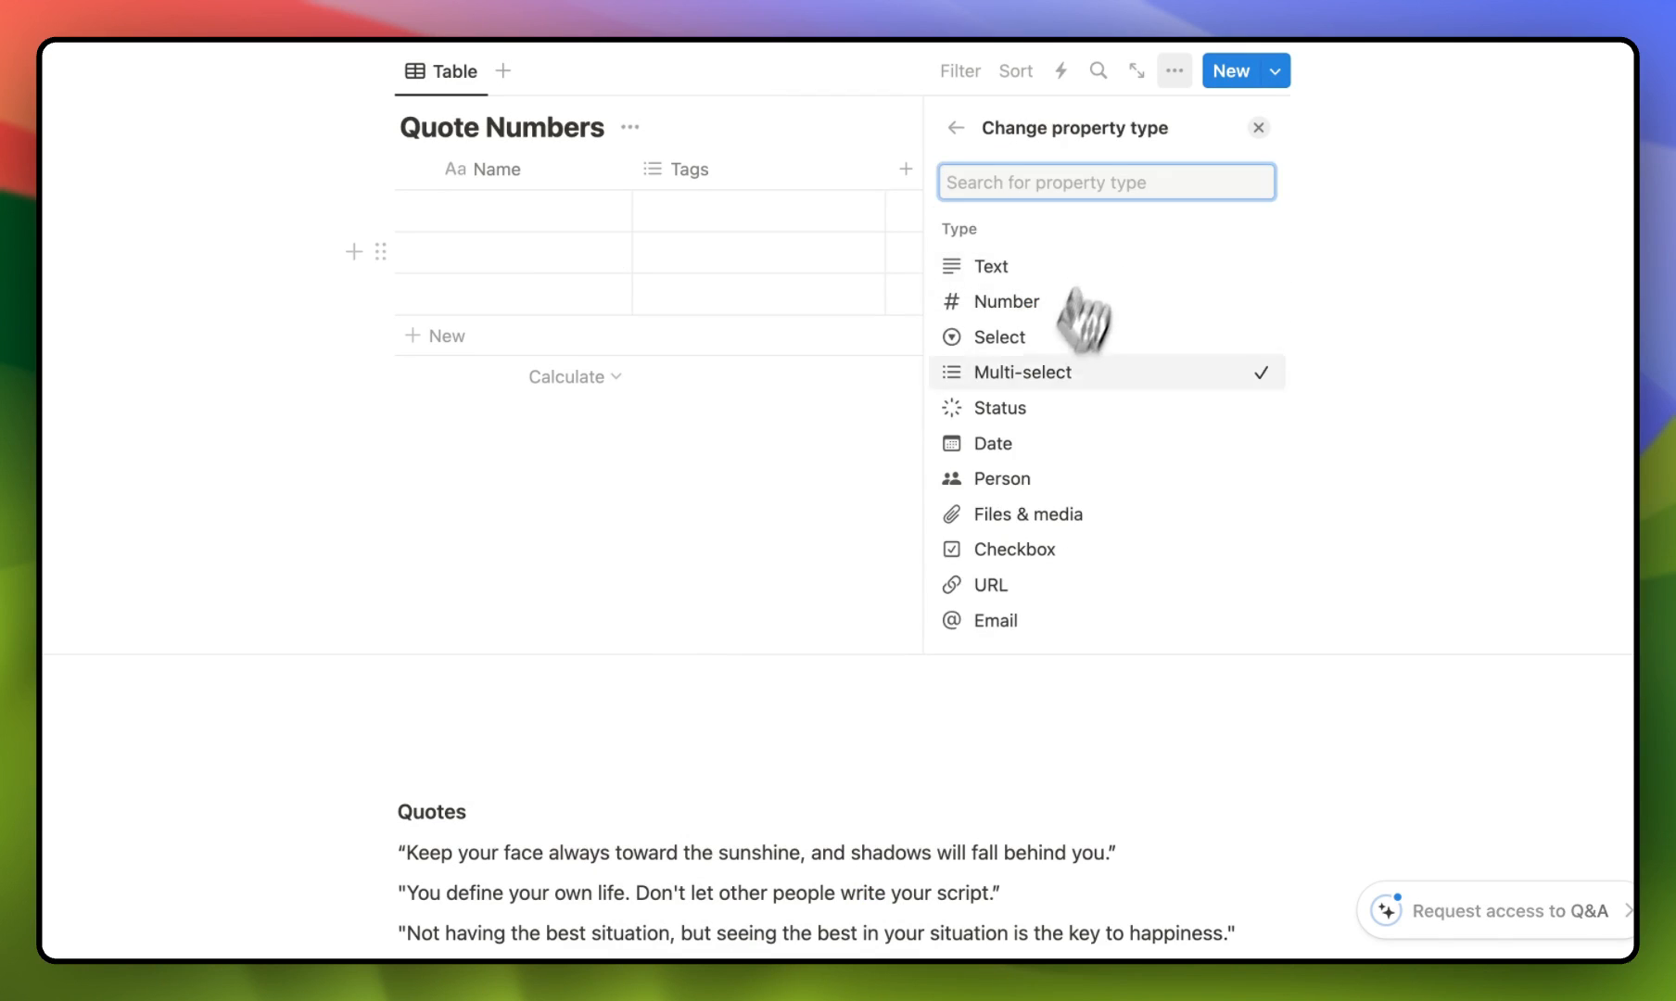
scroll(down, 3)
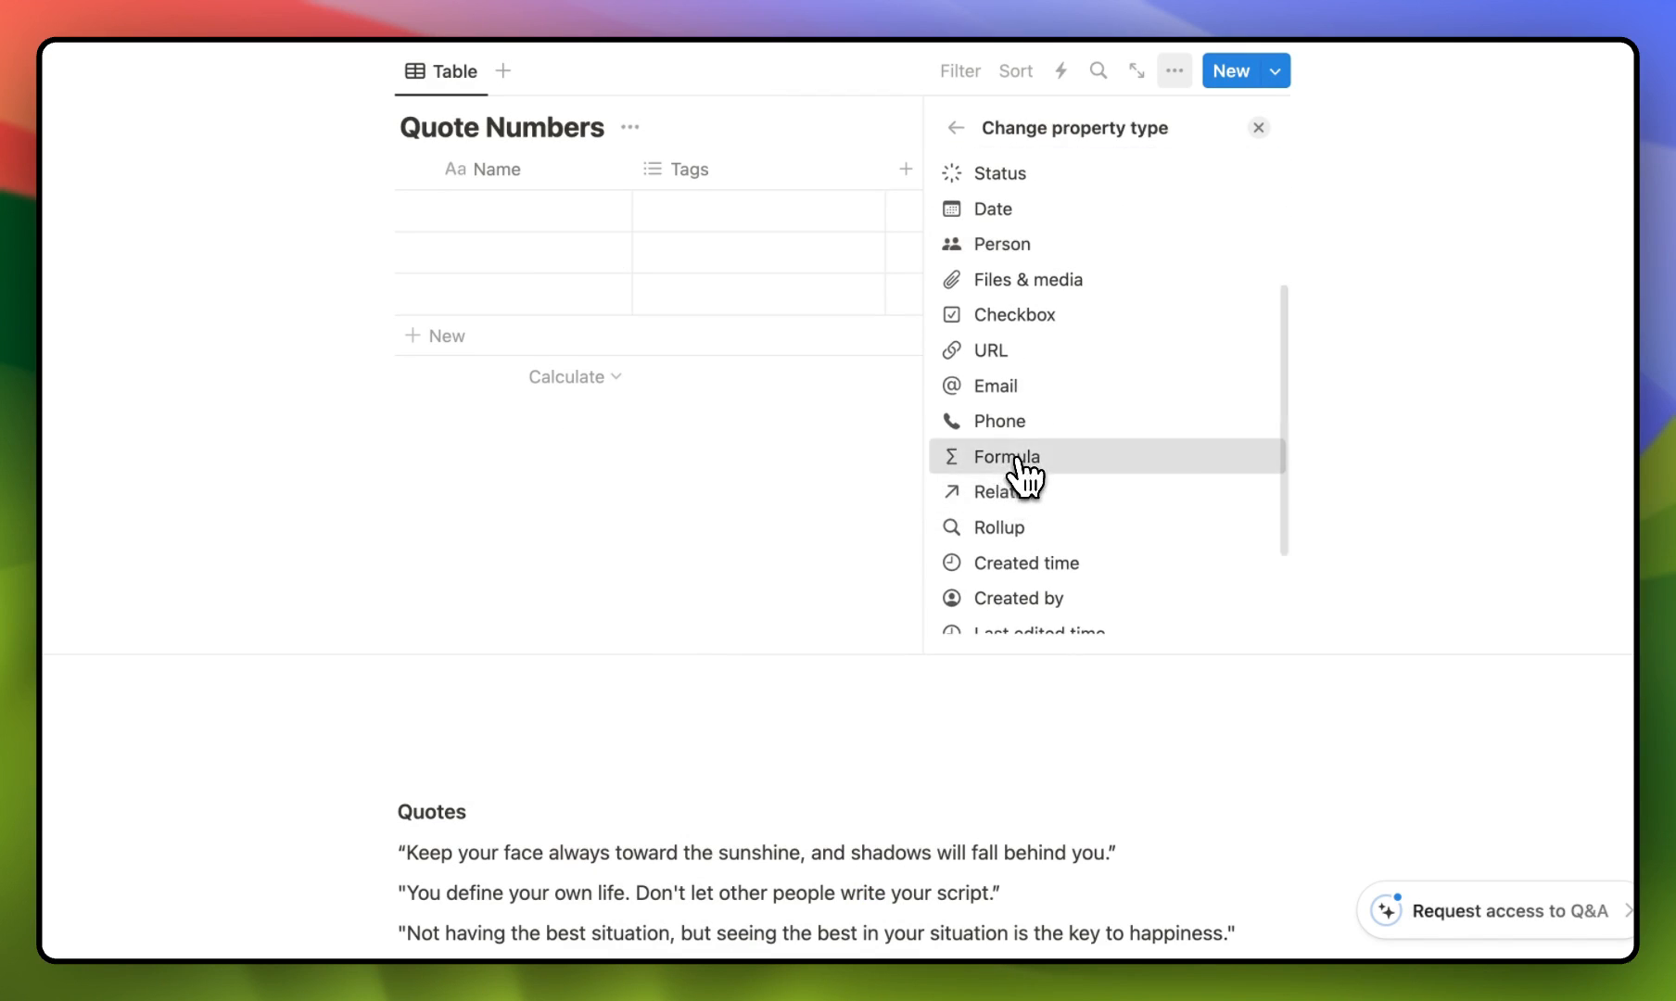
click(1005, 456)
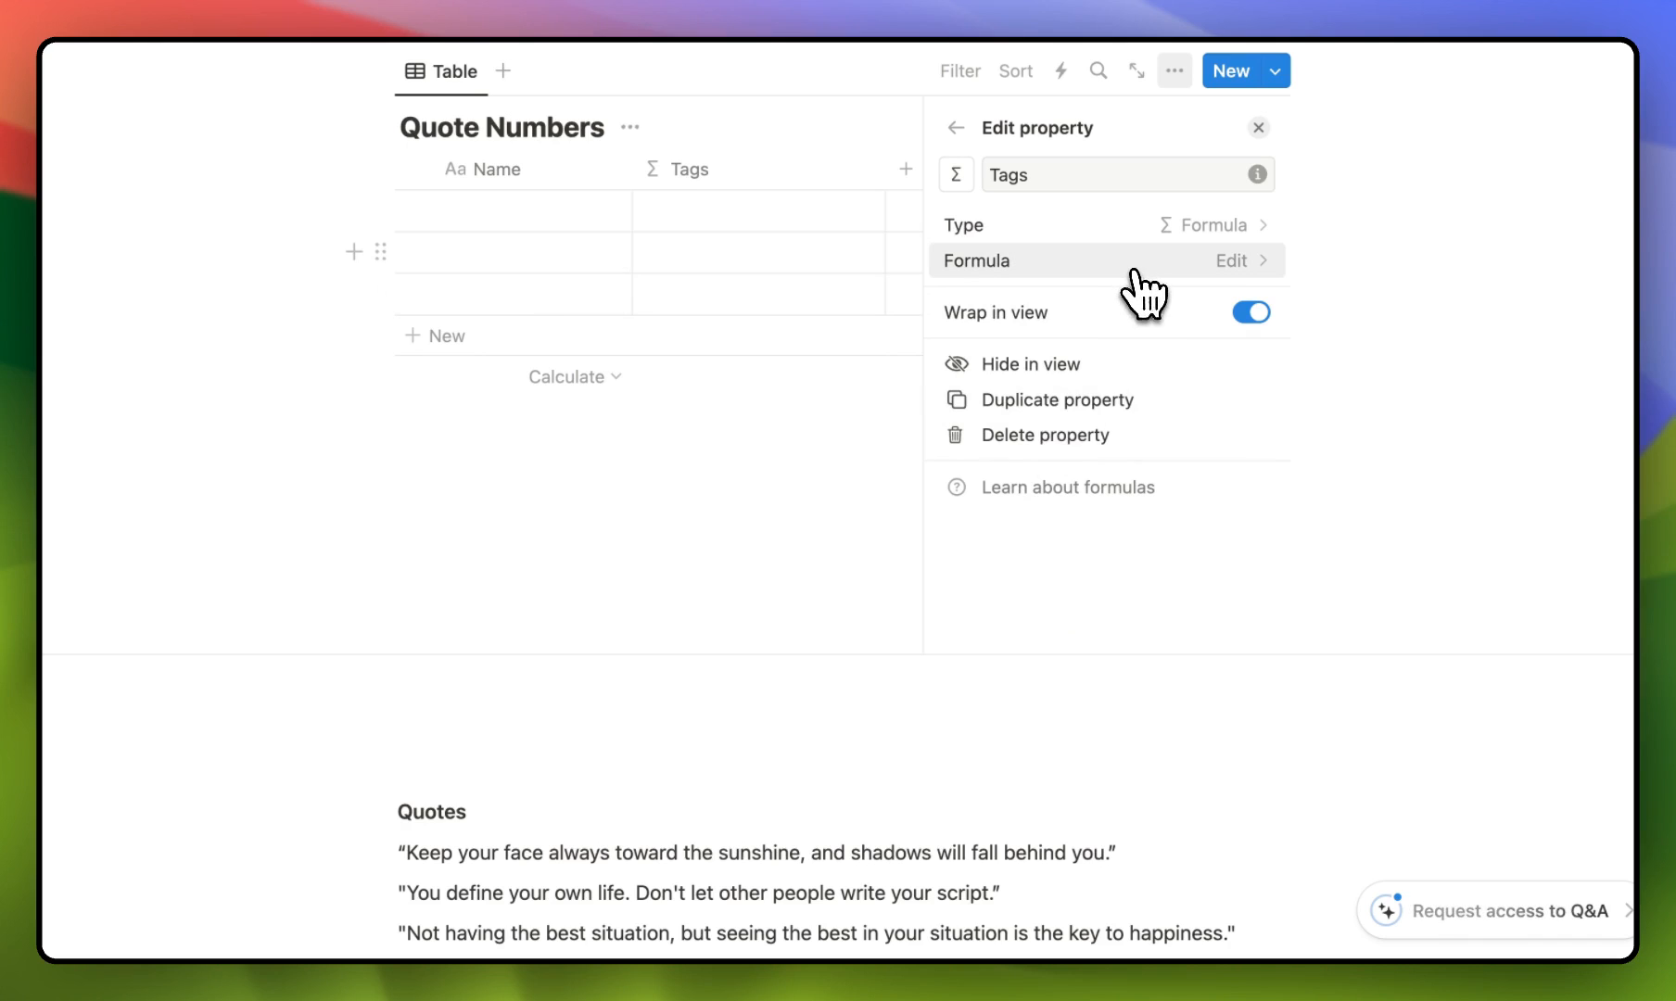
click(1232, 260)
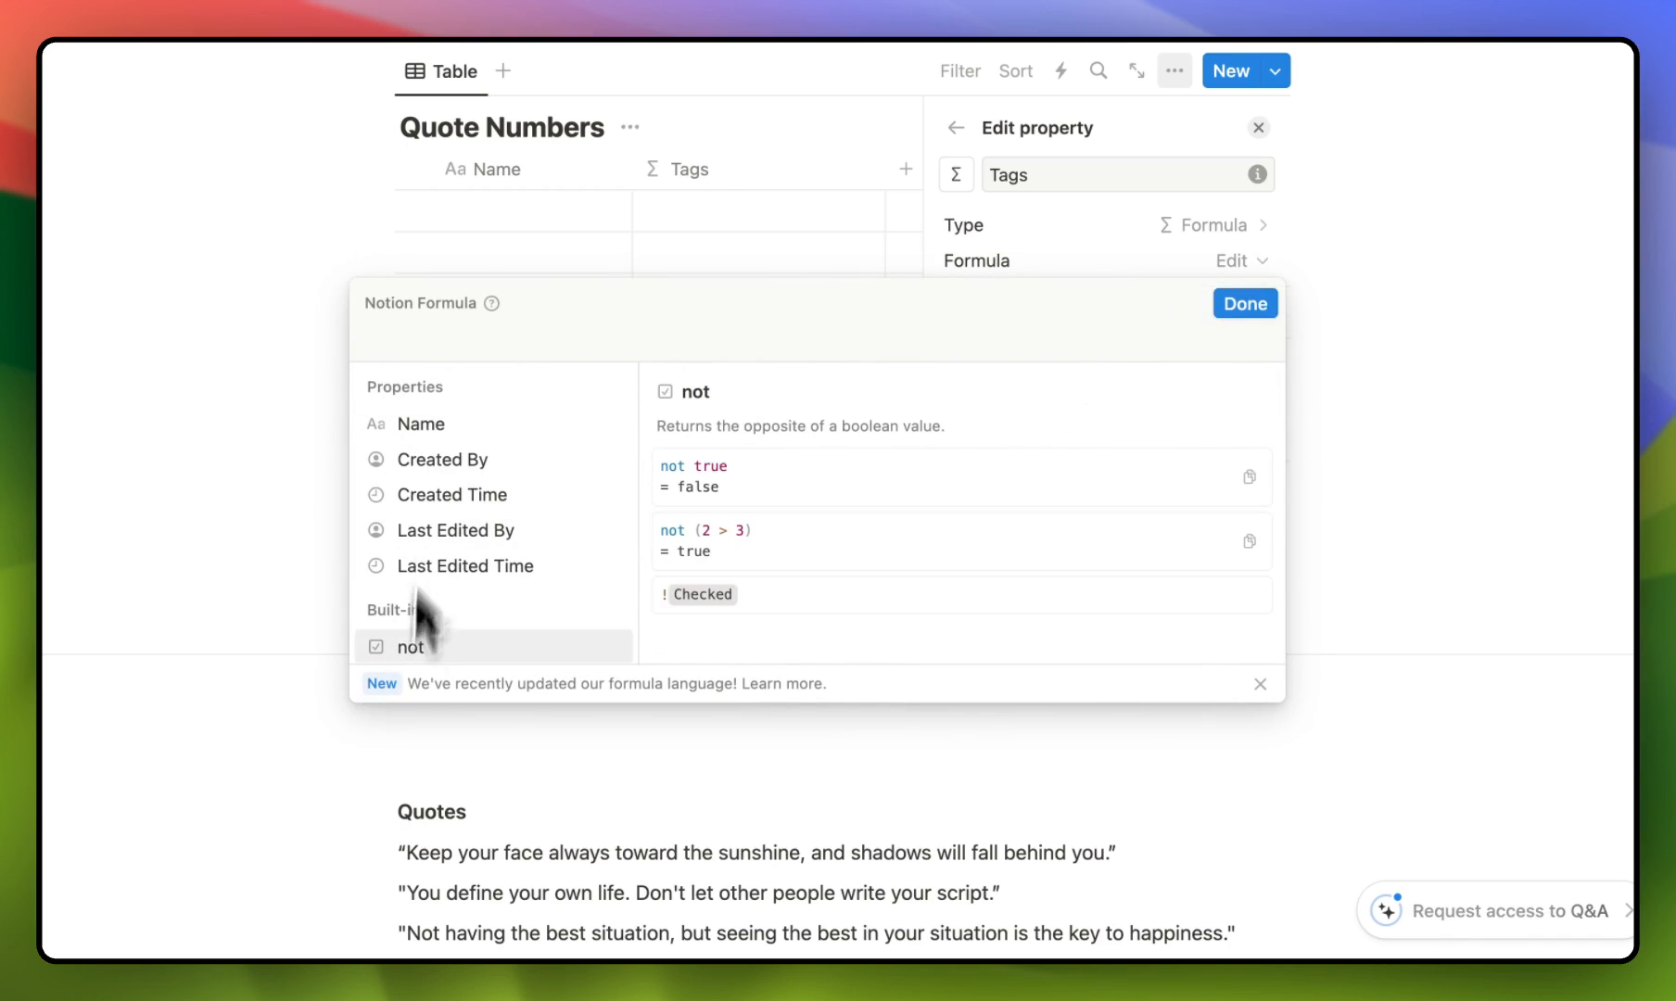
Step: Copy the number-generating formula from the code block into the column and confirm it
click(1243, 303)
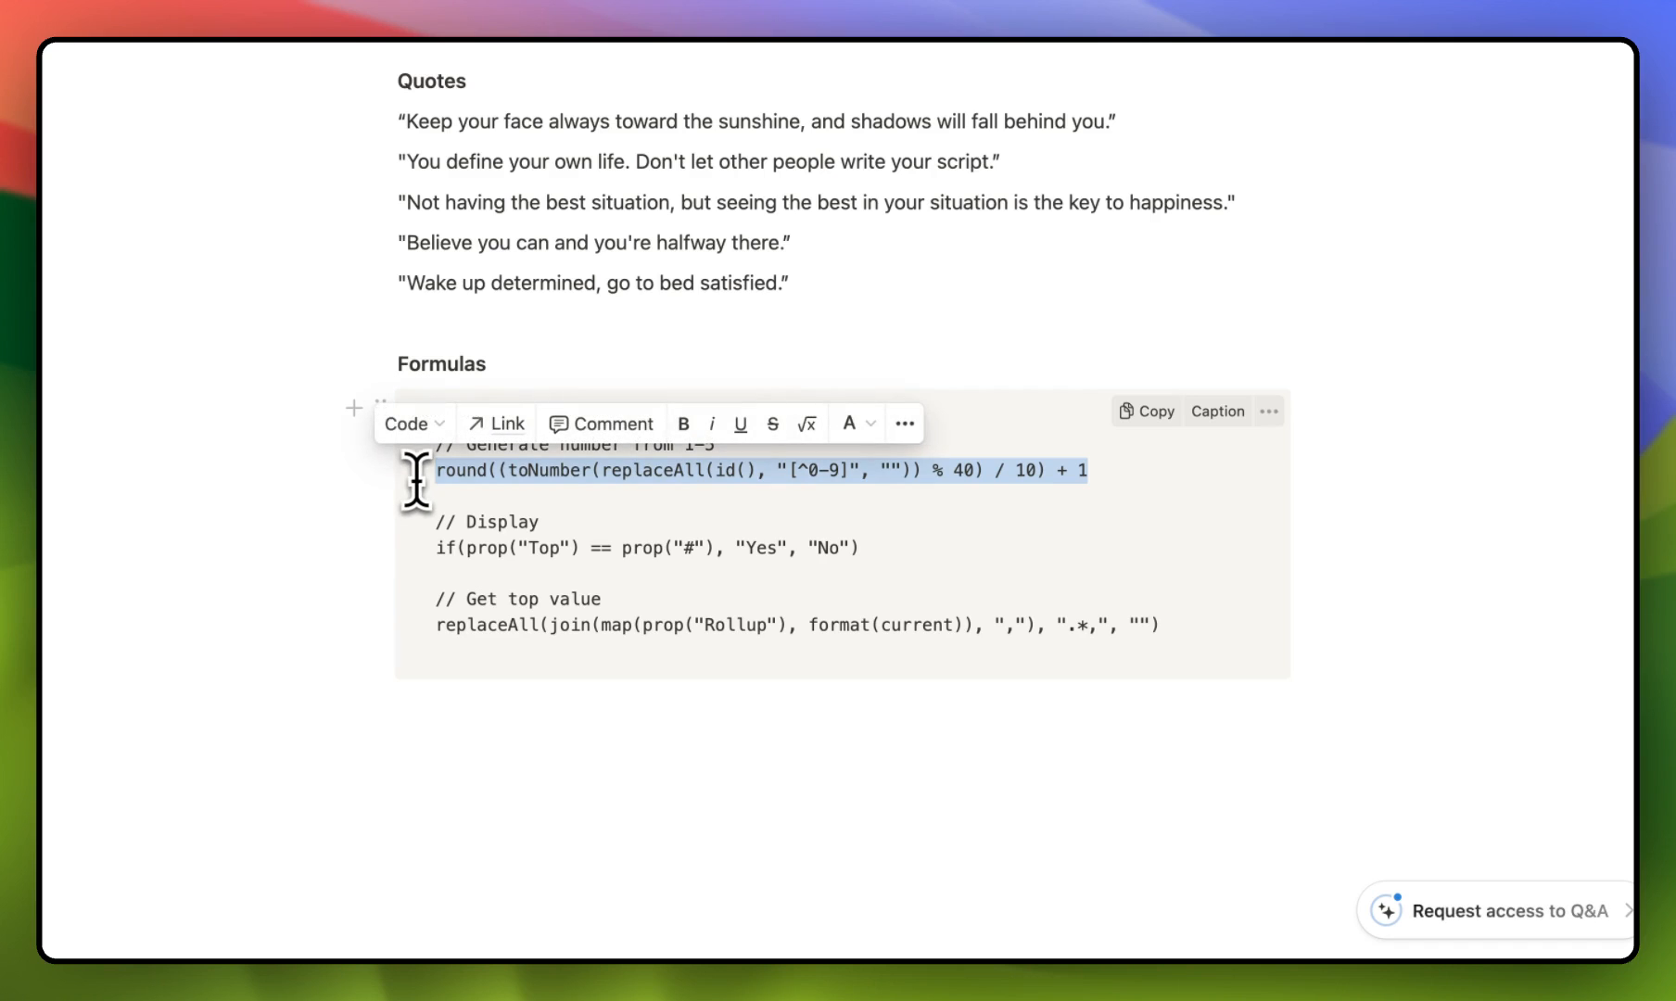
key(cmd+c)
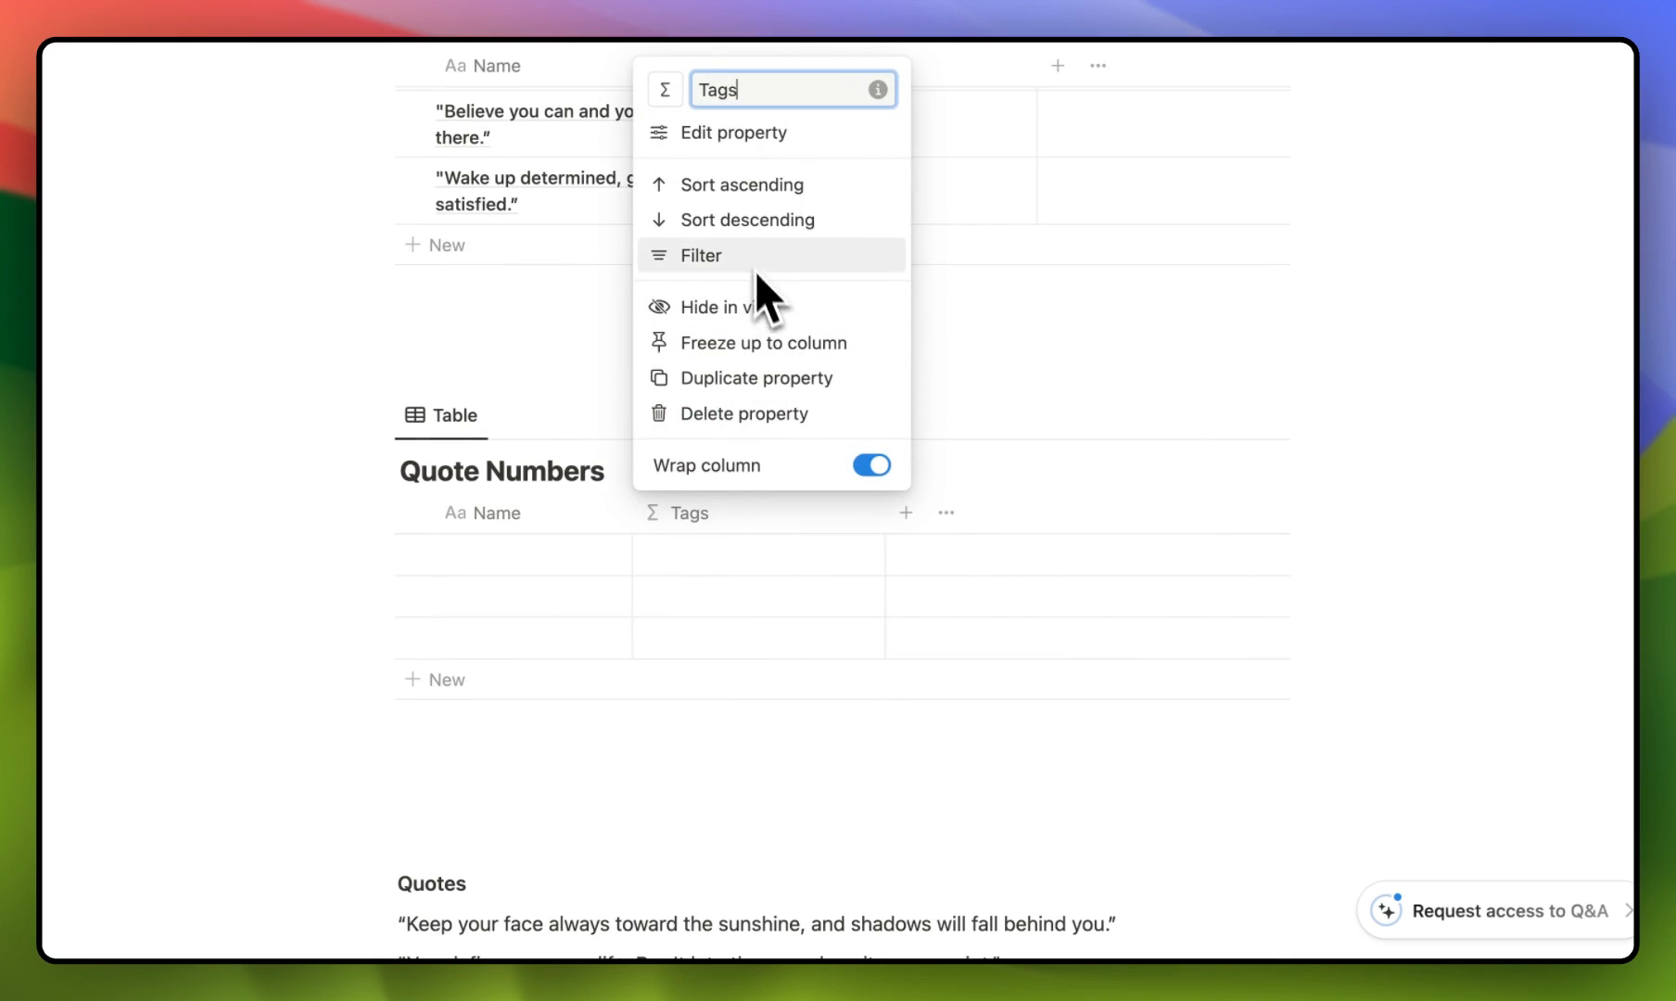
click(735, 133)
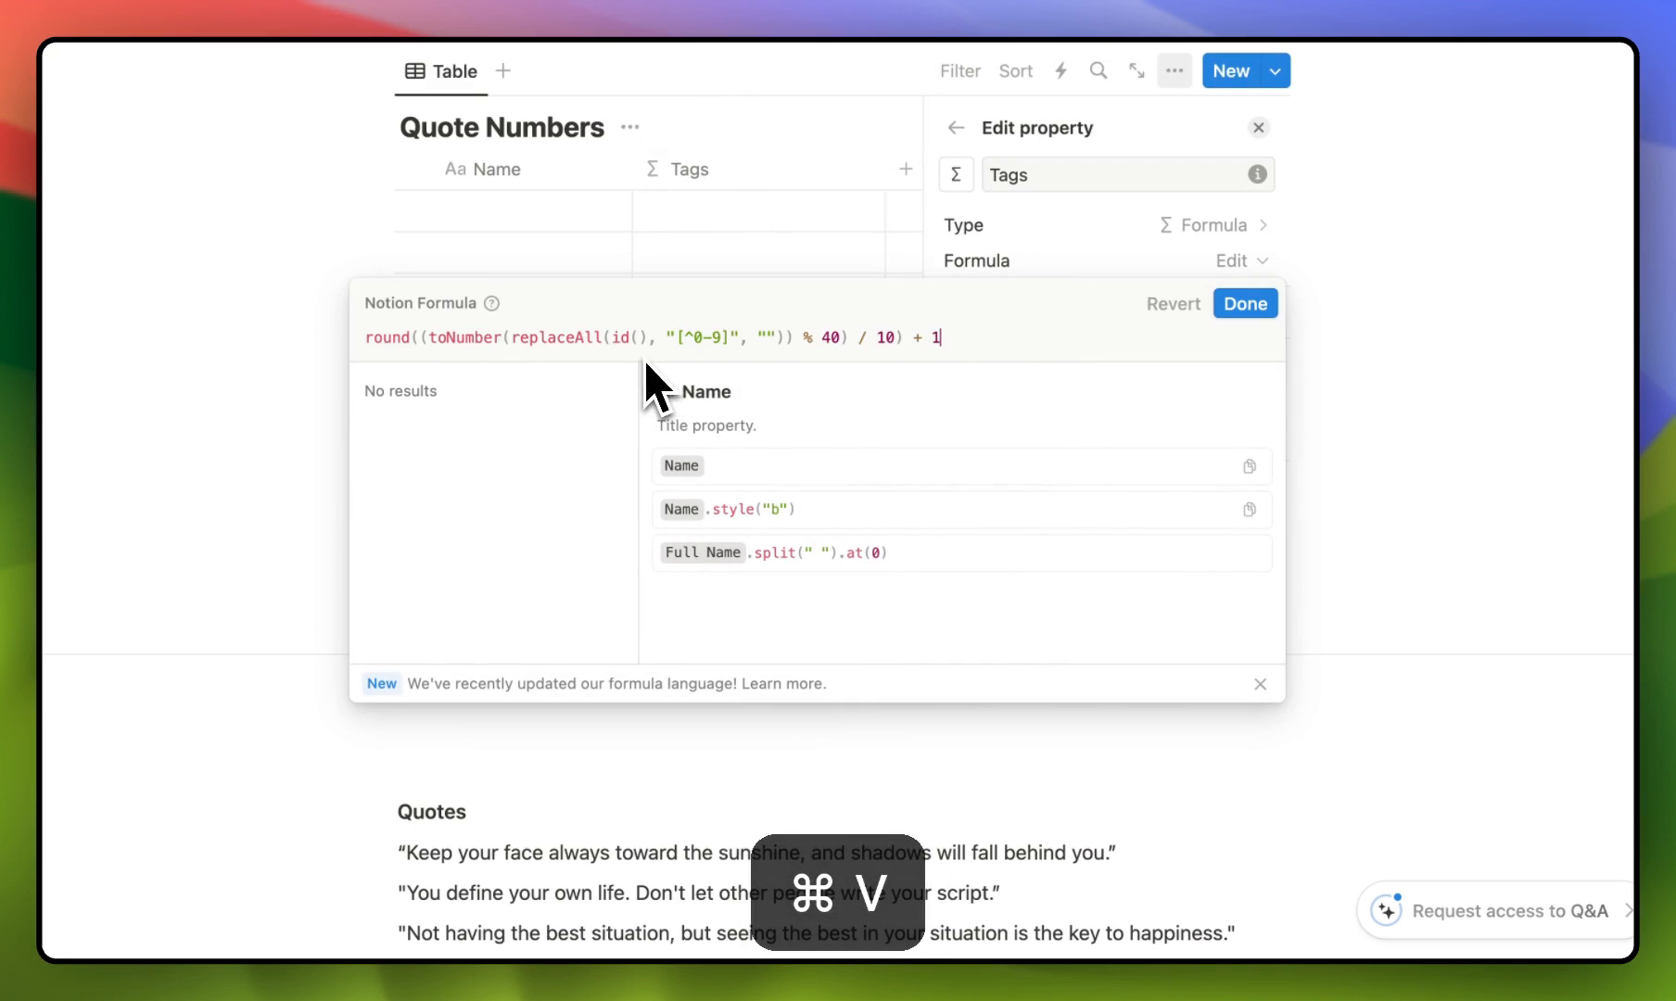
mouse_move(1244, 304)
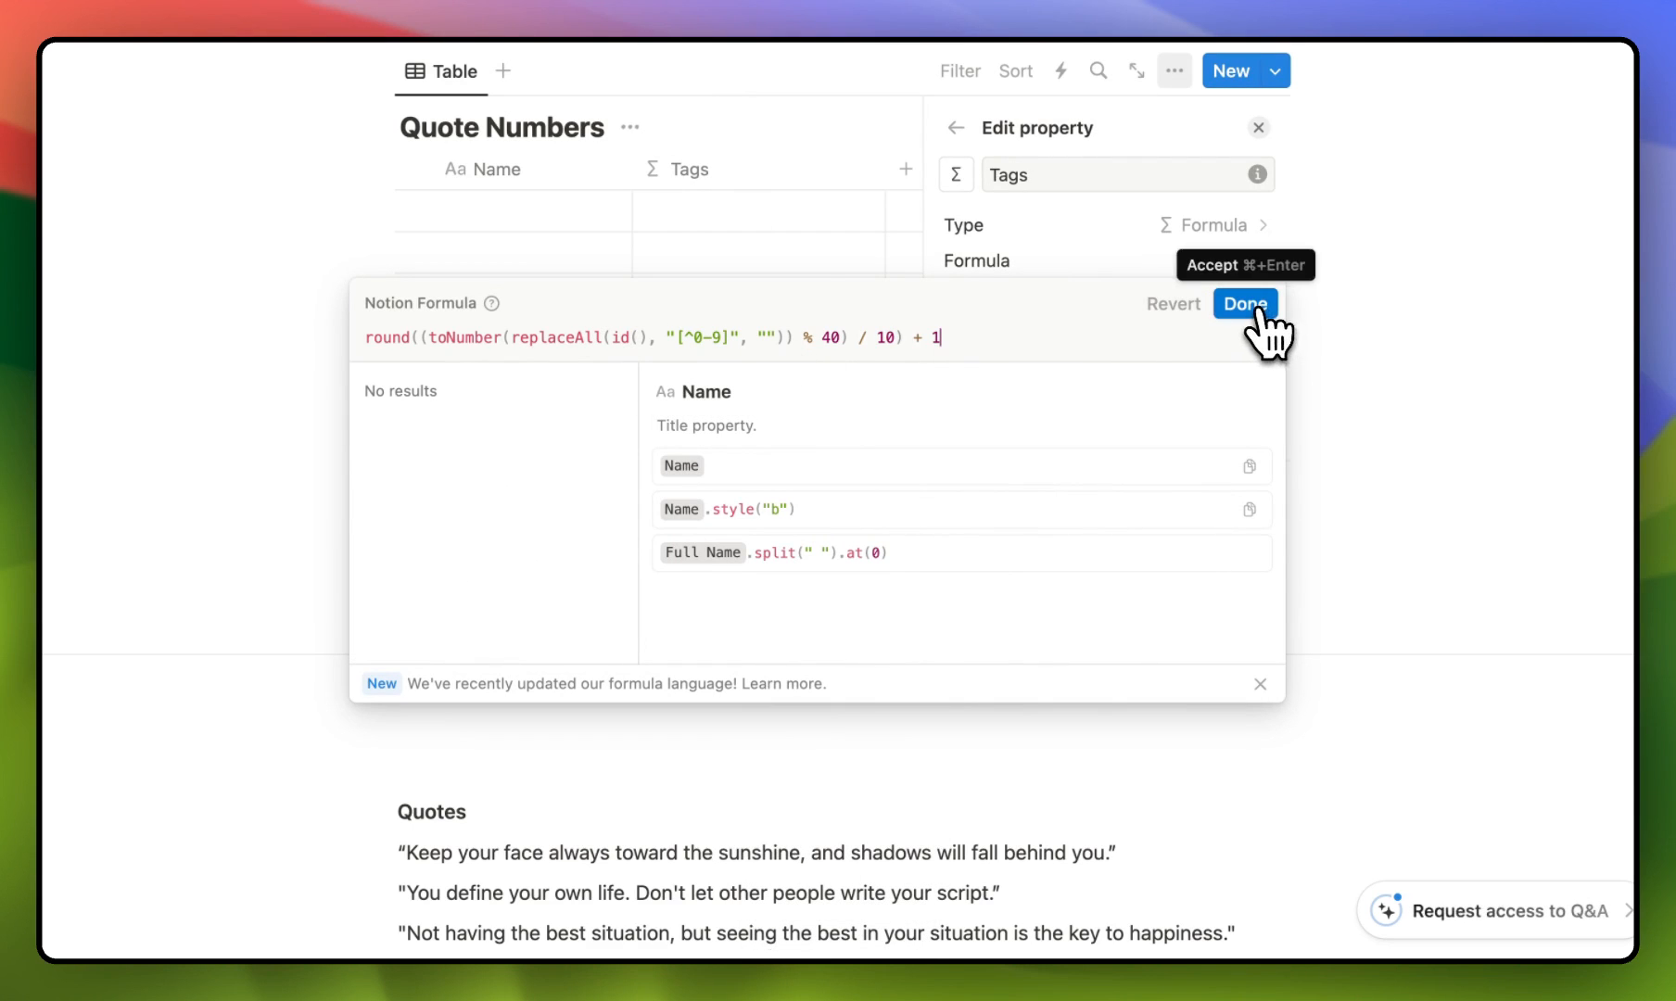
click(1243, 303)
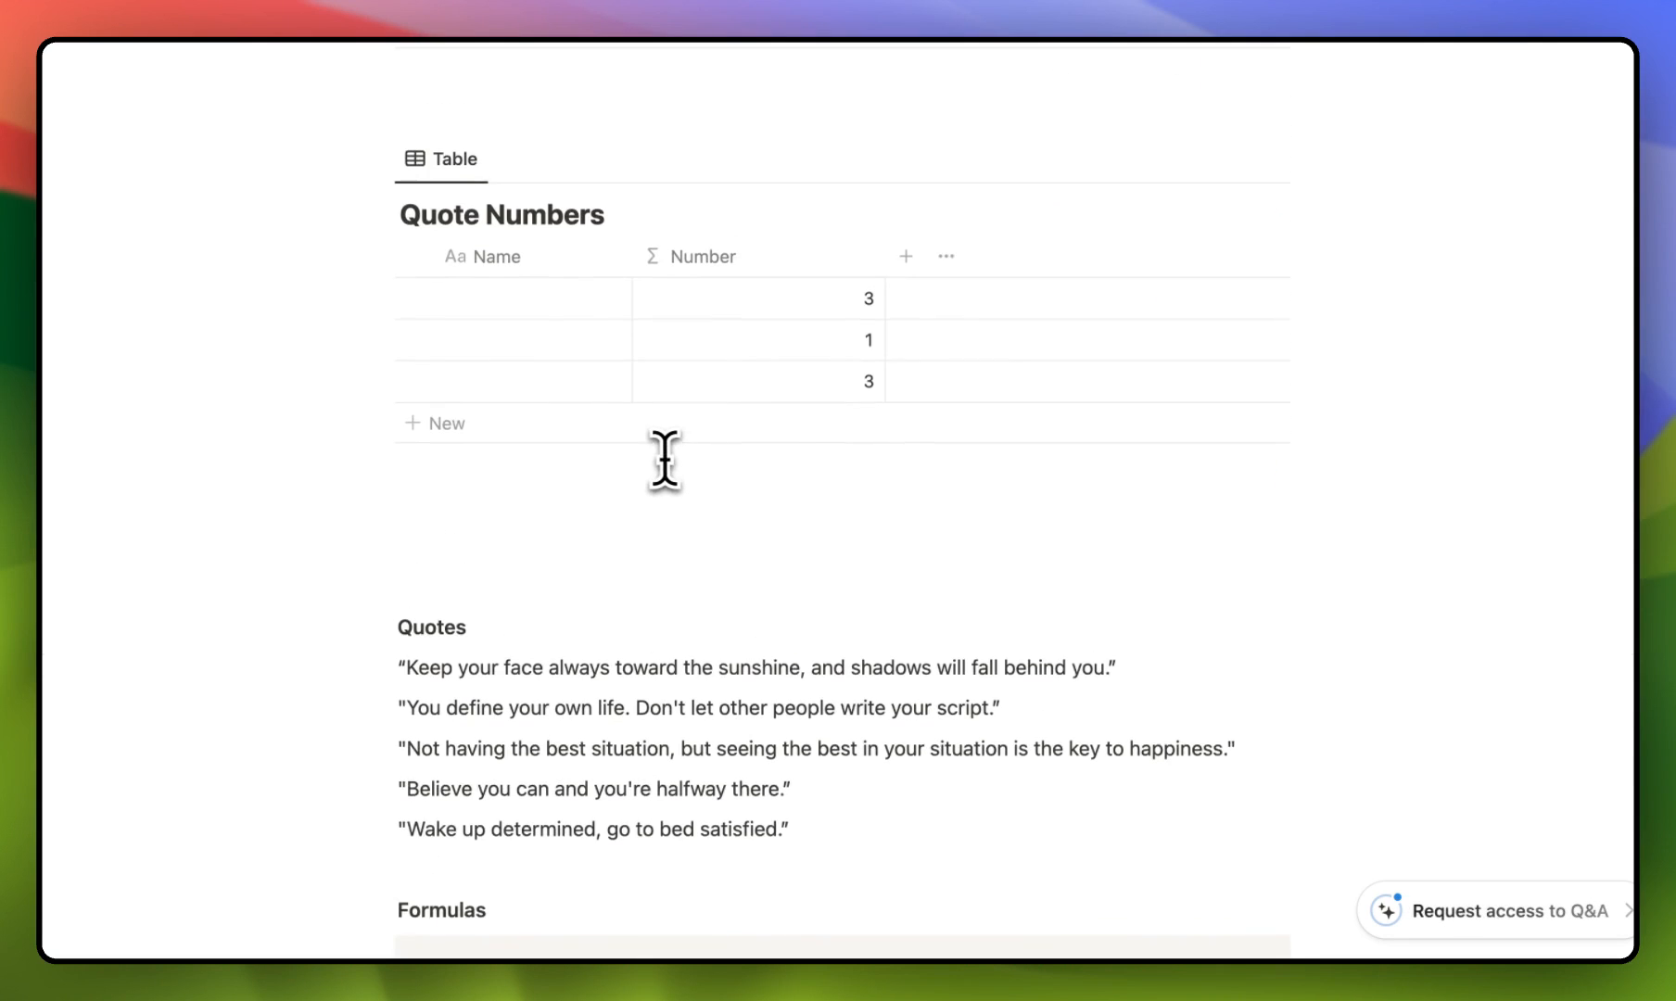
Step: Add three more rows to Quote Numbers, each getting a generated number
click(434, 423)
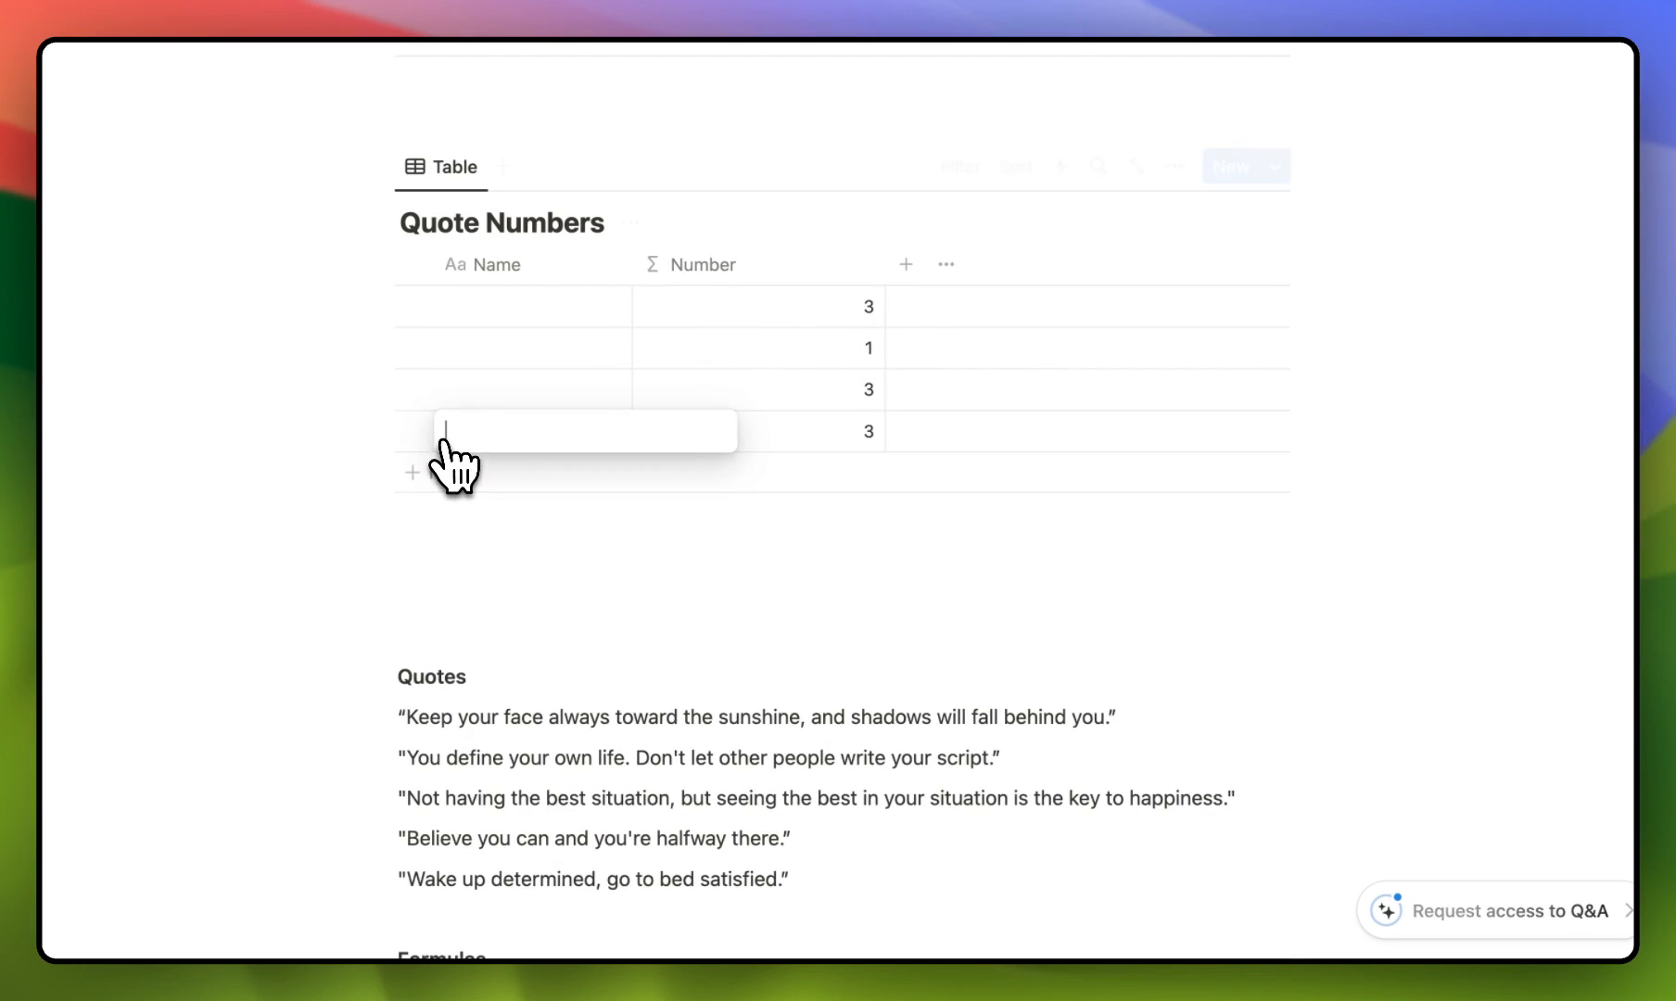
click(413, 471)
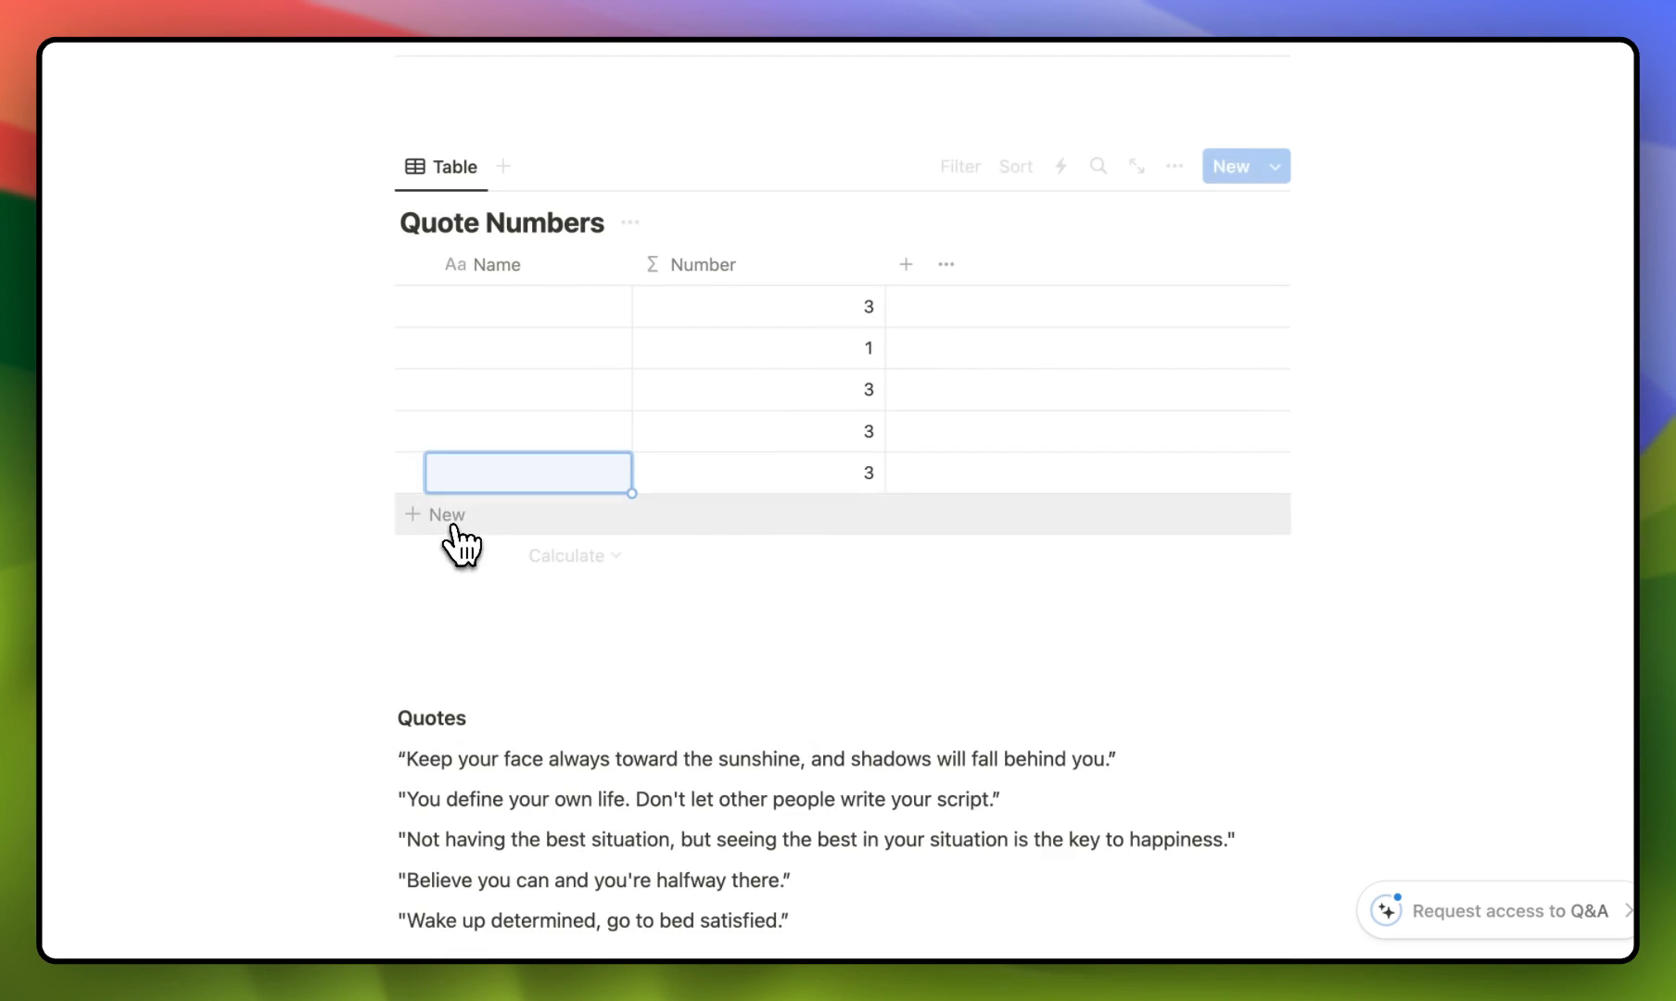
click(438, 513)
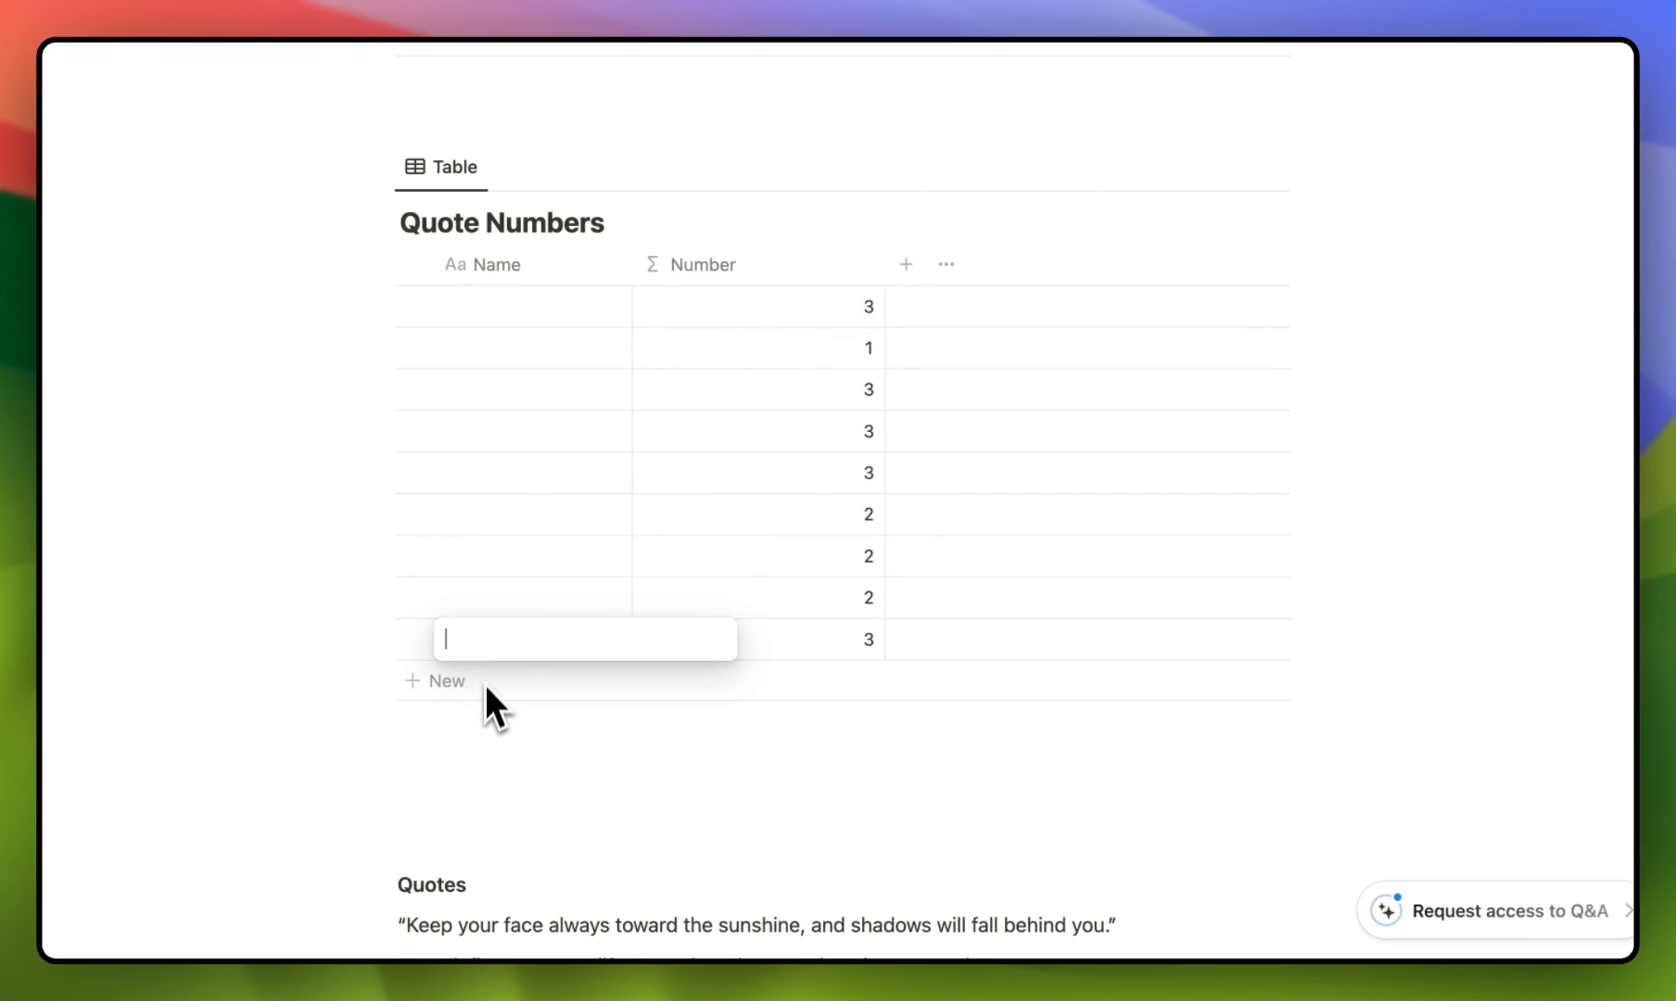
click(702, 264)
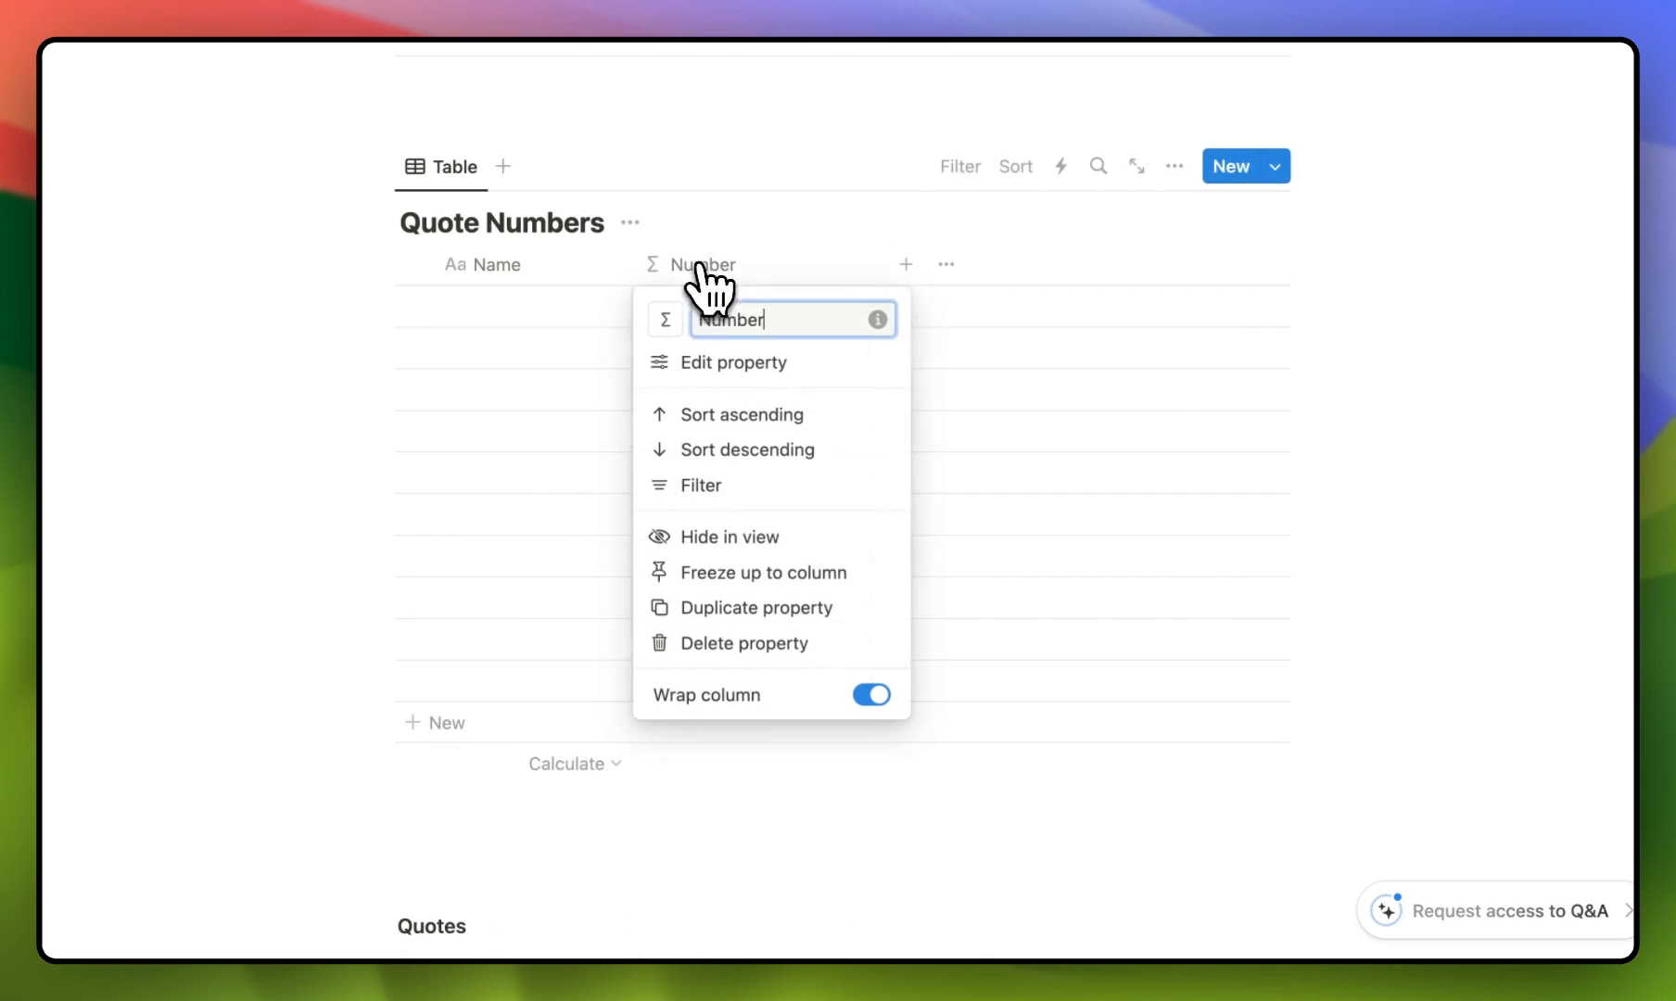
Step: Change the Number formula from % 40 to % 90, then delete the test rows
click(733, 362)
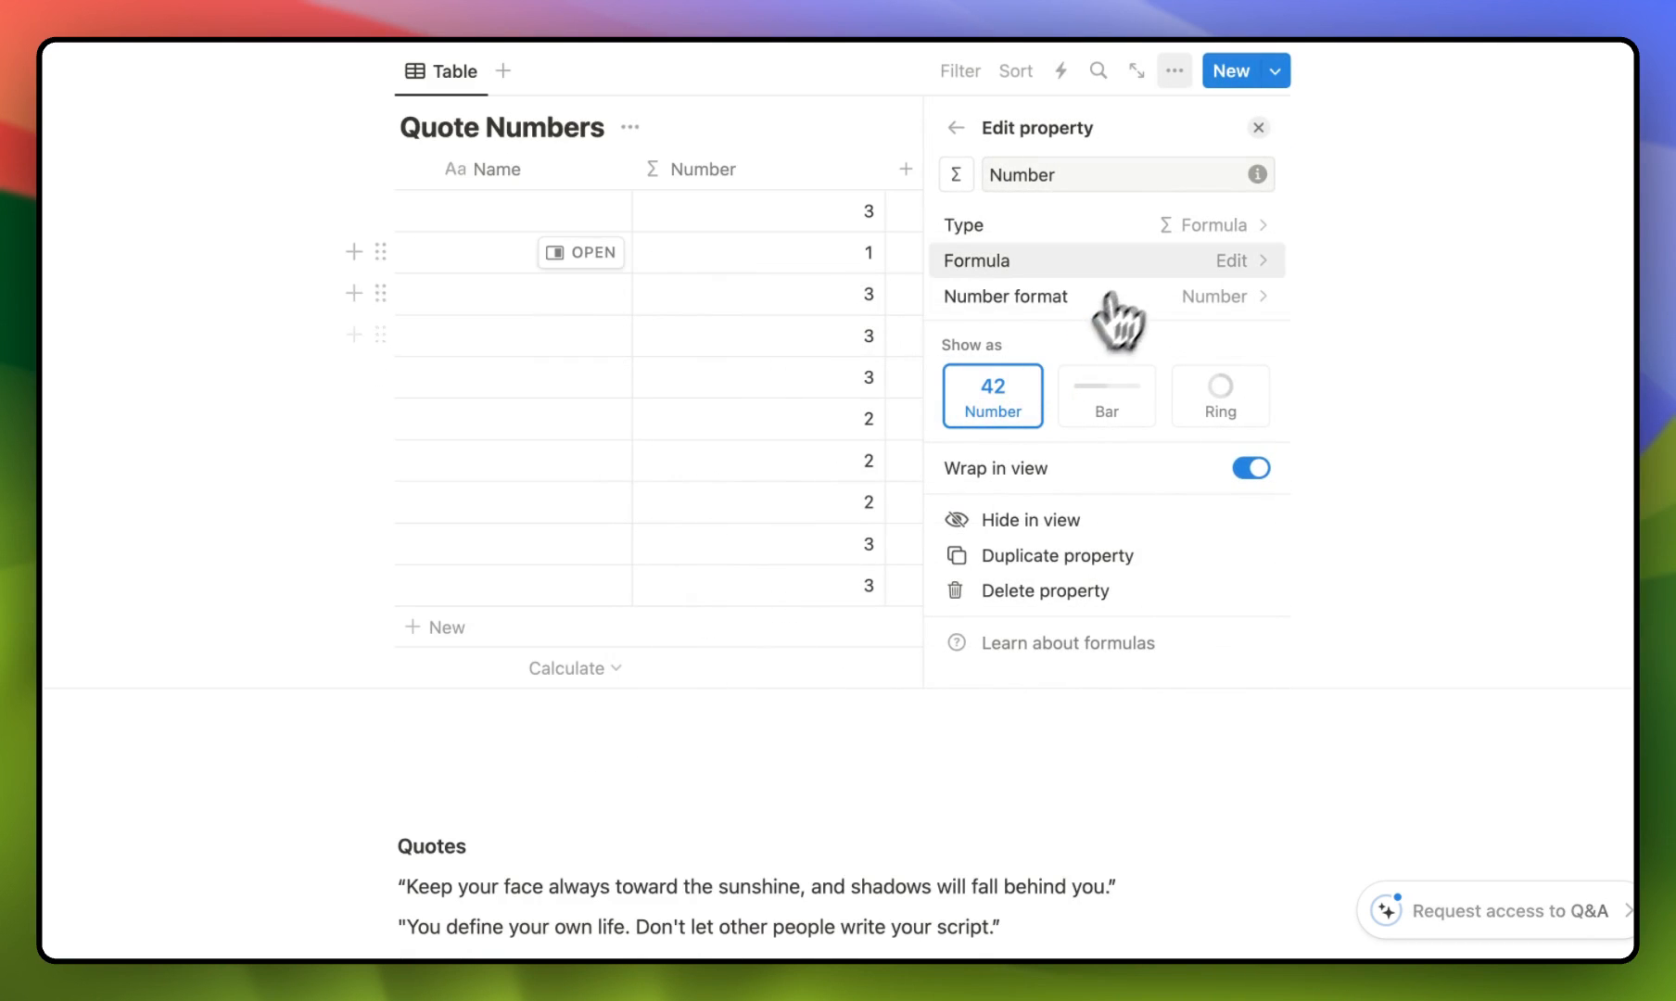
click(1231, 260)
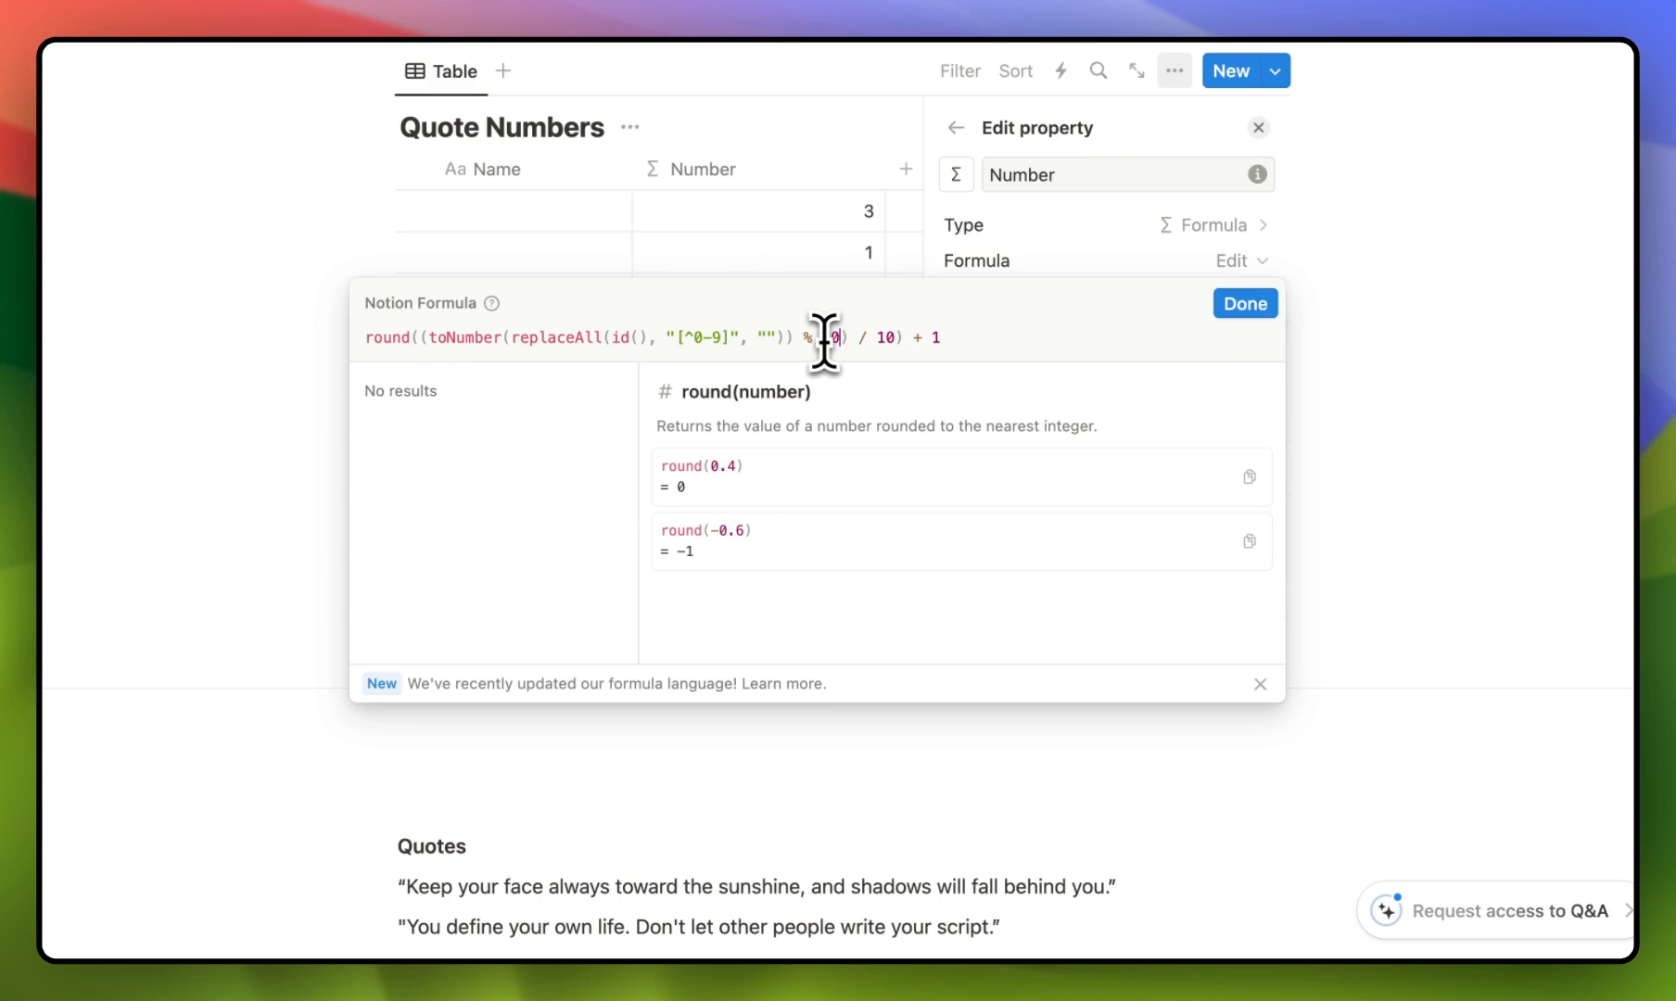
text(9)
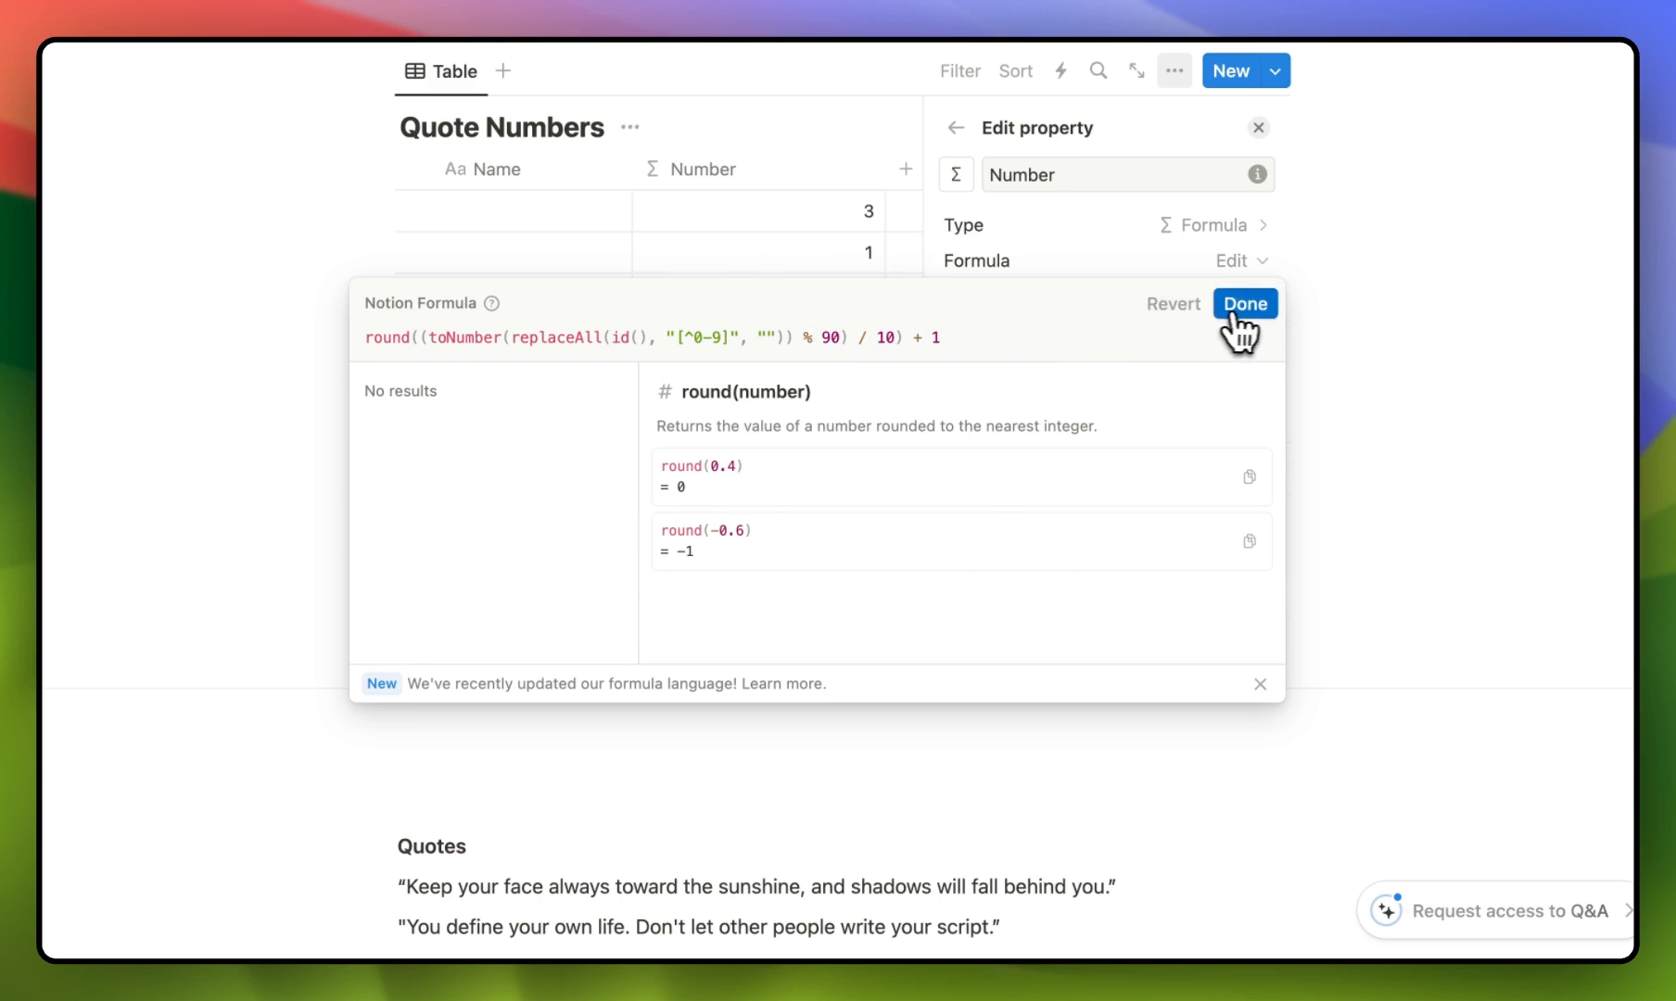
click(1243, 303)
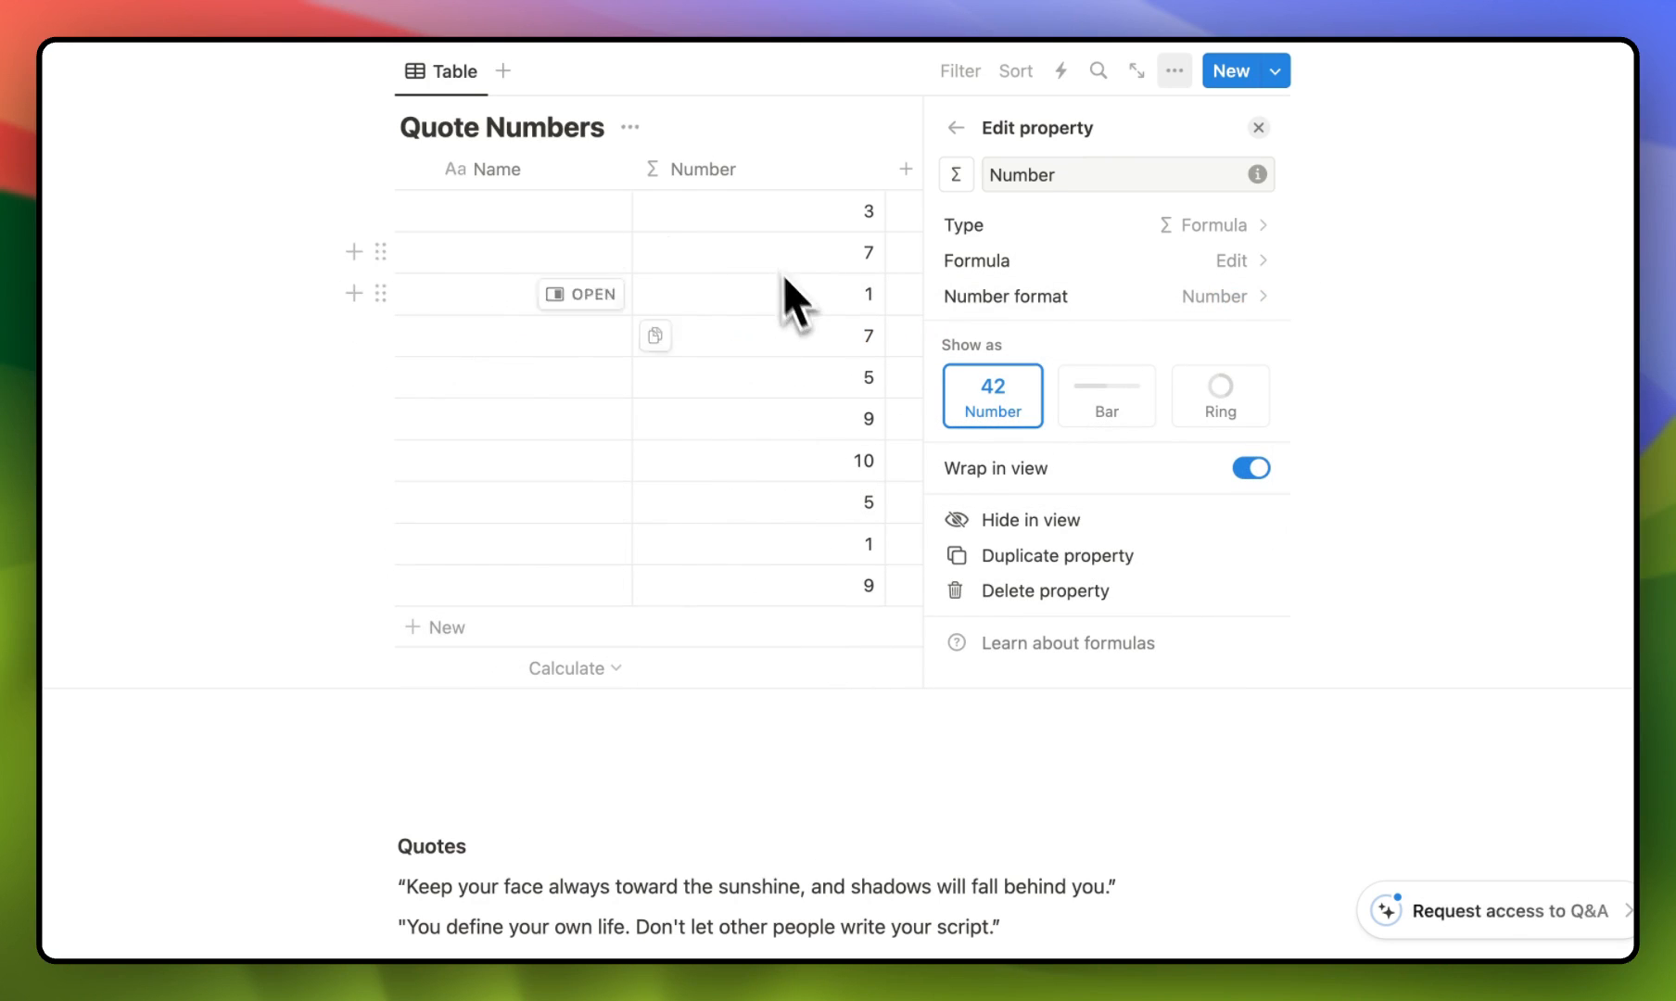
mouse_move(844, 374)
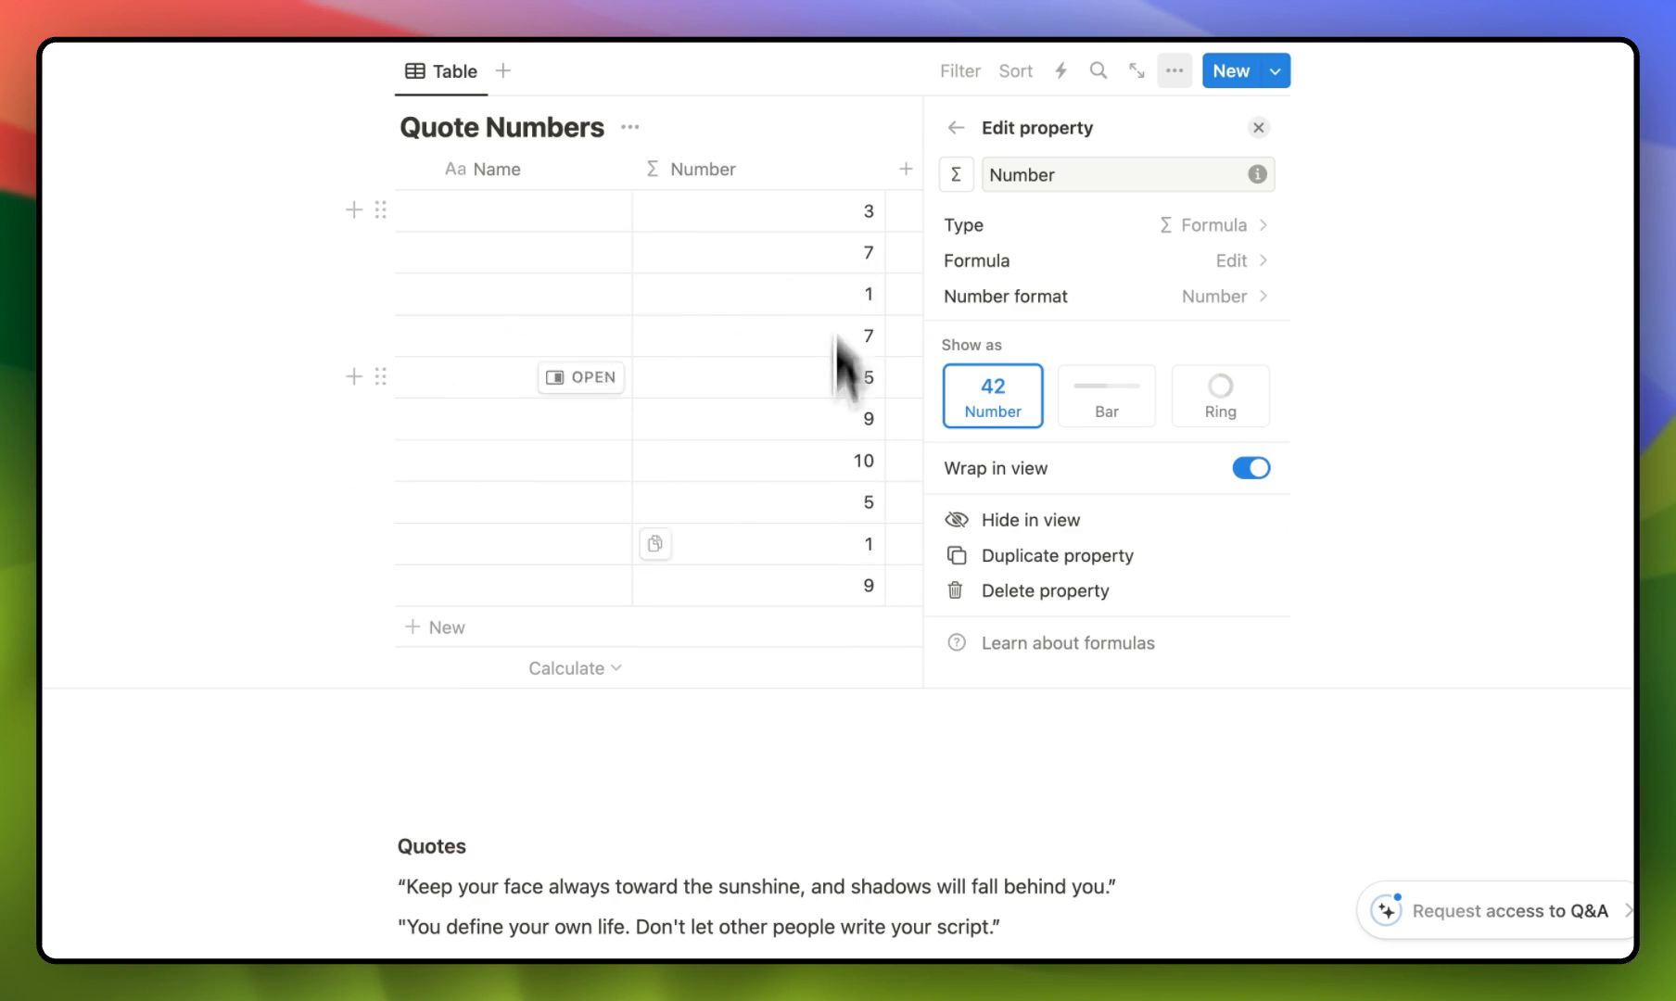
mouse_move(855, 657)
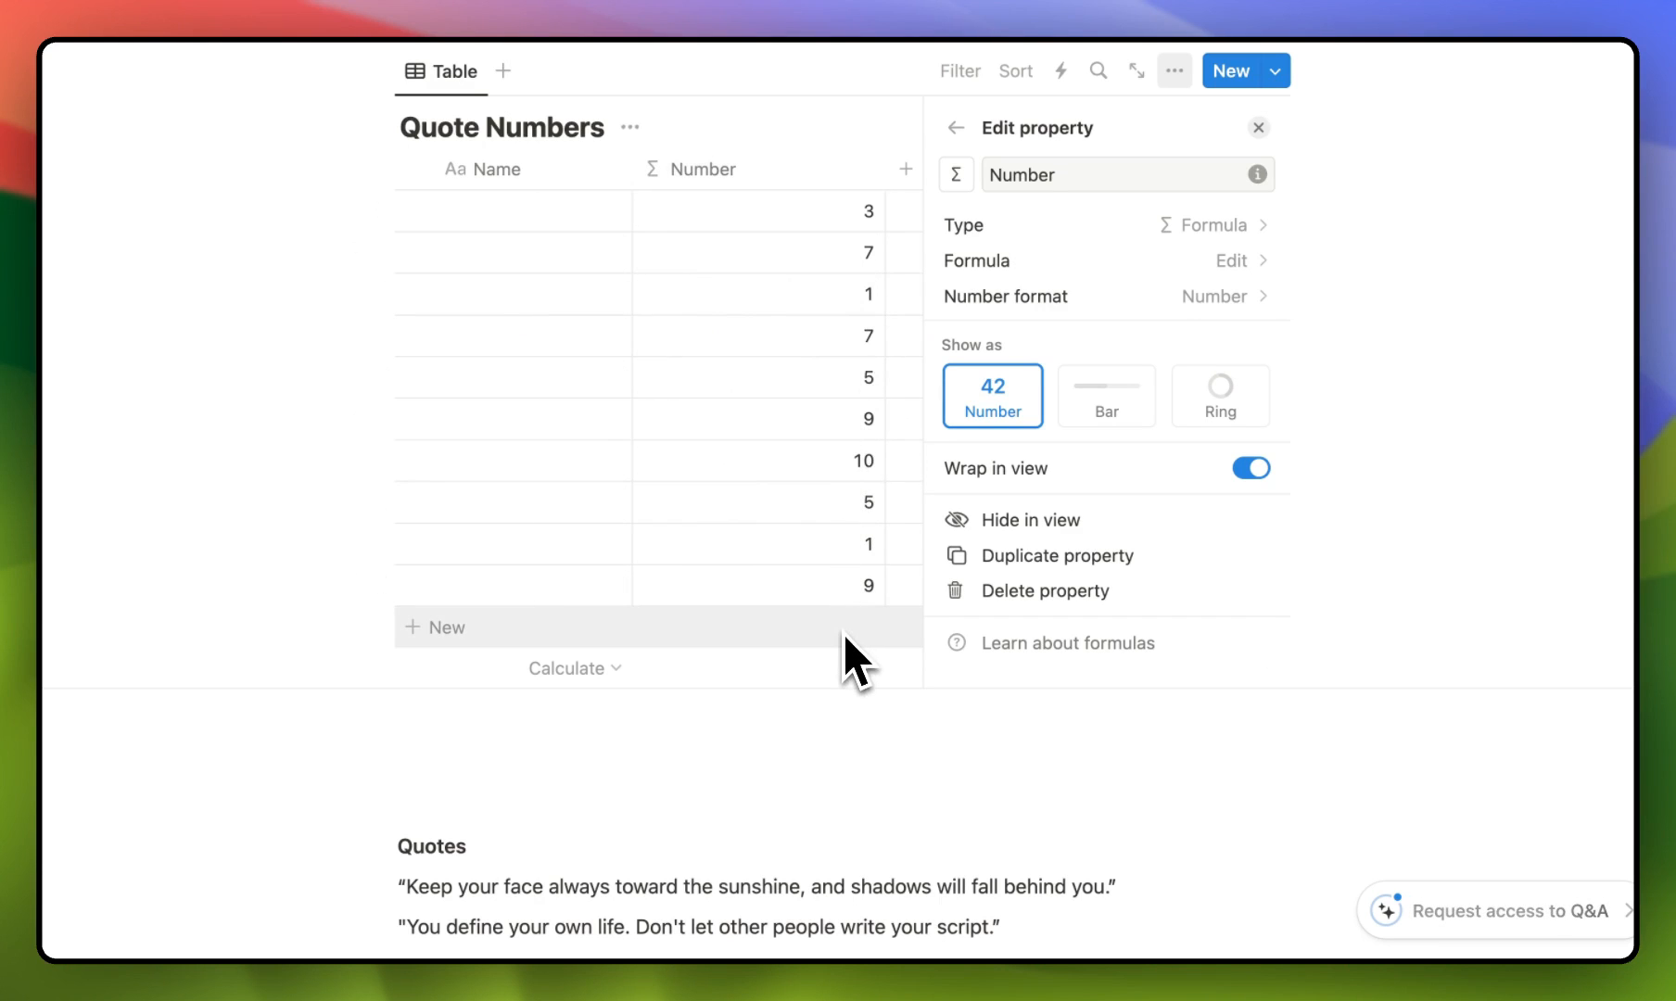
click(1049, 591)
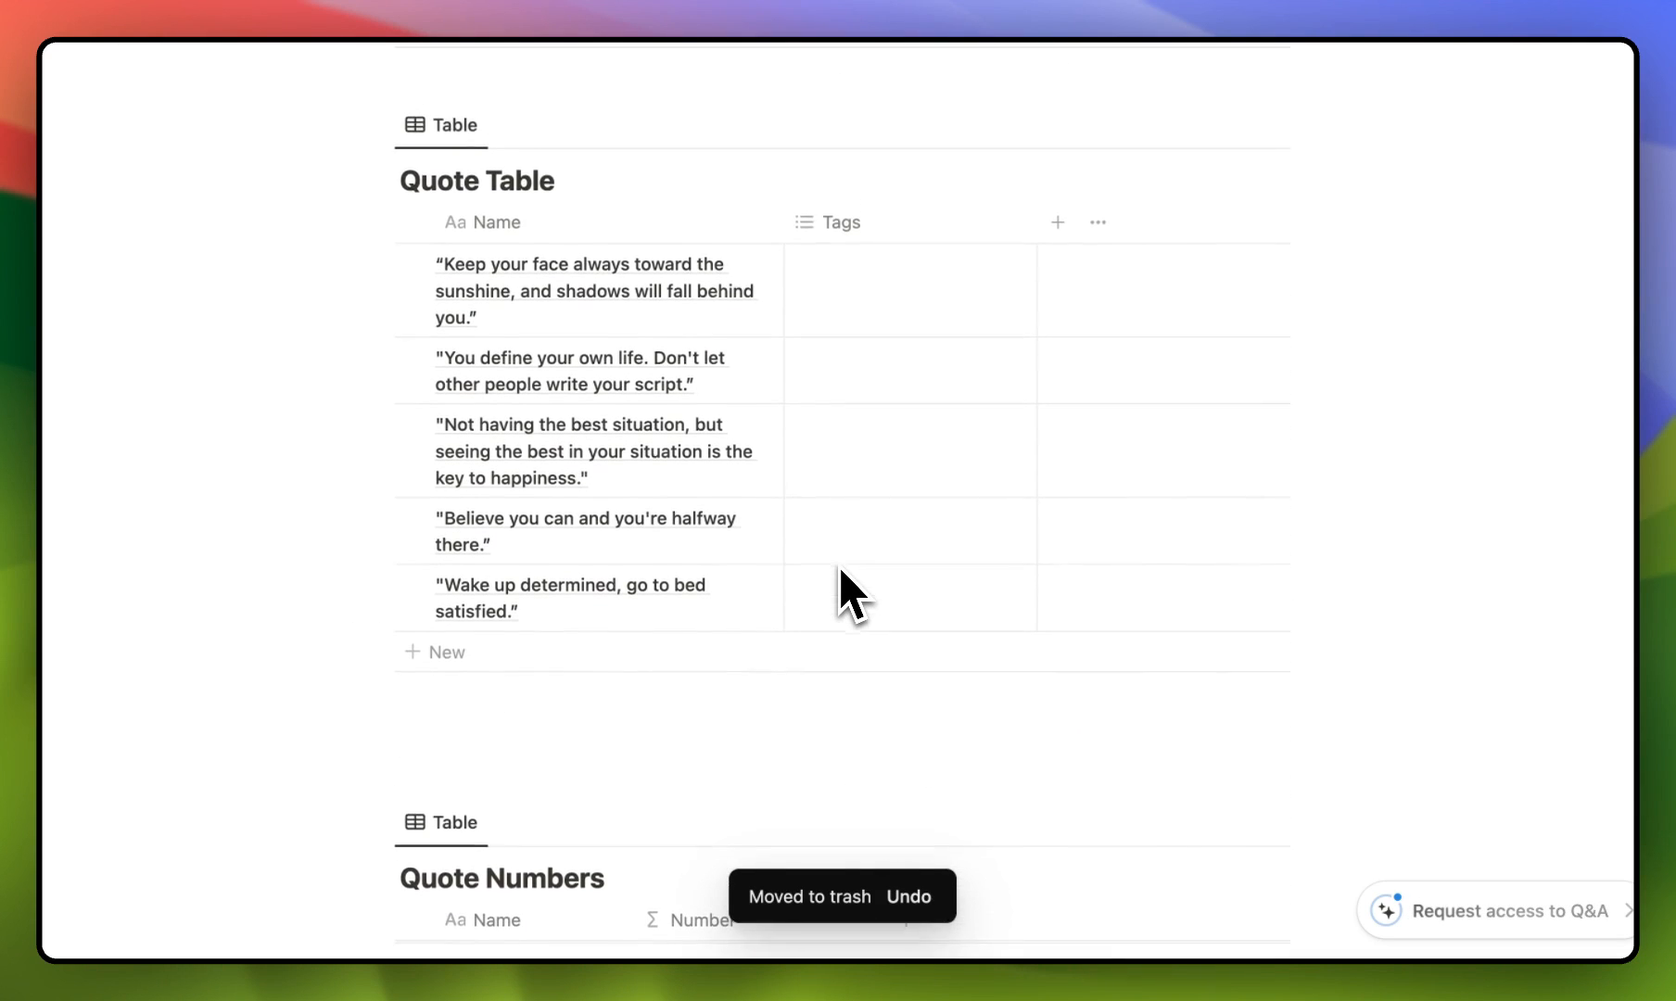
mouse_move(694, 571)
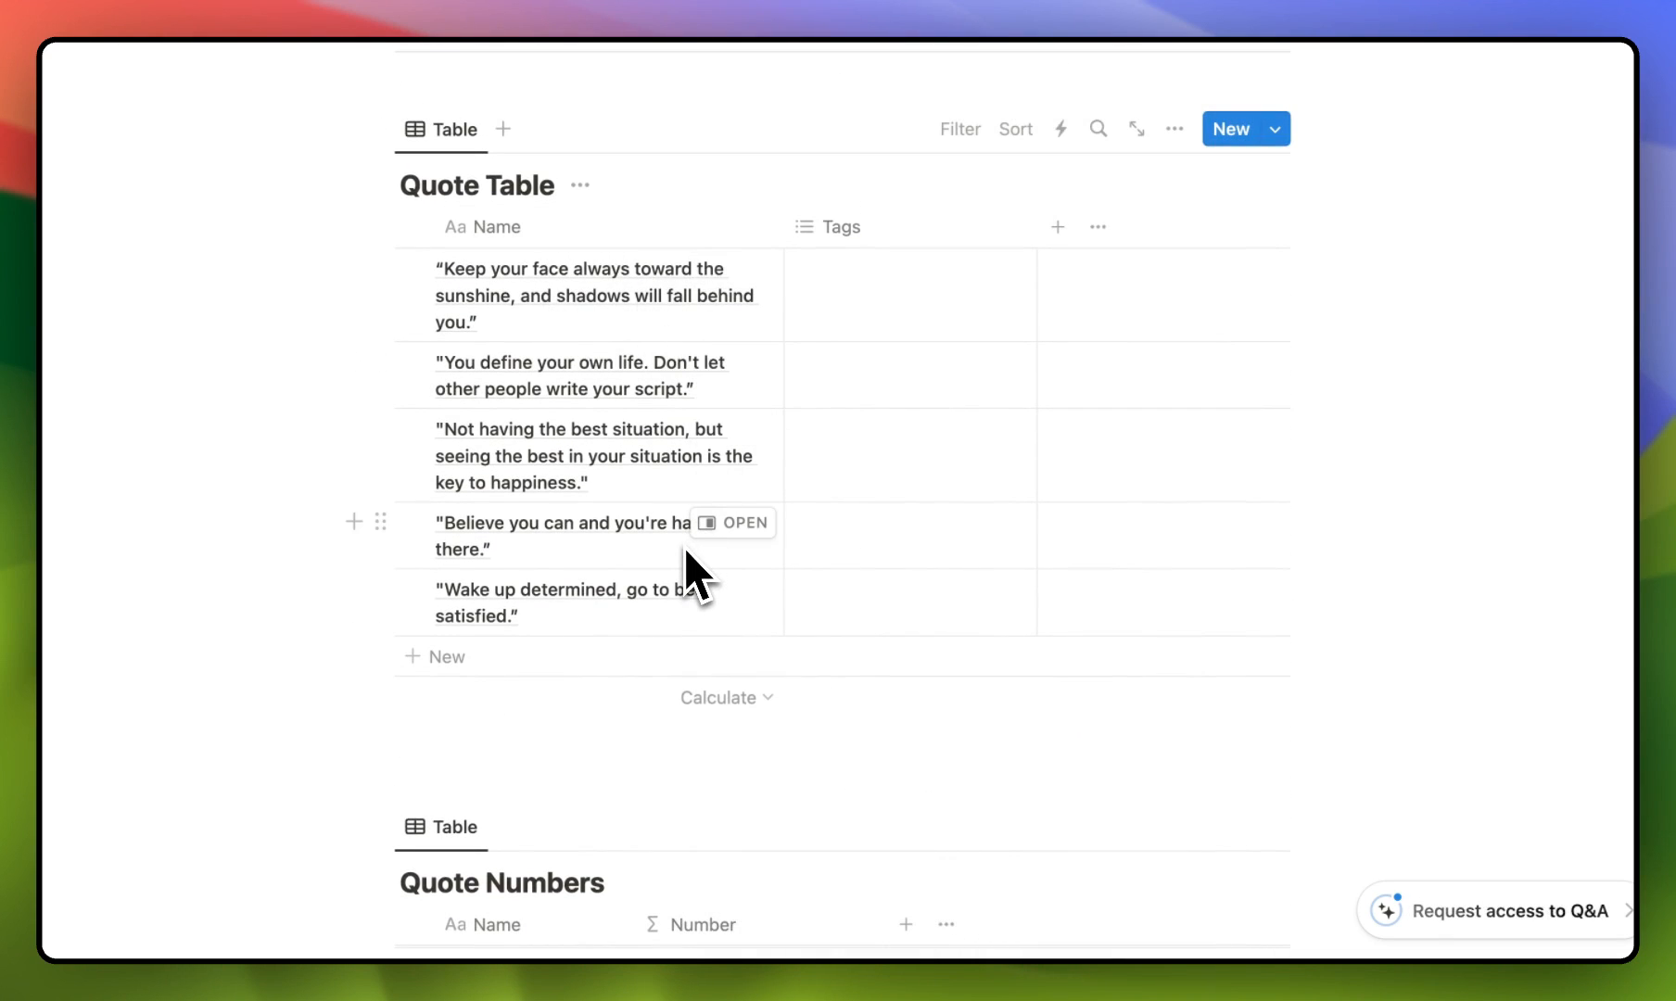
mouse_move(962, 267)
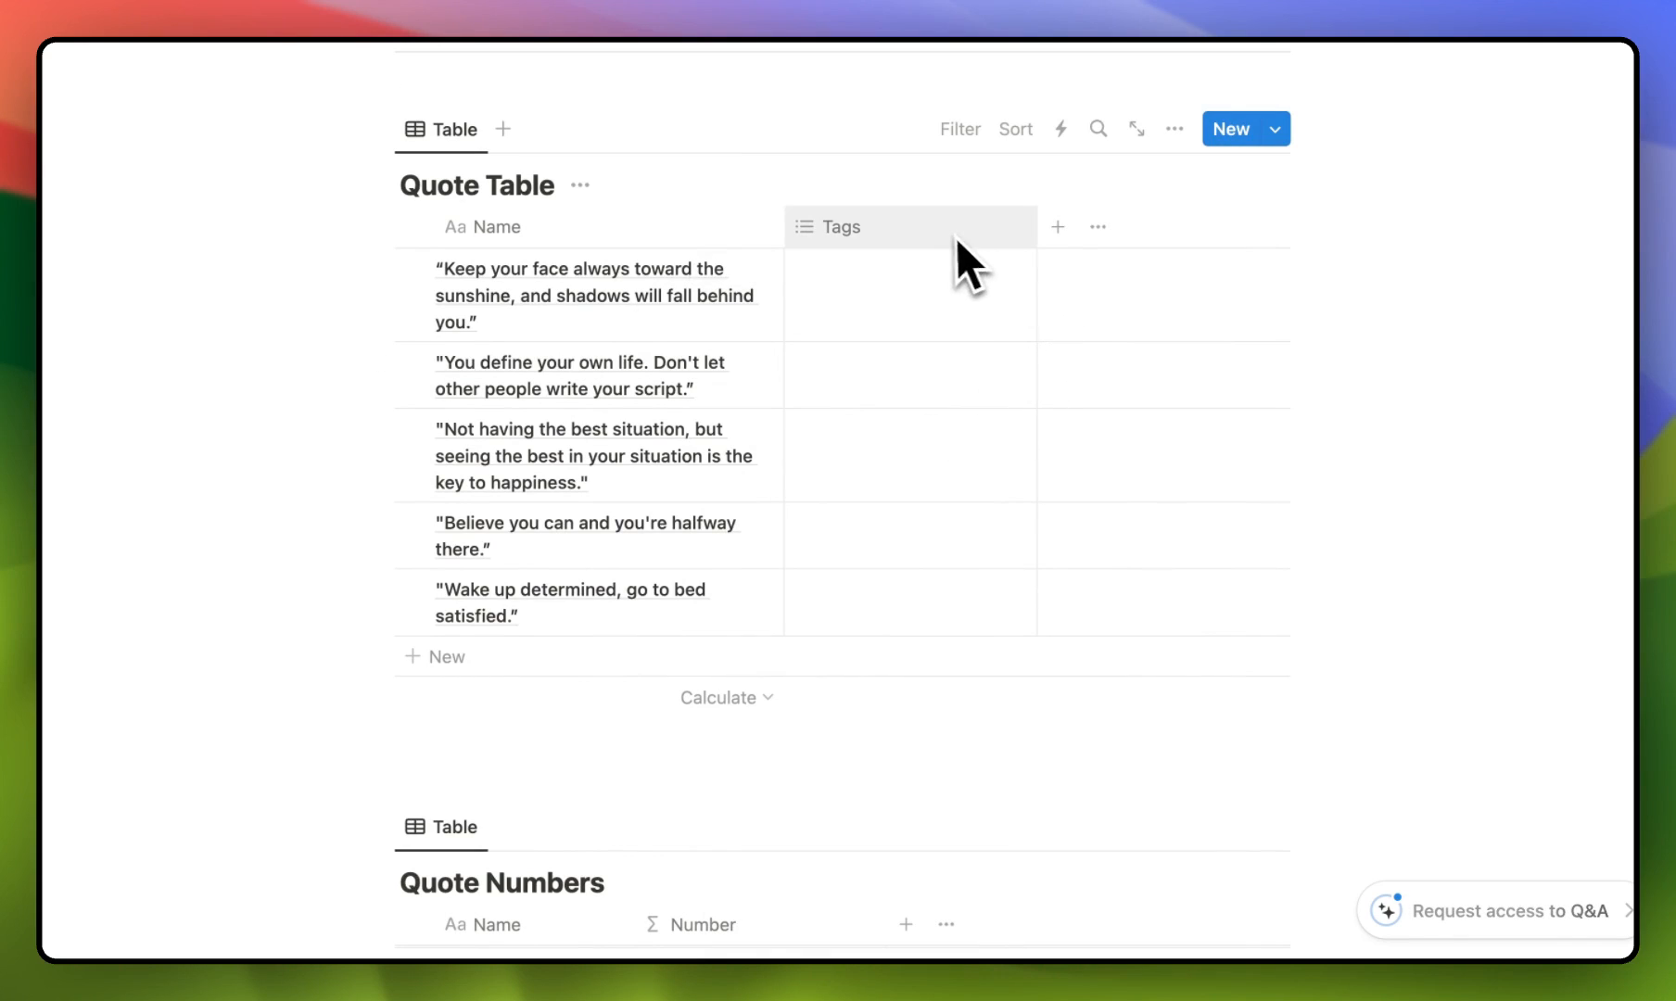
mouse_move(1056, 226)
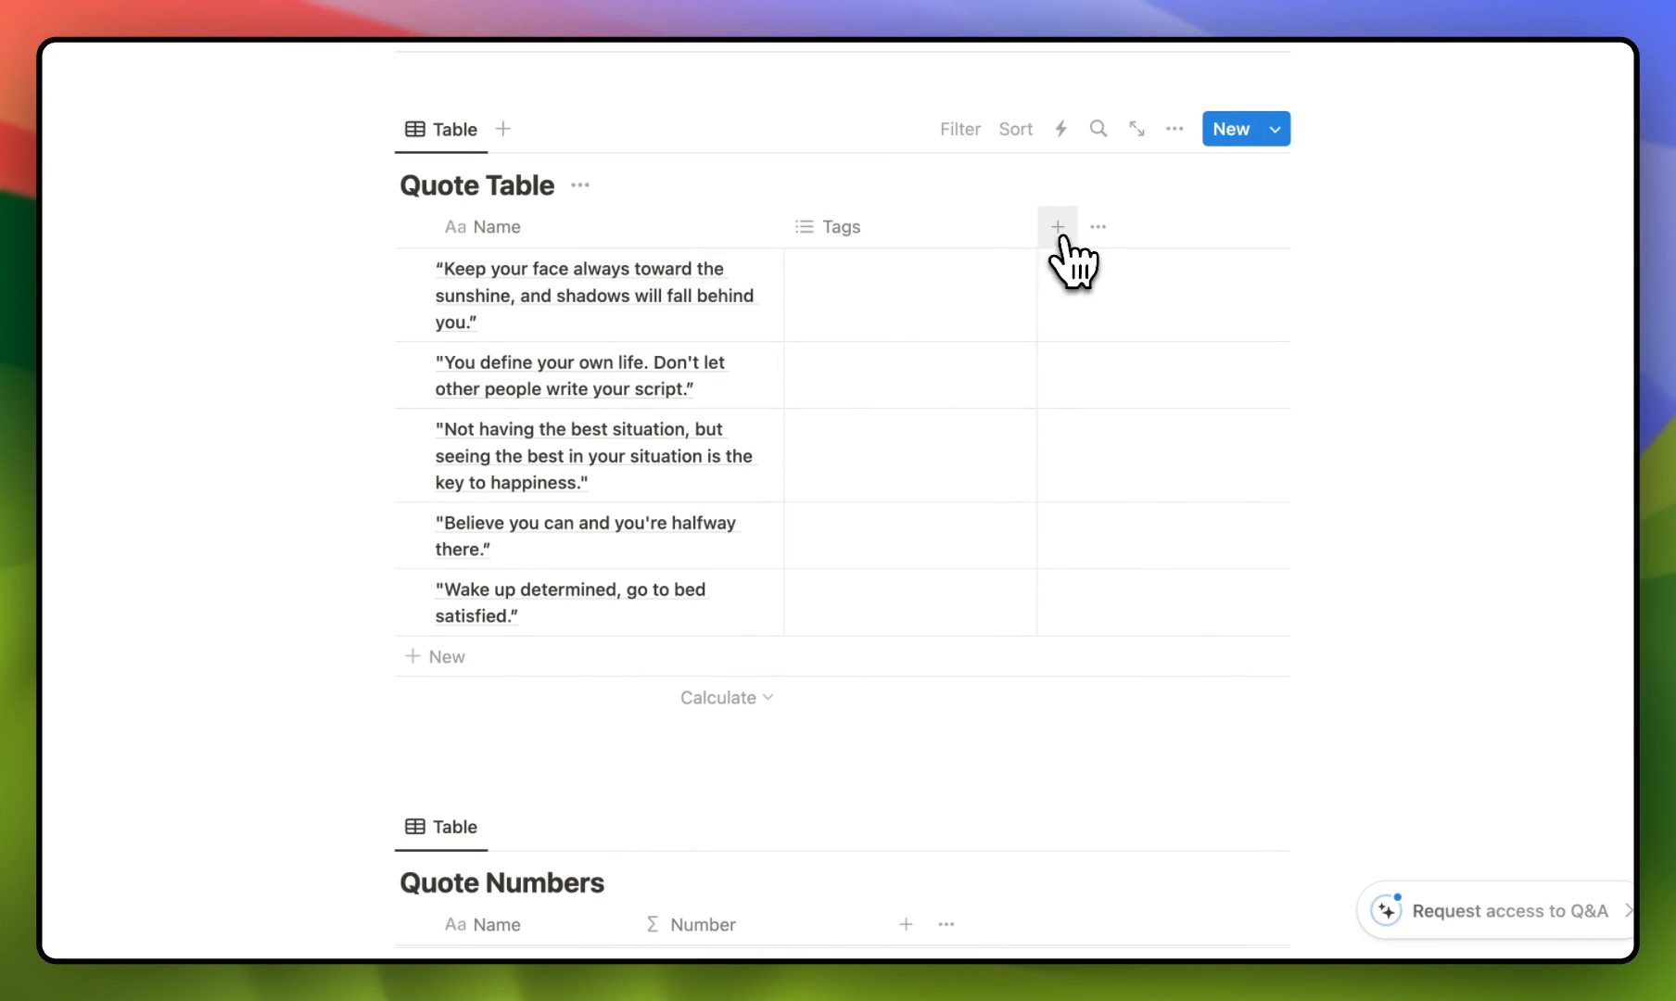
Step: Add a two-way Relation property on Quote Table linked to the Quote Numbers database
click(1059, 226)
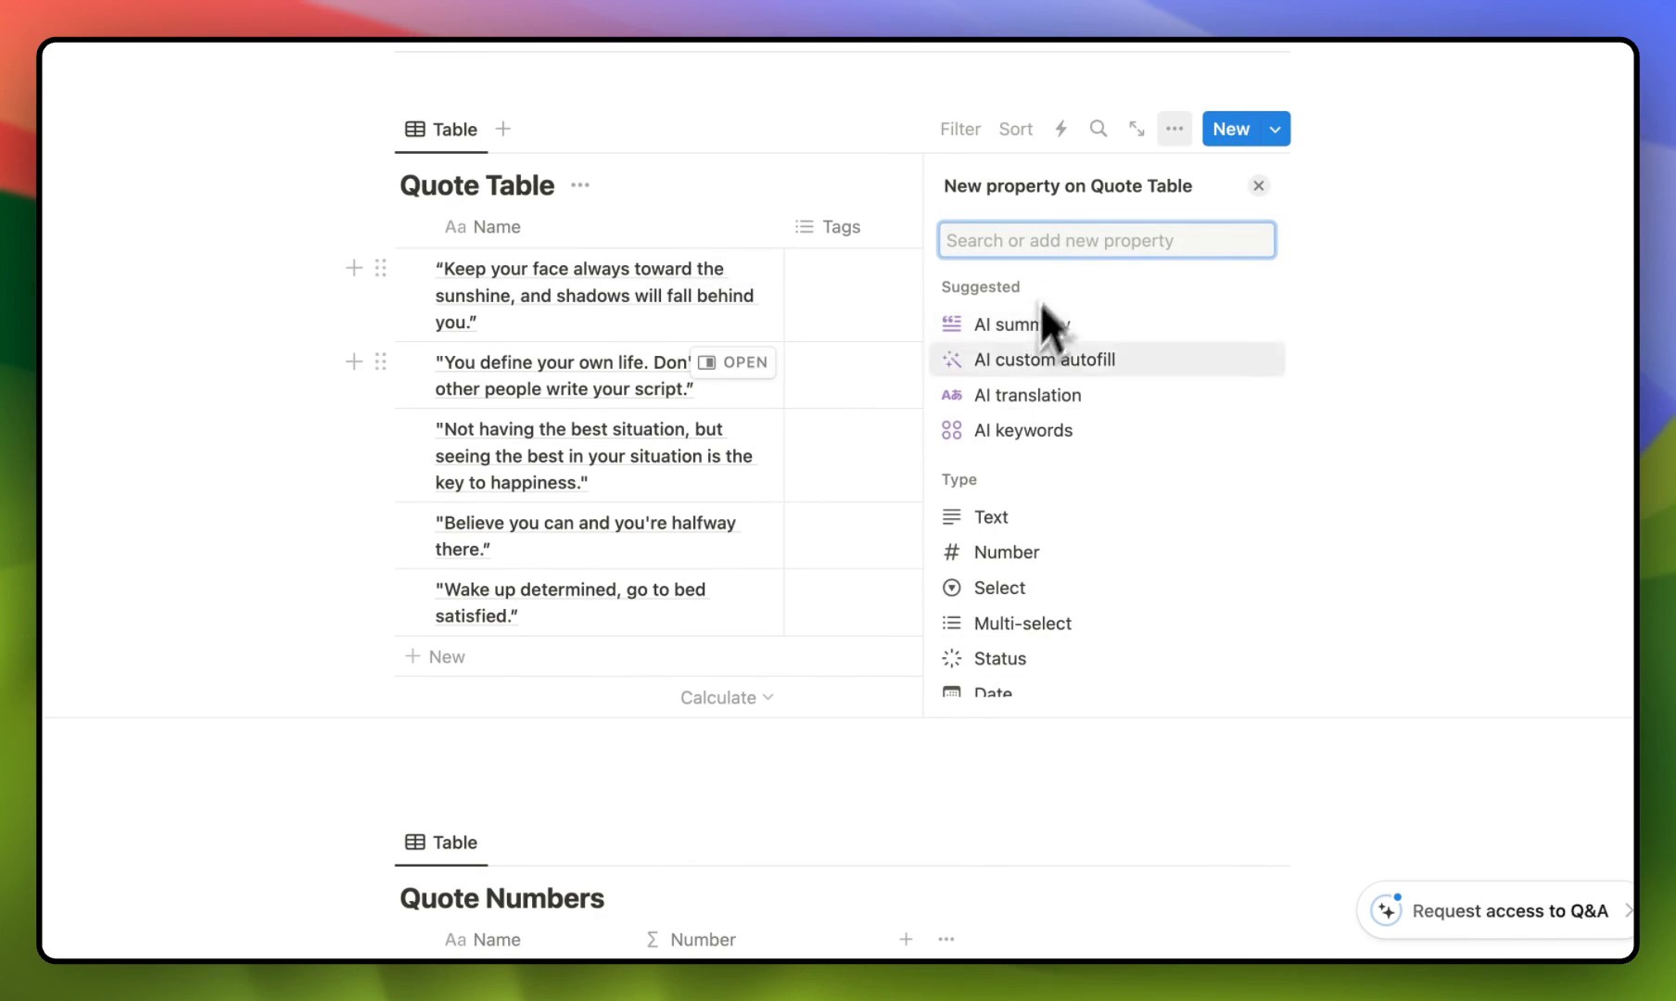
scroll(down, 3)
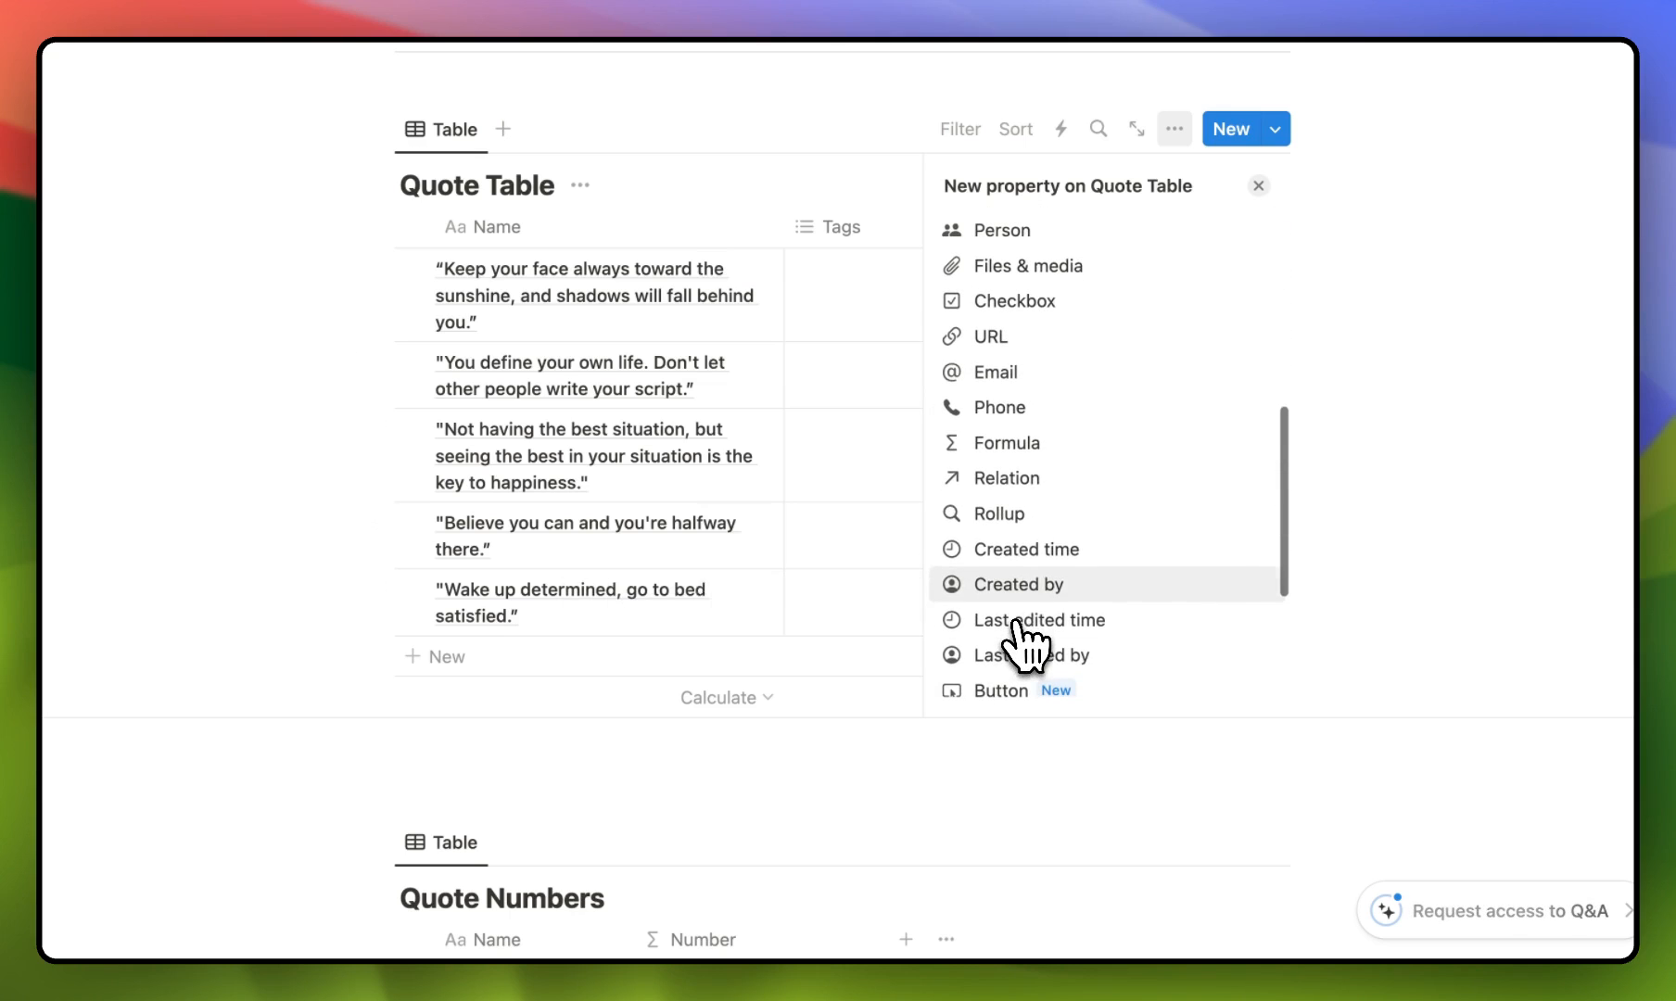
click(1006, 477)
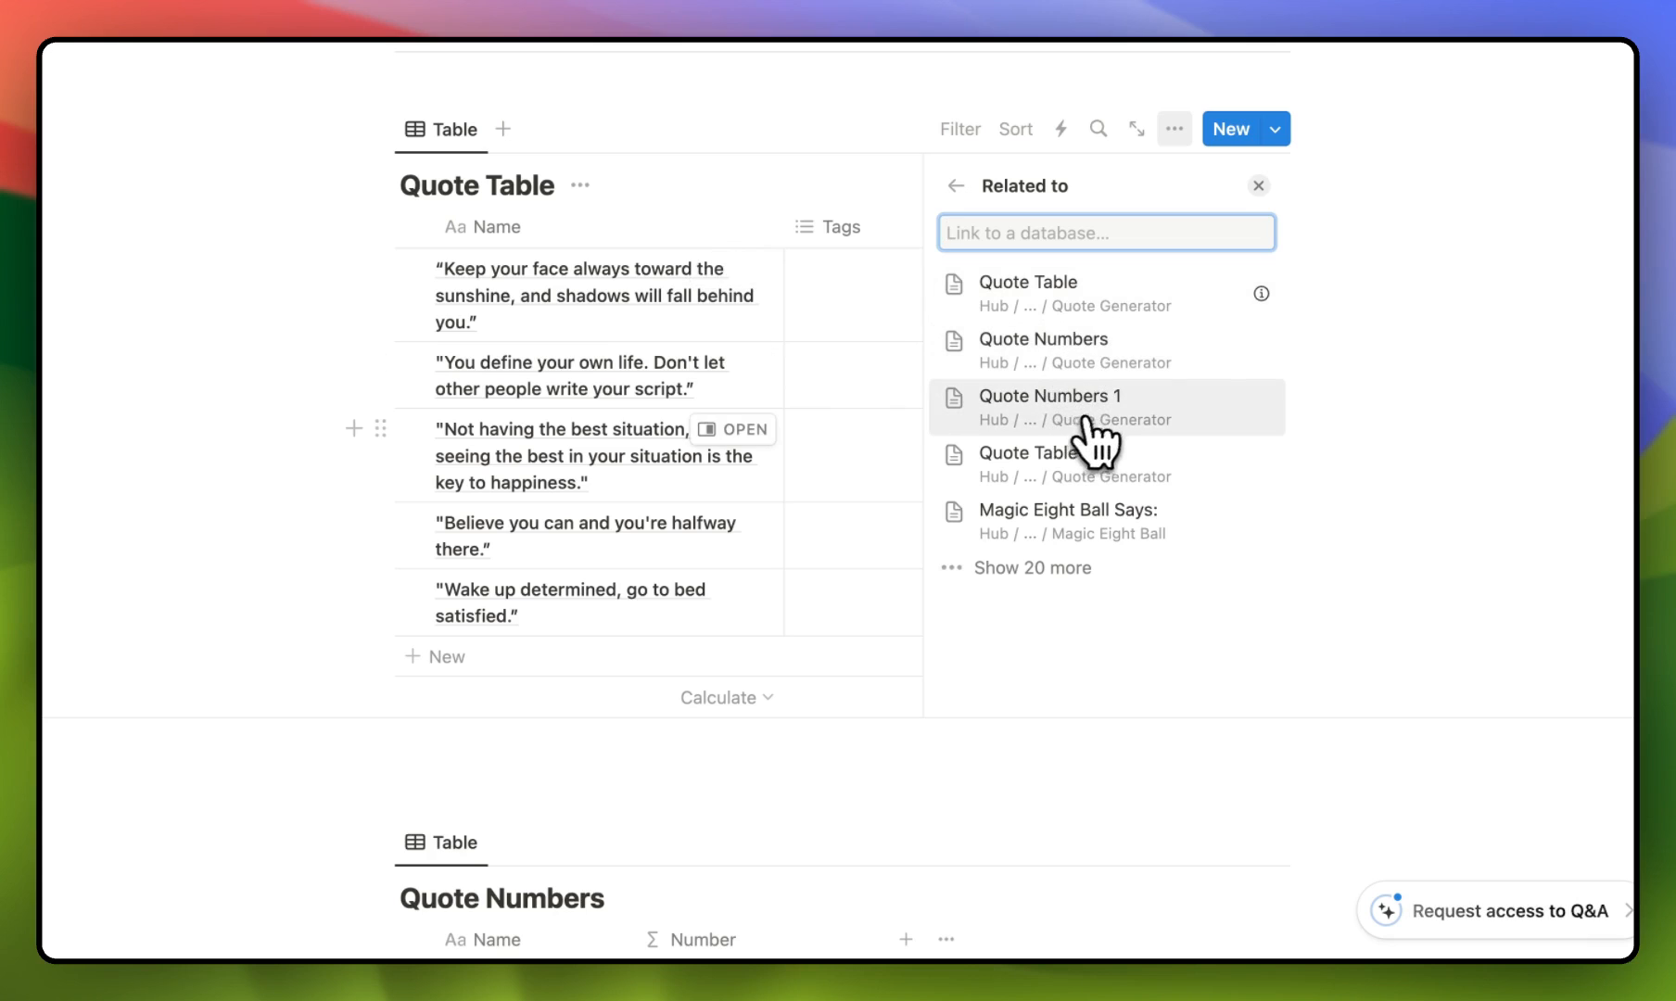
mouse_move(1105, 350)
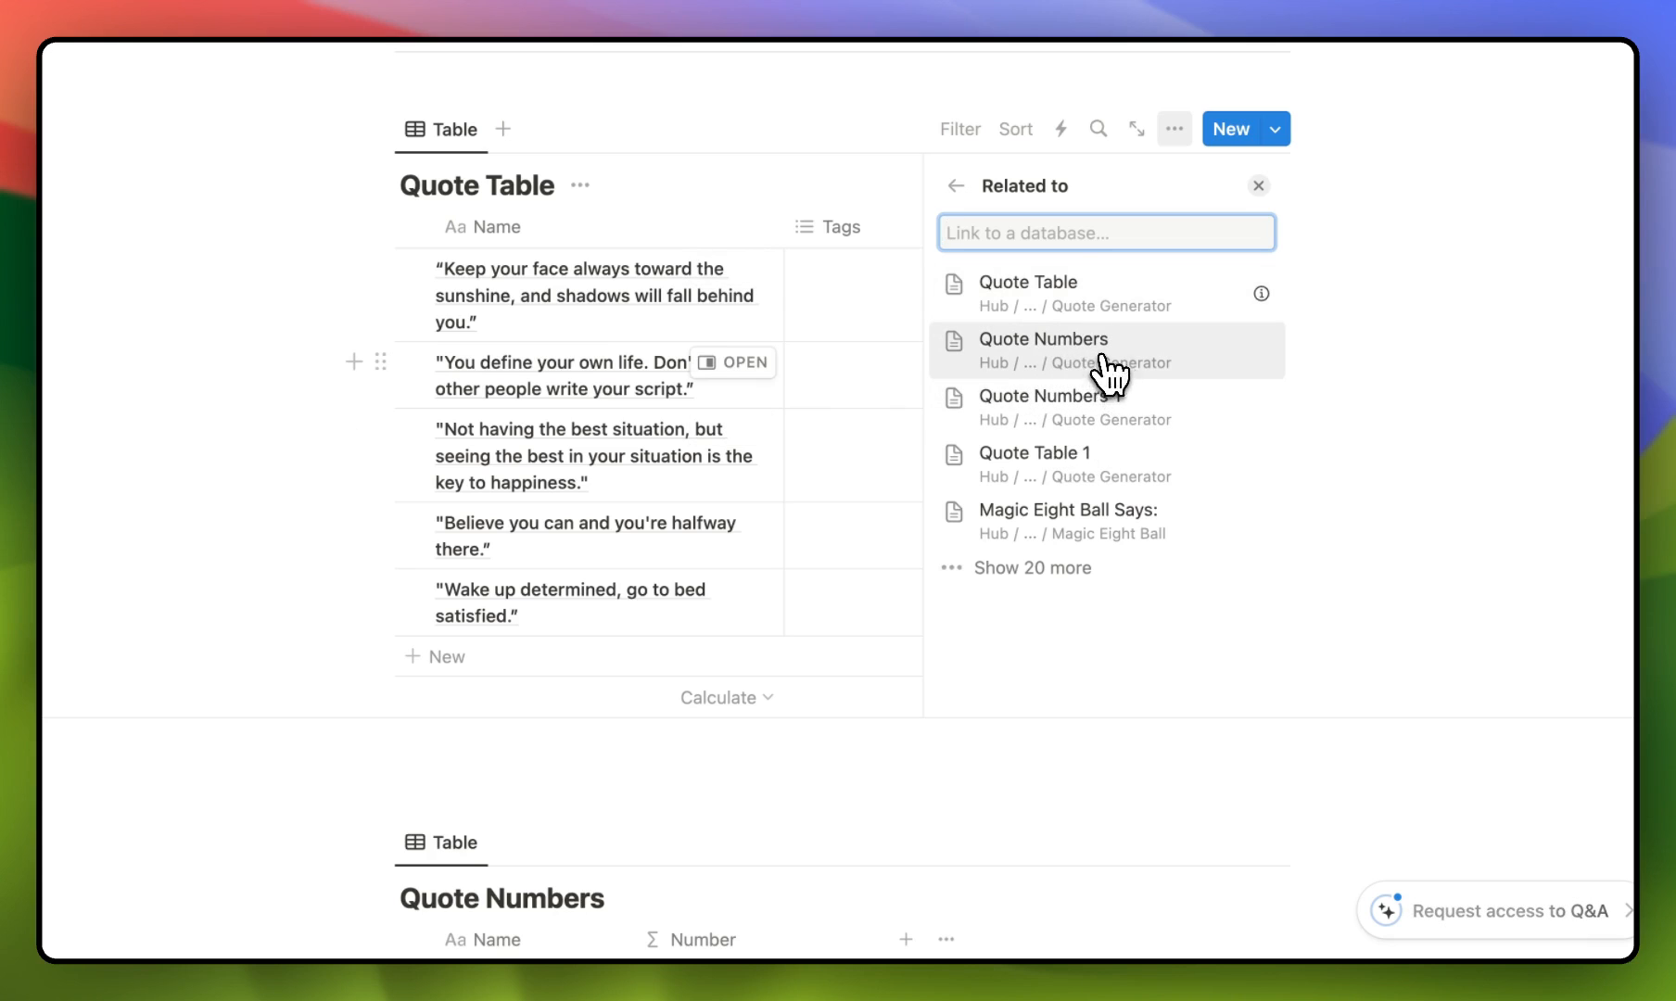
click(1042, 350)
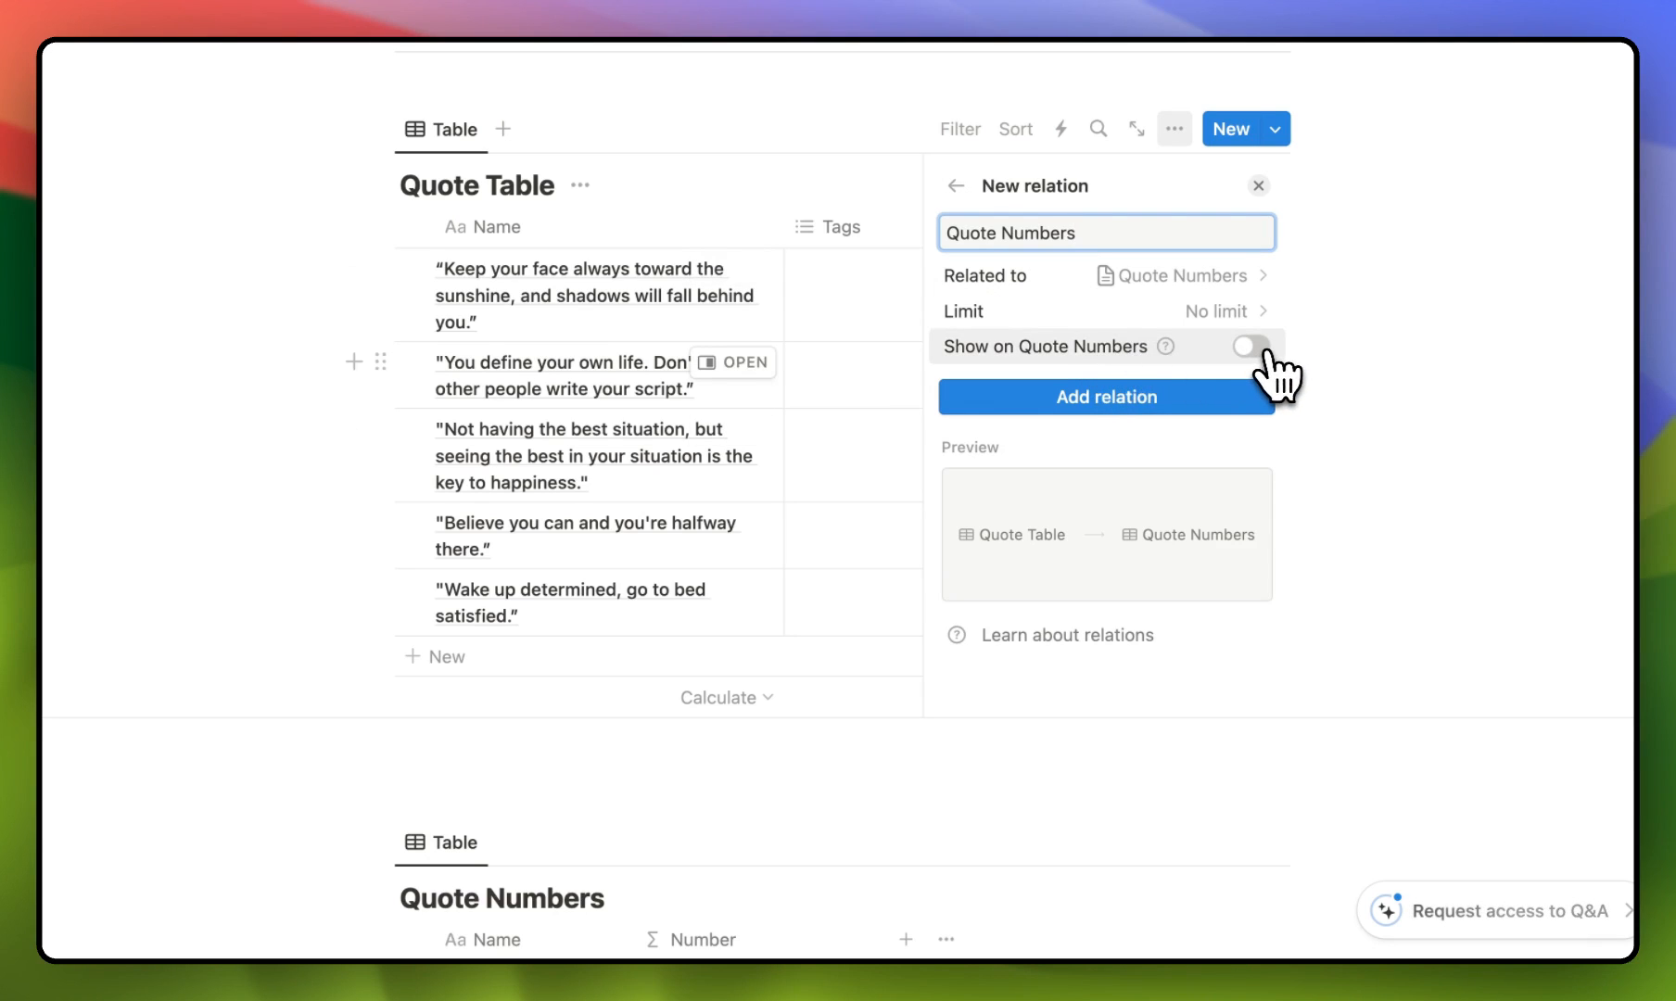
click(1249, 346)
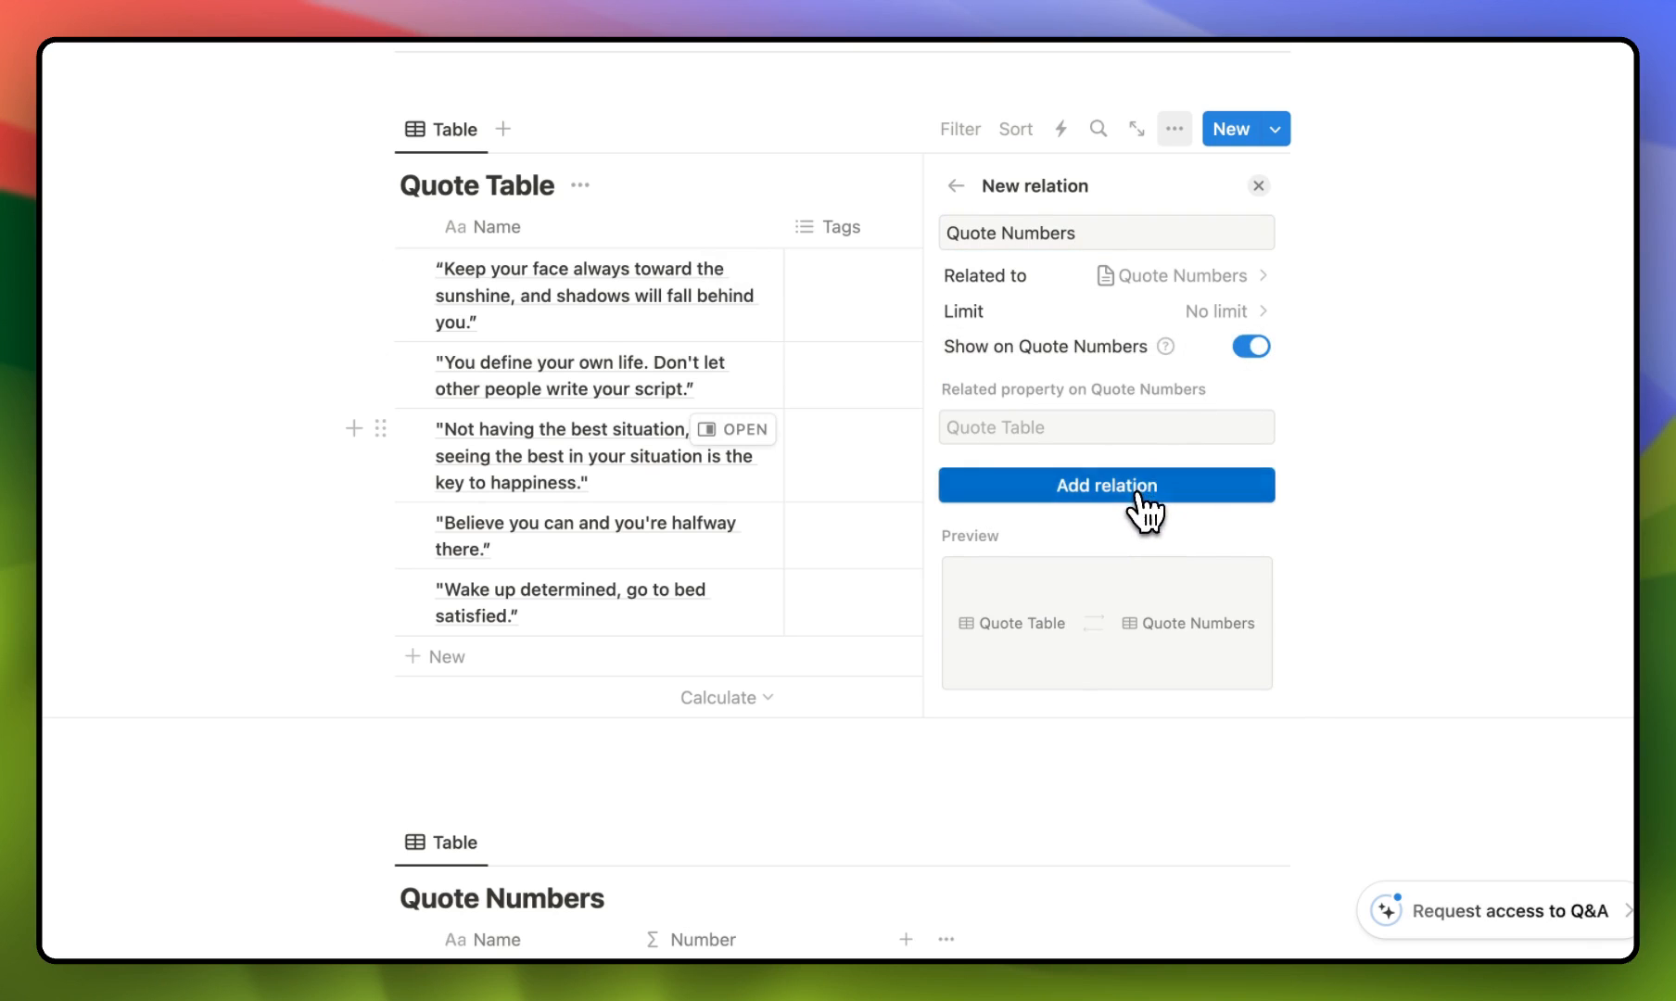
click(1106, 485)
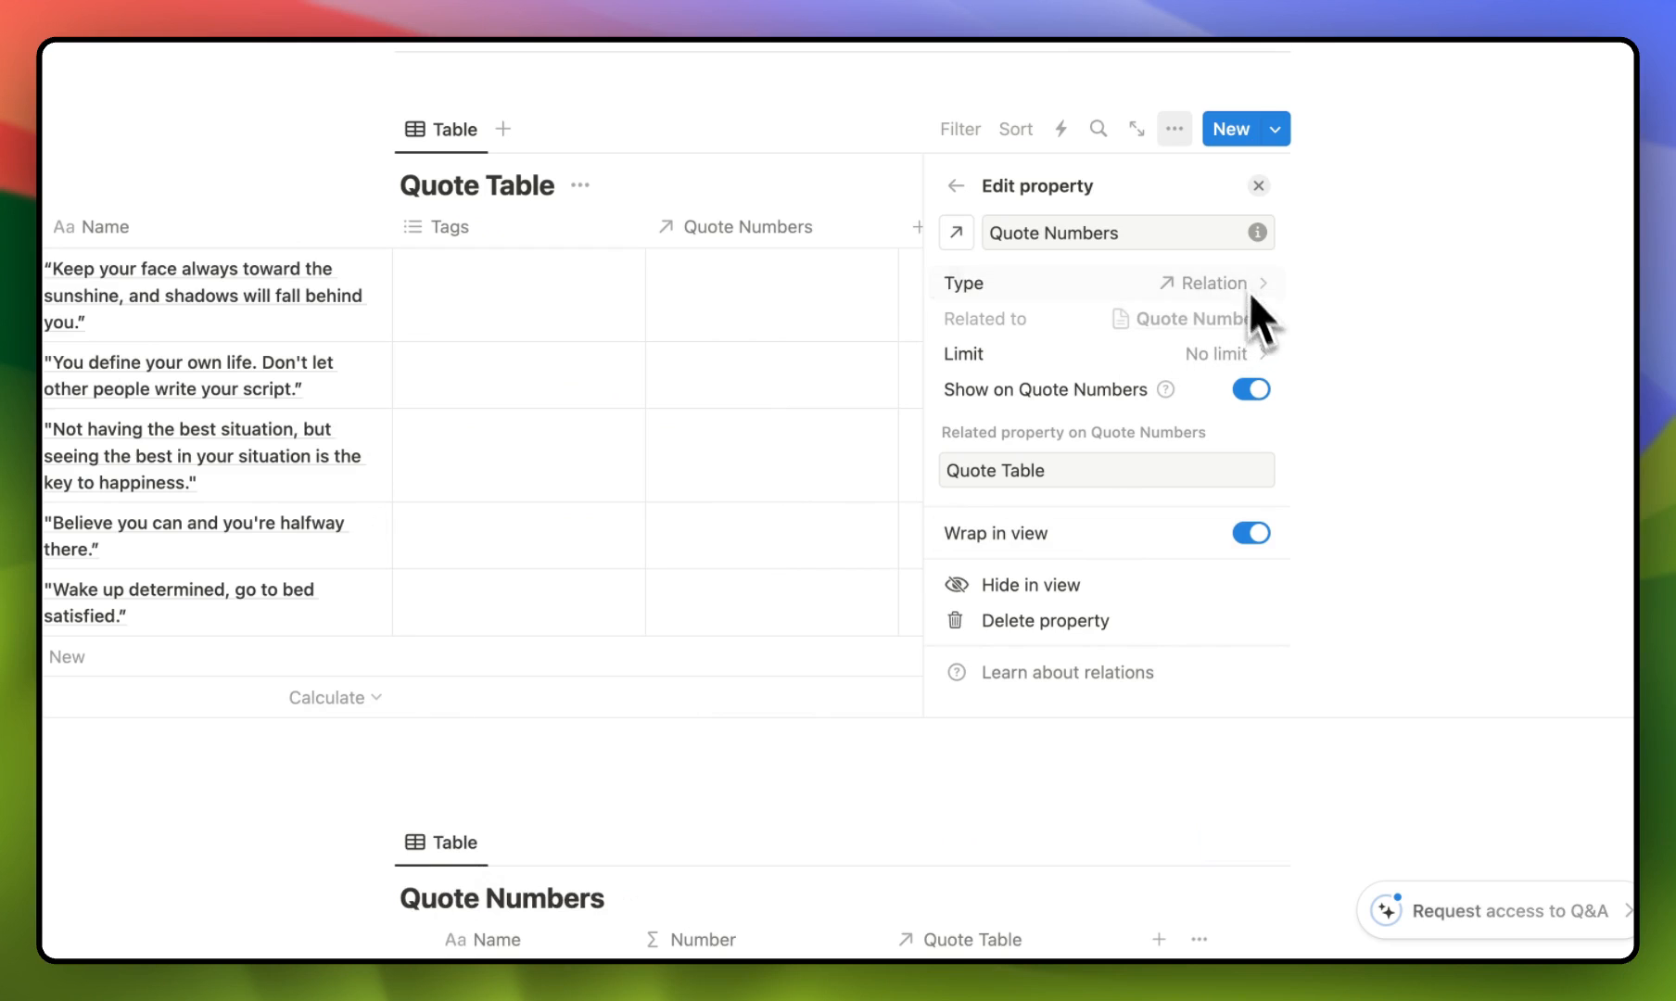
Step: Dismiss the extra relation without adding it and check both tables
click(1262, 283)
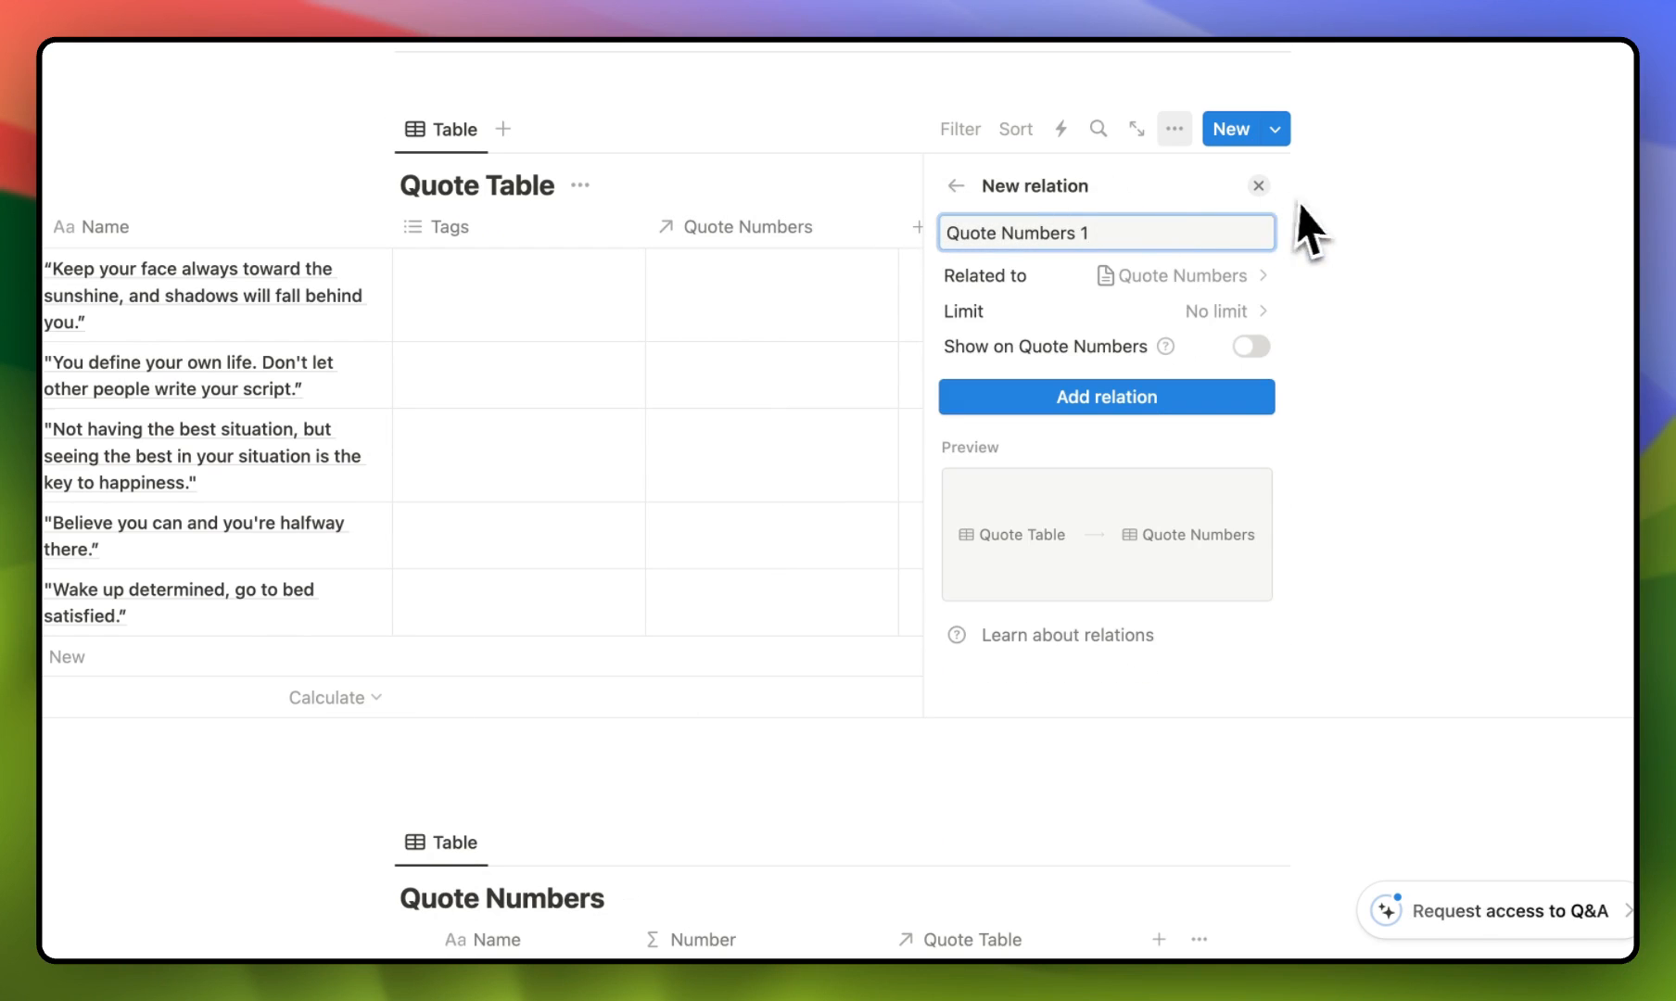
click(1258, 185)
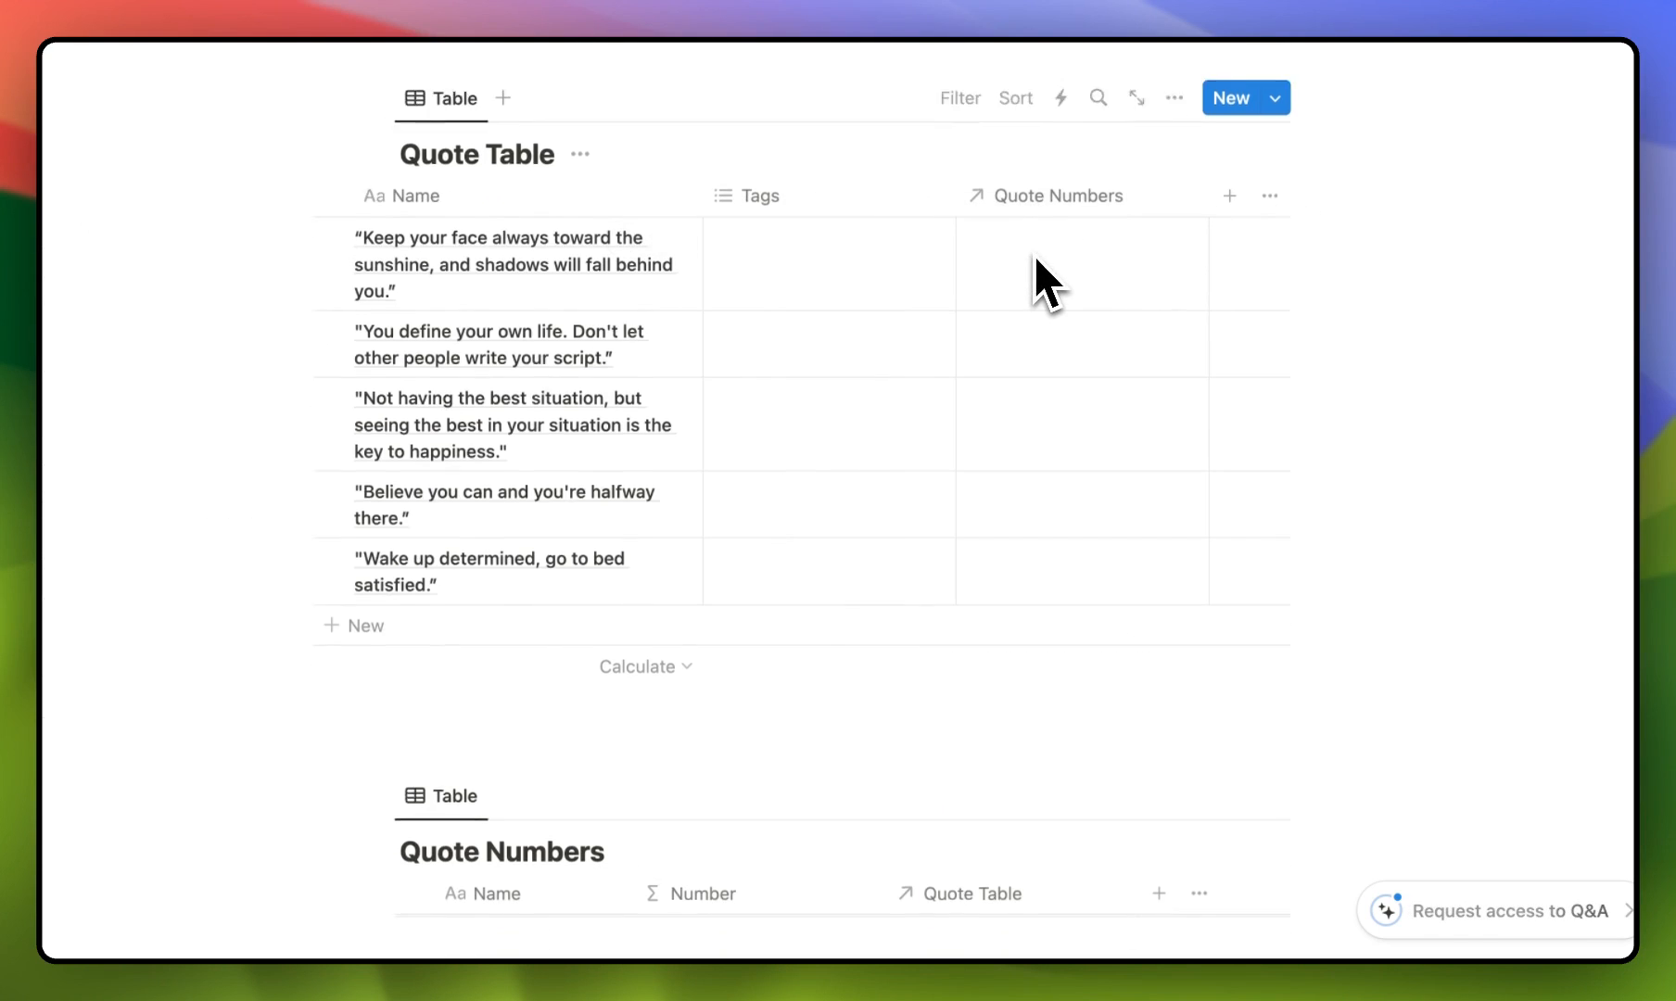
scroll(down, 3)
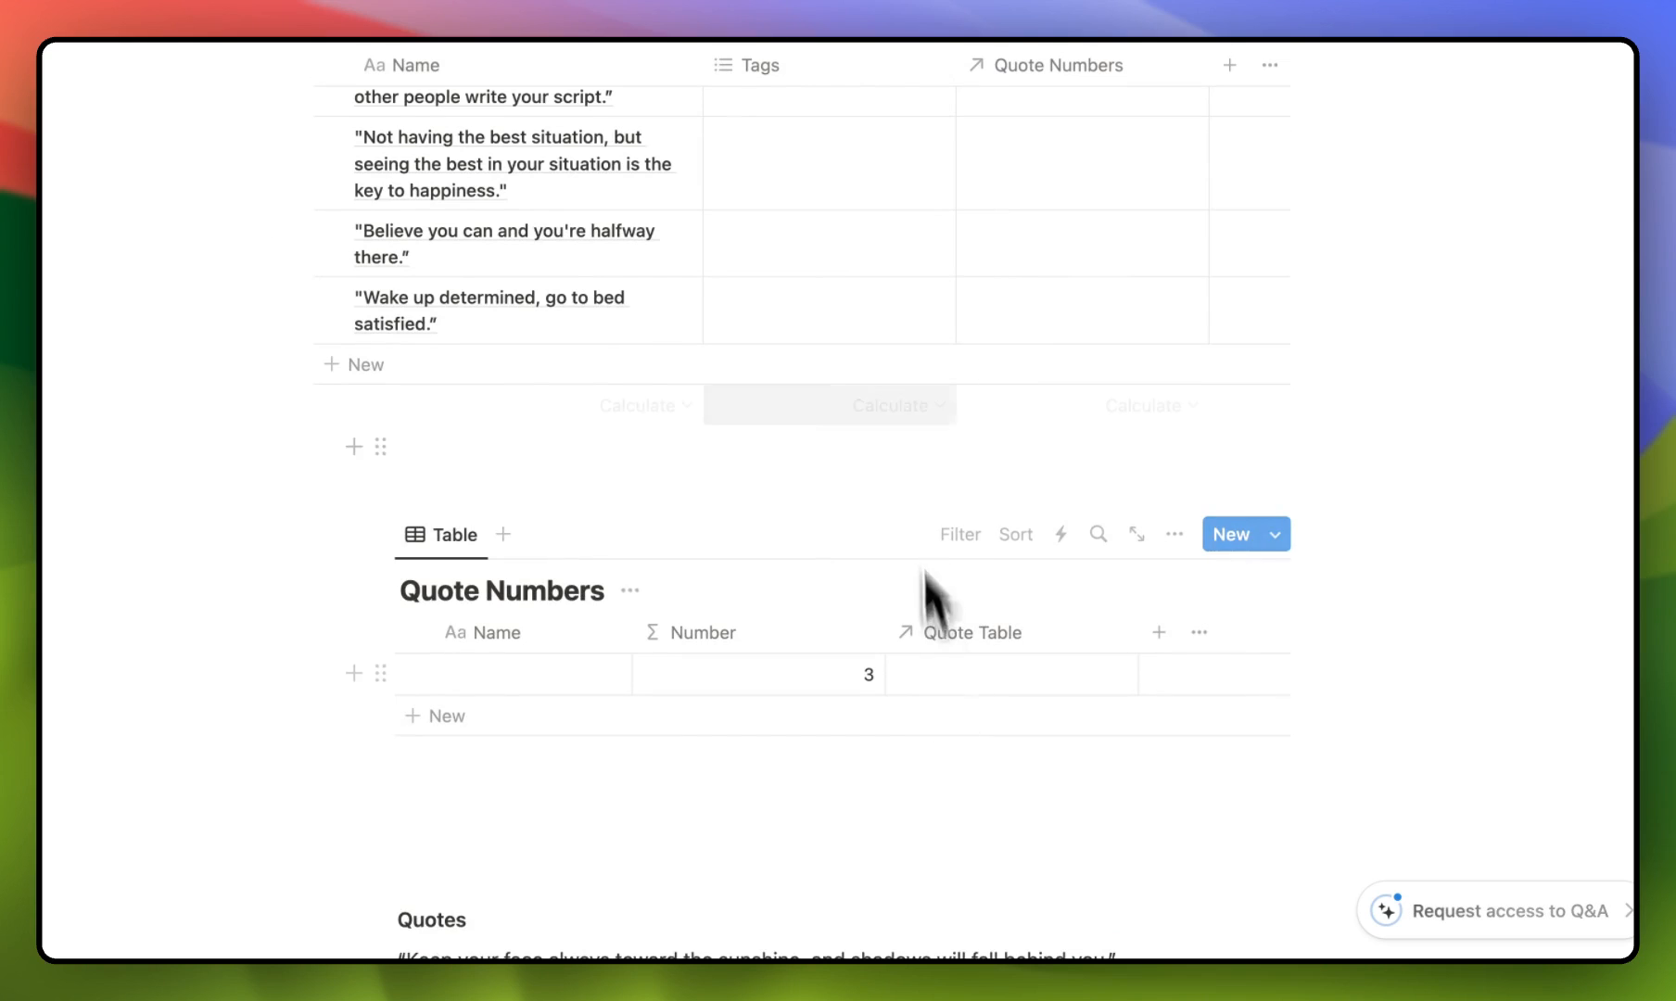
scroll(up, 3)
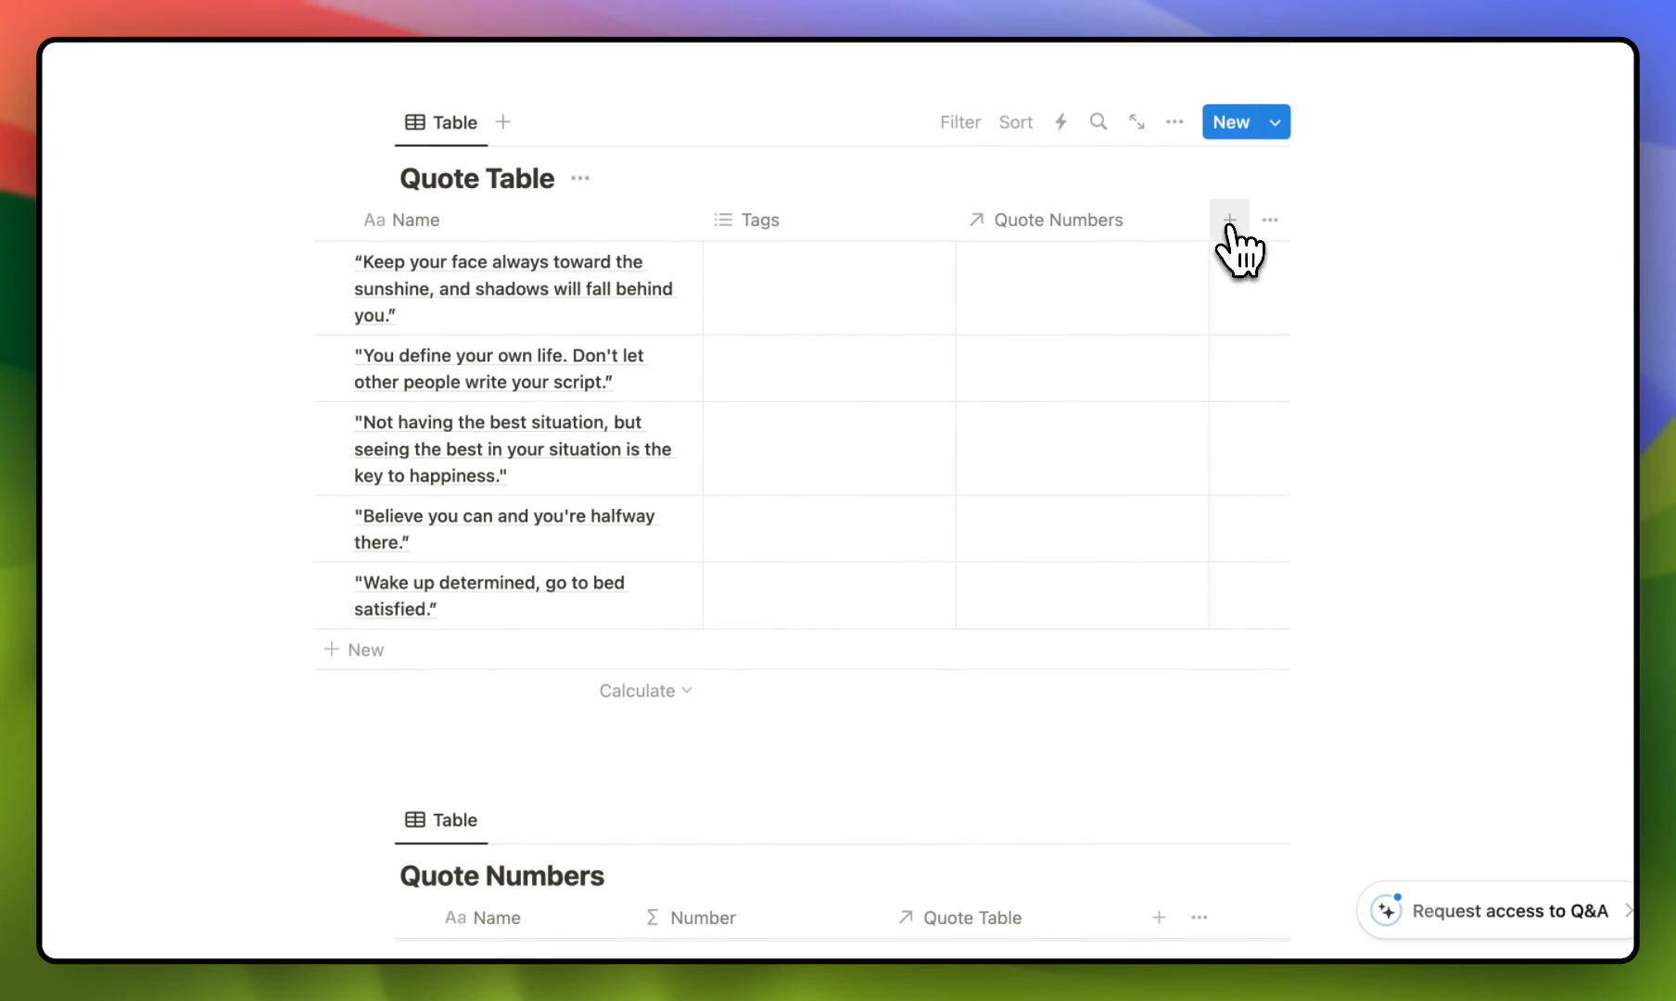
Step: Add a Rollup property to Quote Table using the Quote Numbers relation and the Number property
click(1227, 220)
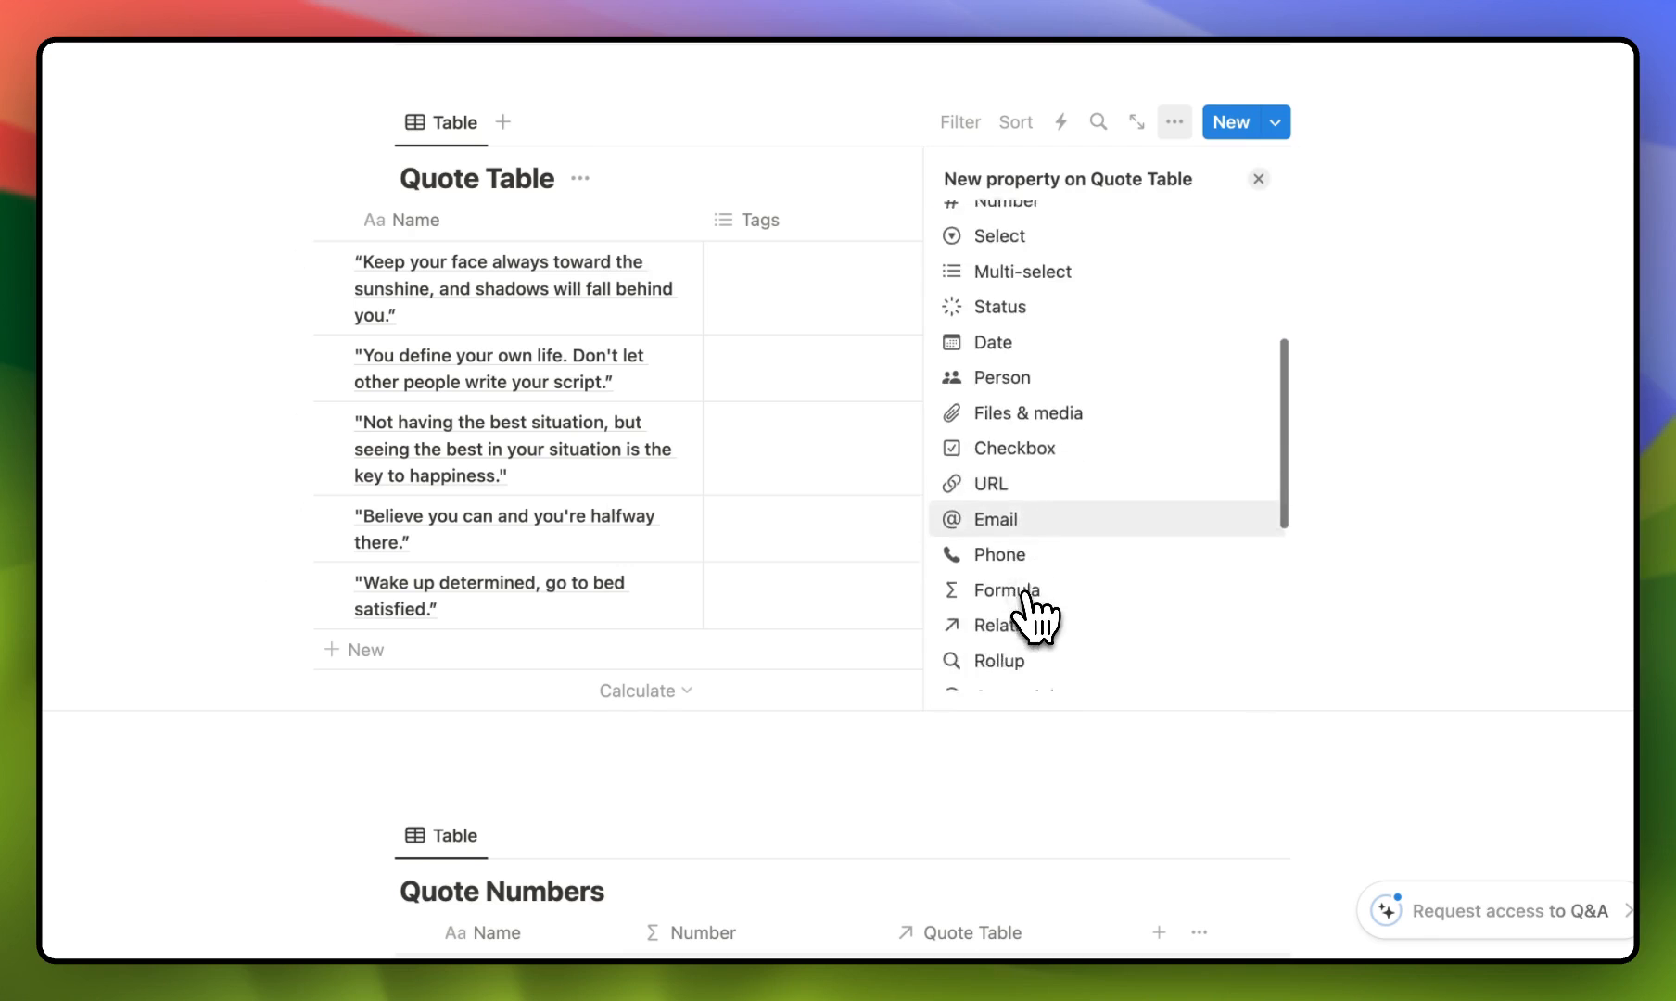
click(997, 660)
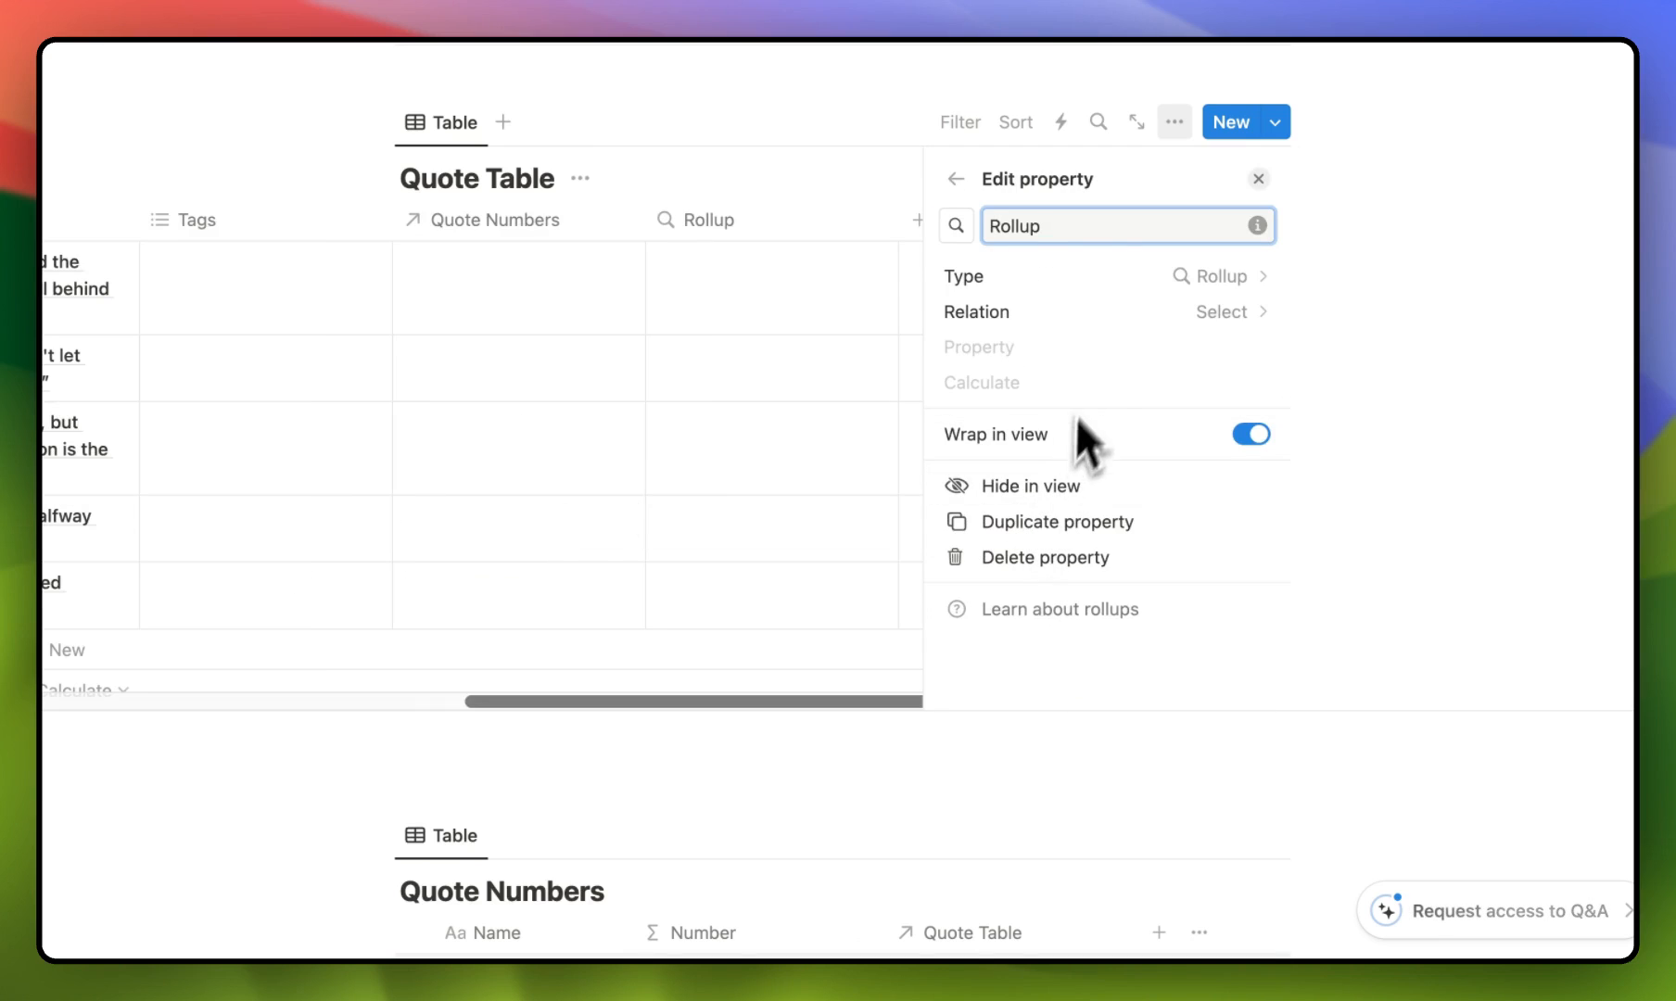
click(1229, 310)
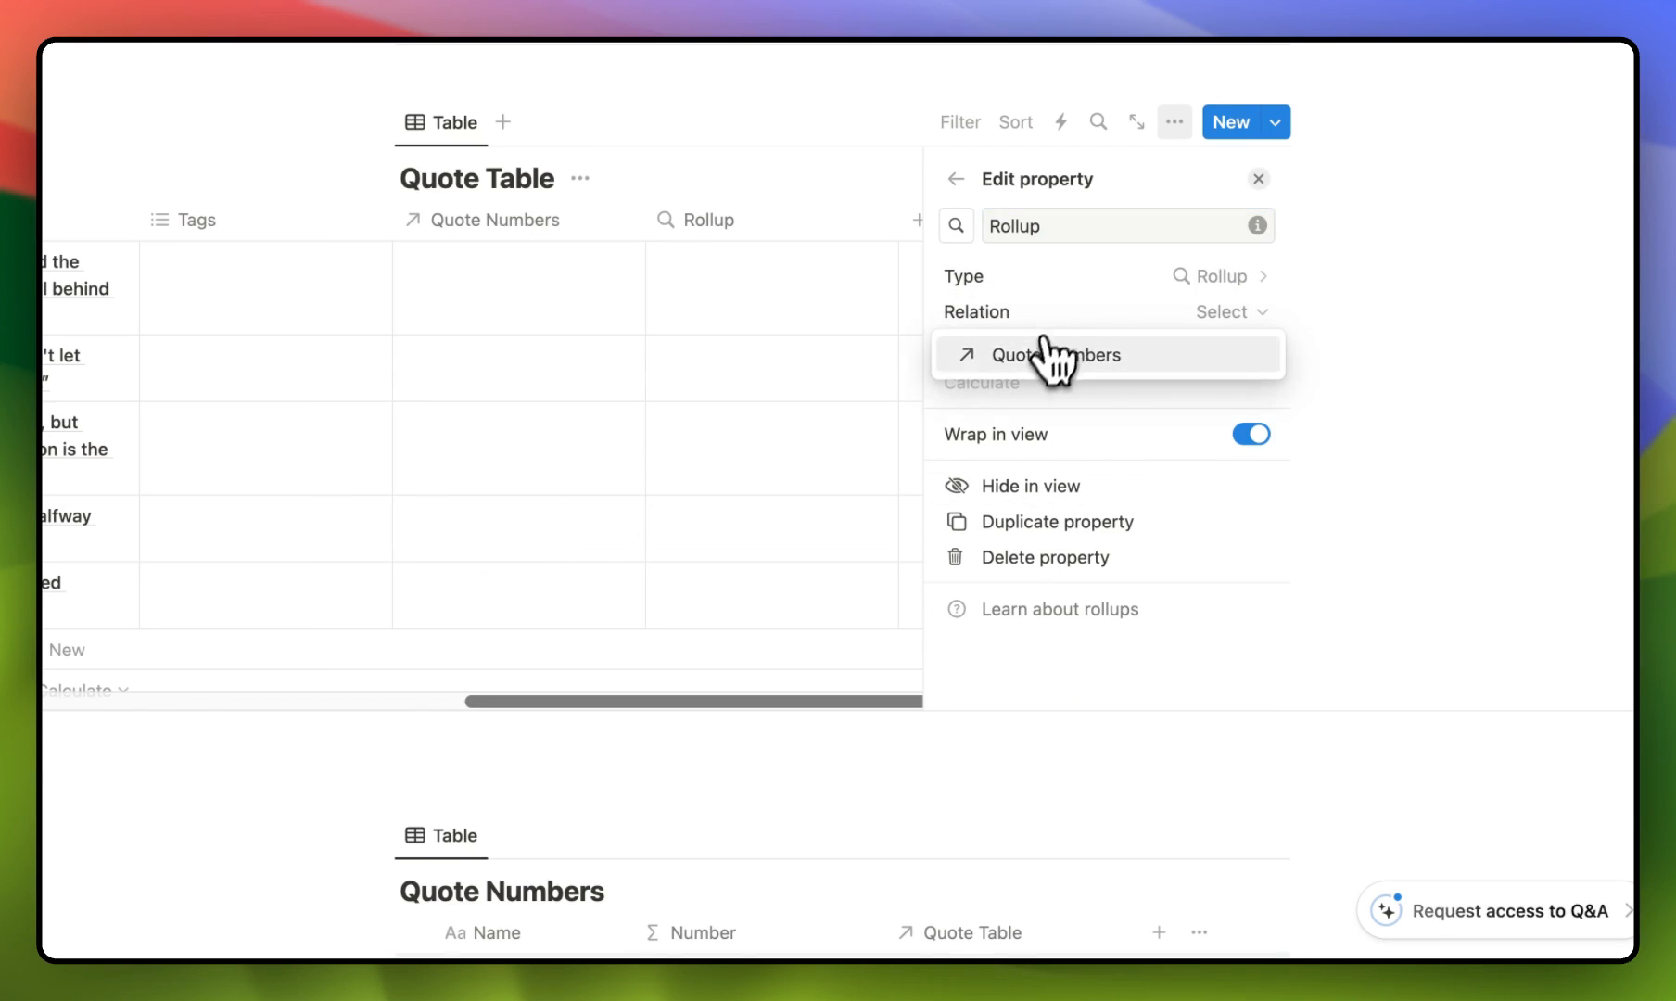
click(1053, 355)
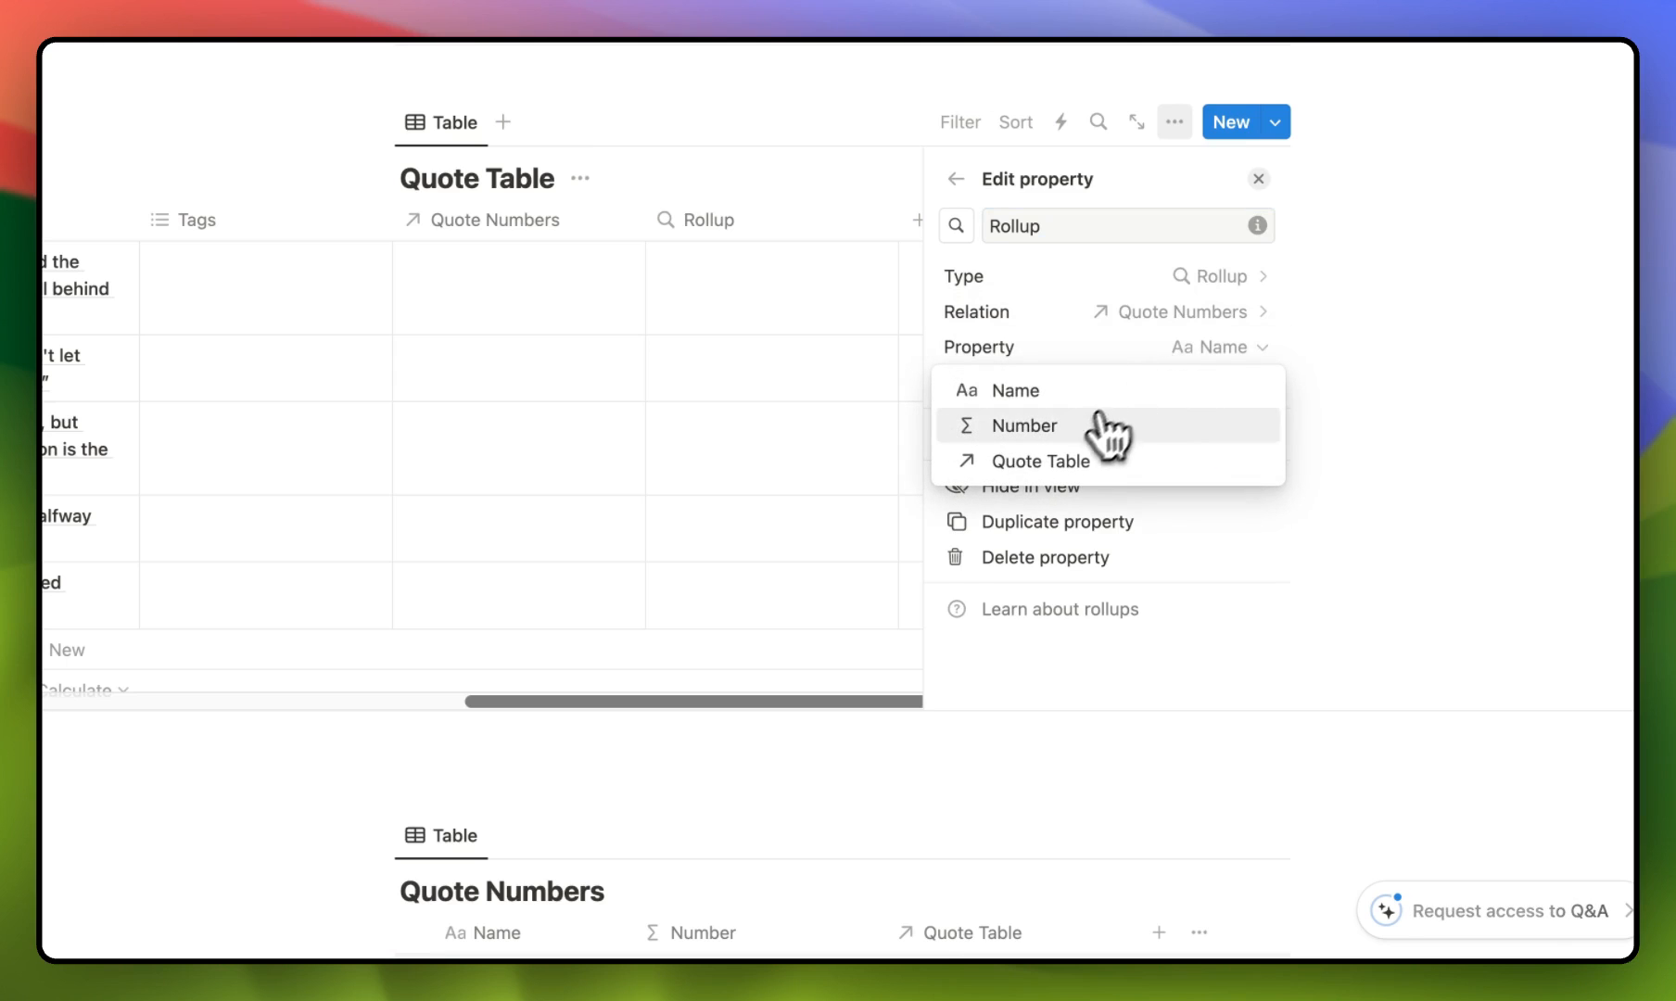
click(1026, 426)
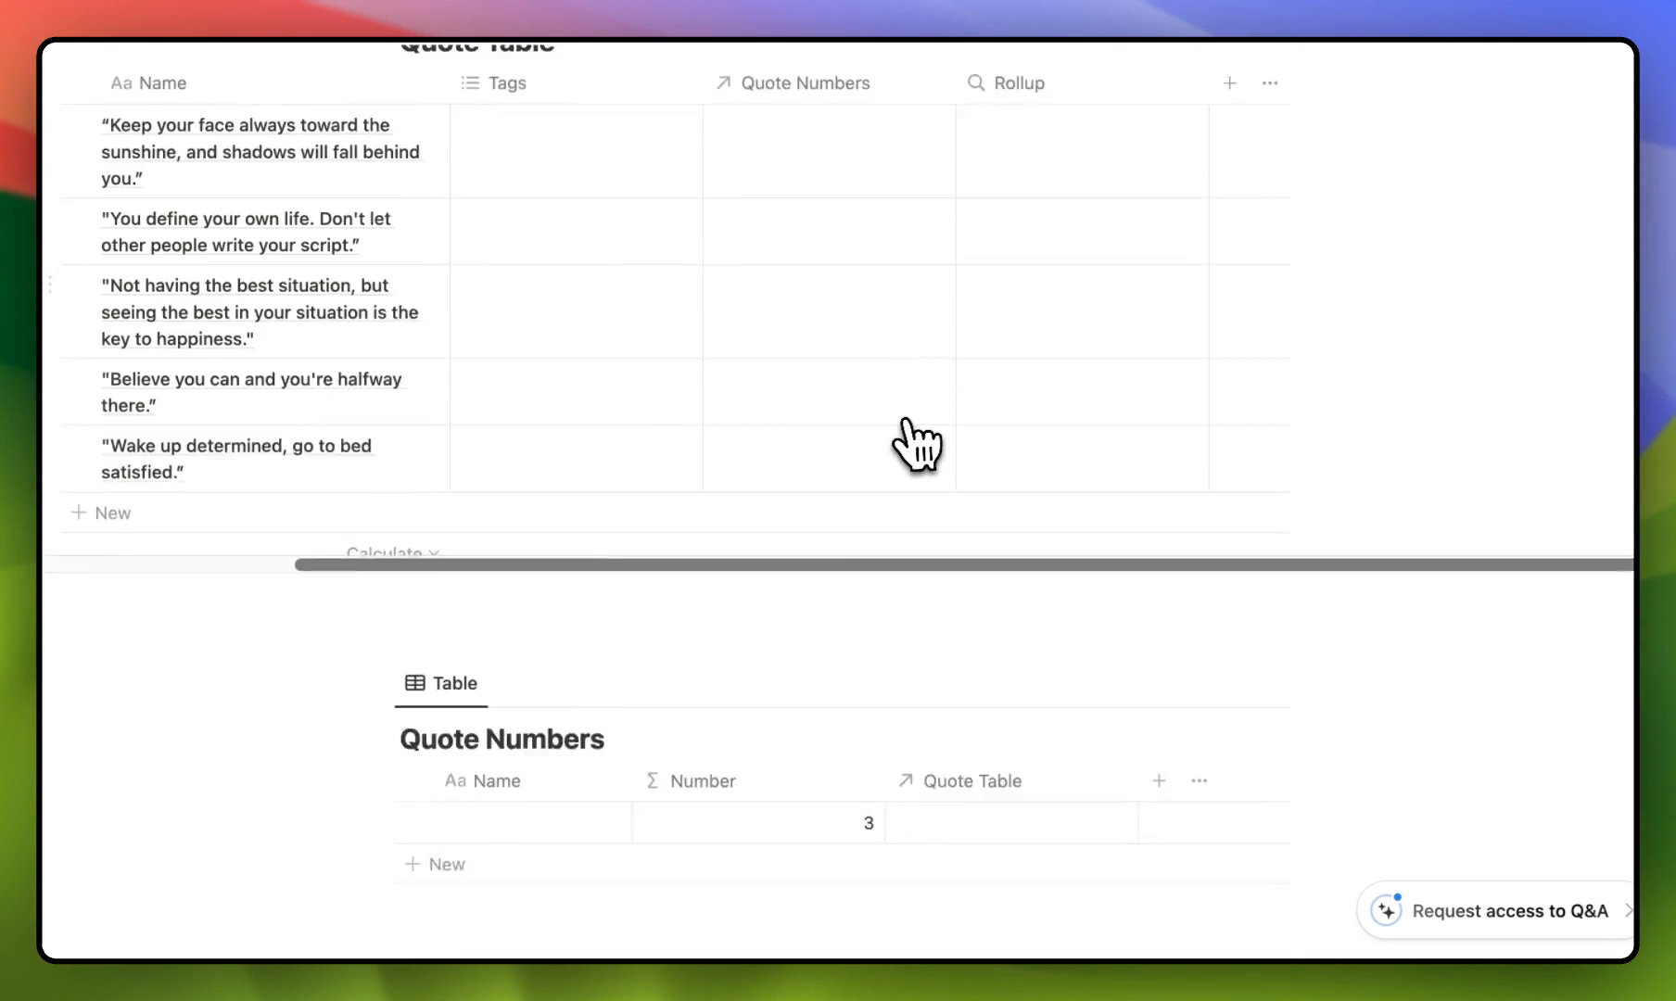
Step: Link the number 3 Quote Numbers entry to the first quote
scroll(down, 3)
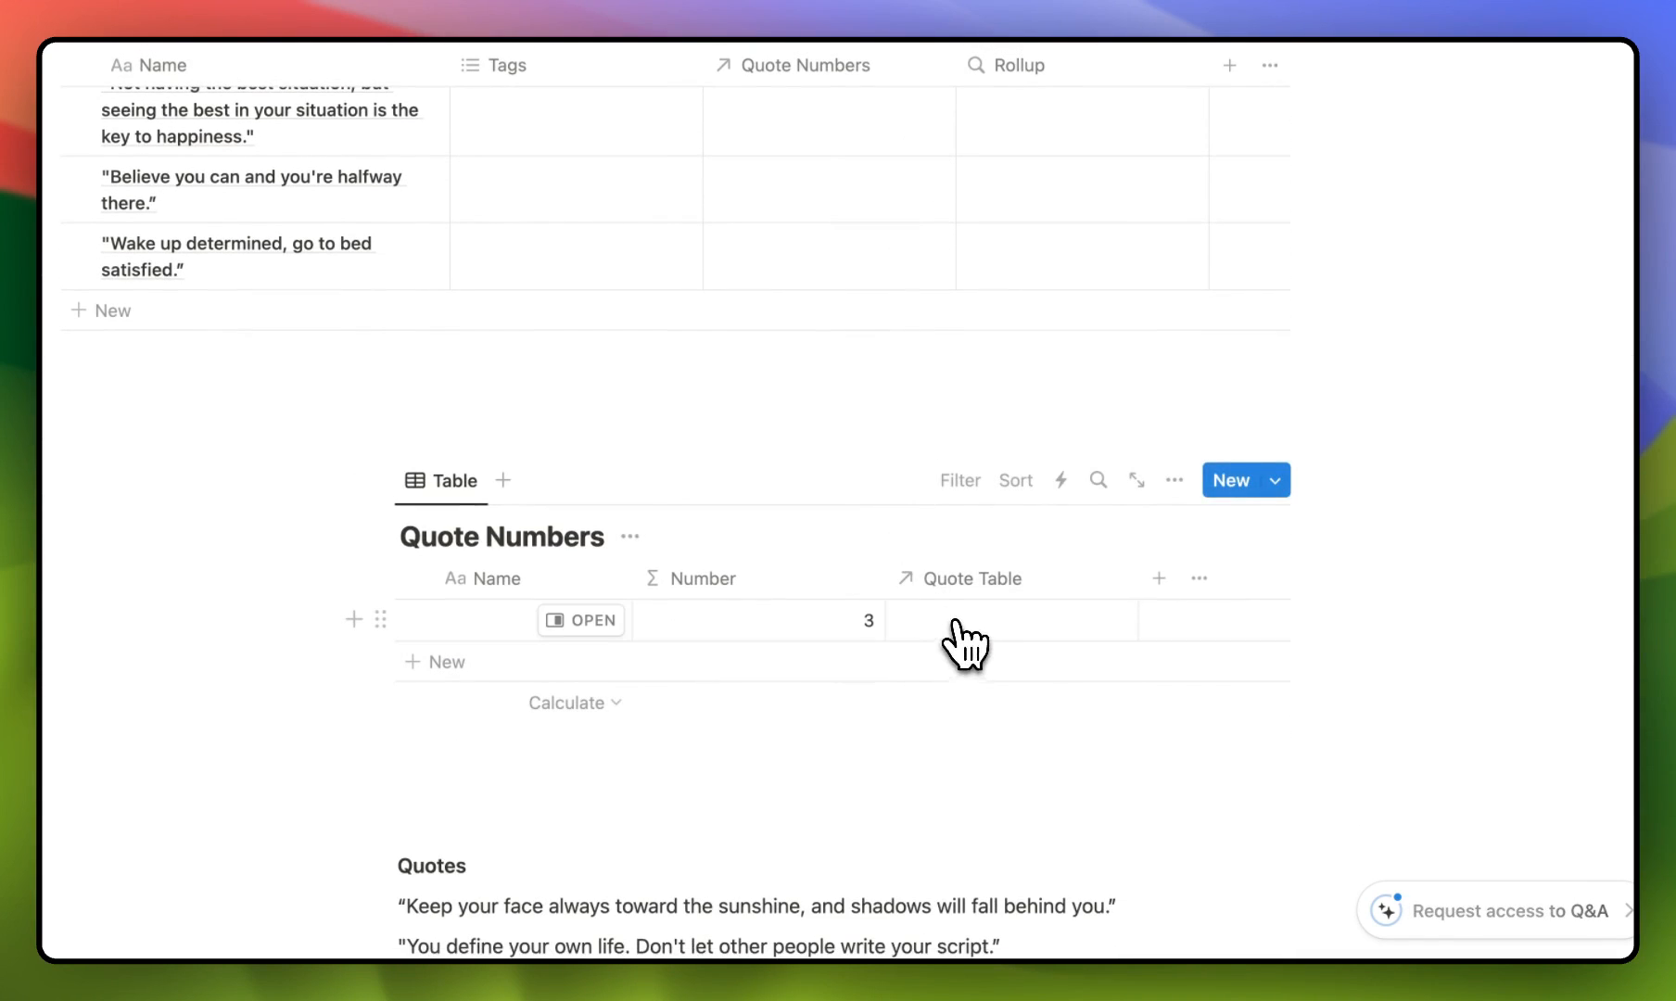
click(1010, 621)
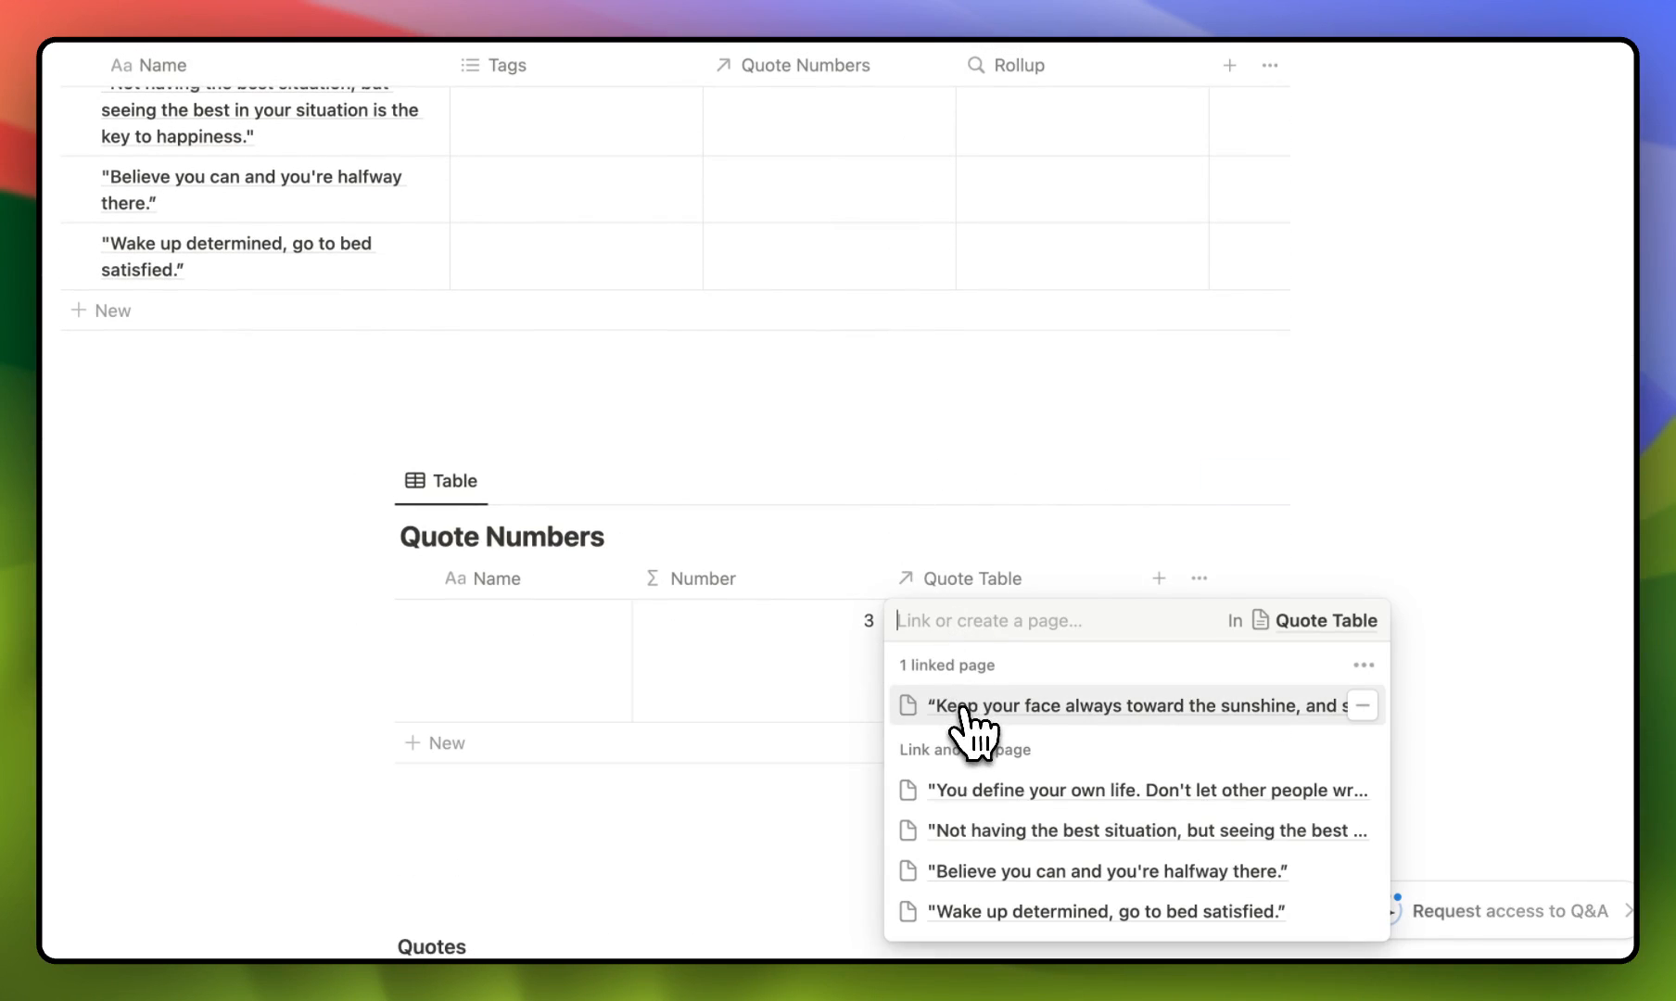
click(1122, 705)
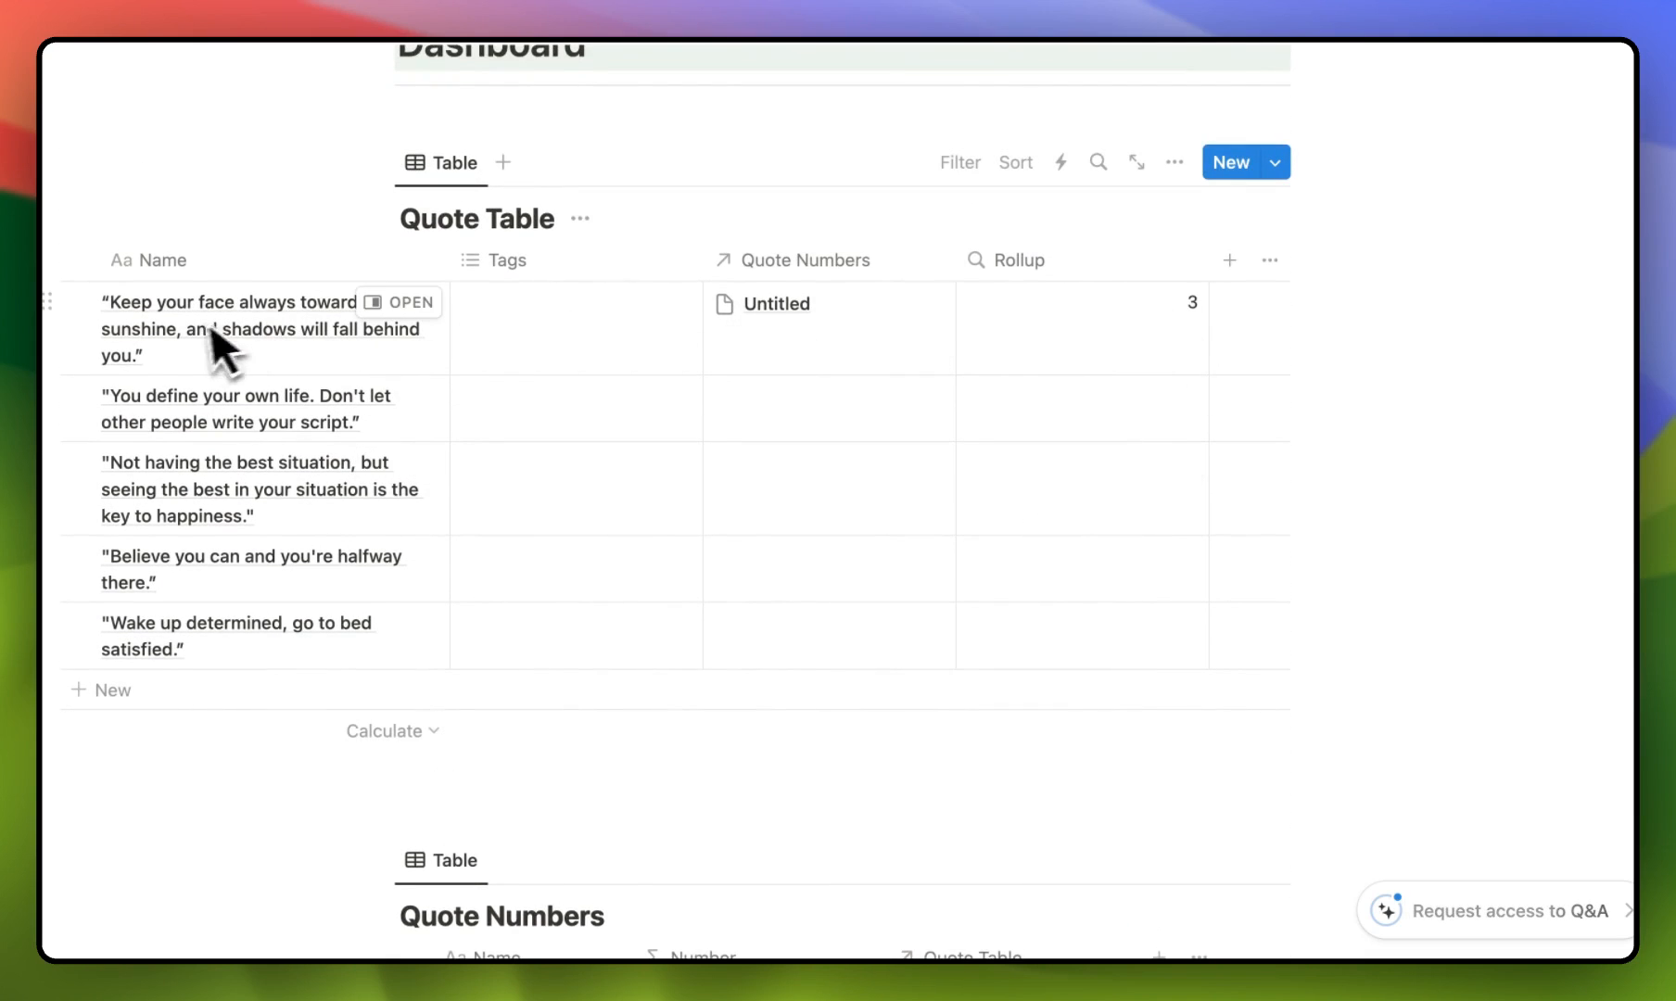
Step: Link the number 1 entry to the first quote too, making its Rollup read 3, 1
scroll(down, 3)
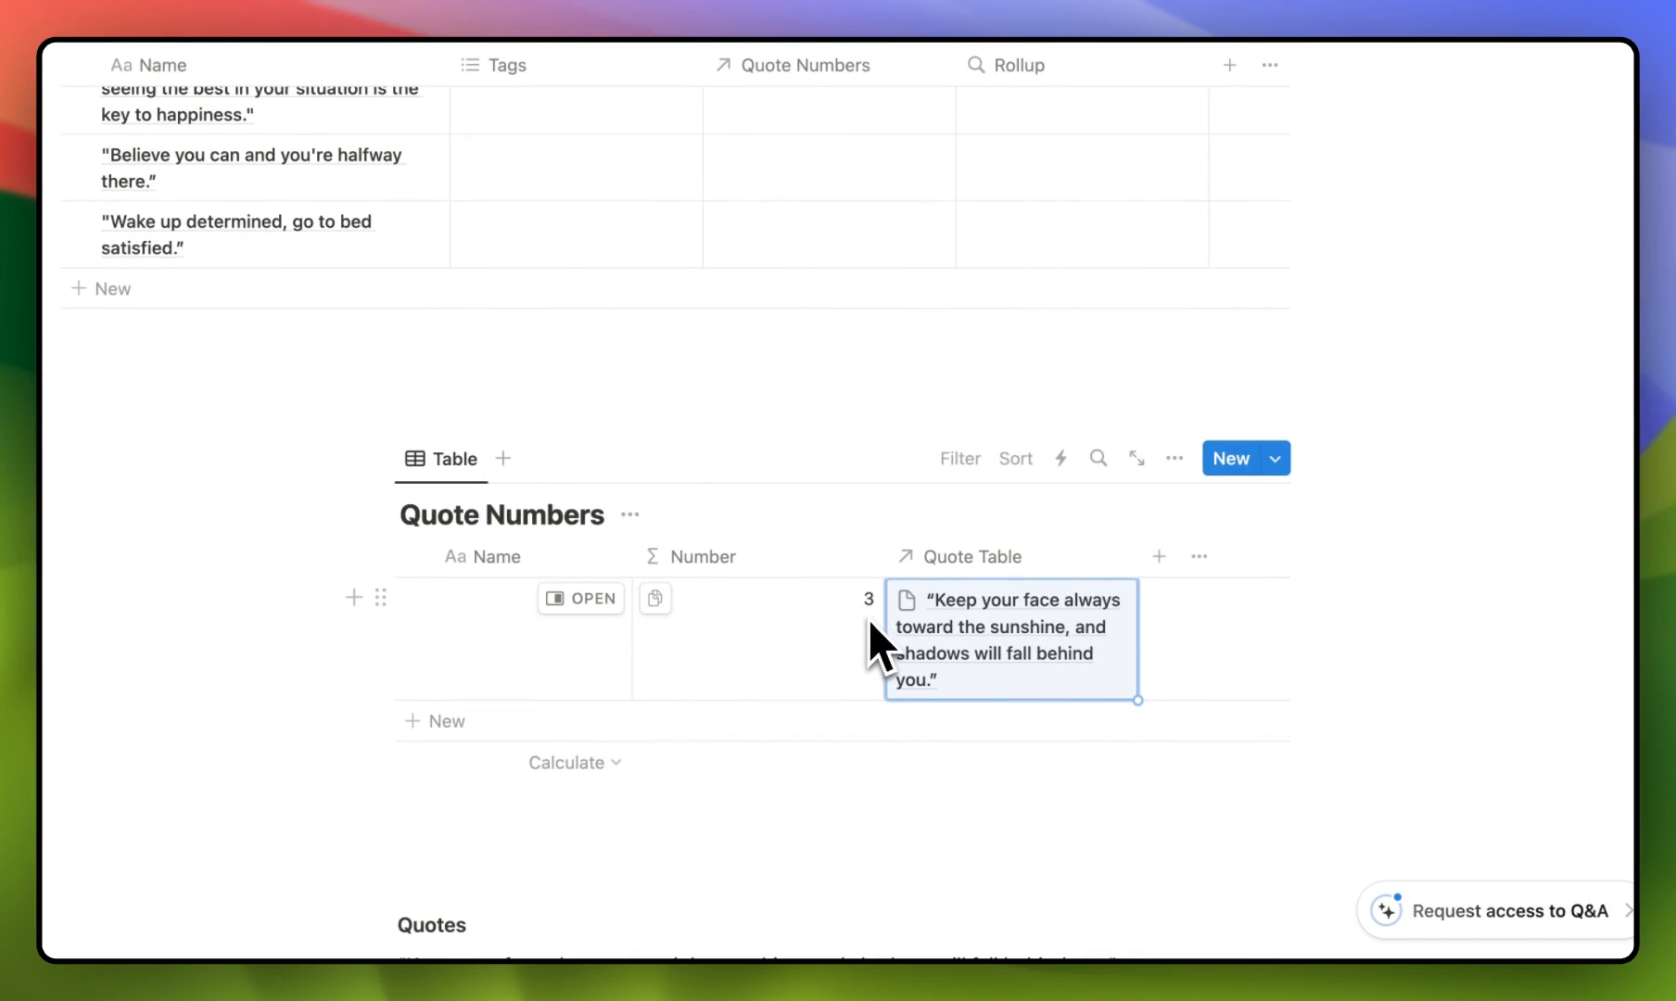
scroll(up, 3)
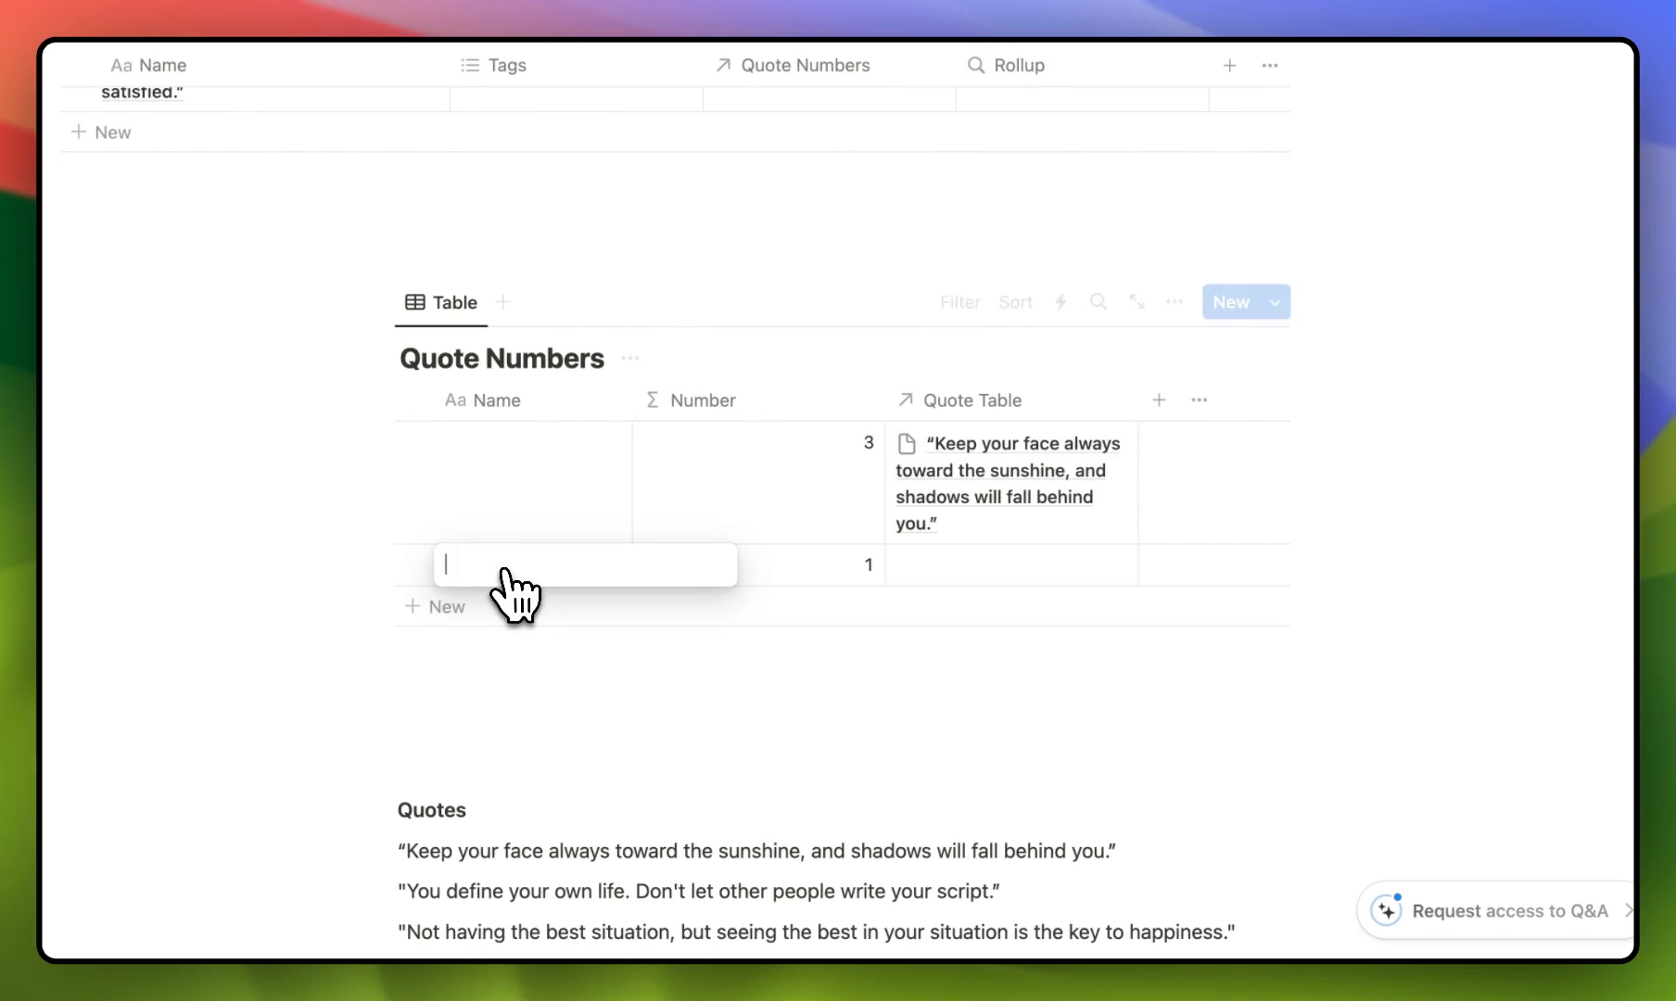
click(1010, 565)
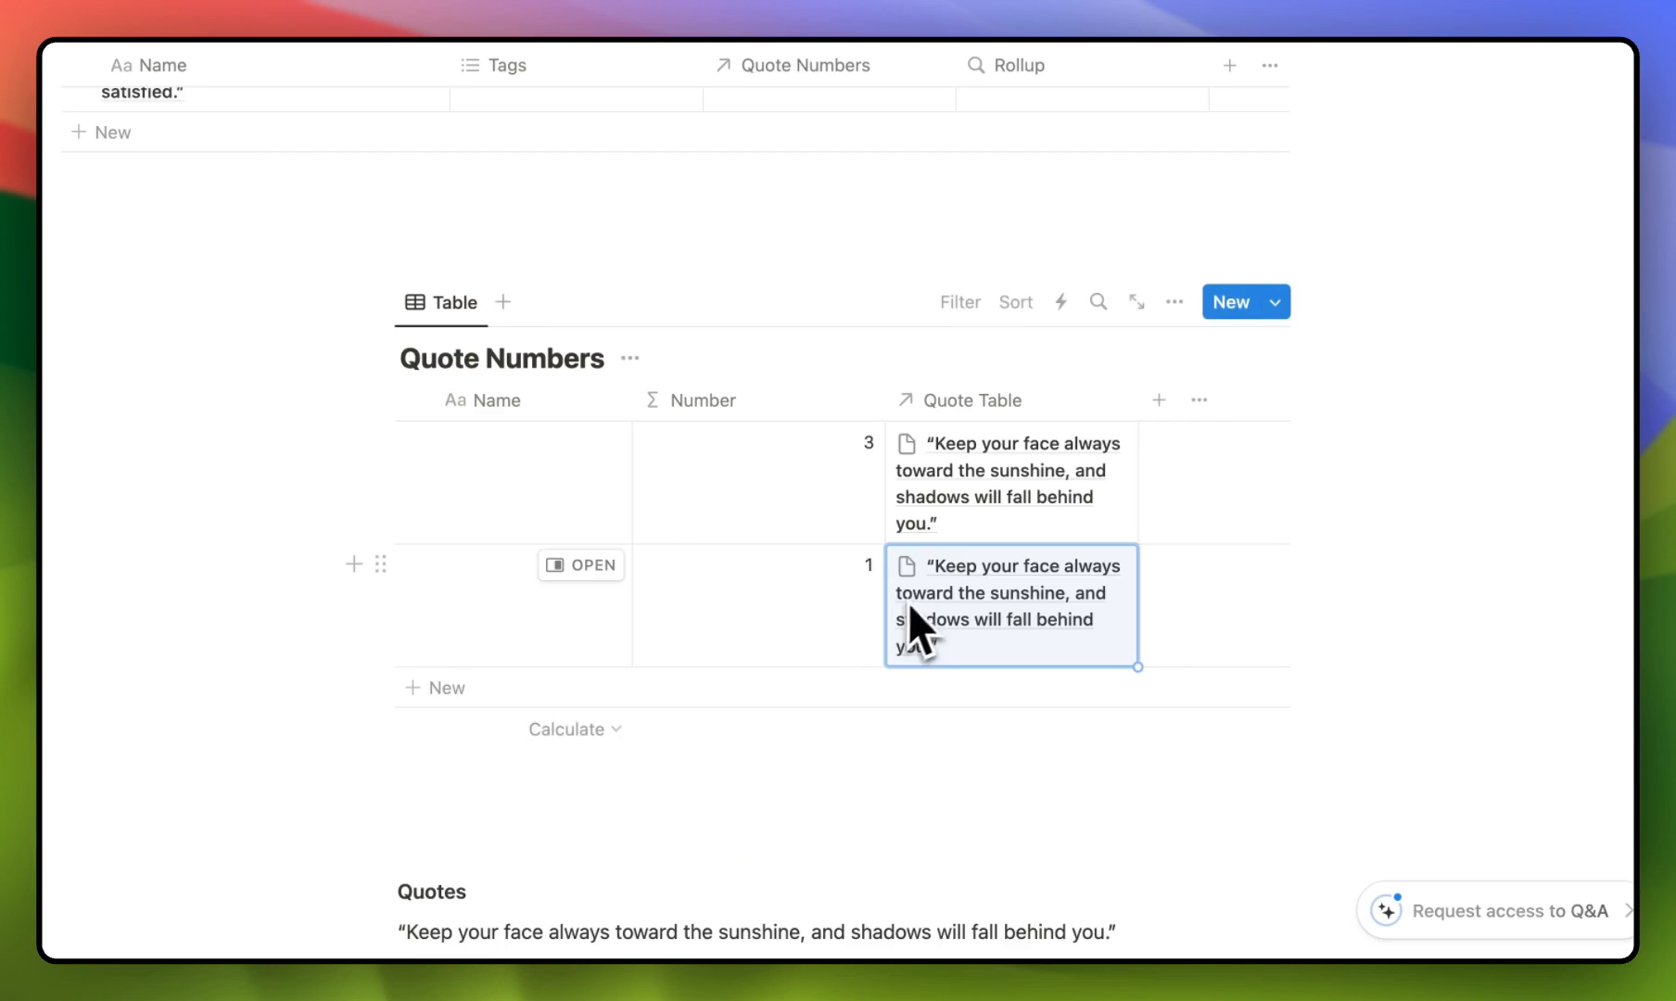
scroll(up, 3)
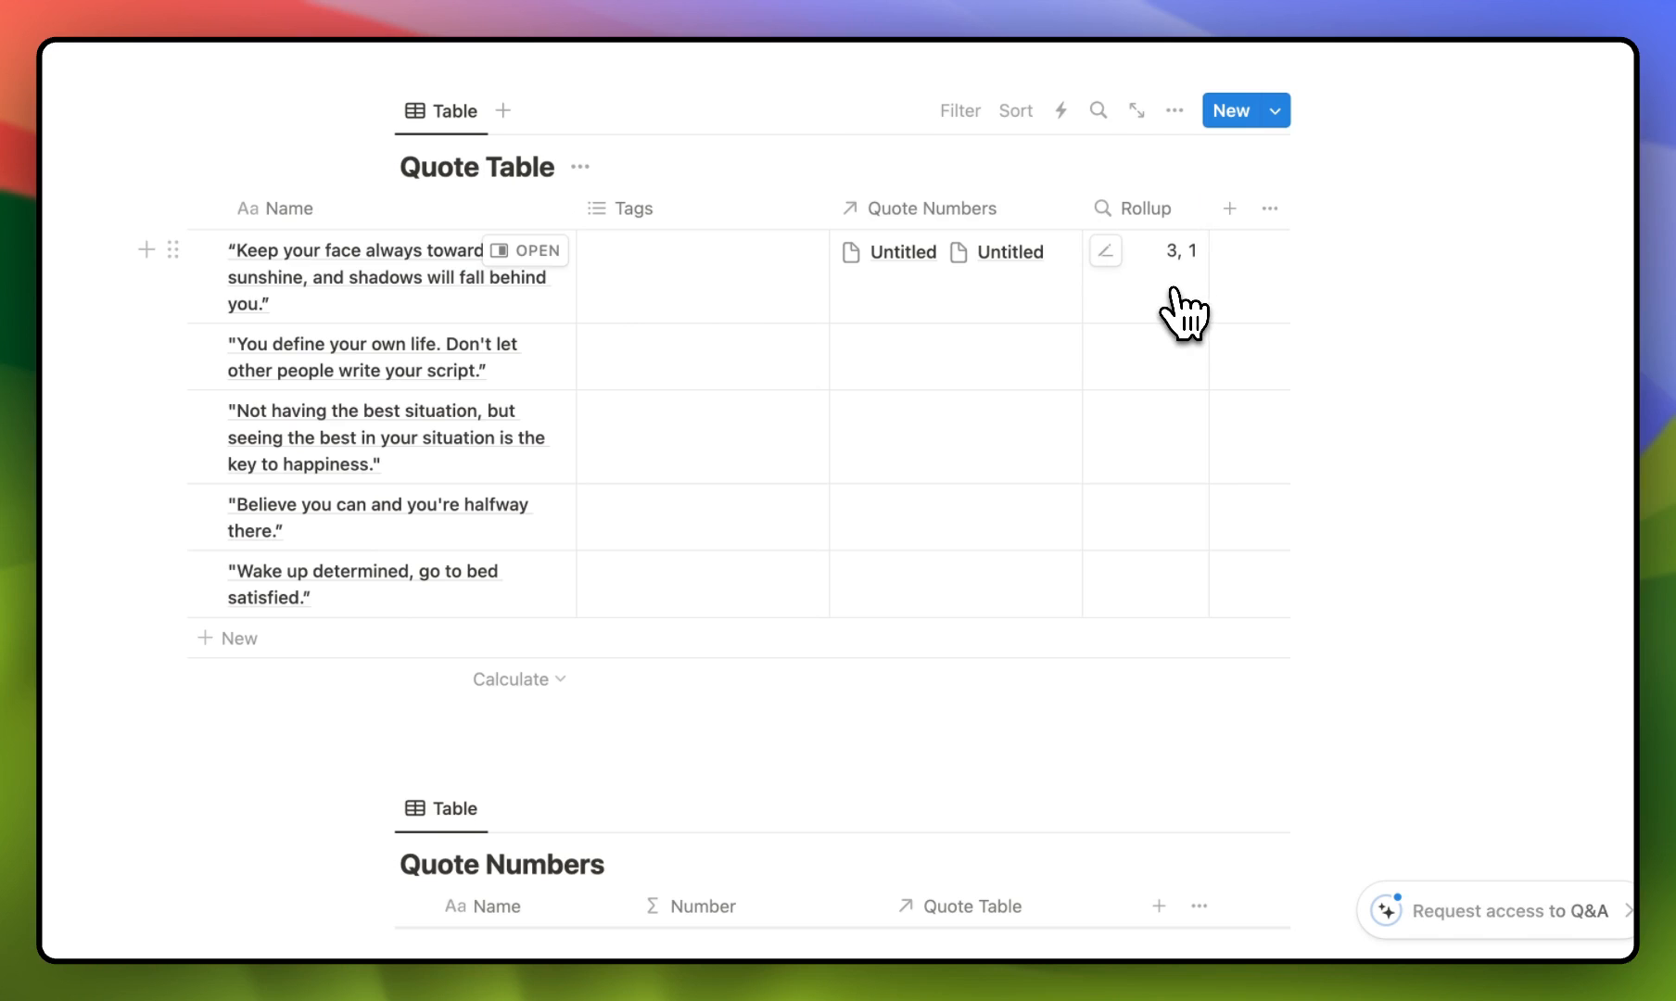
scroll(up, 3)
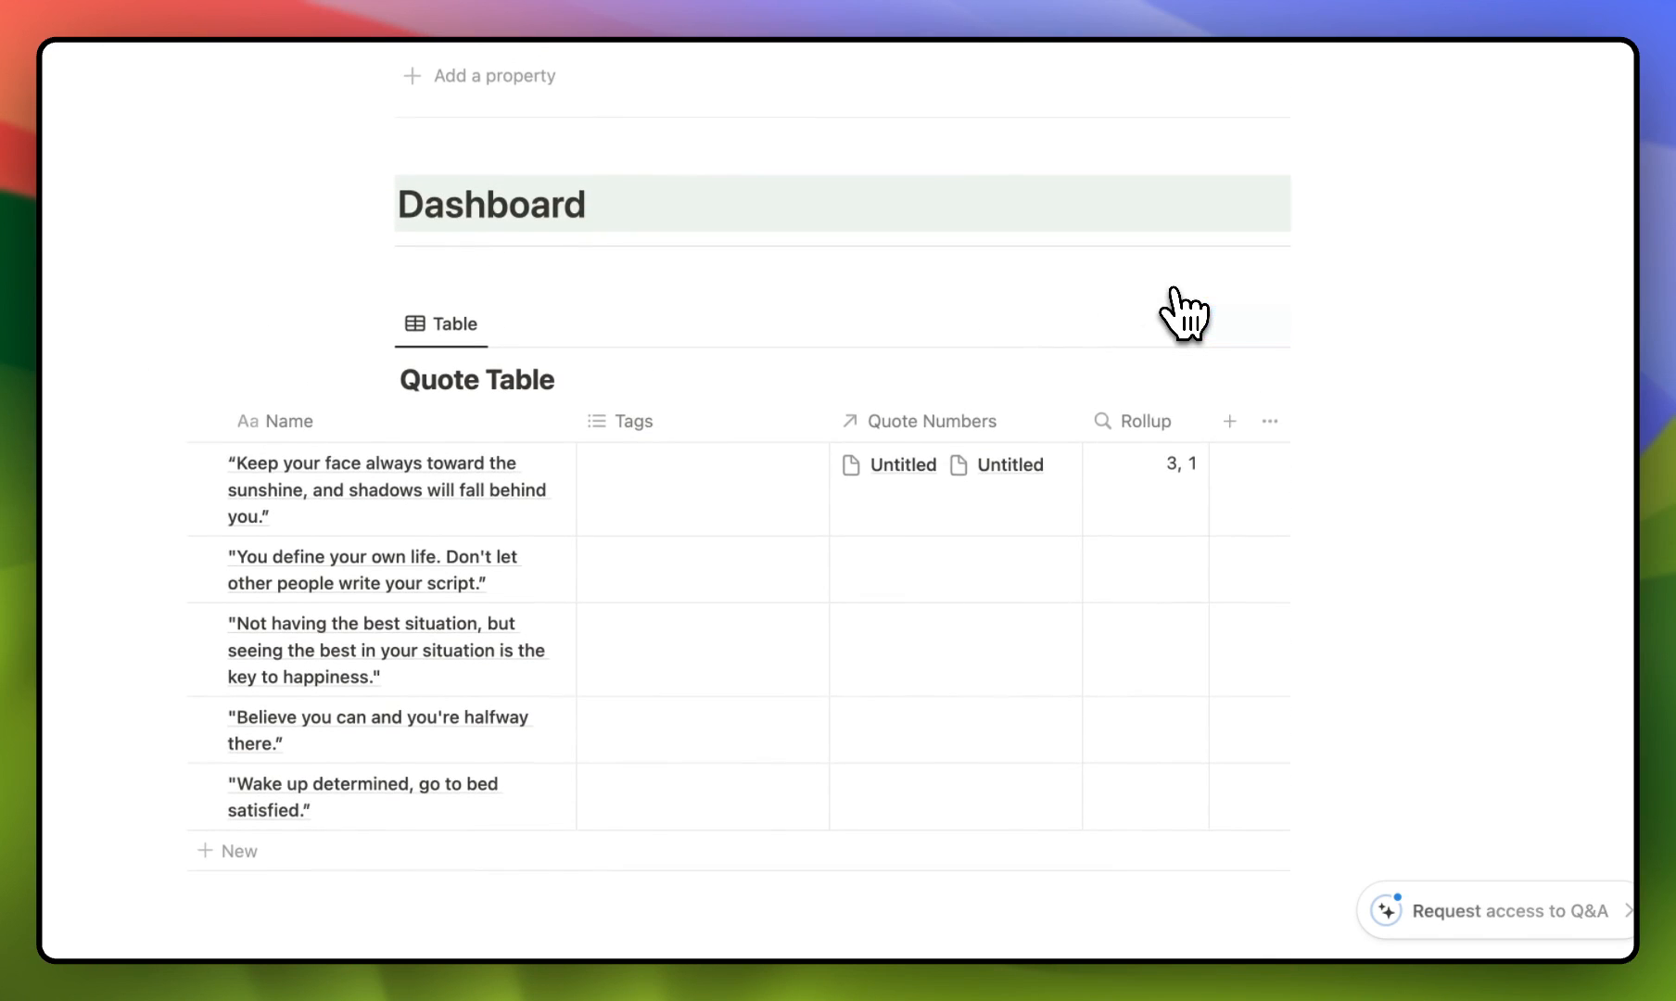
scroll(down, 3)
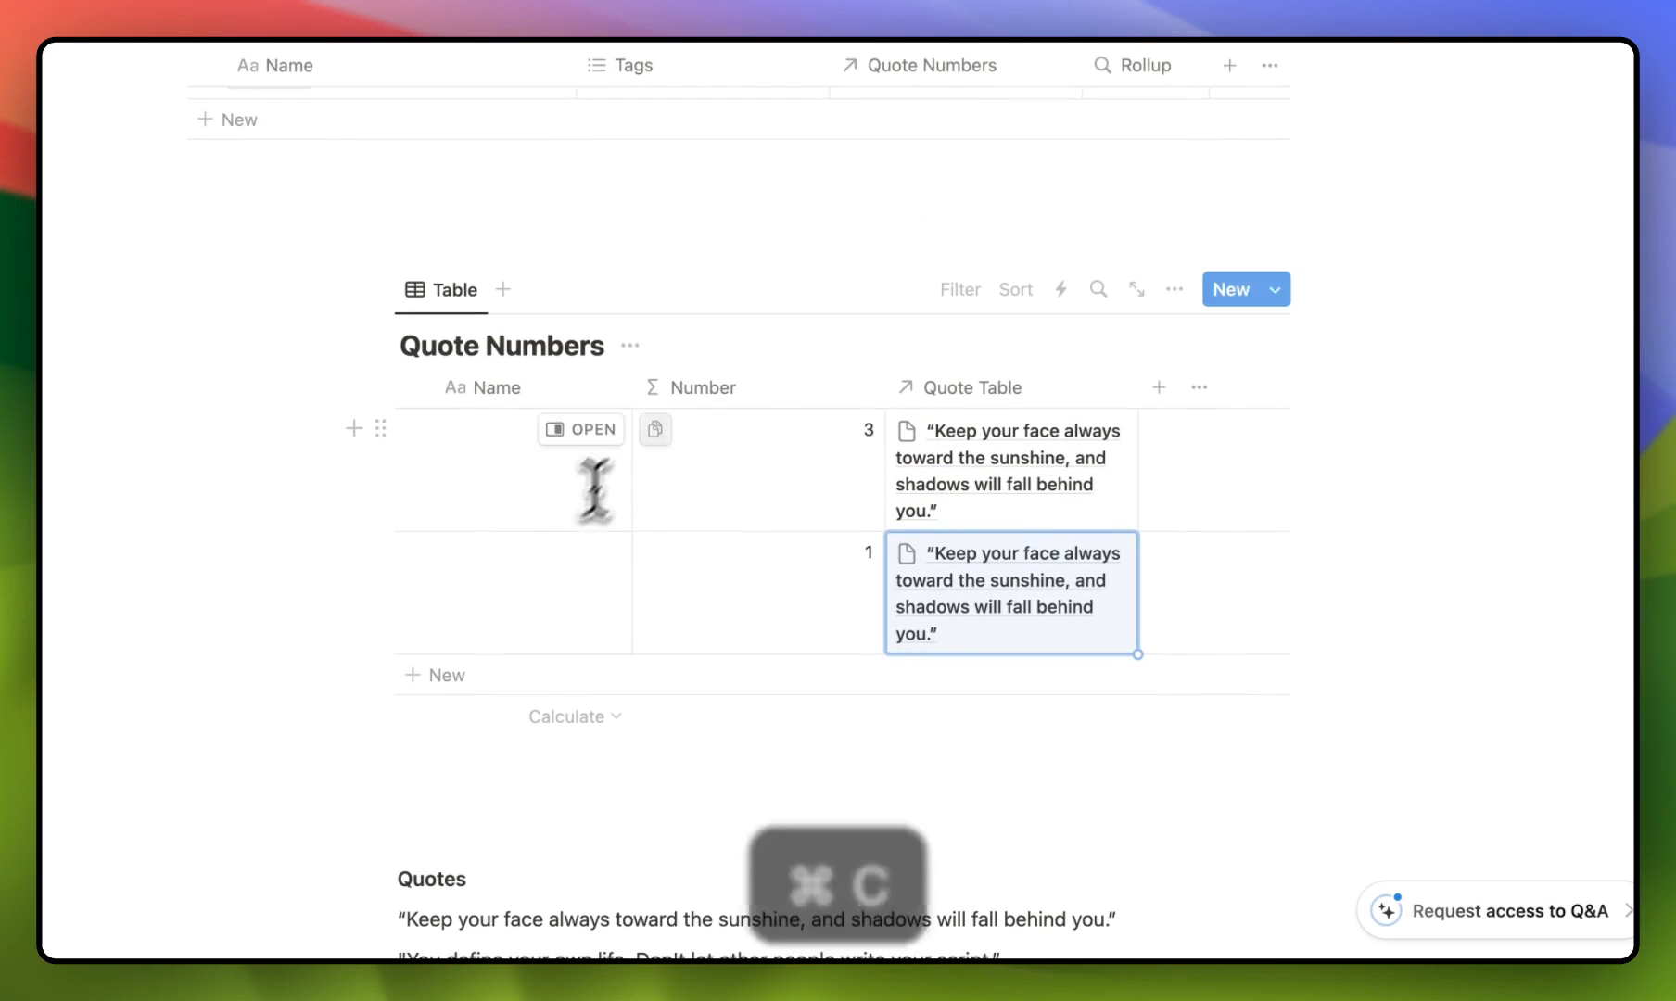
mouse_move(902, 524)
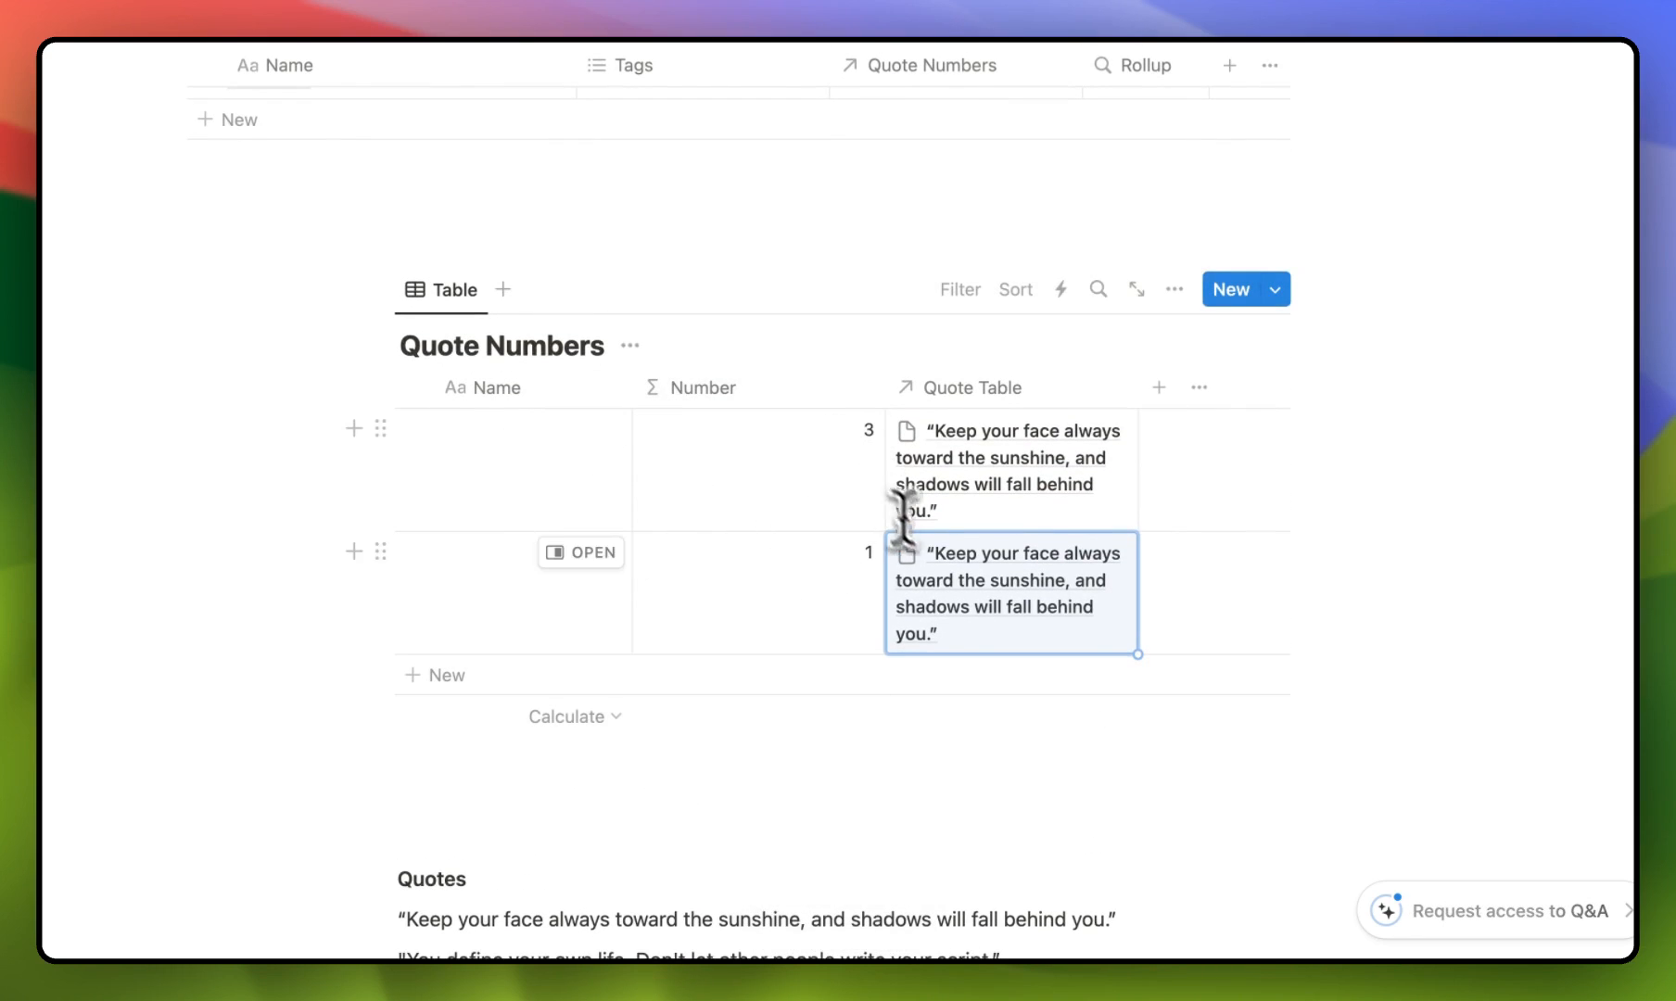
mouse_move(900, 448)
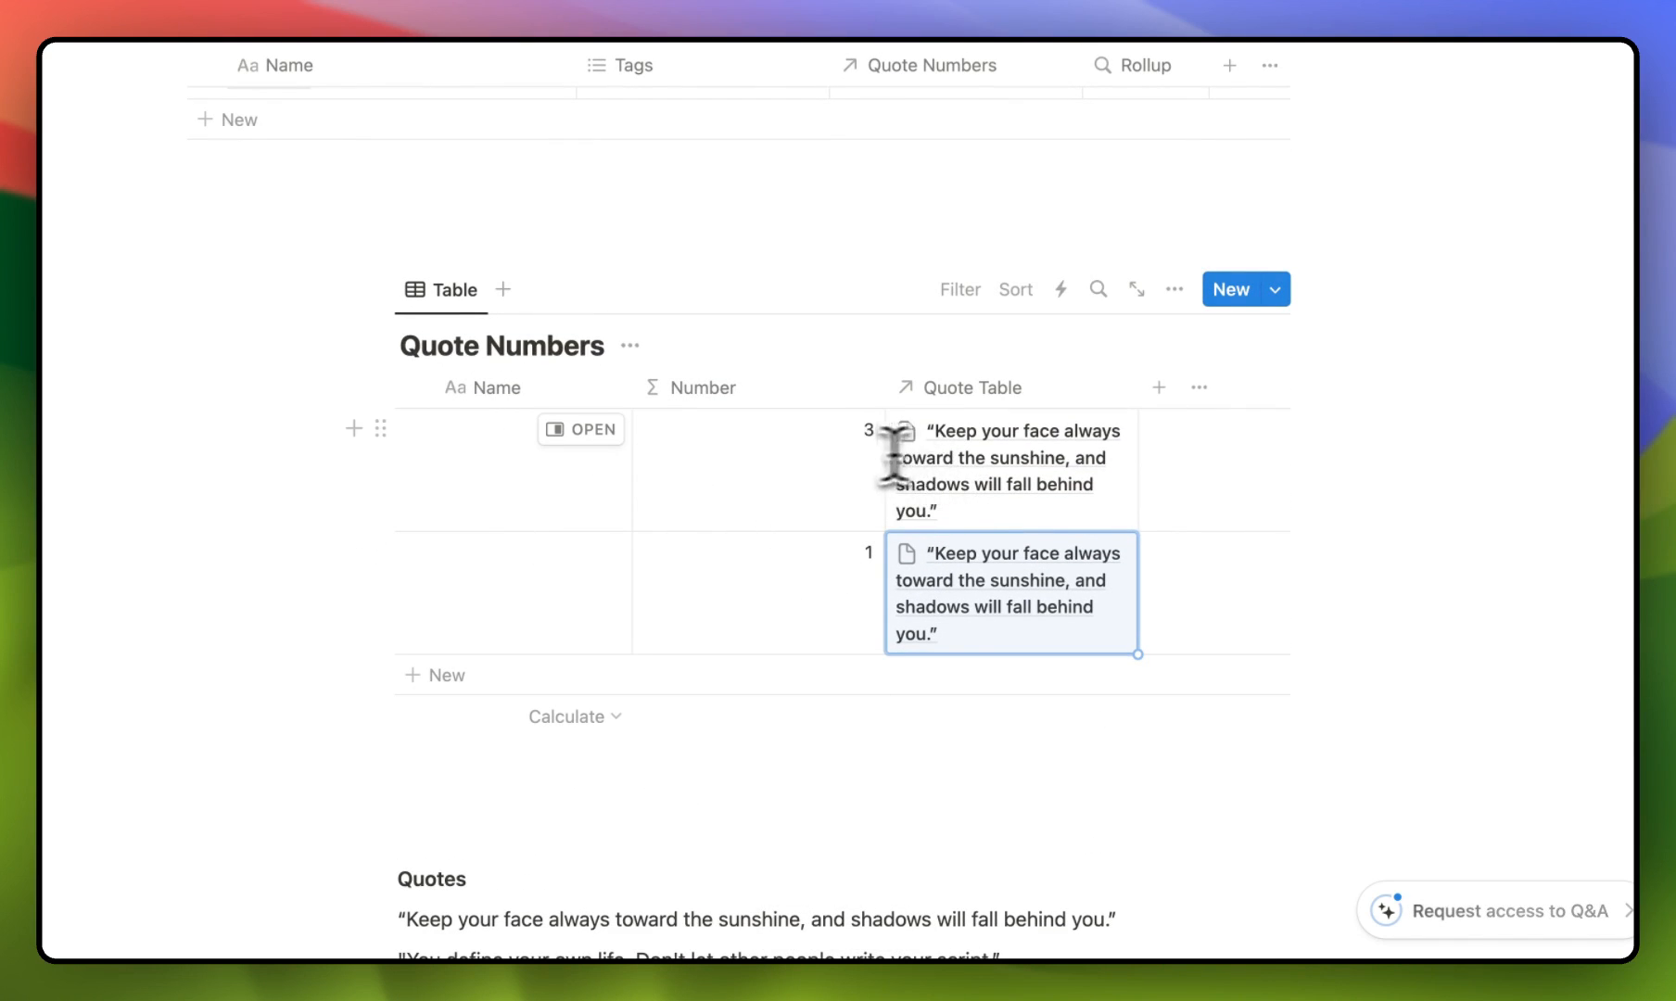
mouse_move(898, 454)
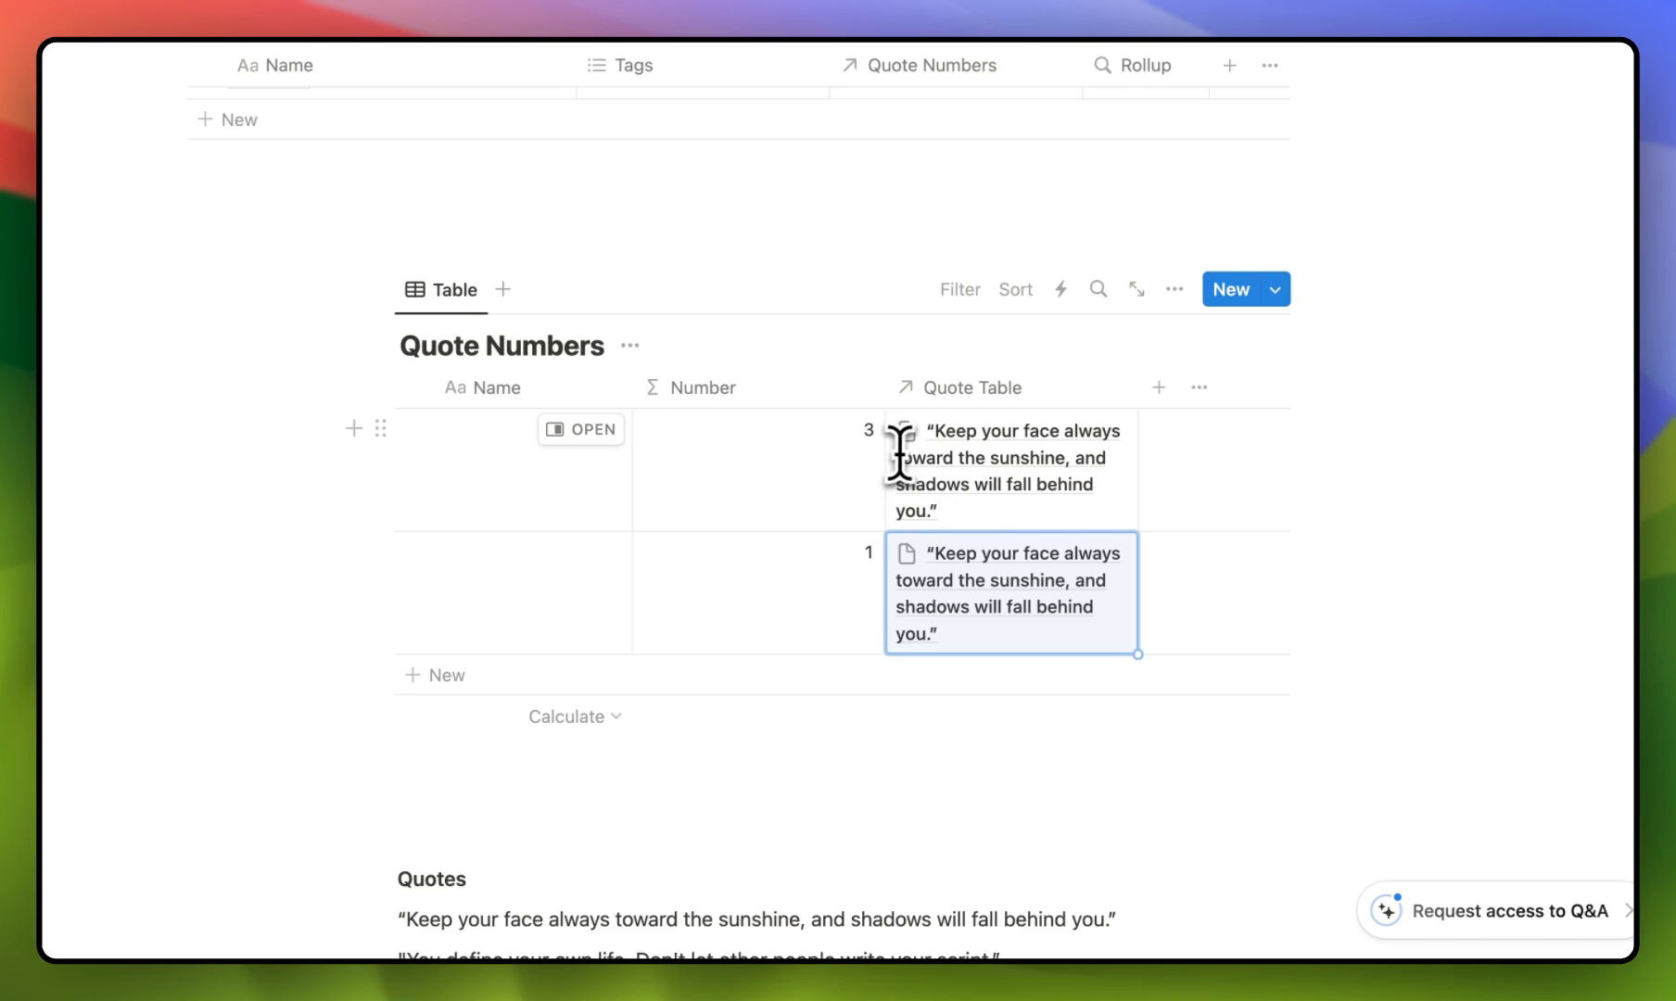
scroll(down, 3)
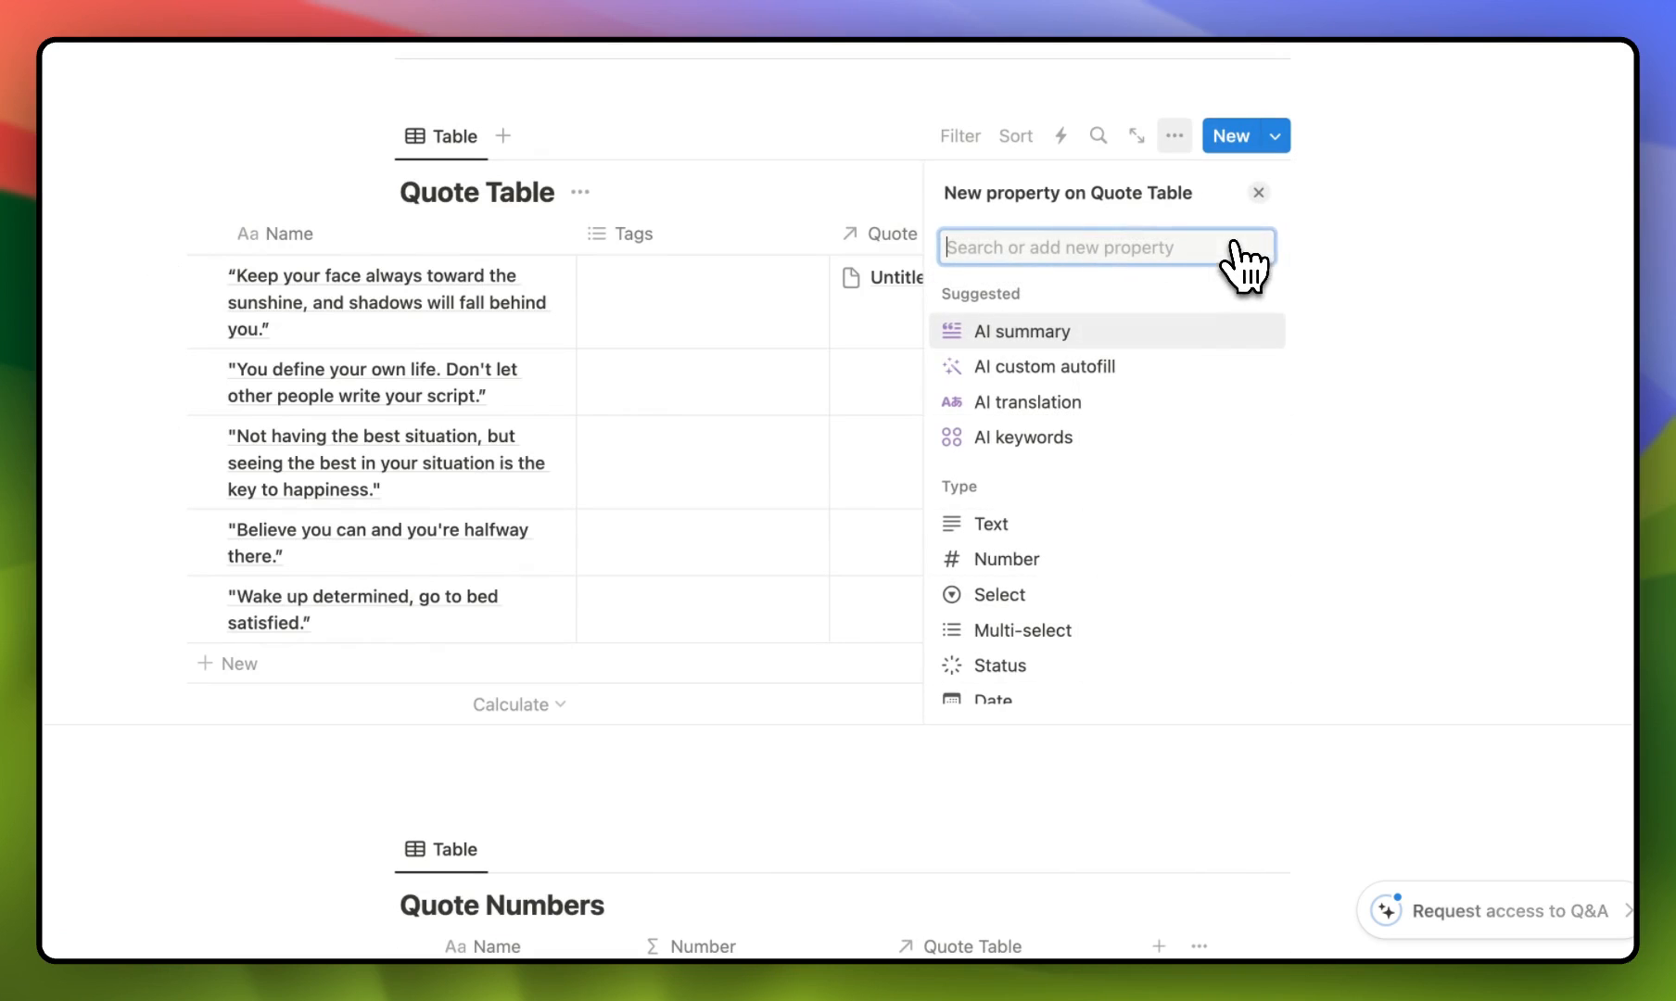
mouse_move(1122, 276)
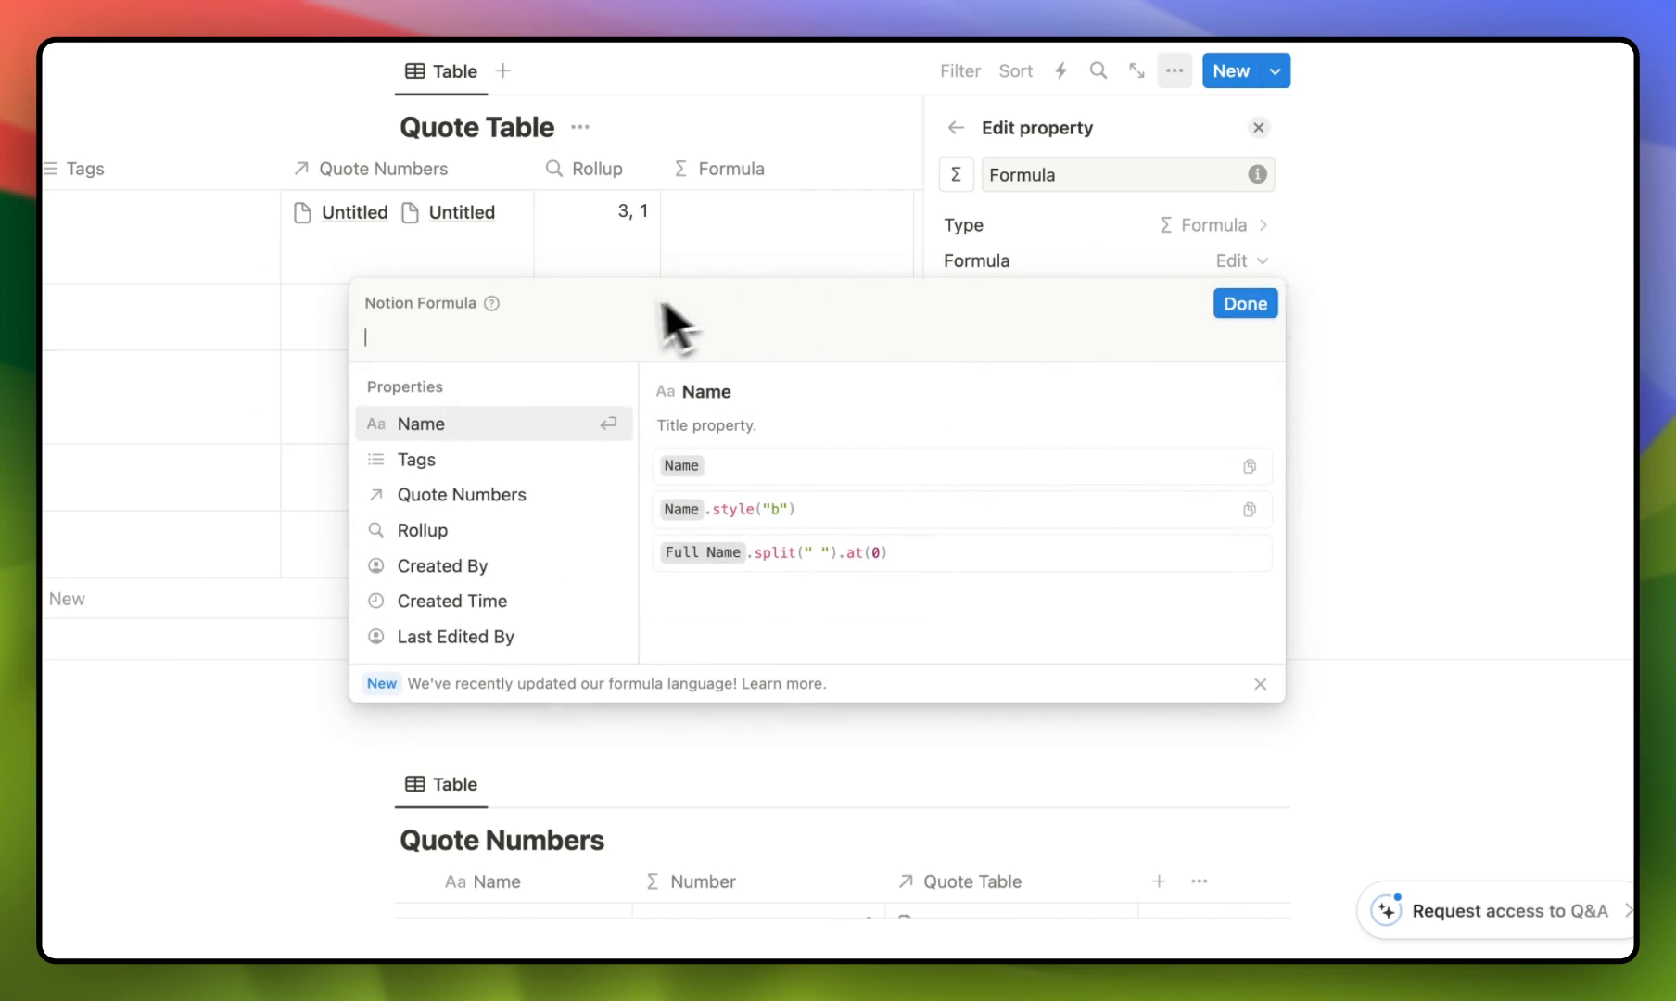
Step: Enter the last-rollup-value formula, rename the column Top, and bring up the Tags column menu
text(replaceAll(join(map(Rollup, format(current)), ","), ".*,", ""))
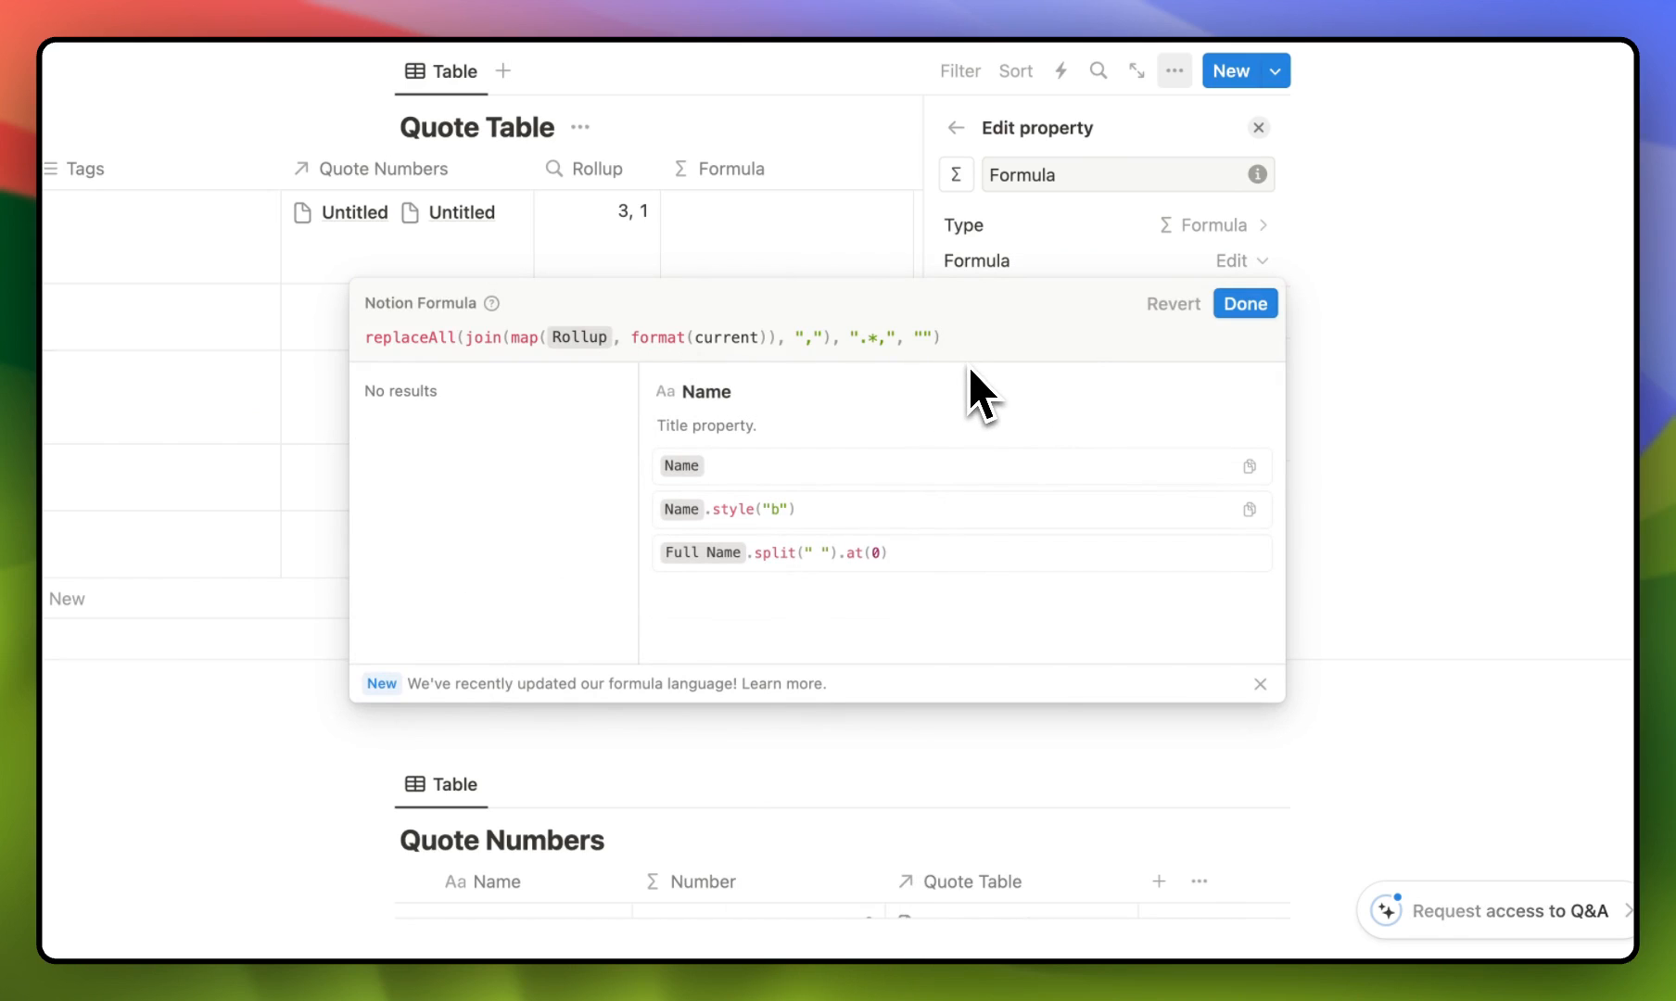
mouse_move(582, 369)
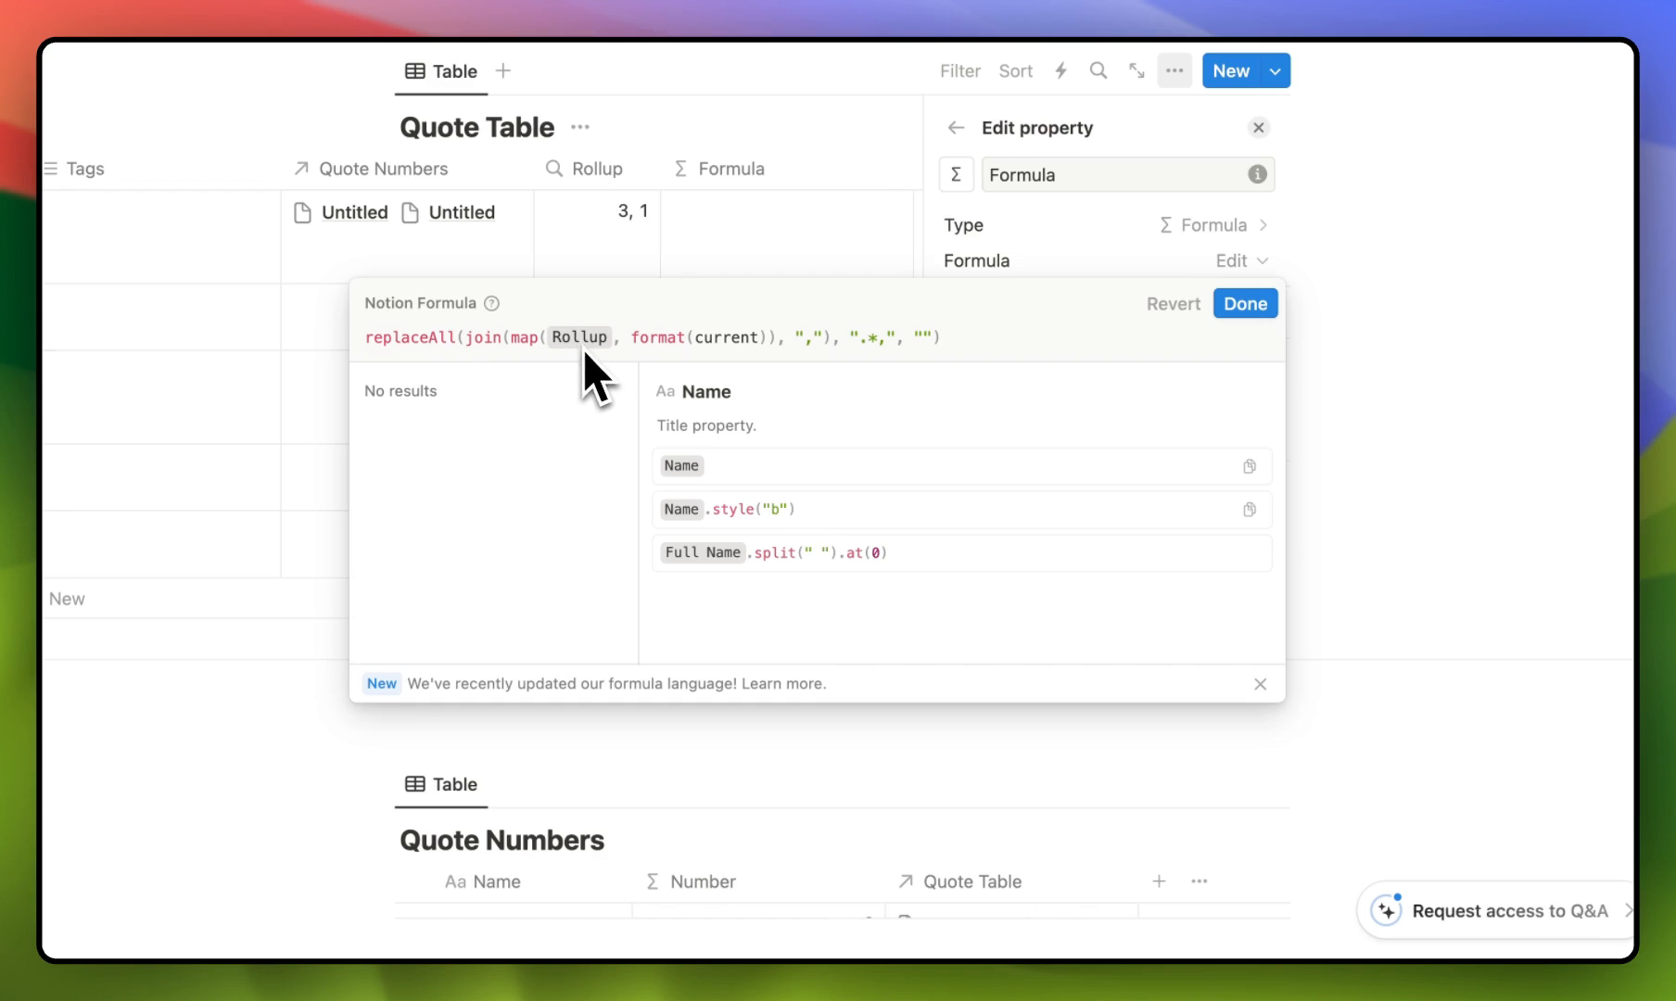
mouse_move(617, 219)
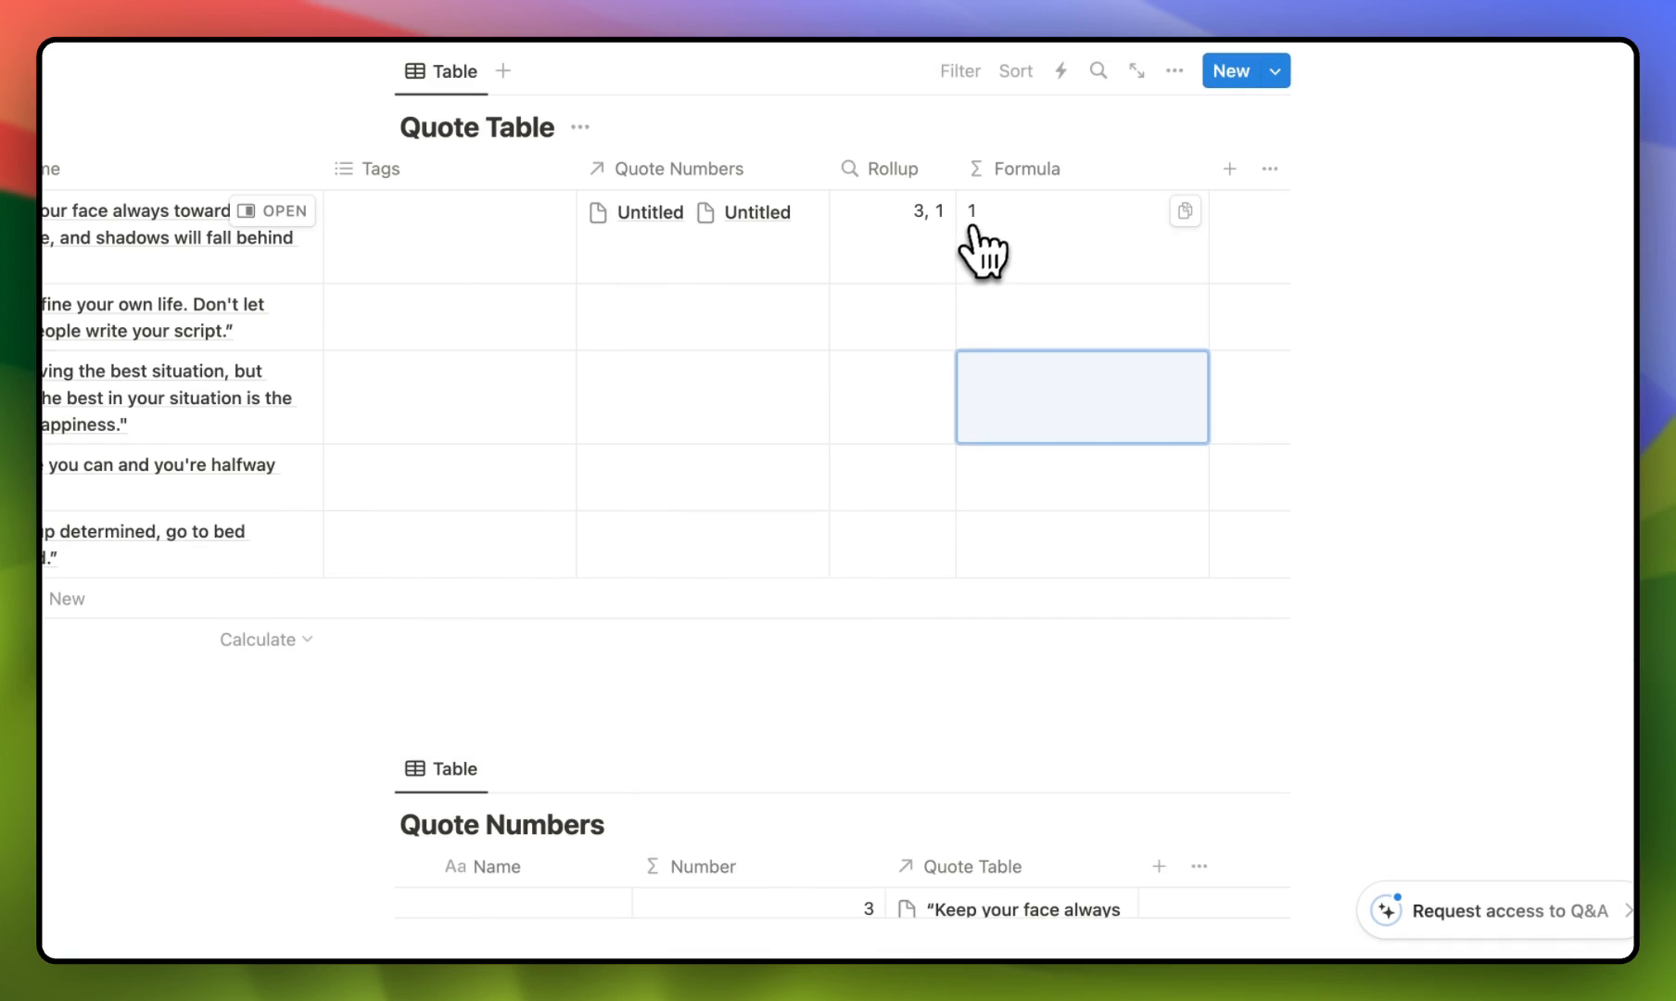
mouse_move(1004, 257)
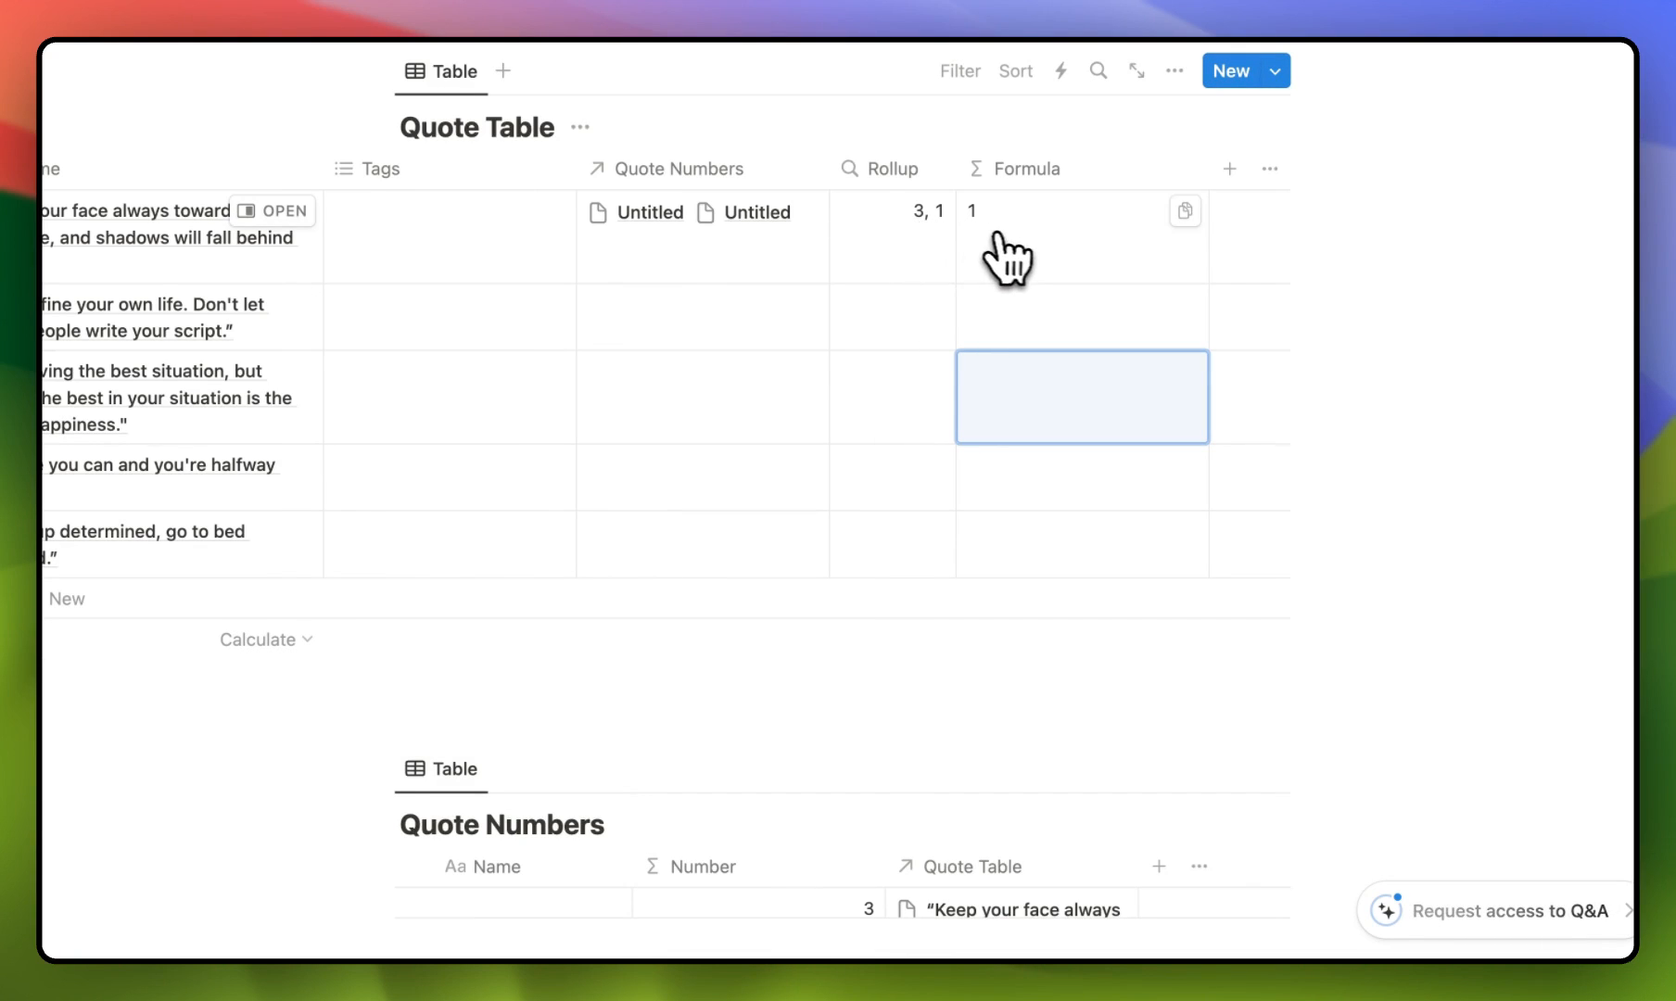
click(1026, 169)
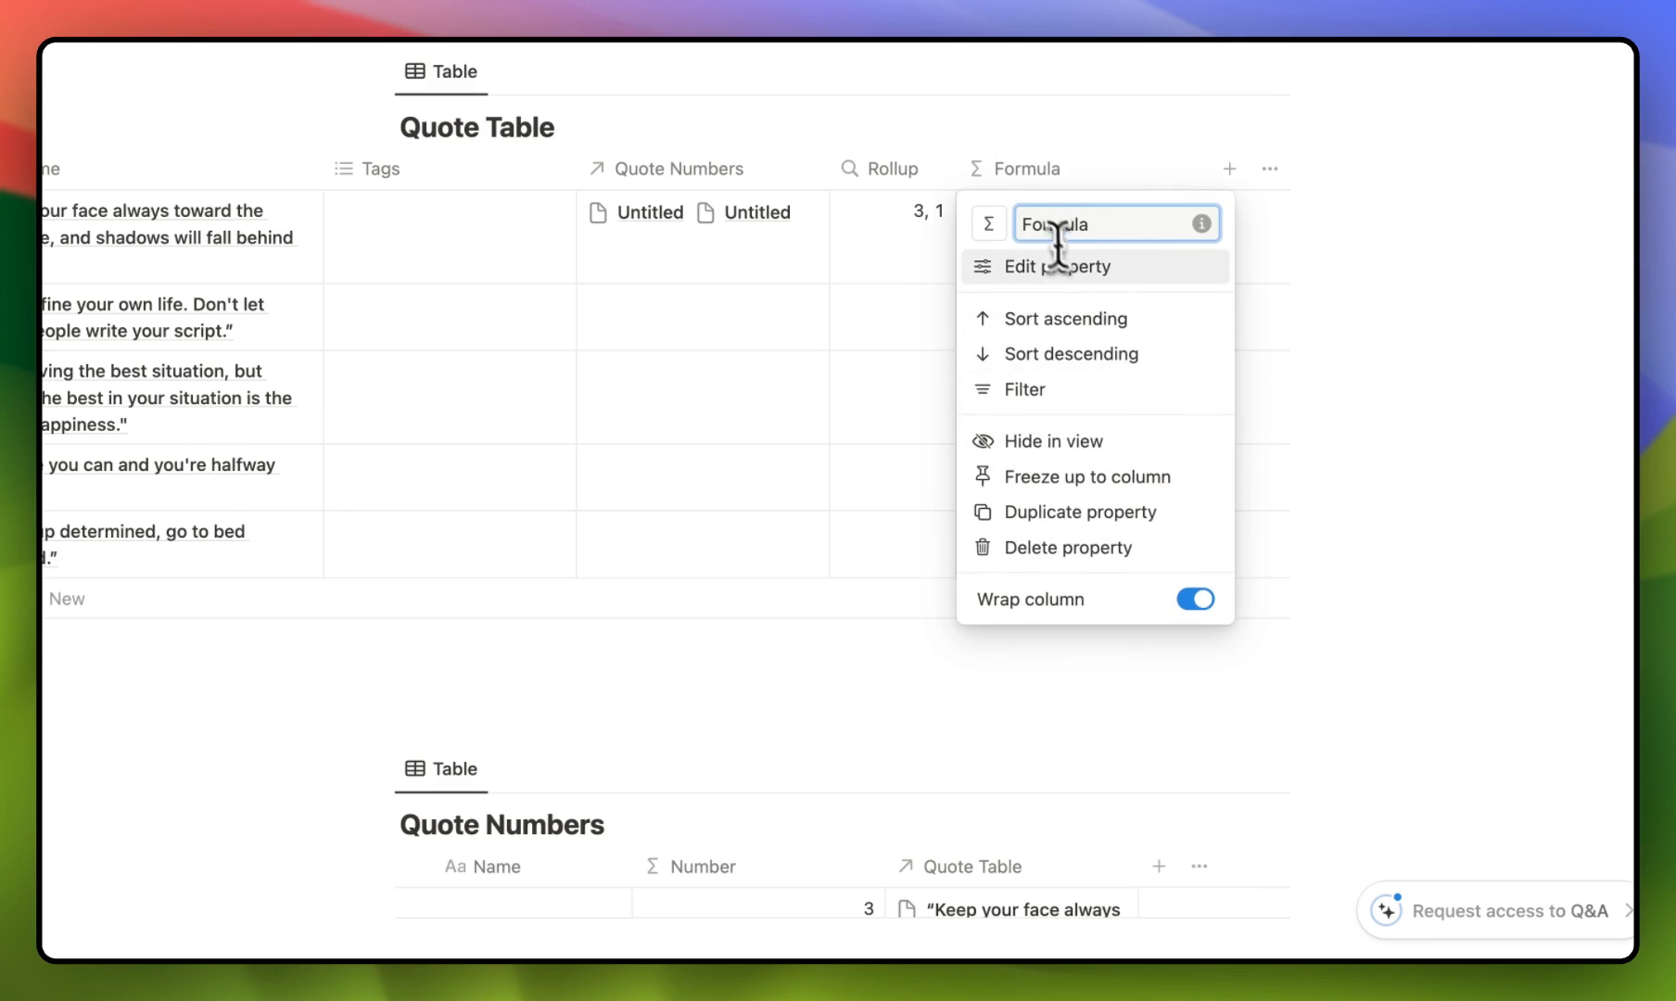
click(1055, 266)
text(Top)
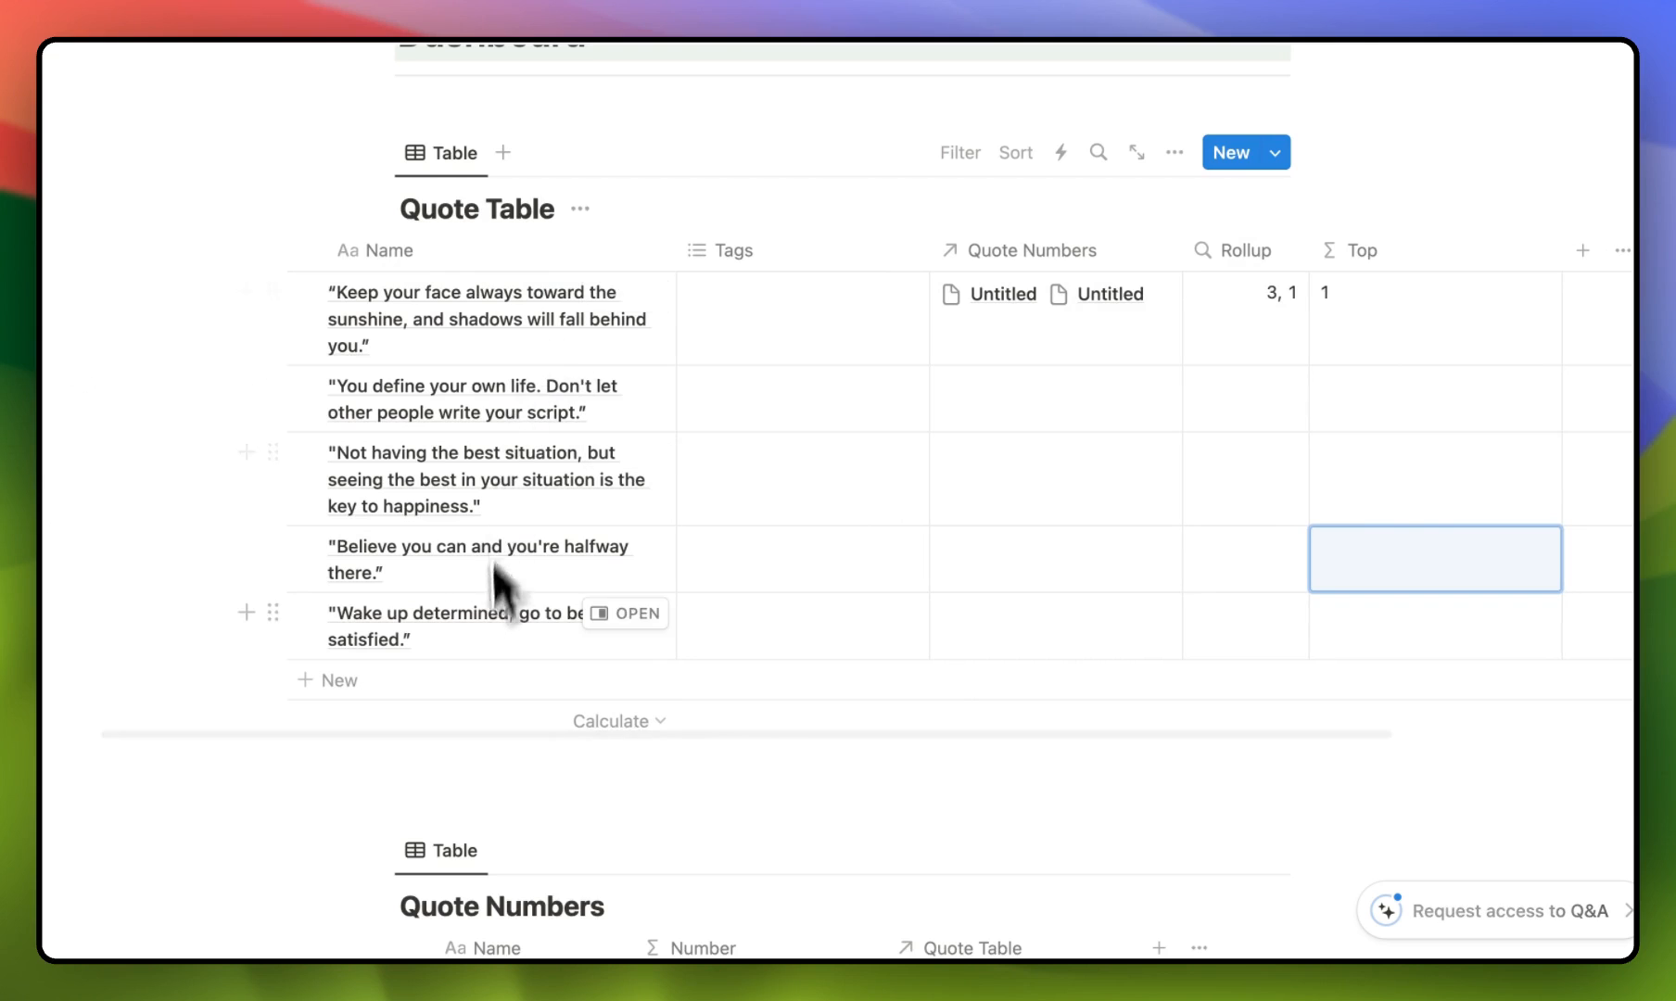
mouse_move(1376, 331)
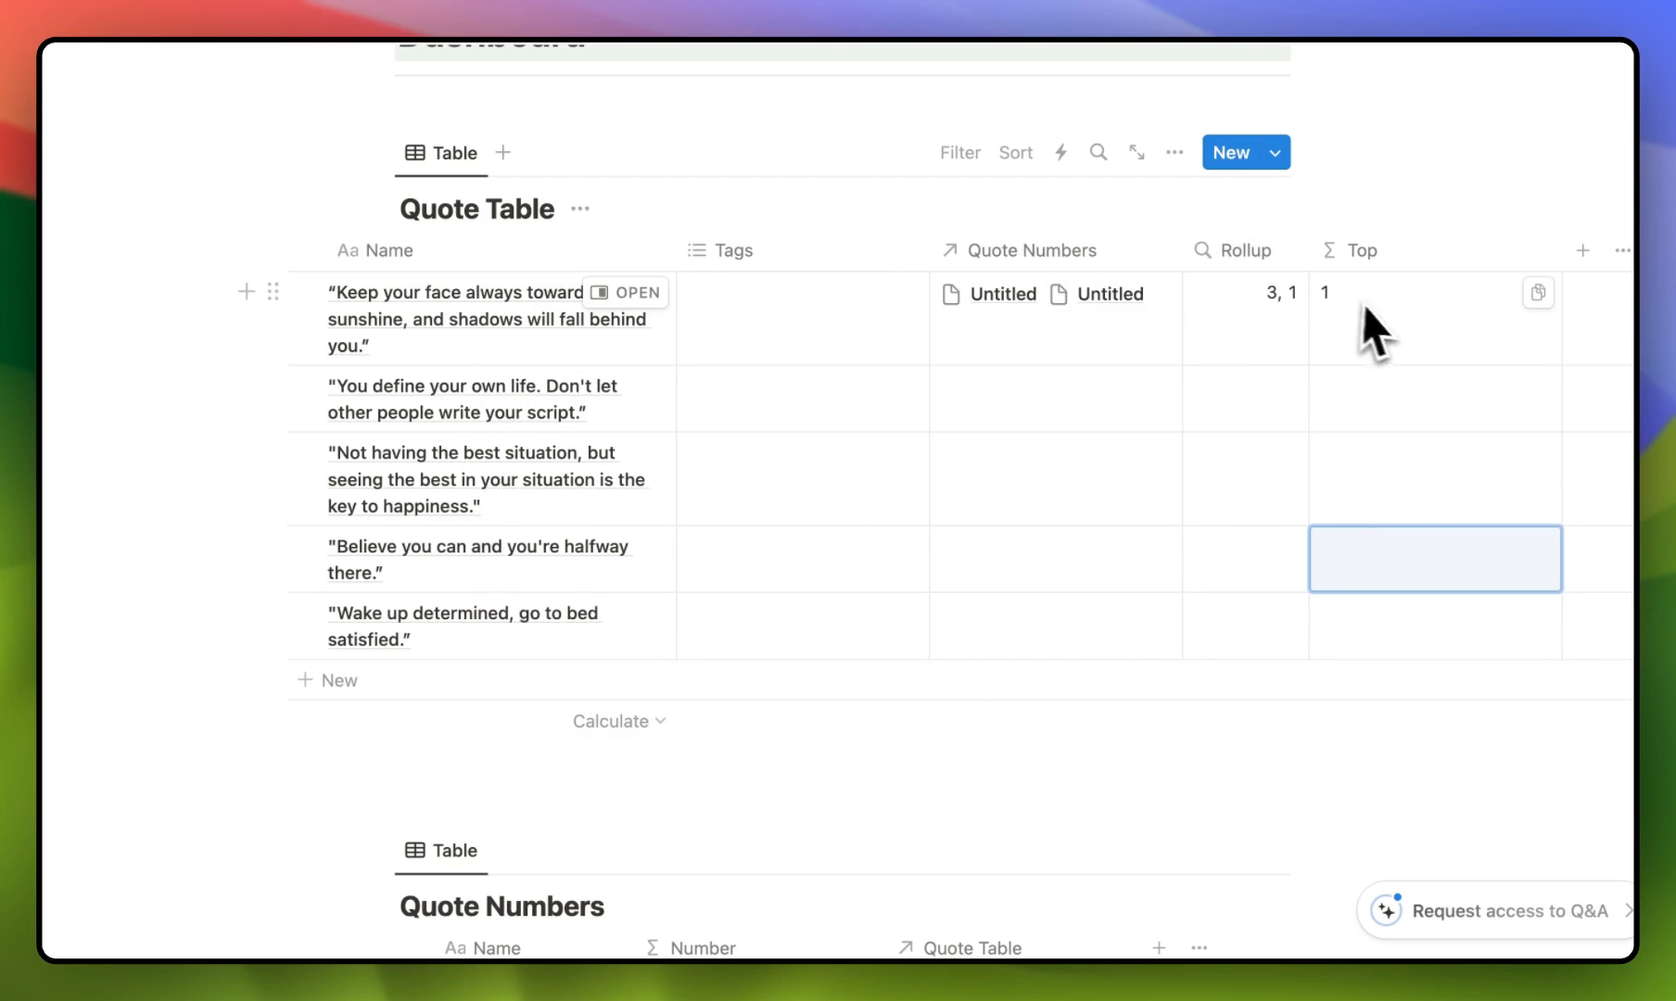
mouse_move(1370, 352)
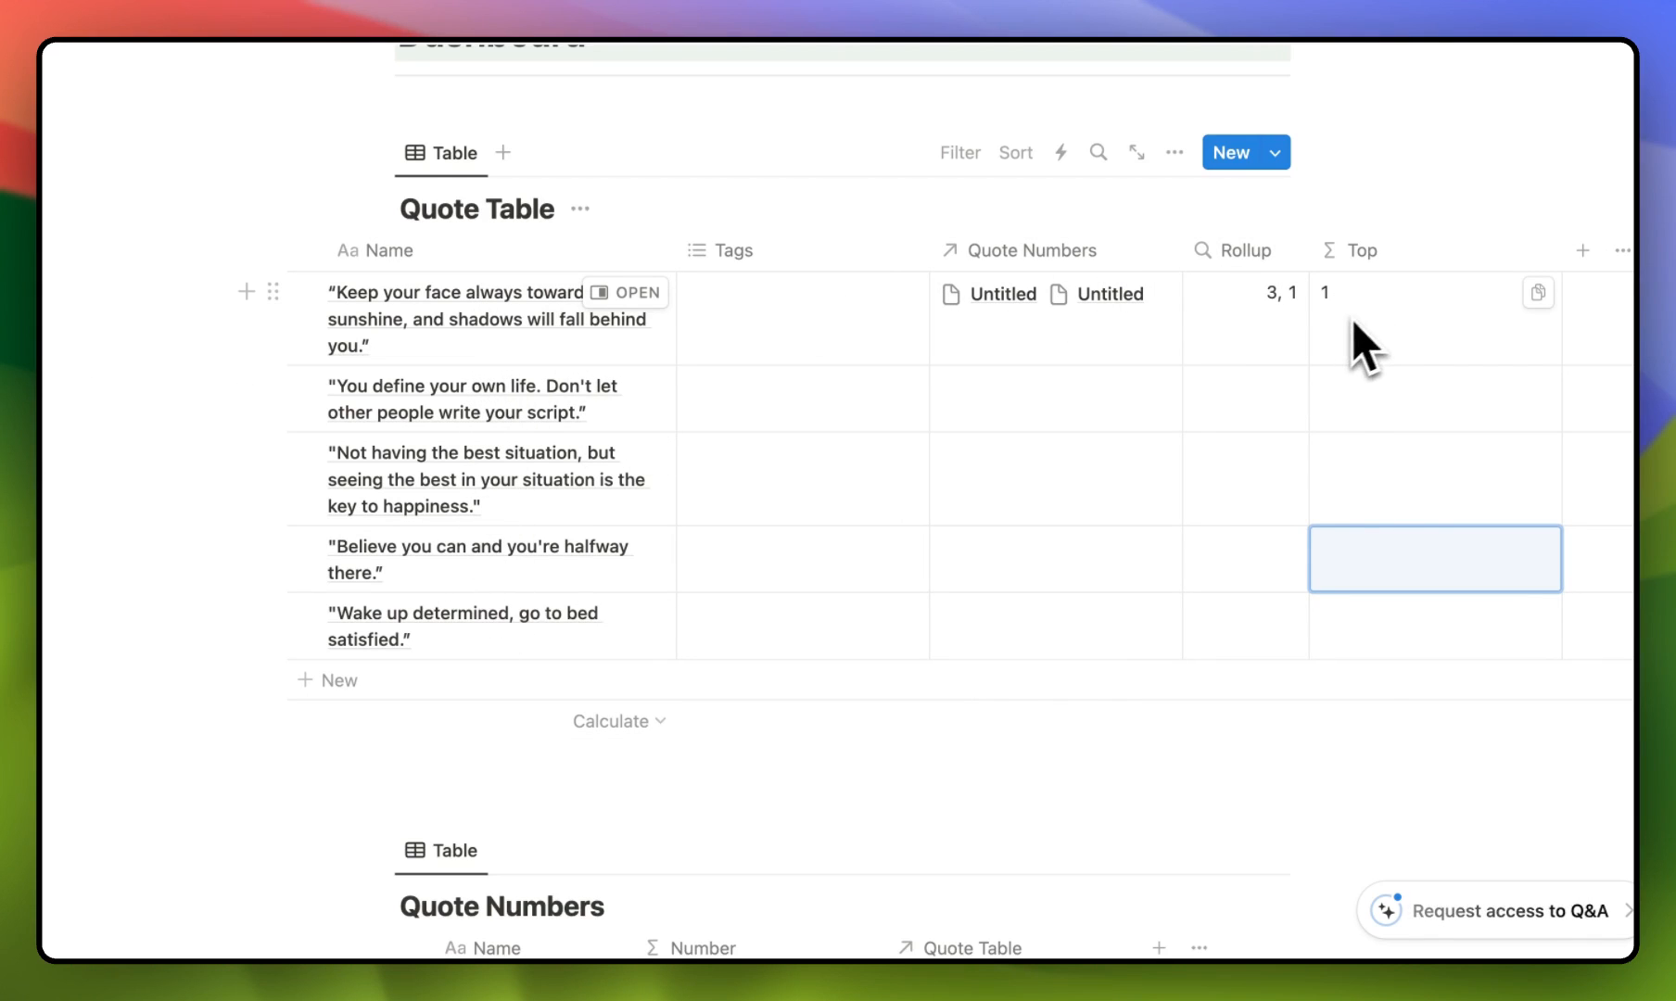
mouse_move(580, 361)
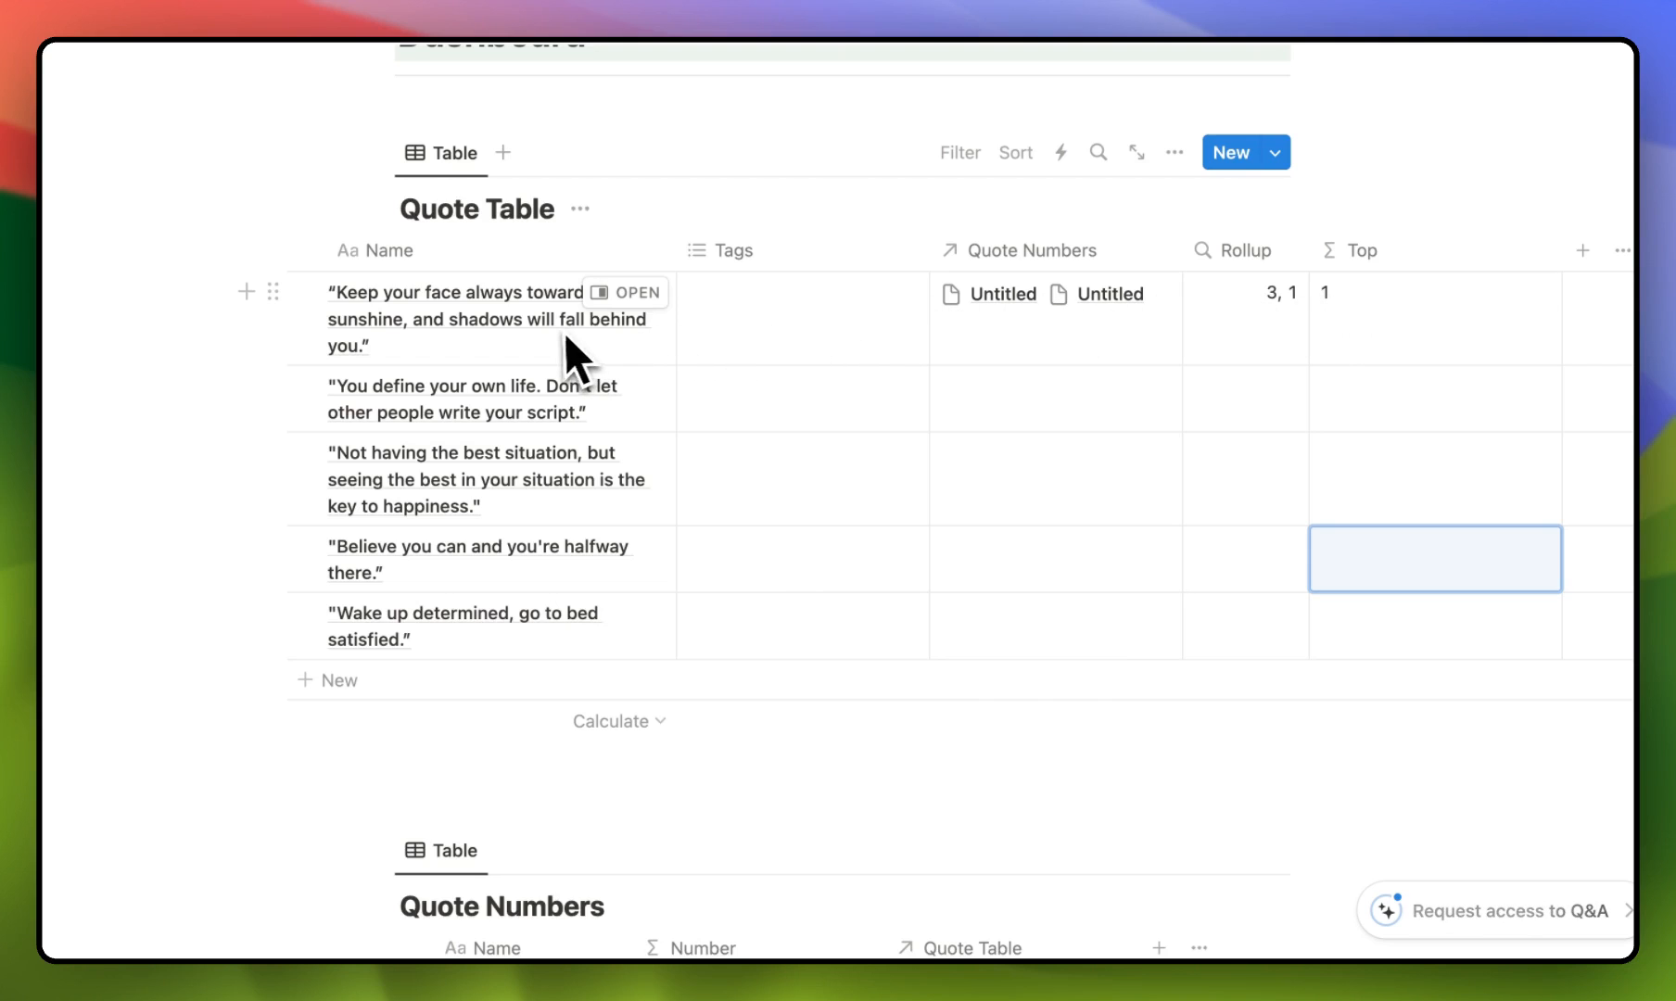
mouse_move(491, 337)
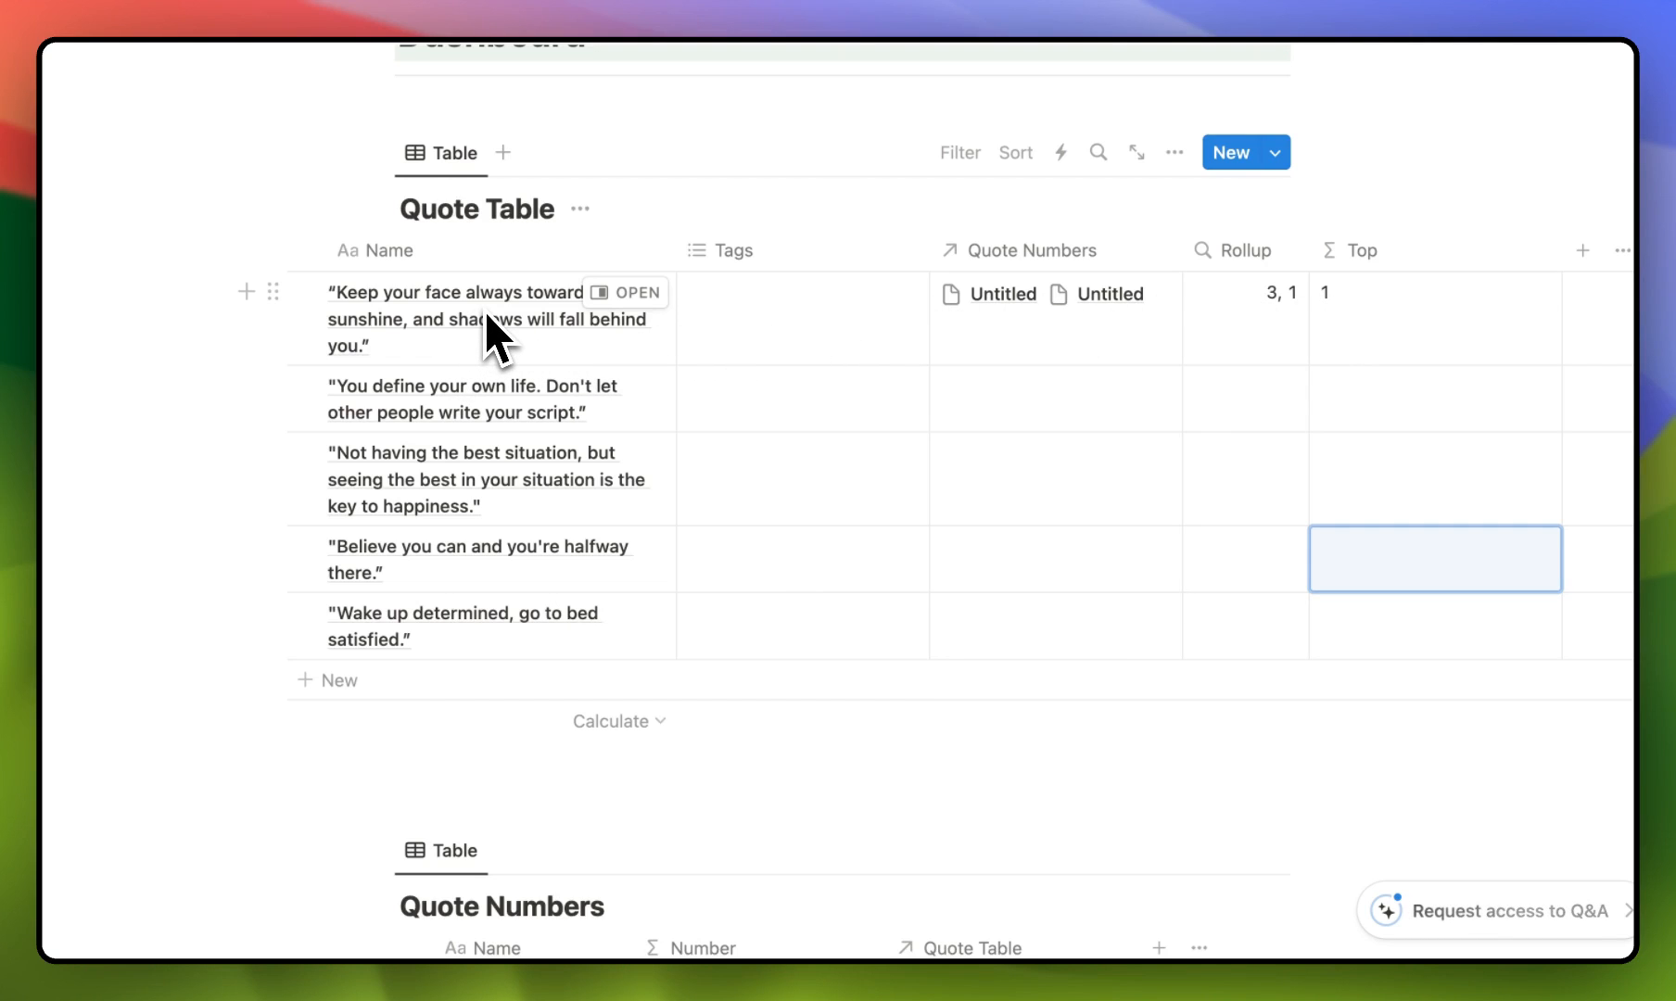
mouse_move(1309, 315)
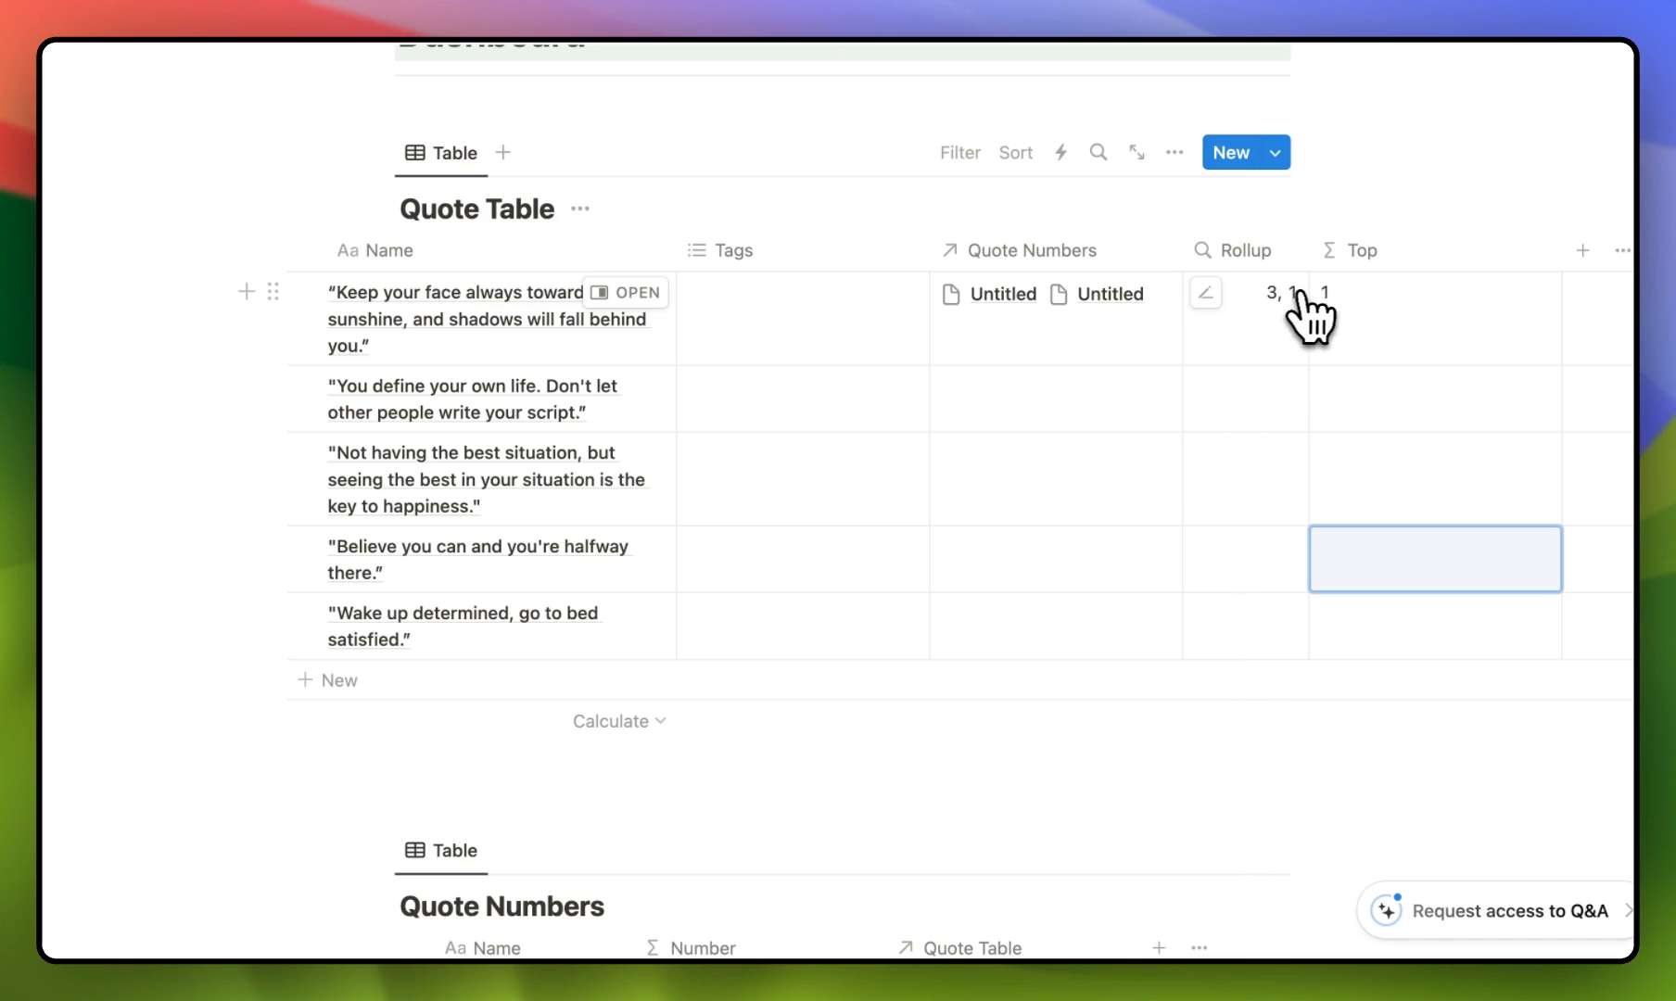
mouse_move(517, 524)
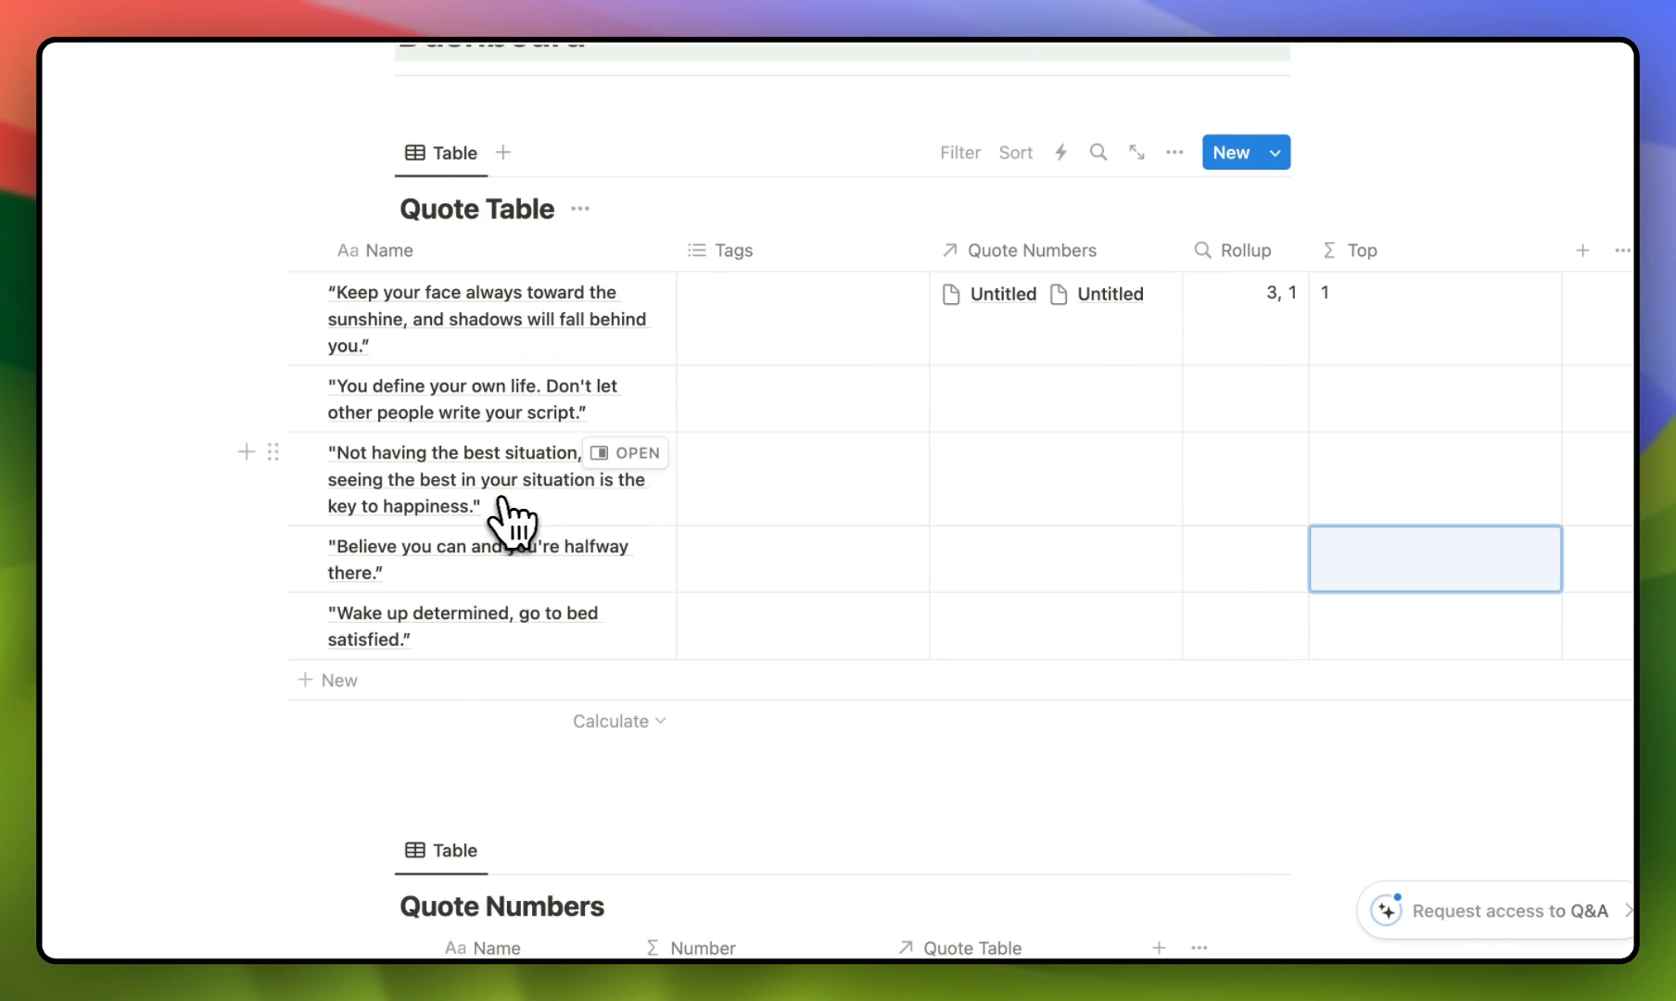
click(733, 251)
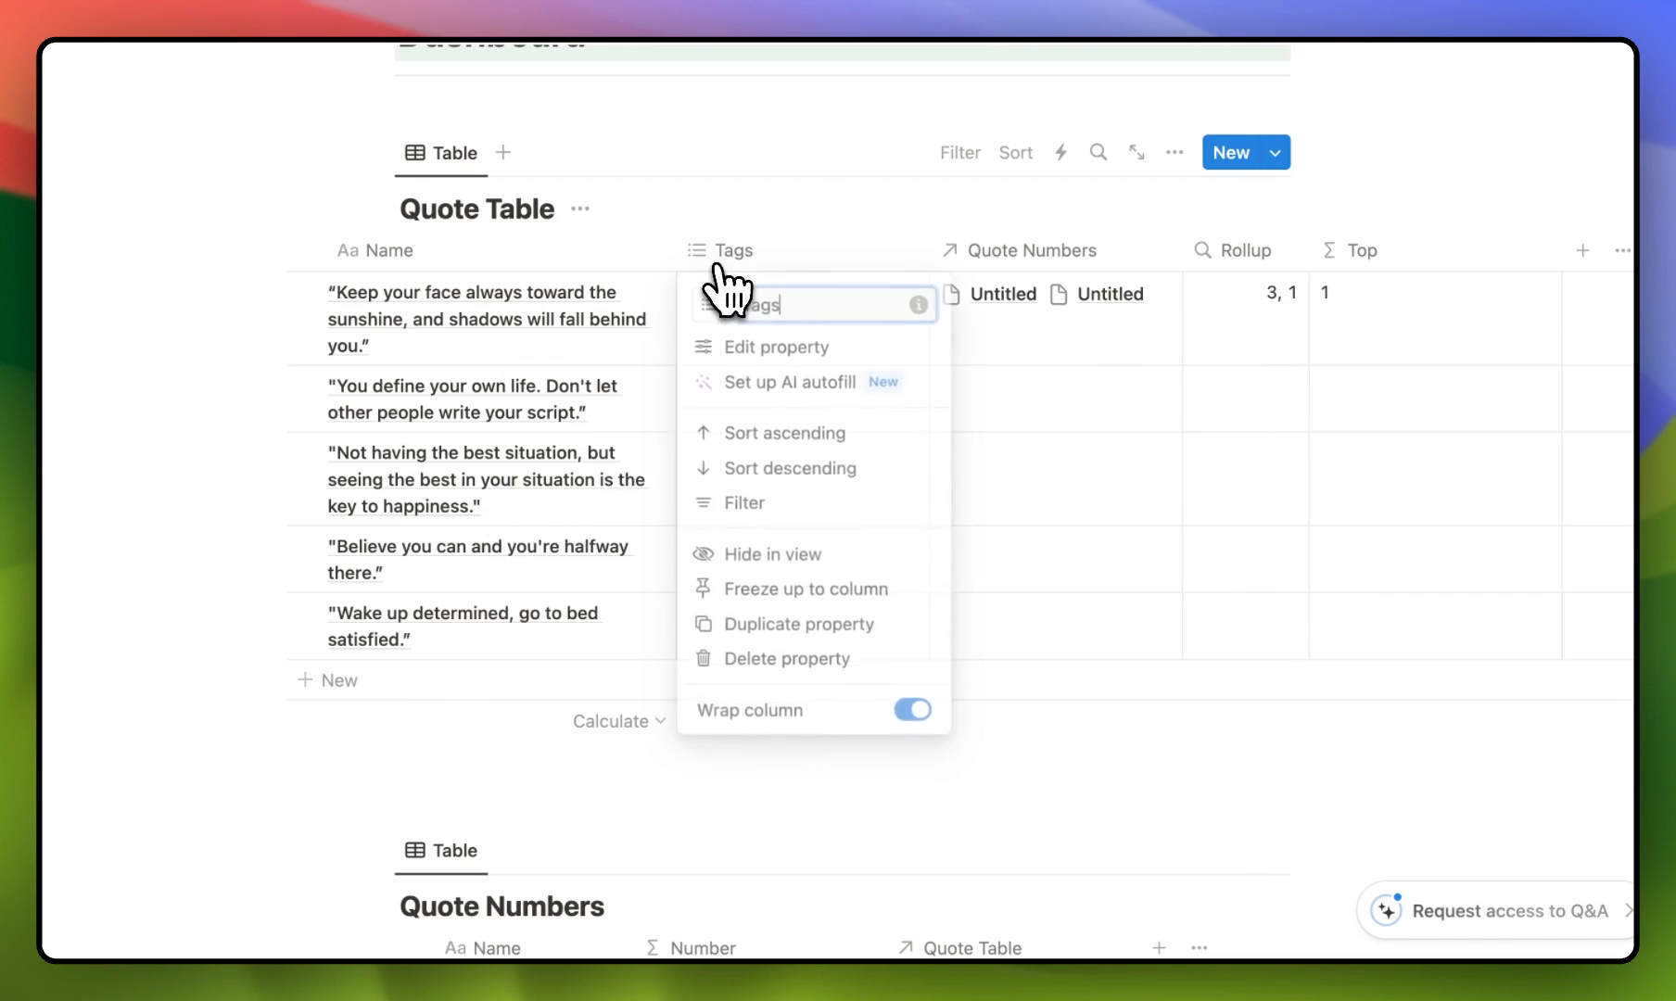
mouse_move(763, 352)
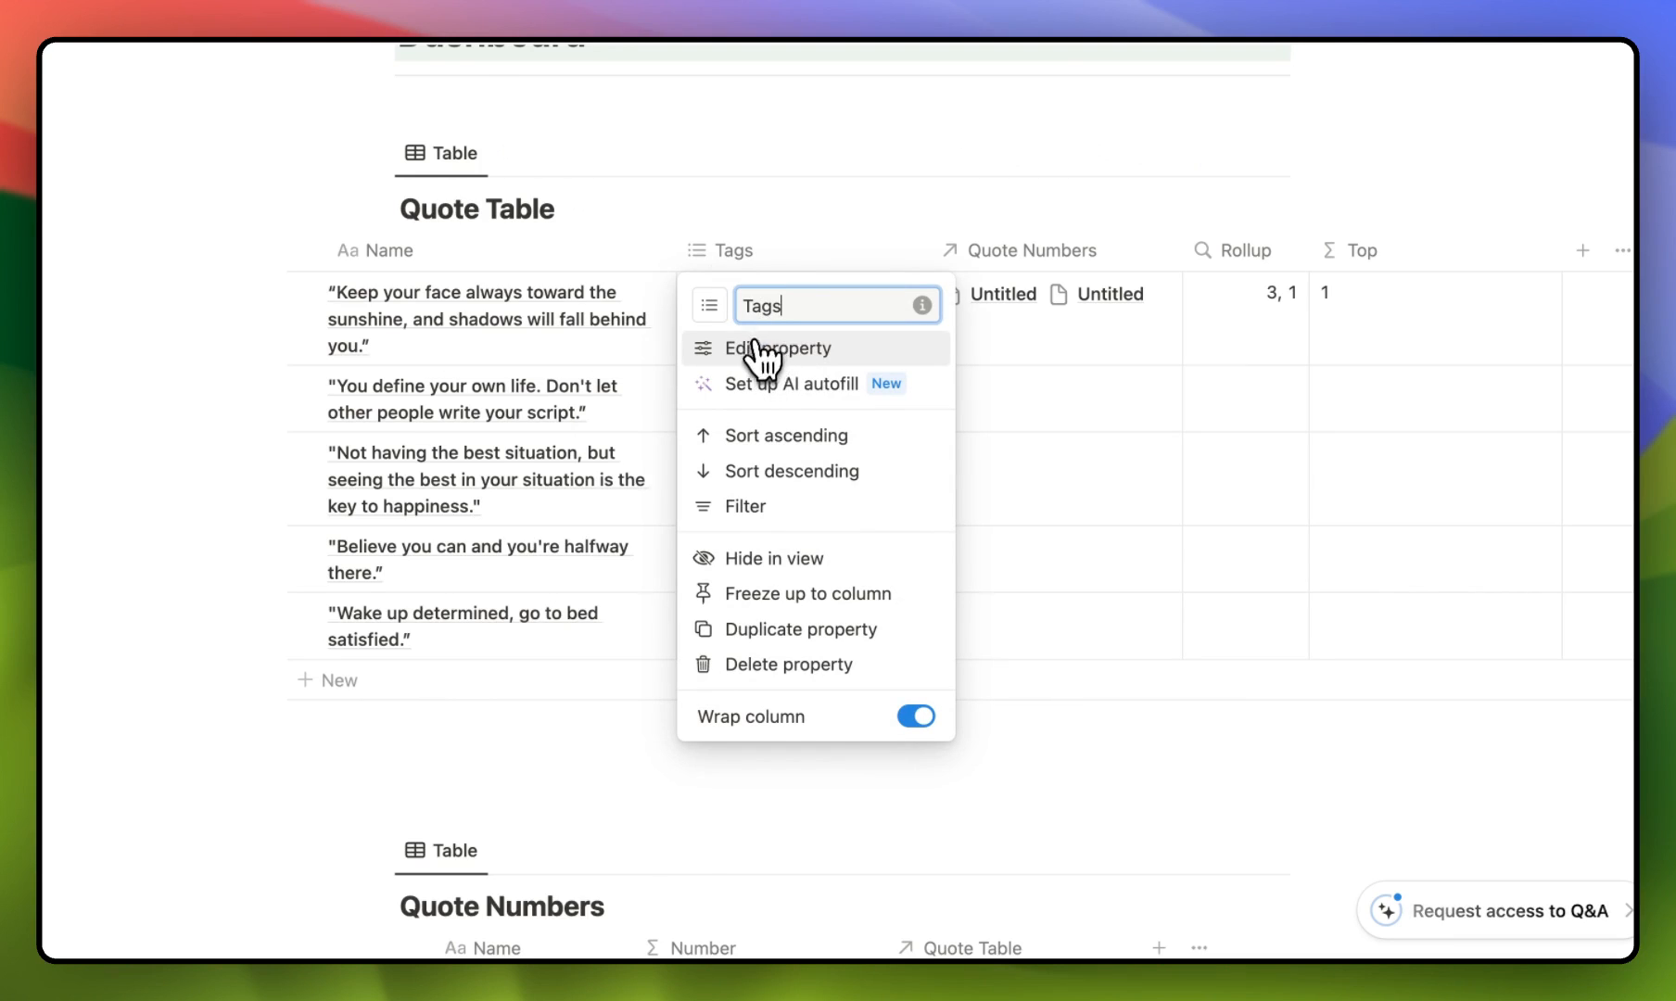
Step: Open the Tags property settings to turn it into a # column
click(780, 348)
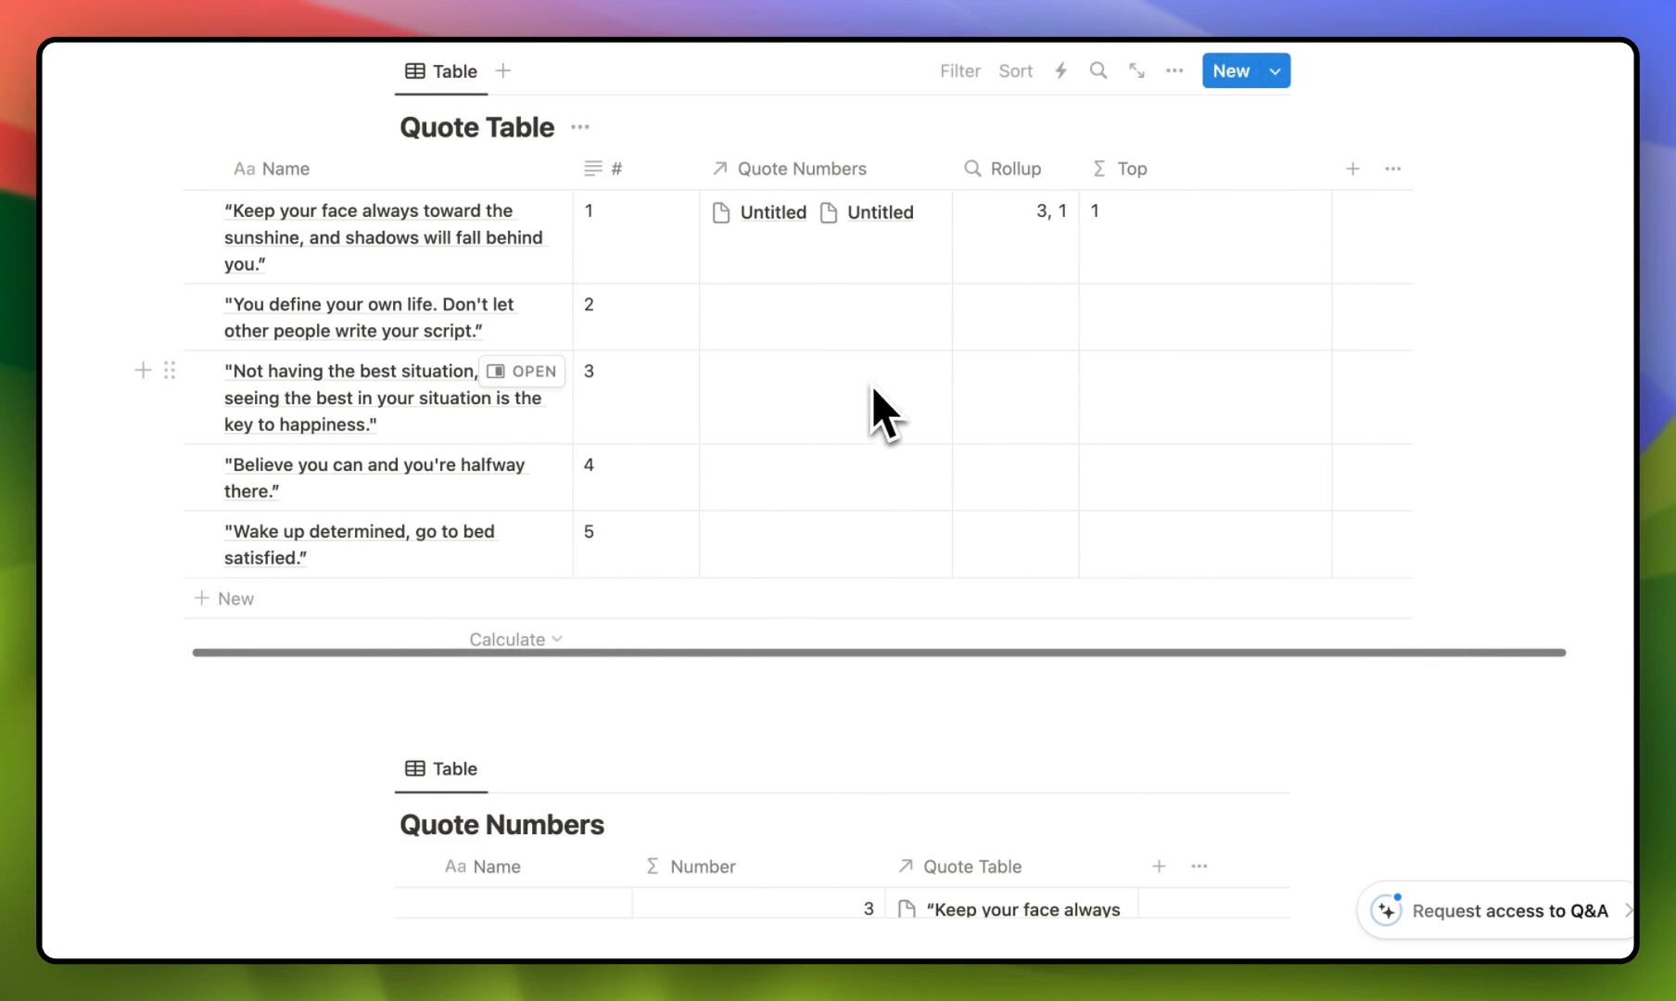
scroll(down, 3)
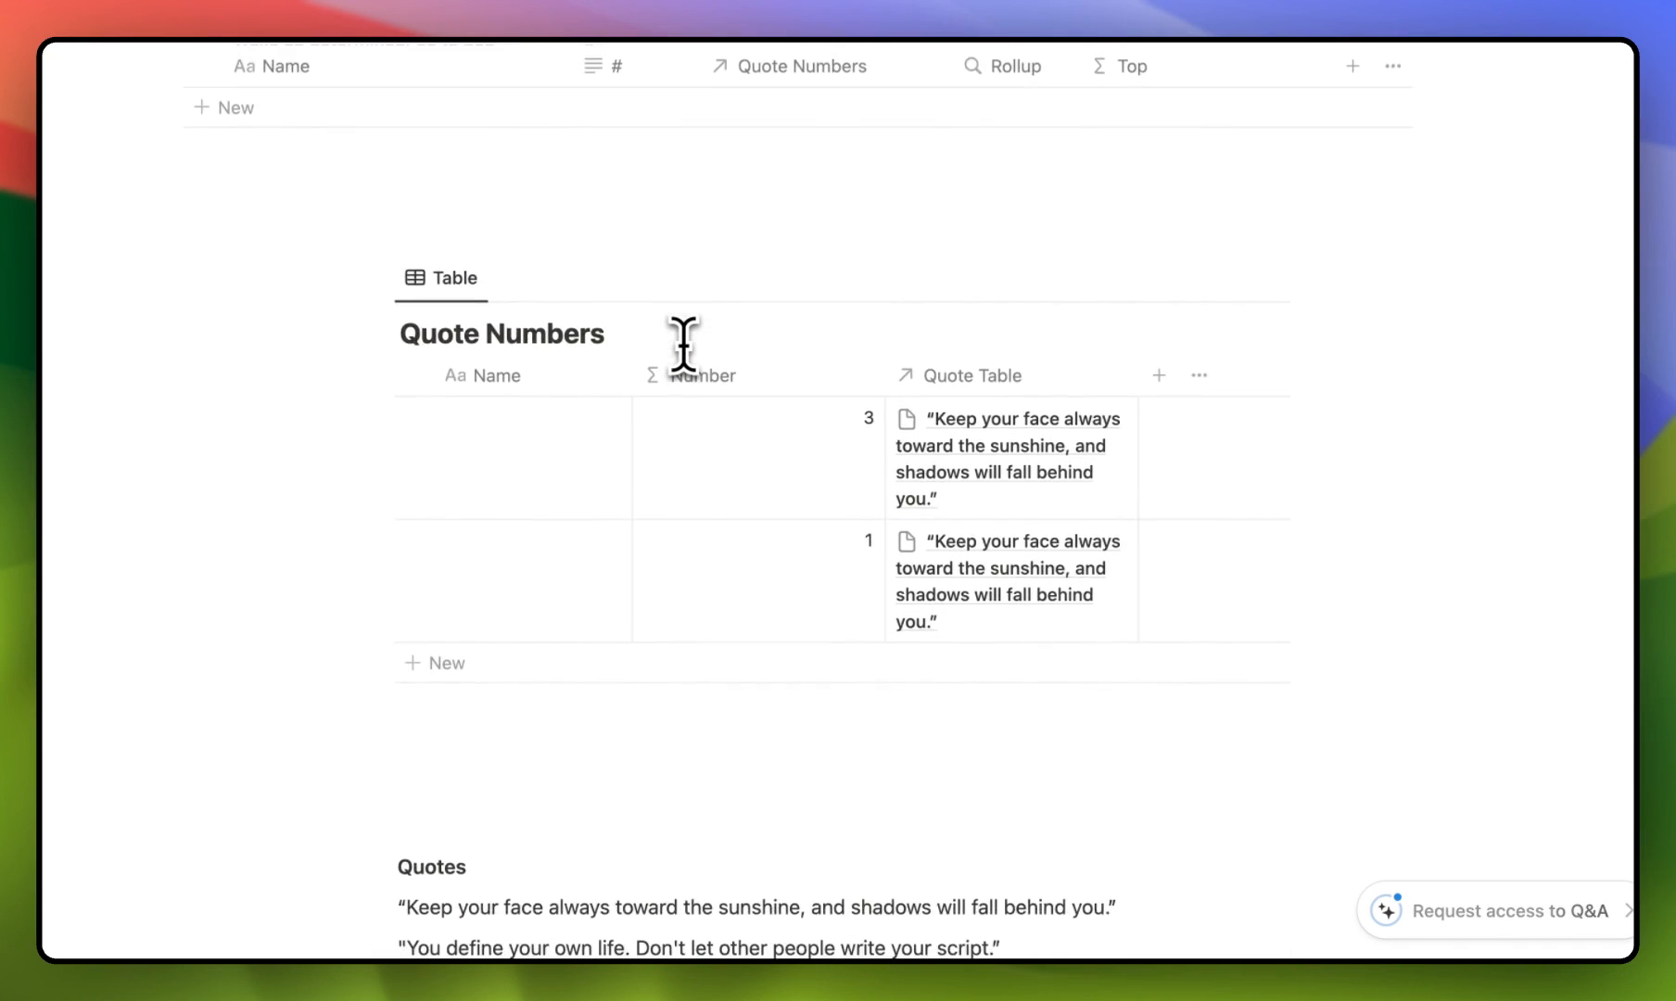
scroll(up, 3)
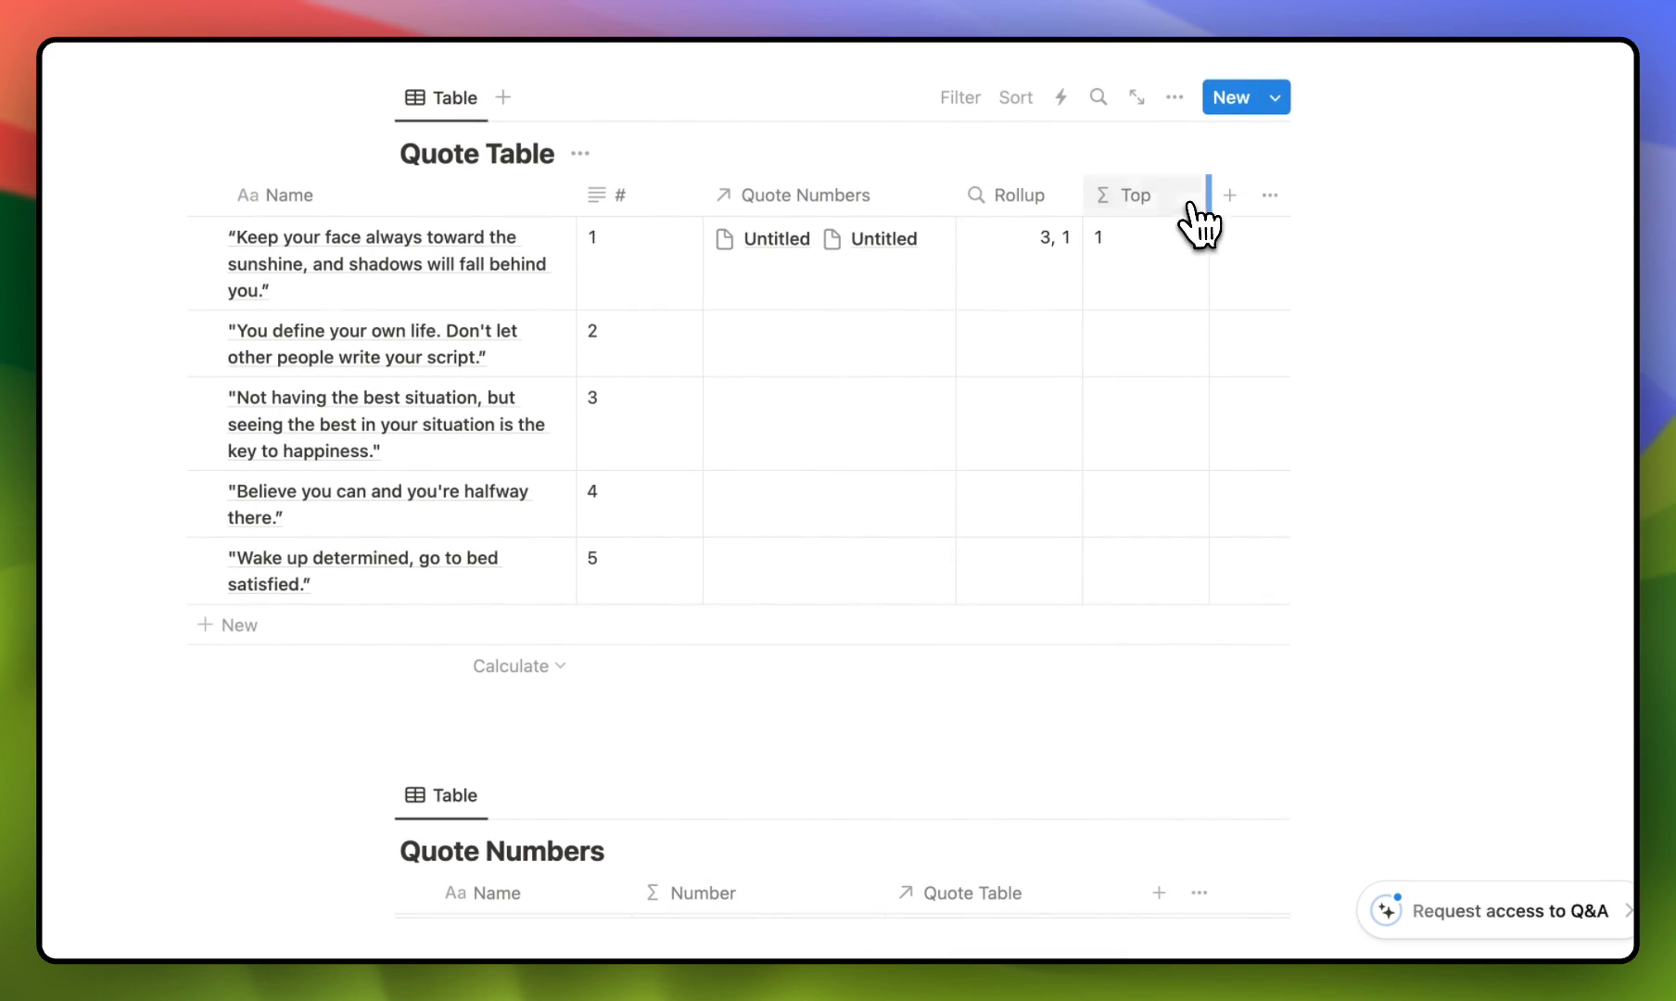
Step: Add a Display formula property using if(Top == #, "Yes", "No")
click(1229, 196)
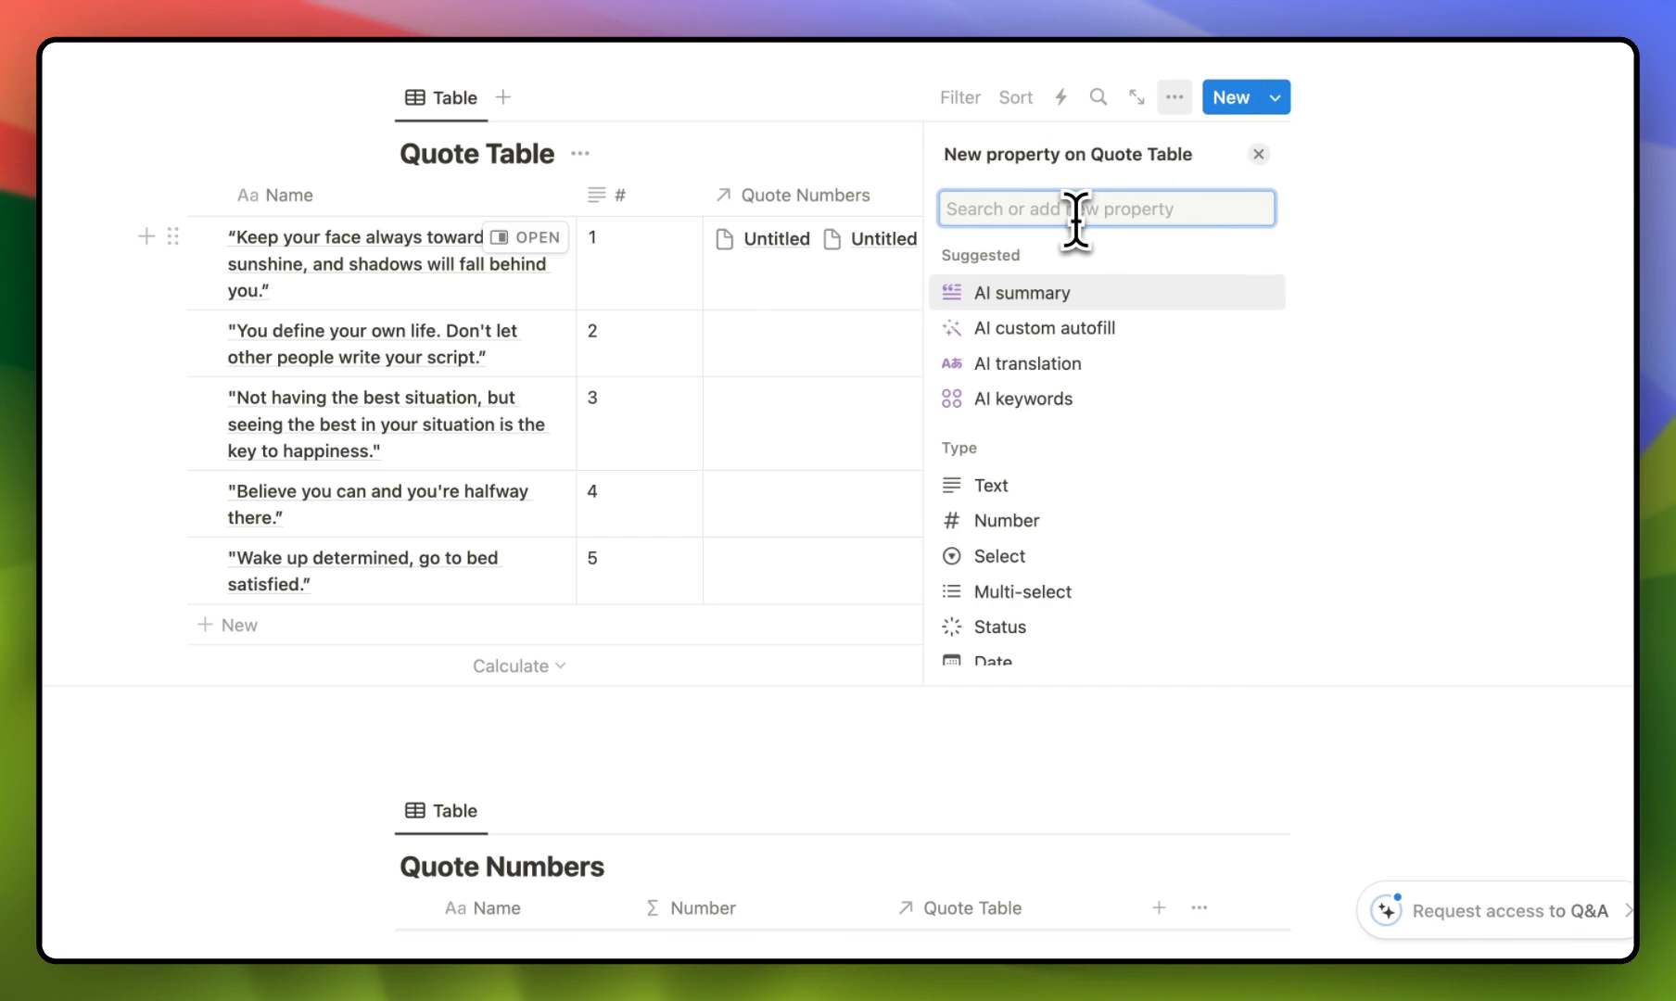
mouse_move(946, 310)
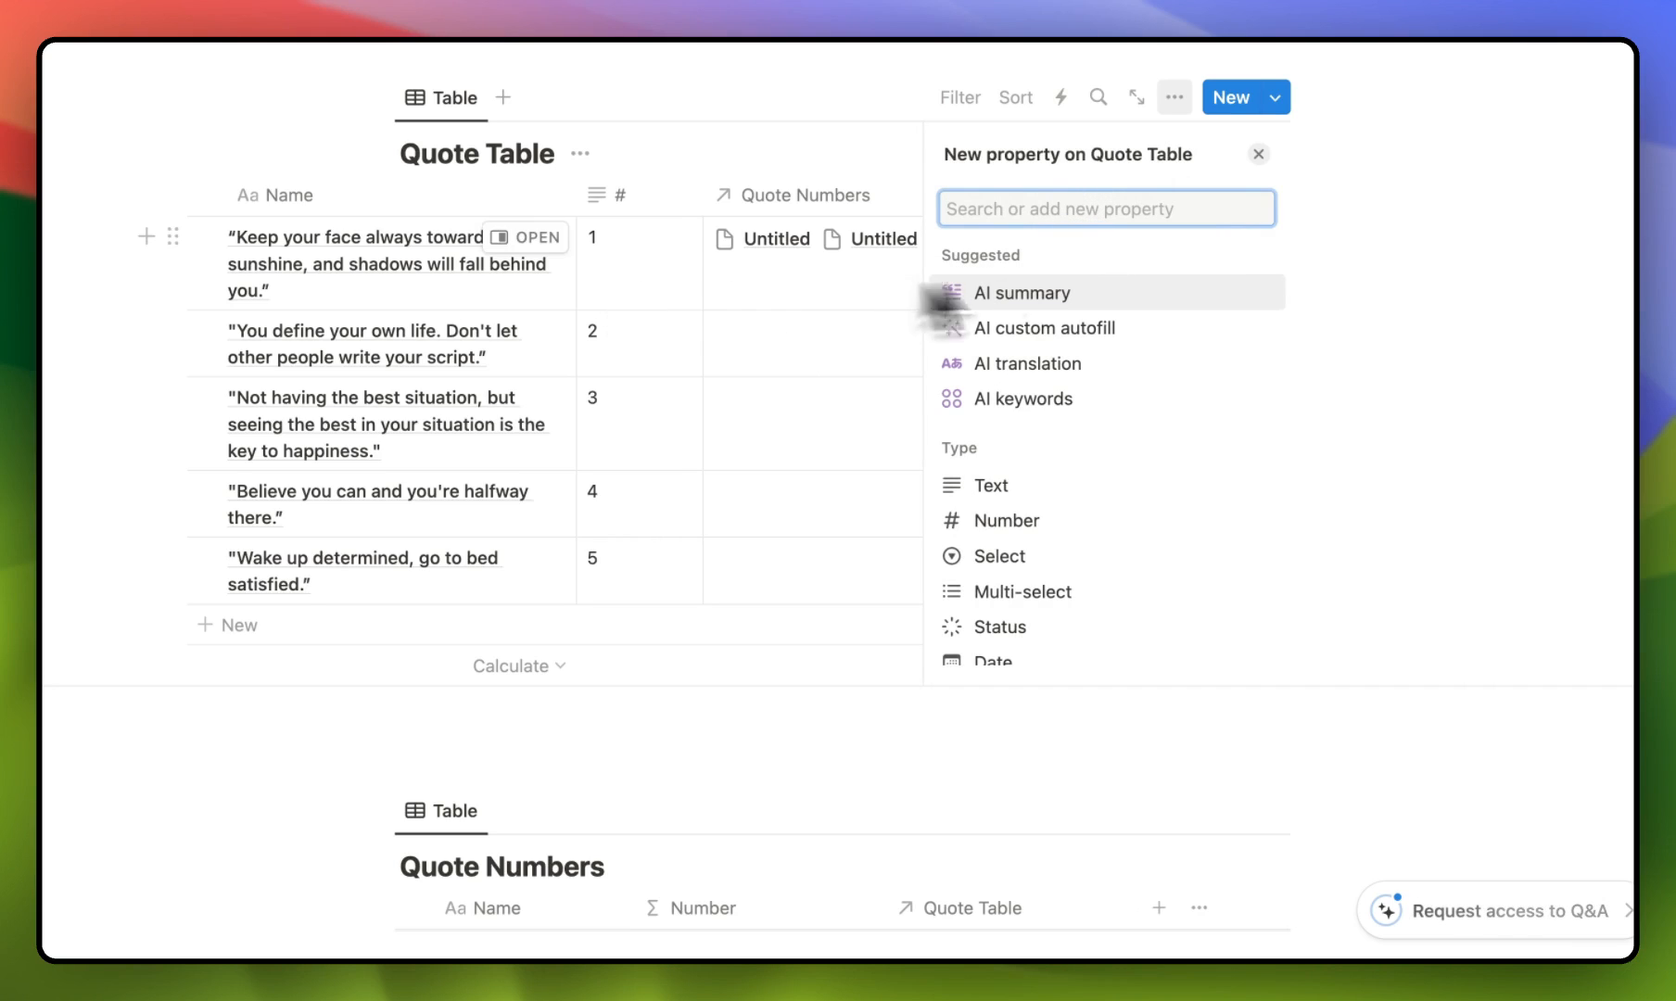
scroll(down, 3)
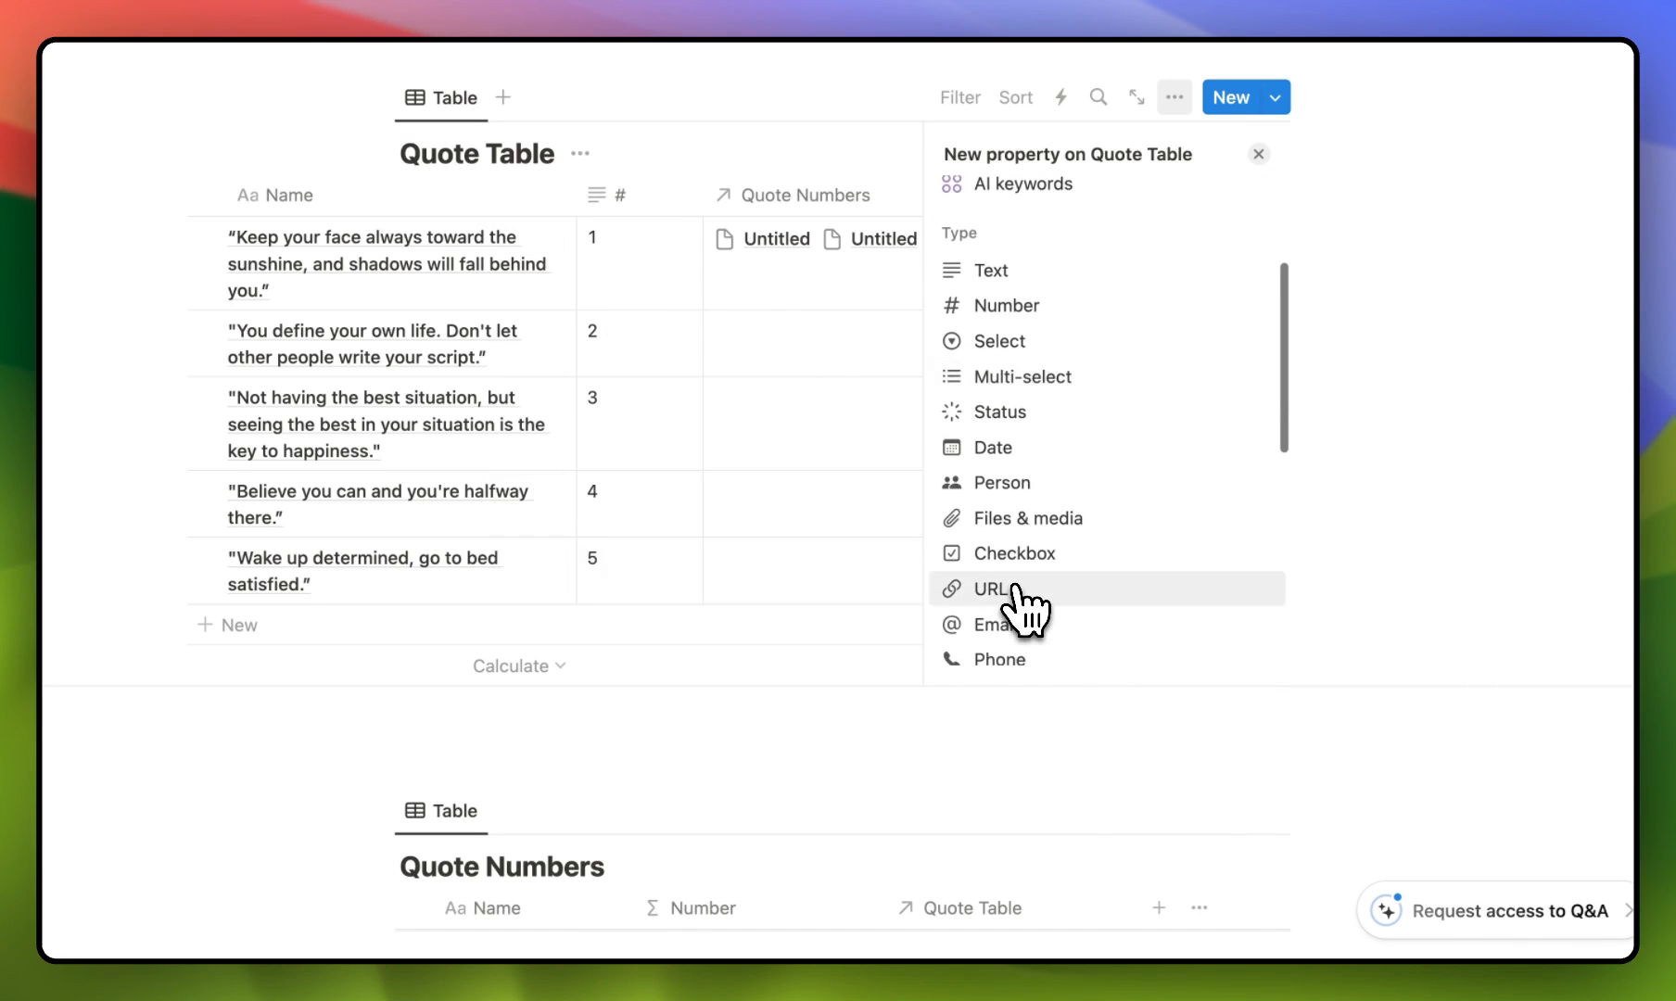
scroll(down, 3)
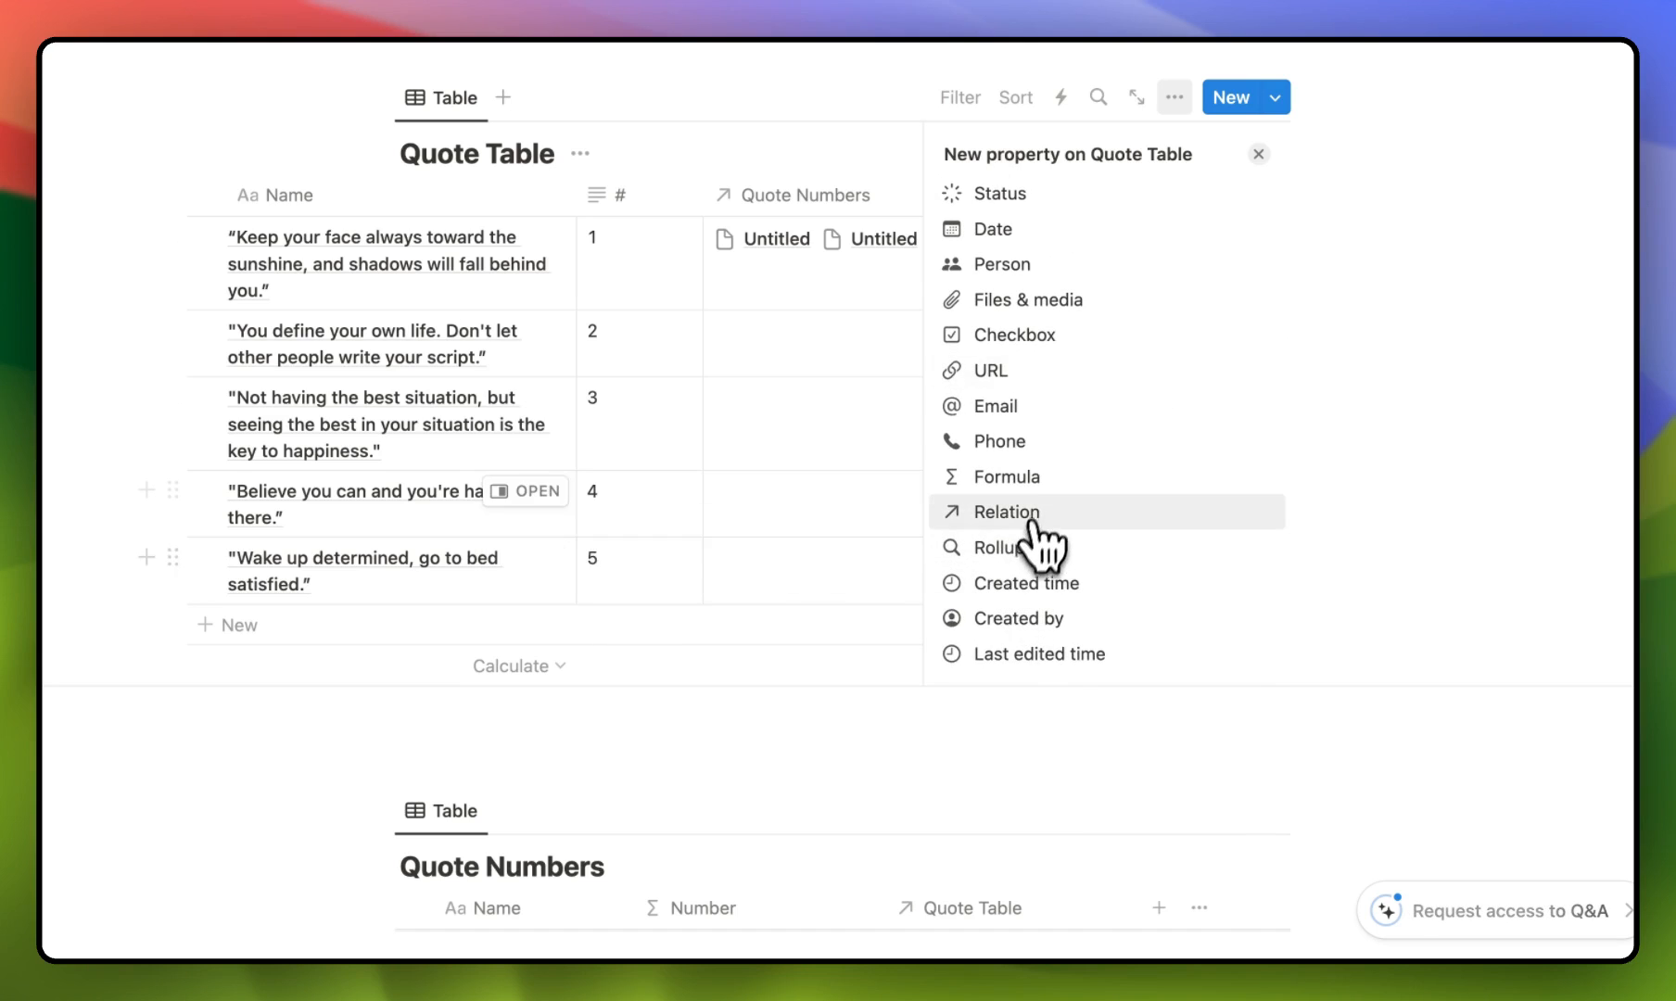
click(1003, 476)
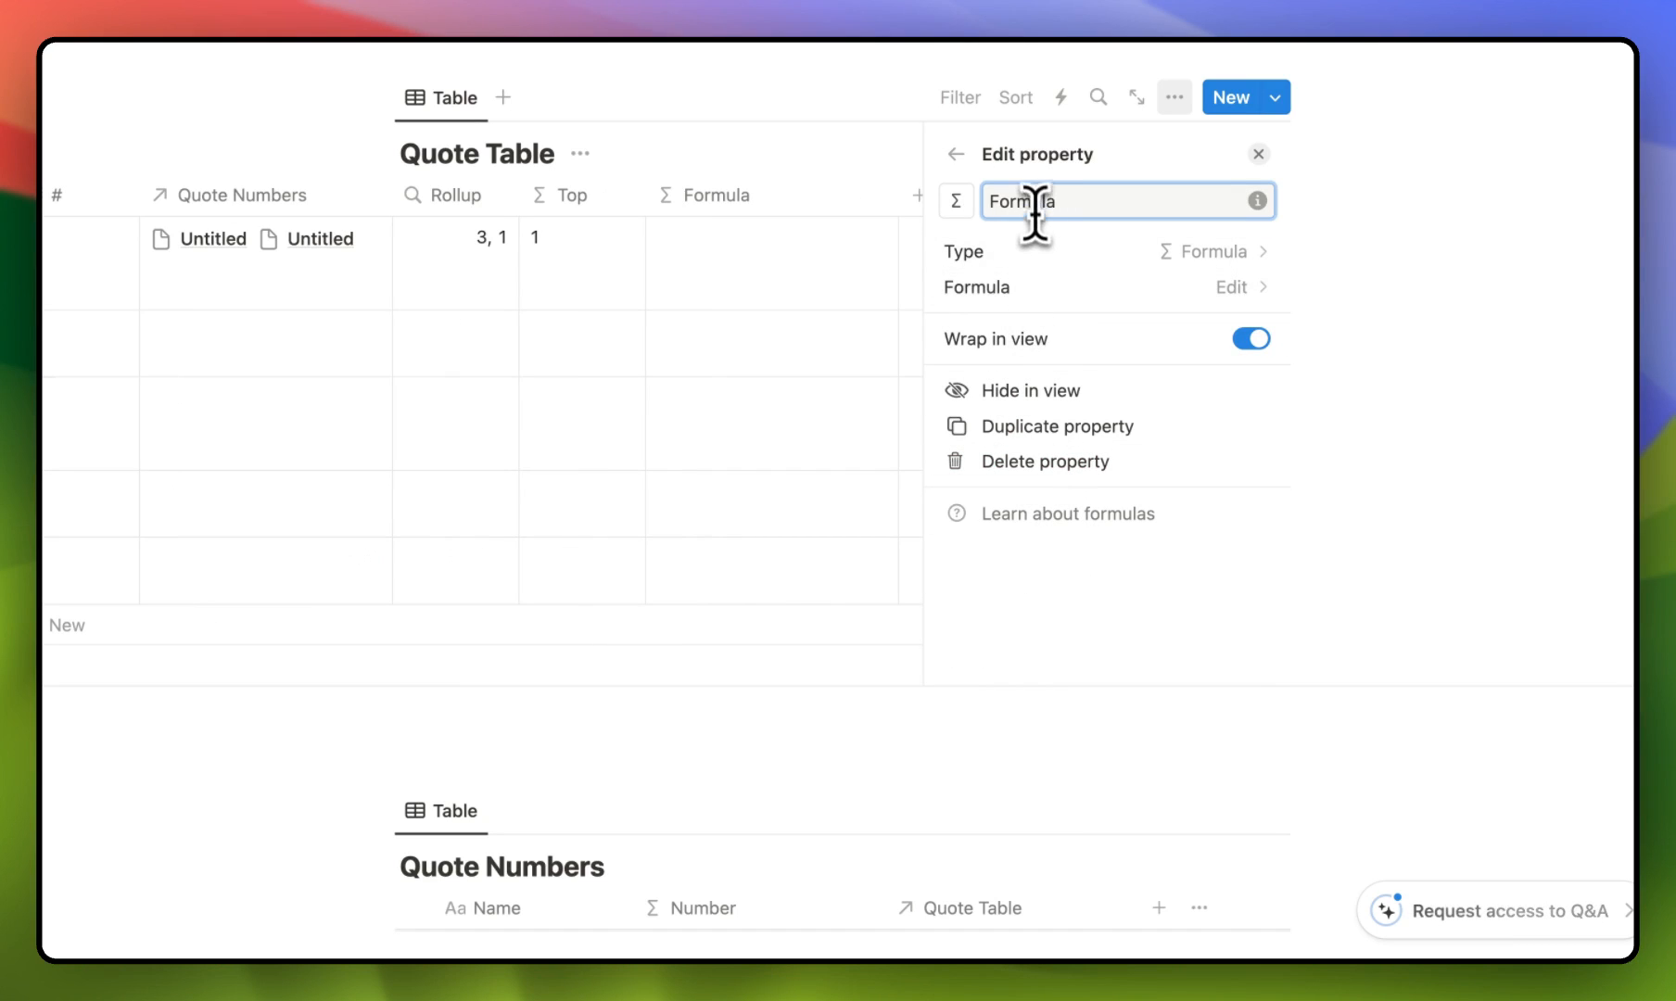
text(Dis)
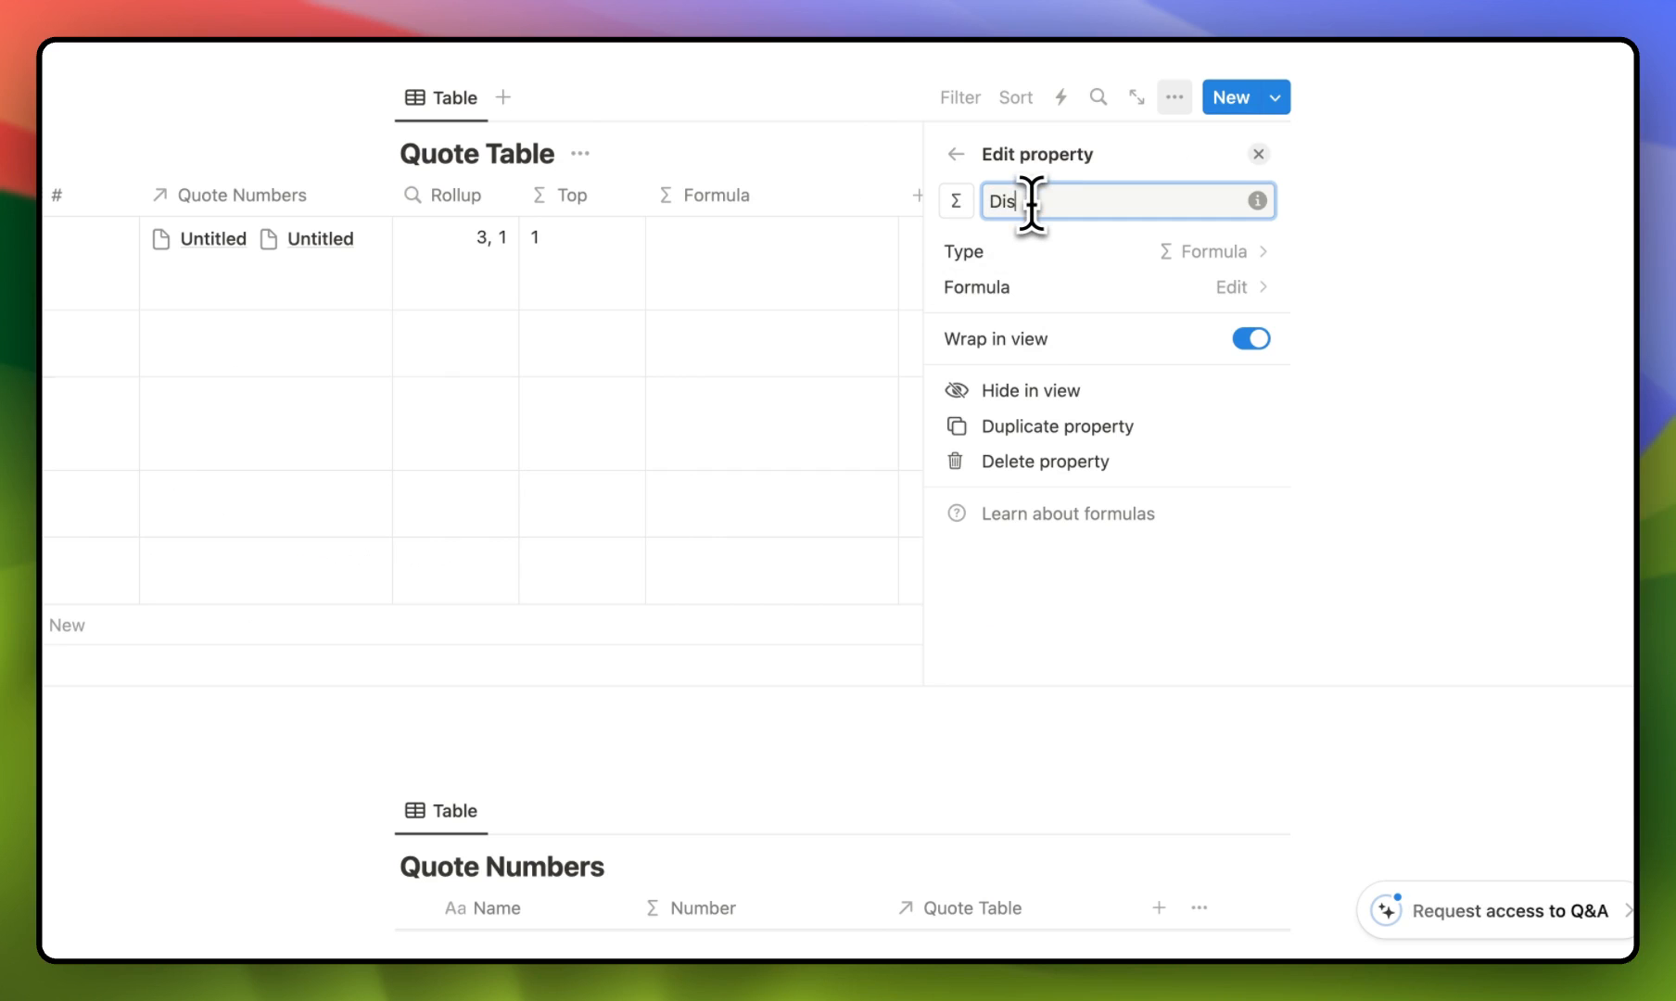
text(play)
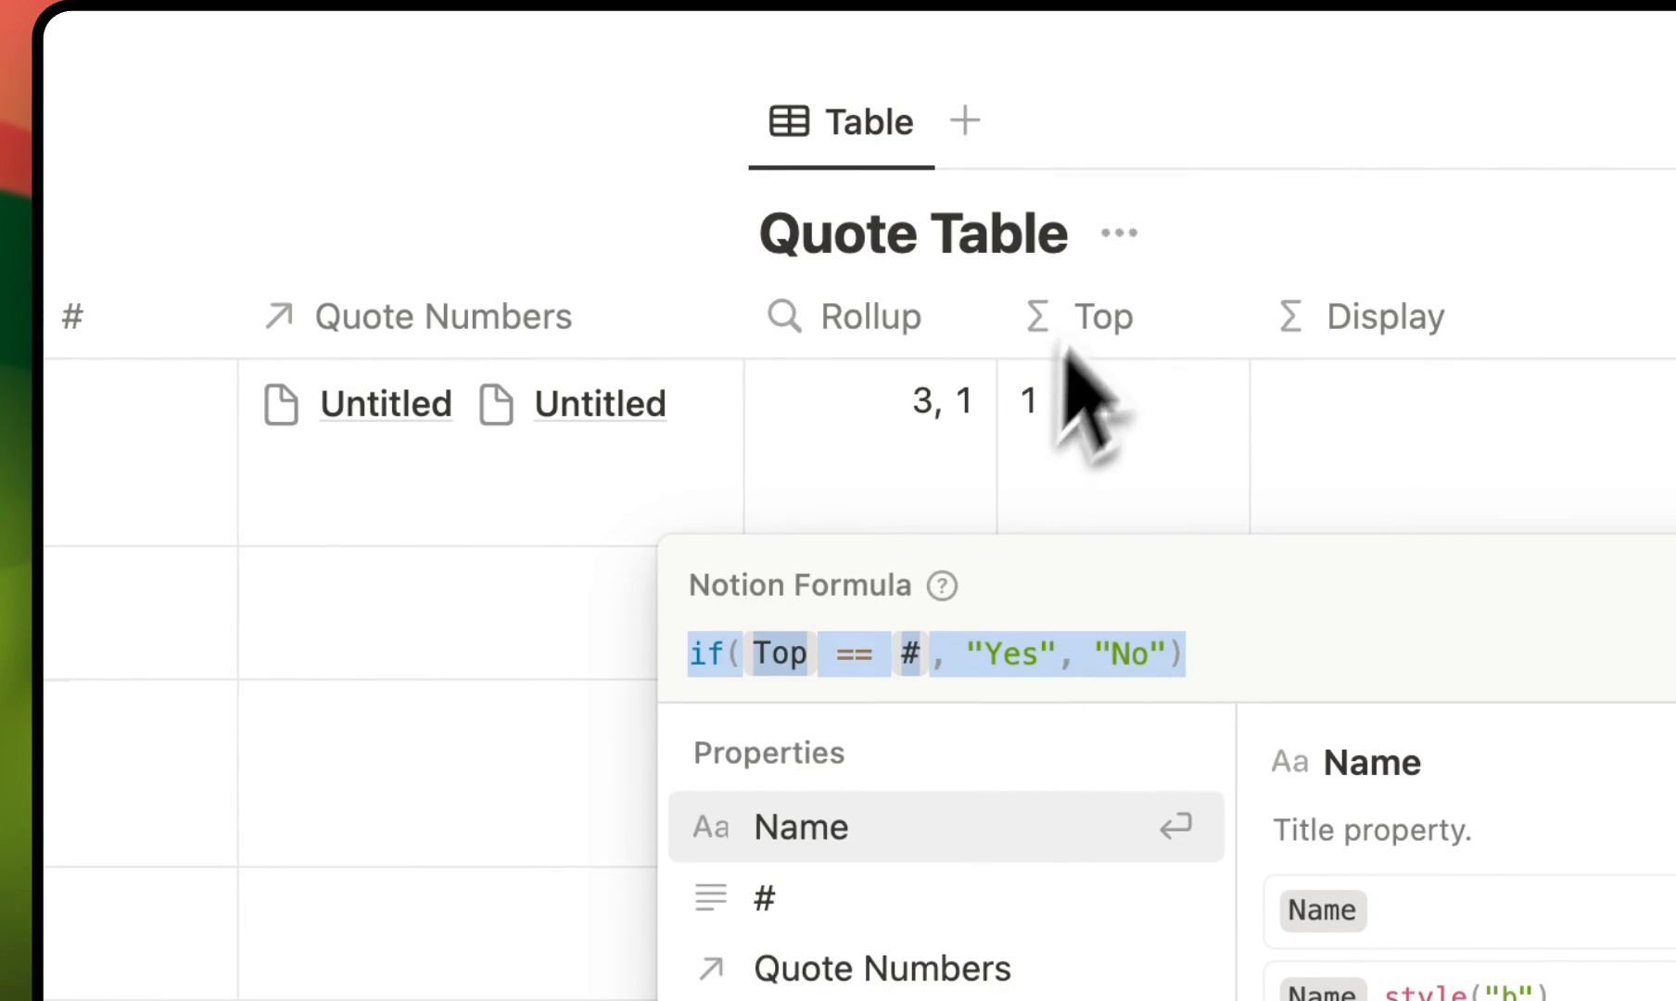
mouse_move(920, 705)
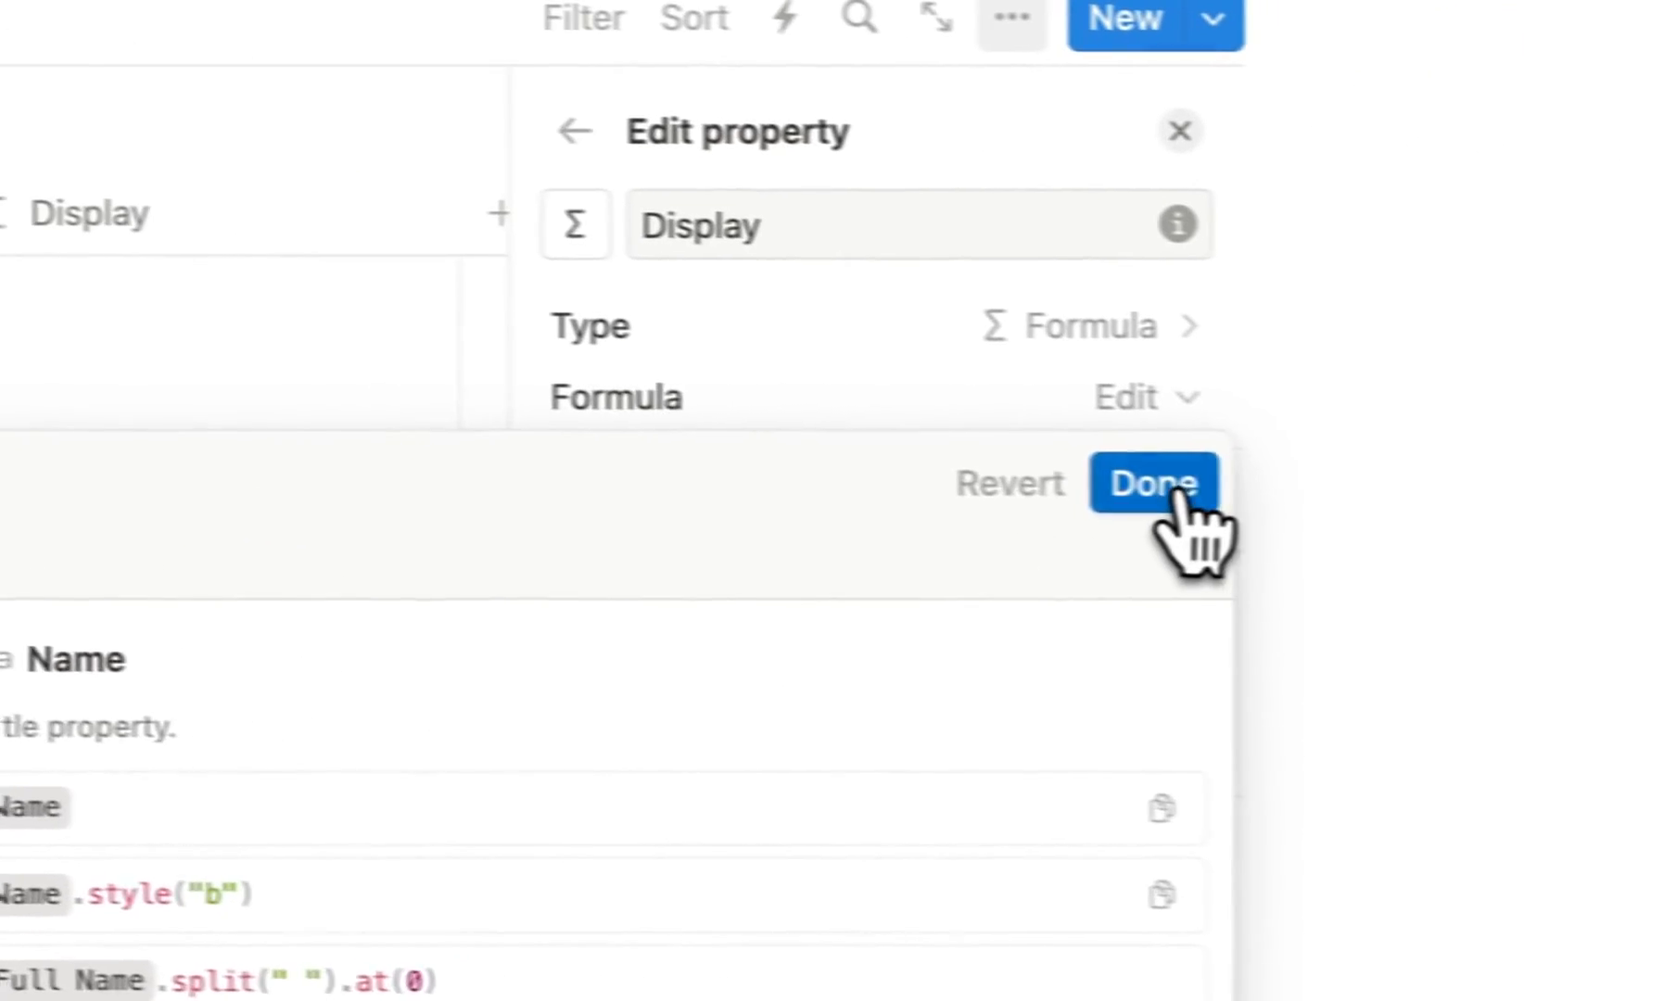
click(1153, 483)
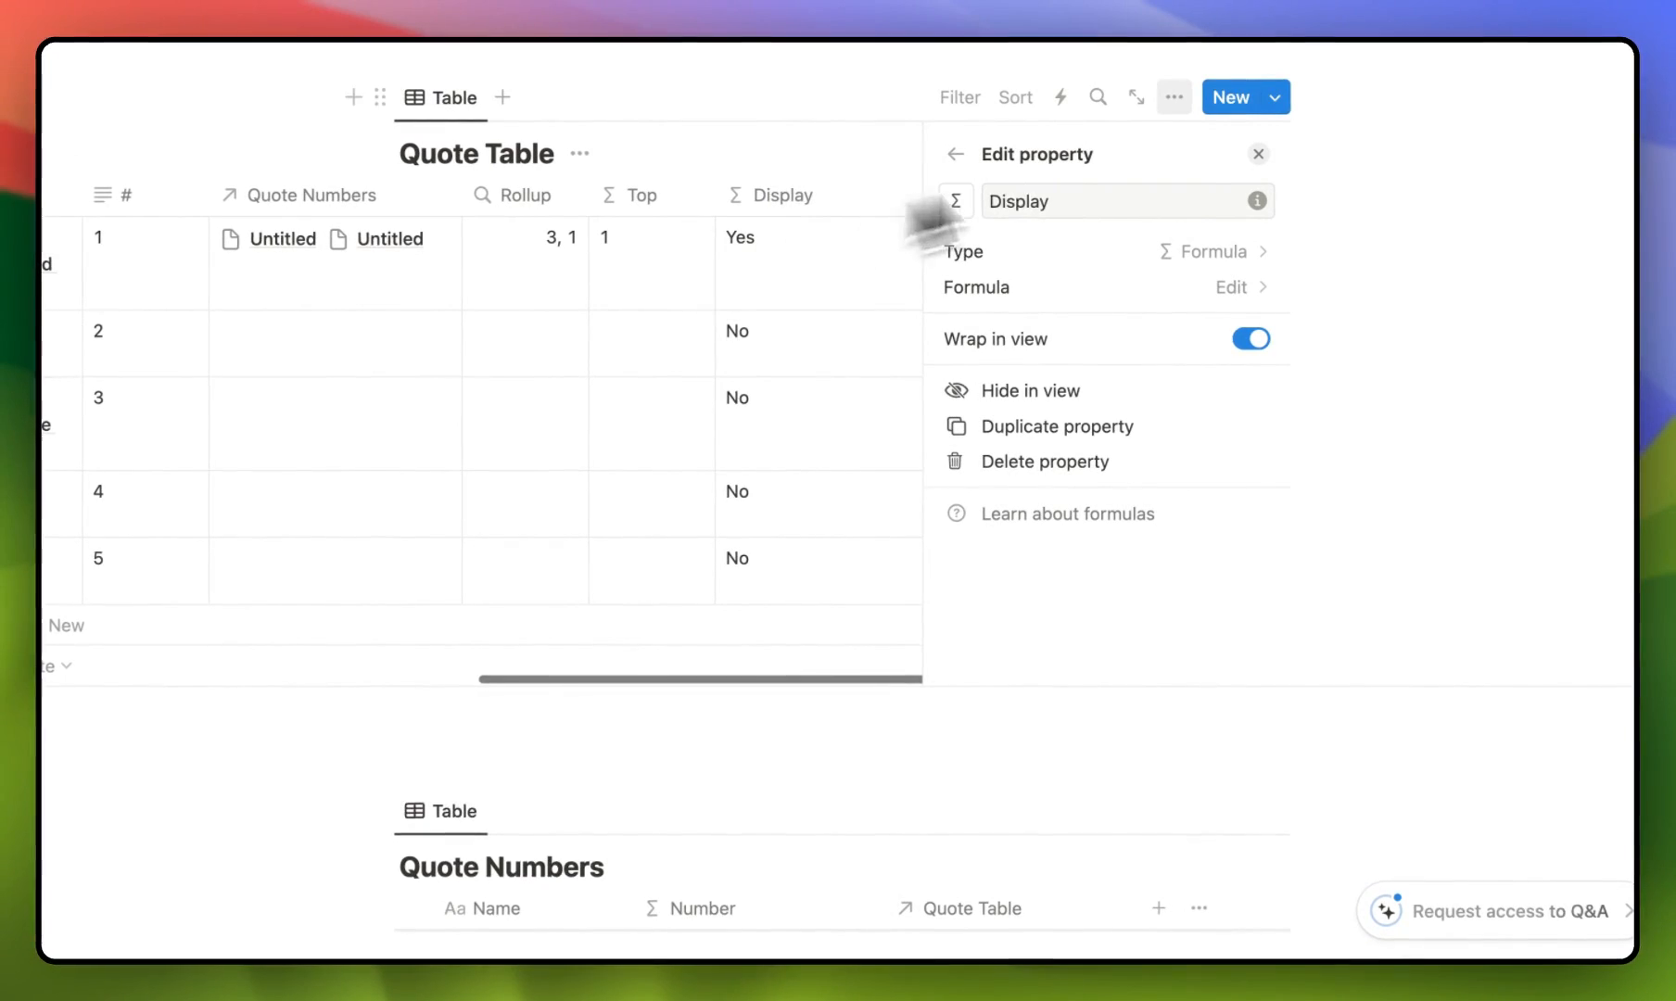
click(1257, 154)
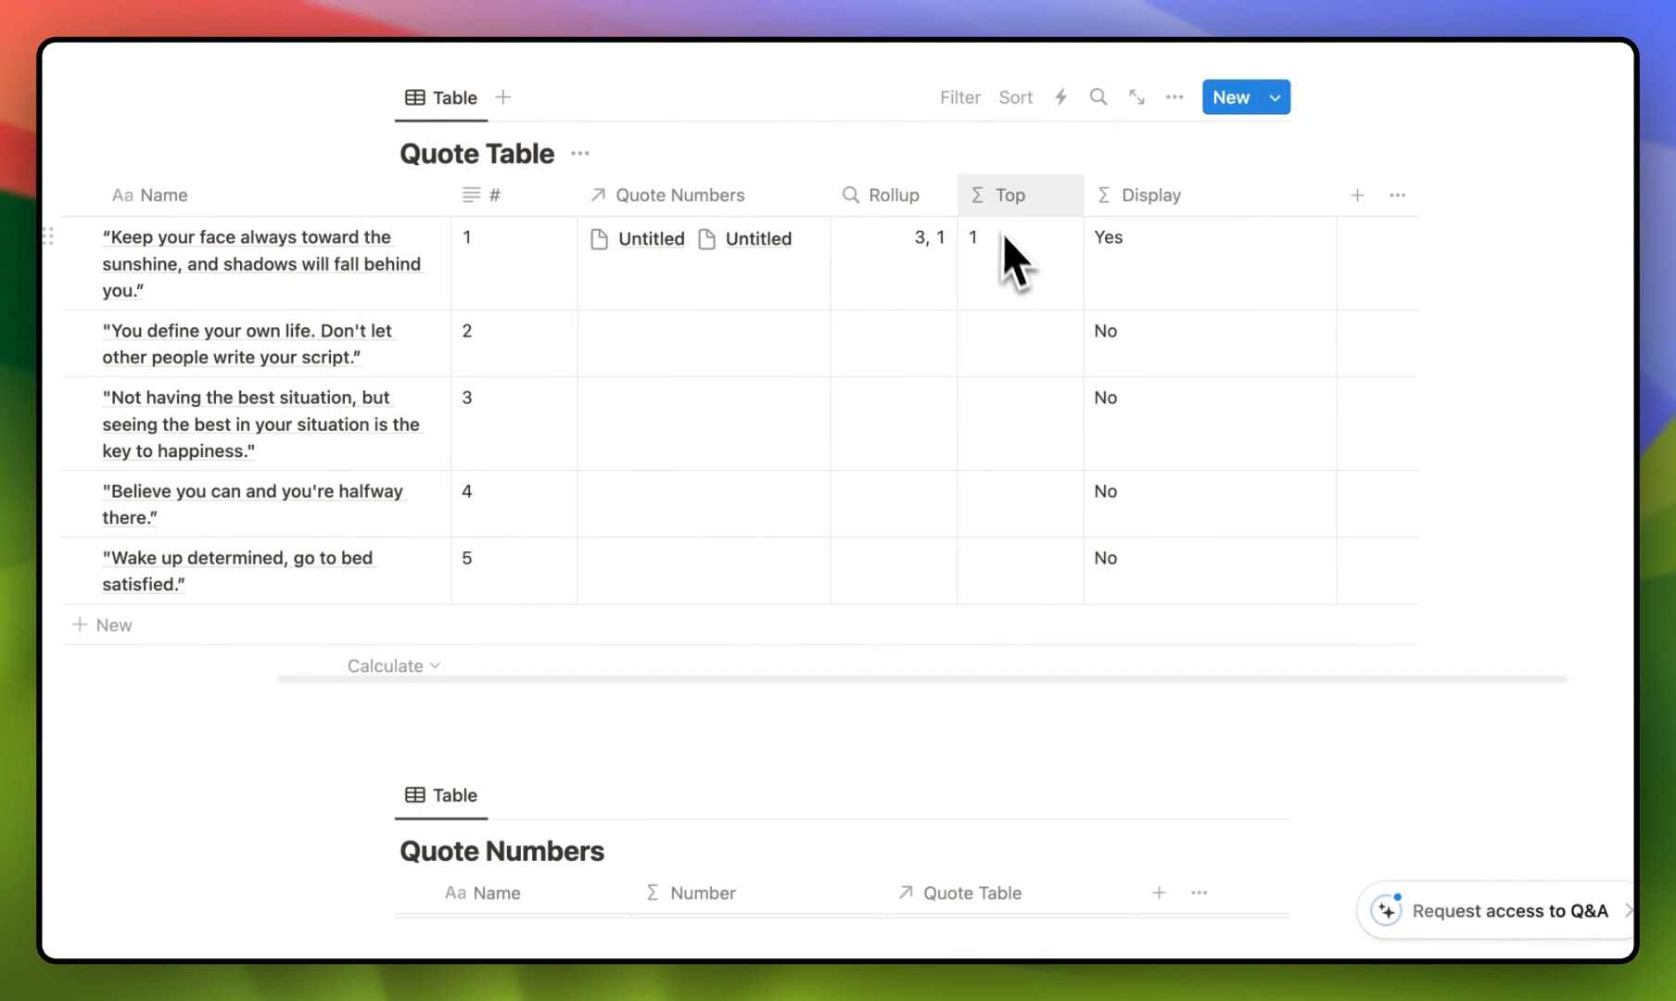
mouse_move(941, 283)
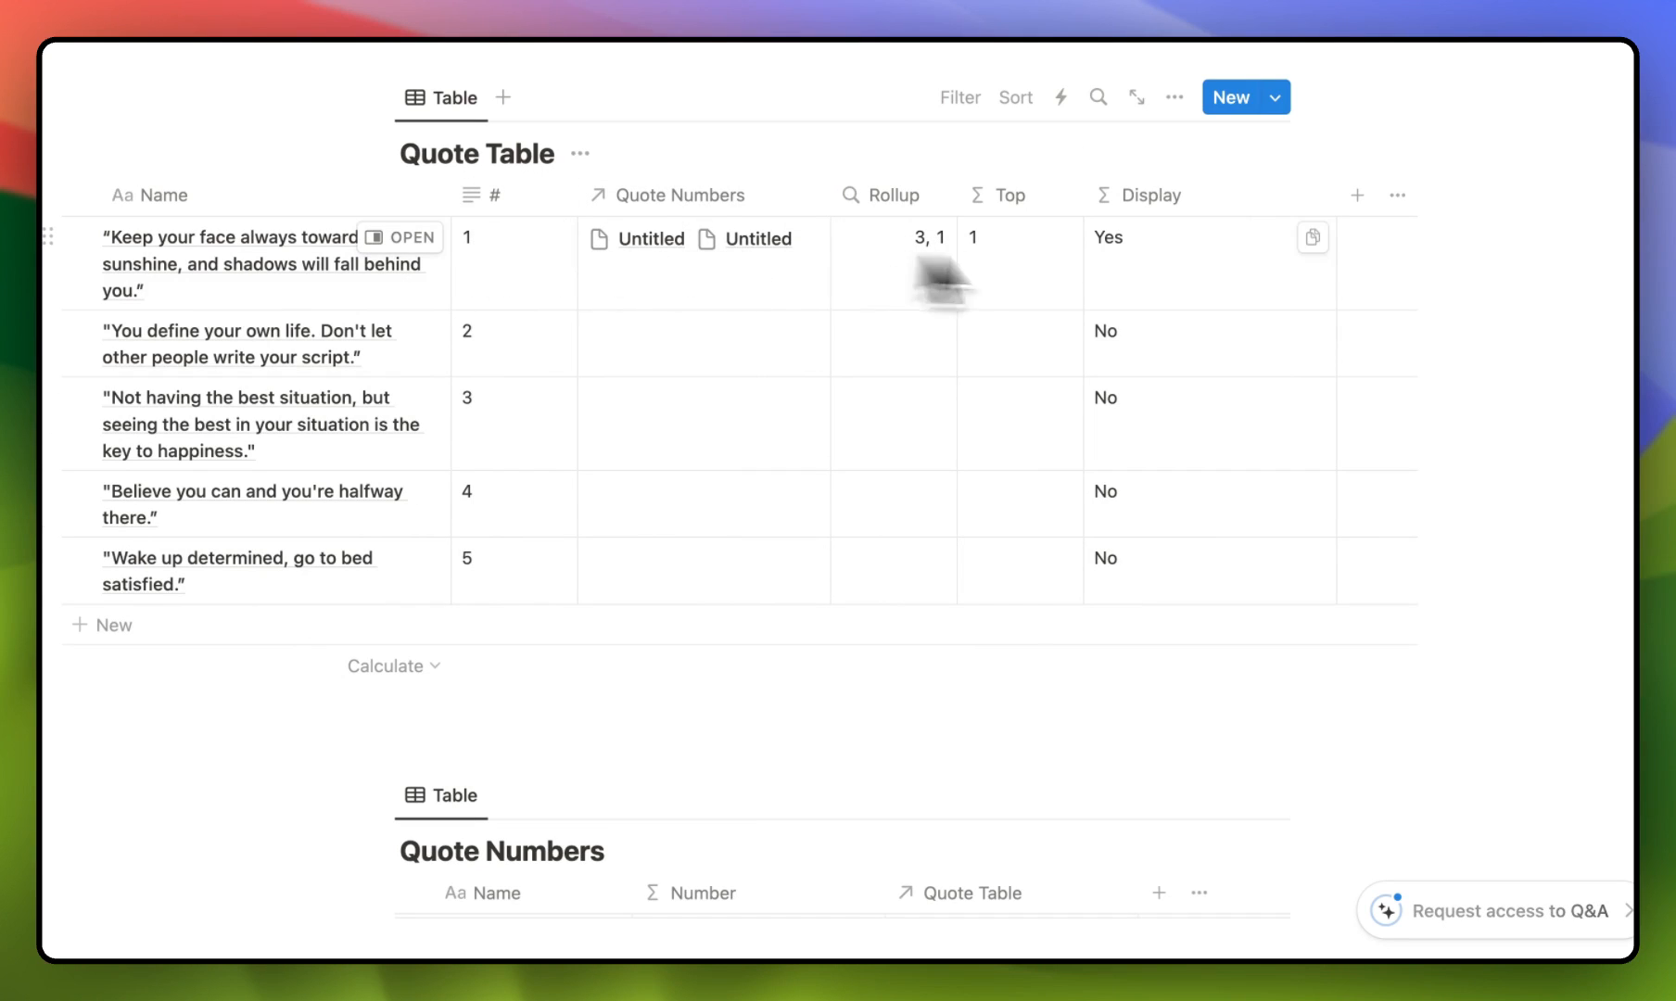
mouse_move(1186, 294)
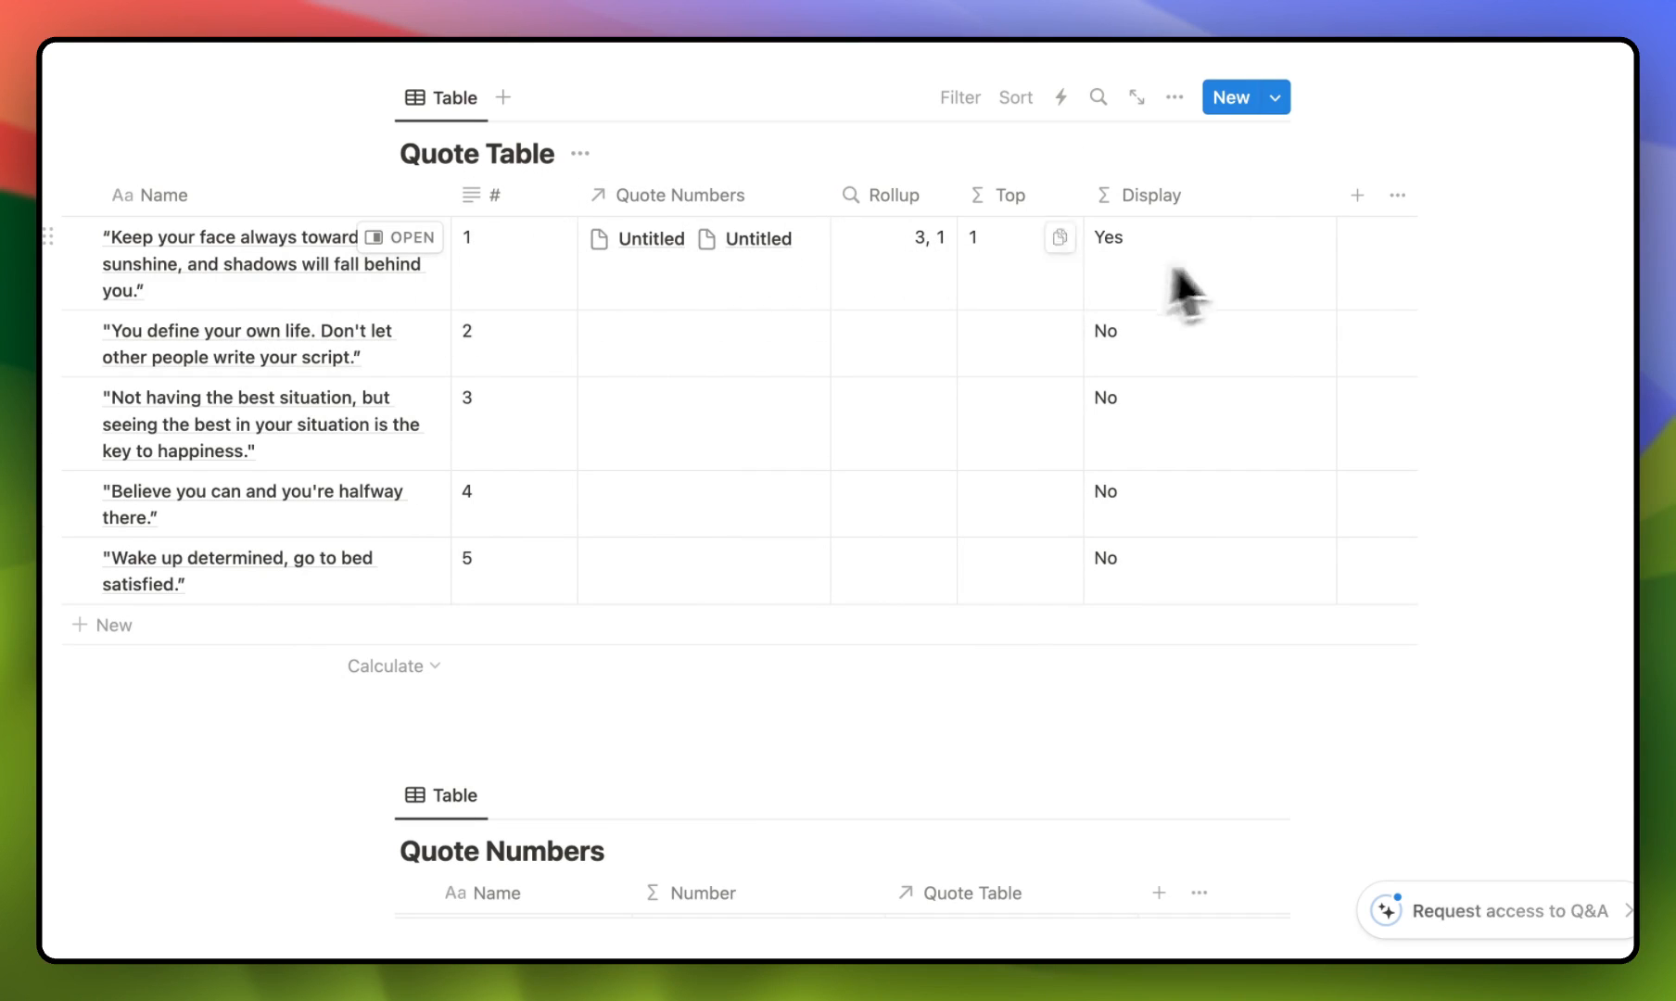
mouse_move(807, 344)
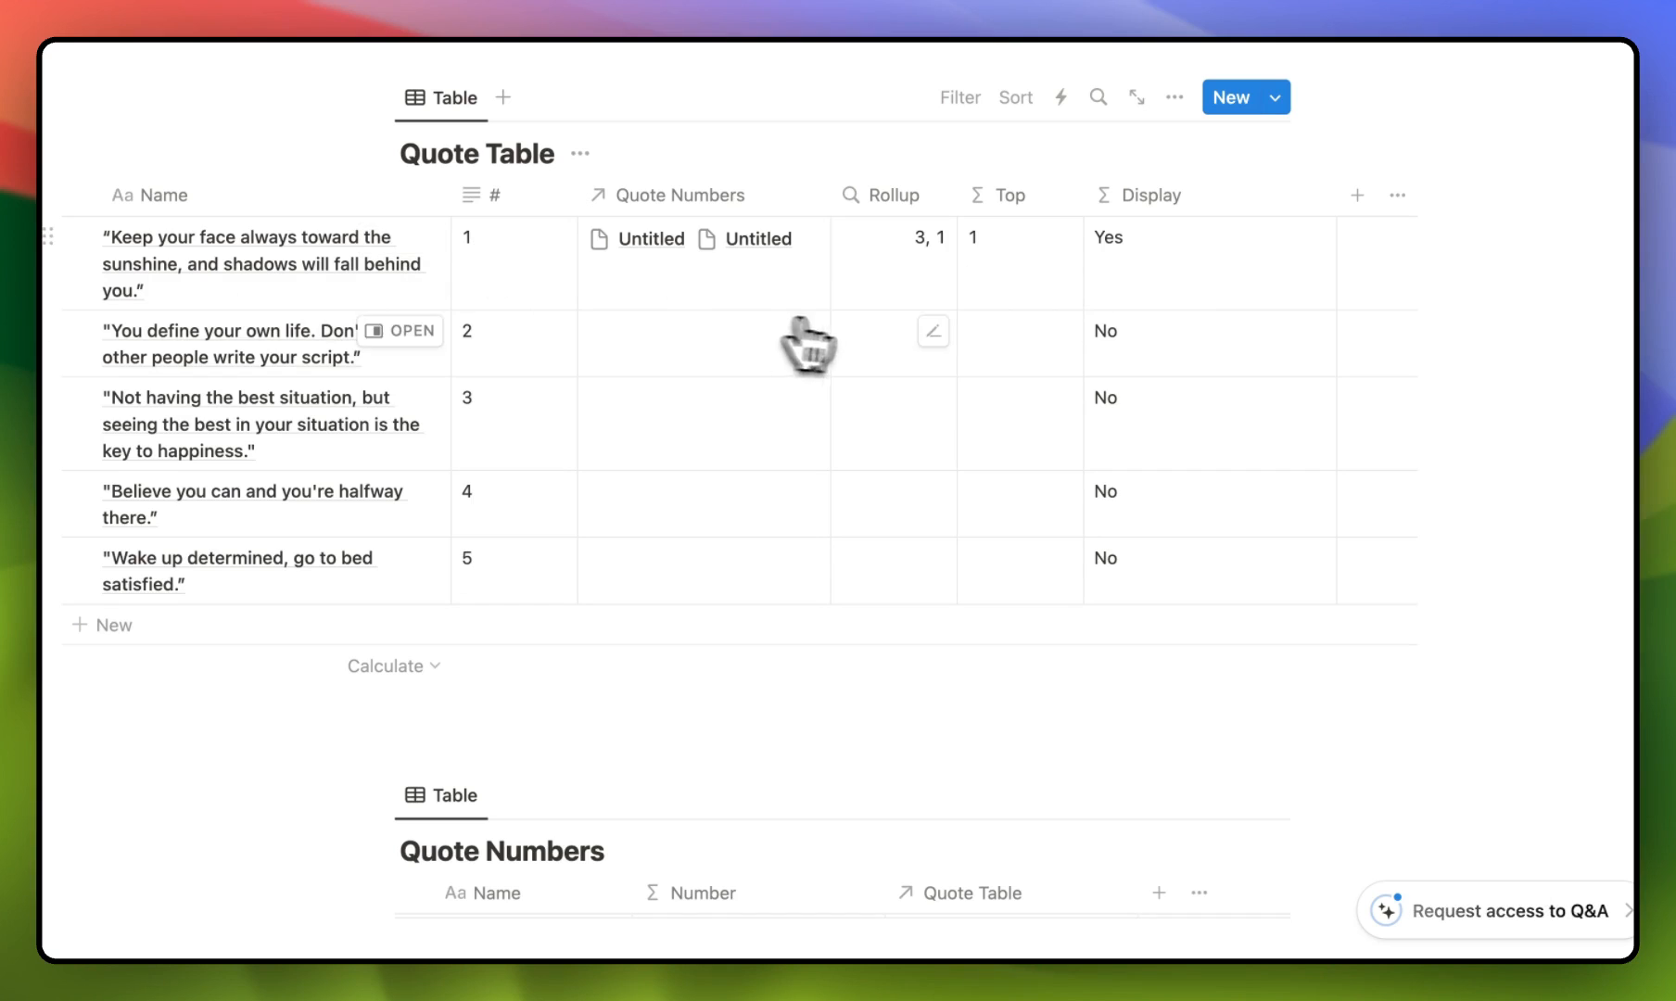
mouse_move(1138, 385)
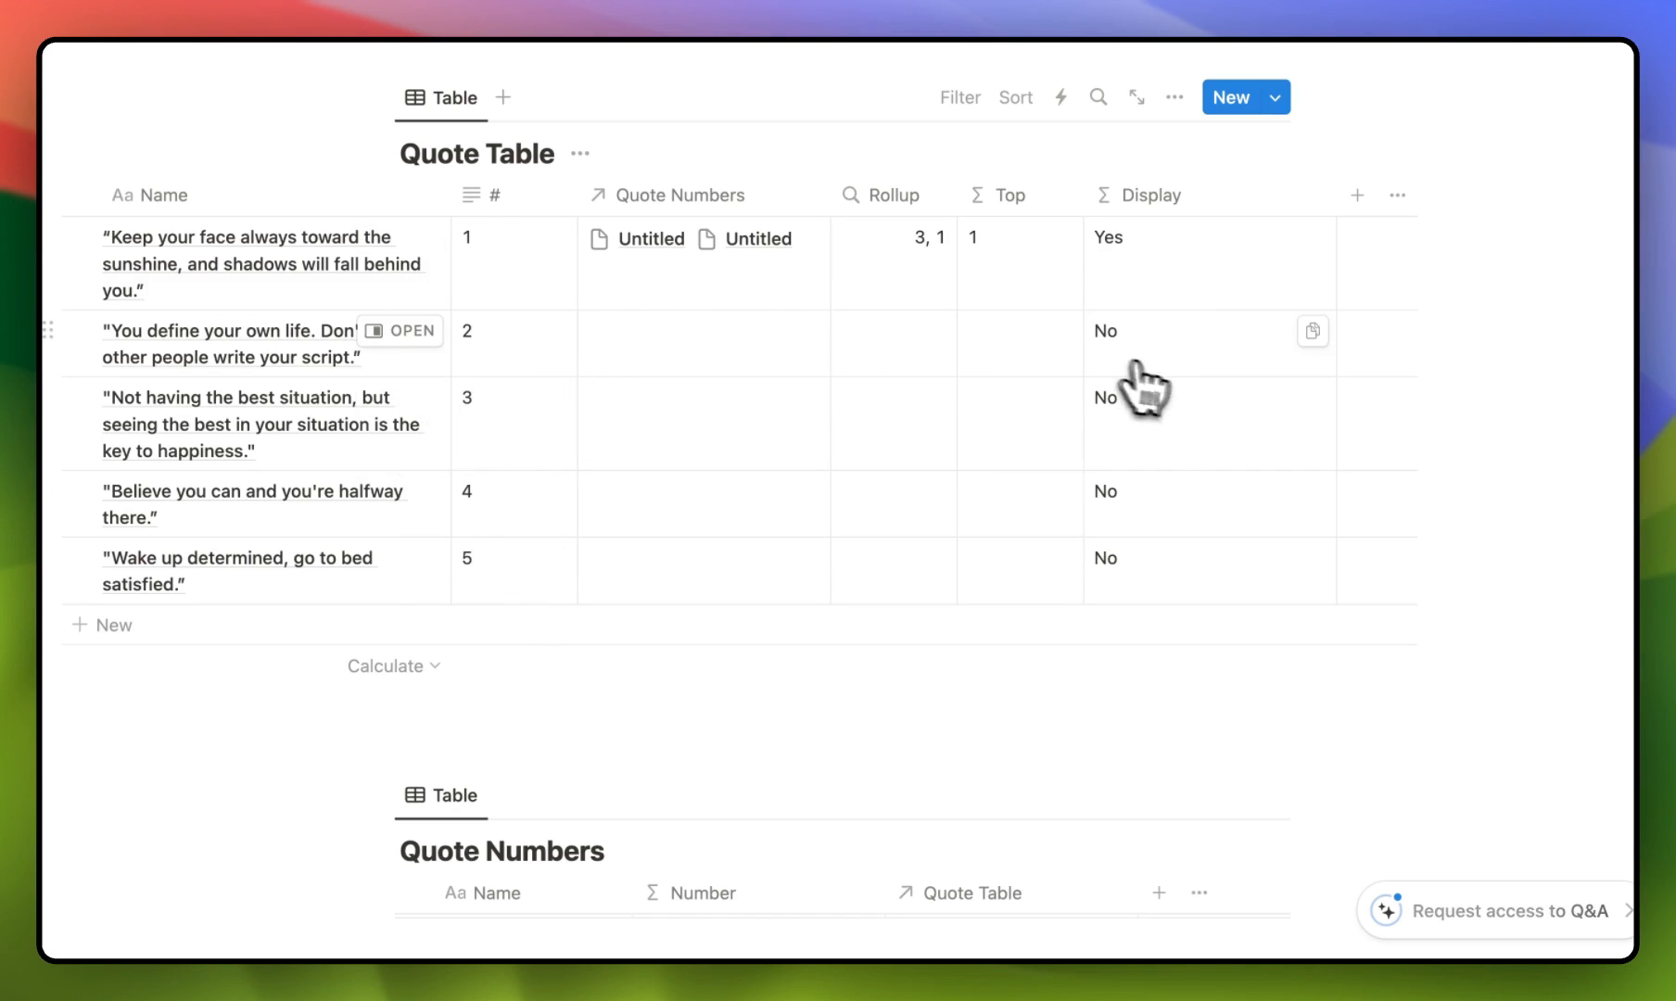
mouse_move(1005, 427)
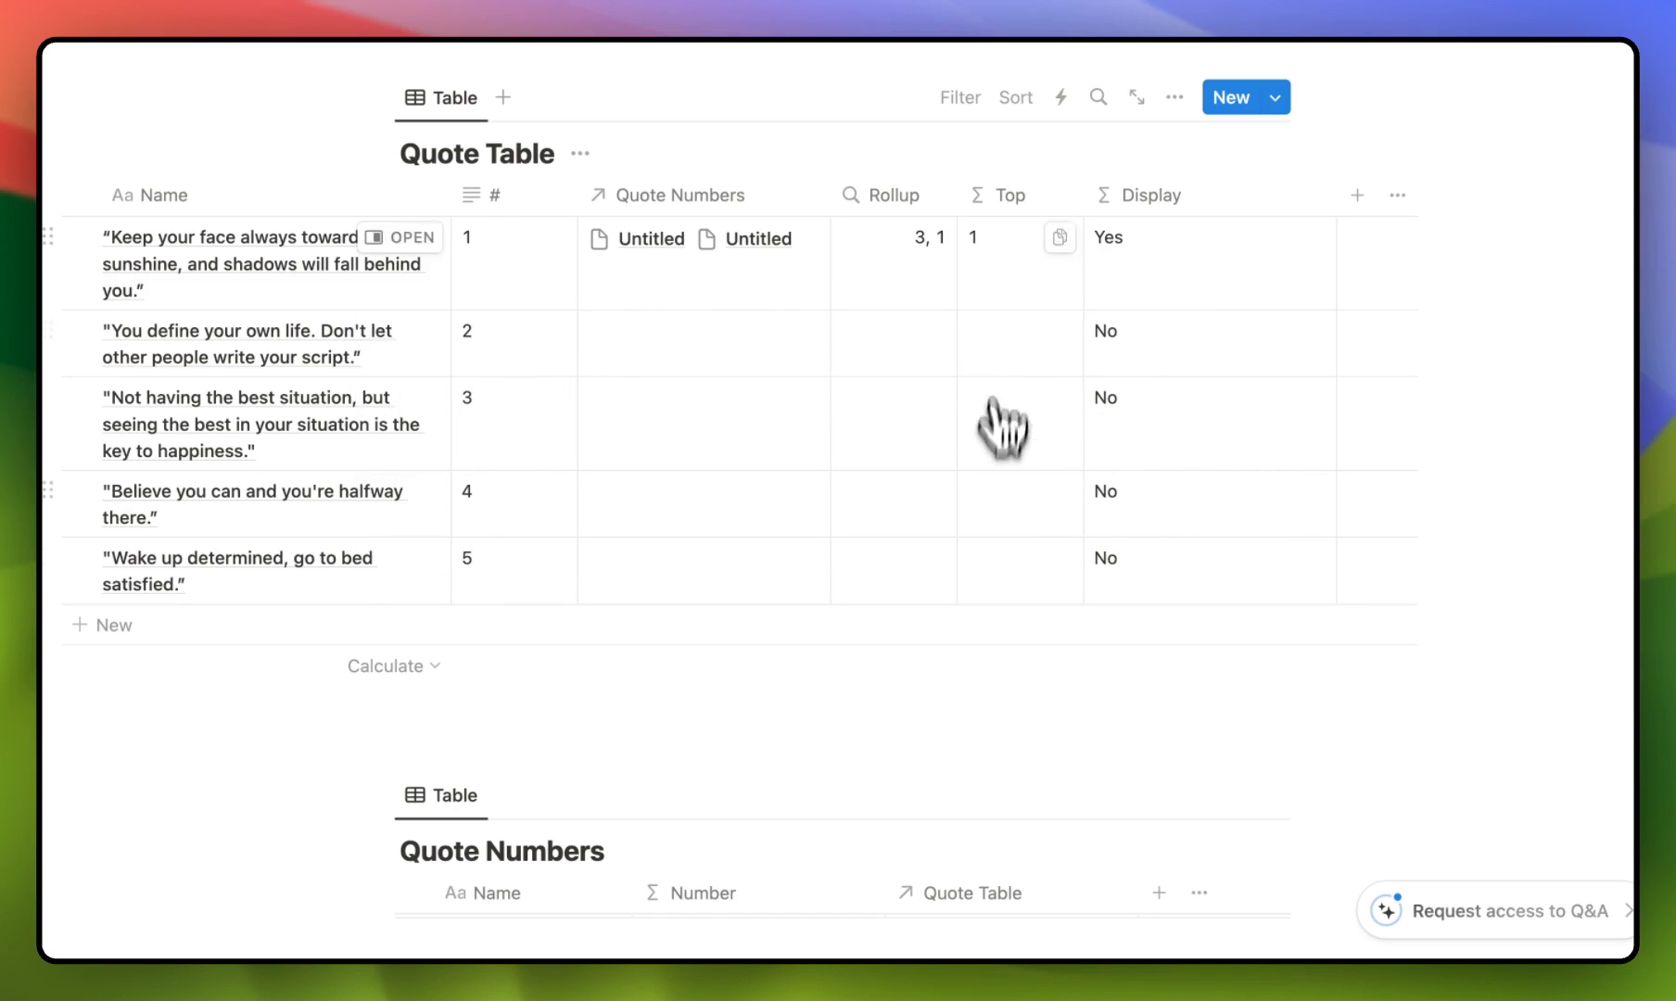
mouse_move(1027, 505)
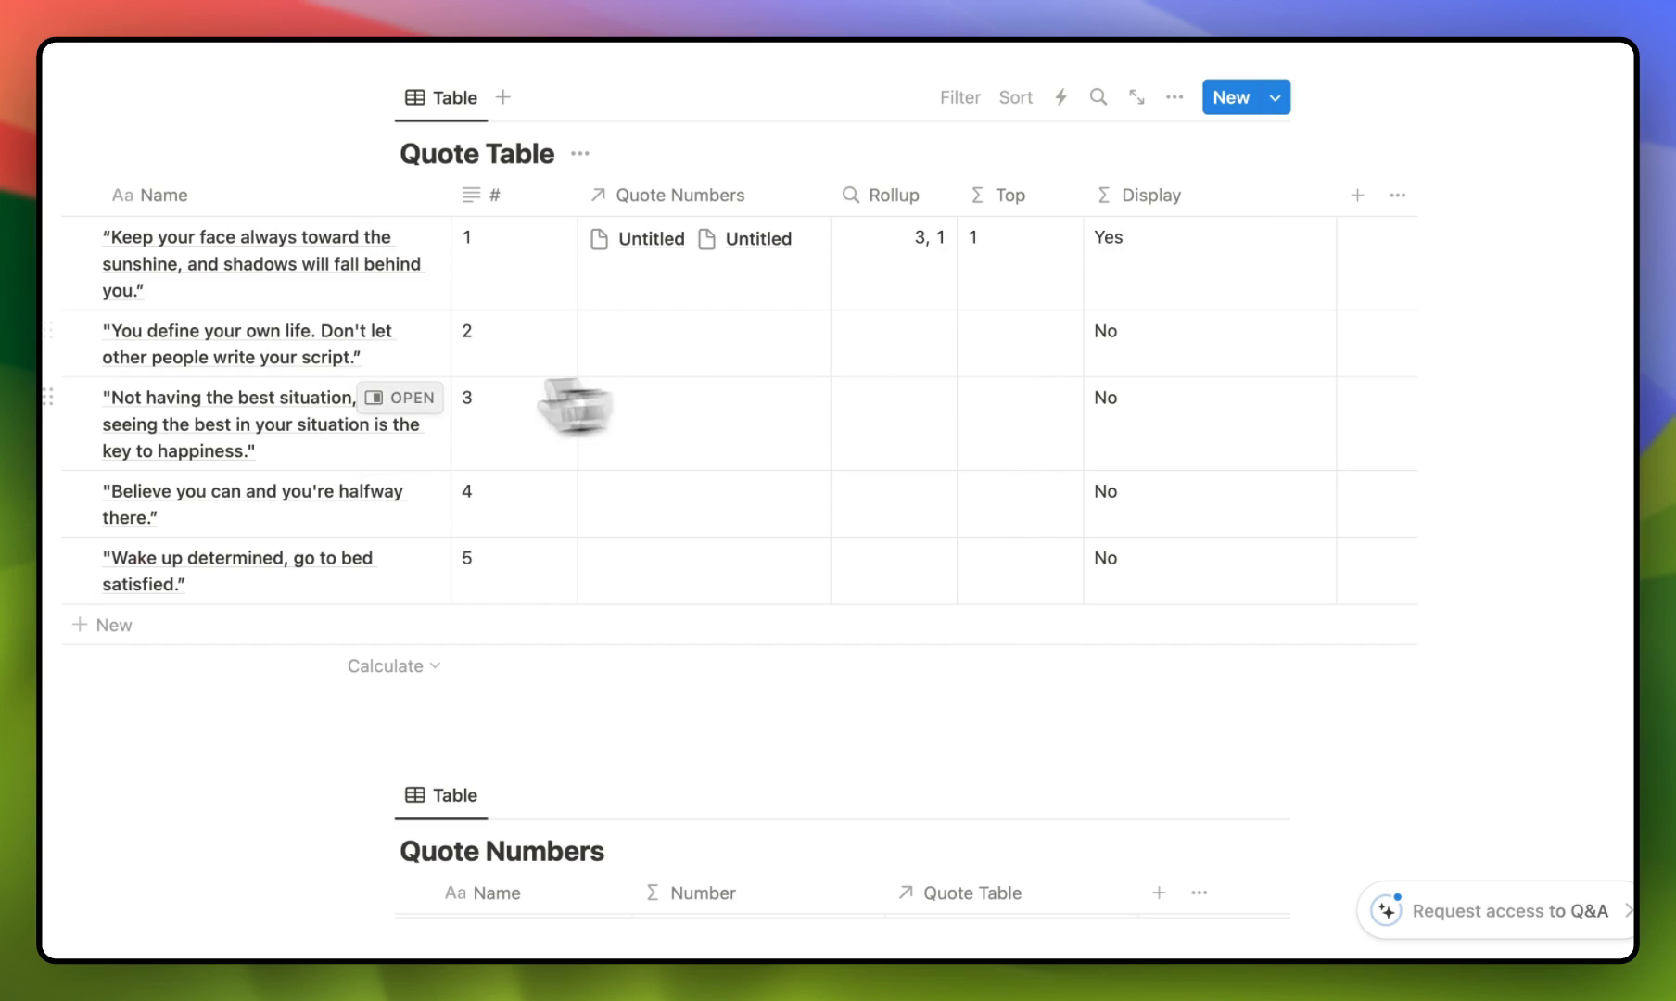
mouse_move(547, 438)
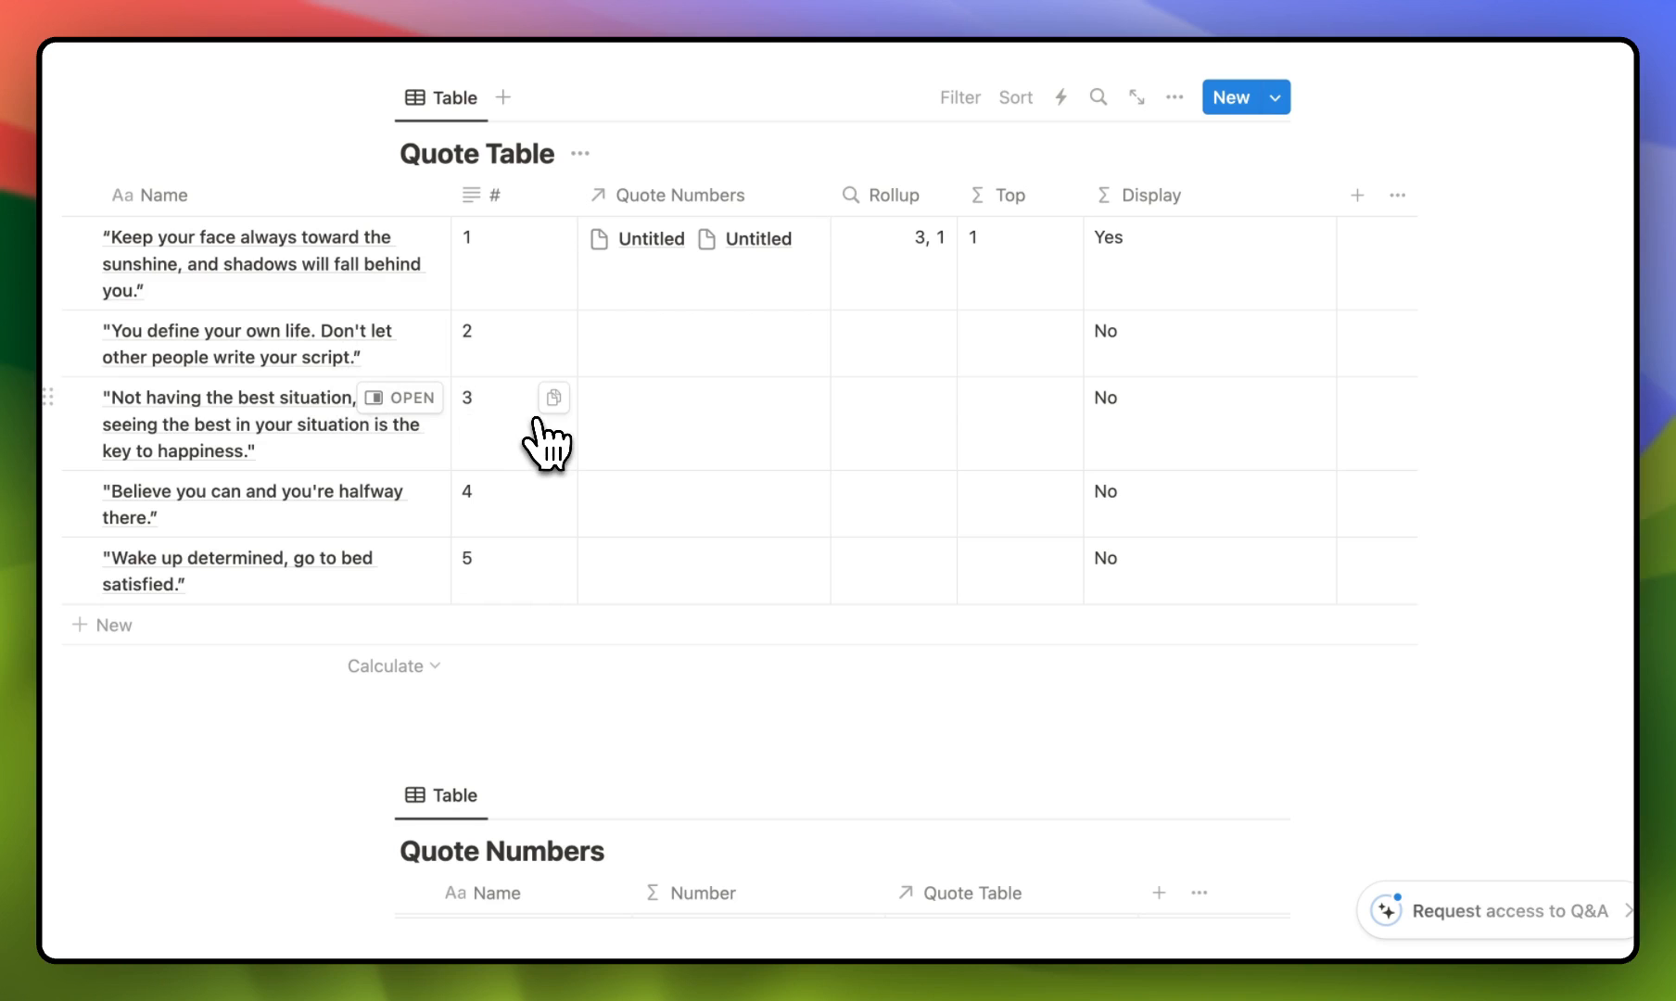
scroll(down, 3)
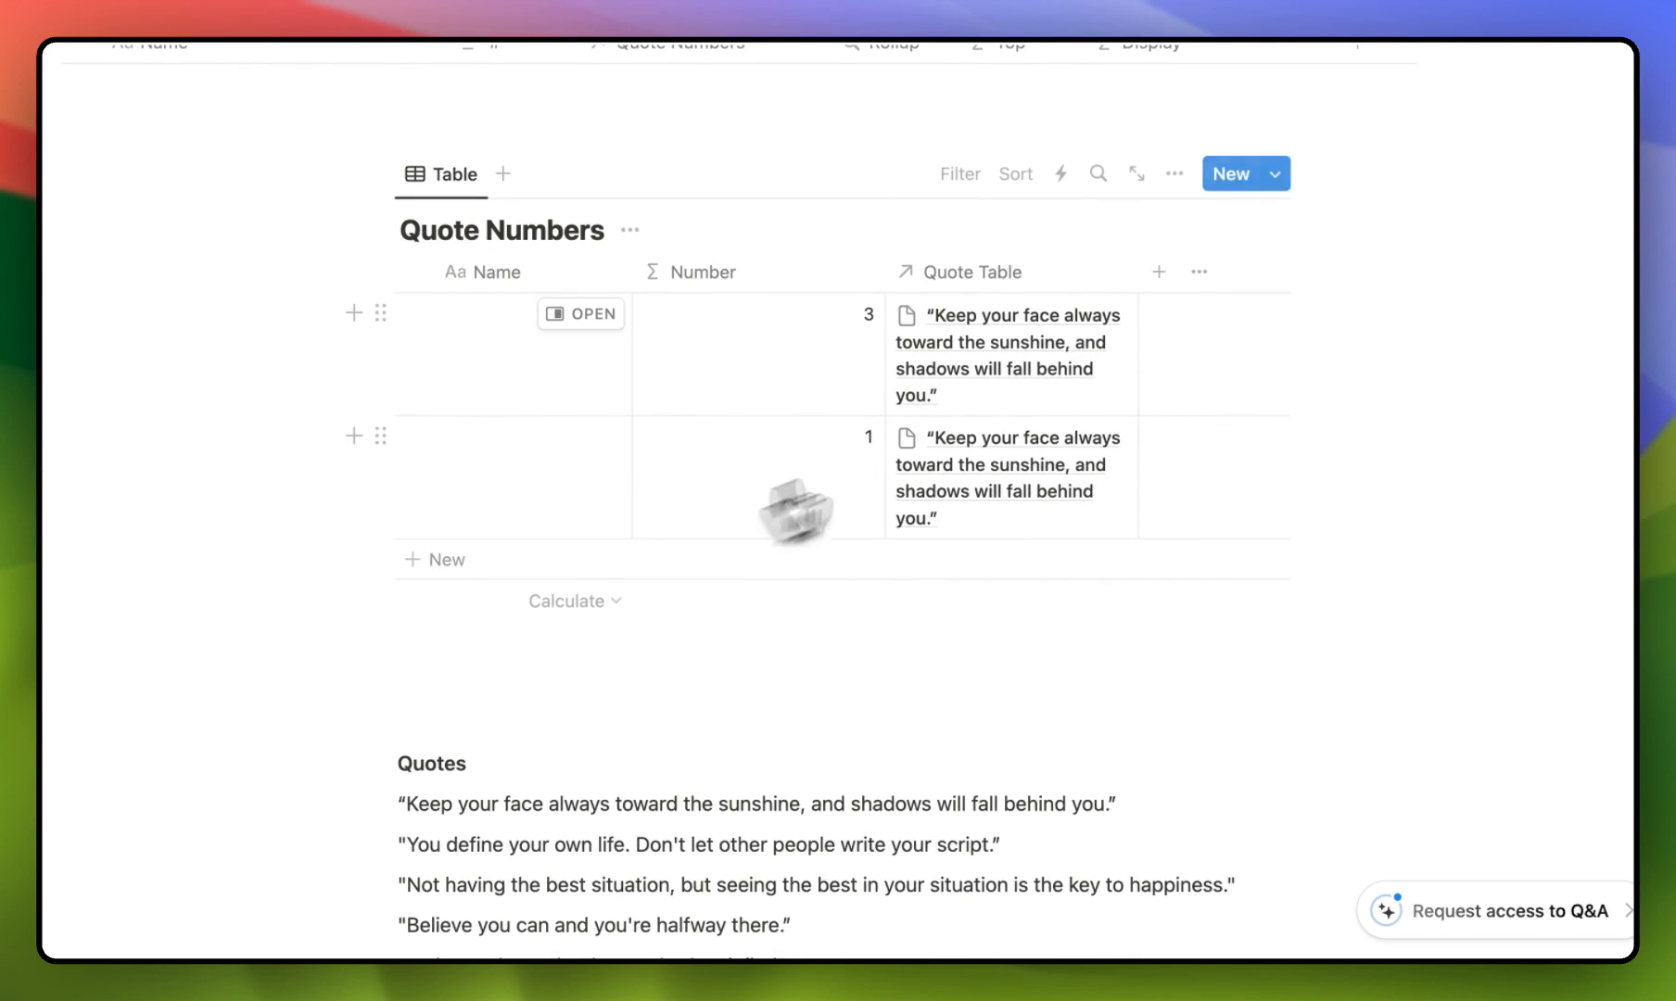
click(1011, 352)
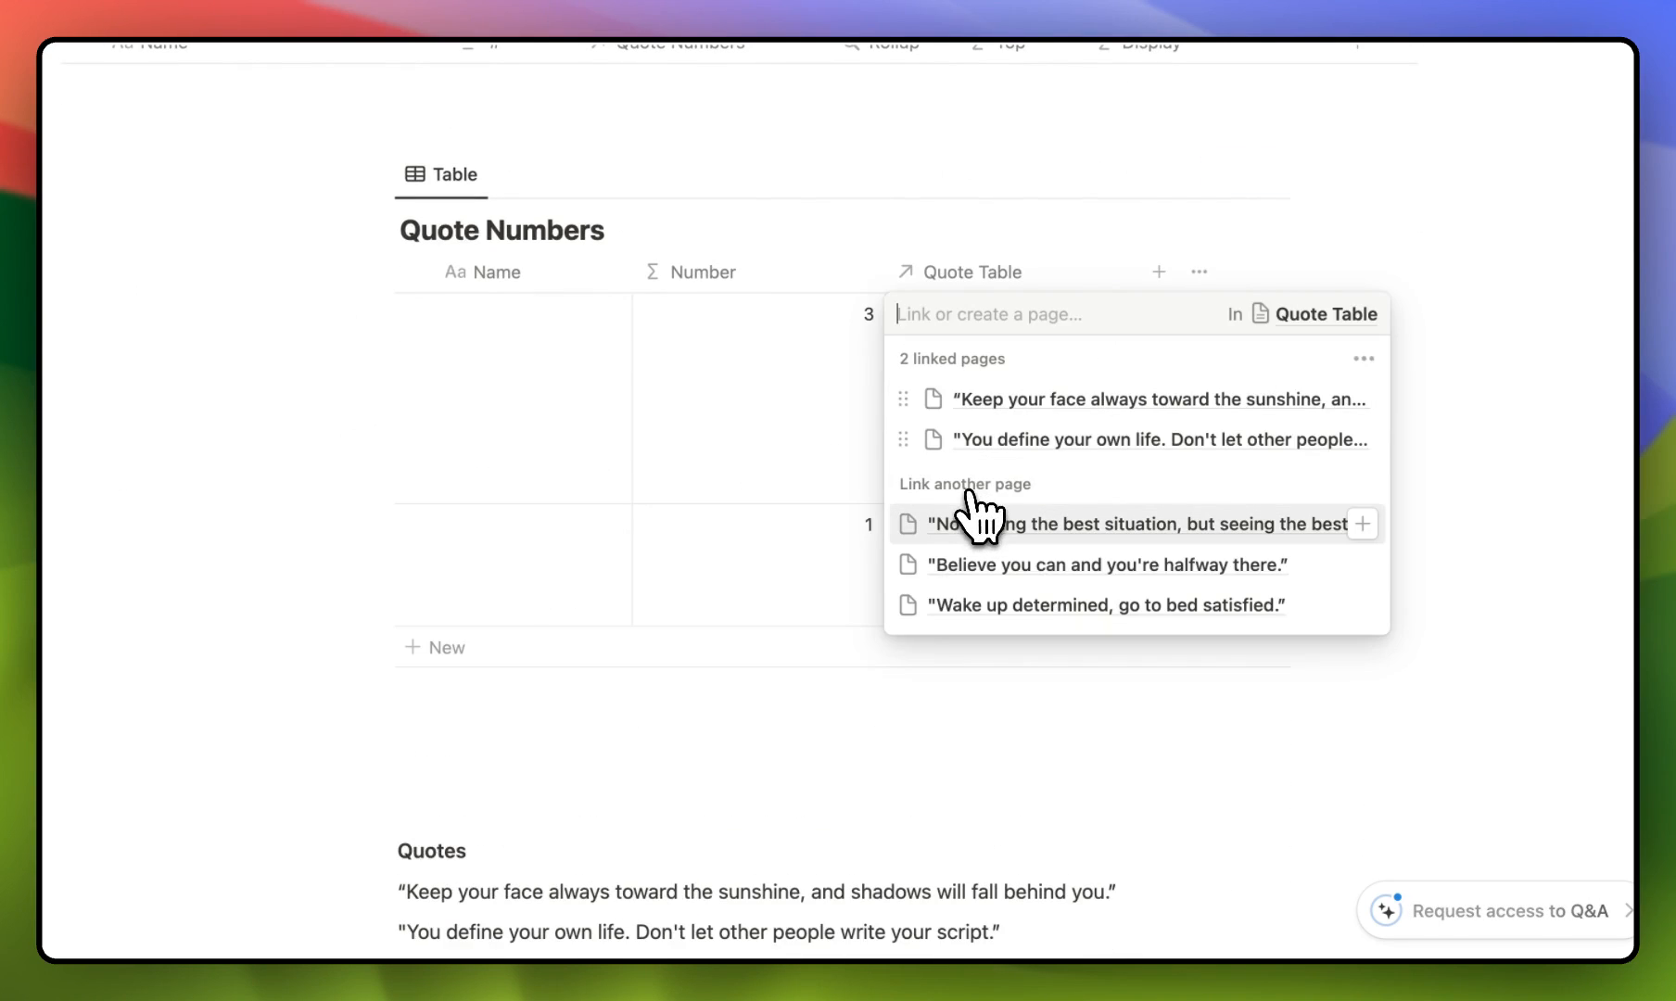
click(1133, 523)
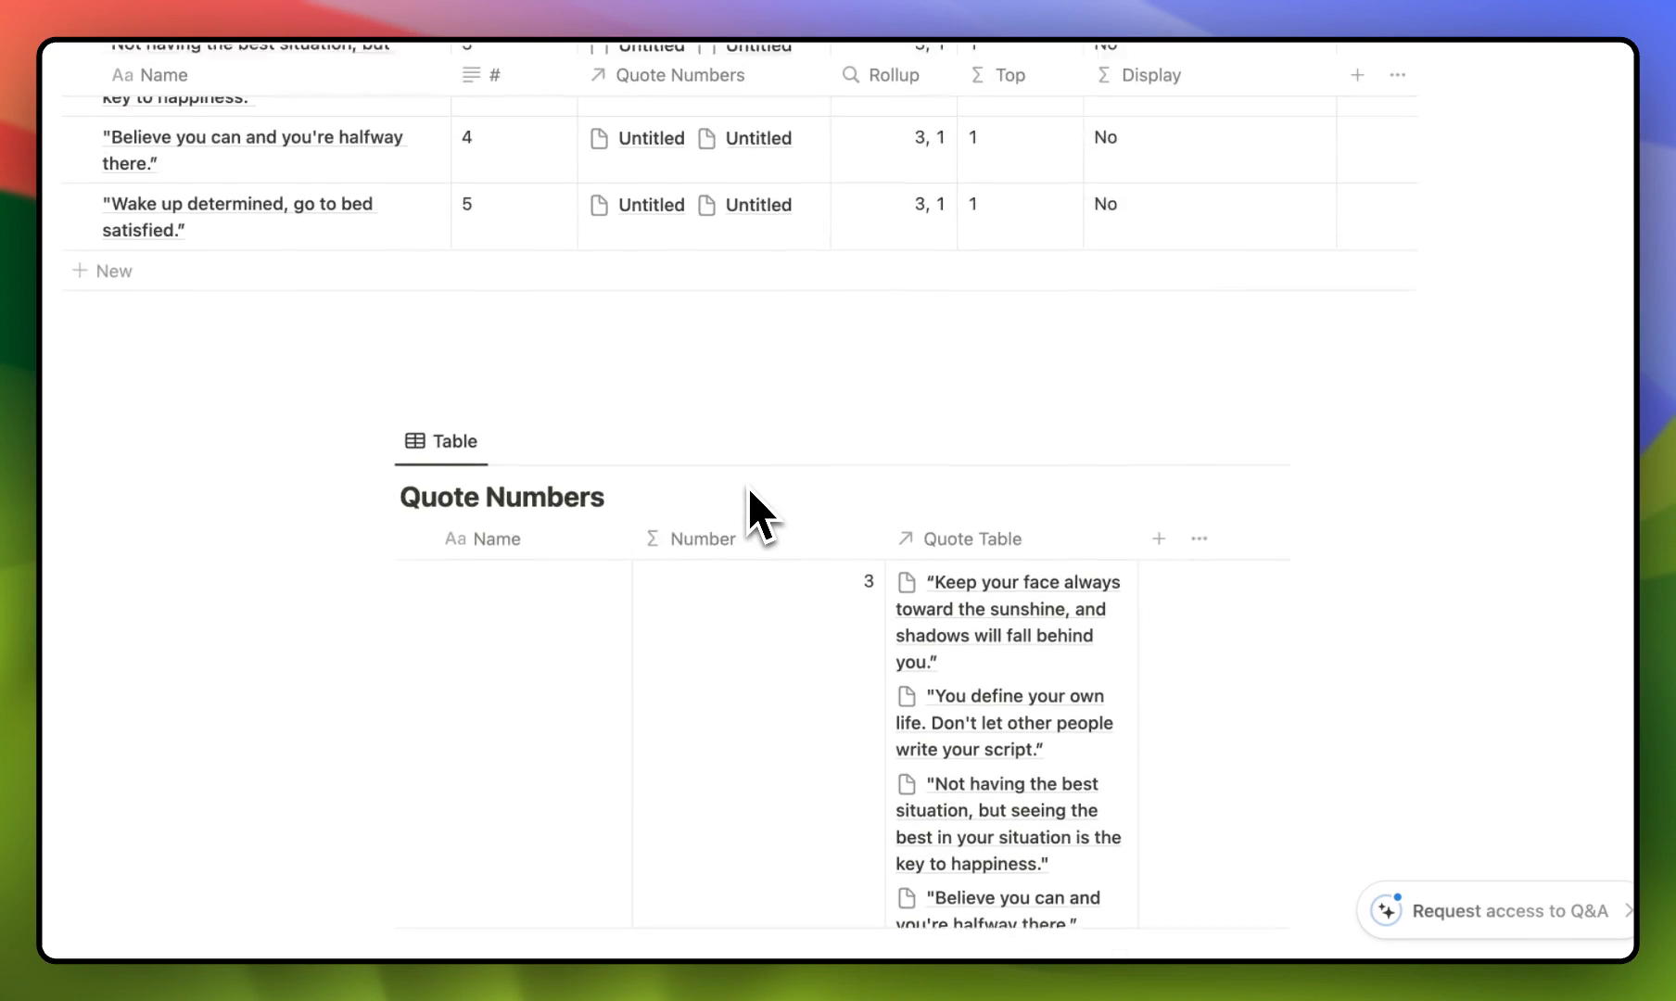
scroll(up, 3)
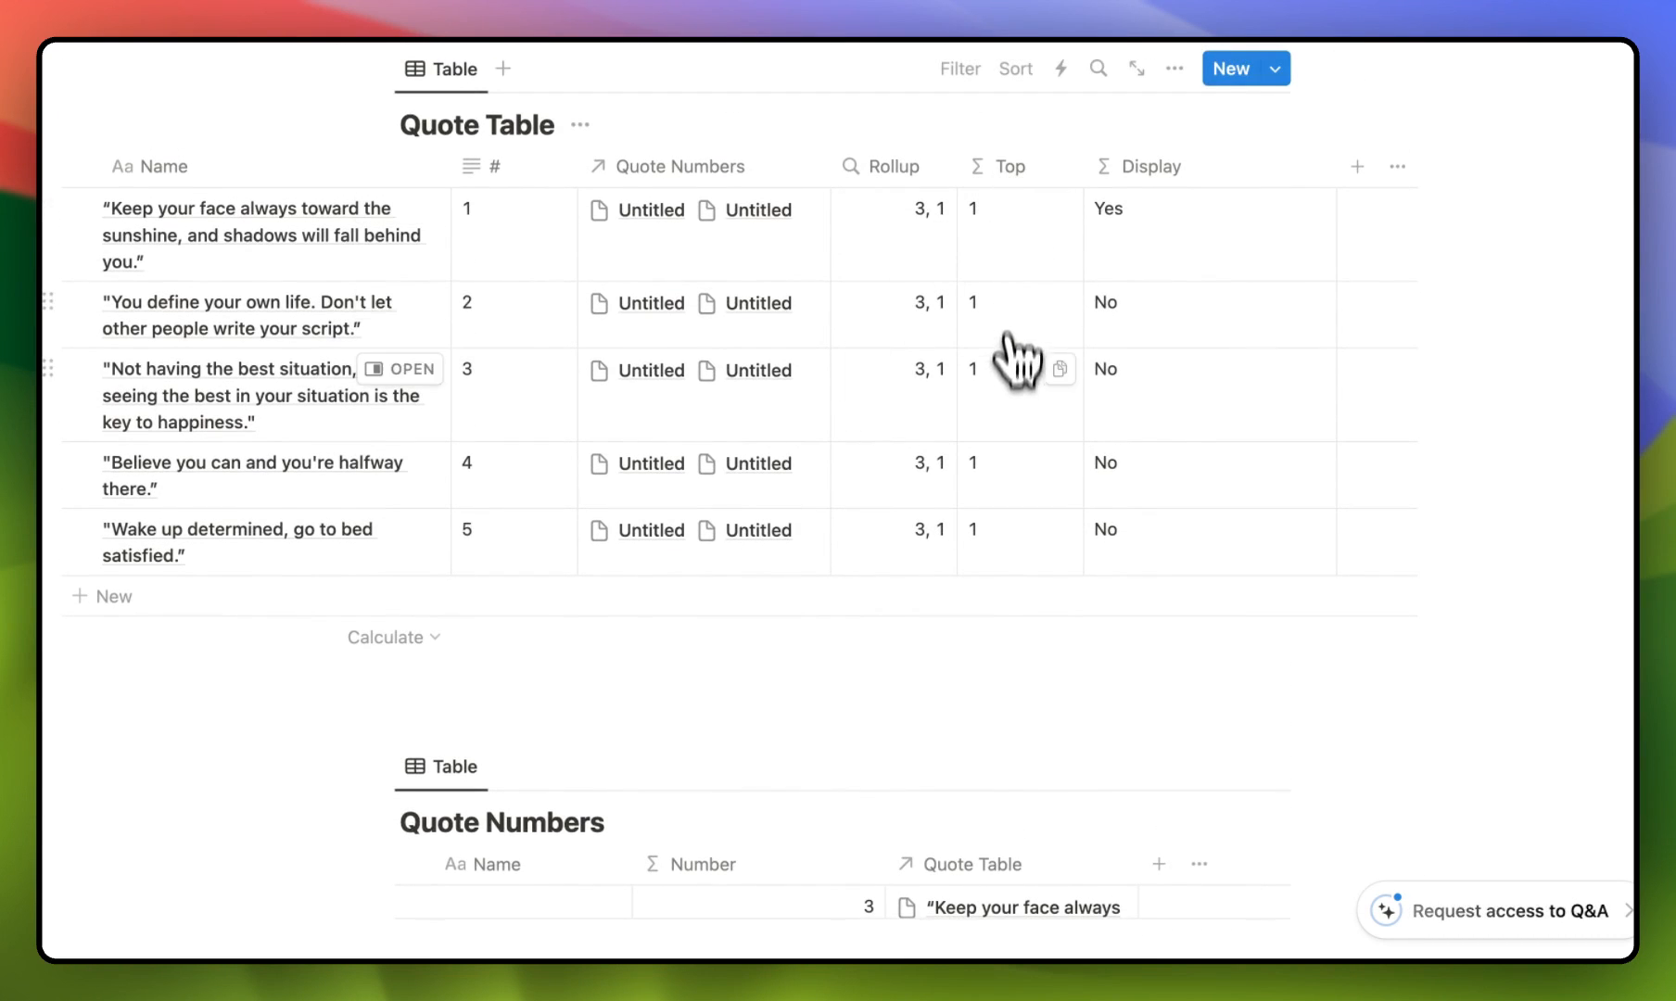
mouse_move(278, 315)
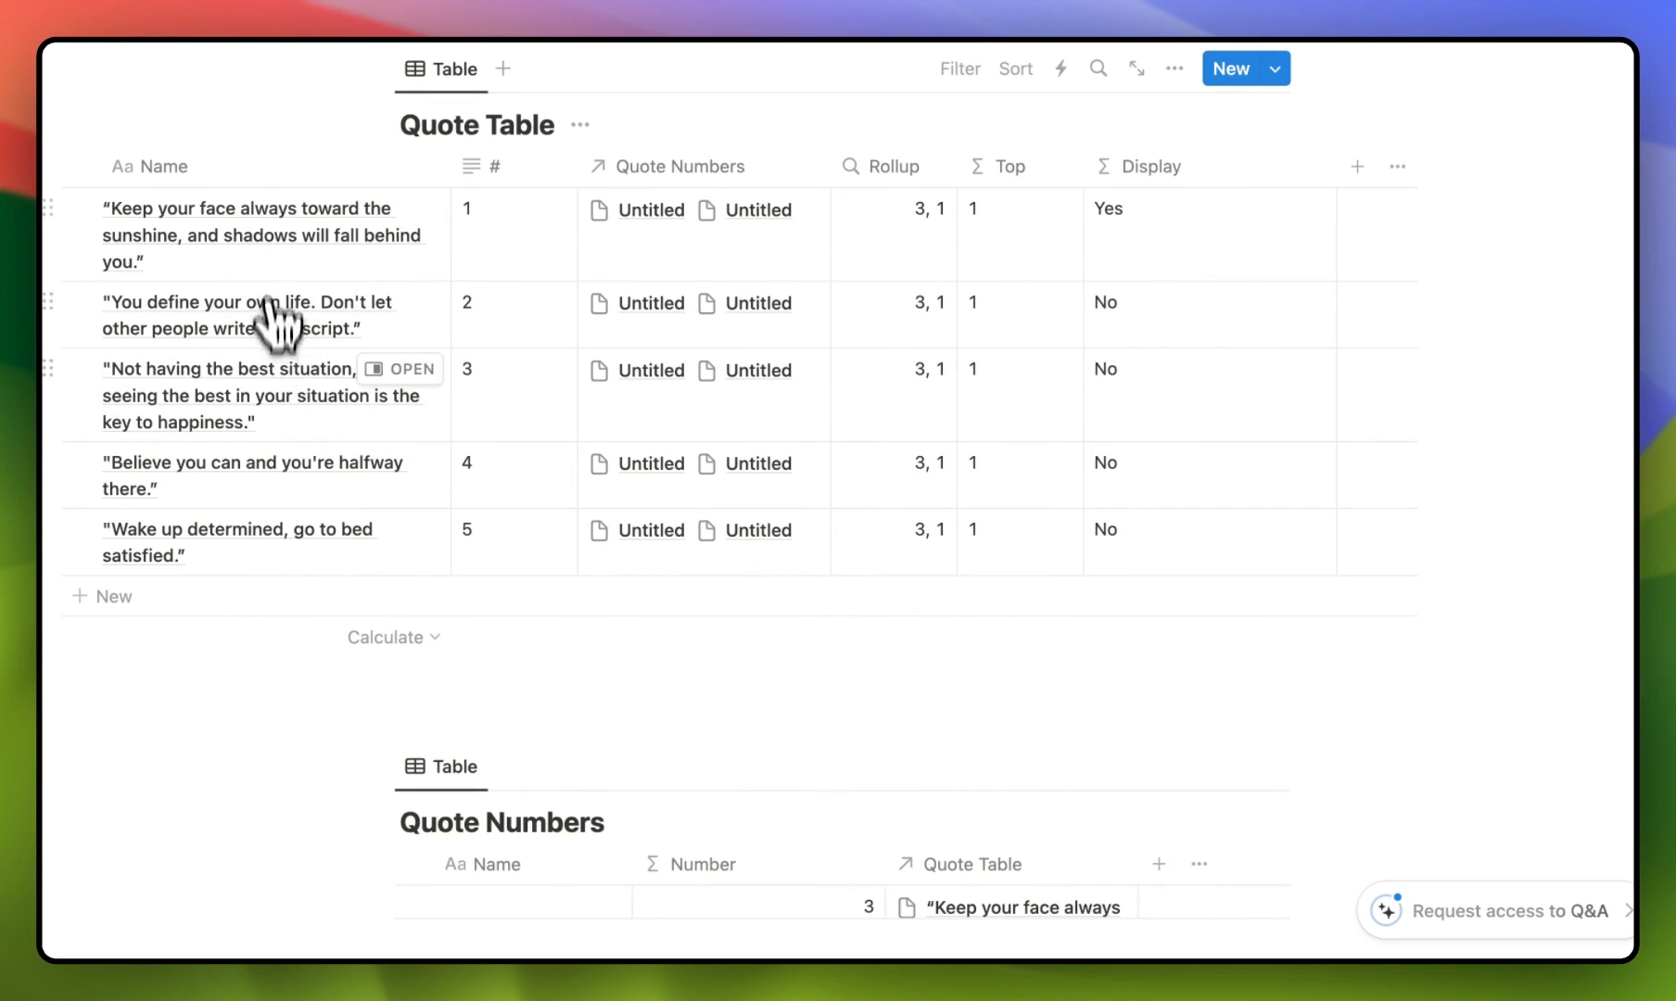
mouse_move(965, 380)
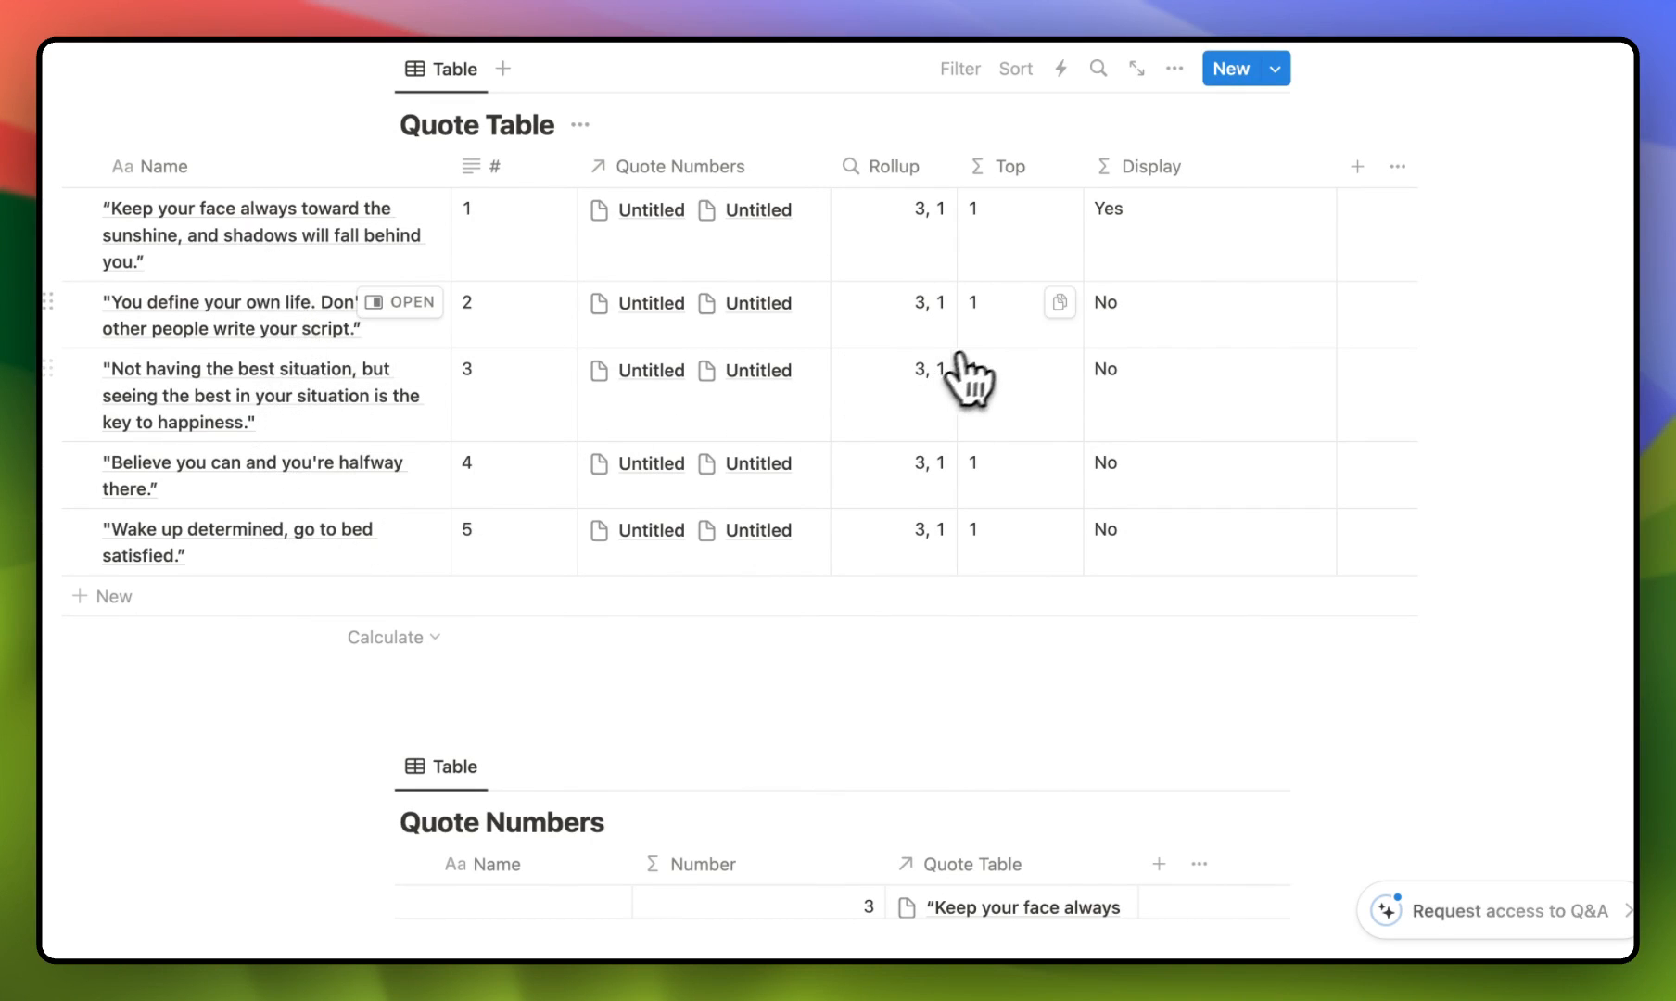
scroll(down, 3)
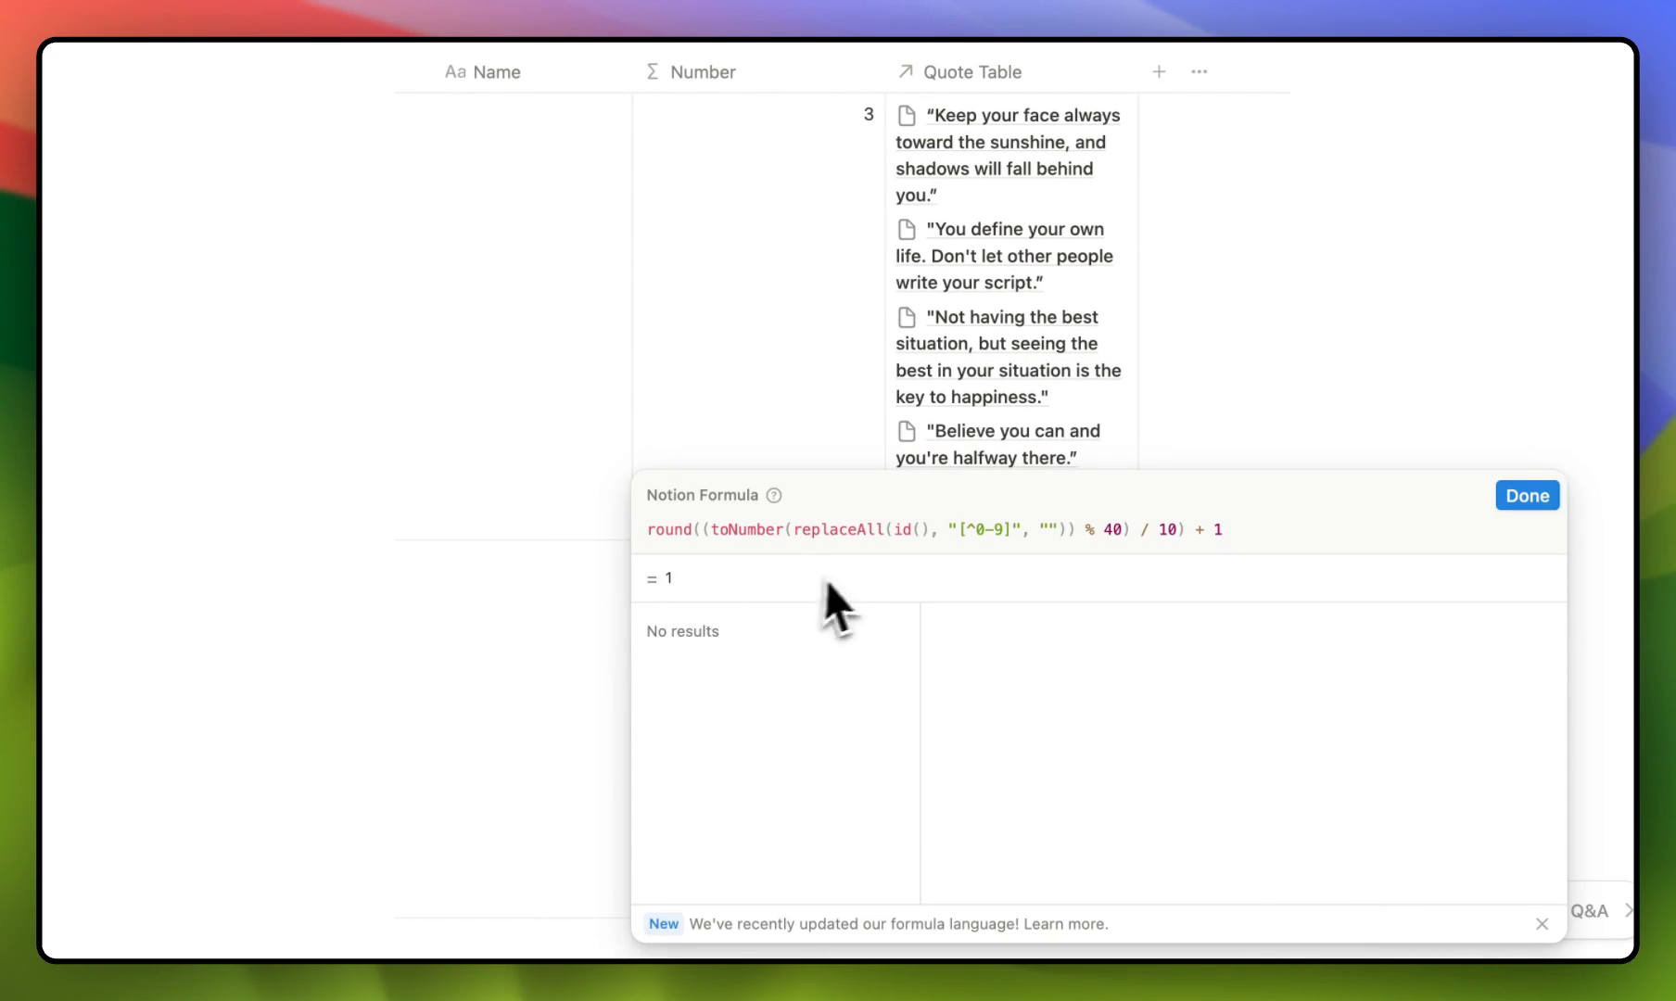
Step: Re-confirm the Number random formula to roll a fresh random number
click(1527, 496)
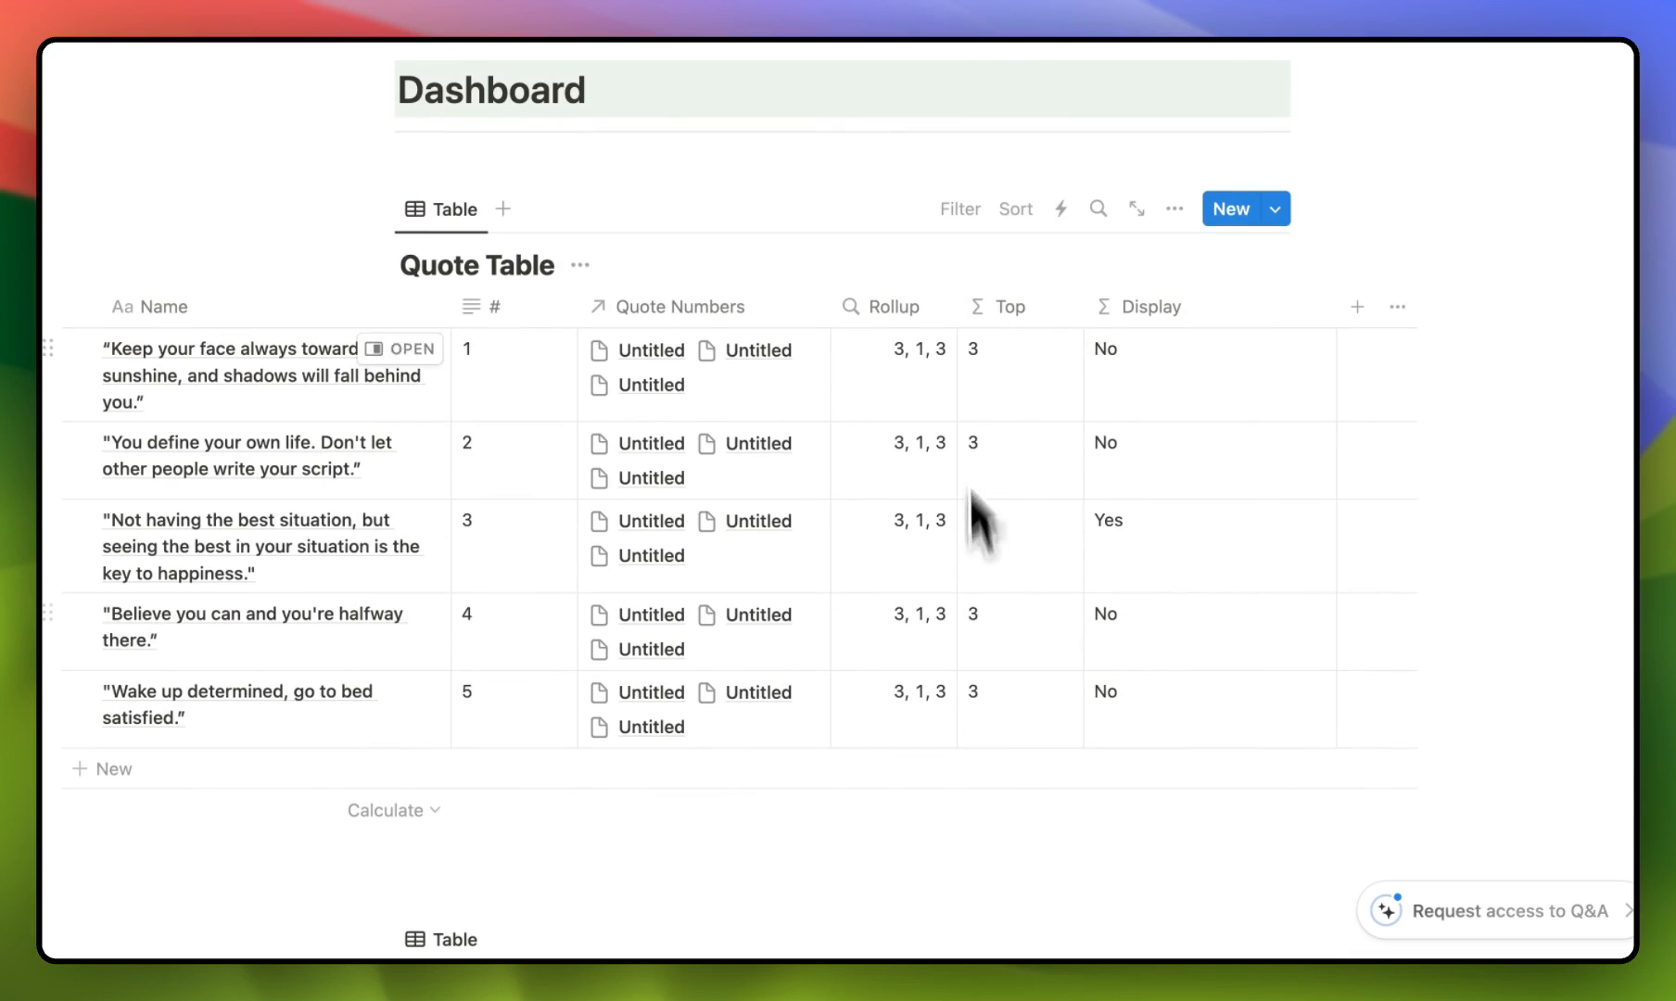
mouse_move(1122, 615)
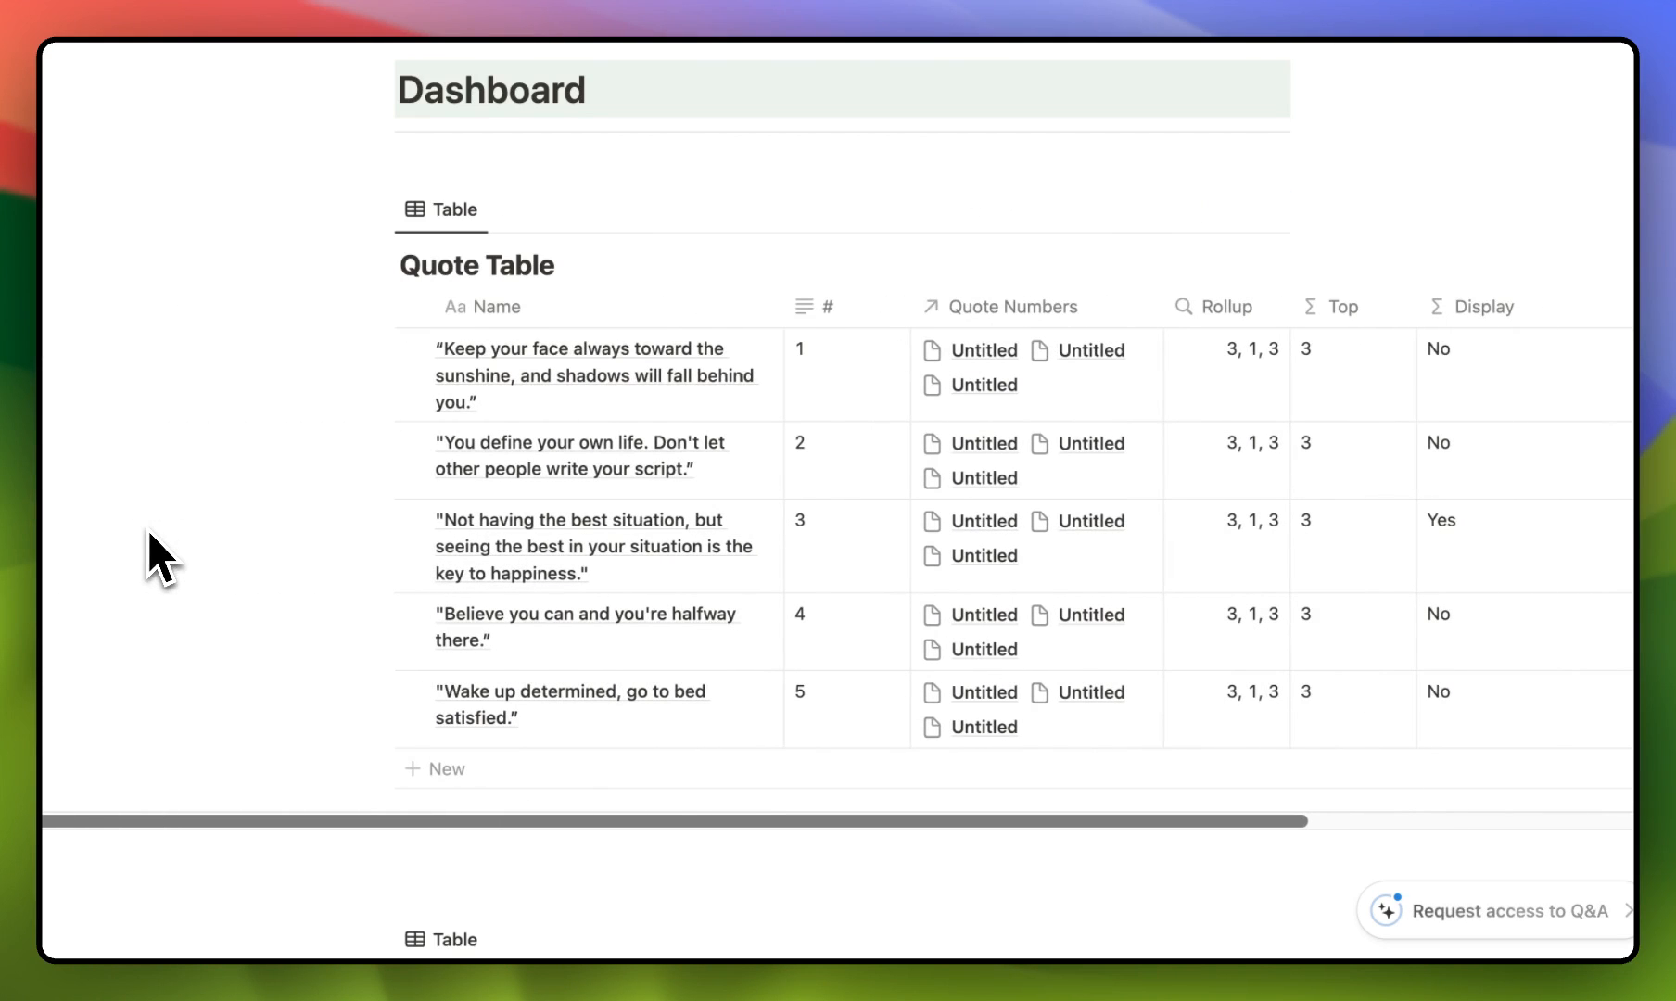
scroll(down, 3)
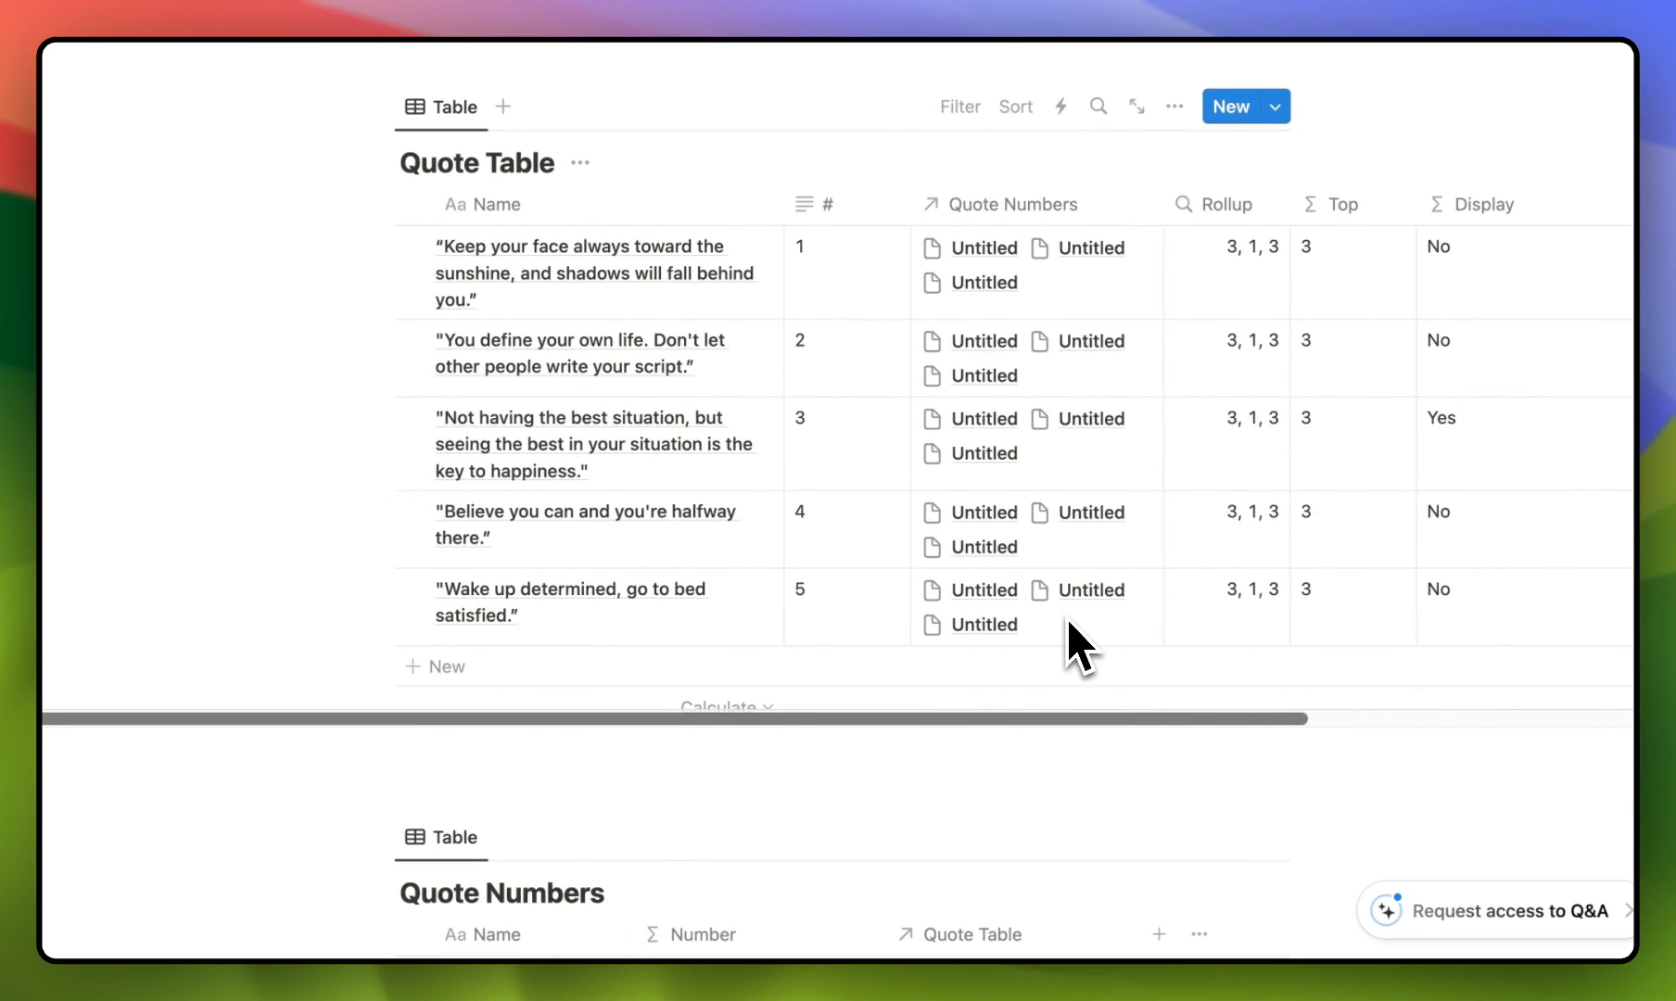
scroll(down, 3)
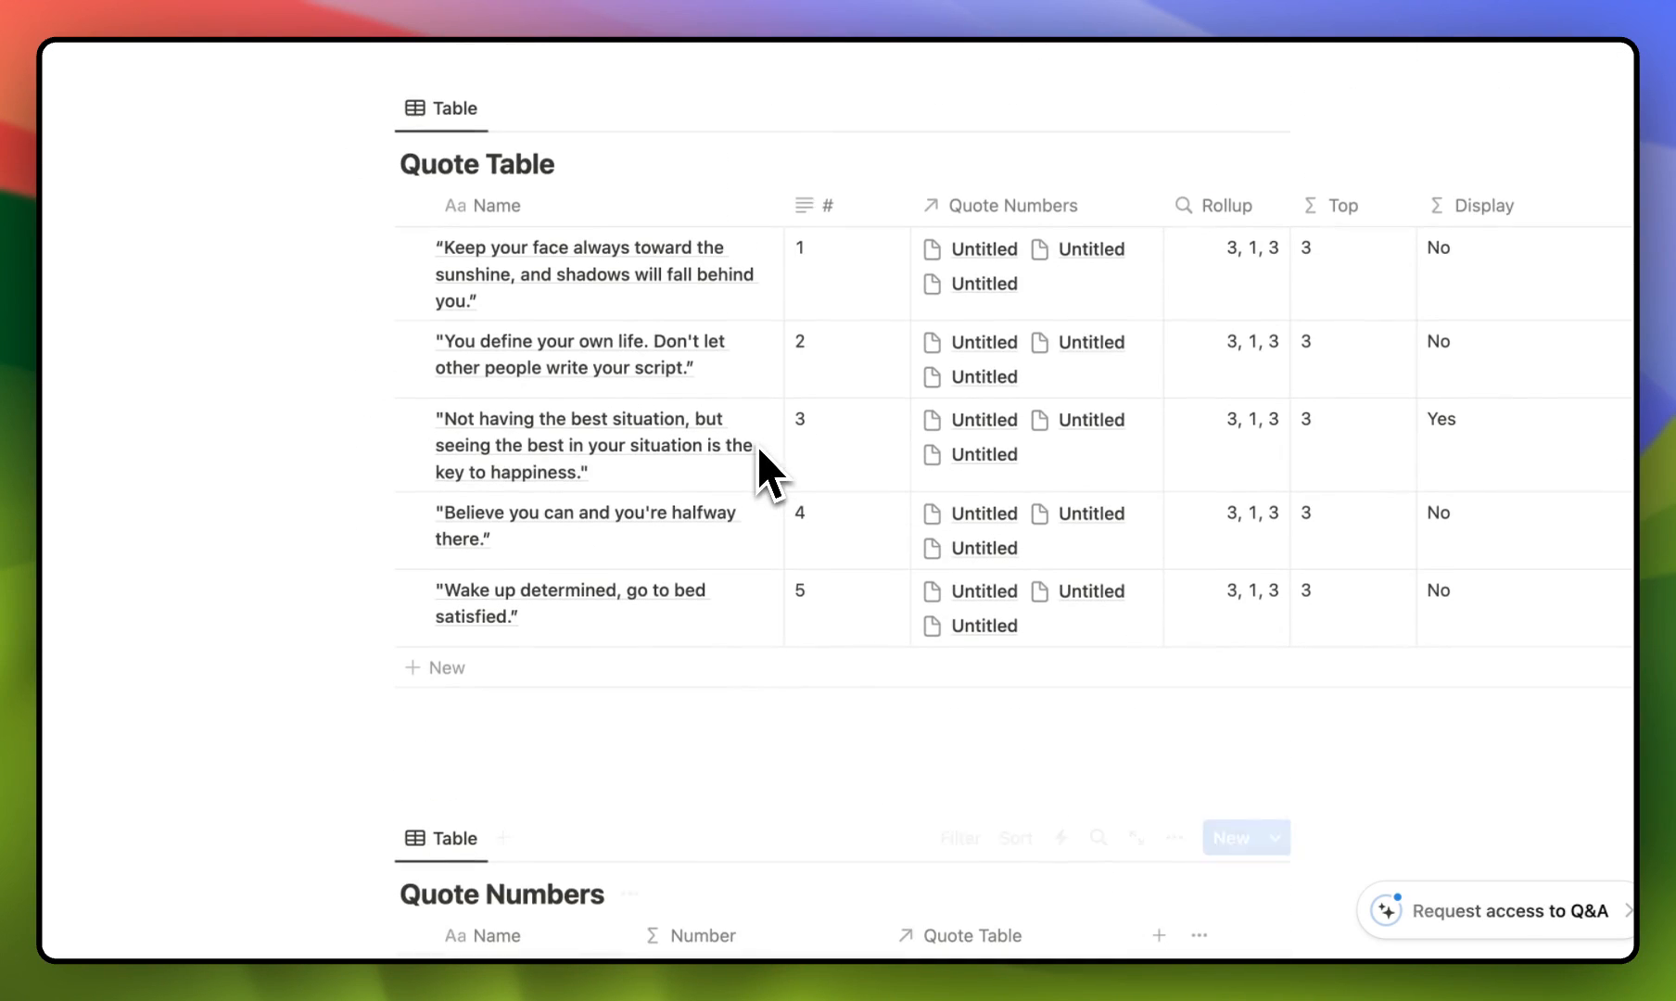
mouse_move(1256, 614)
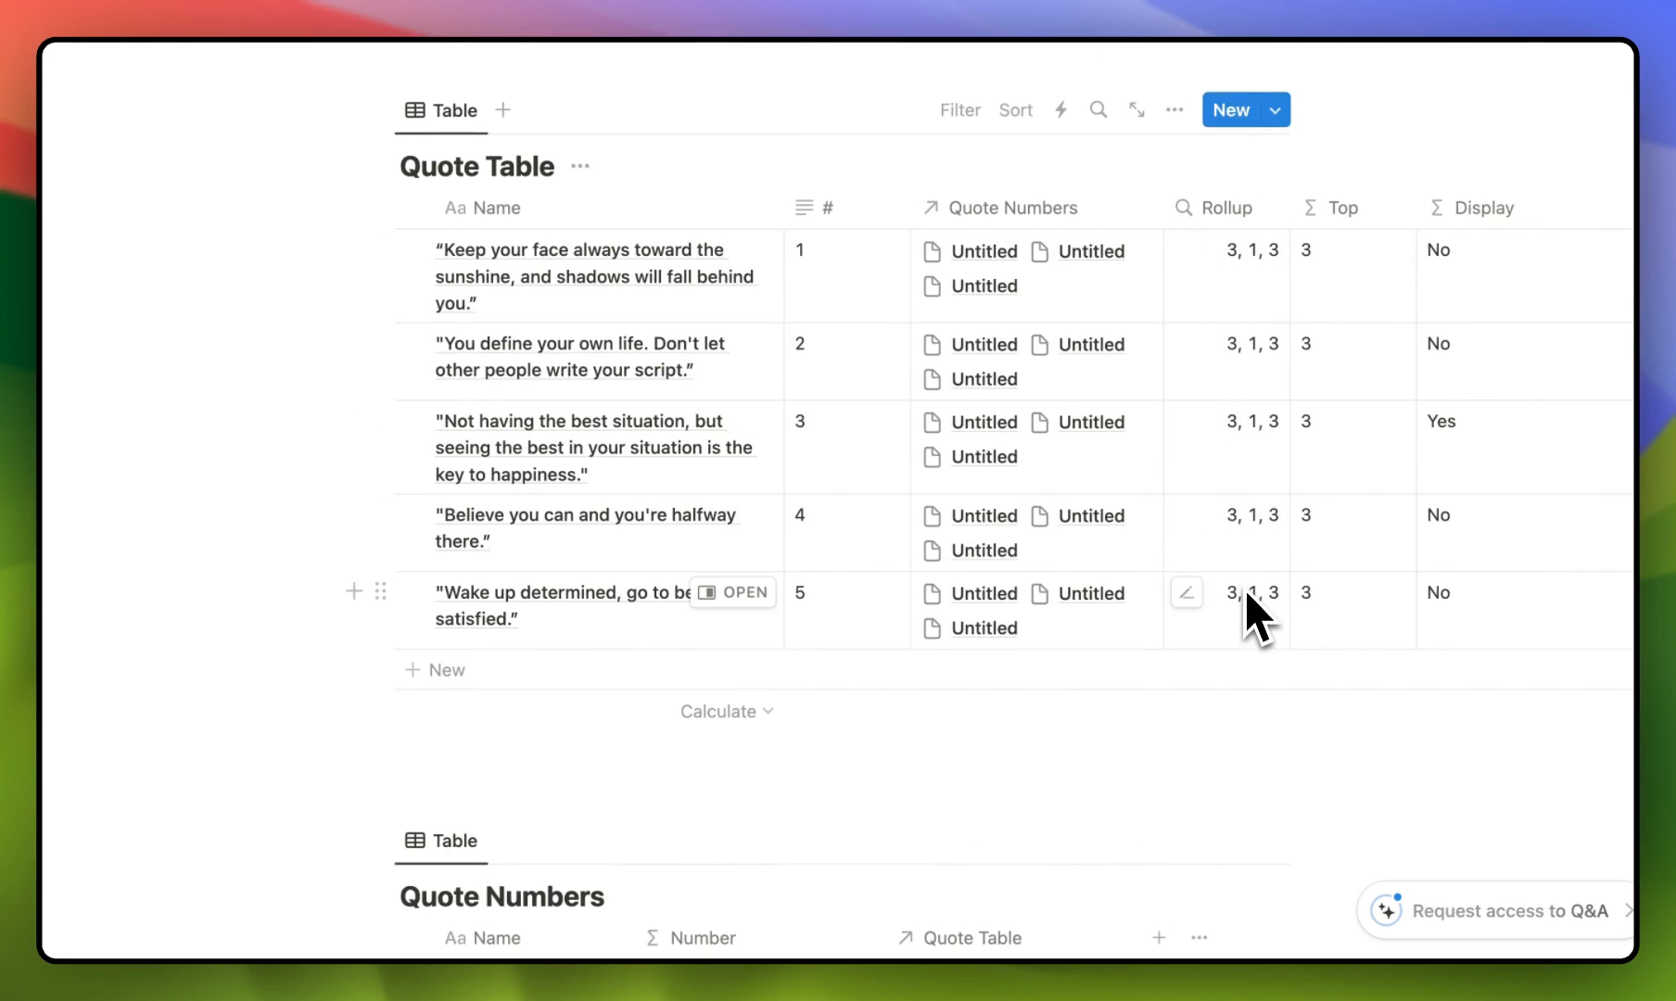
mouse_move(1341, 615)
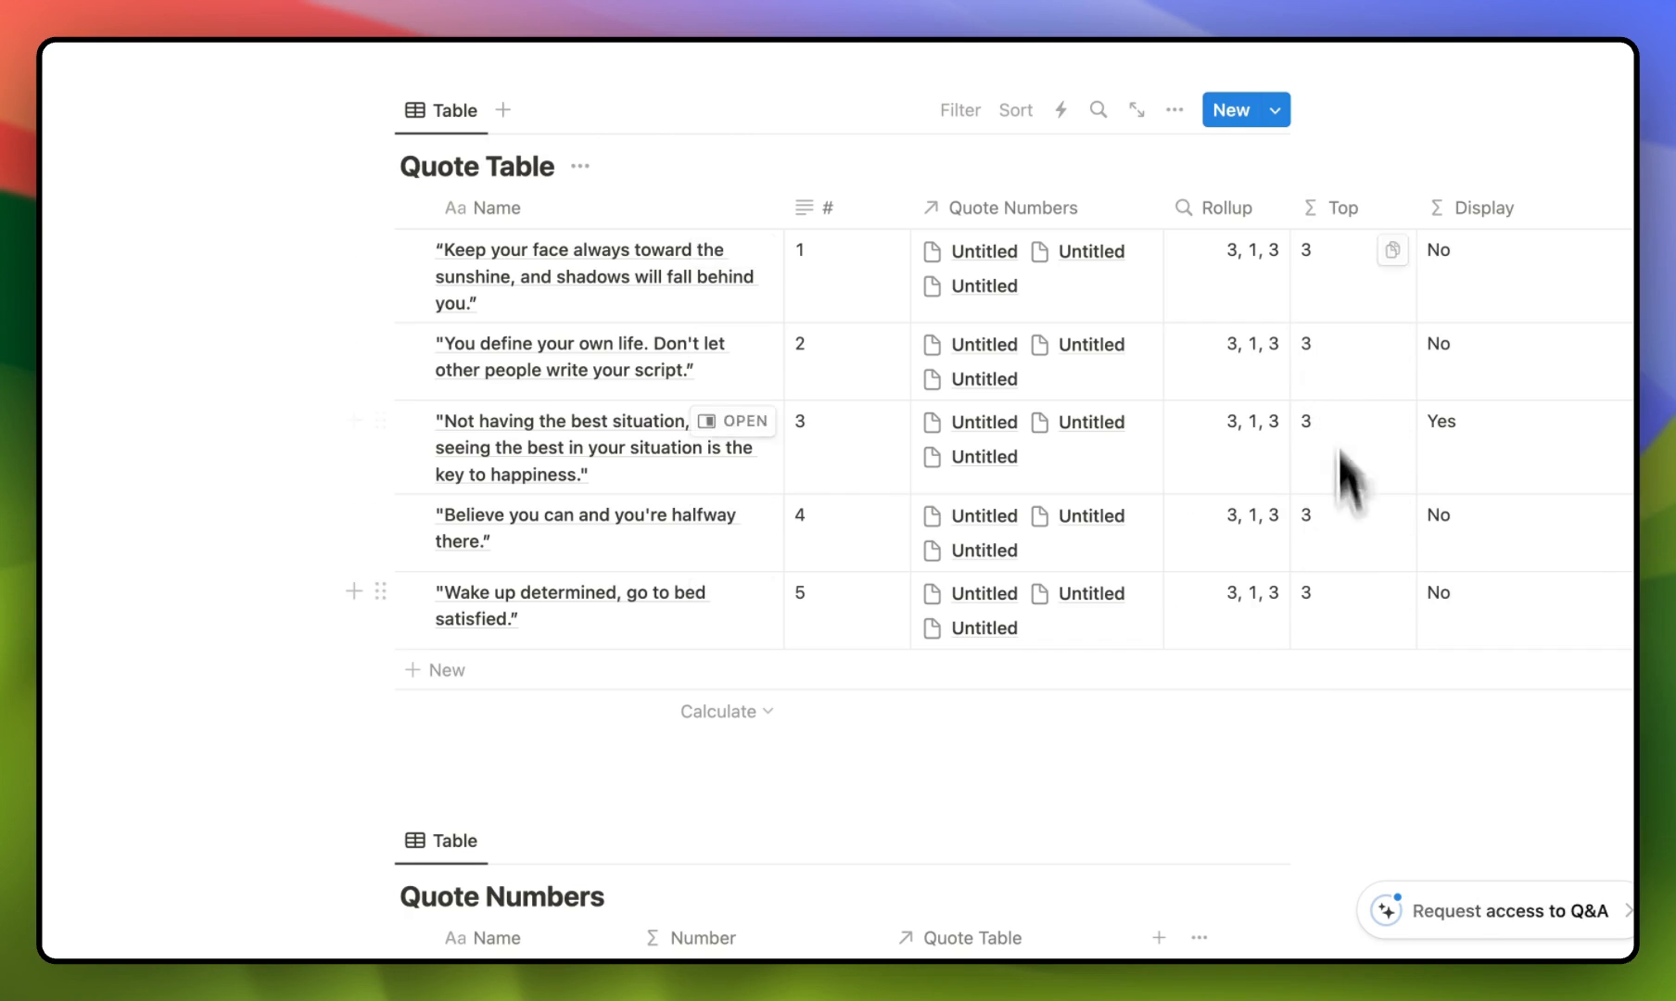
mouse_move(1343, 315)
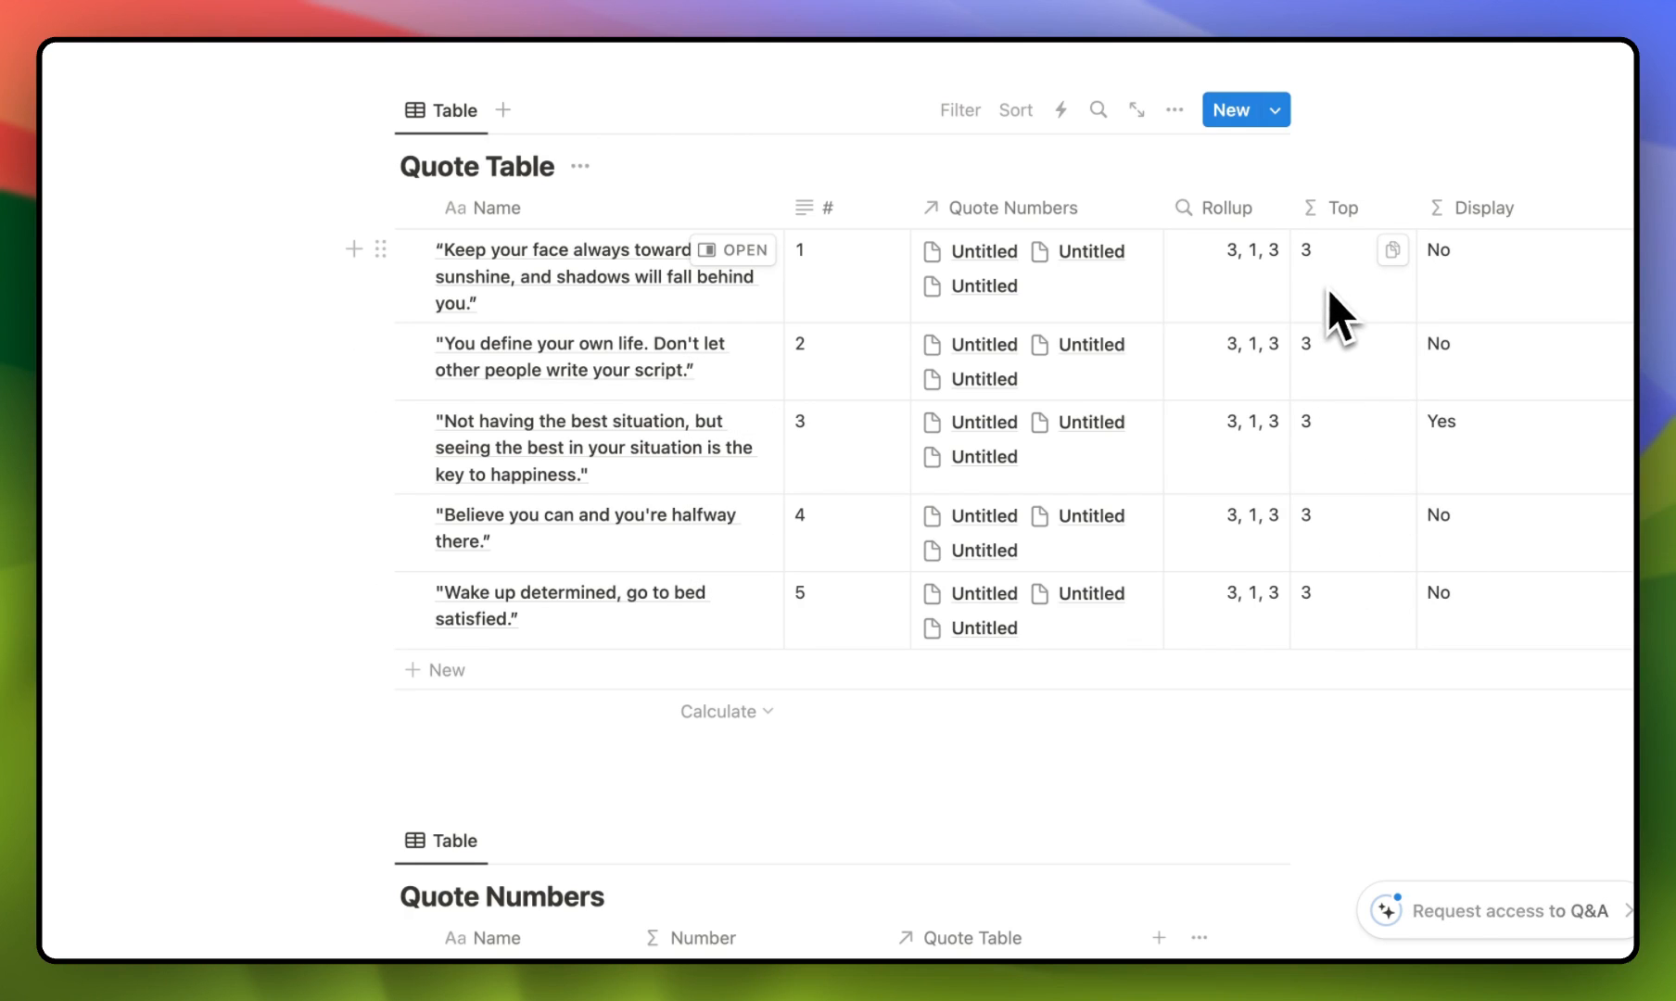
mouse_move(1345, 352)
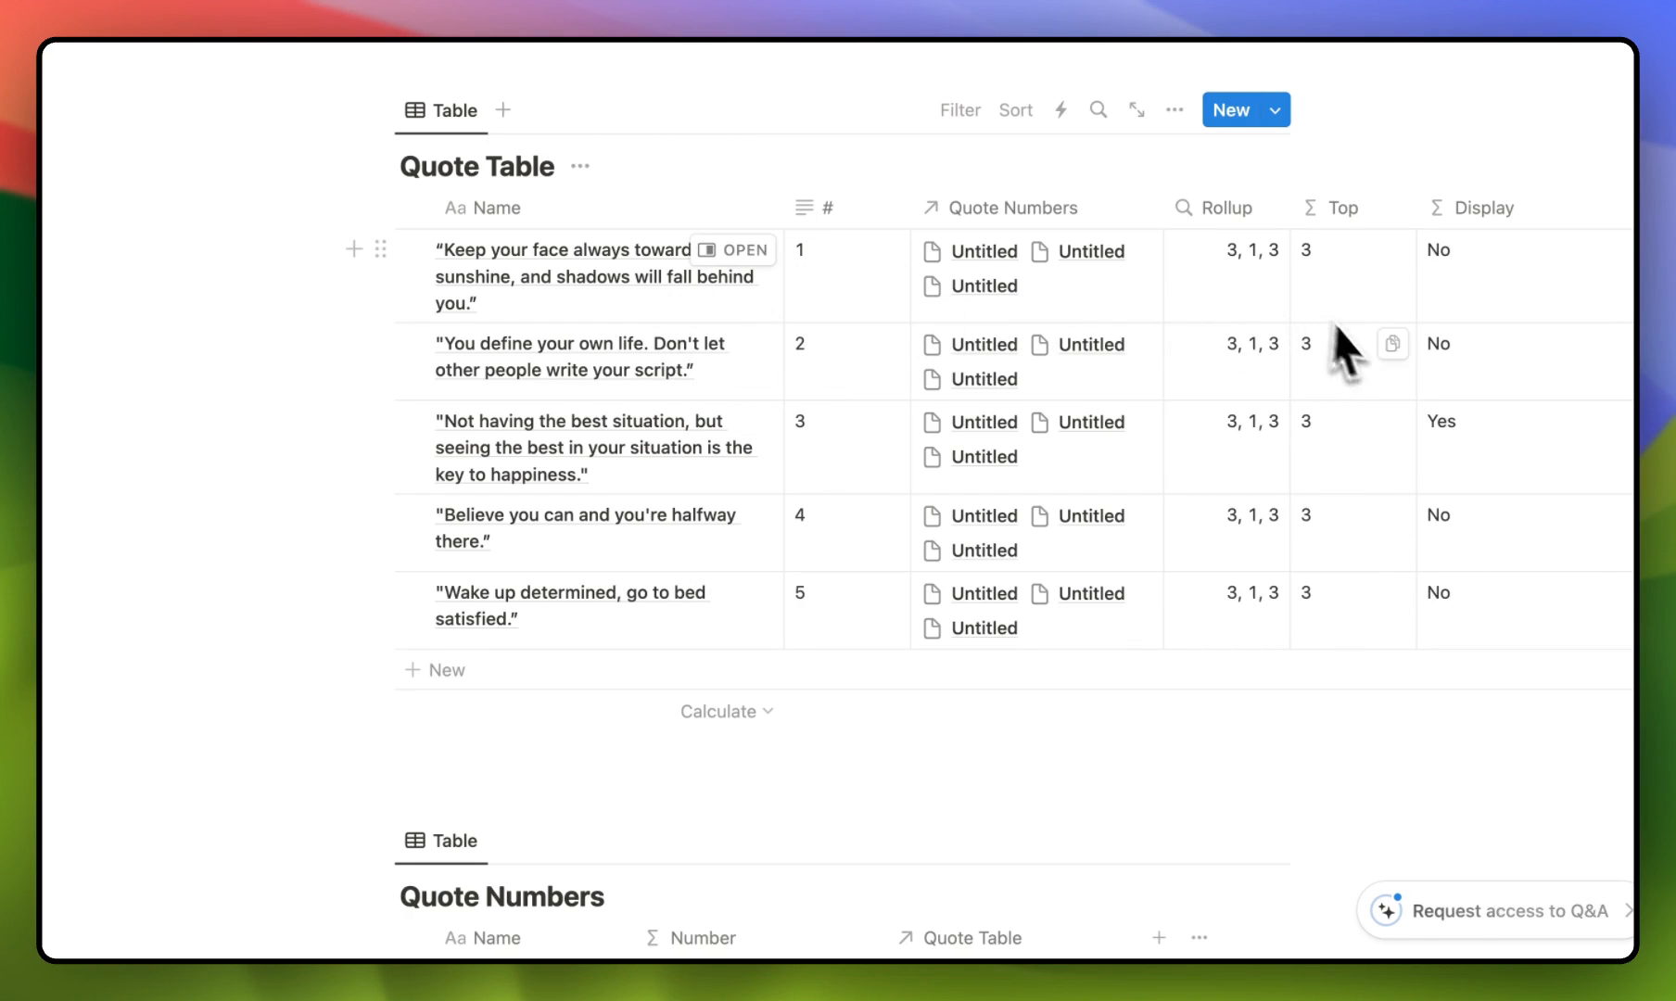
mouse_move(487, 481)
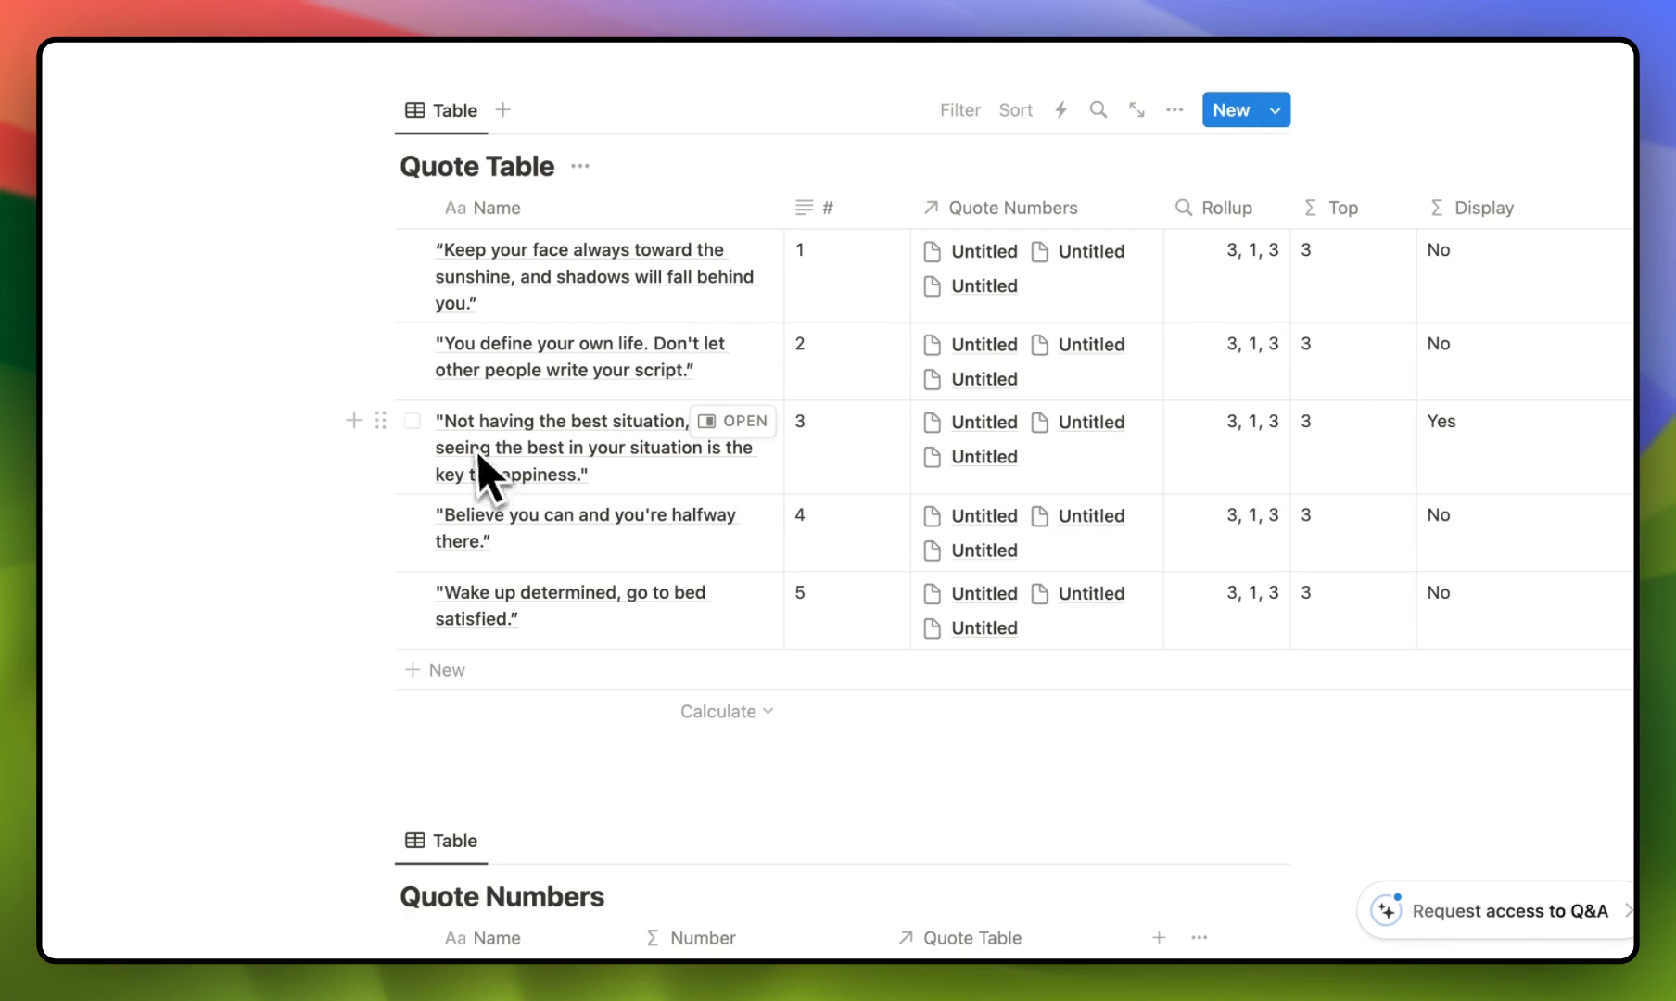
mouse_move(1492, 502)
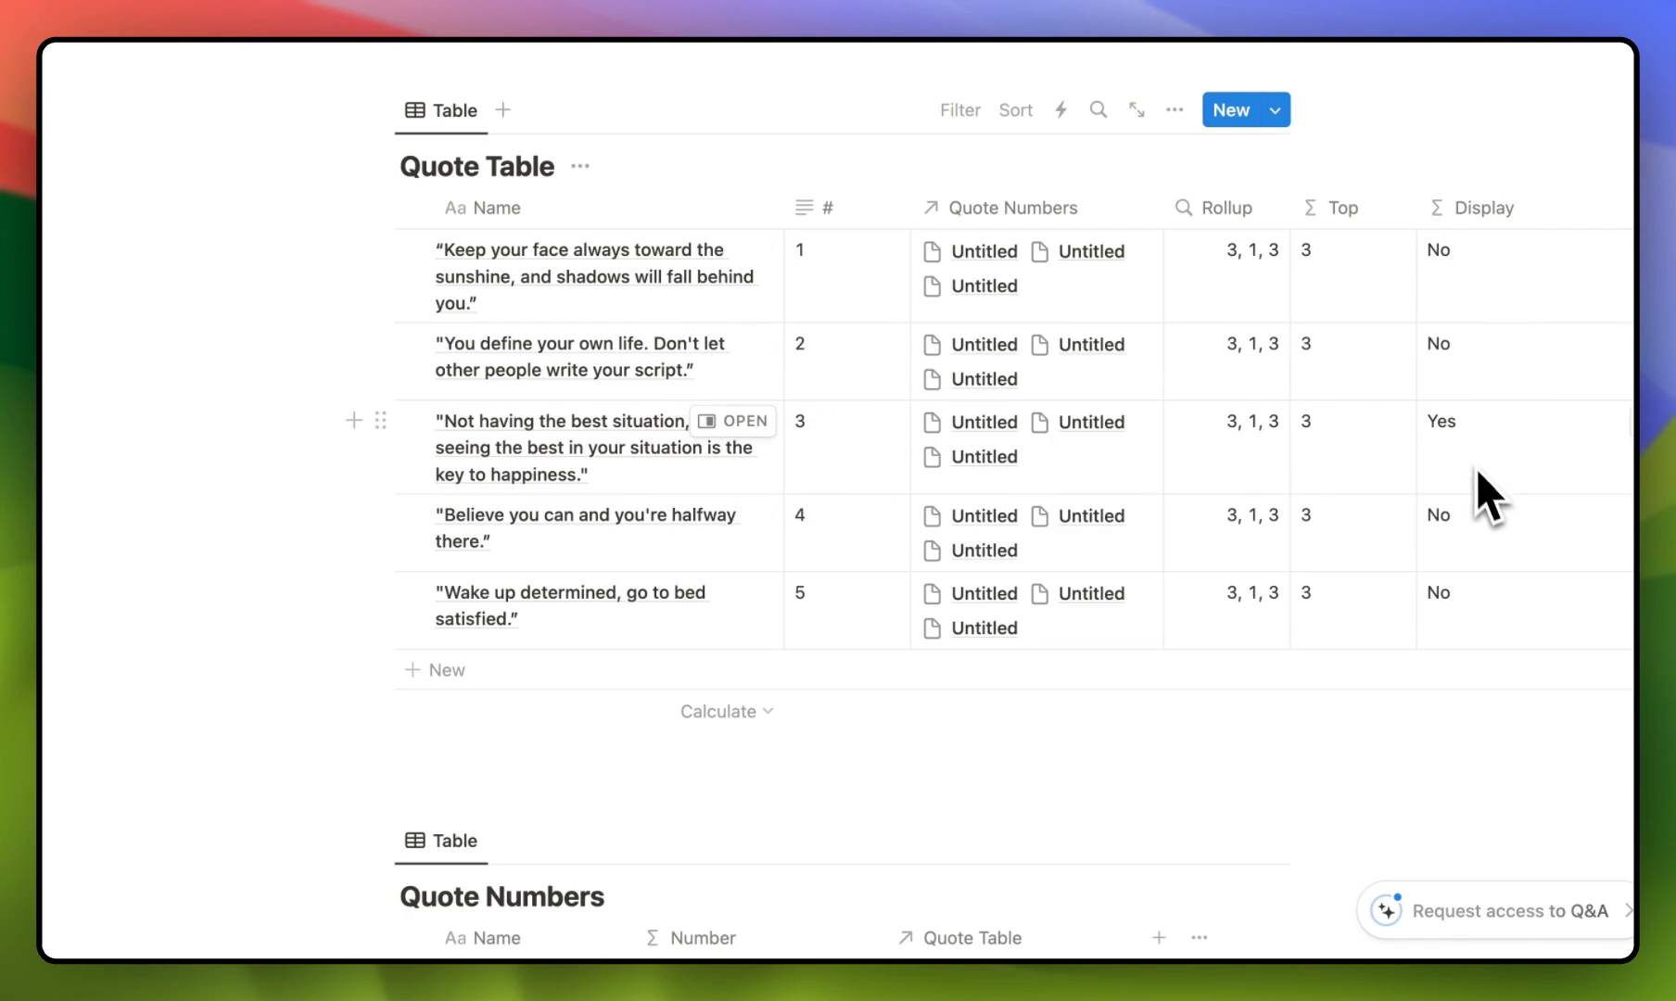
mouse_move(838, 342)
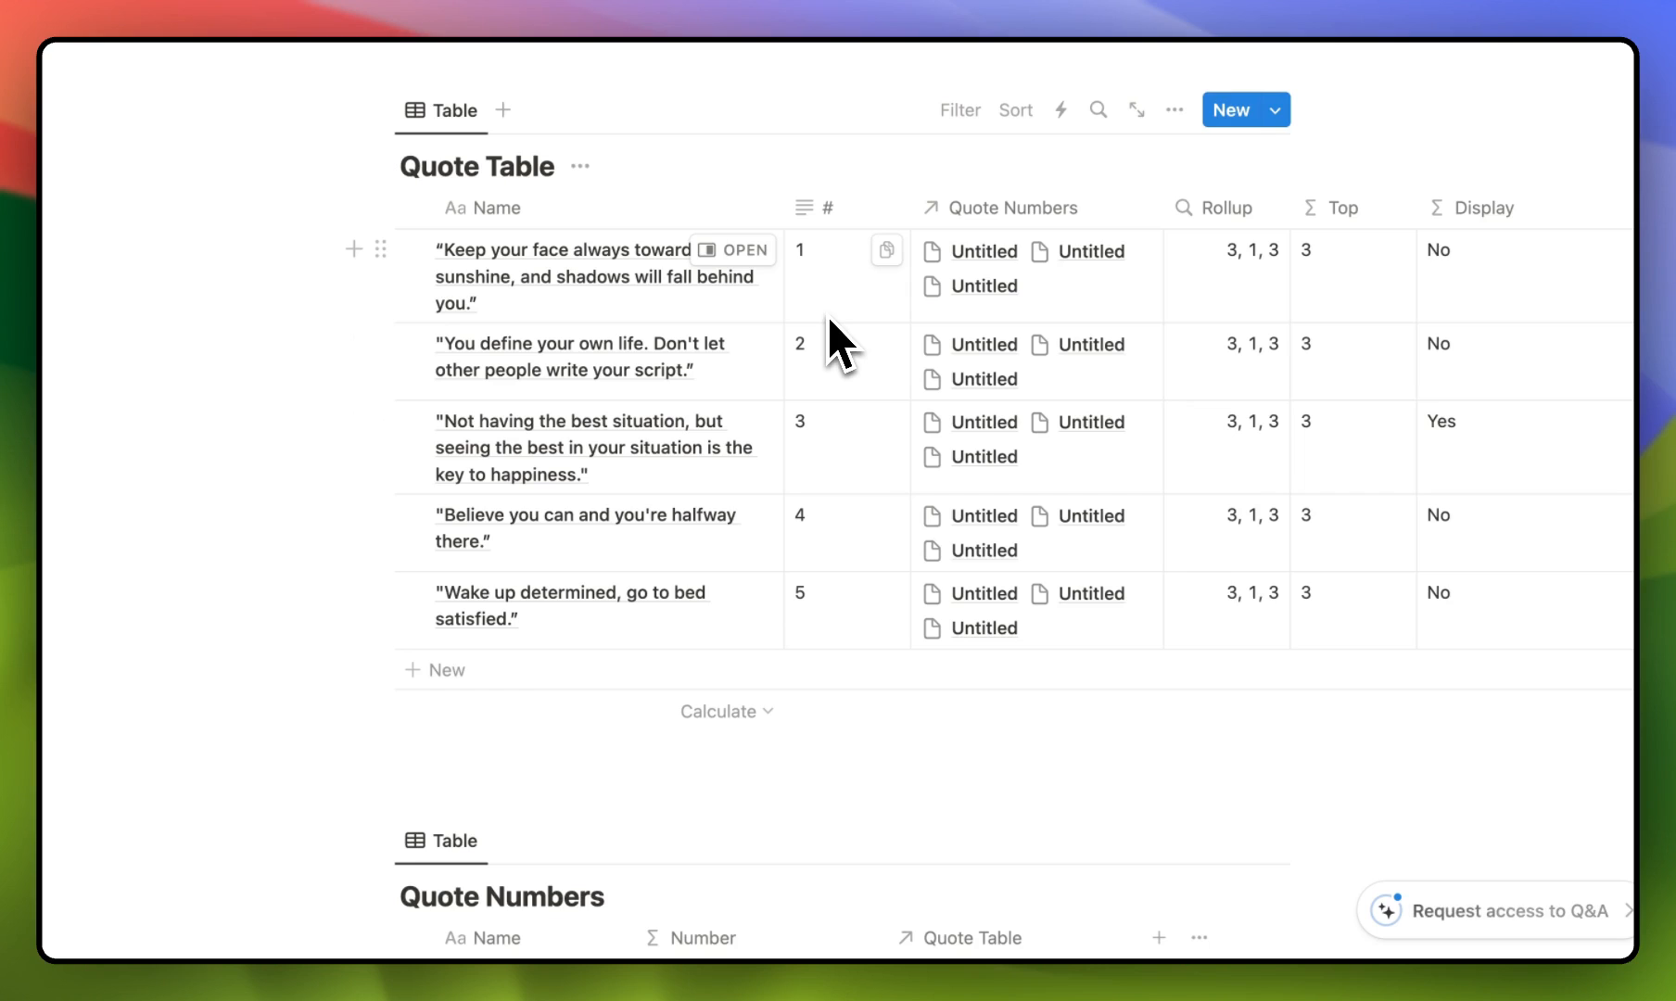
mouse_move(647, 379)
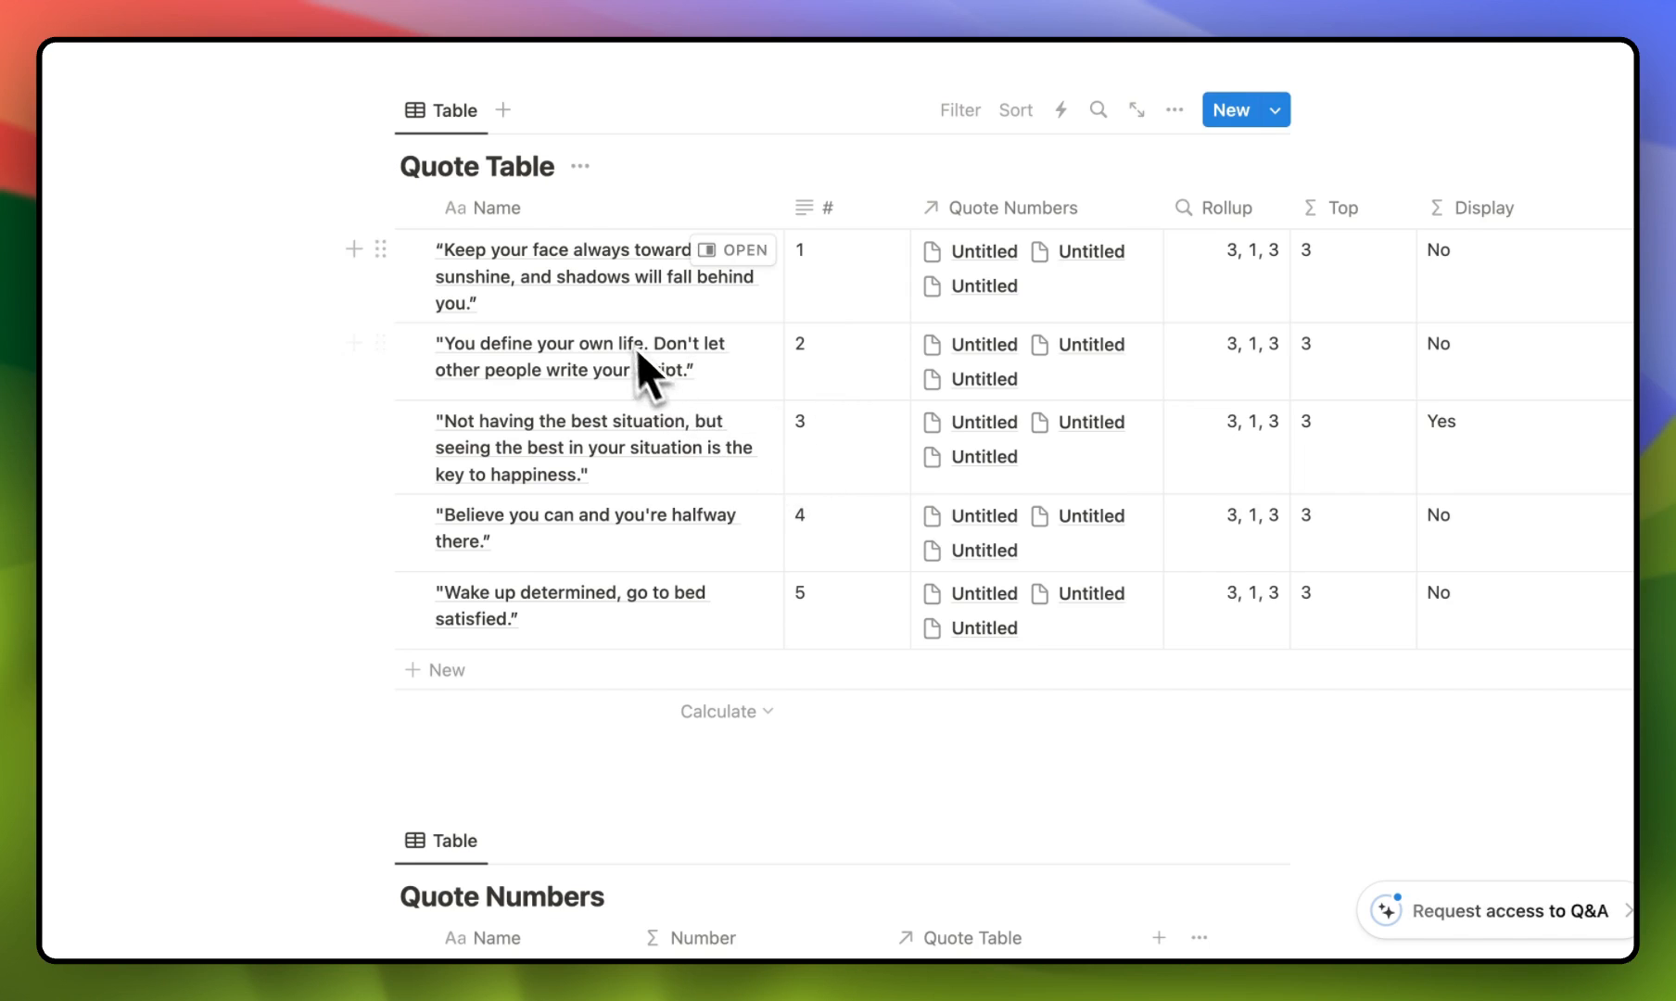
scroll(up, 3)
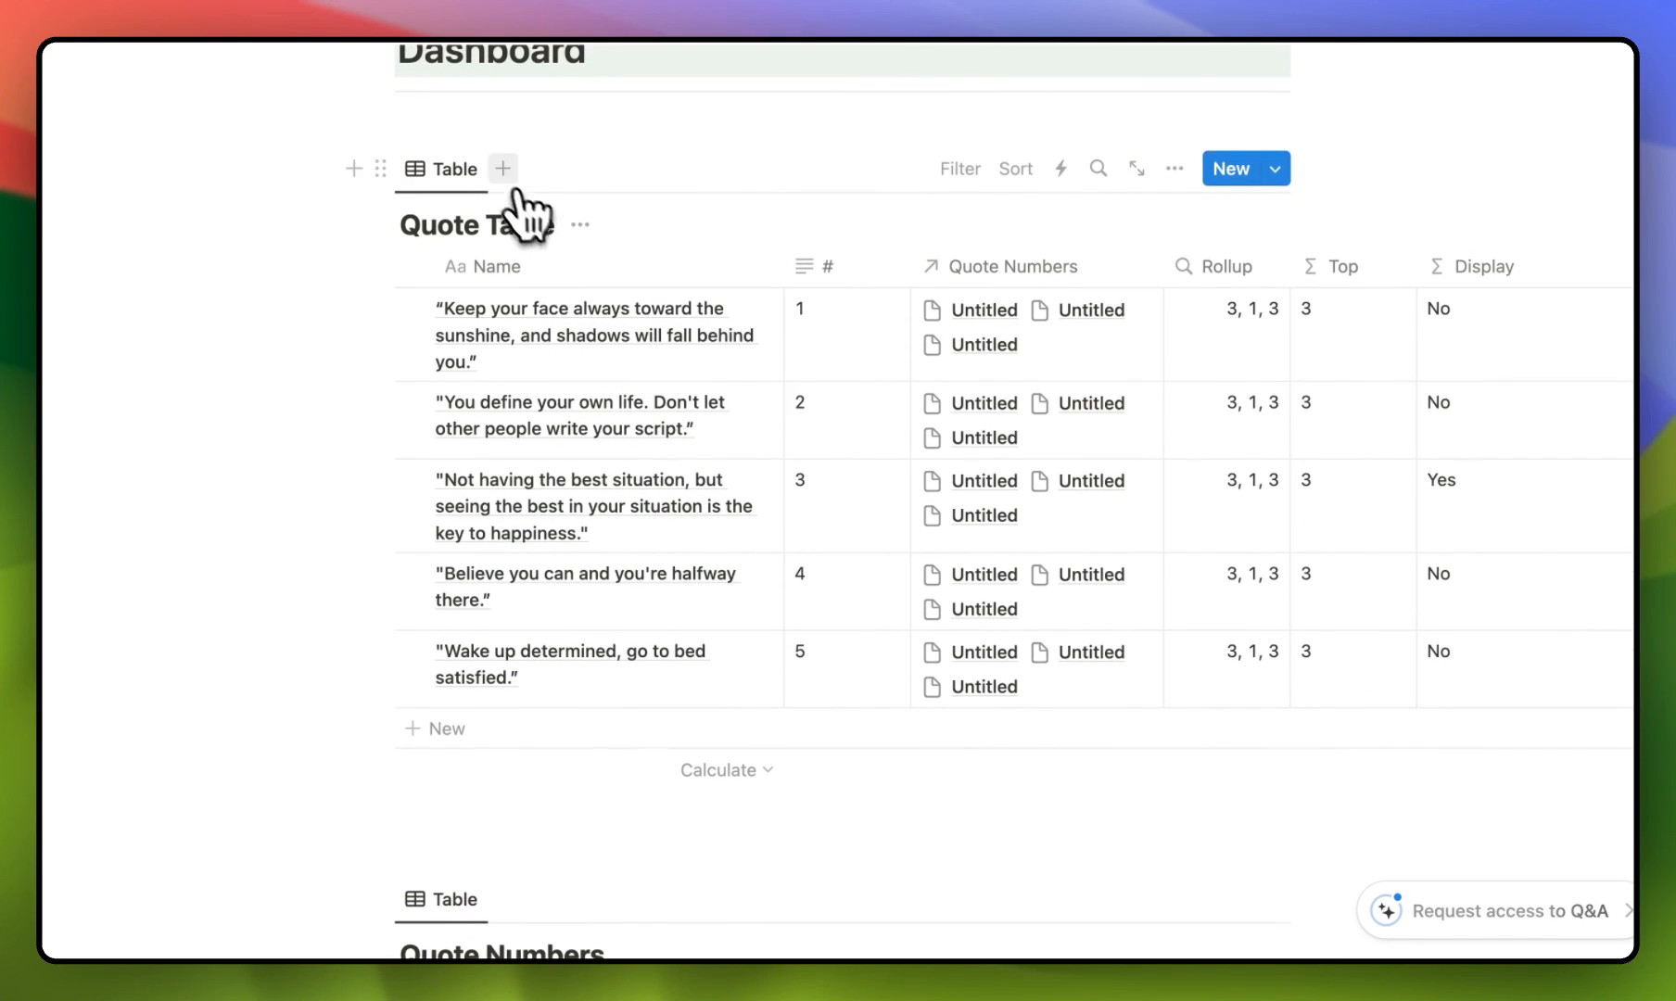
Step: Add a gallery view with large page-cover cards, hidden database title, and a speech-bubble icon
click(502, 168)
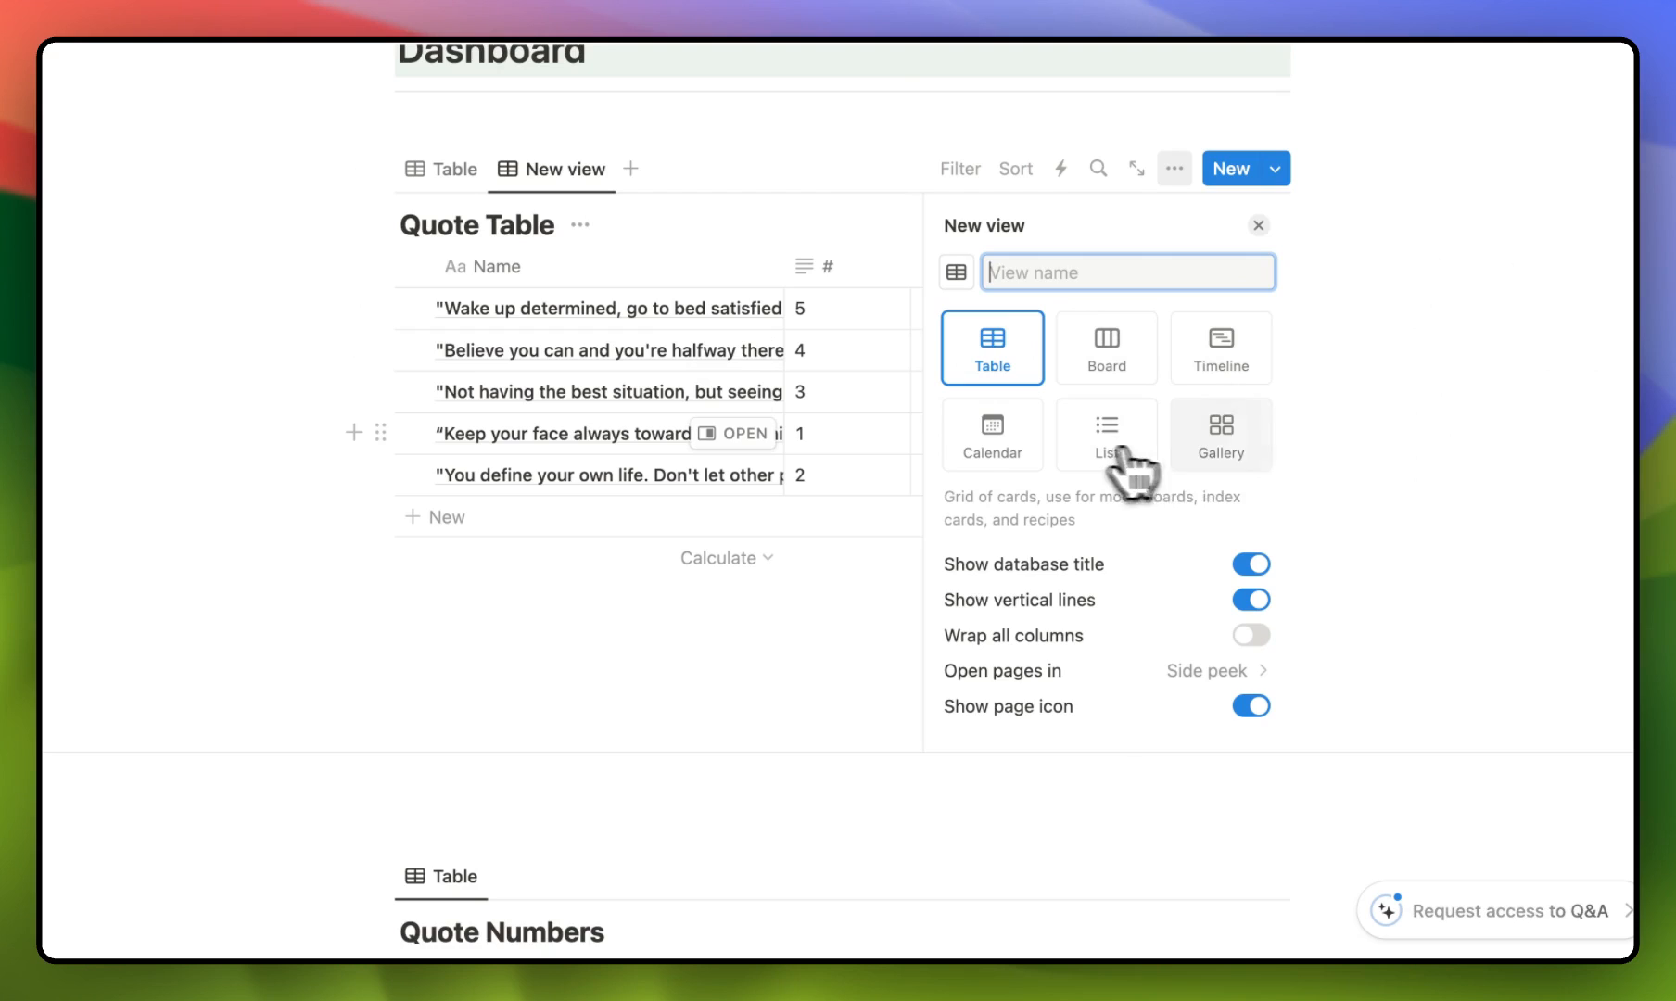
click(1220, 433)
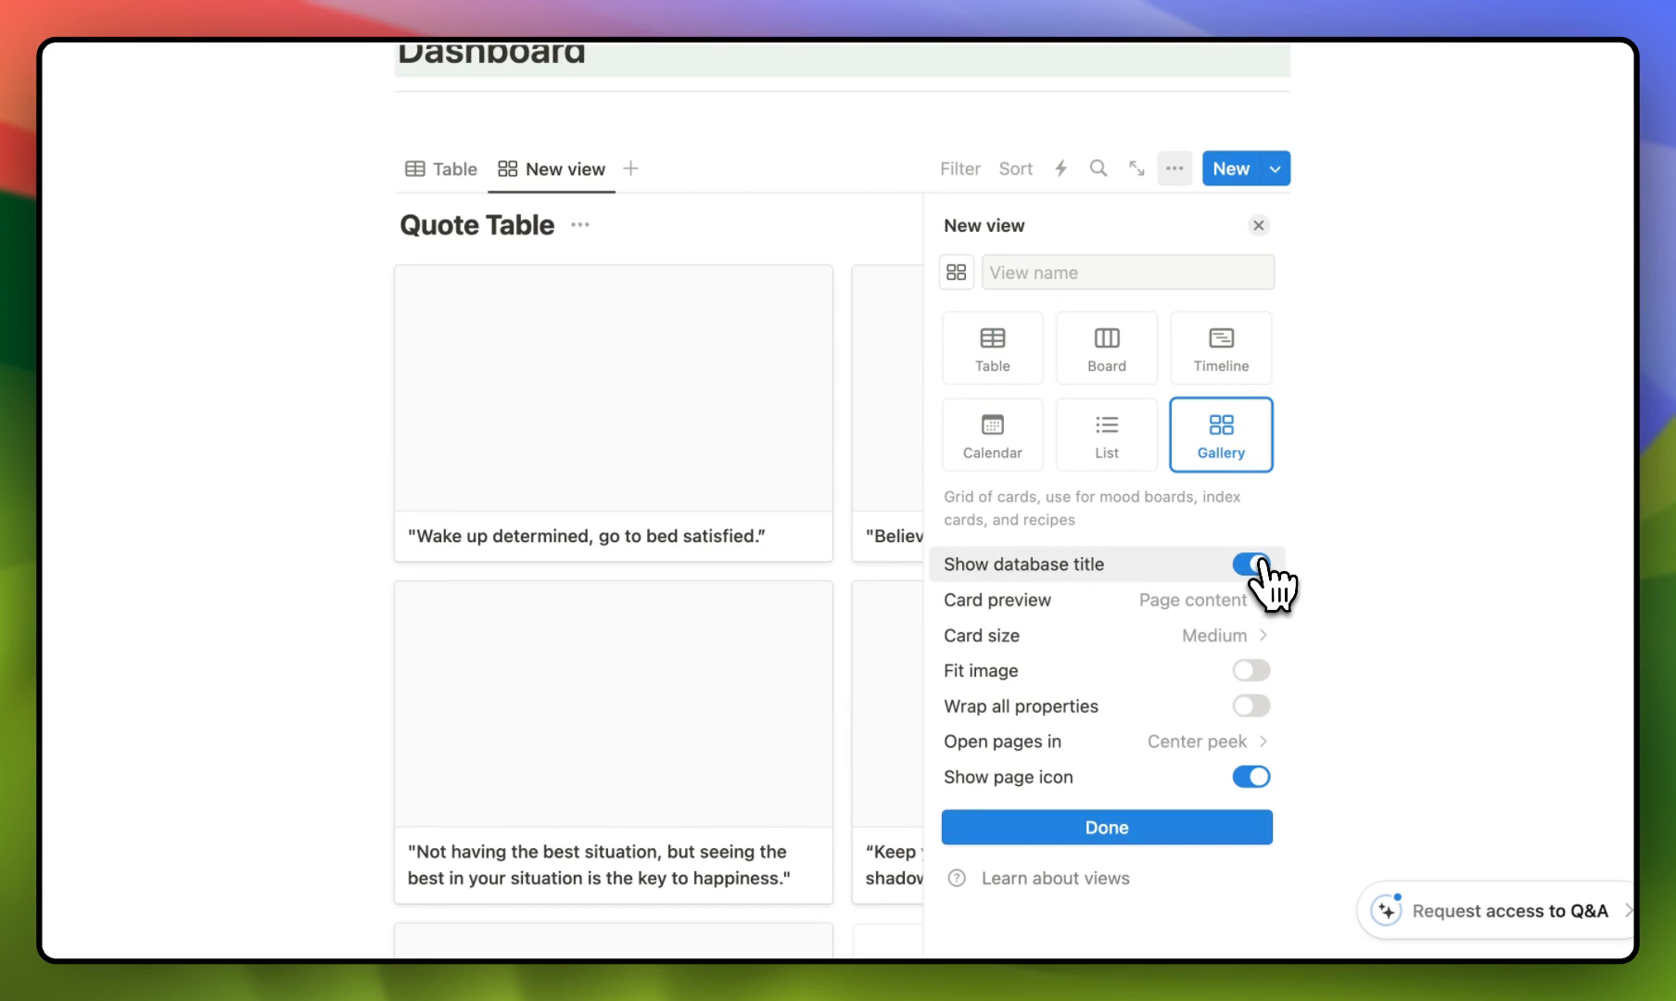
click(1248, 565)
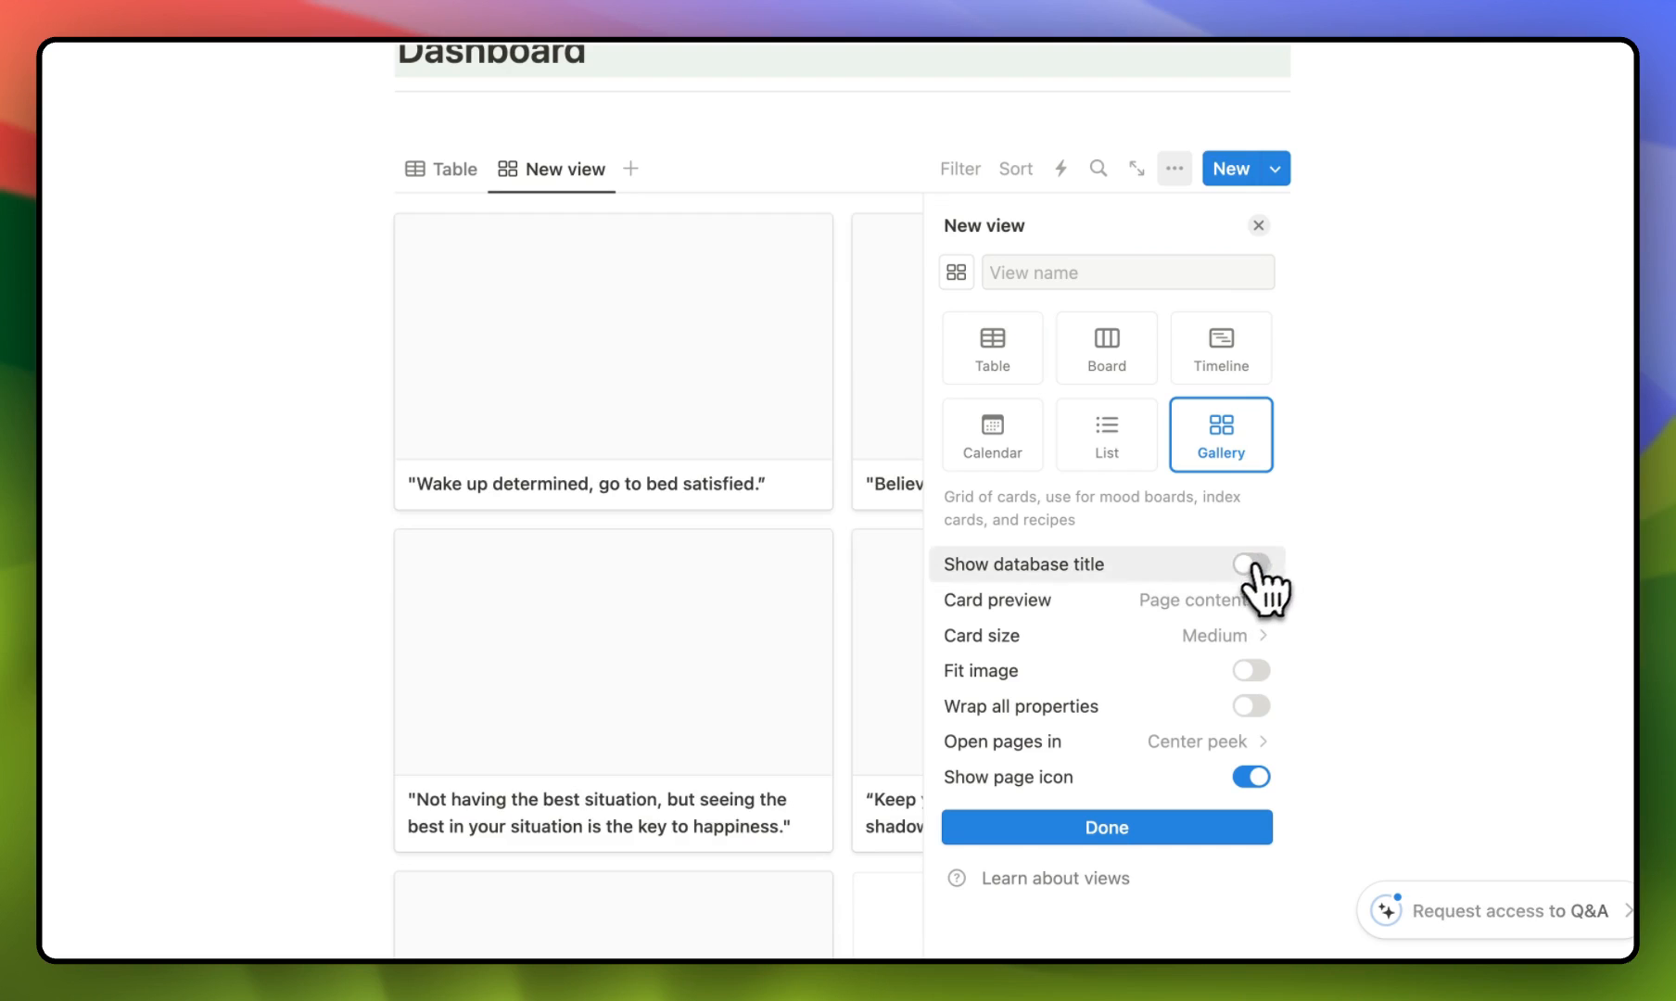
click(1197, 599)
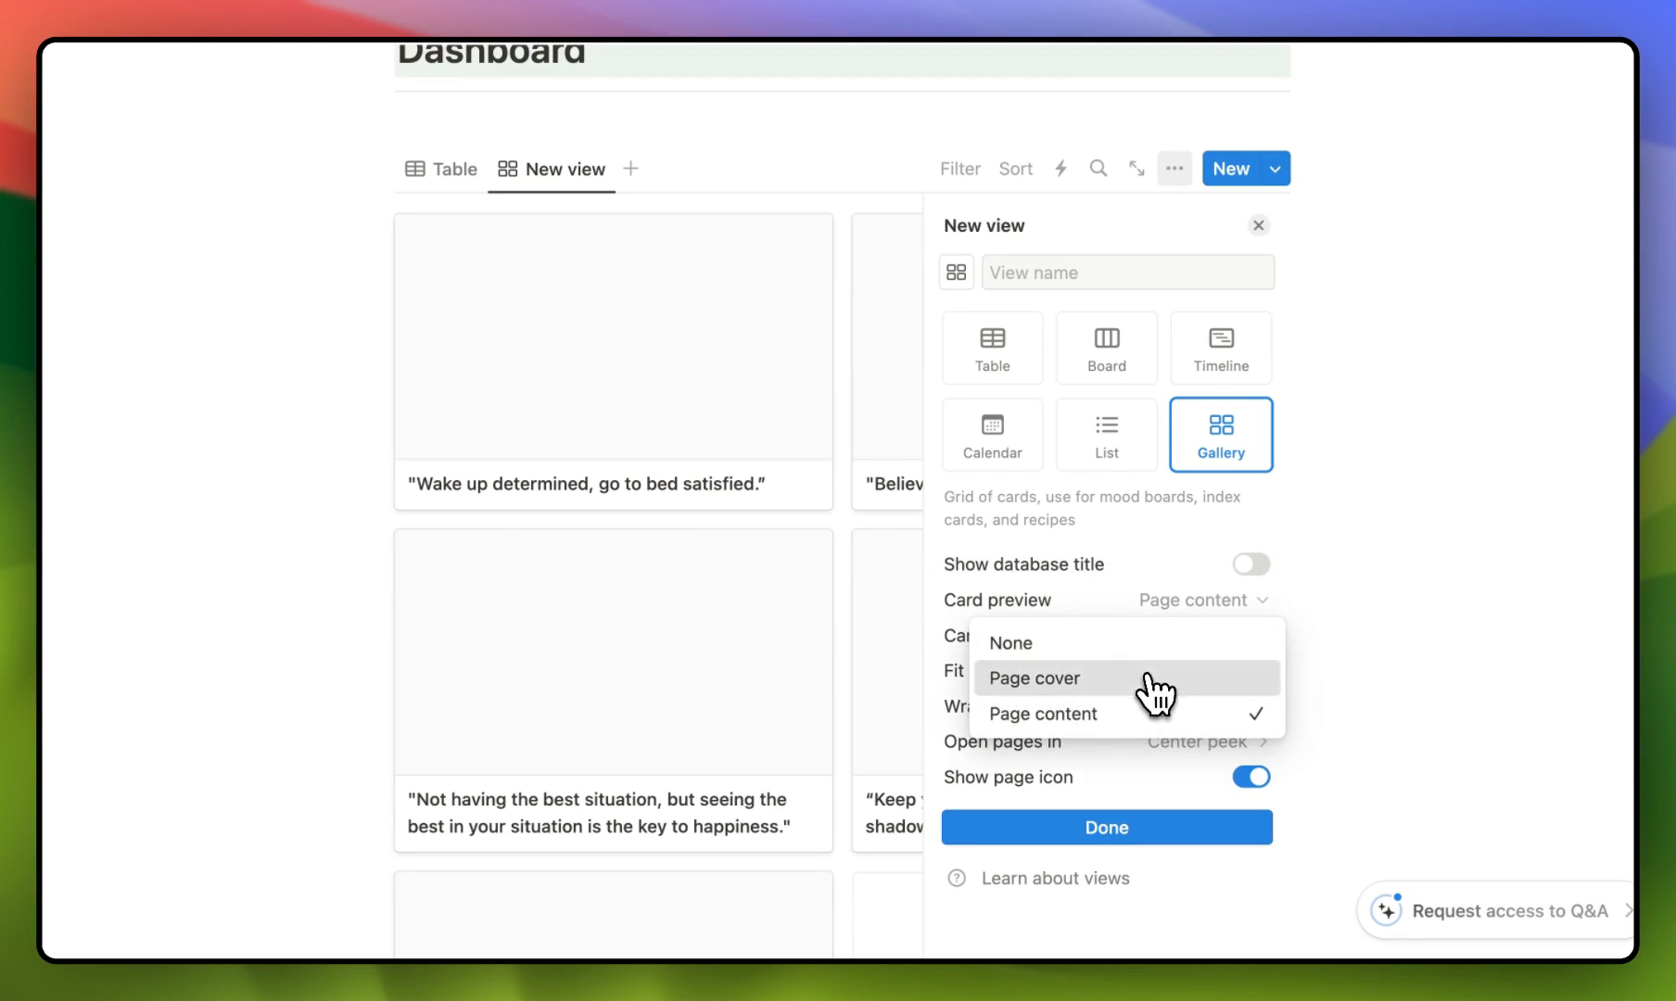
click(1035, 678)
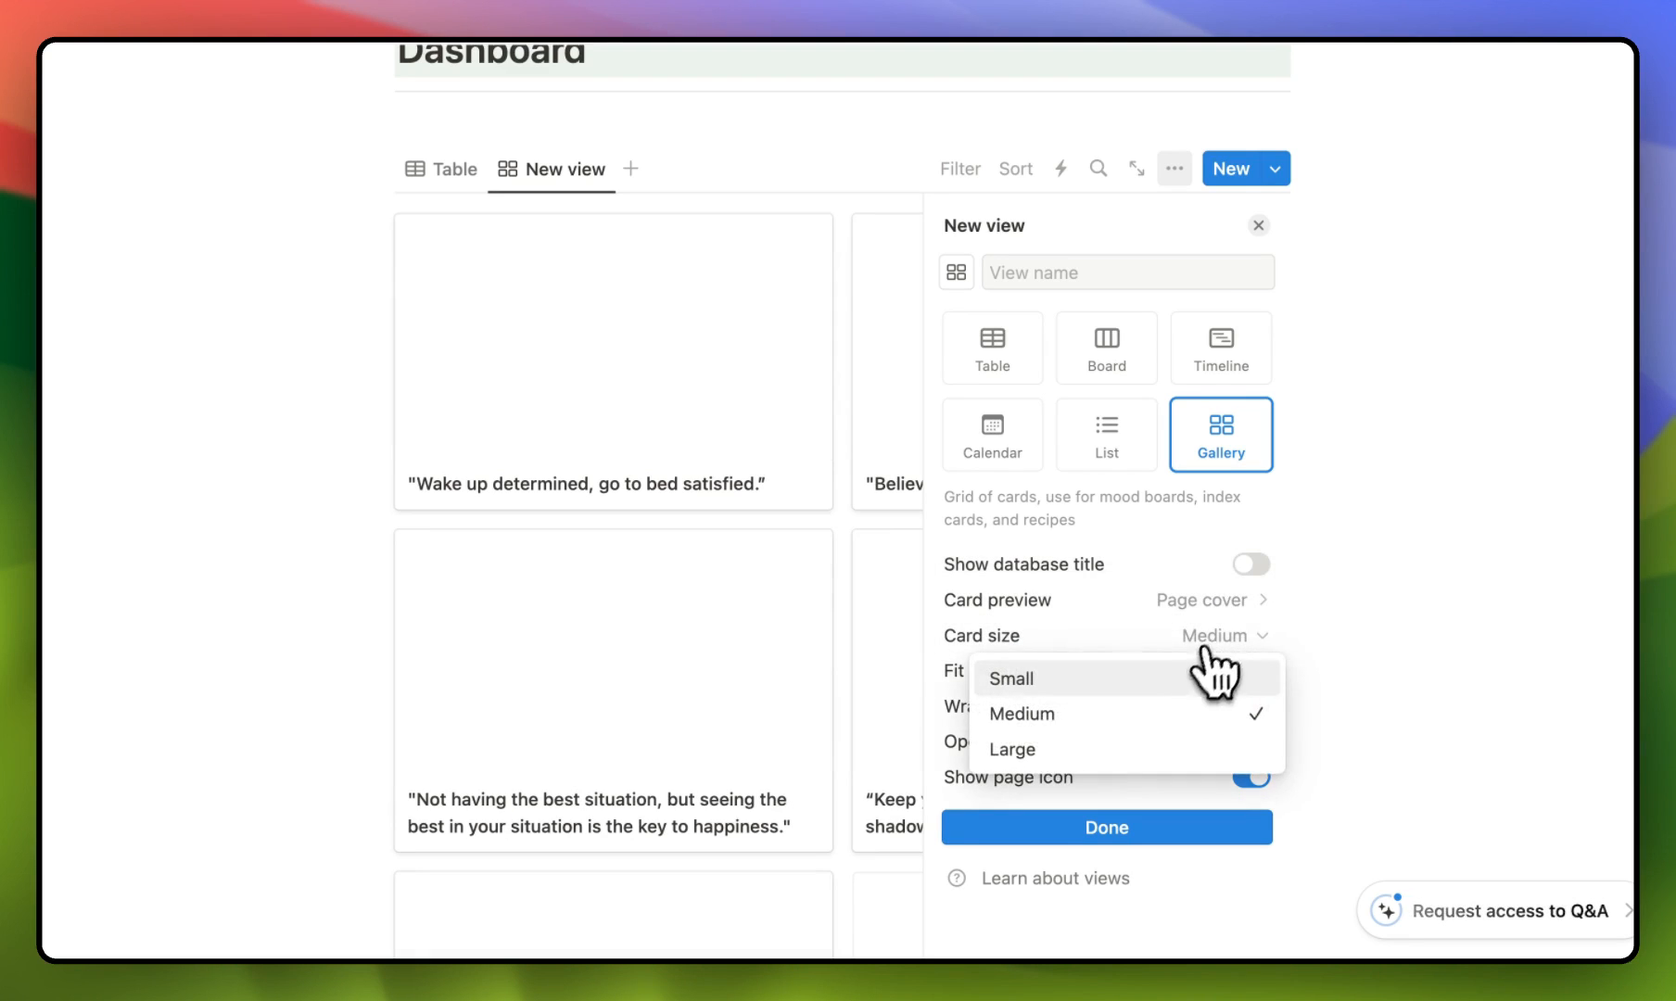
click(1011, 748)
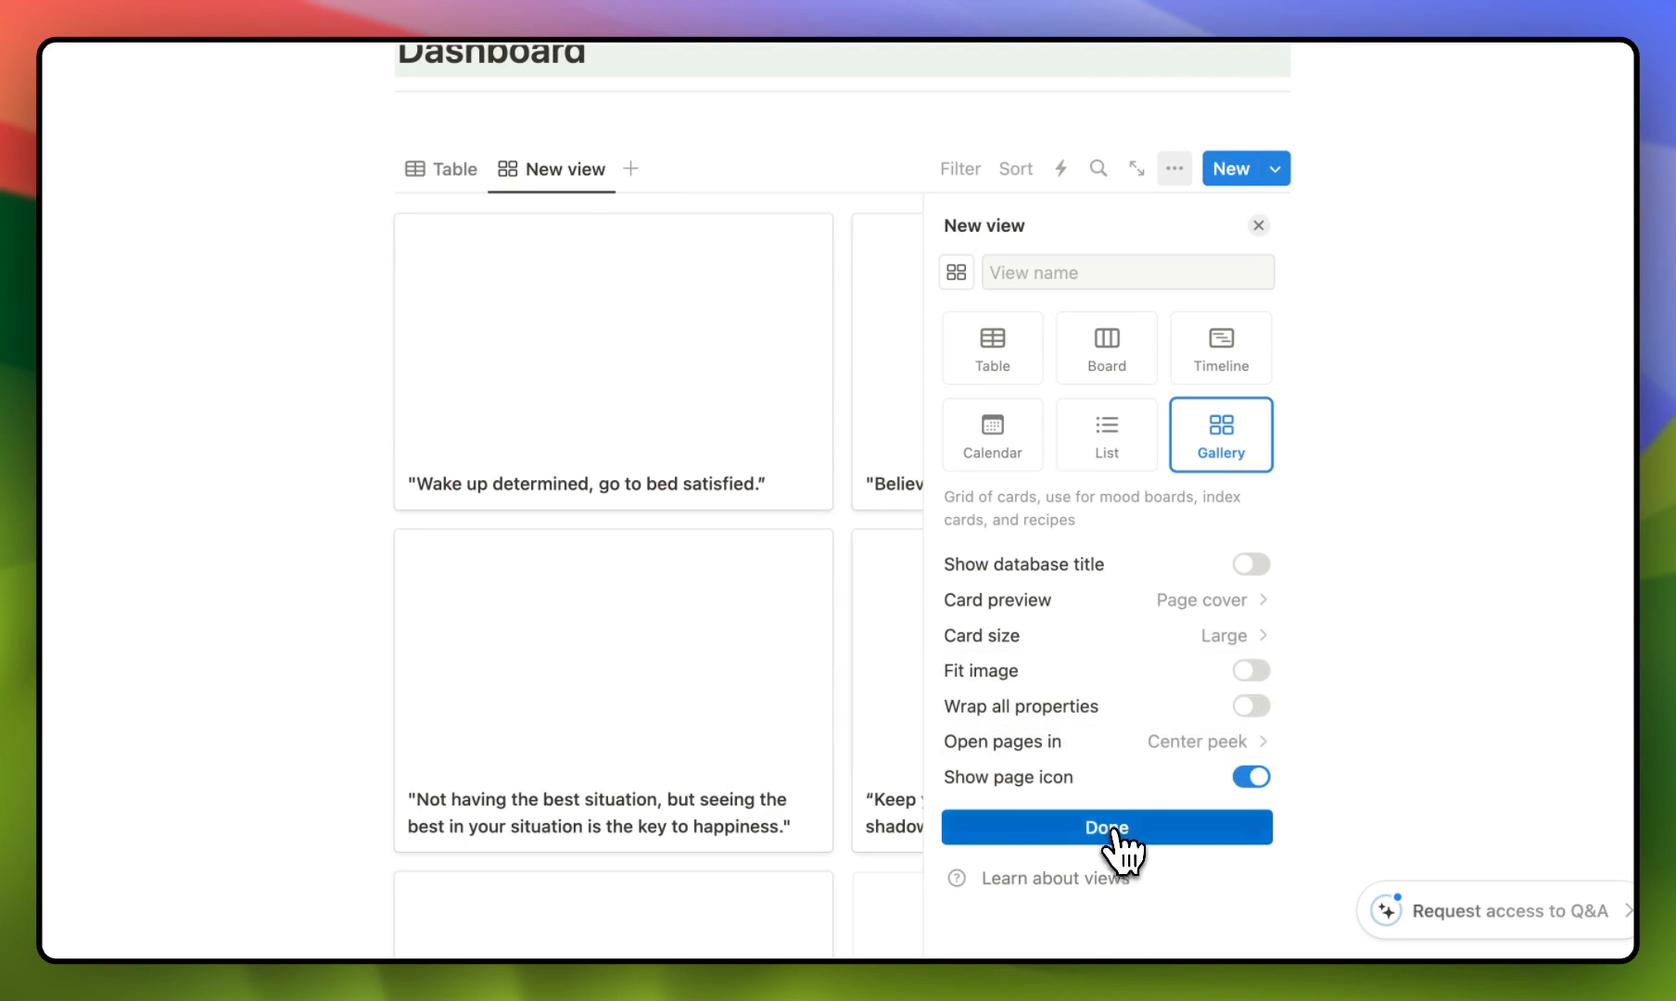
click(1106, 827)
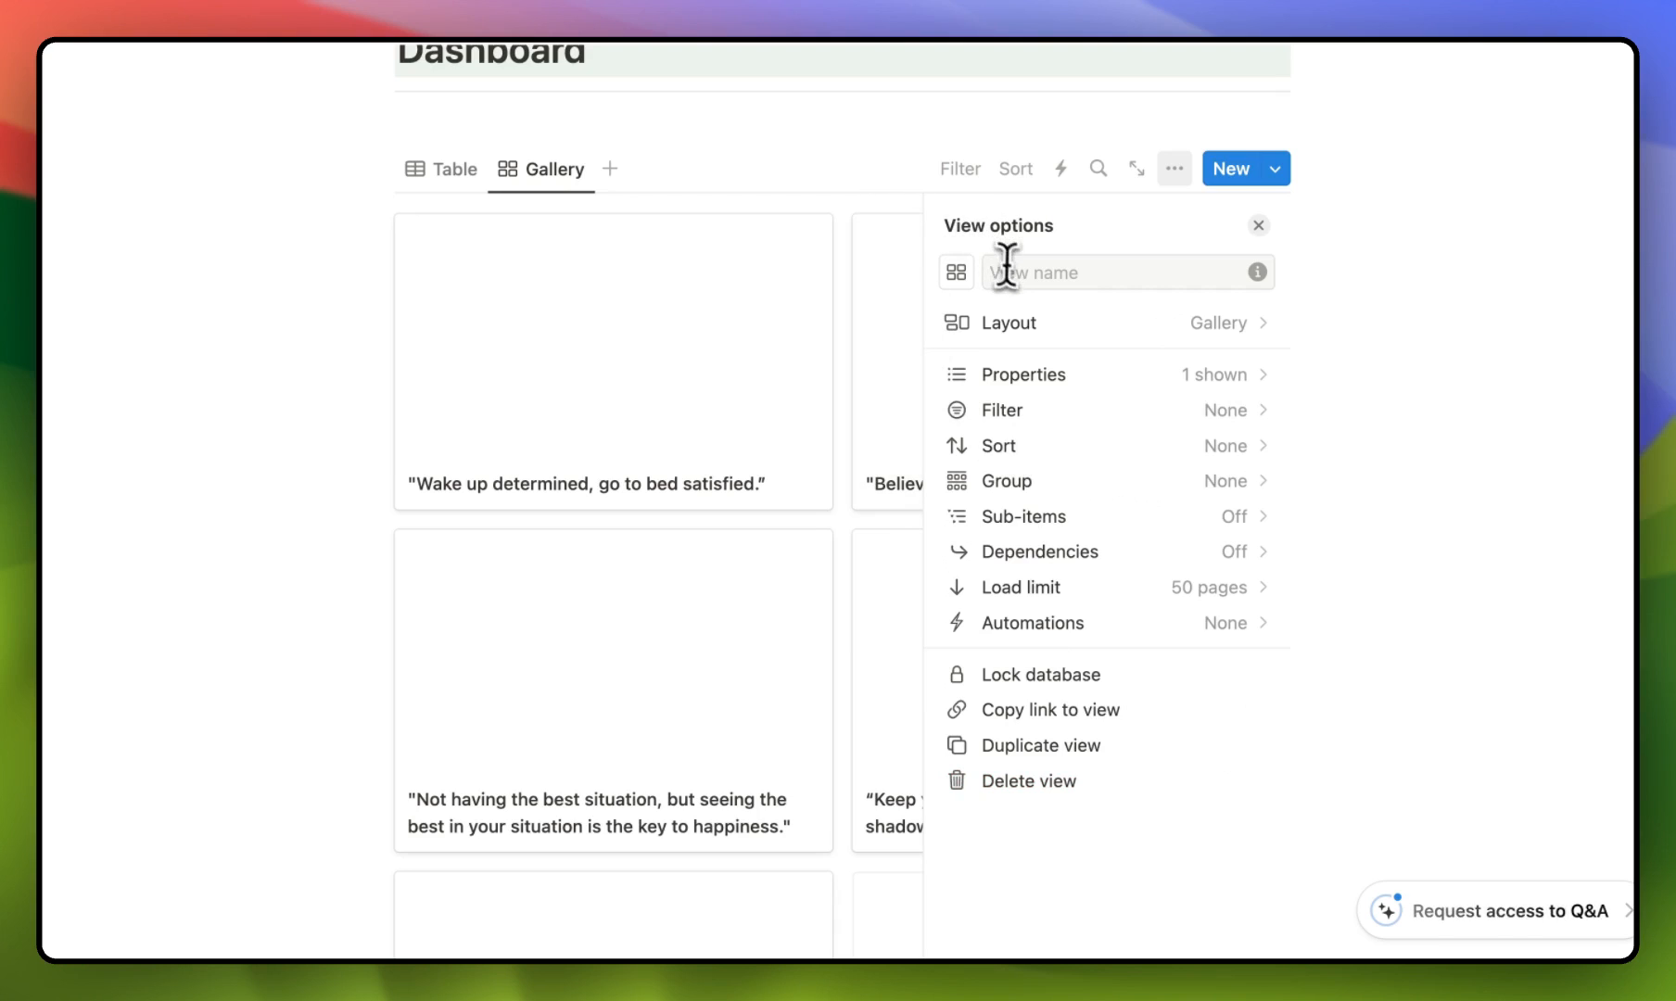
click(955, 272)
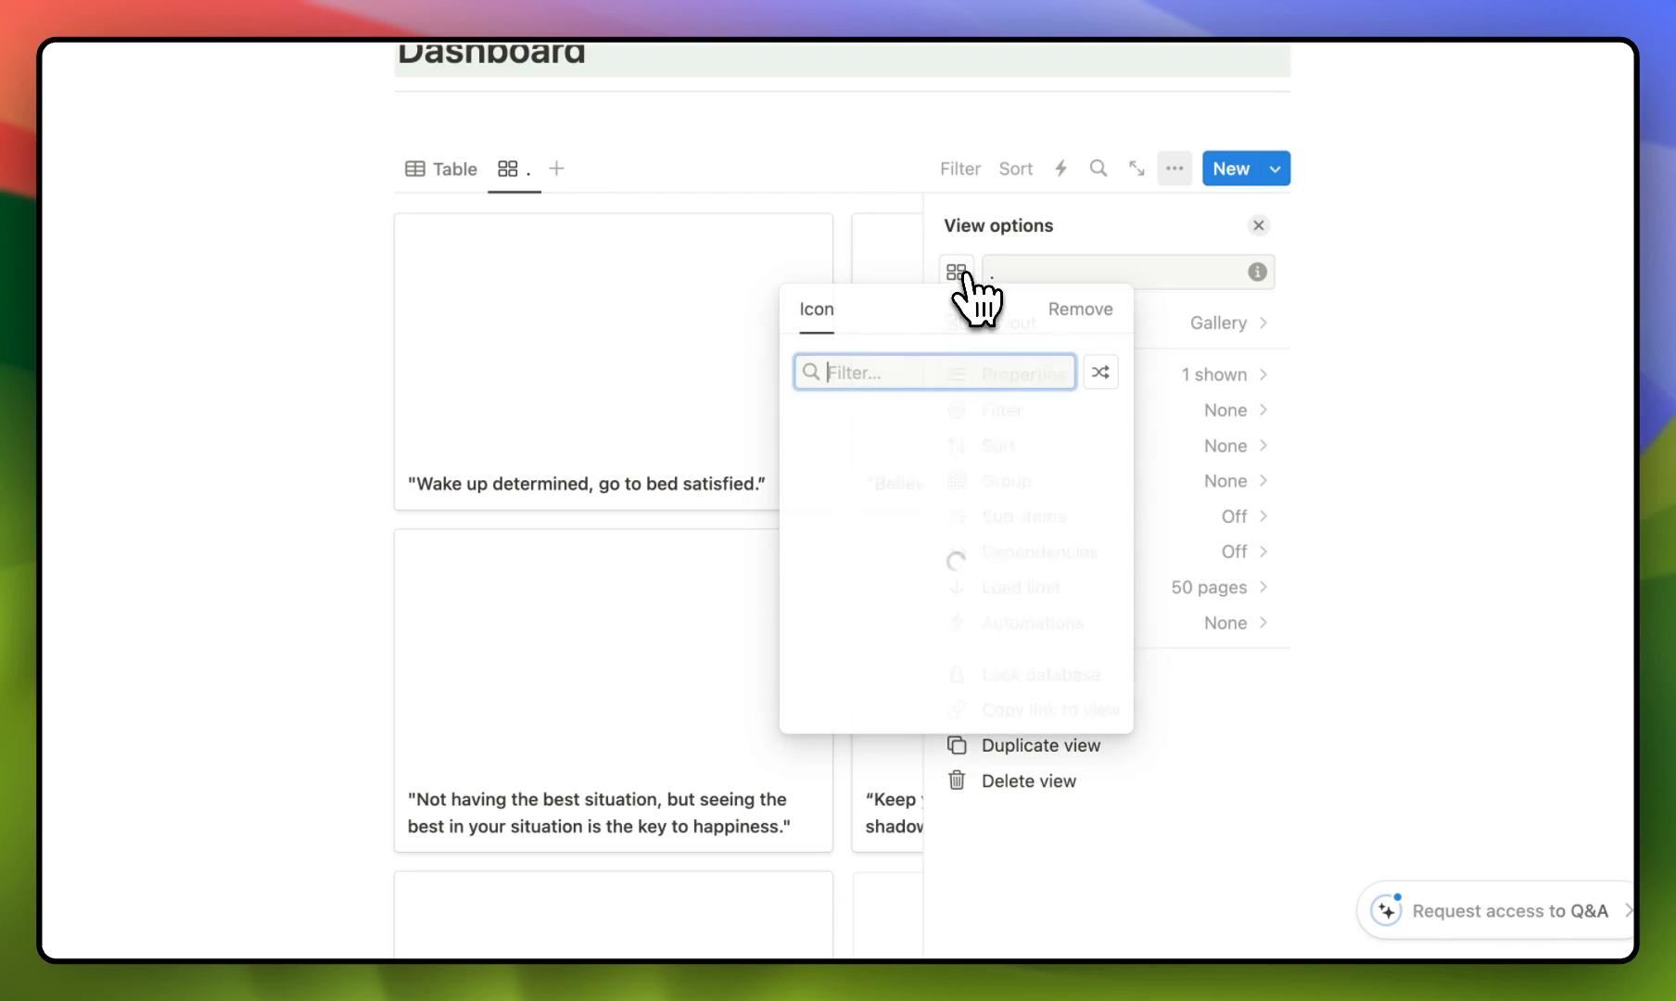
click(955, 272)
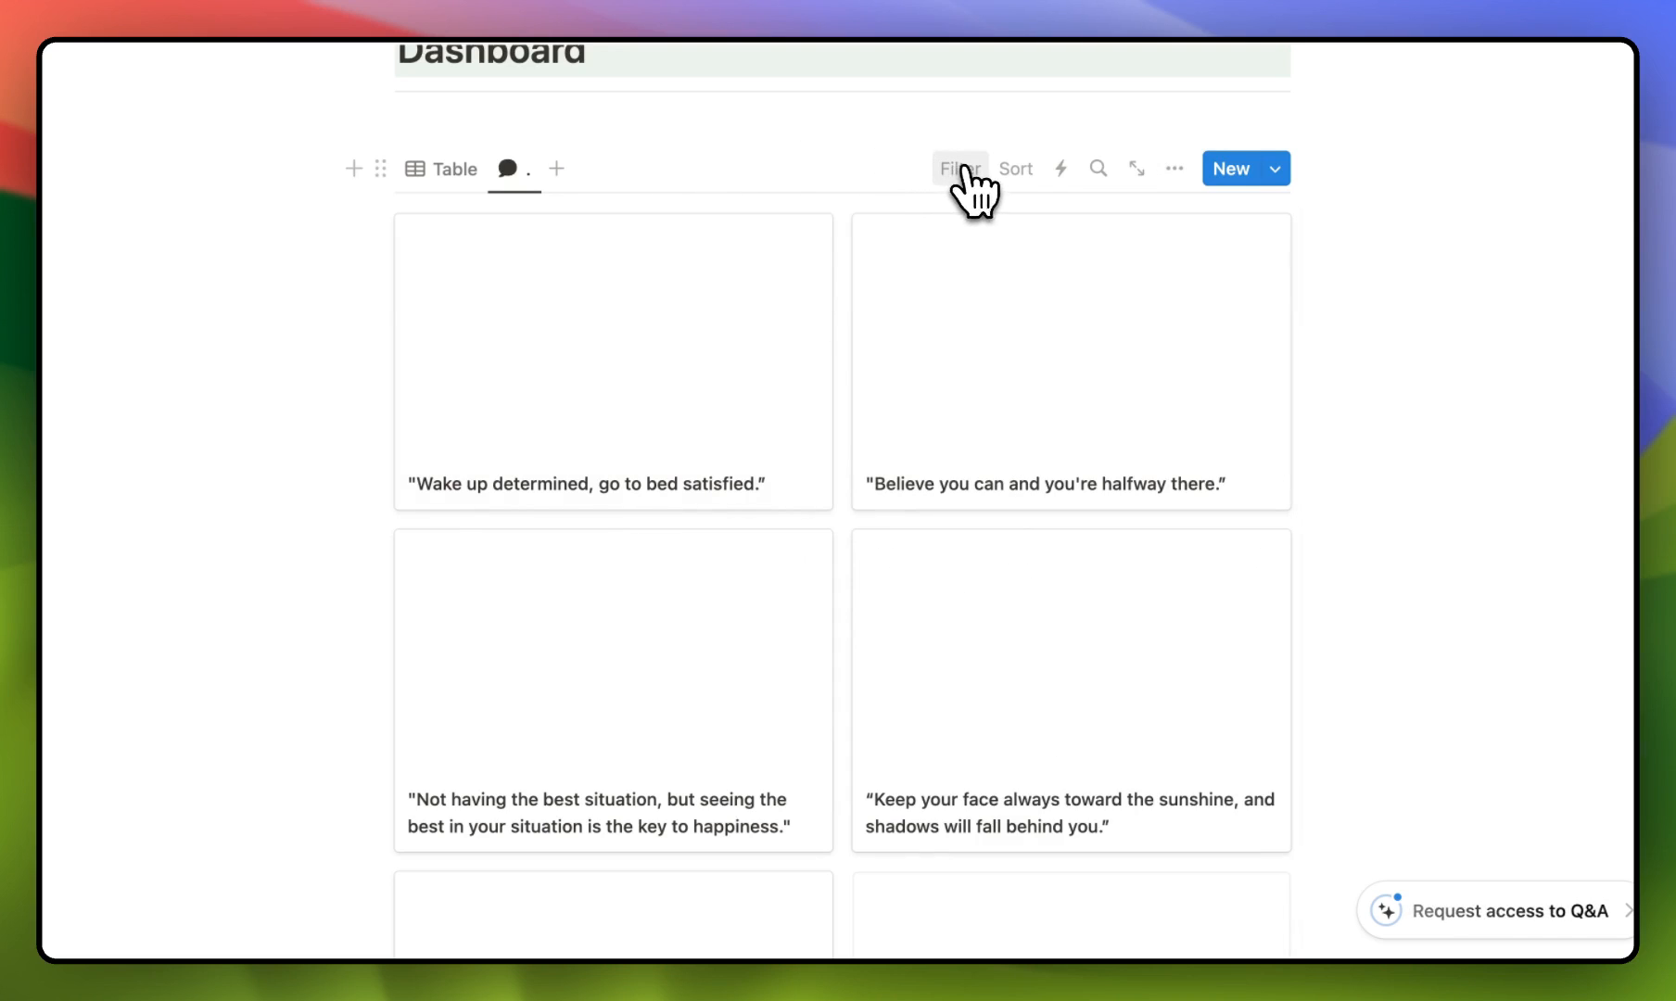
click(959, 169)
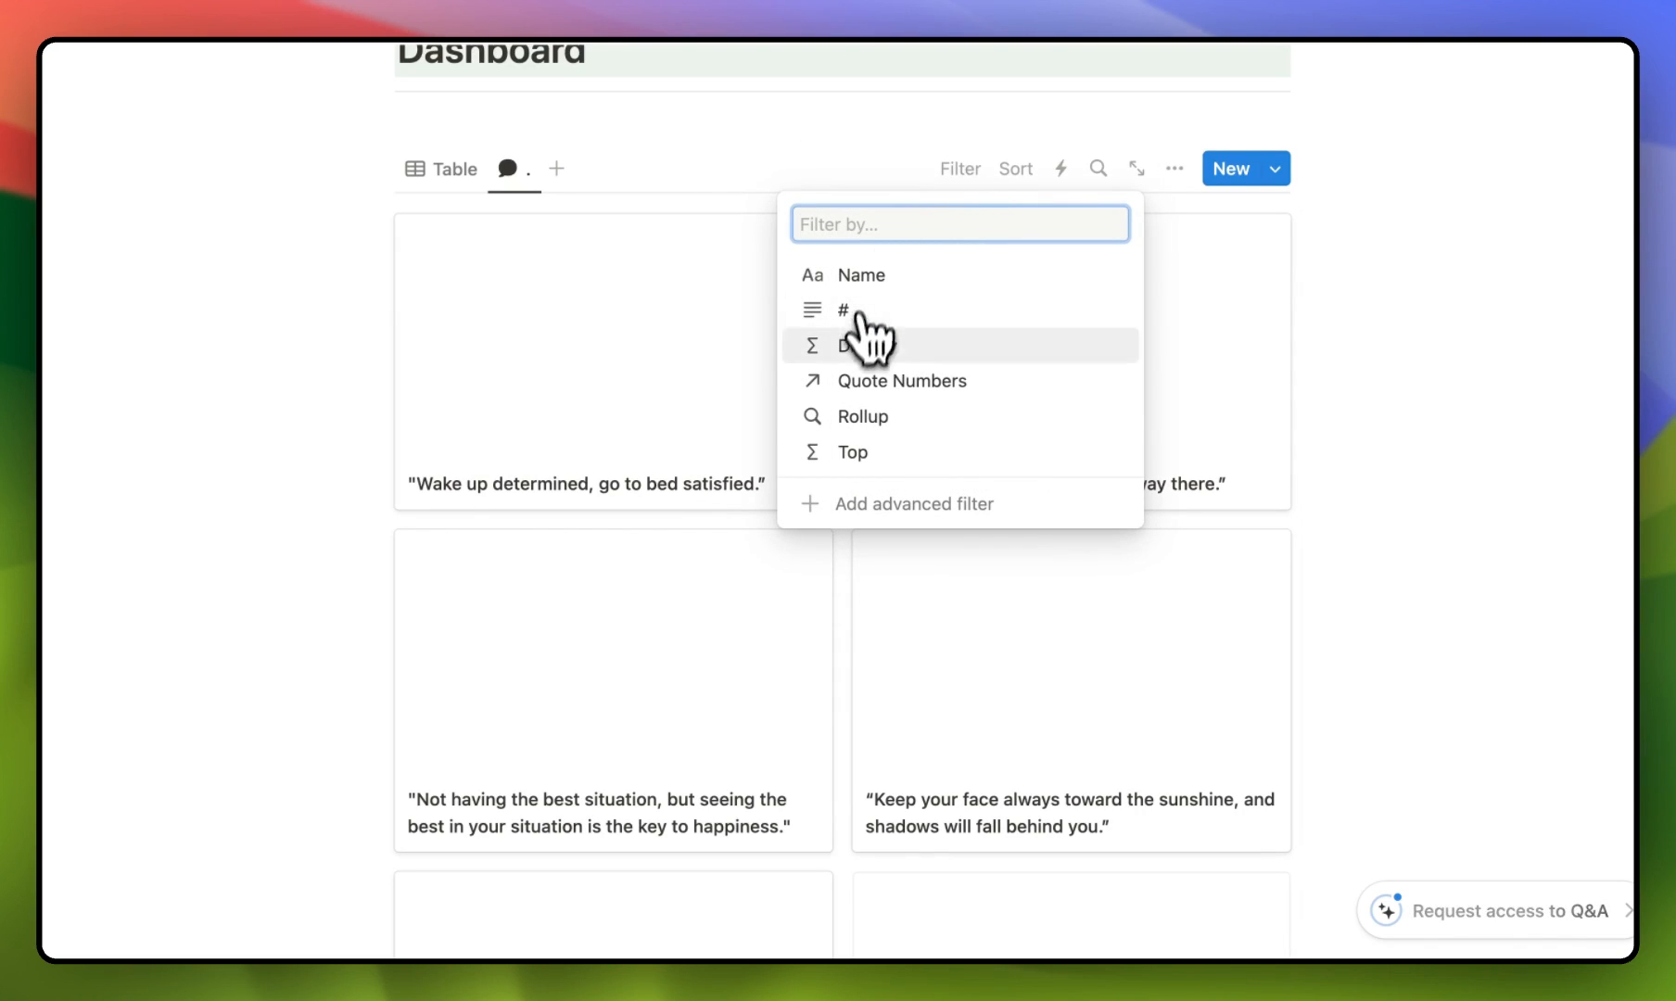
click(855, 345)
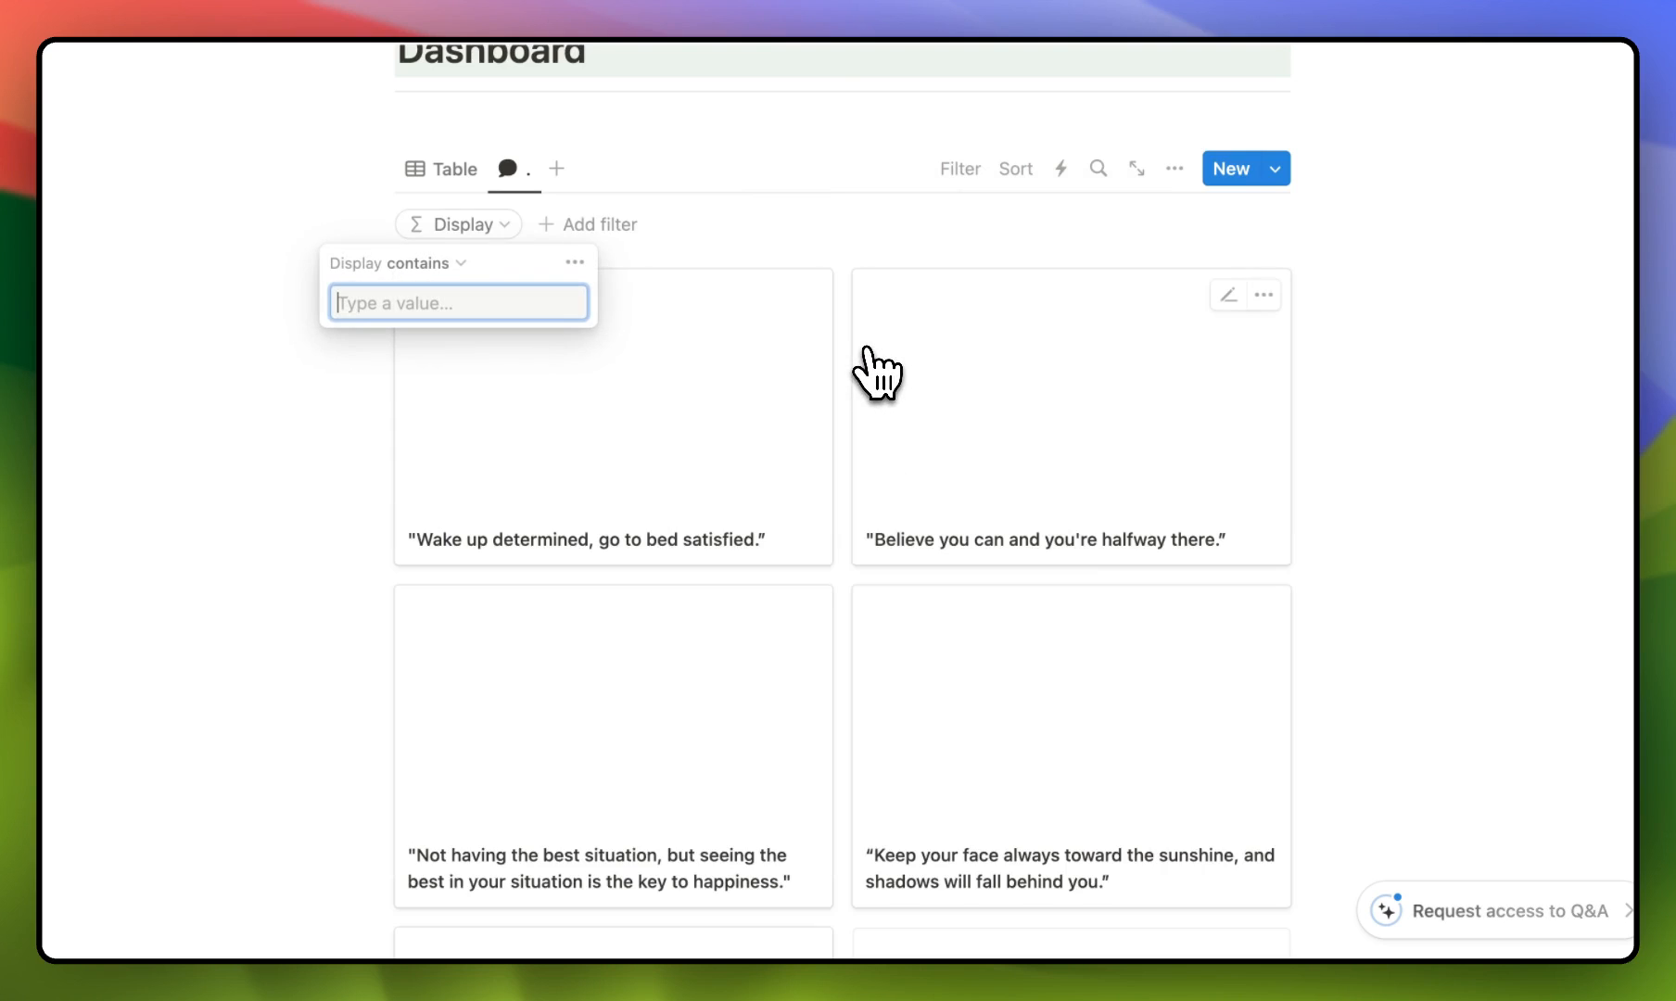
mouse_move(523, 363)
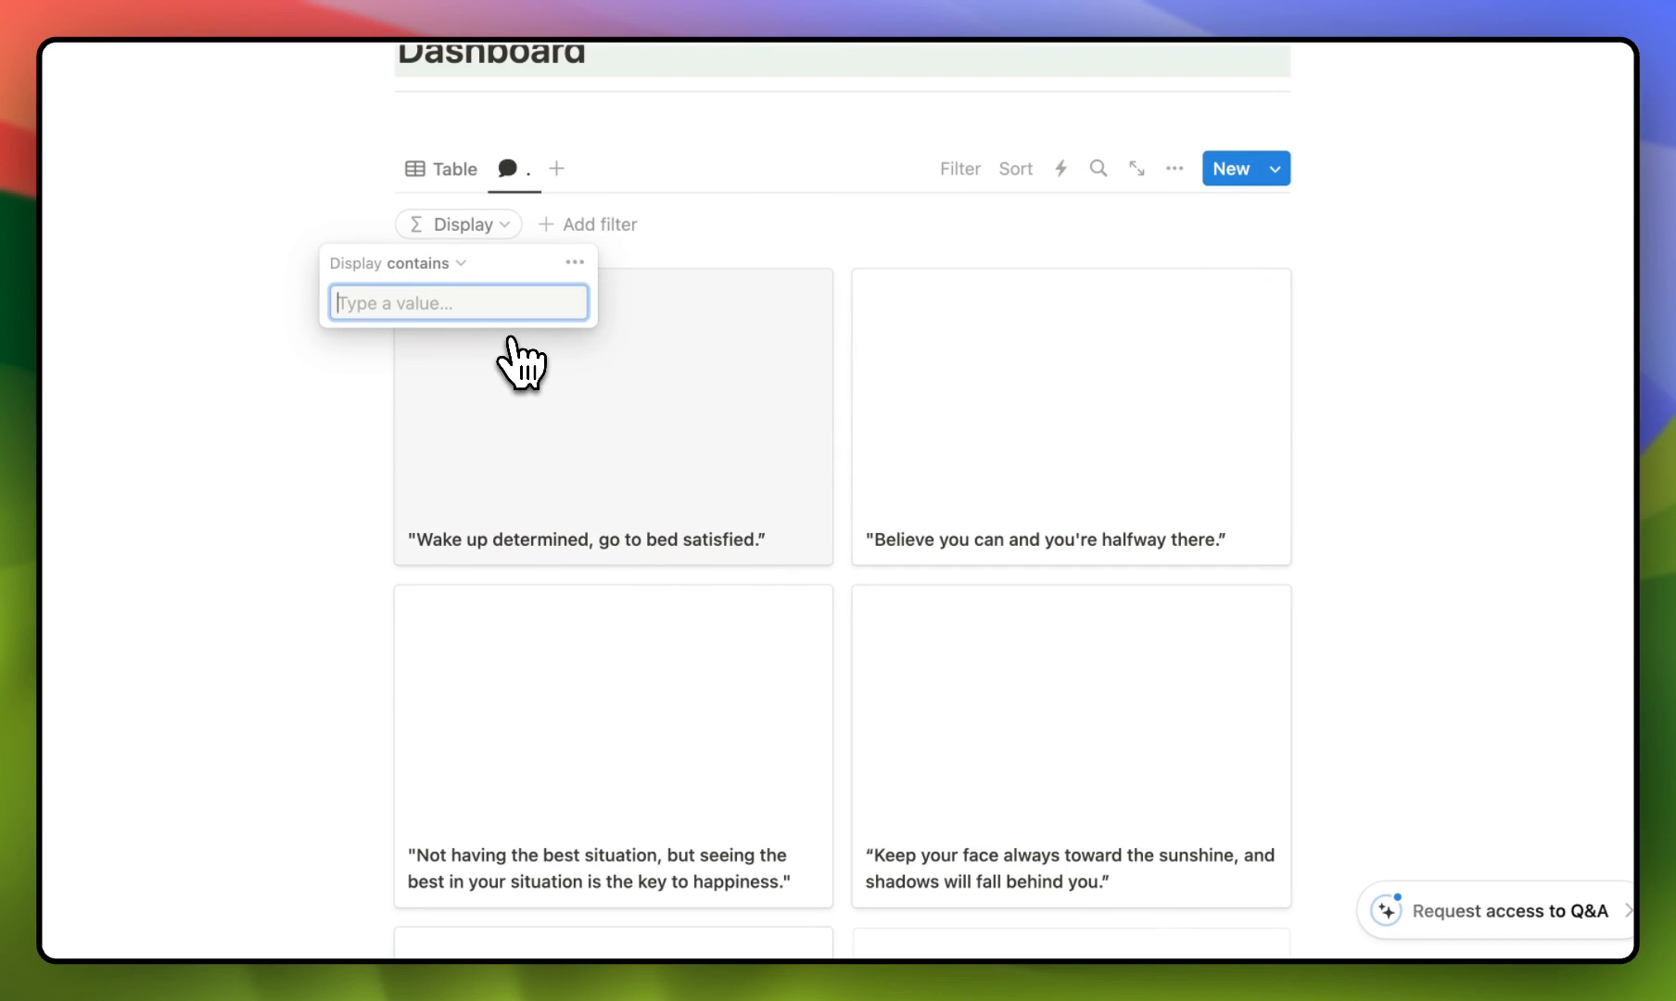
text(Yes)
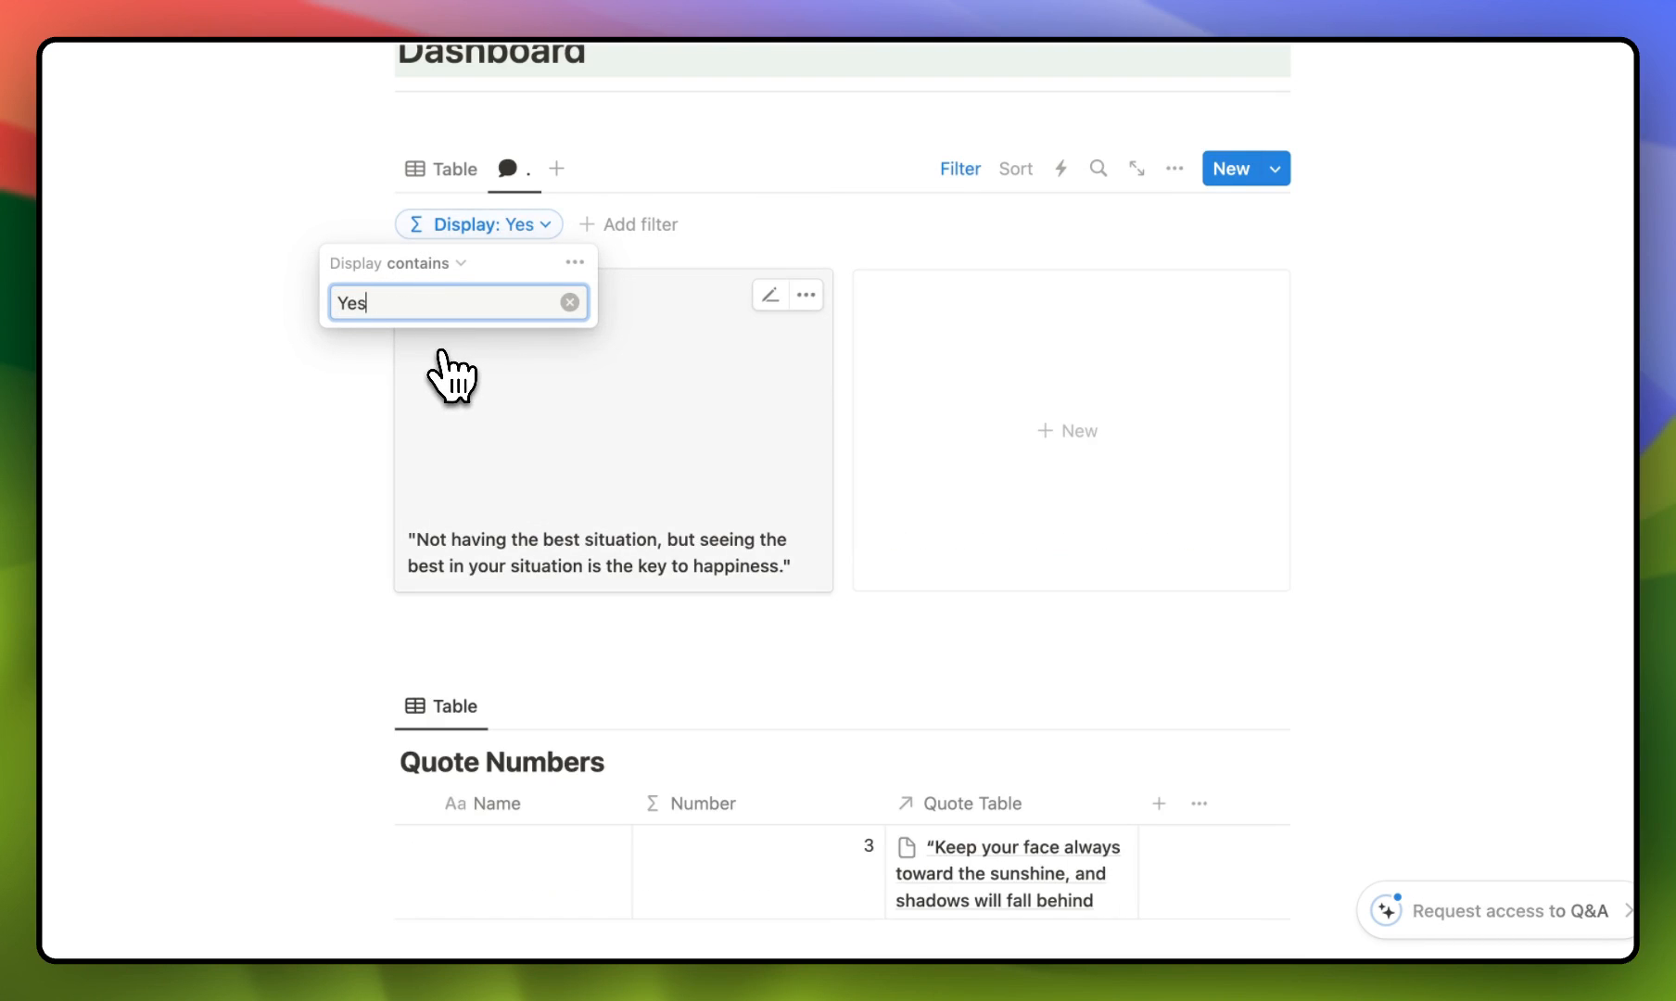
click(350, 448)
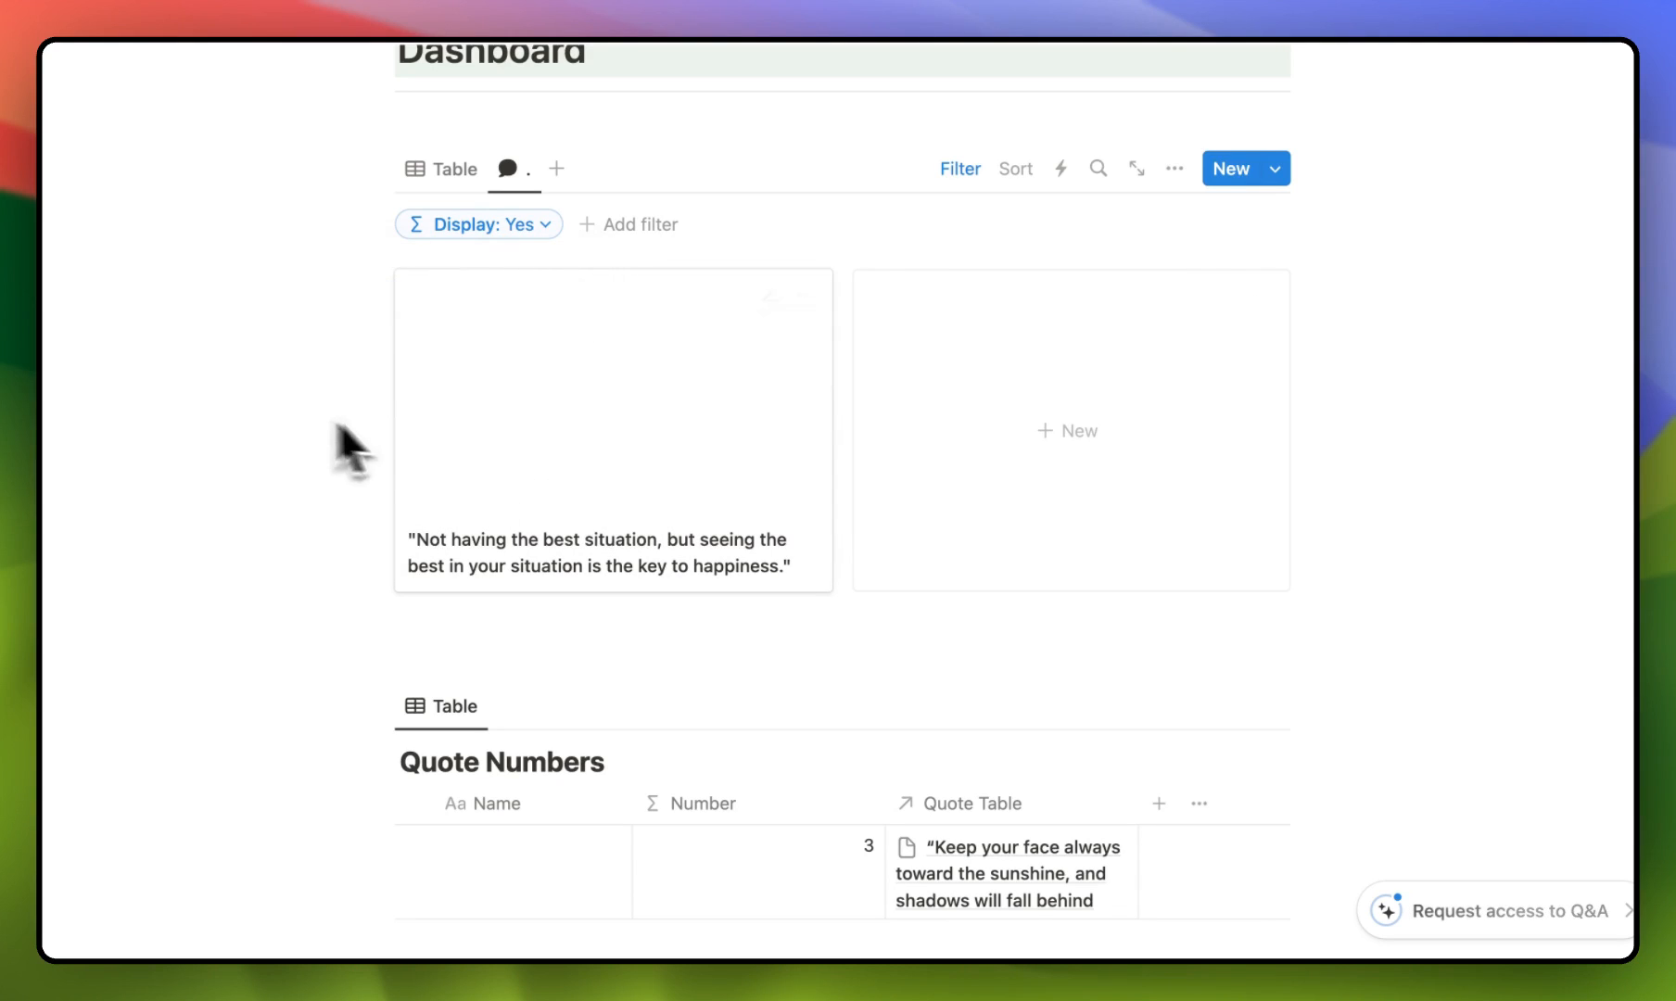
mouse_move(671, 433)
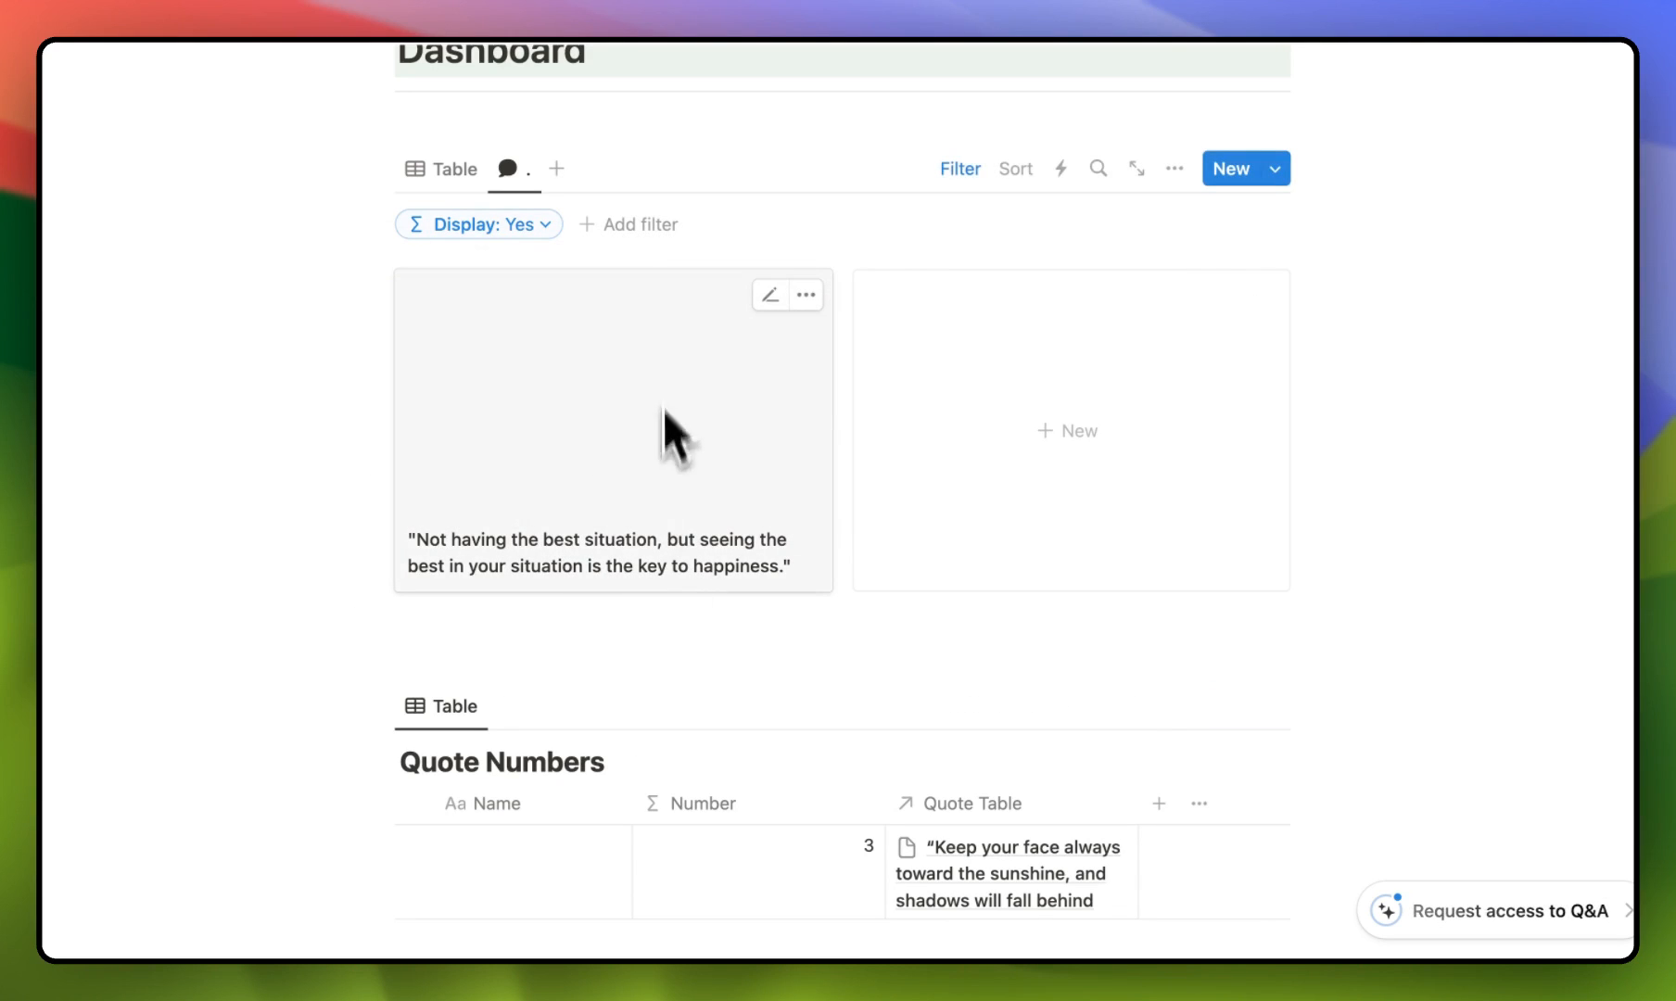
mouse_move(684, 593)
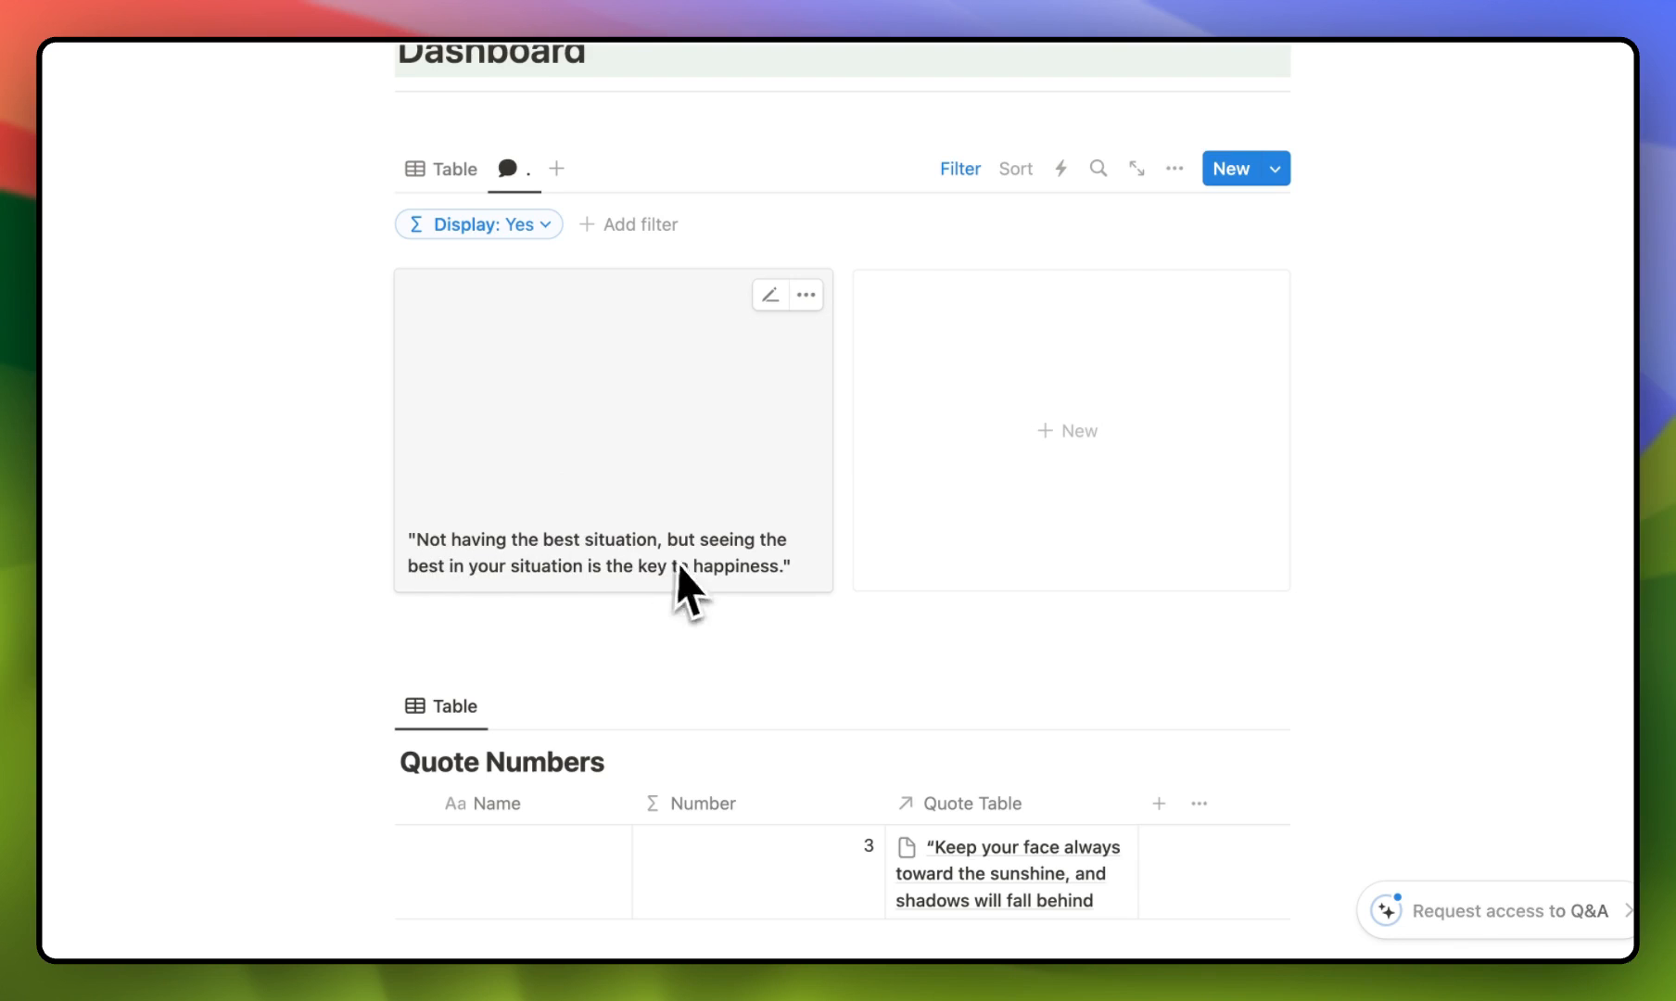
click(454, 168)
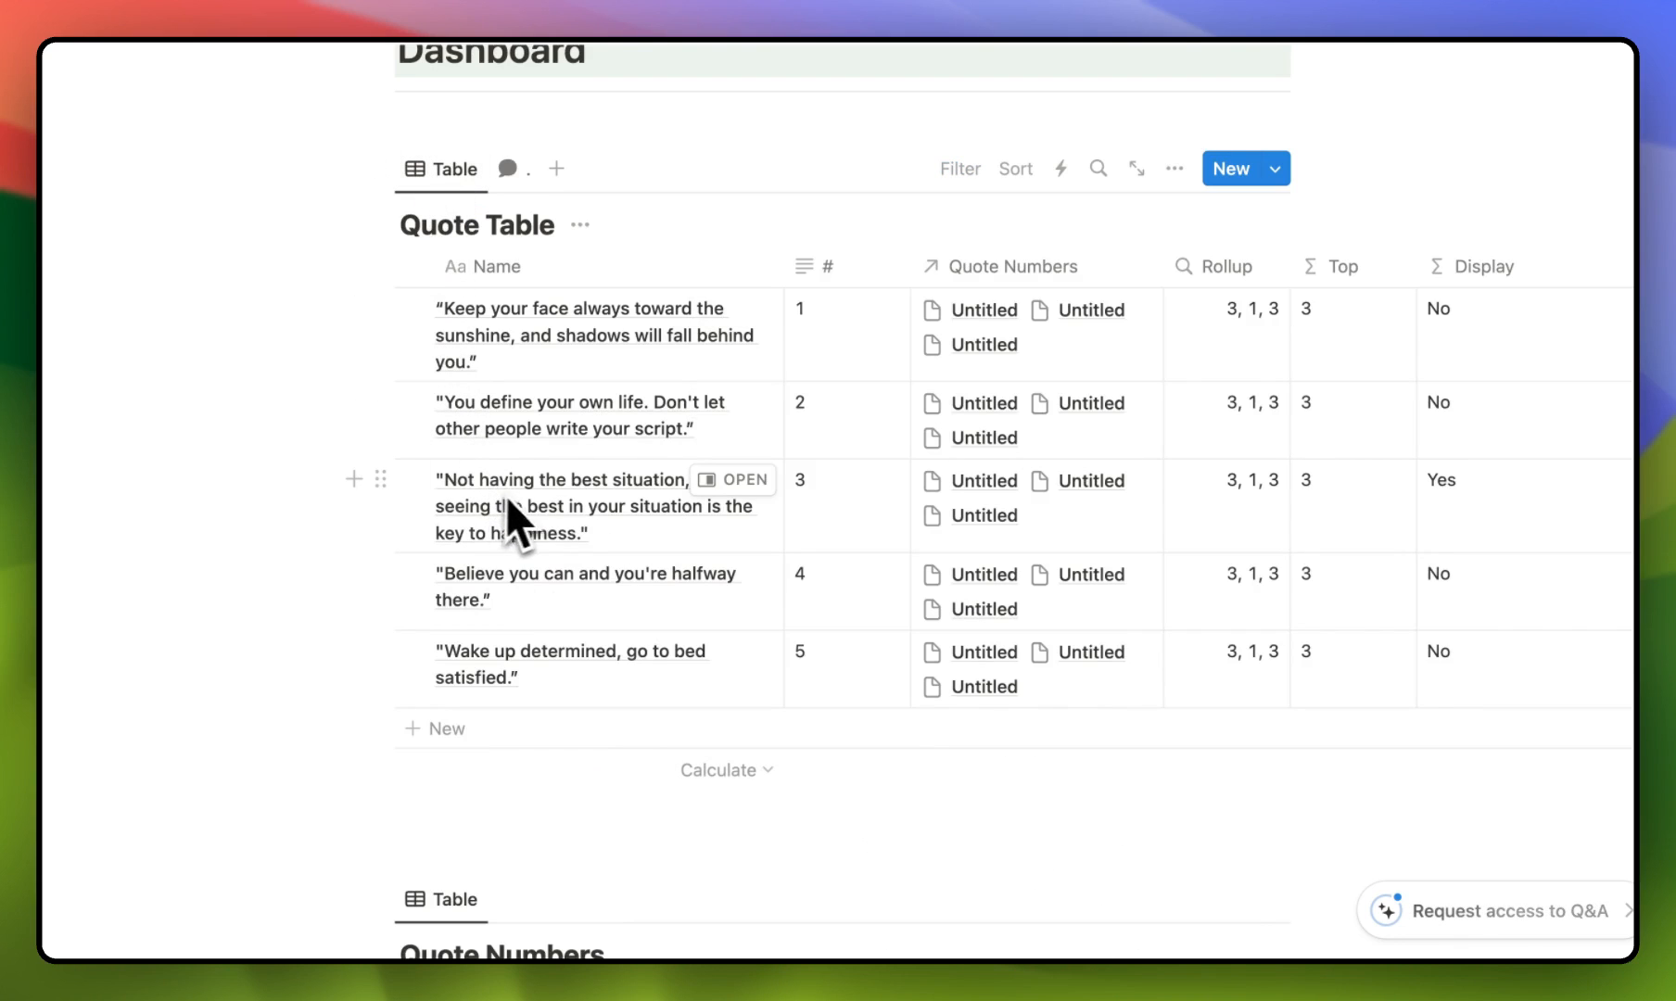
mouse_move(518, 182)
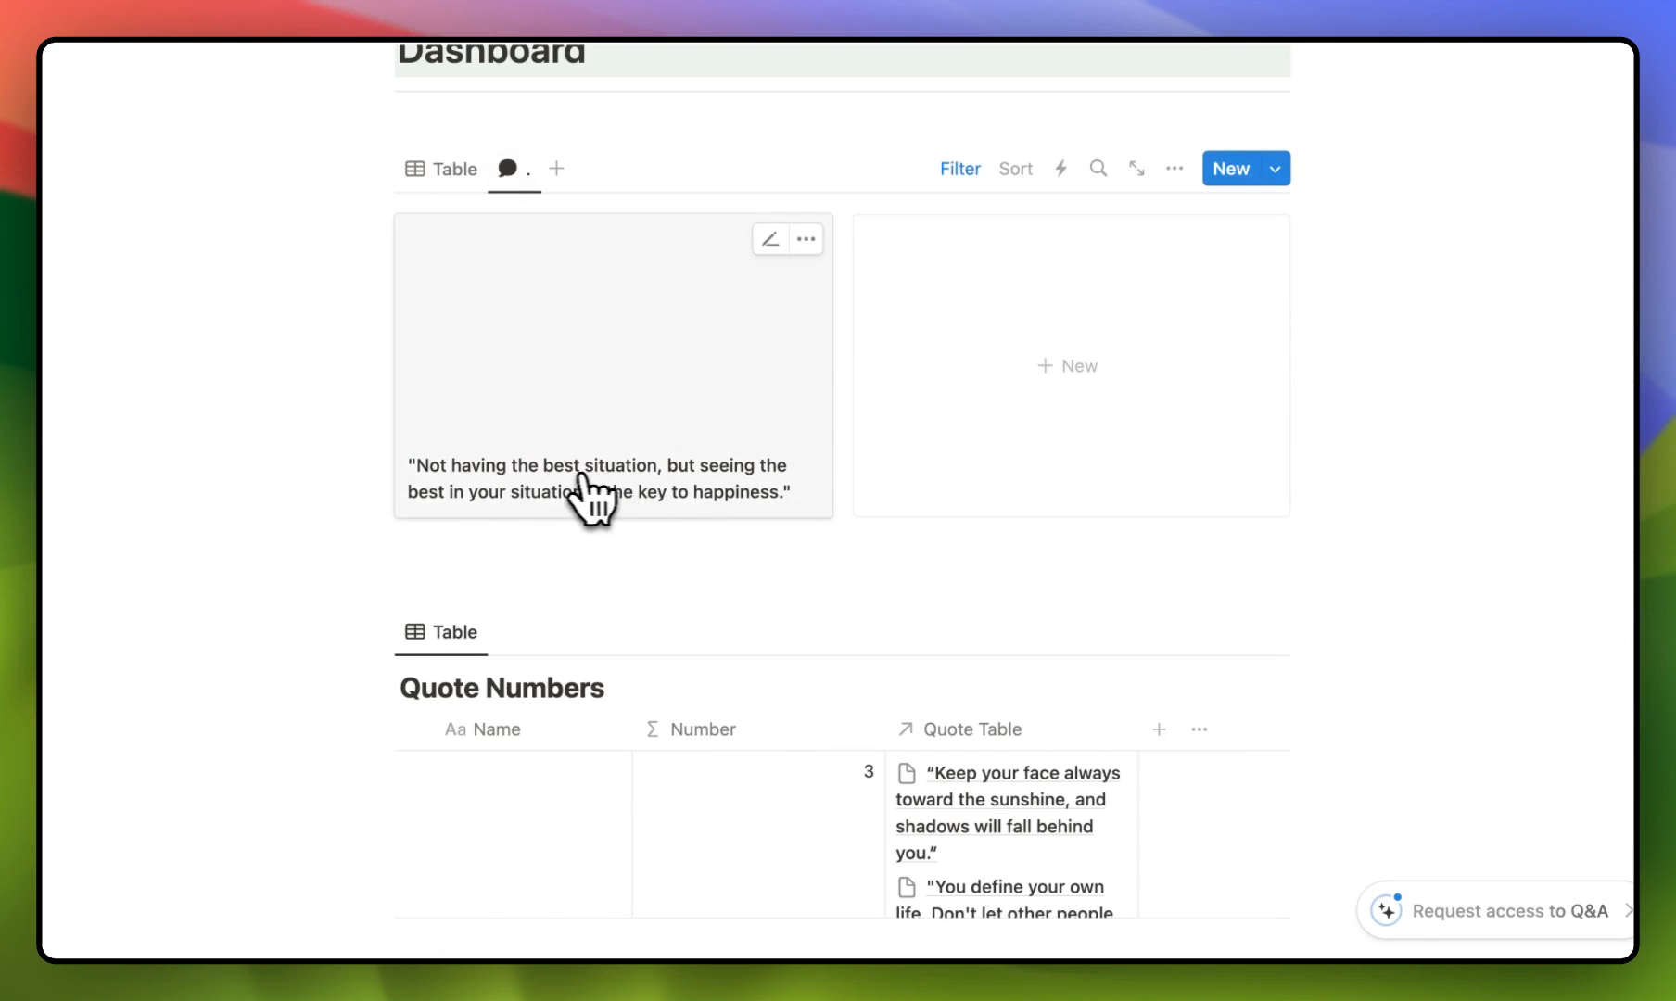
click(595, 478)
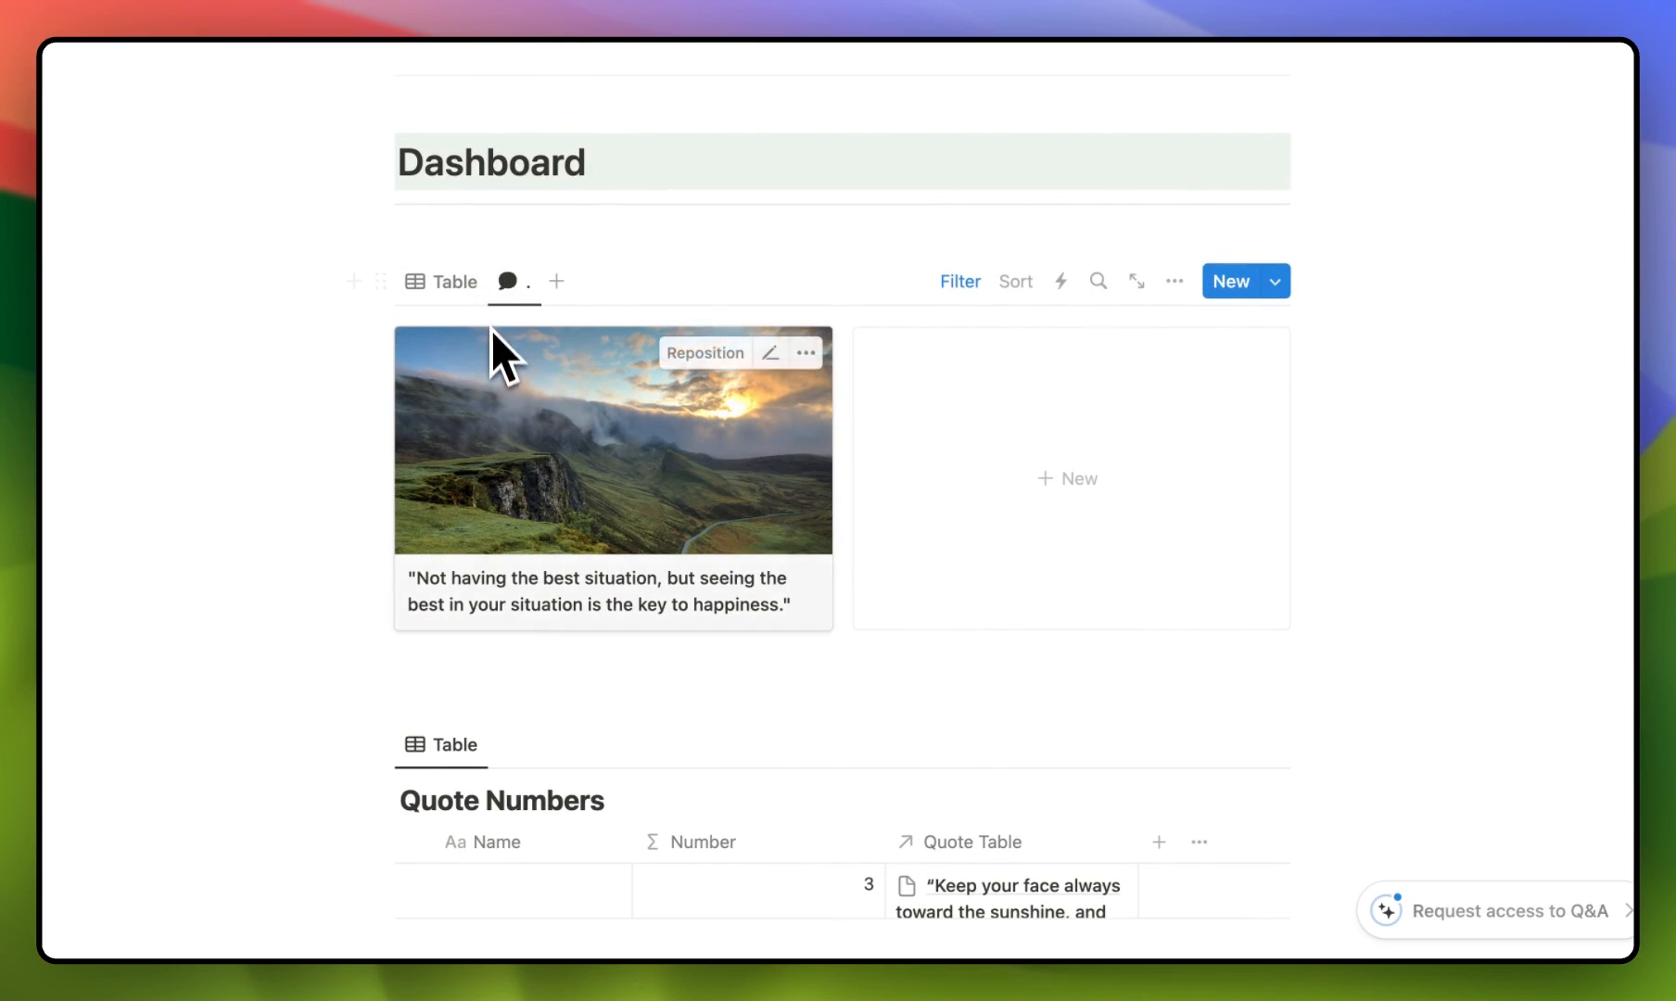
Step: Add a cover image to the first quote's page
scroll(down, 3)
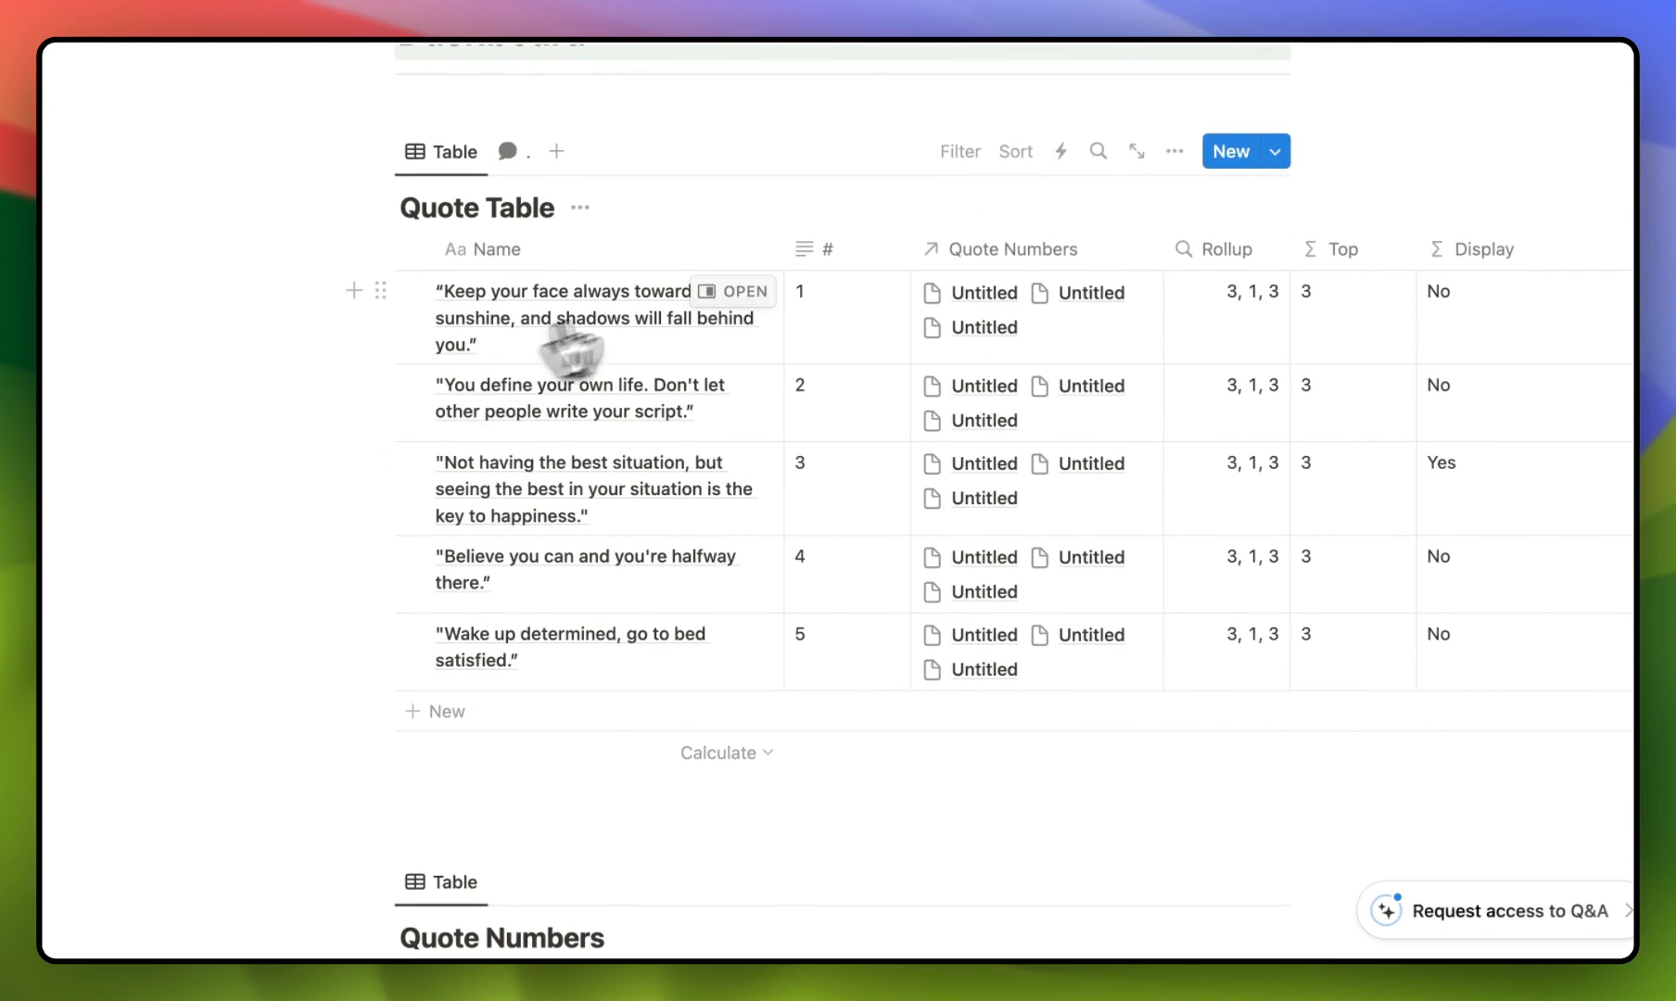
click(734, 292)
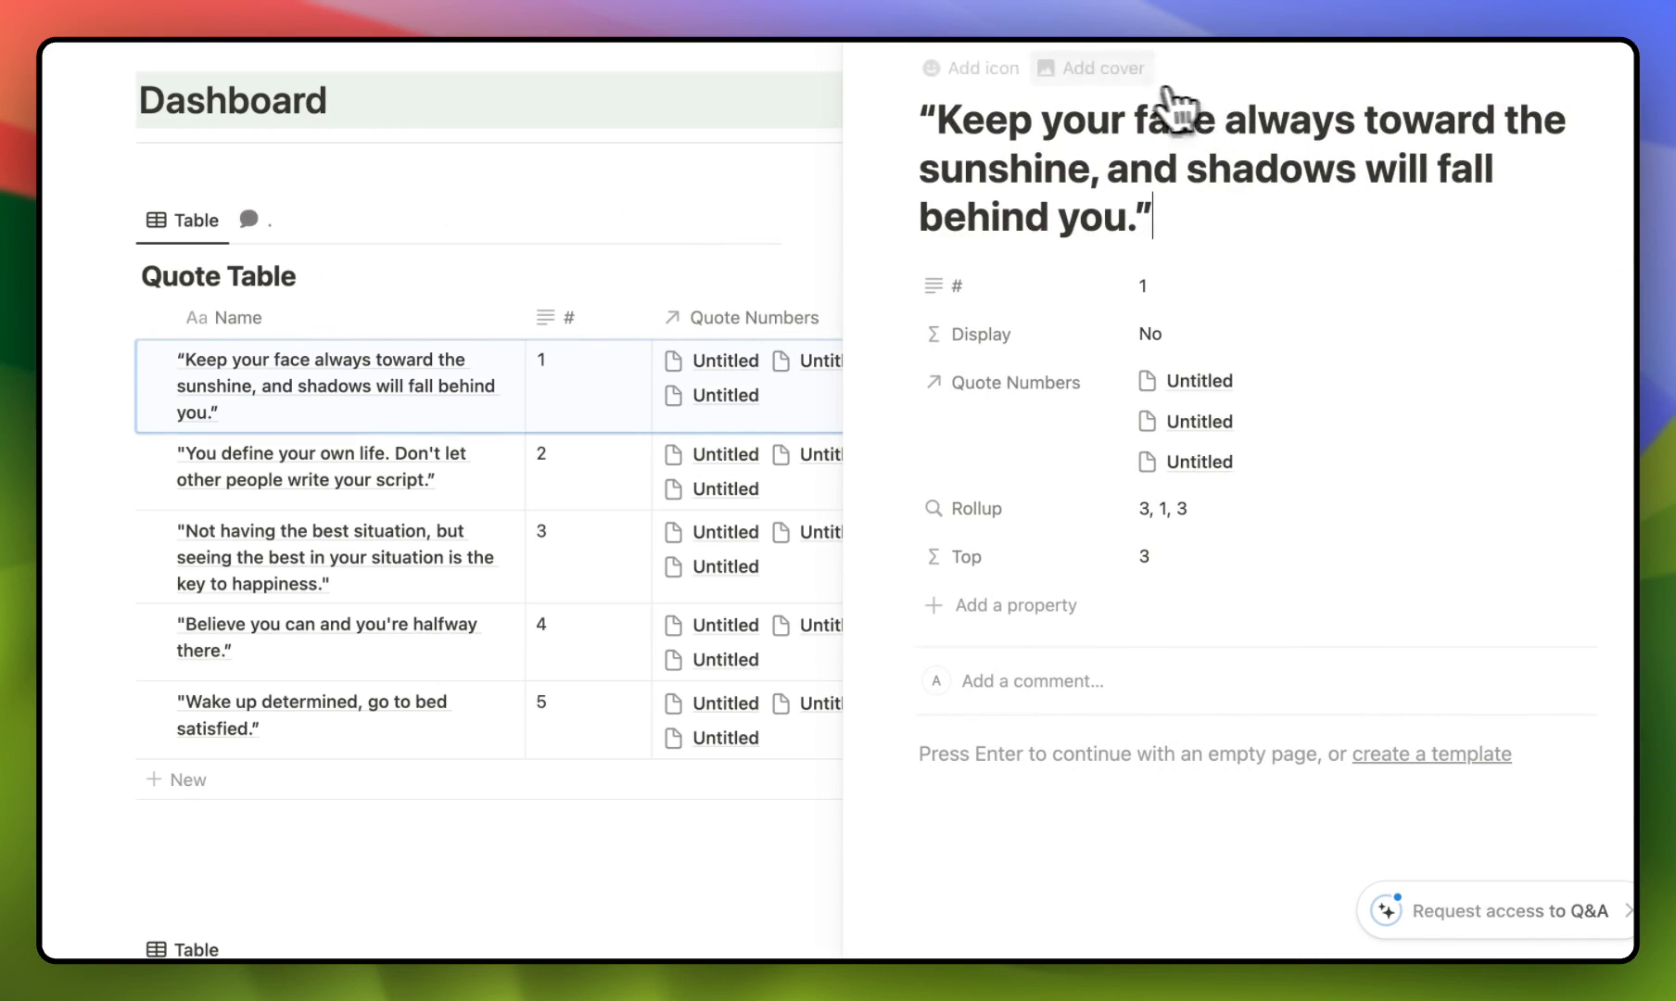
click(1103, 67)
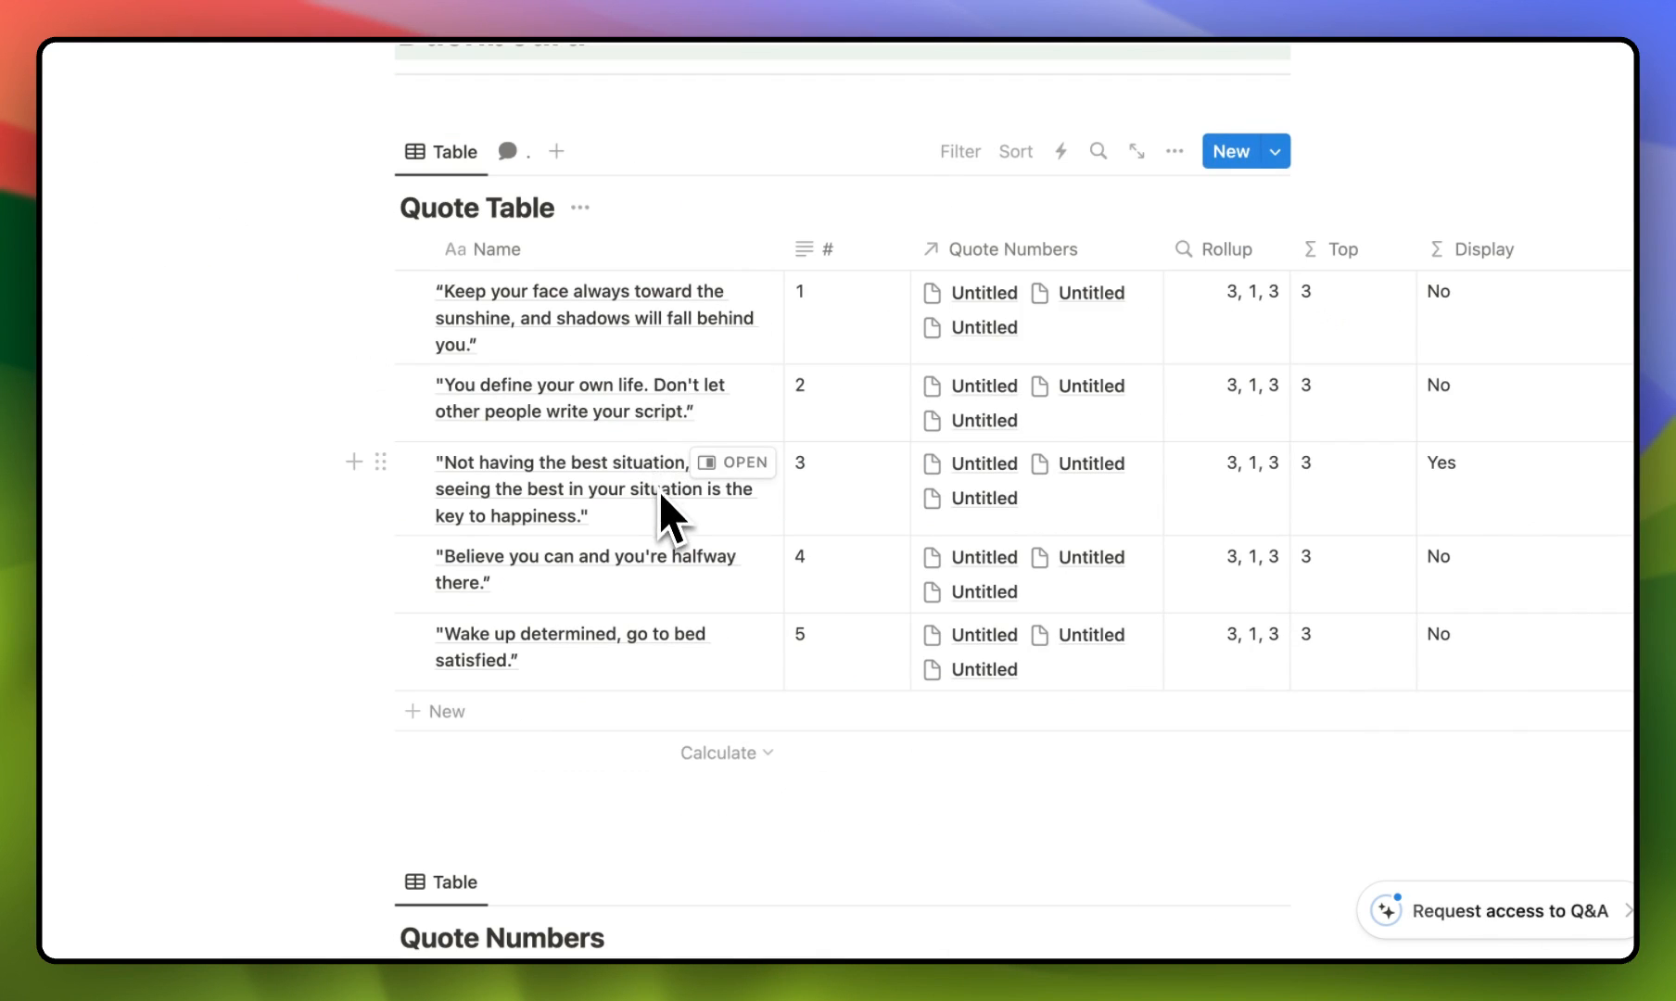
Step: Scroll through Quote Numbers and select its rows for deletion
scroll(up, 3)
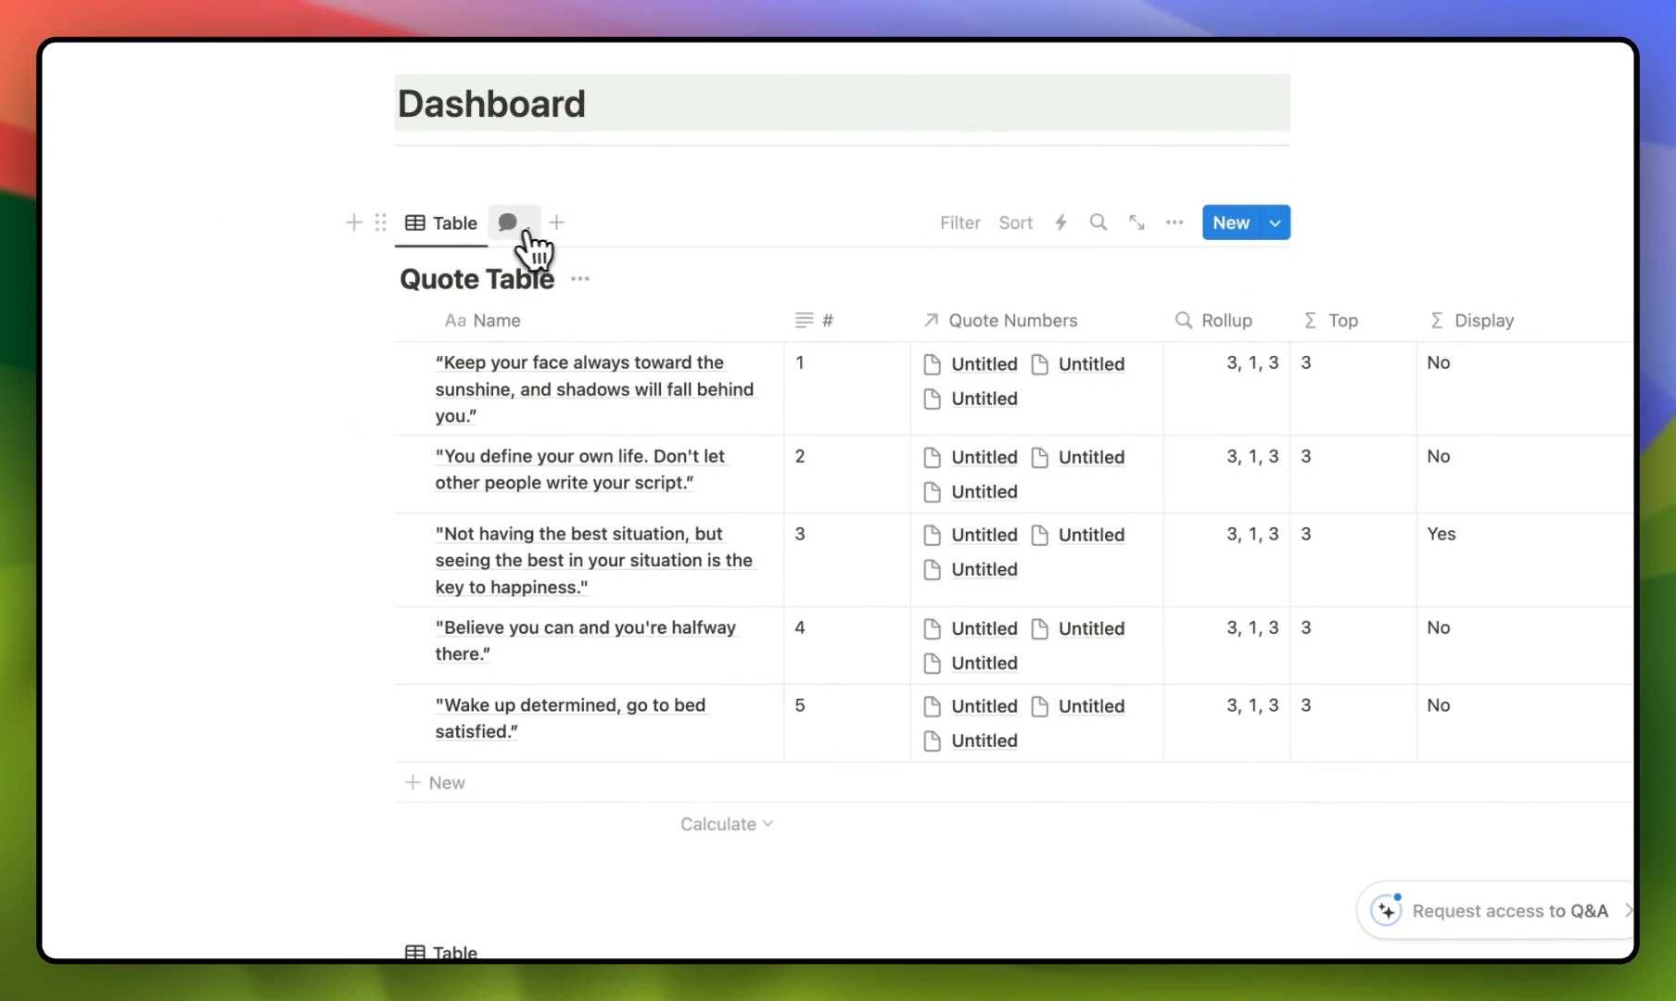
scroll(down, 3)
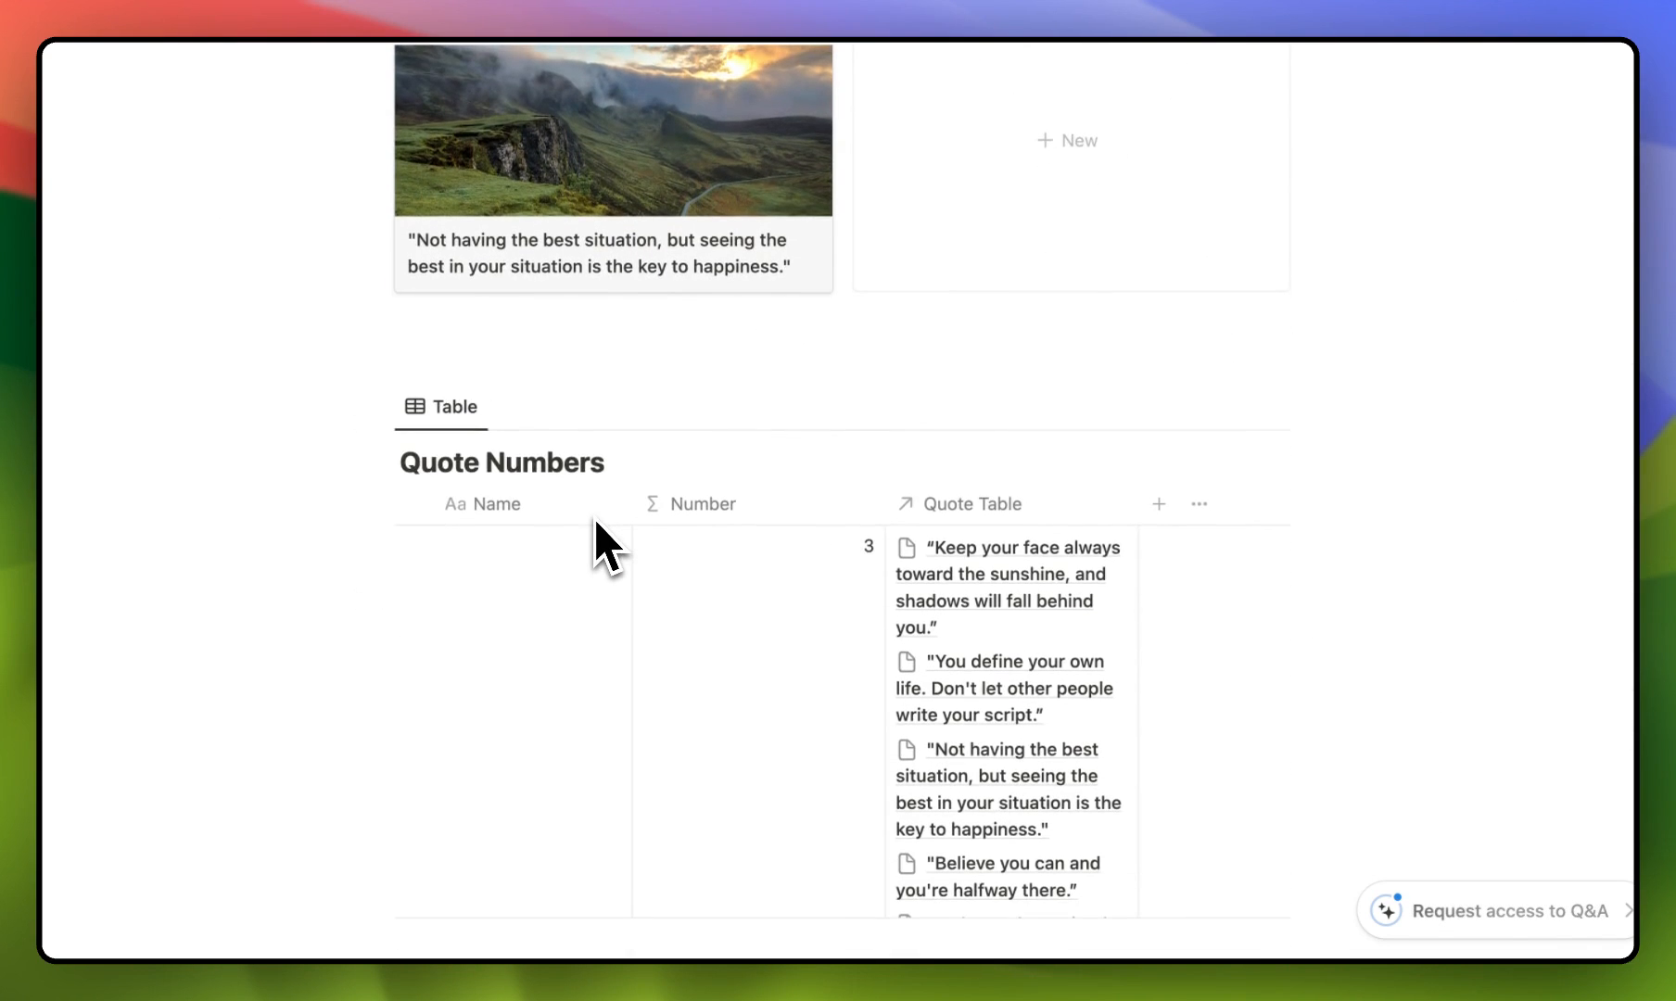
scroll(down, 3)
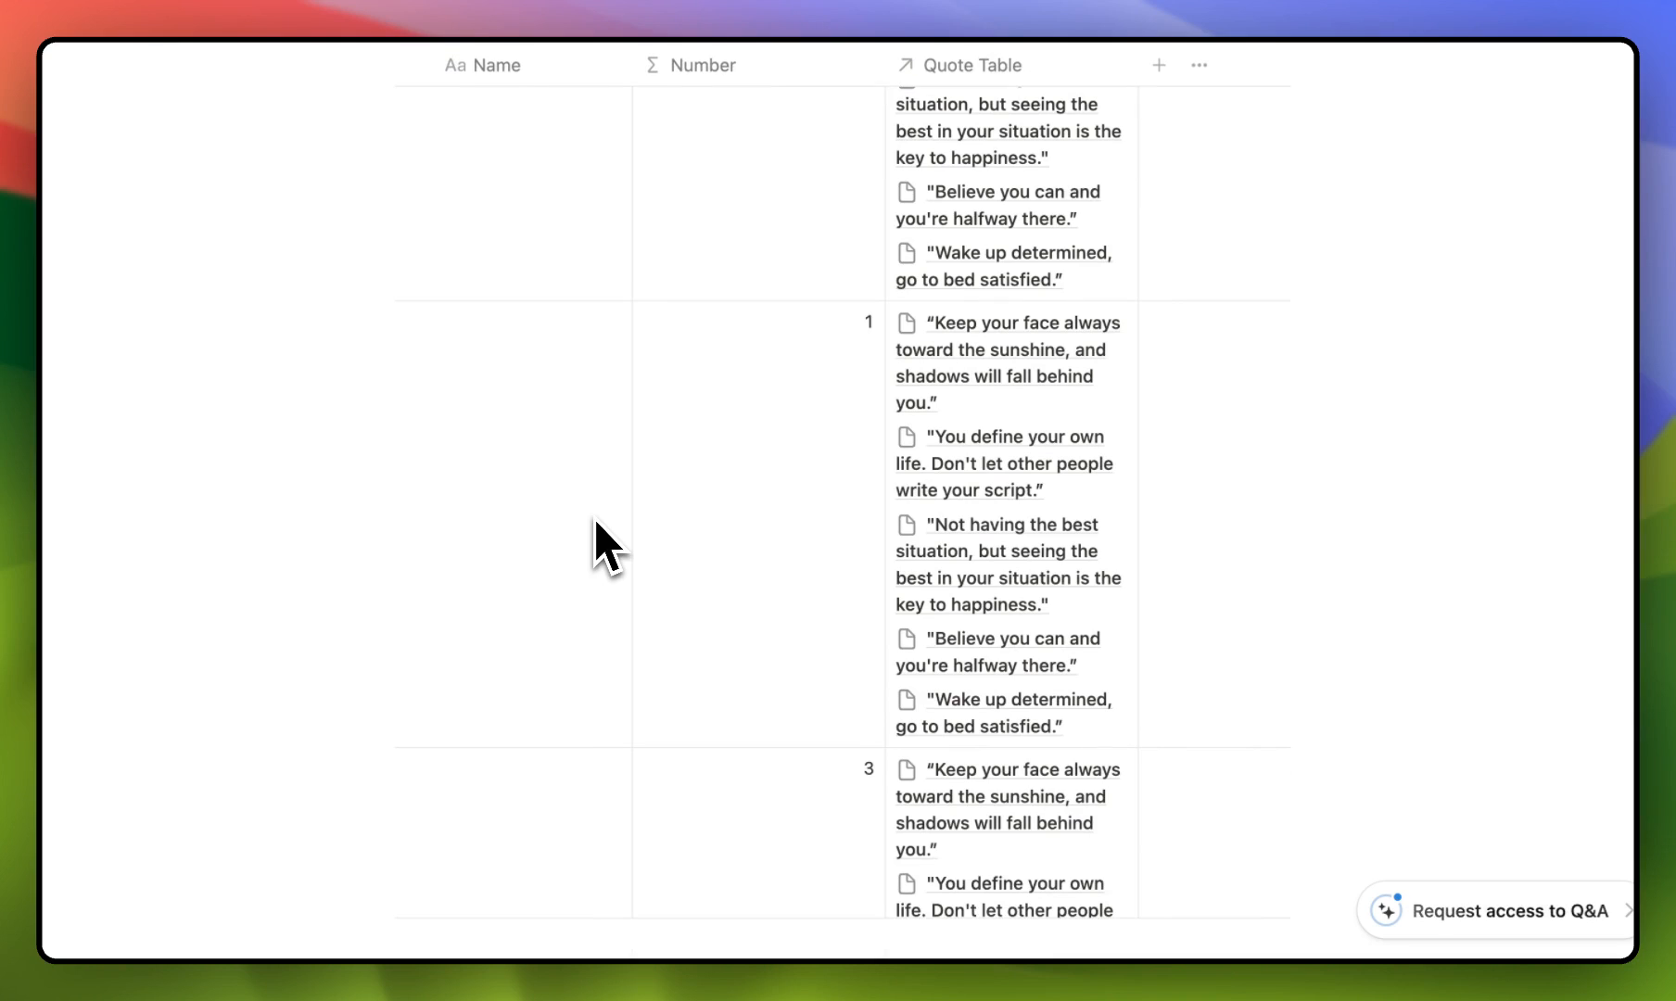
scroll(down, 3)
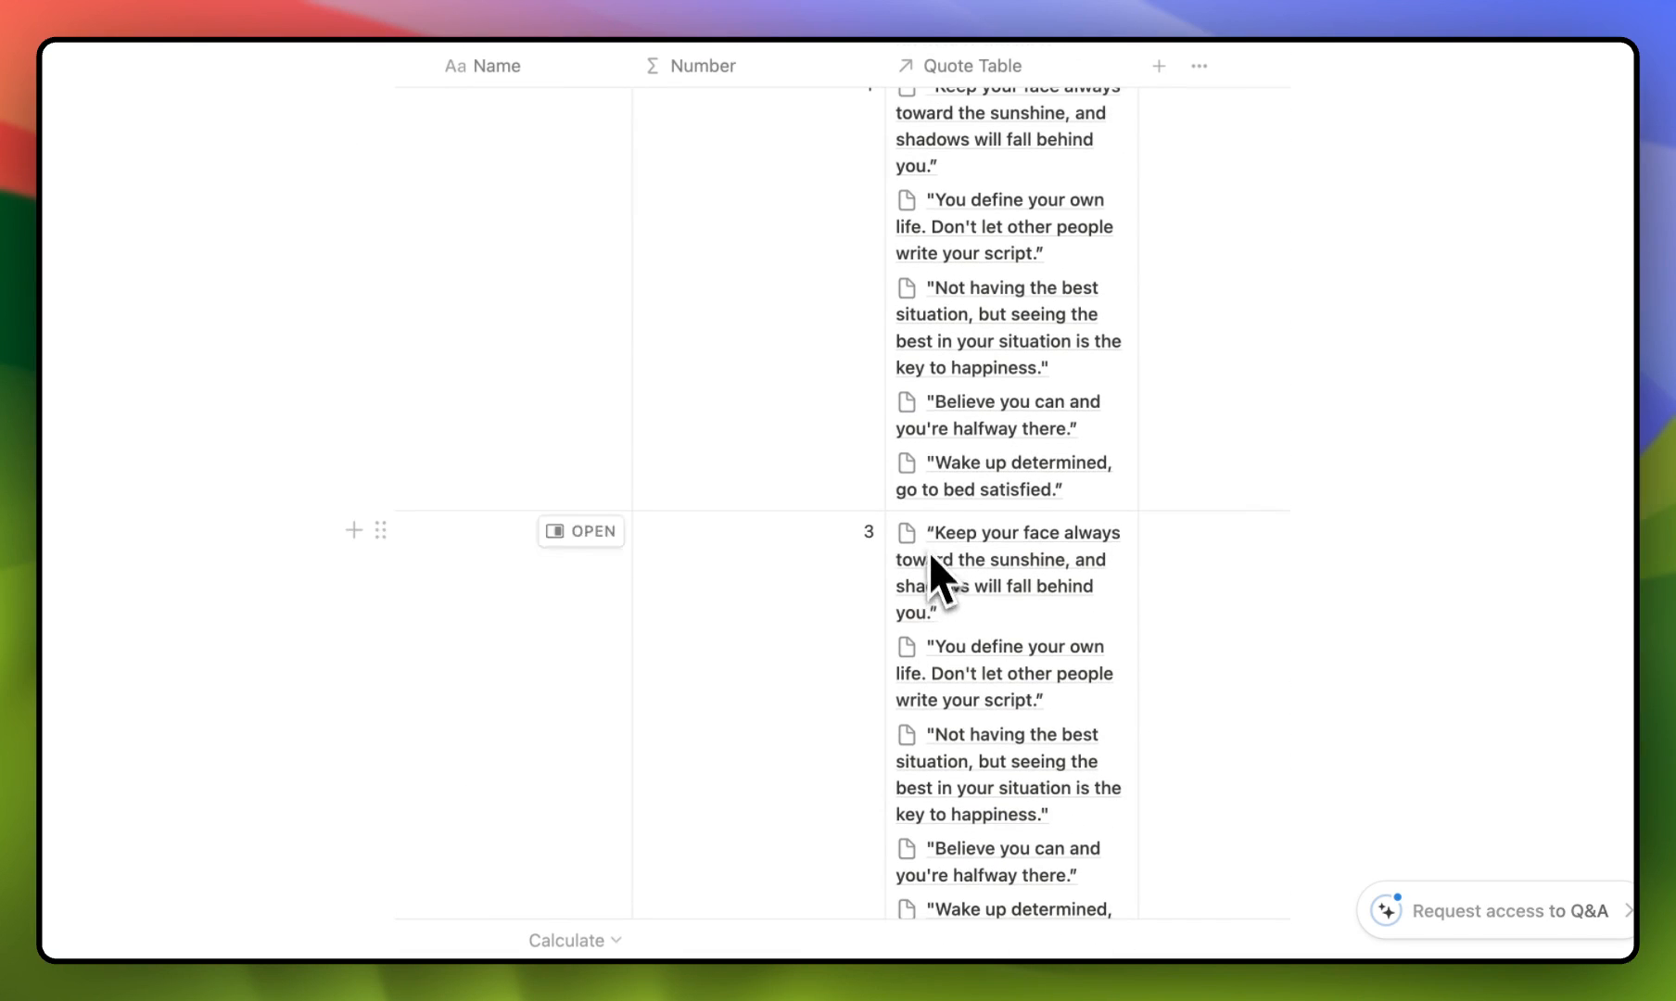
scroll(up, 3)
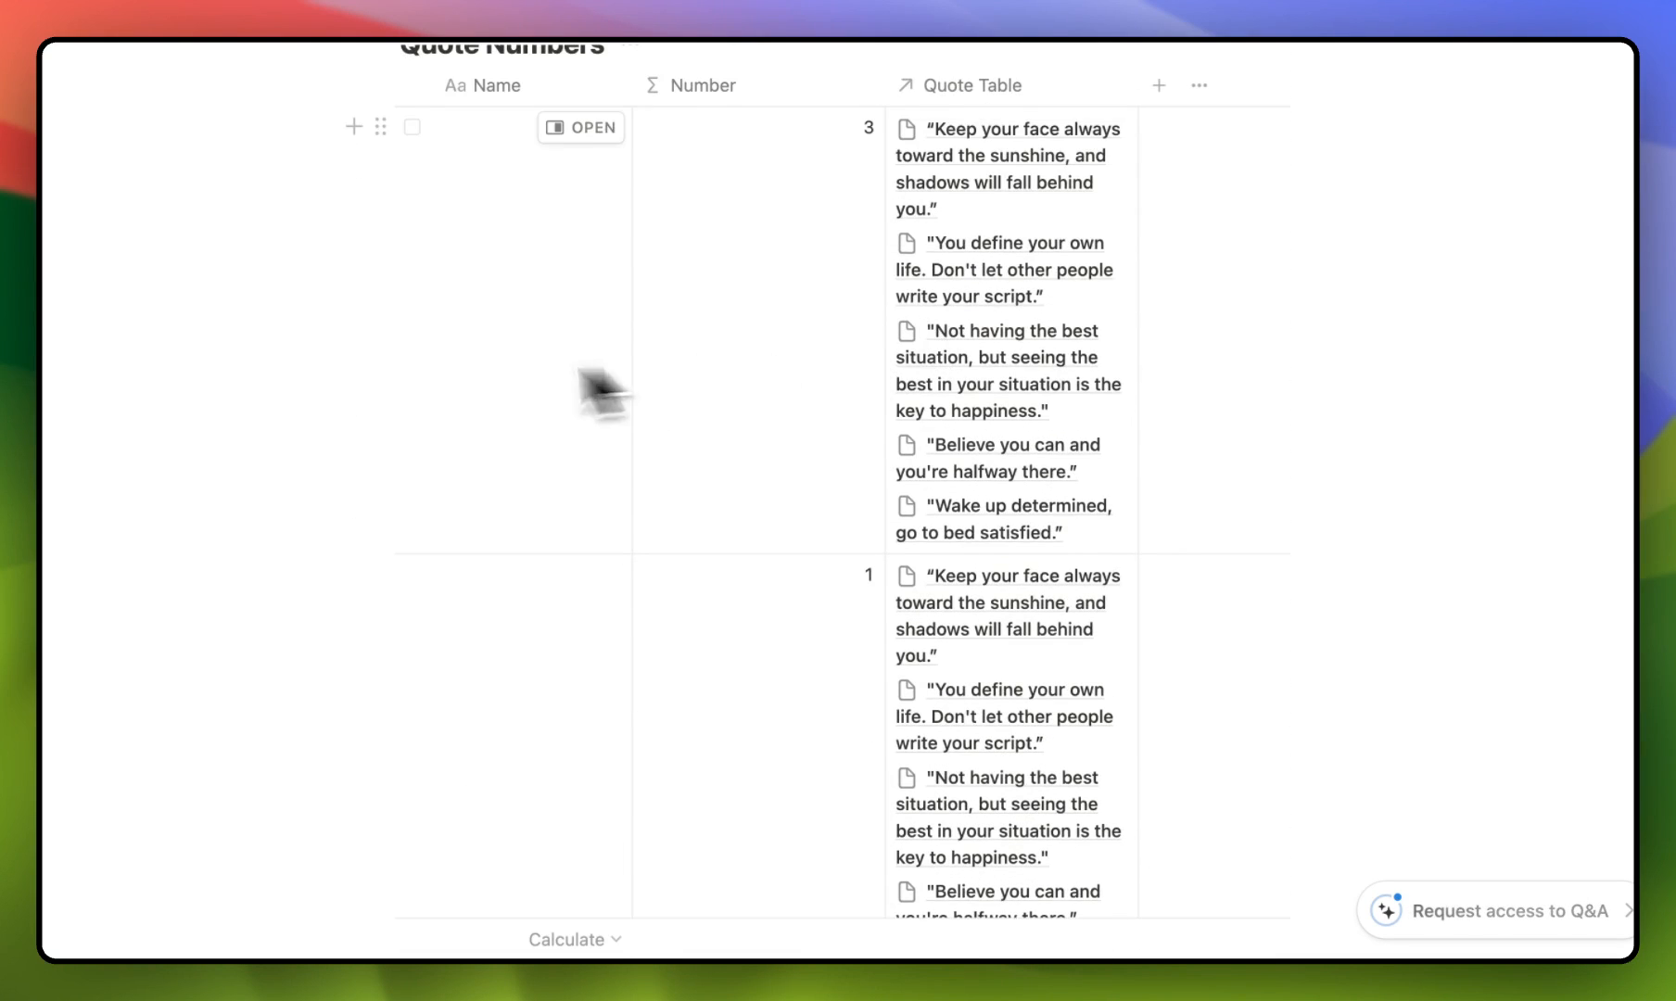
click(412, 105)
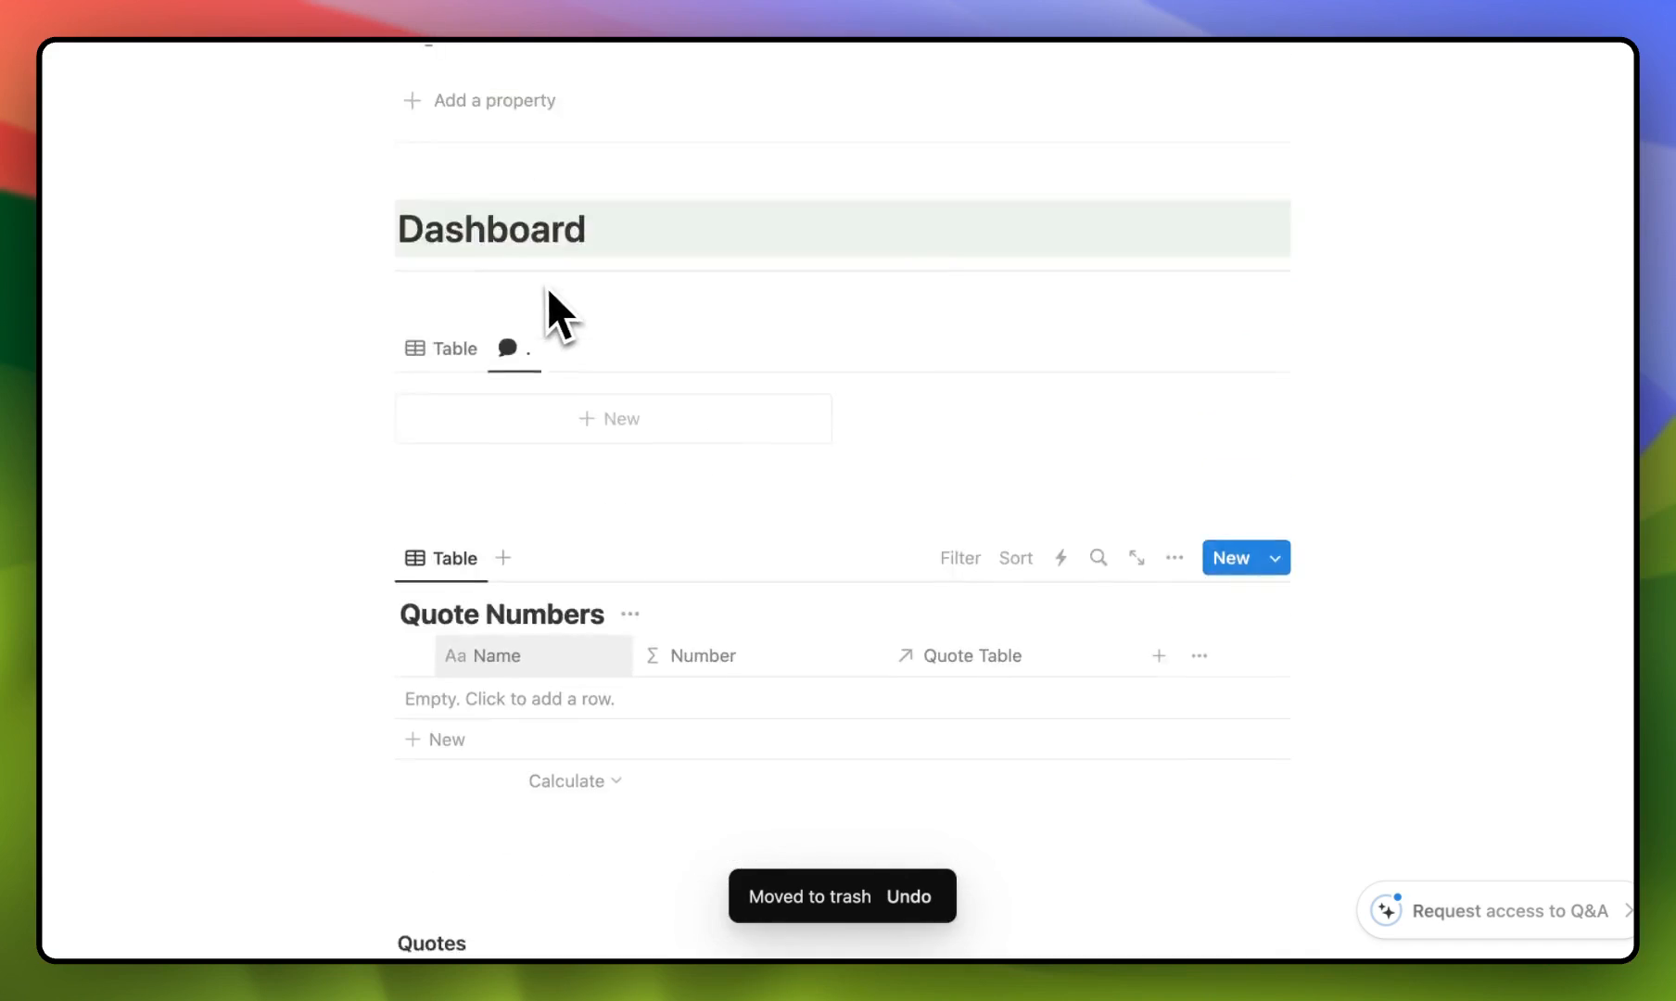
Step: Name the button 'Generate New Quote' and make it add a page to Quote Numbers
scroll(down, 3)
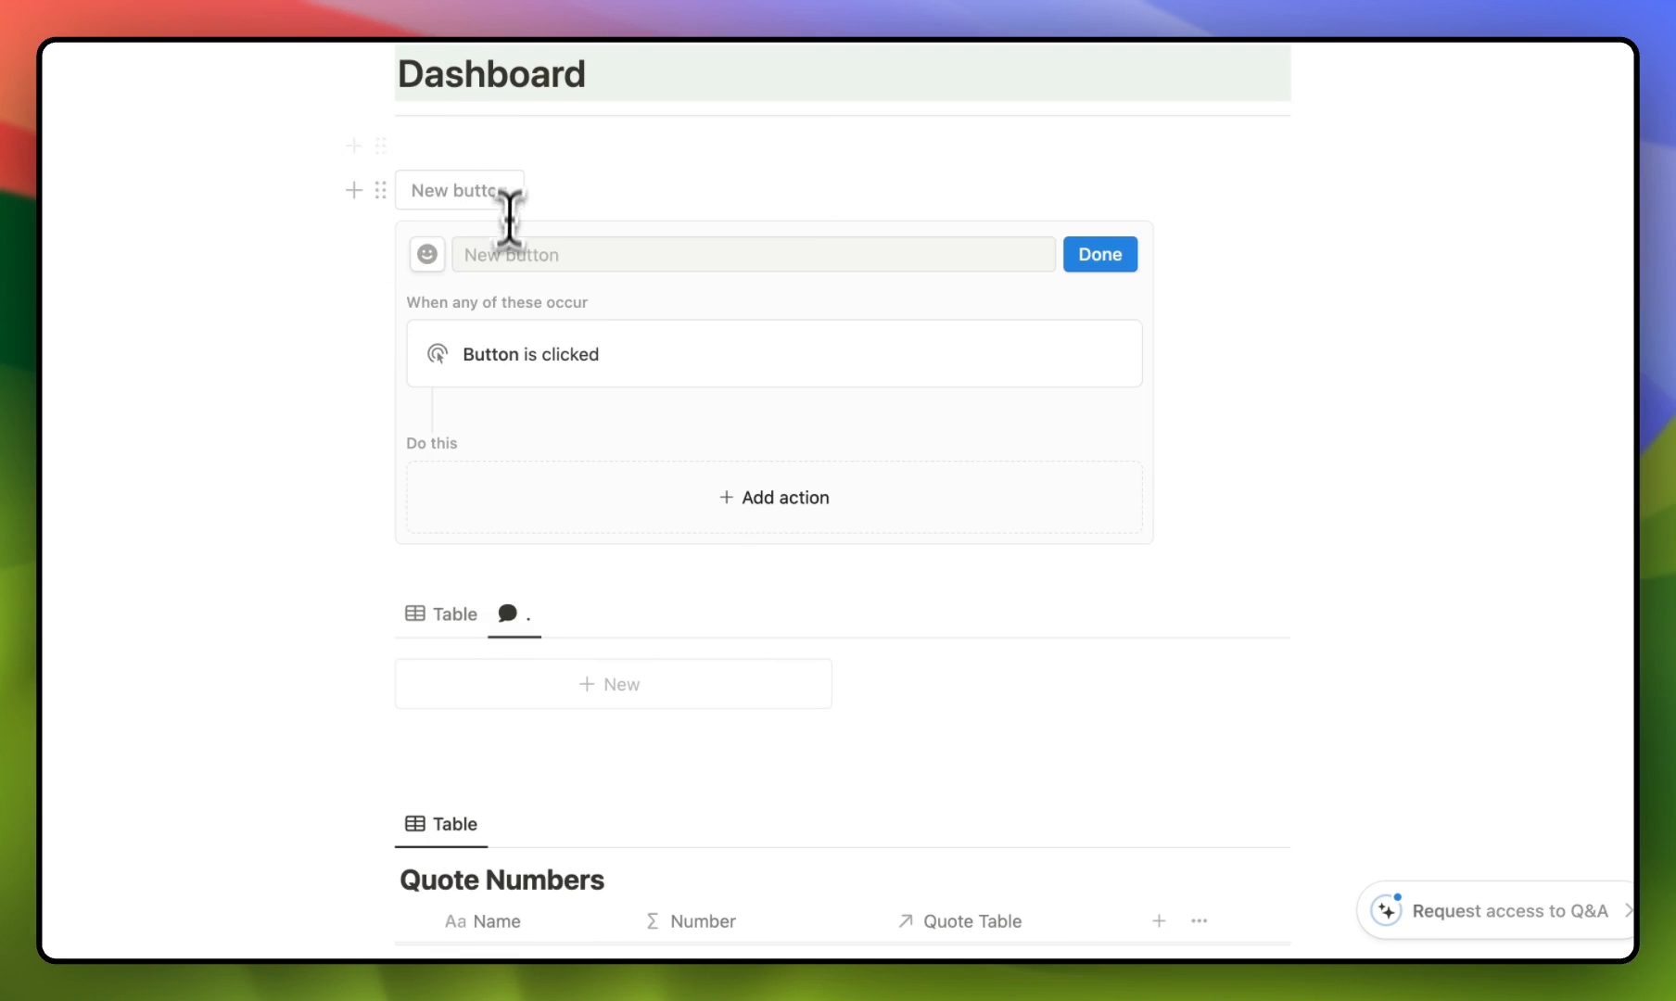
text(Generate N)
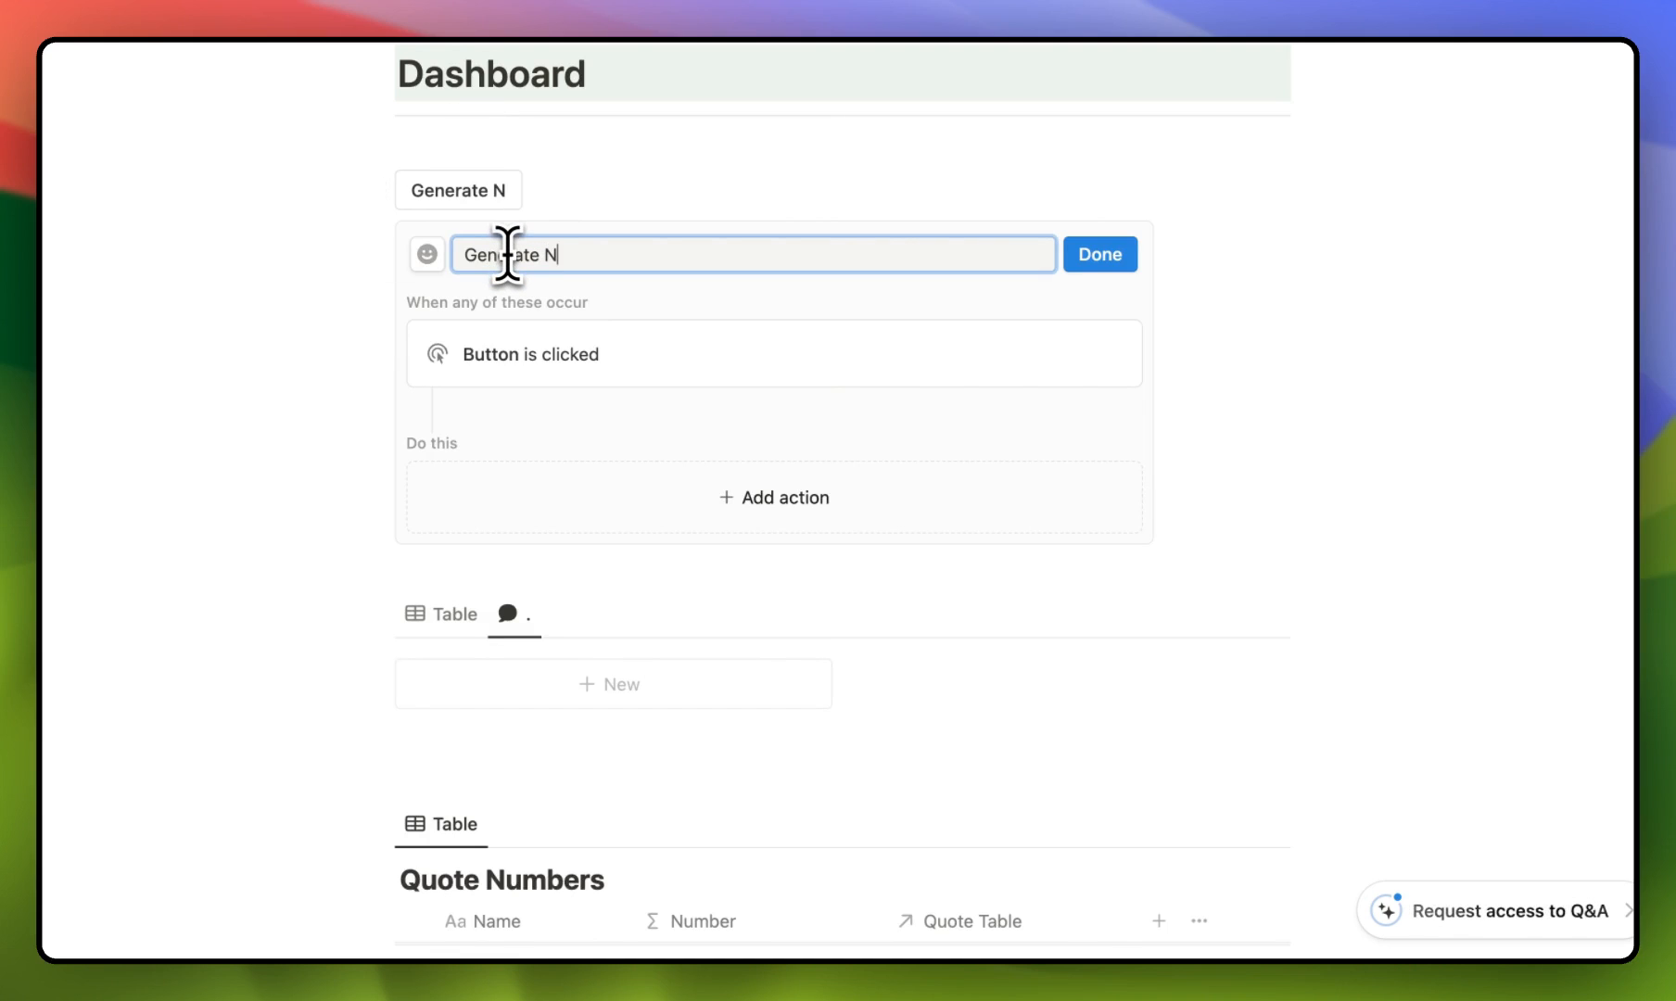
text(ew Quote)
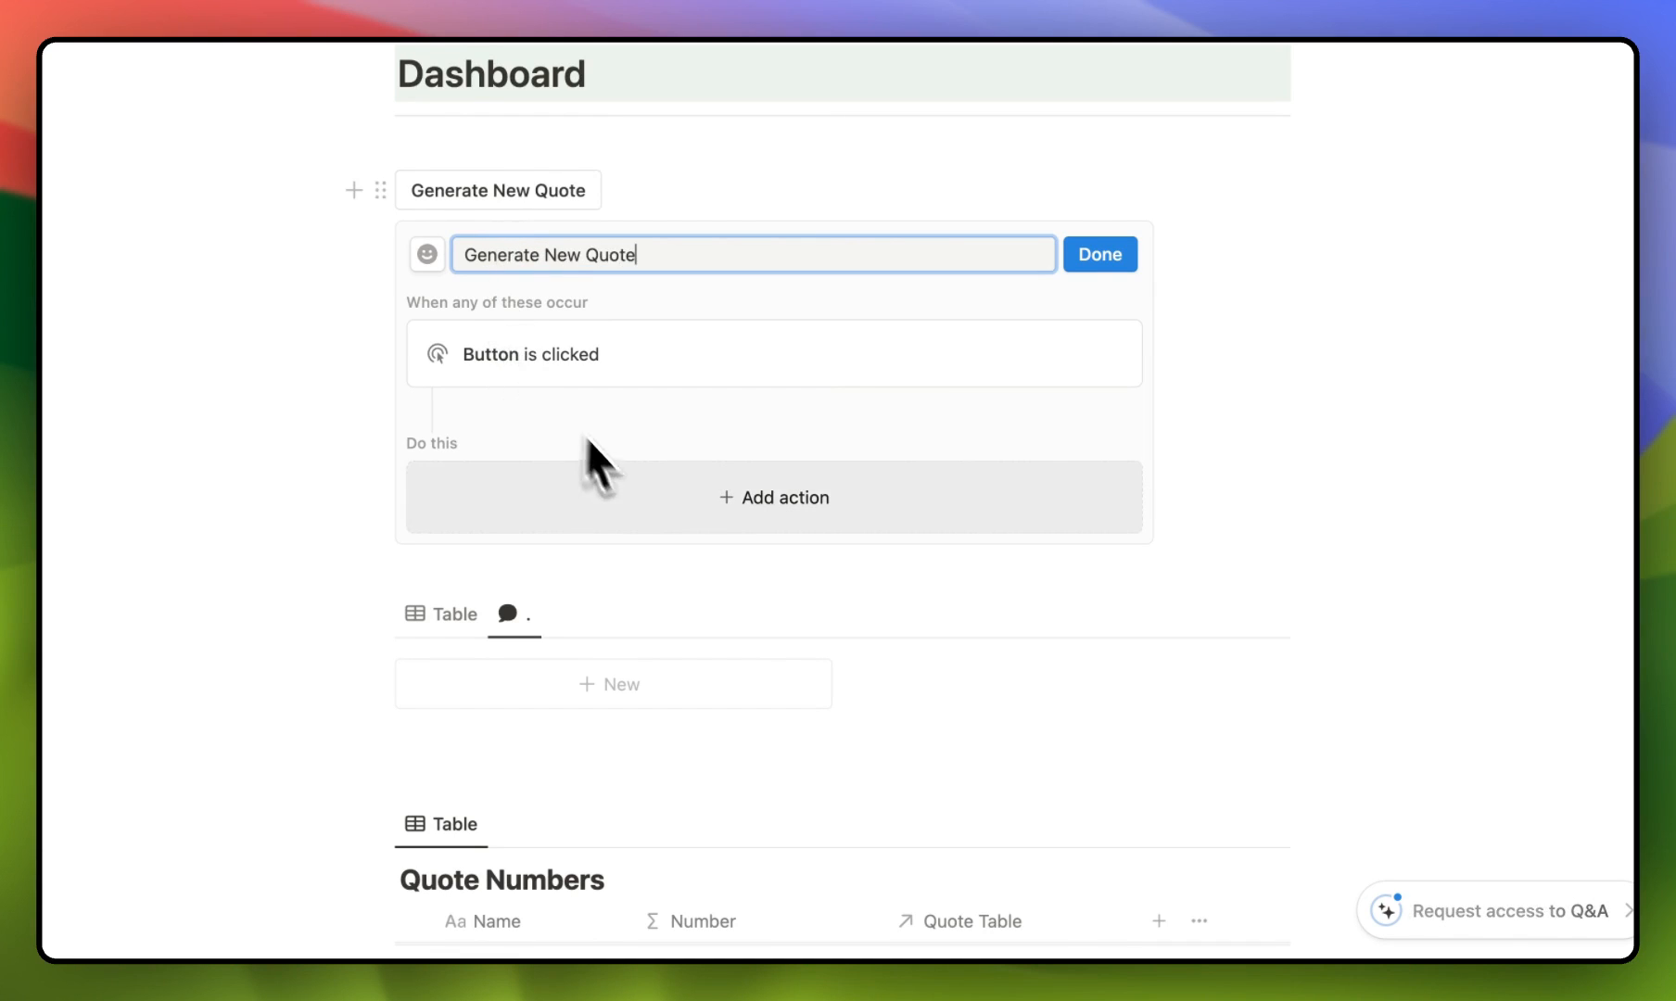
click(773, 497)
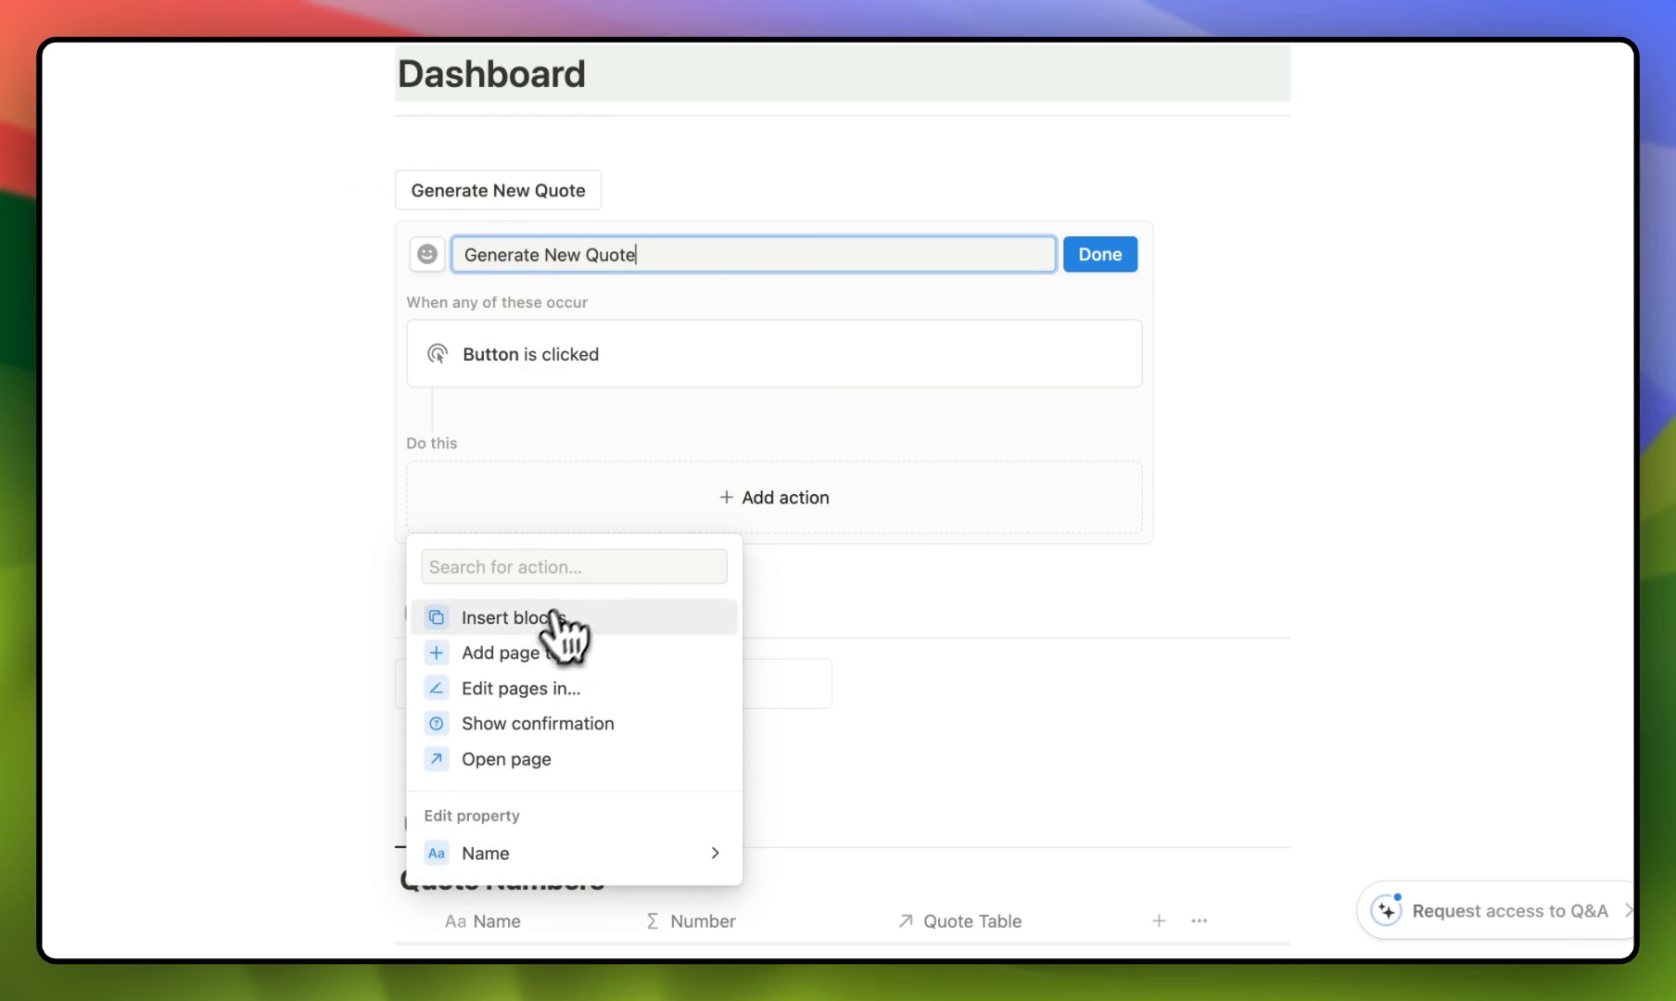
click(500, 652)
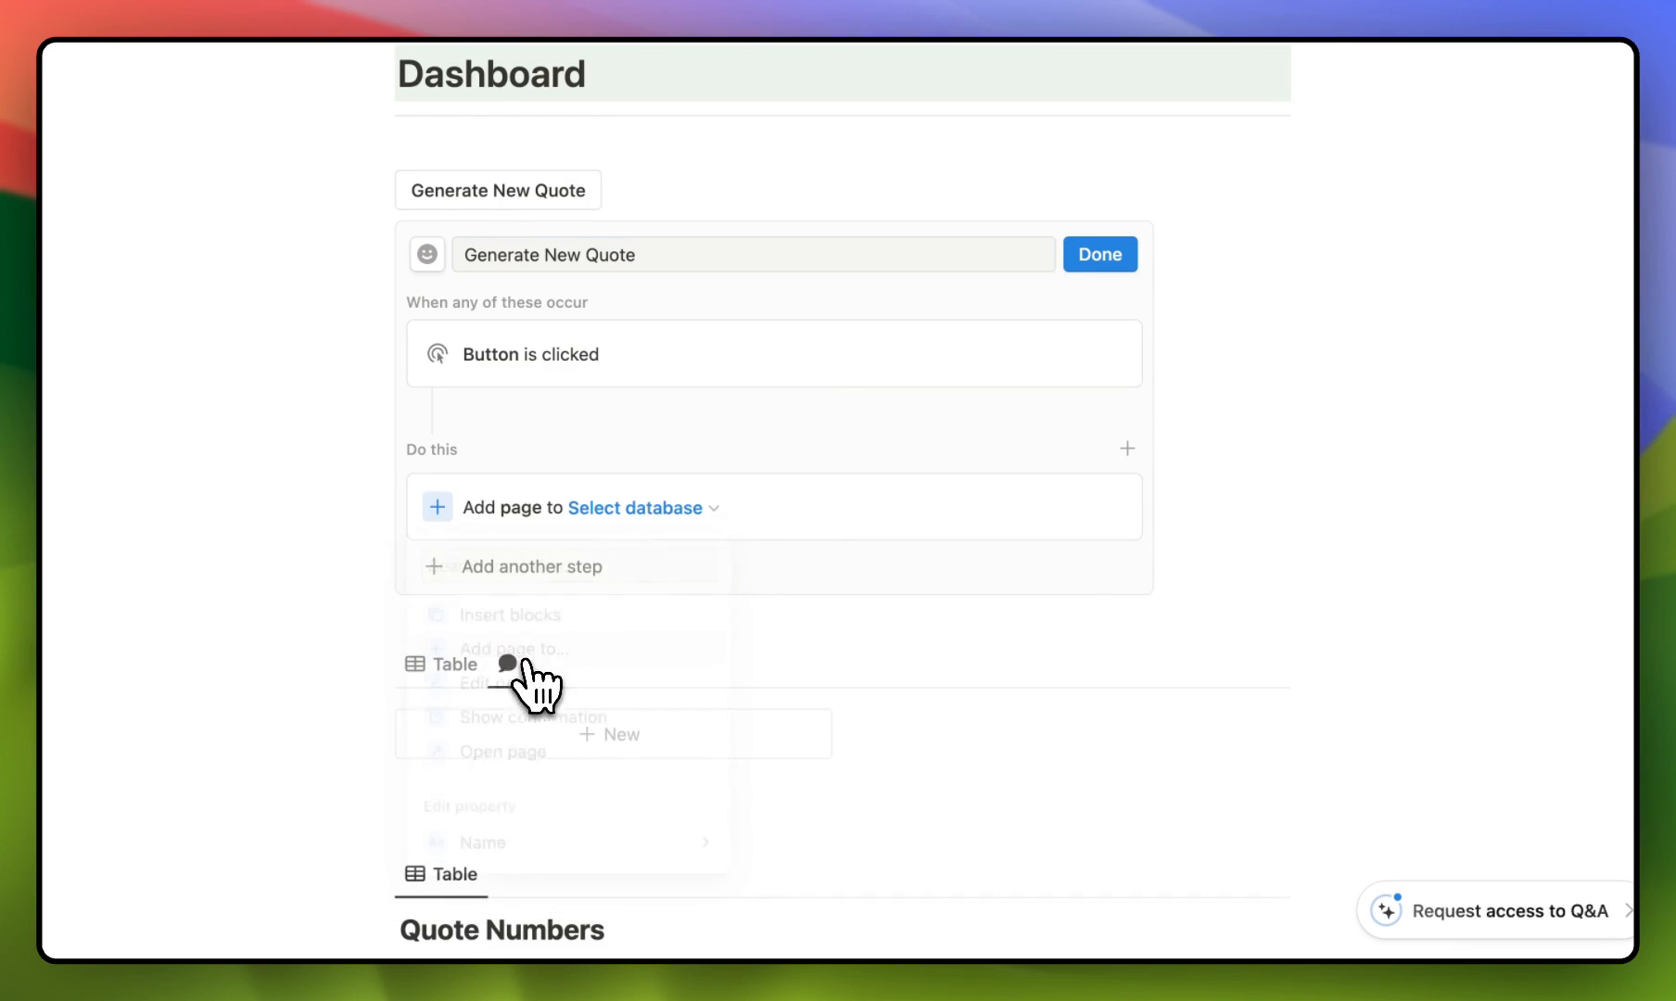
click(634, 507)
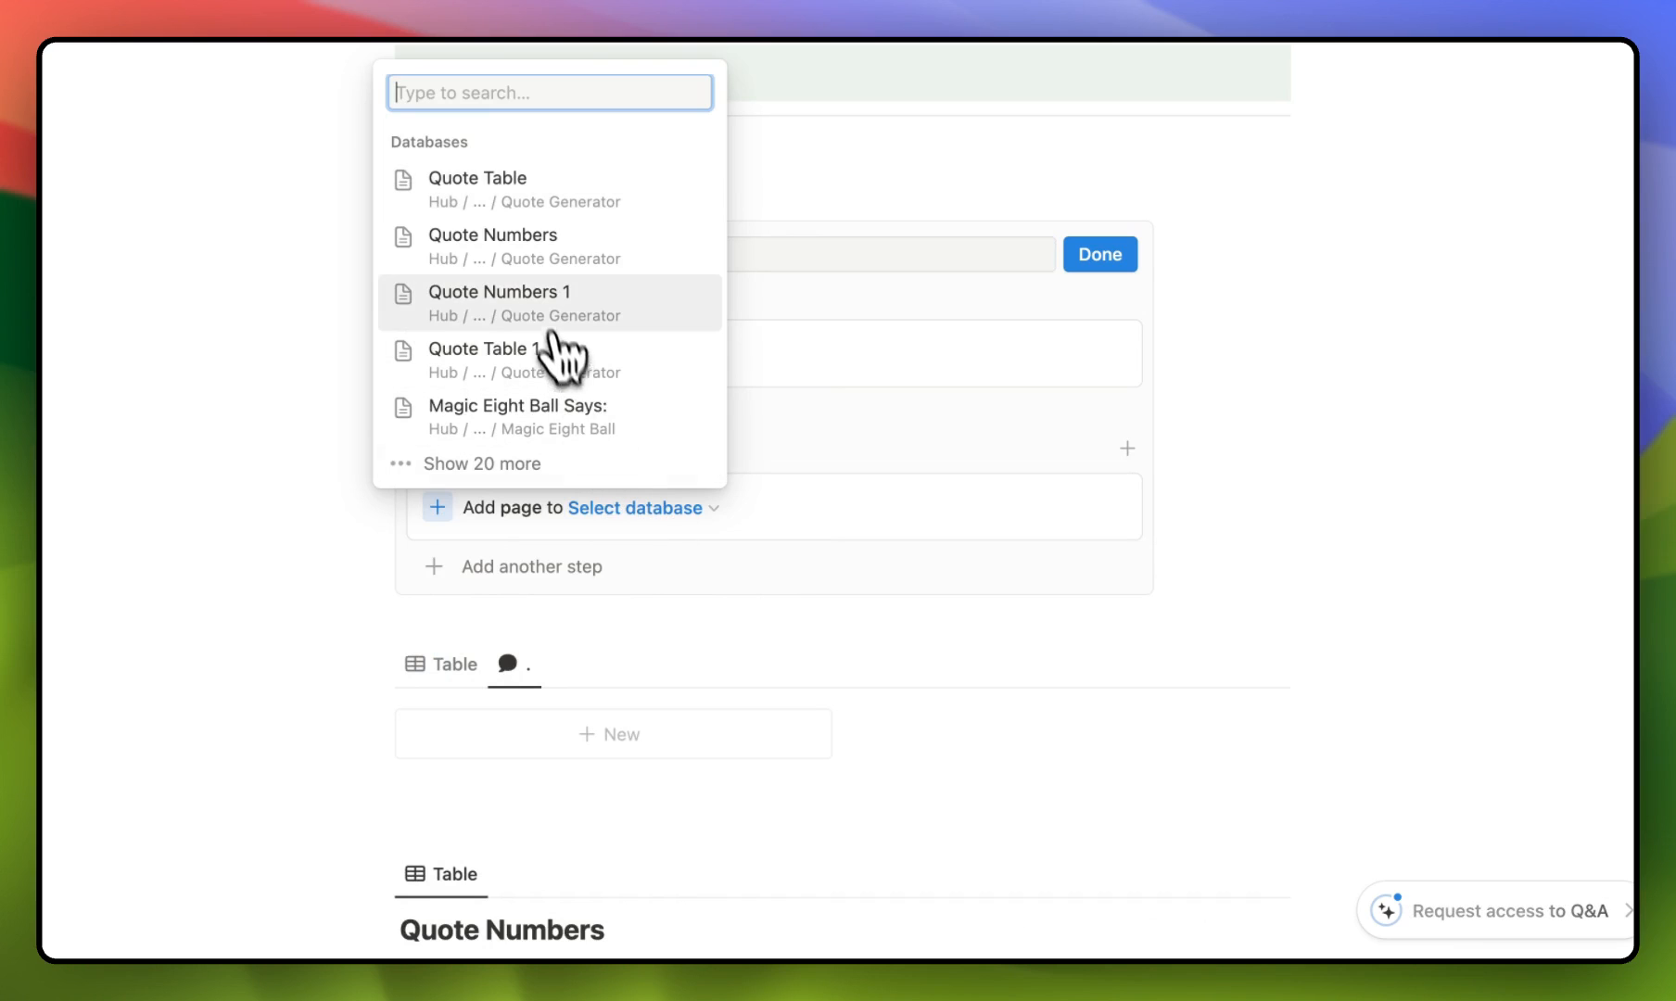
click(493, 233)
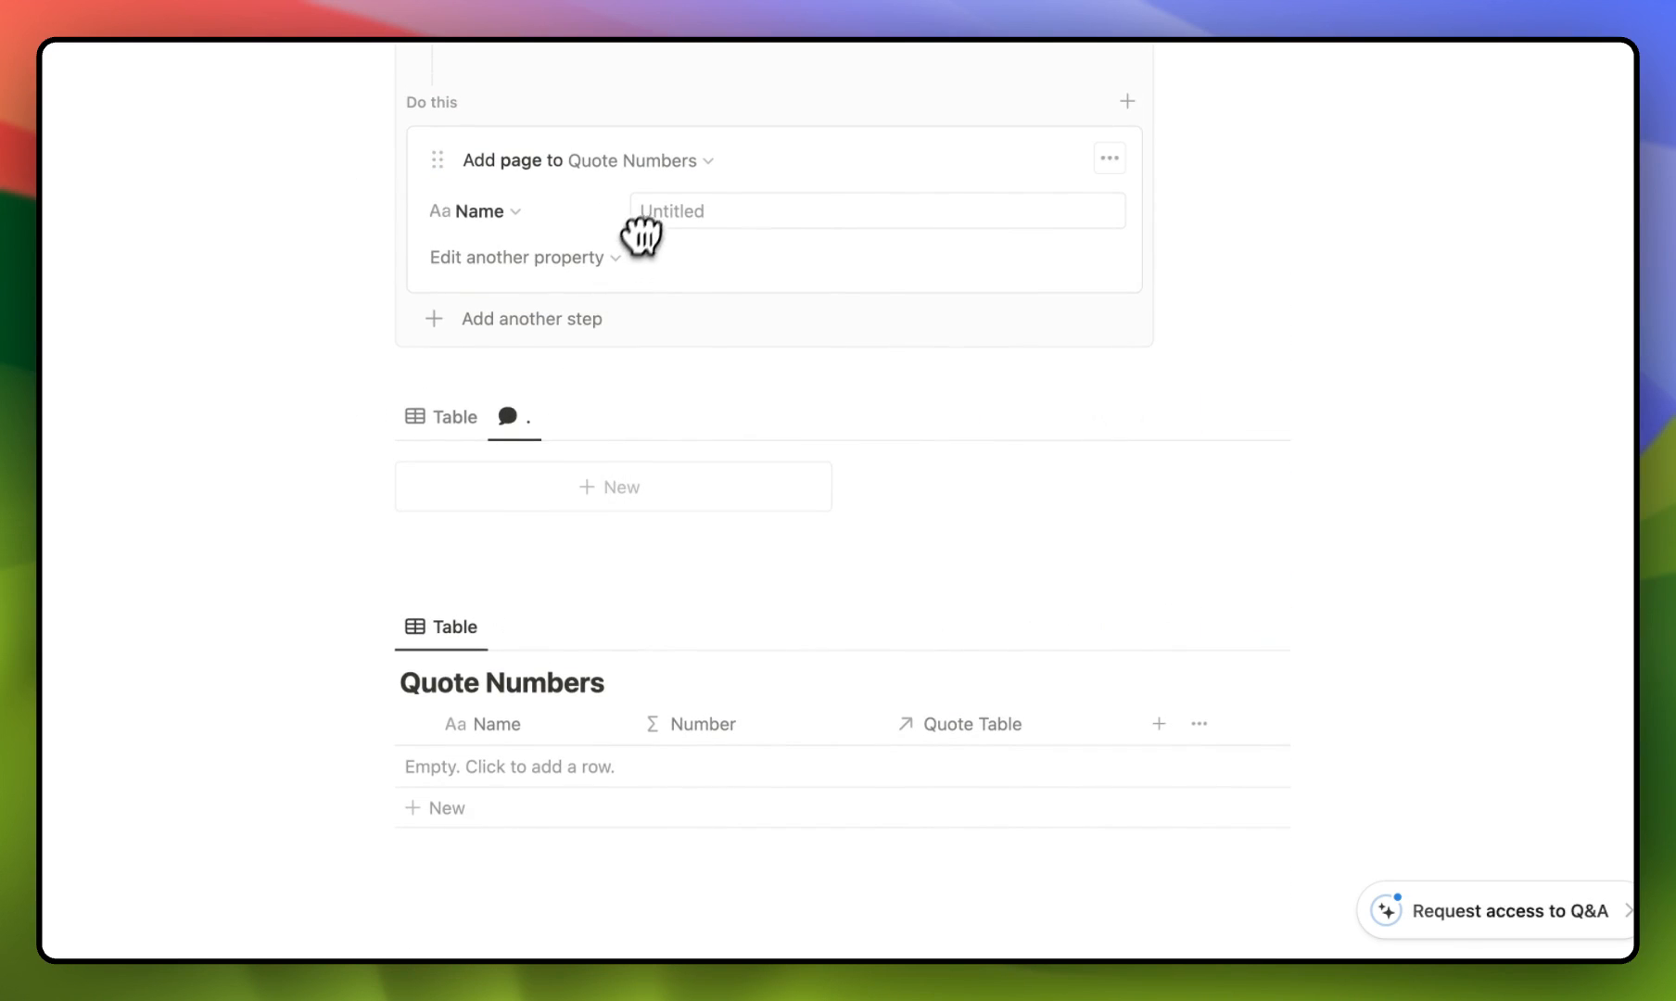
Step: Set the new page's Name to Number and link it to all five quotes
click(876, 210)
text(Number)
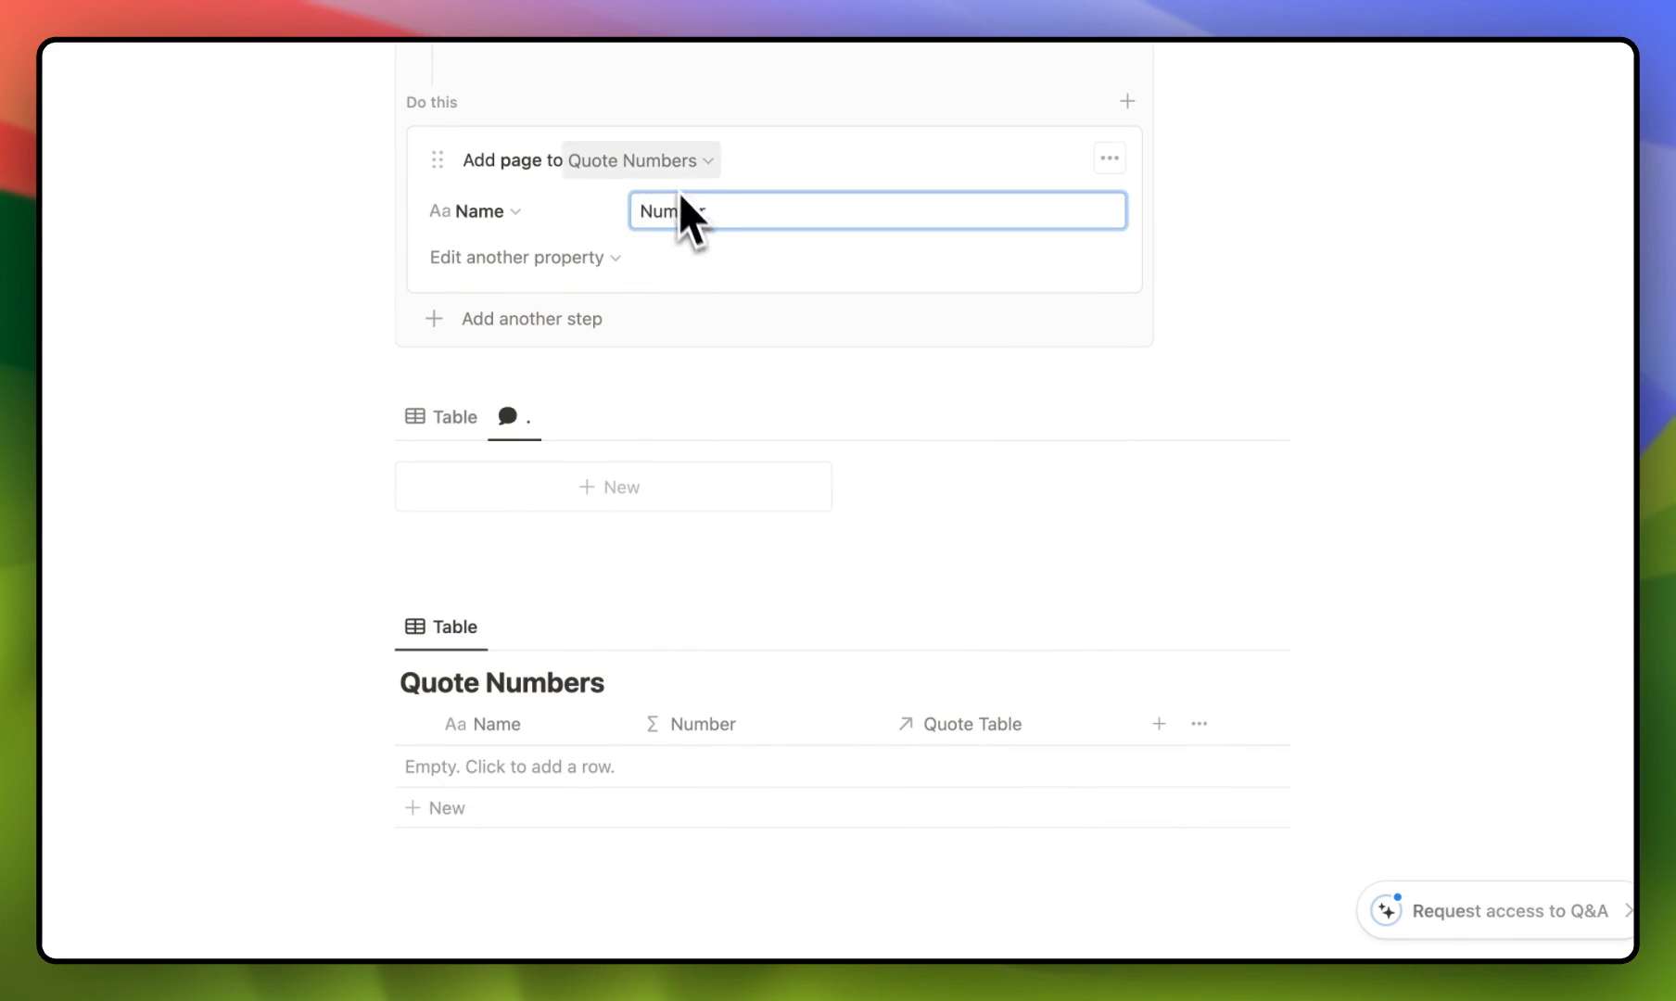
click(524, 257)
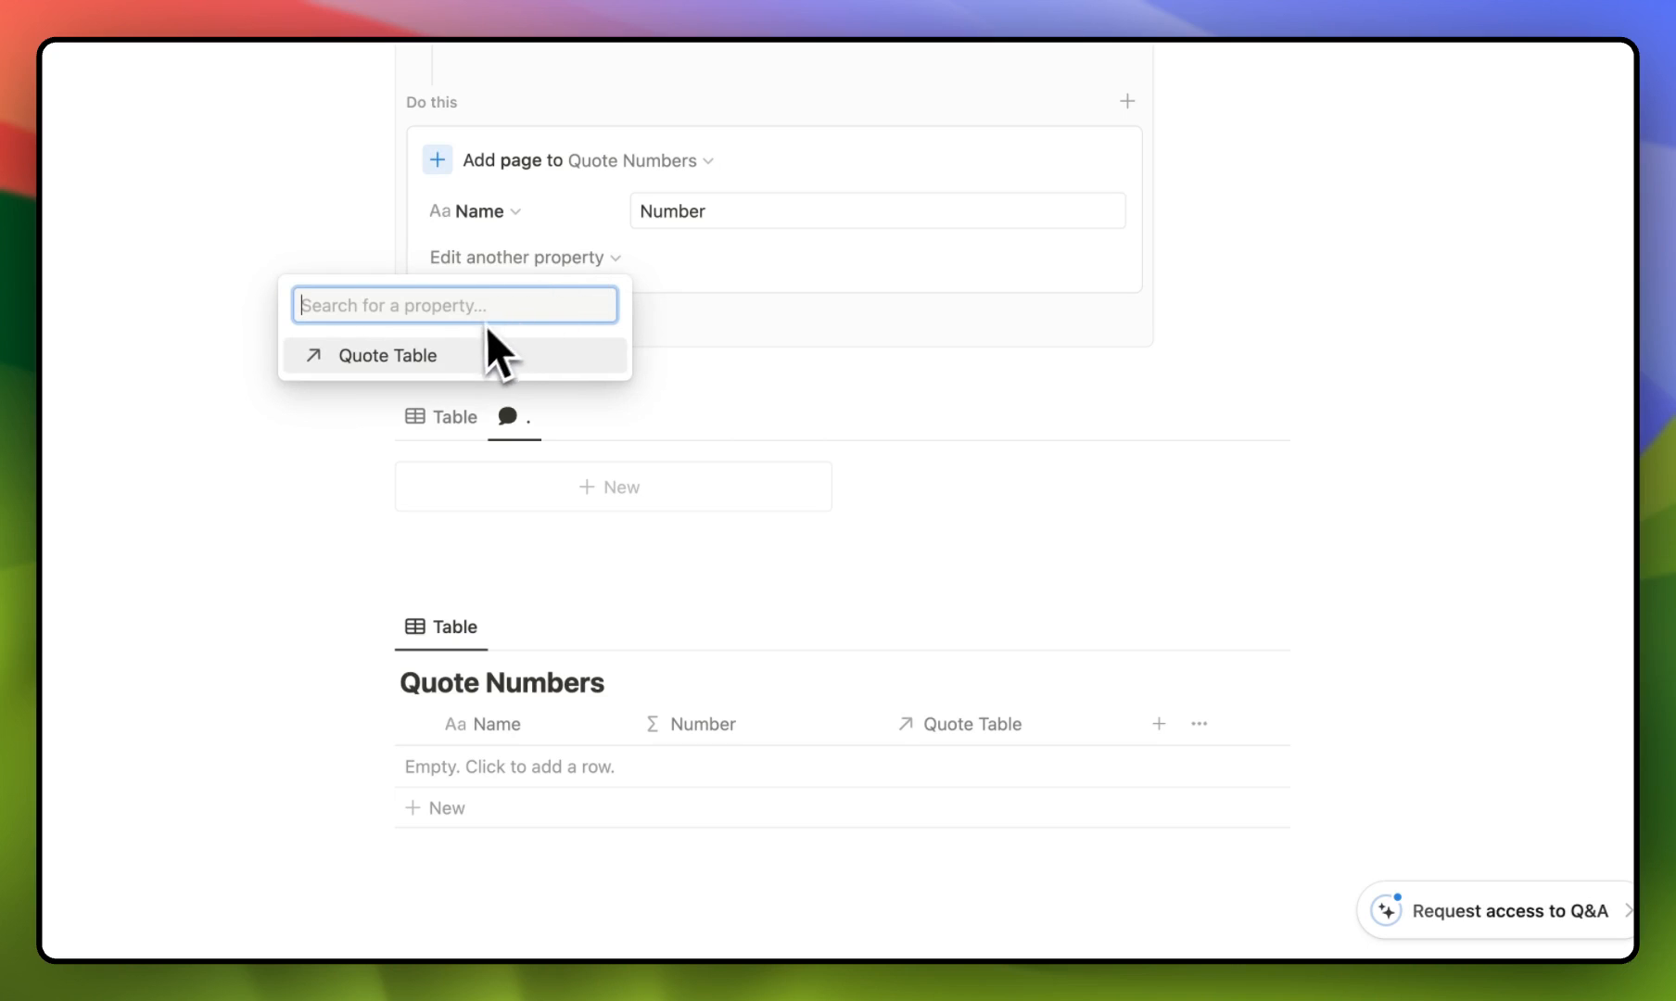
click(392, 355)
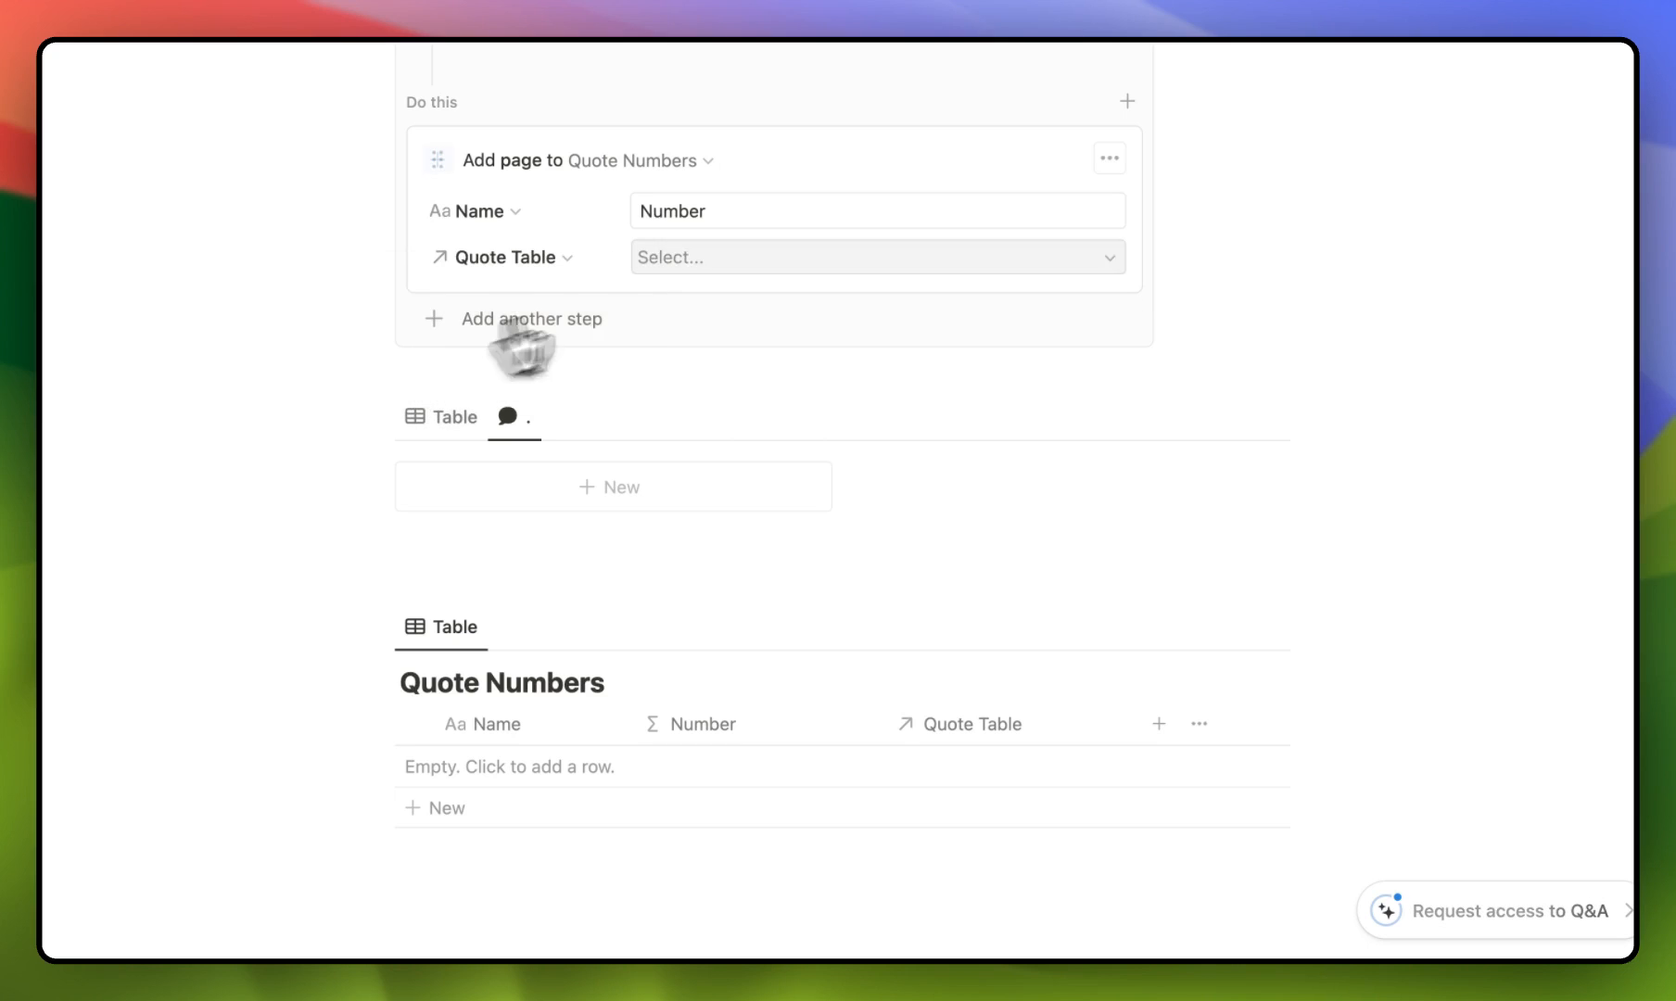
click(875, 257)
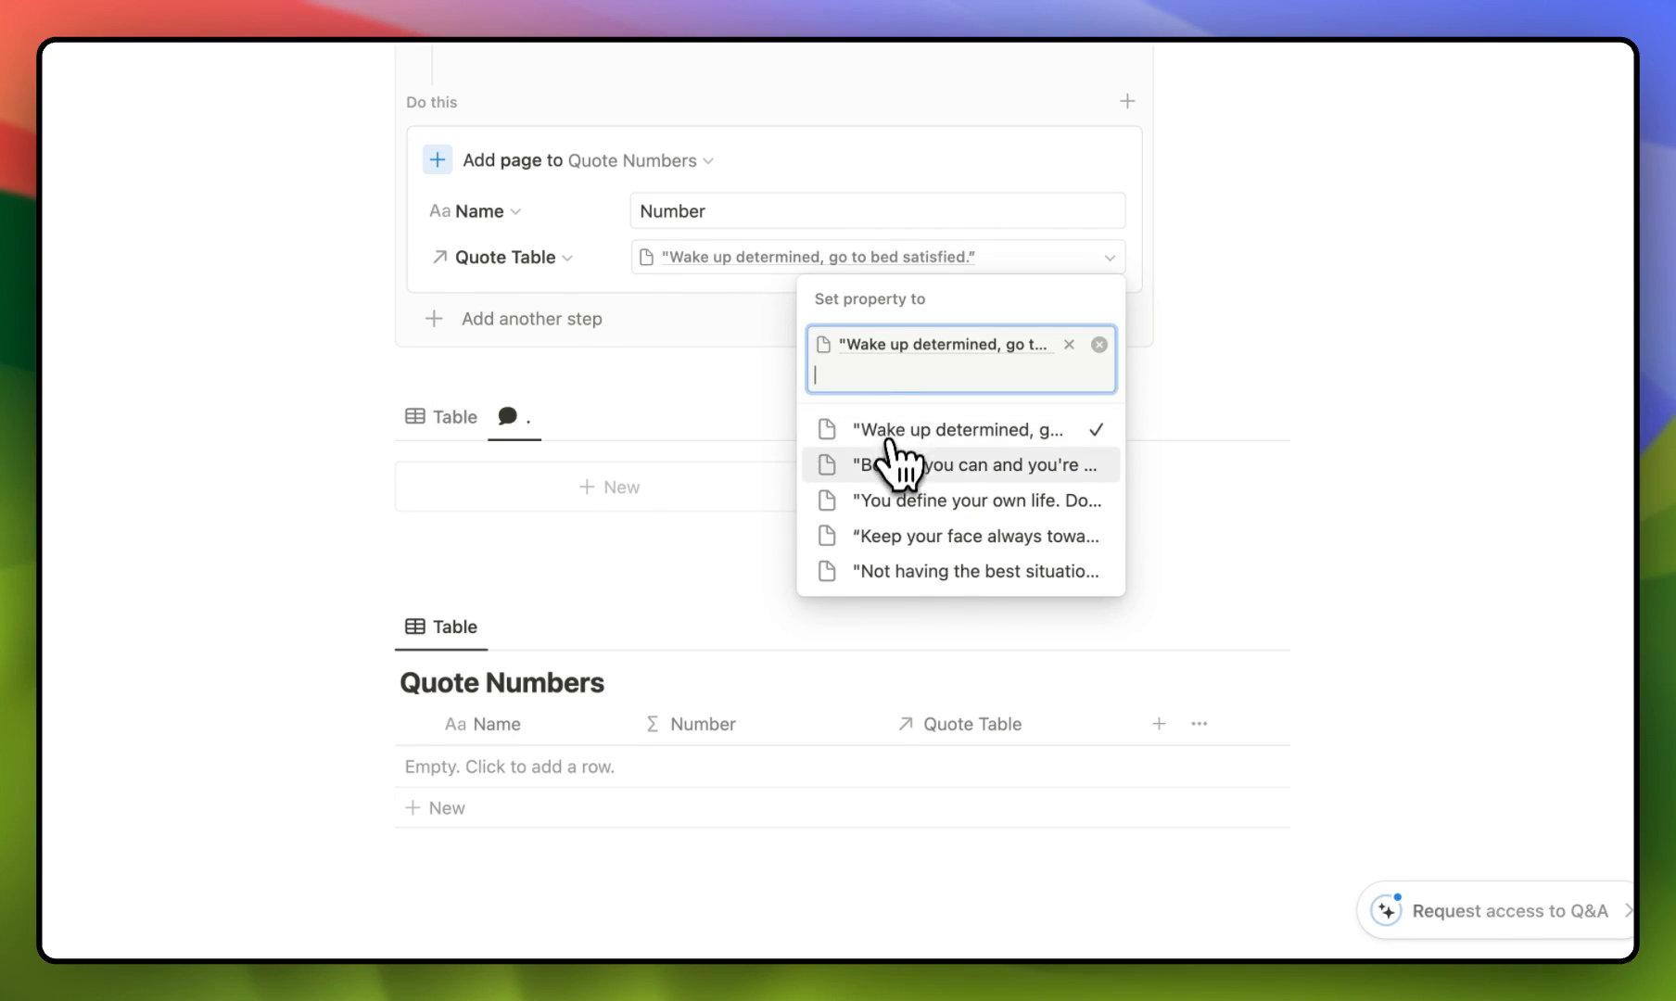
click(974, 499)
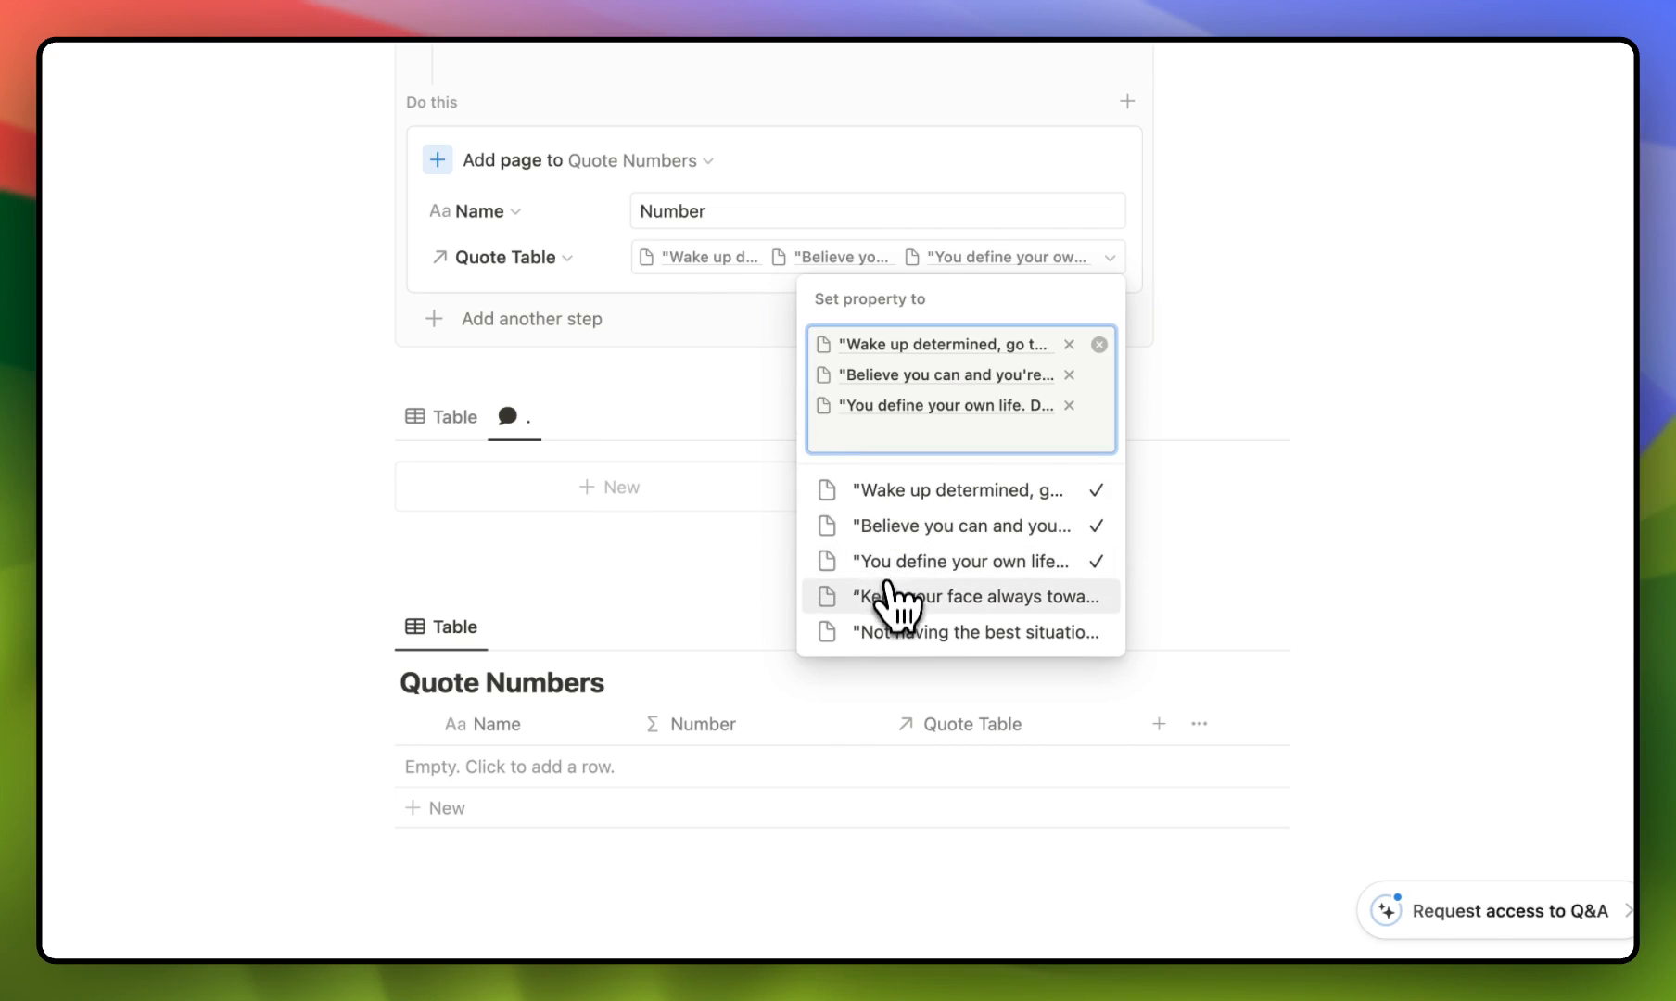
click(954, 595)
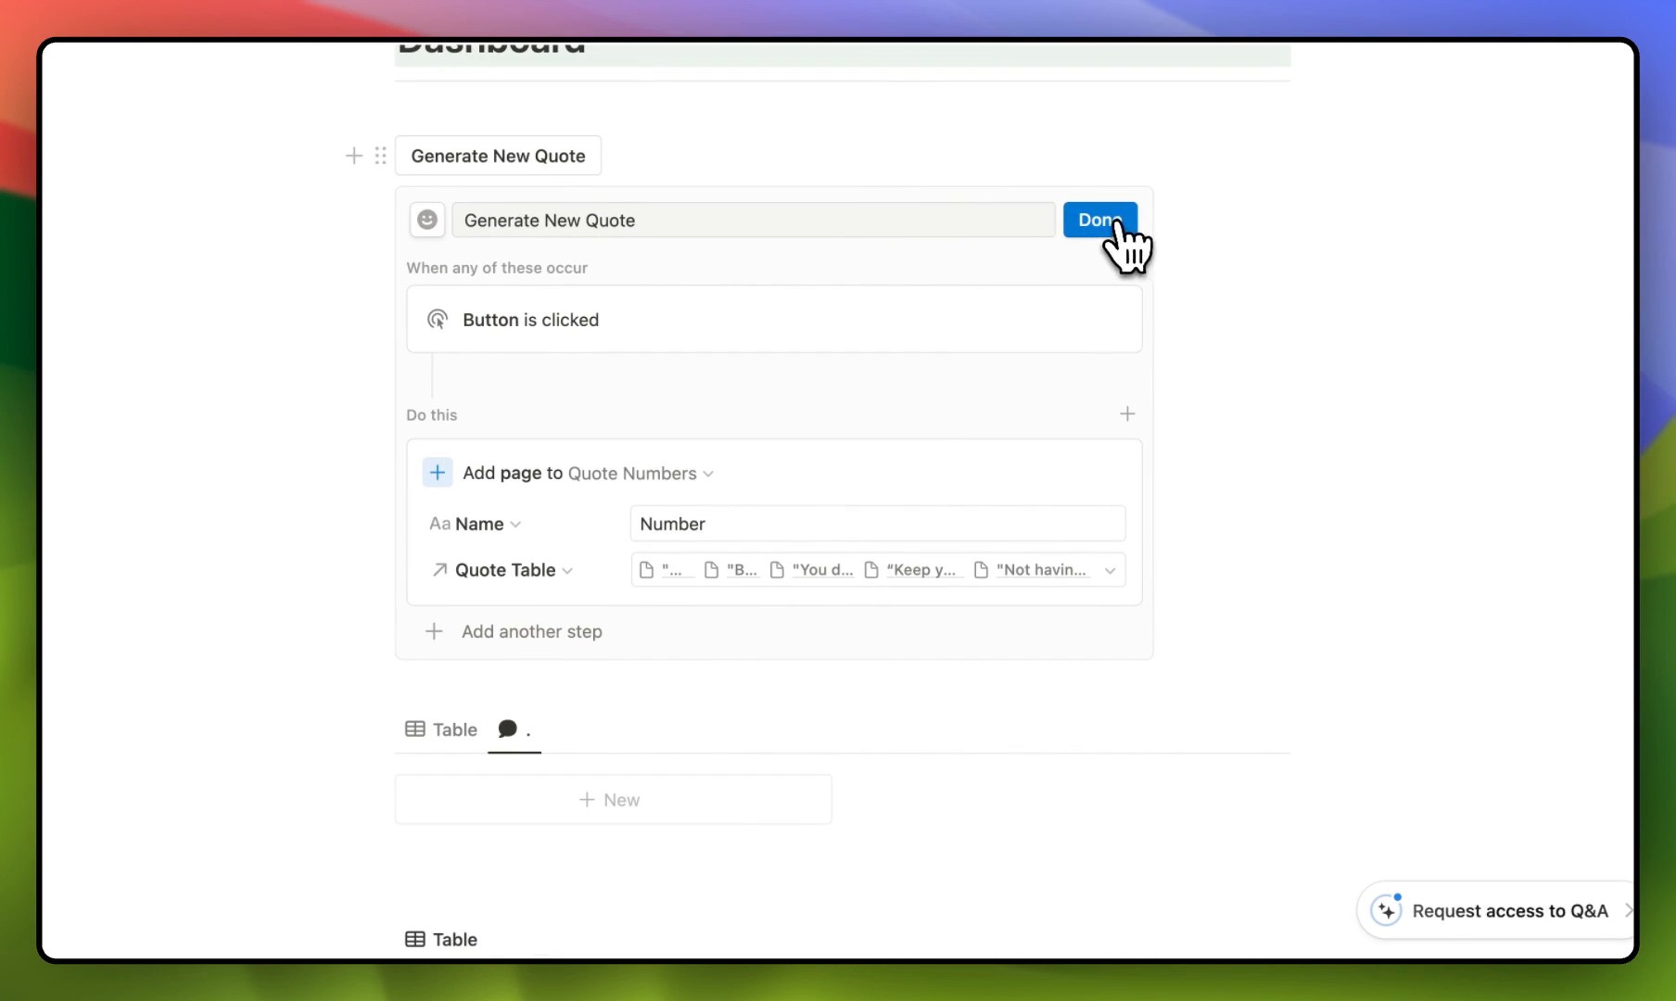
Step: Finish the button and generate quotes repeatedly until the sunshine quote card appears
click(1098, 220)
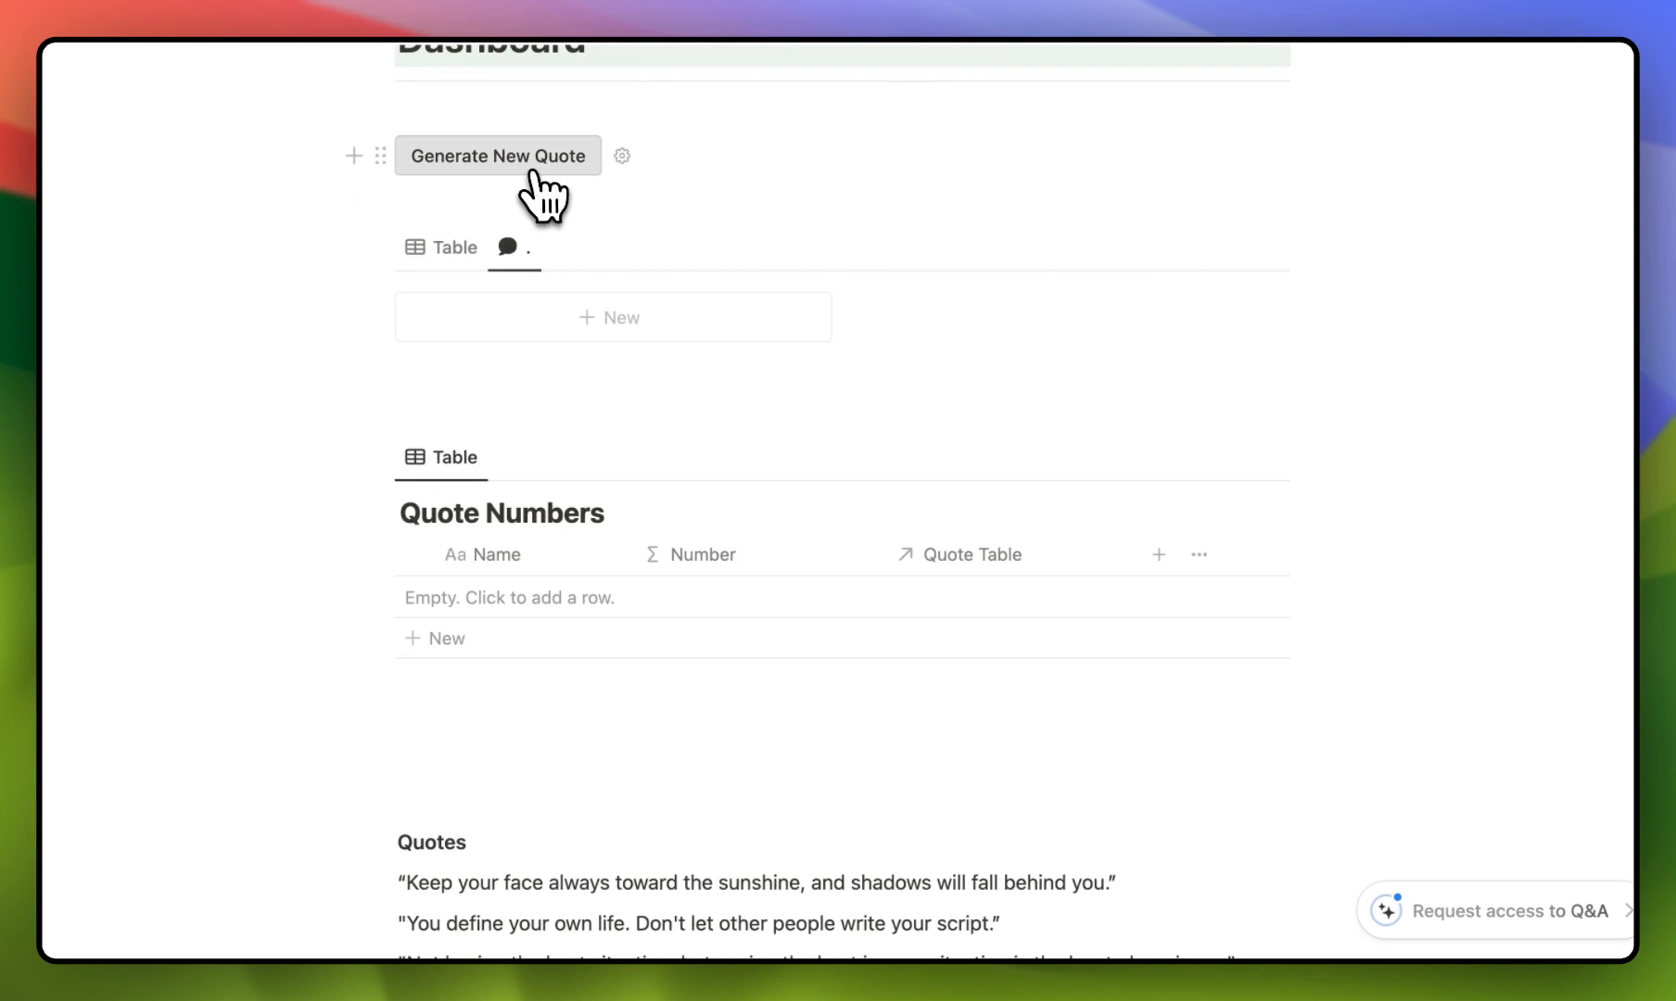
click(498, 155)
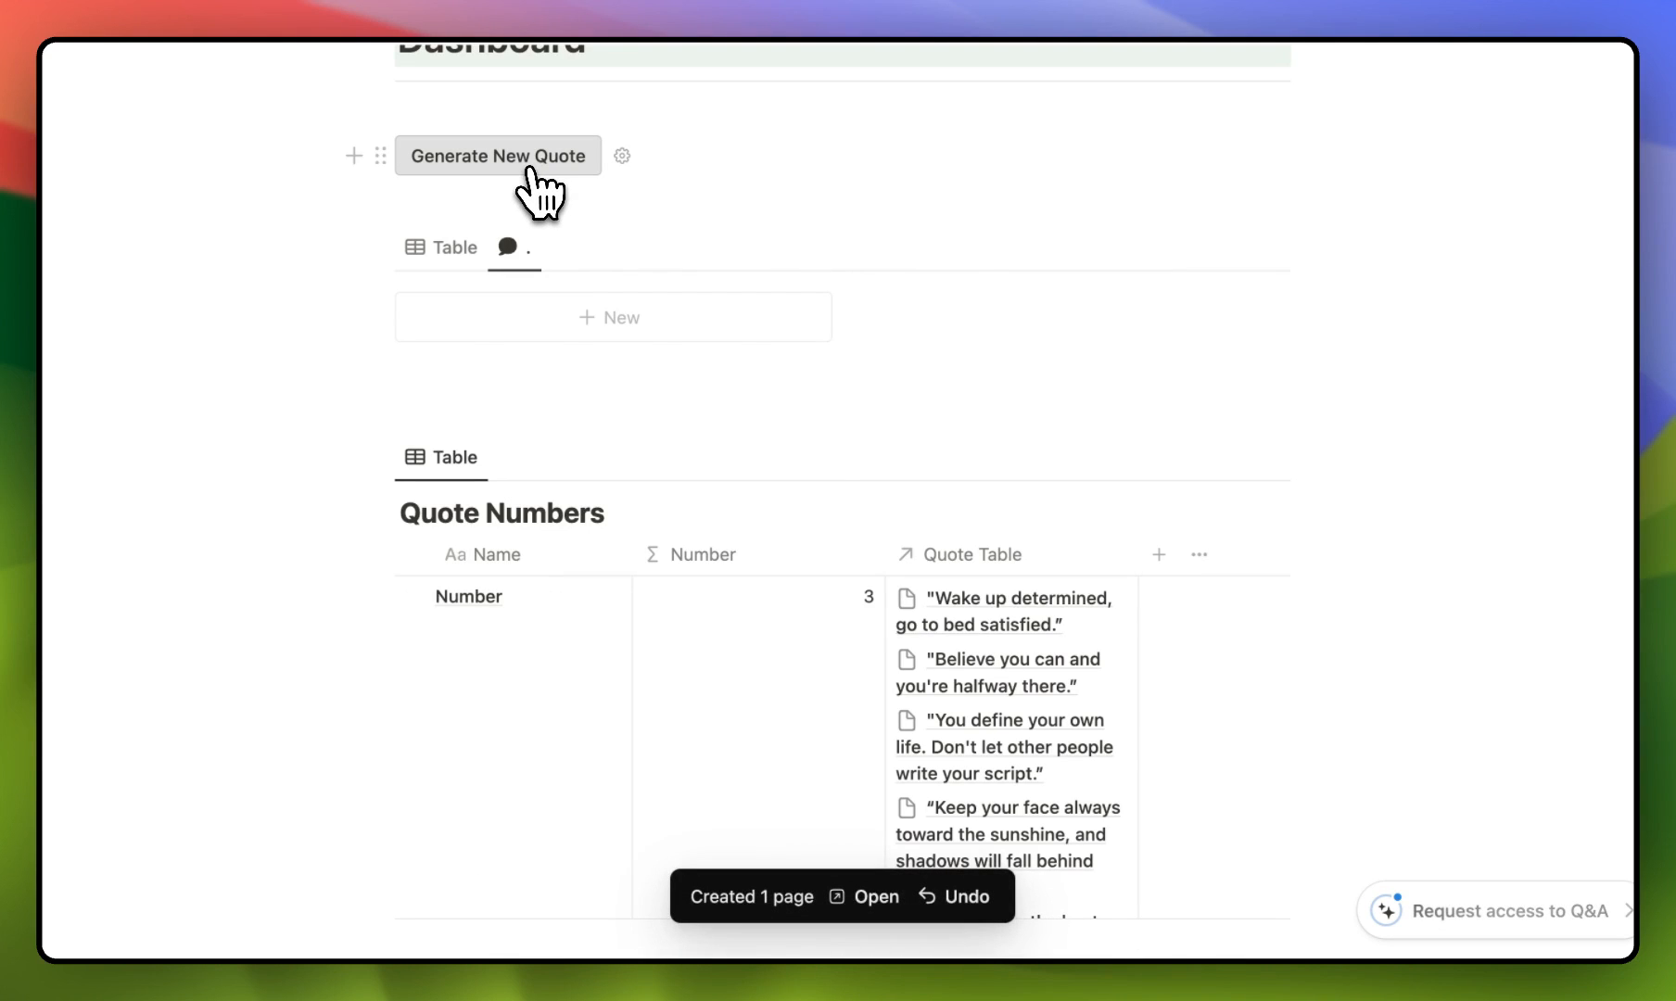
scroll(down, 3)
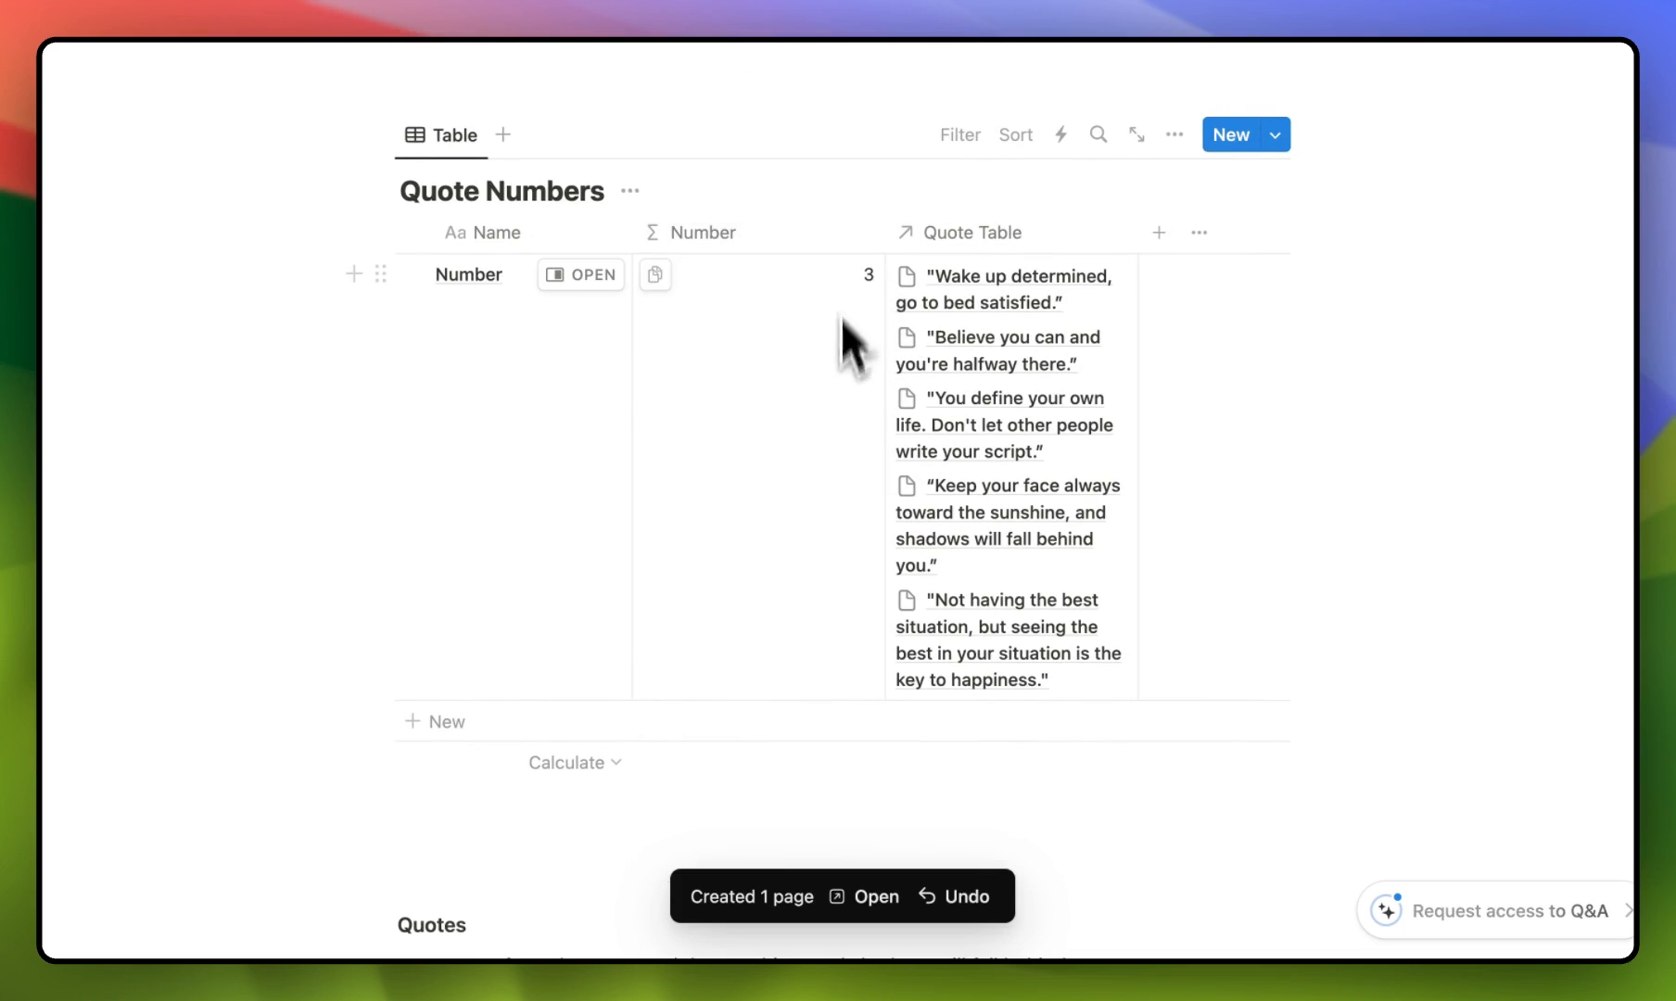
scroll(up, 3)
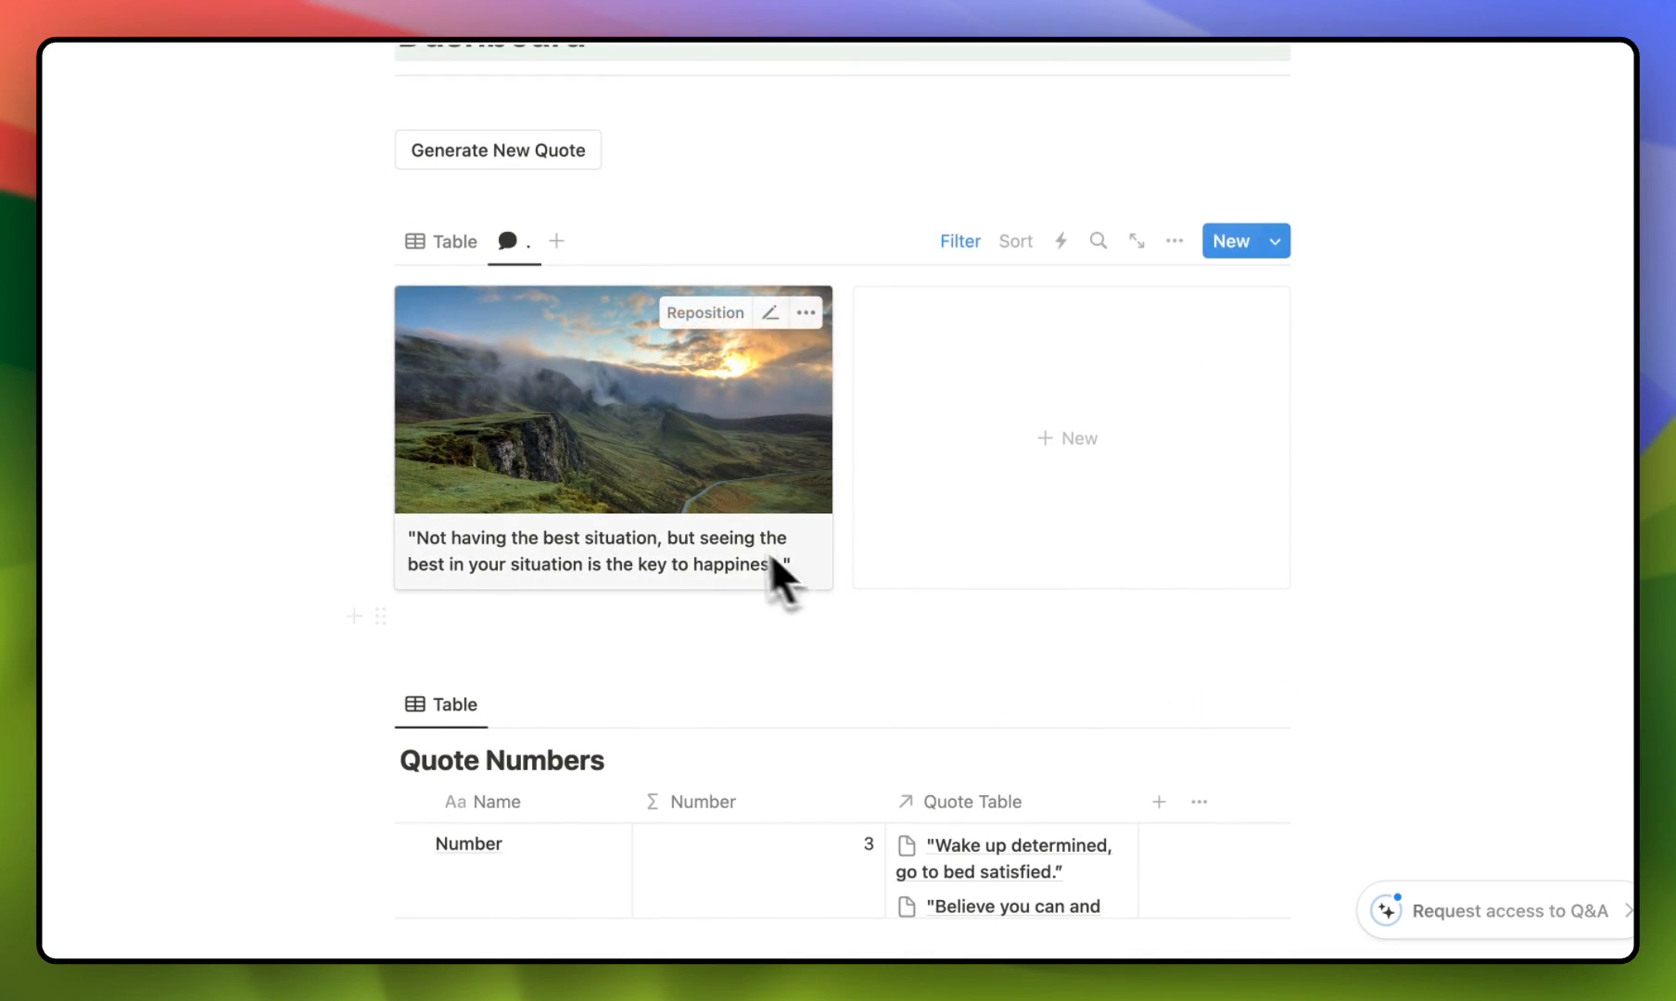
mouse_move(626, 443)
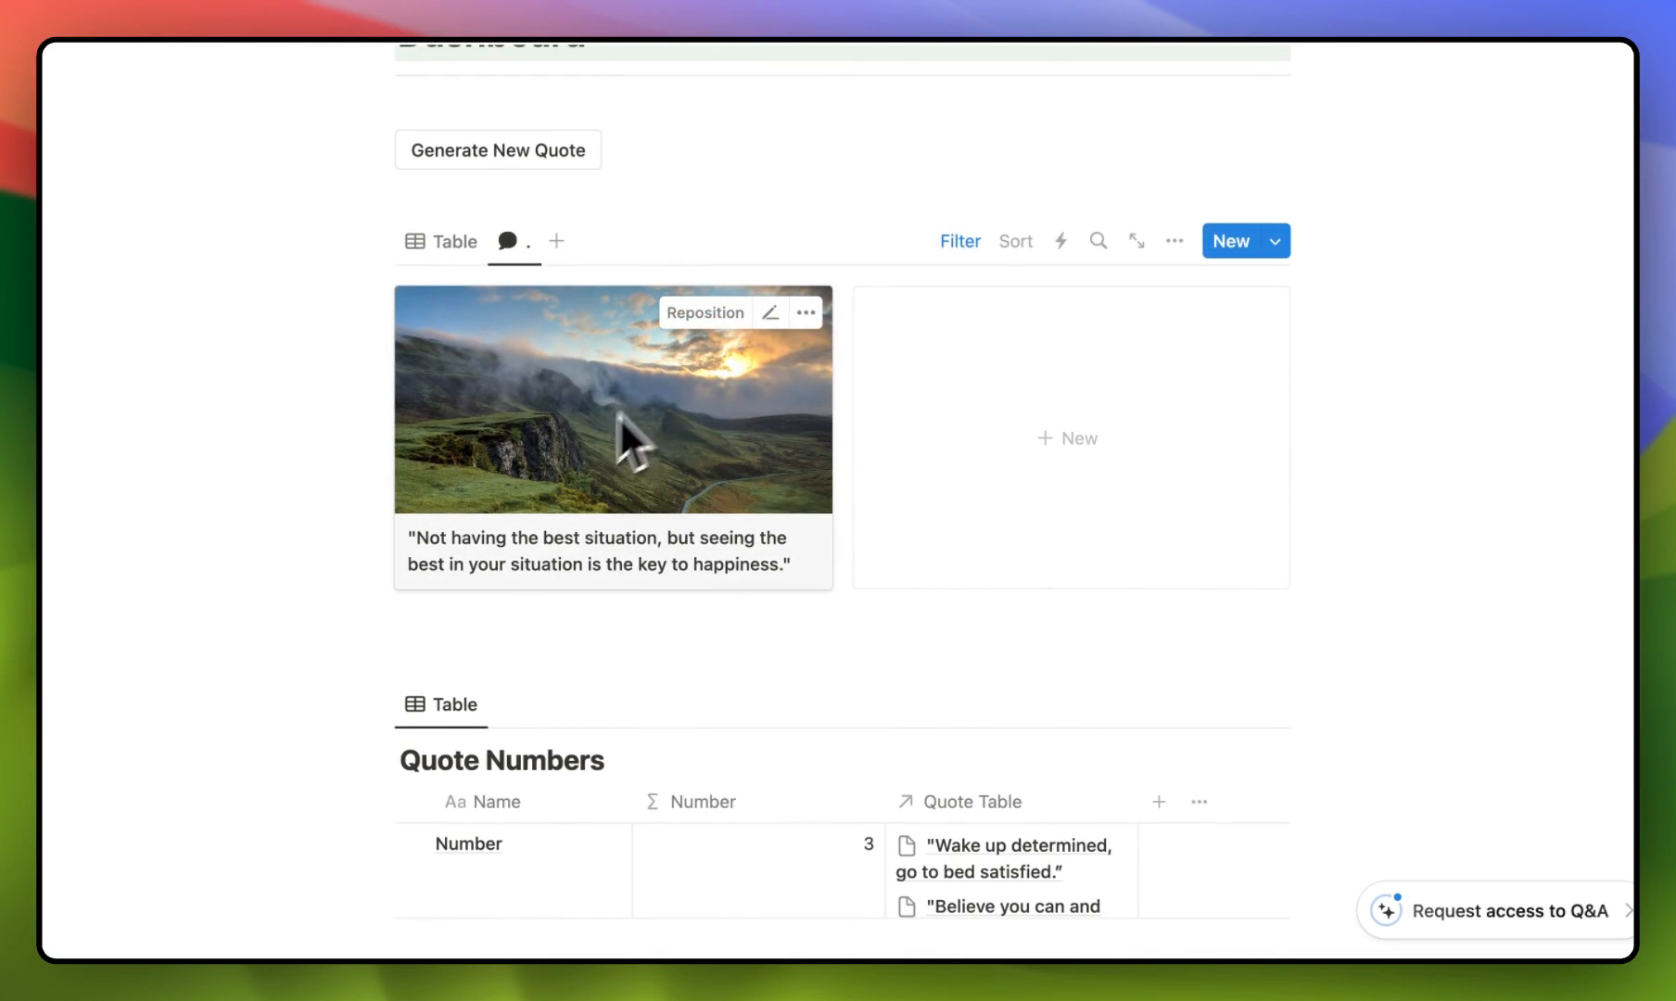
scroll(down, 3)
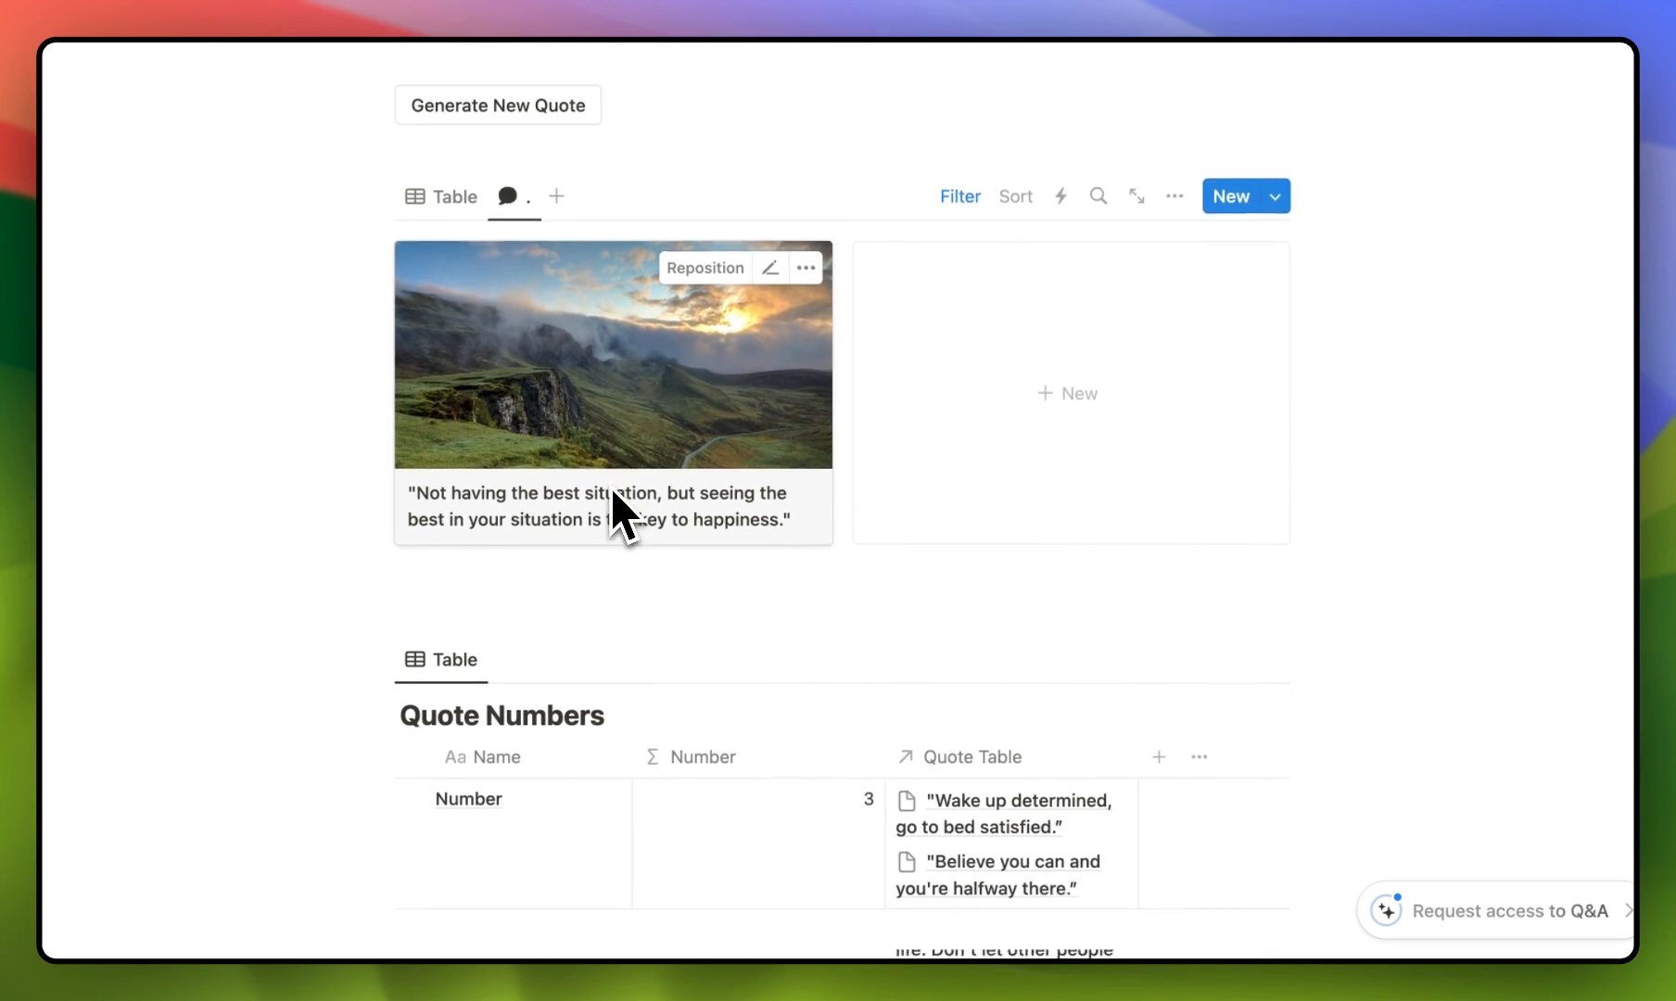
click(497, 105)
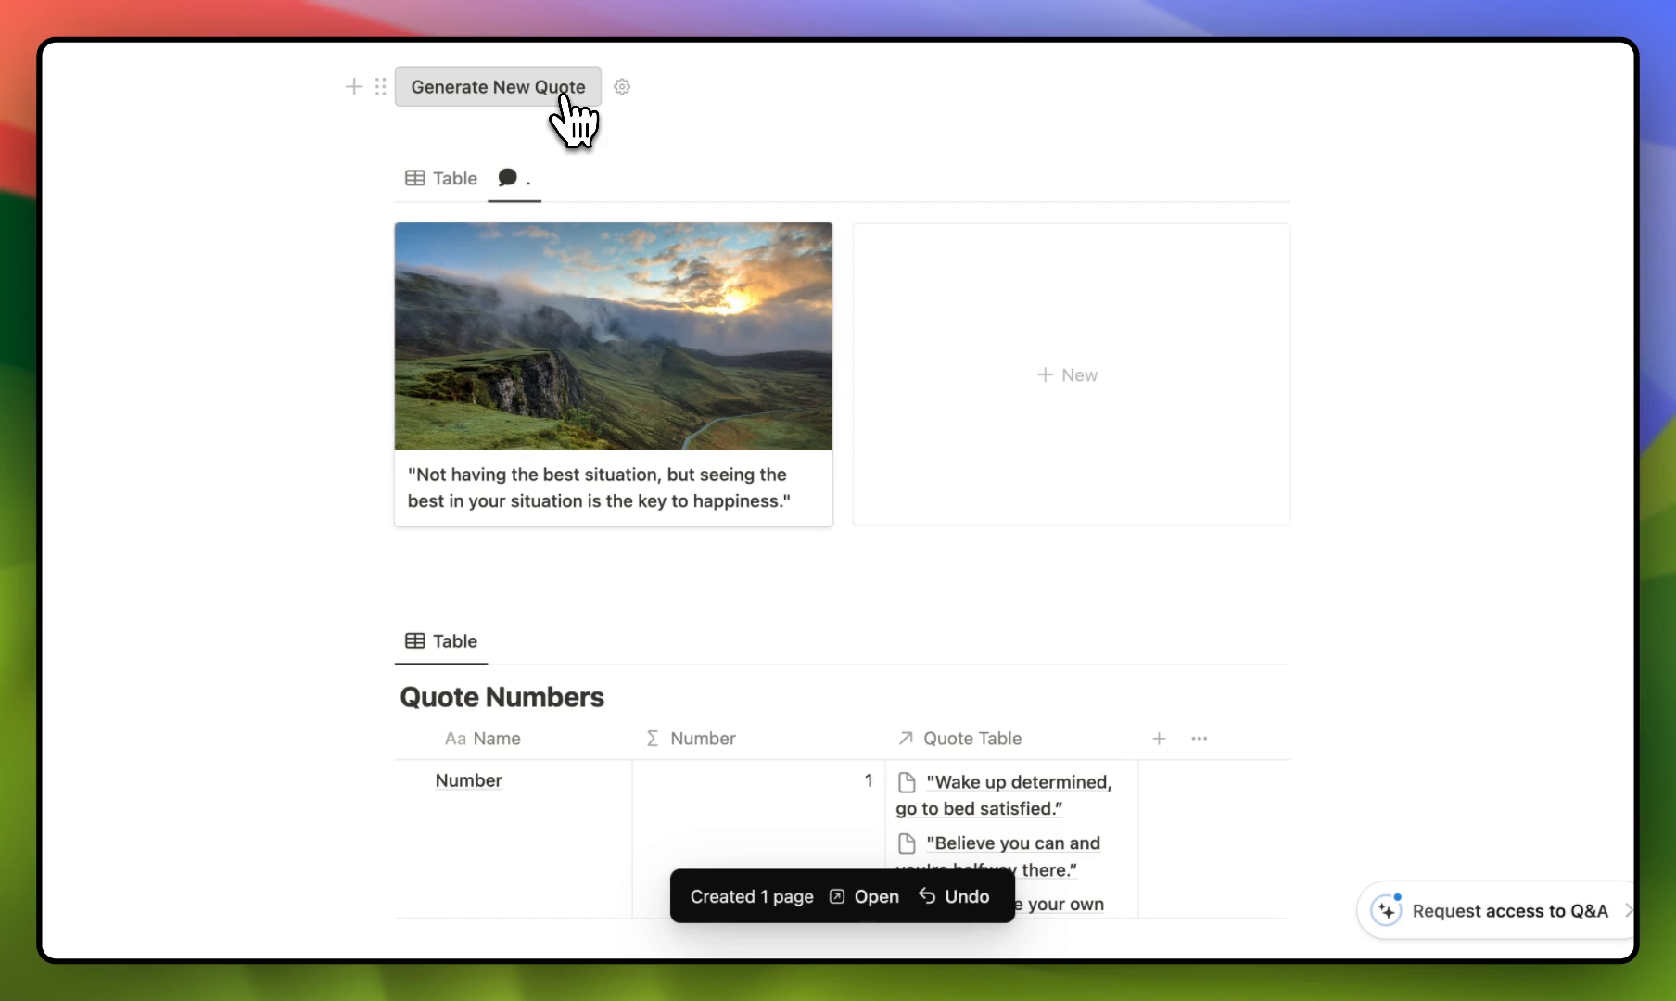
click(497, 86)
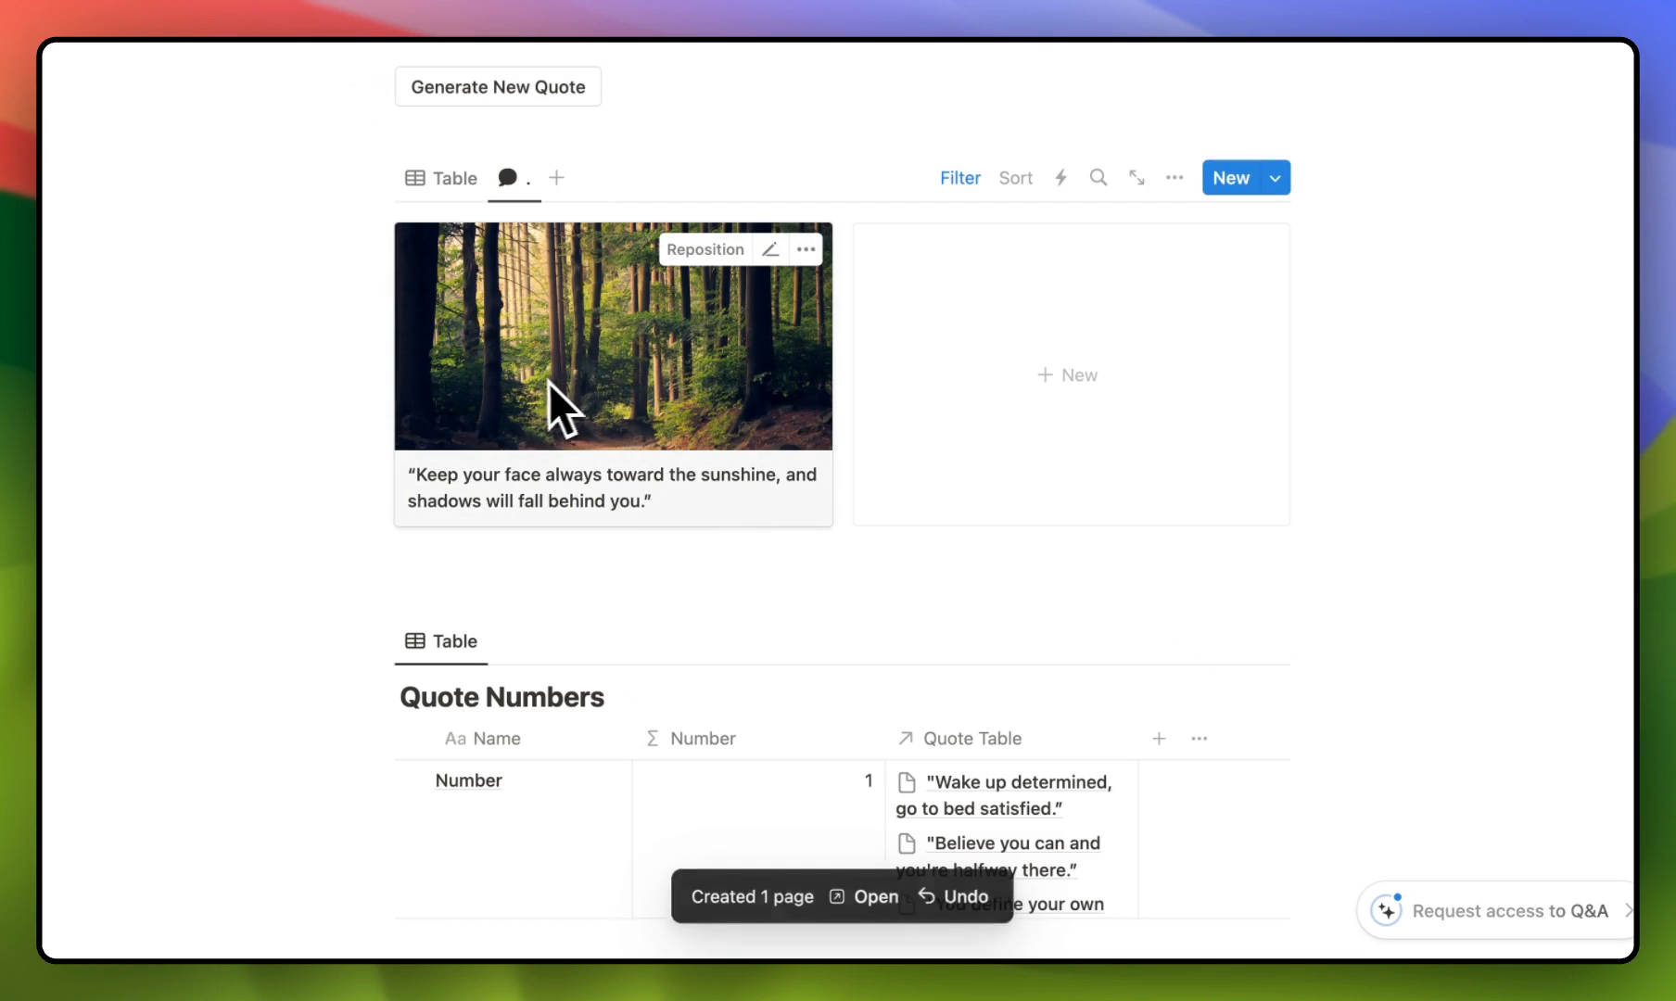
mouse_move(497, 86)
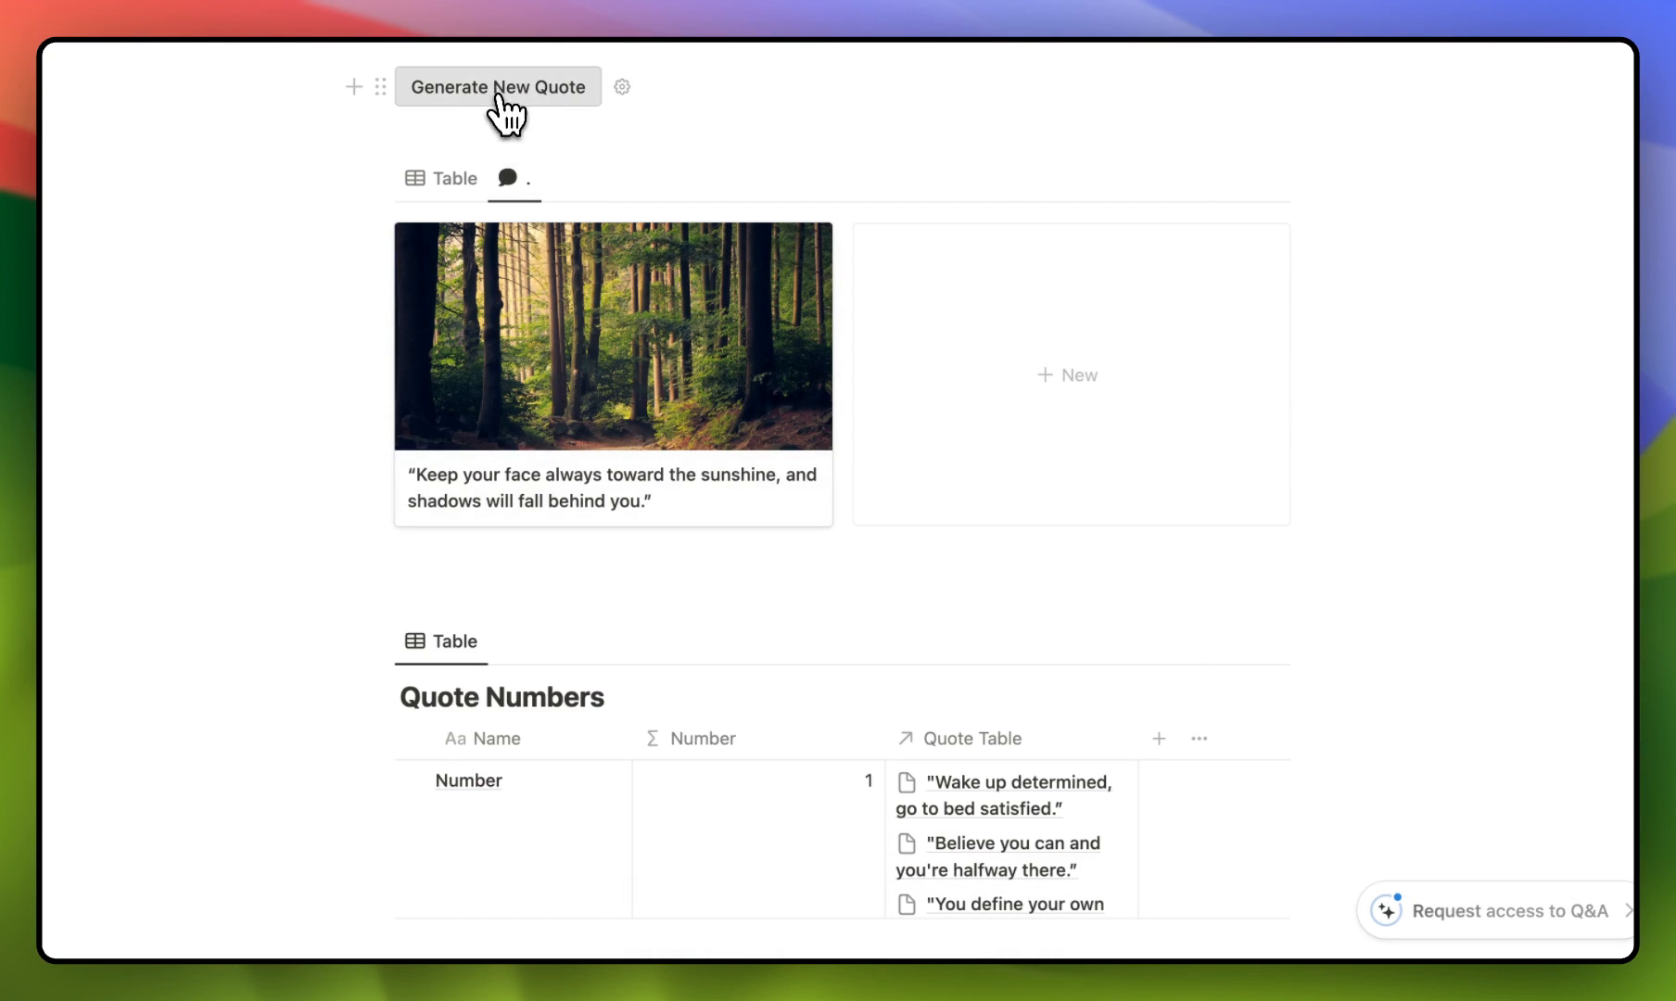
Step: Open the Number property's formula to review it, then close the editor
click(497, 86)
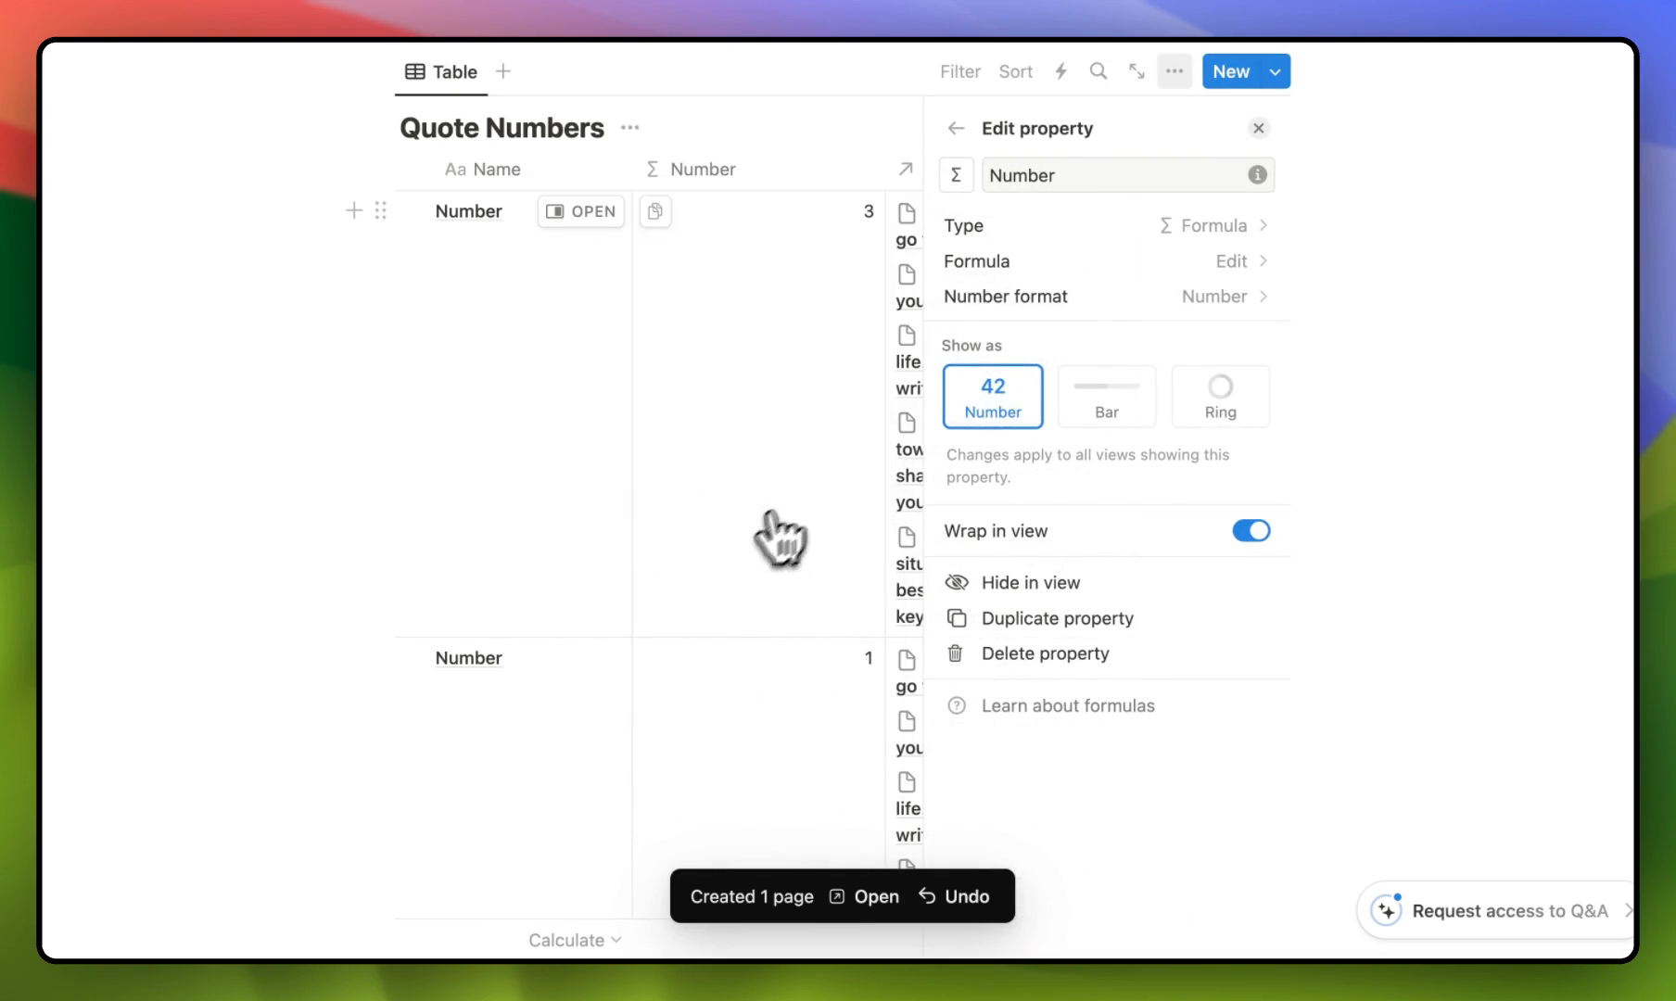
click(1230, 261)
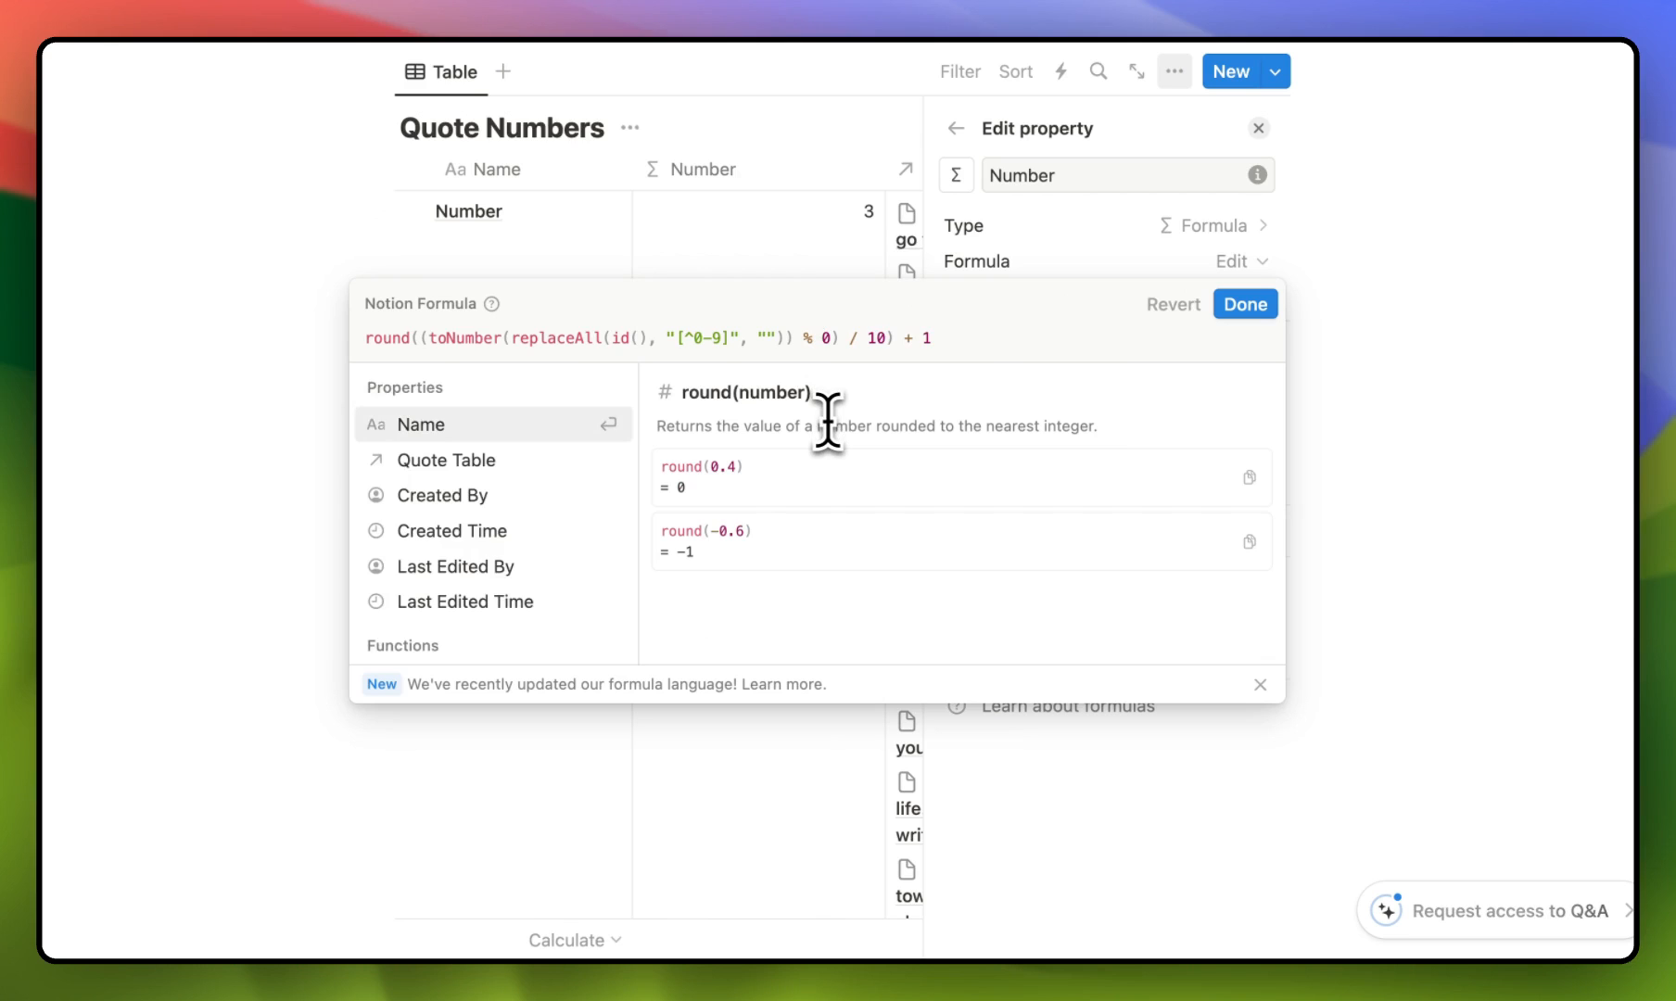
click(1243, 304)
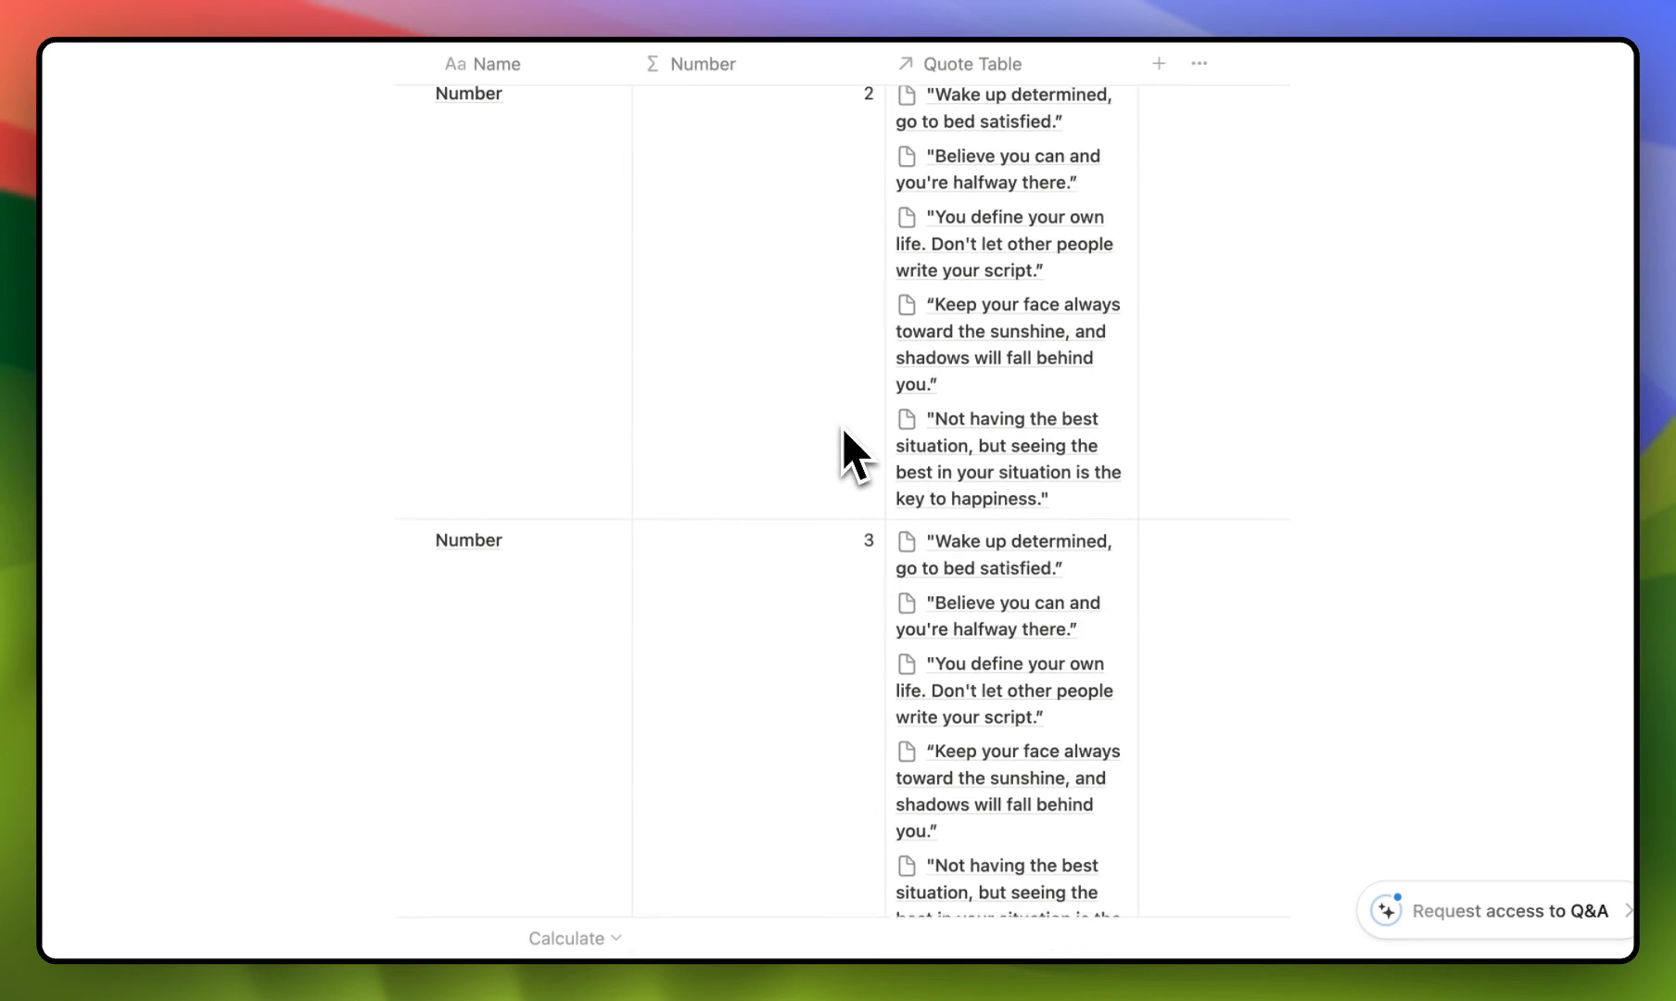
Step: Scroll the dashboard to check the current quote card and Number entry
scroll(up, 3)
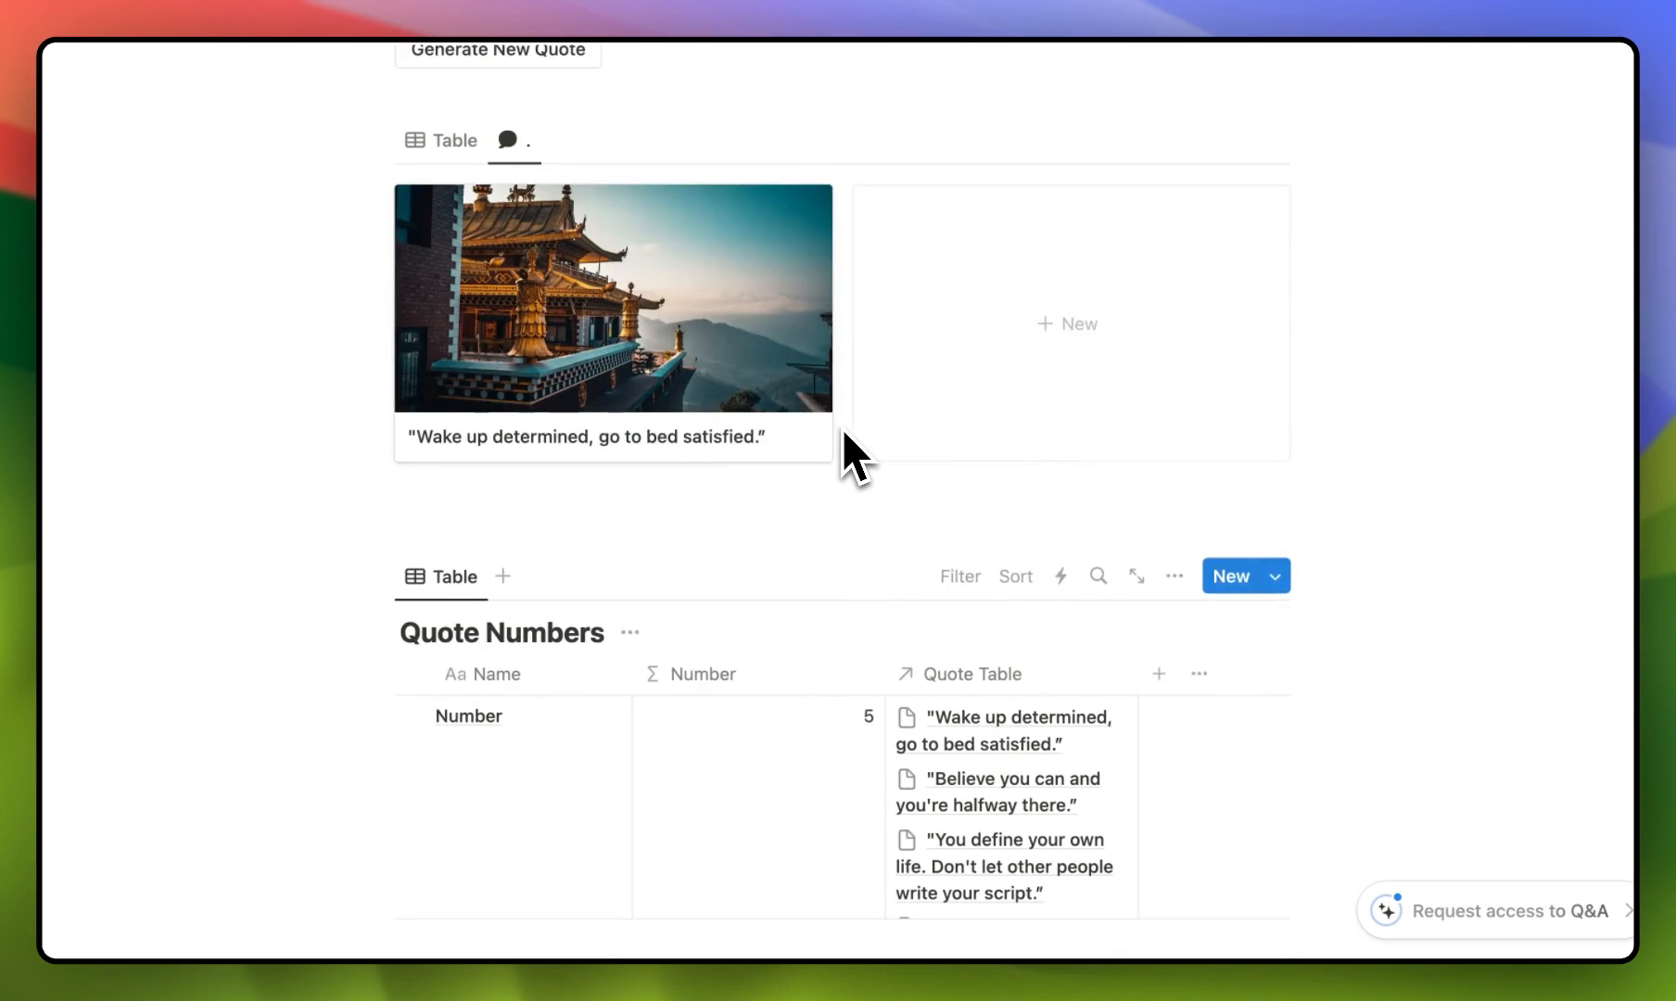
scroll(down, 3)
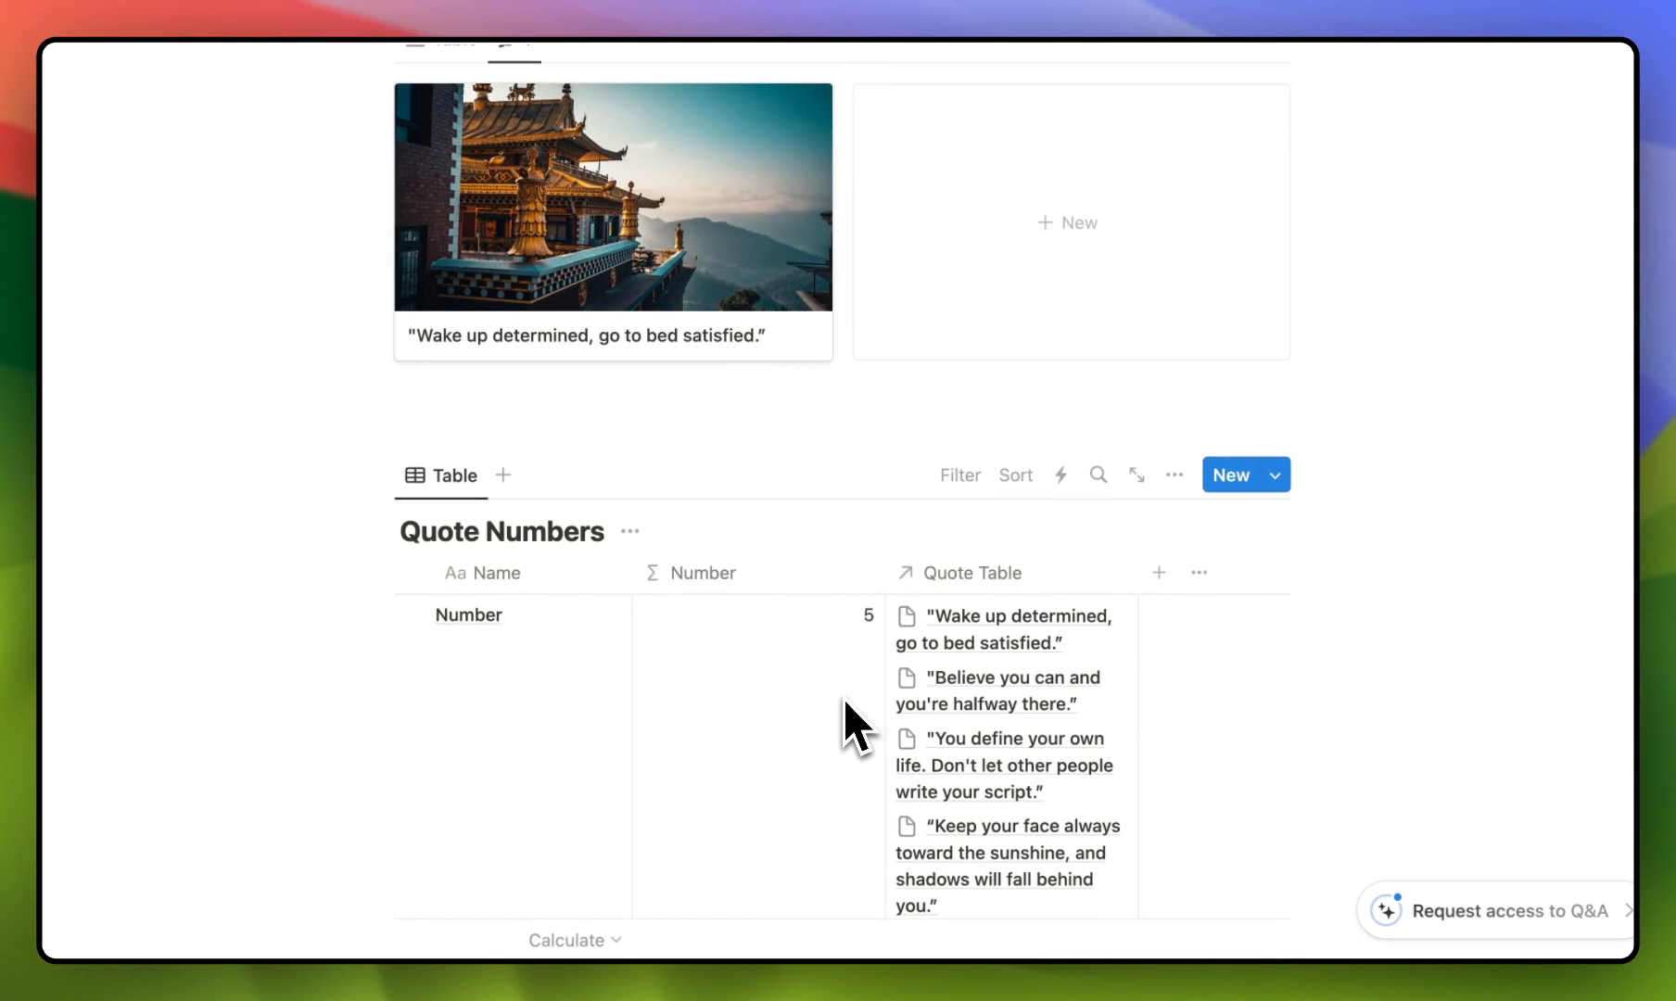
scroll(up, 3)
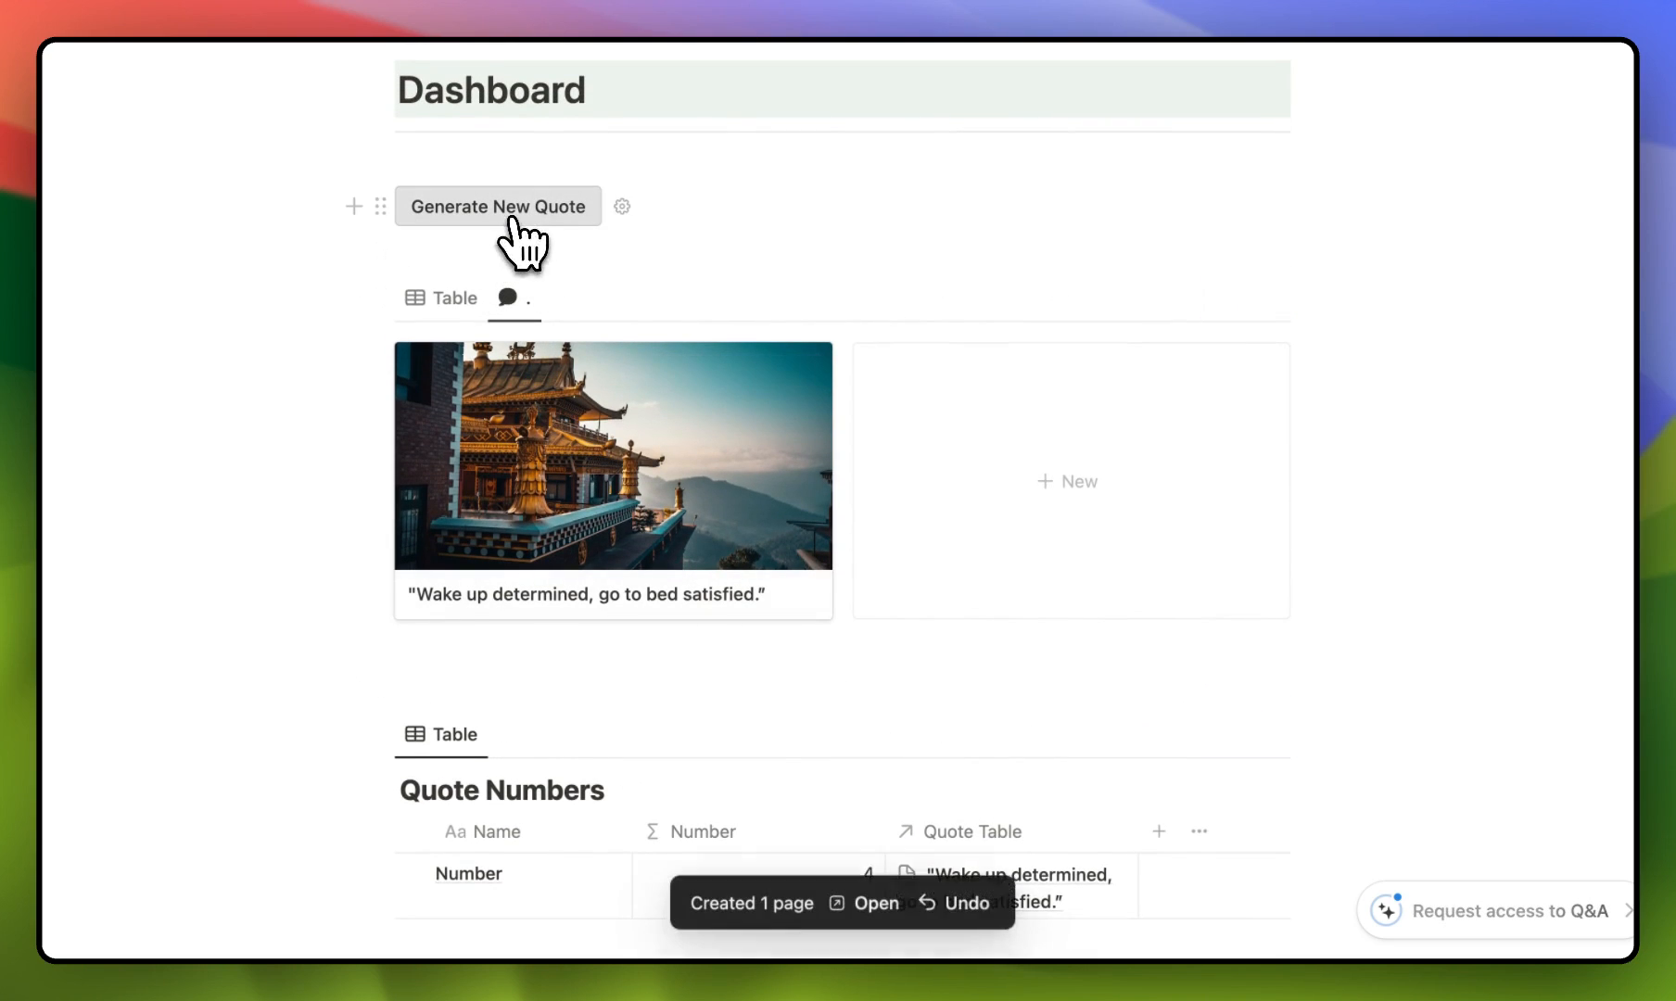
scroll(down, 3)
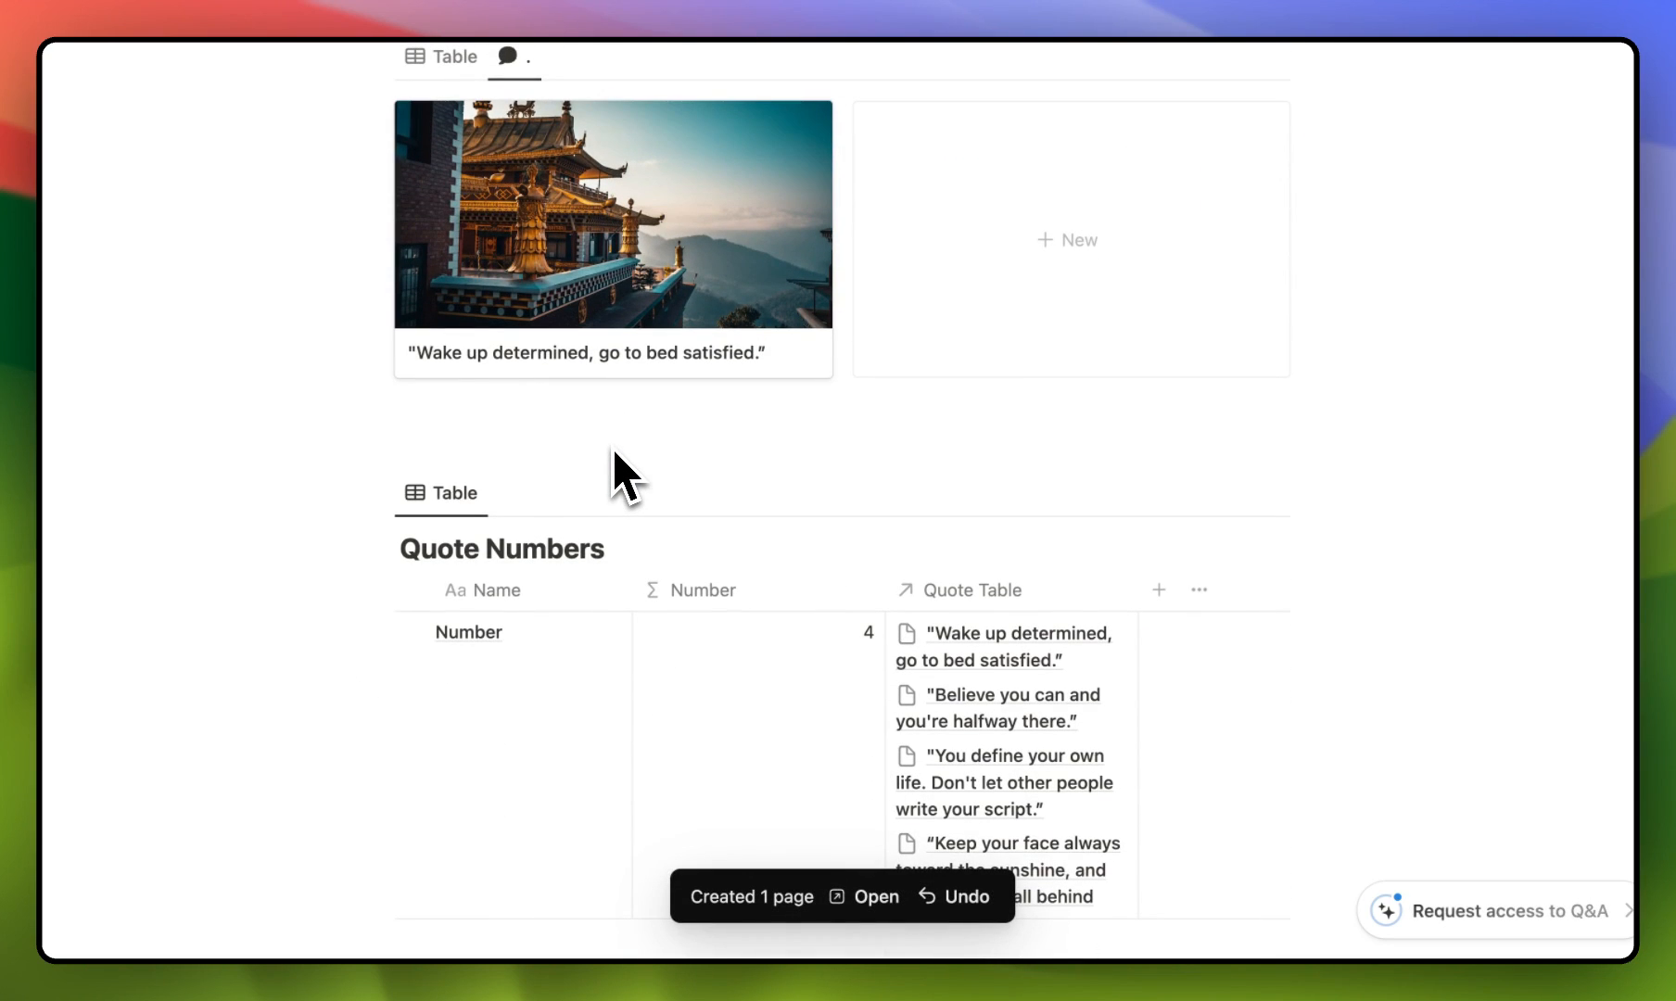
scroll(up, 3)
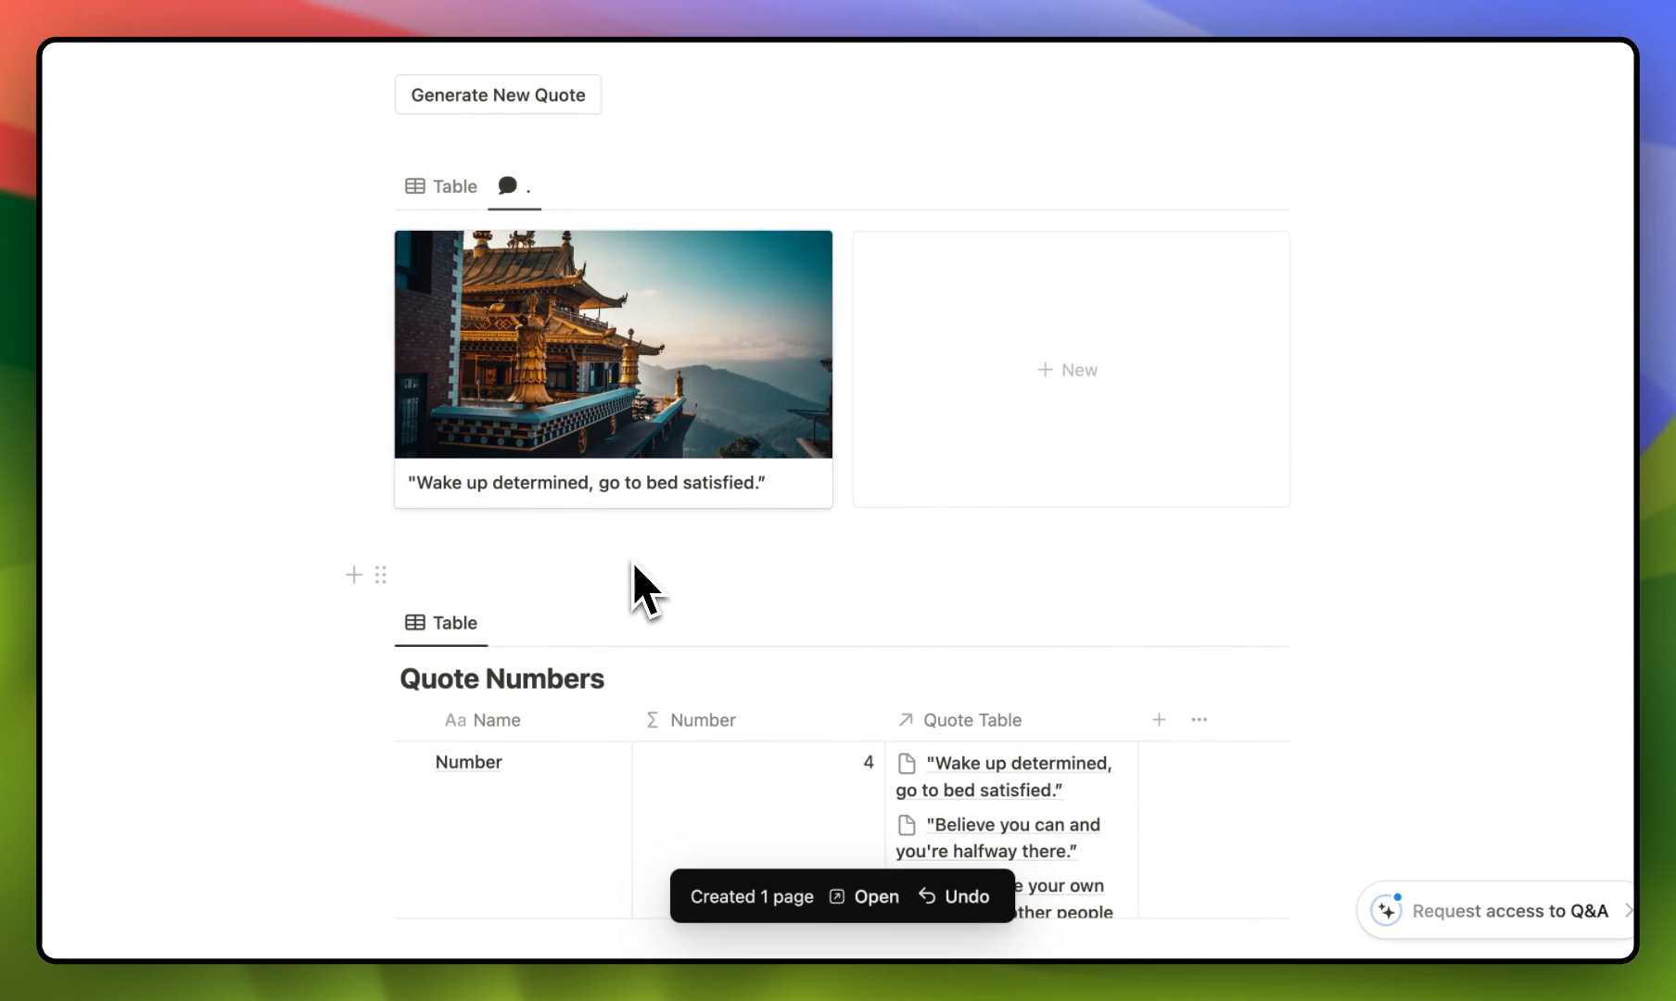
Step: Generate a new quote and scroll to check the updated card
click(497, 93)
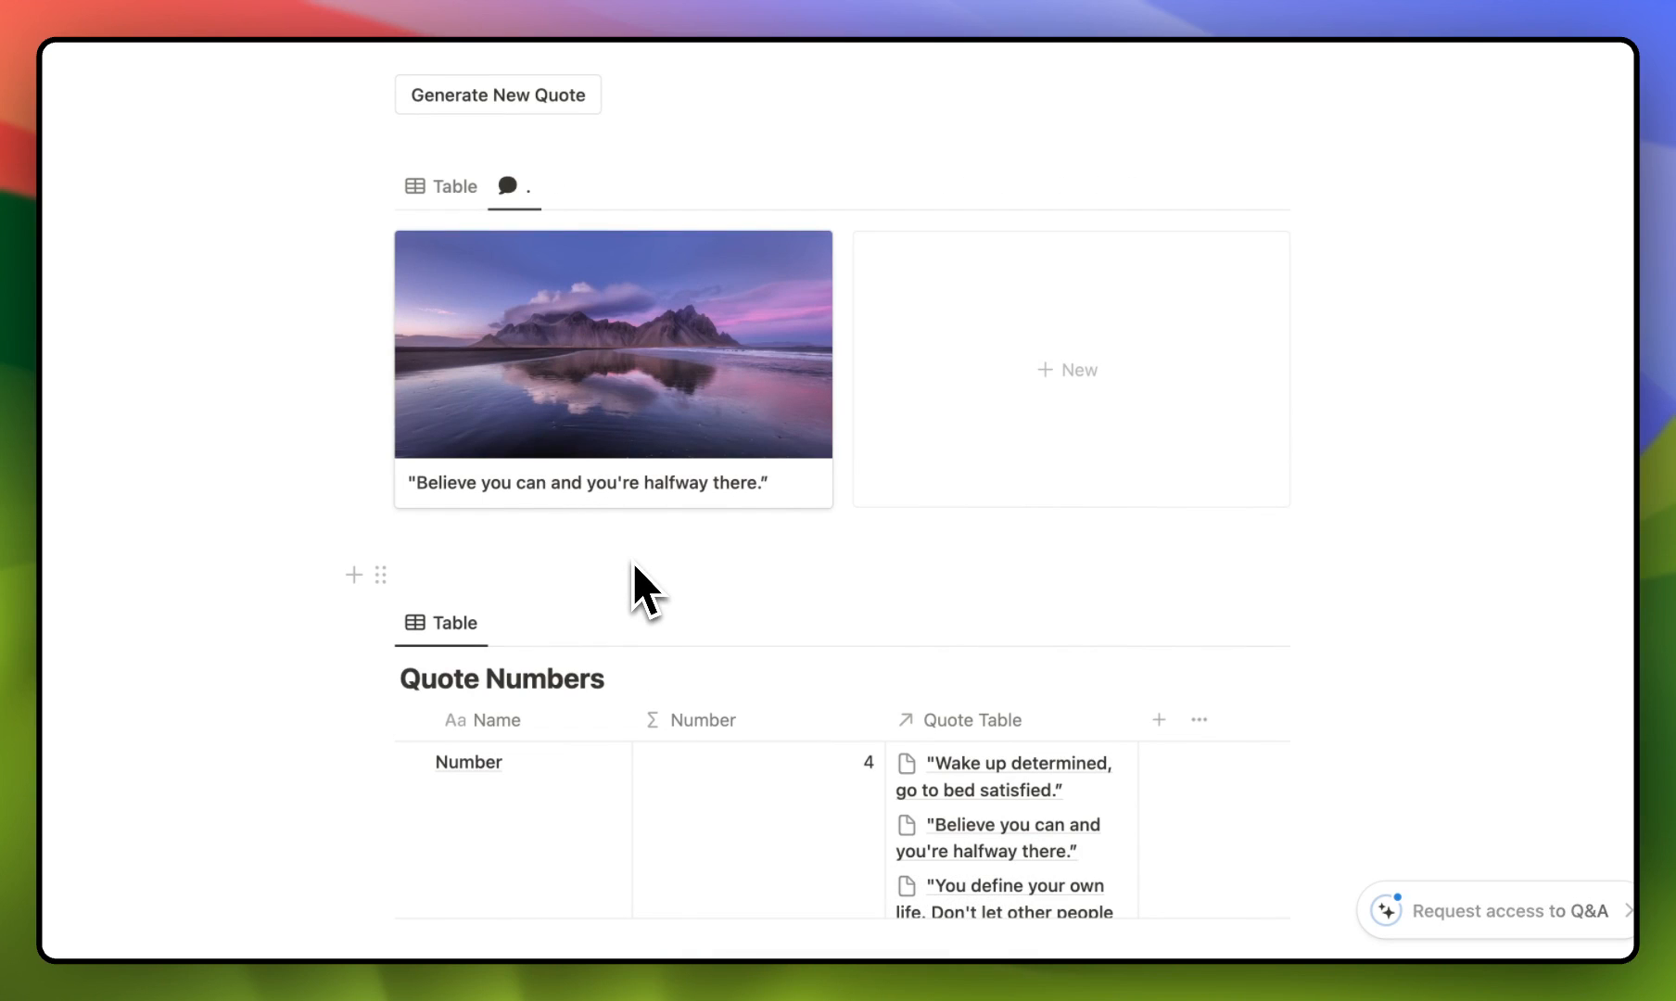
mouse_move(495, 540)
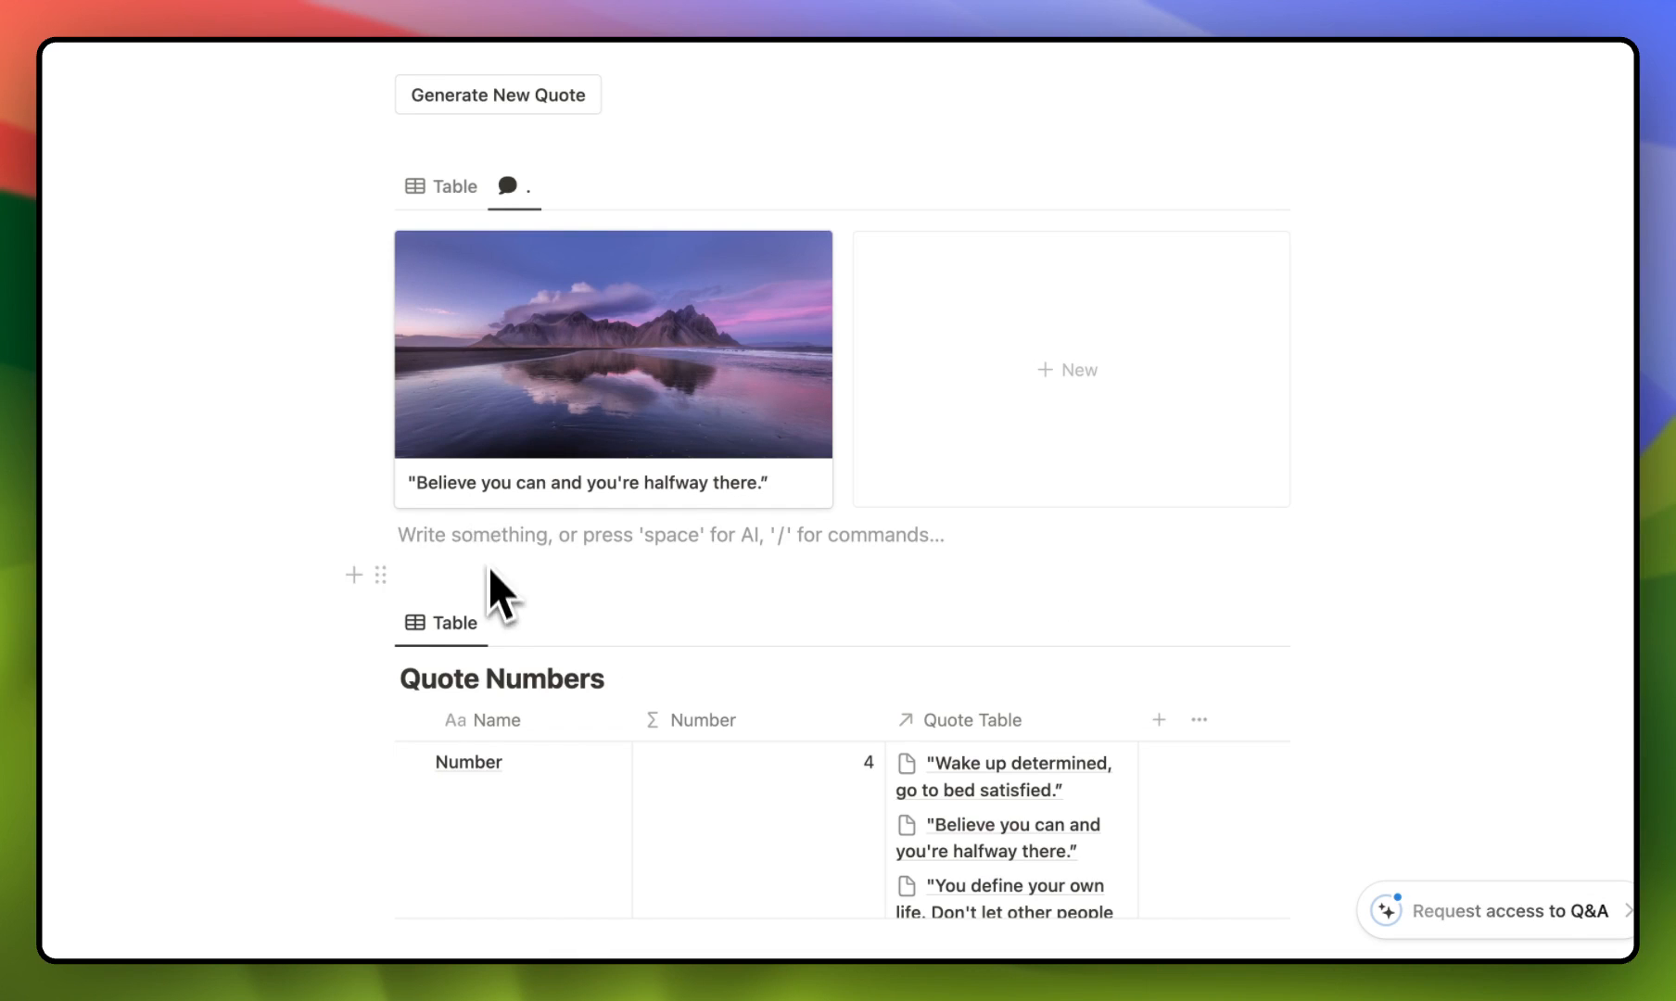
scroll(down, 3)
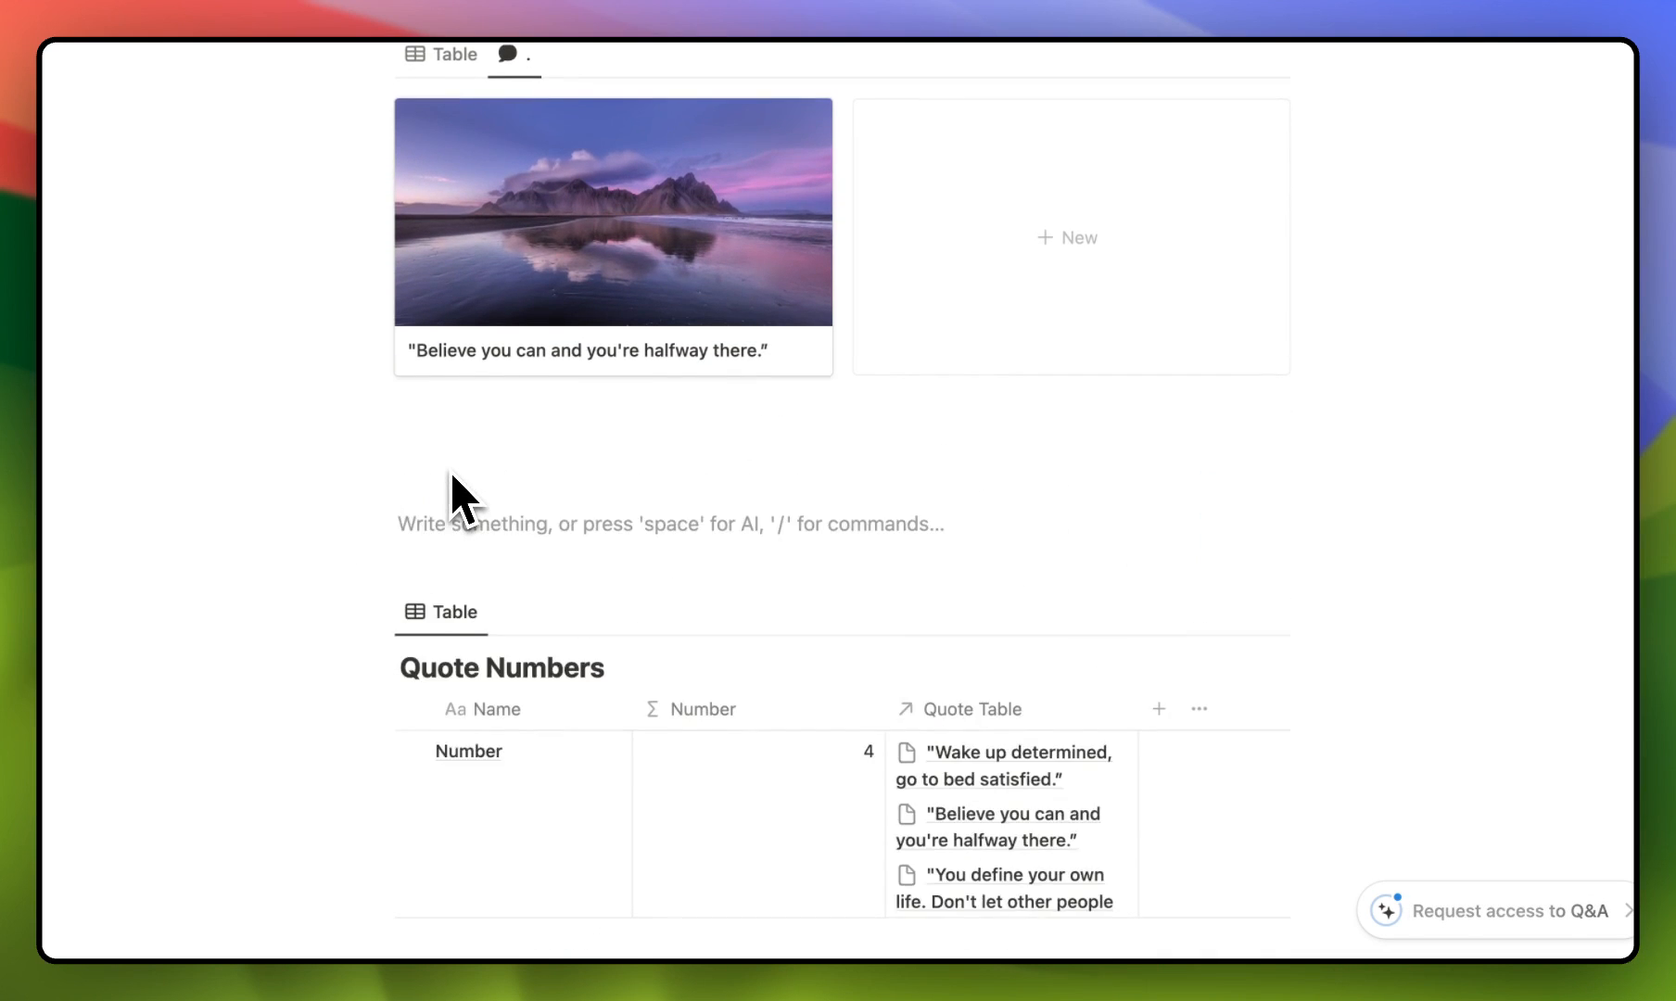
scroll(down, 3)
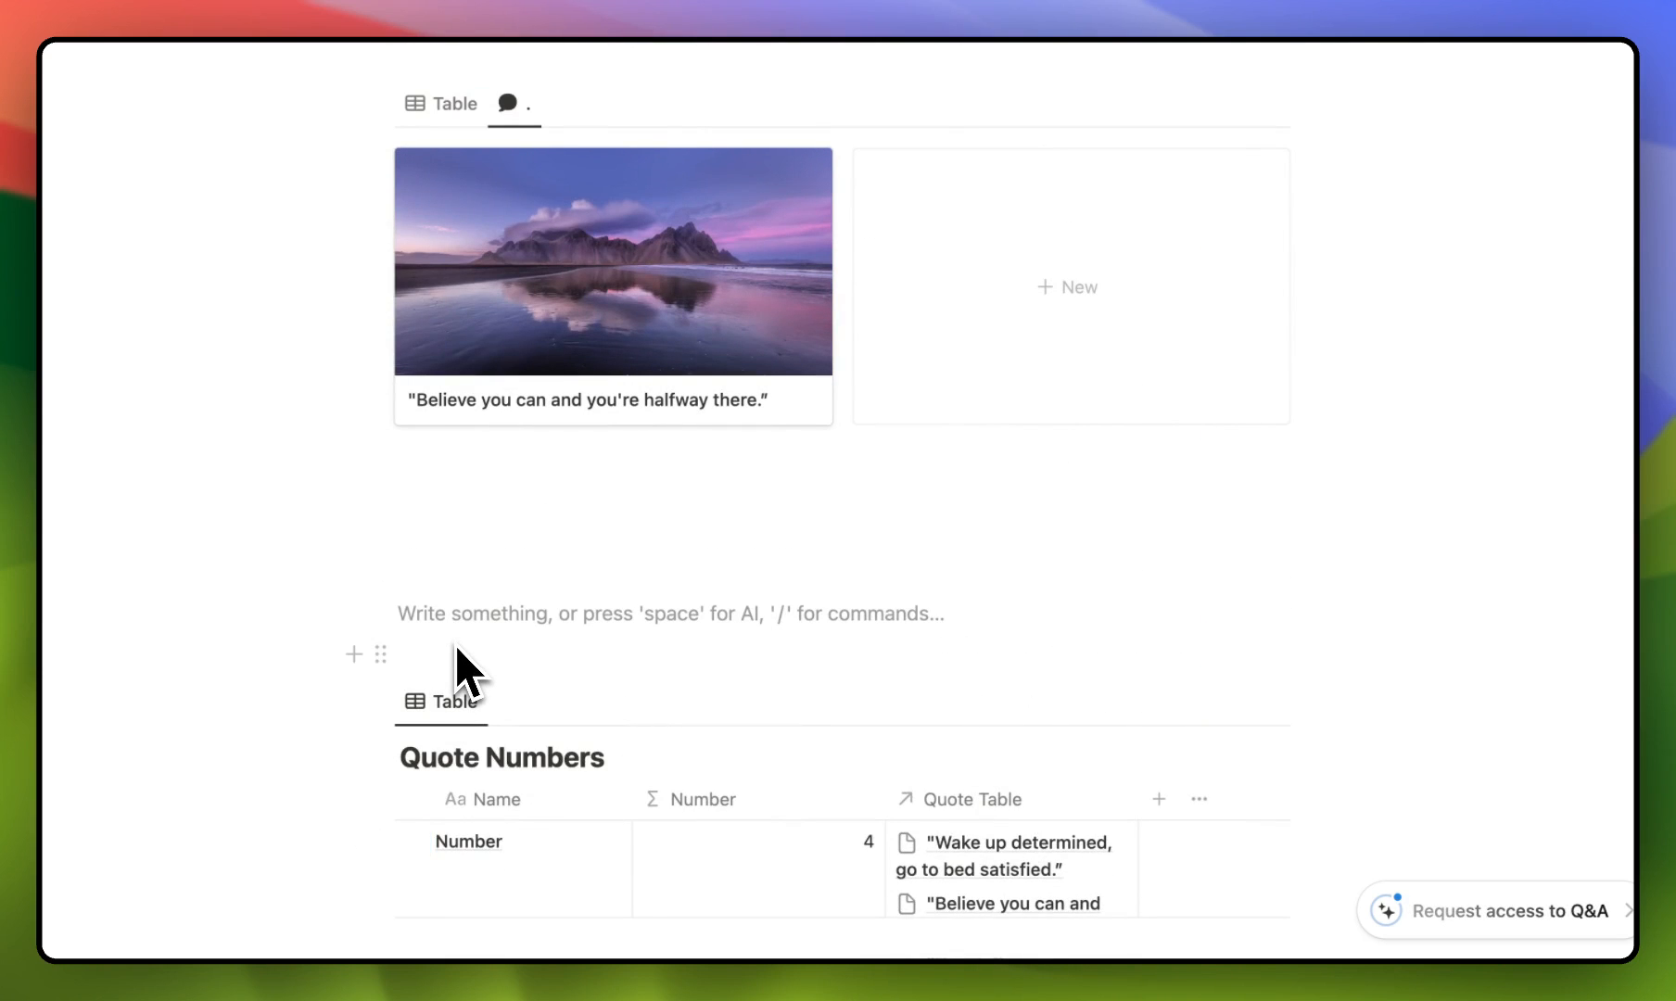
scroll(up, 3)
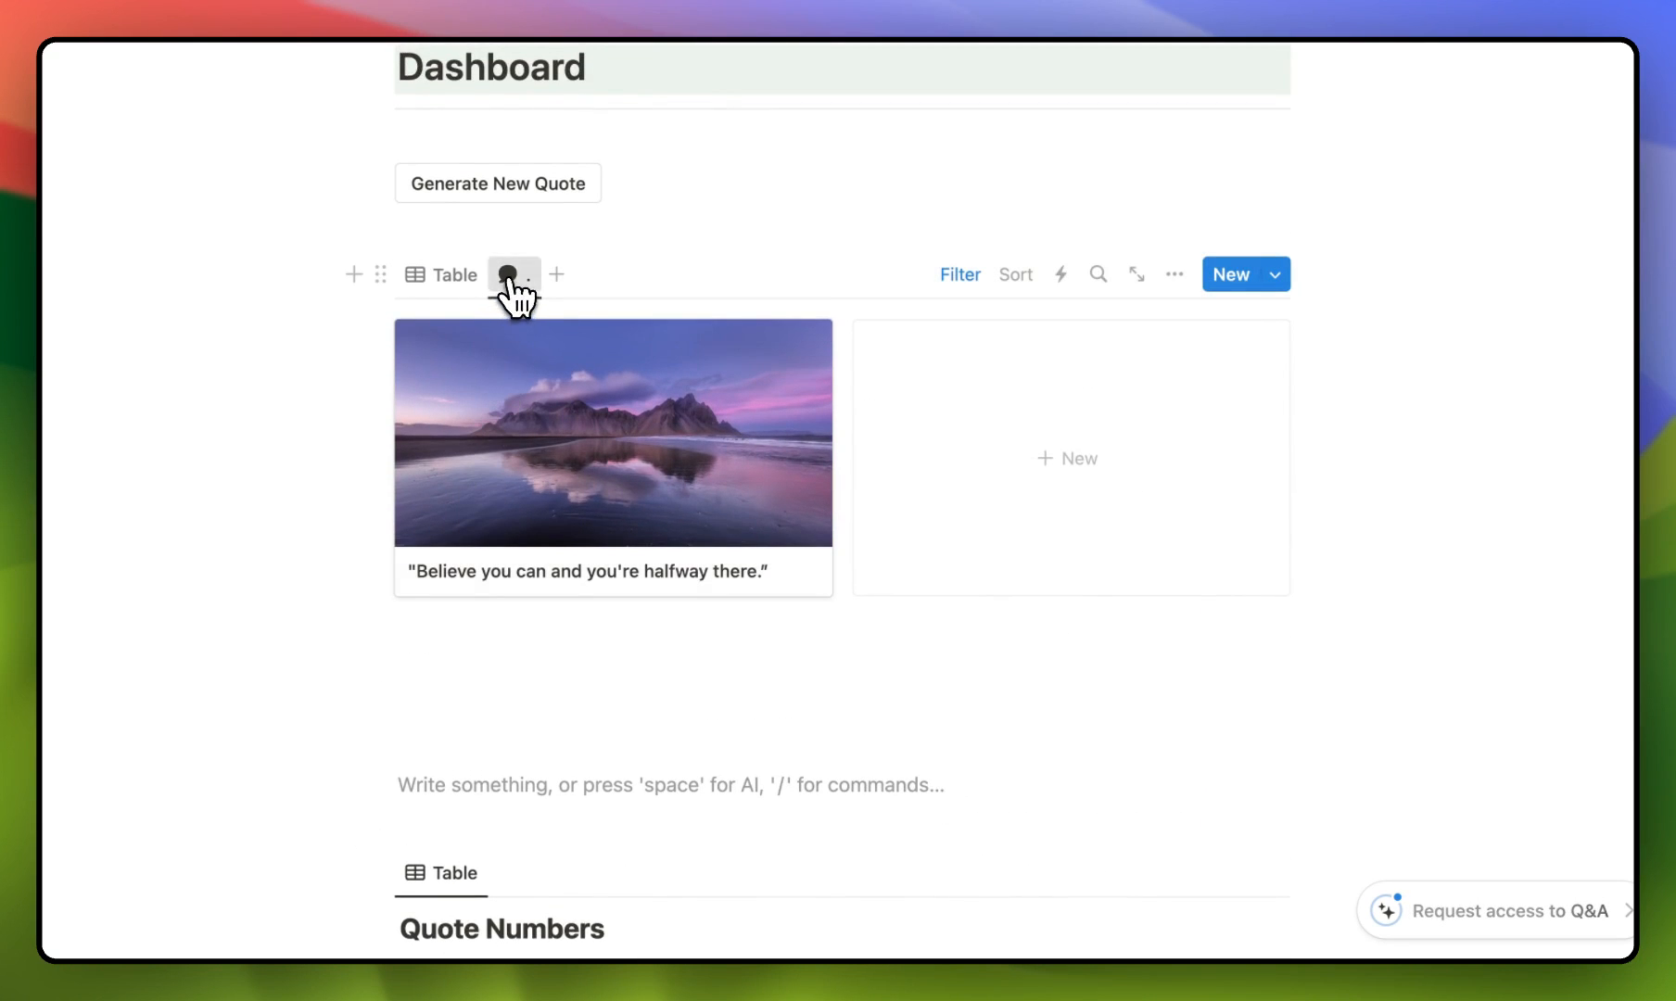
Step: Rename the table view to a gear icon and return to the quote card view
click(494, 274)
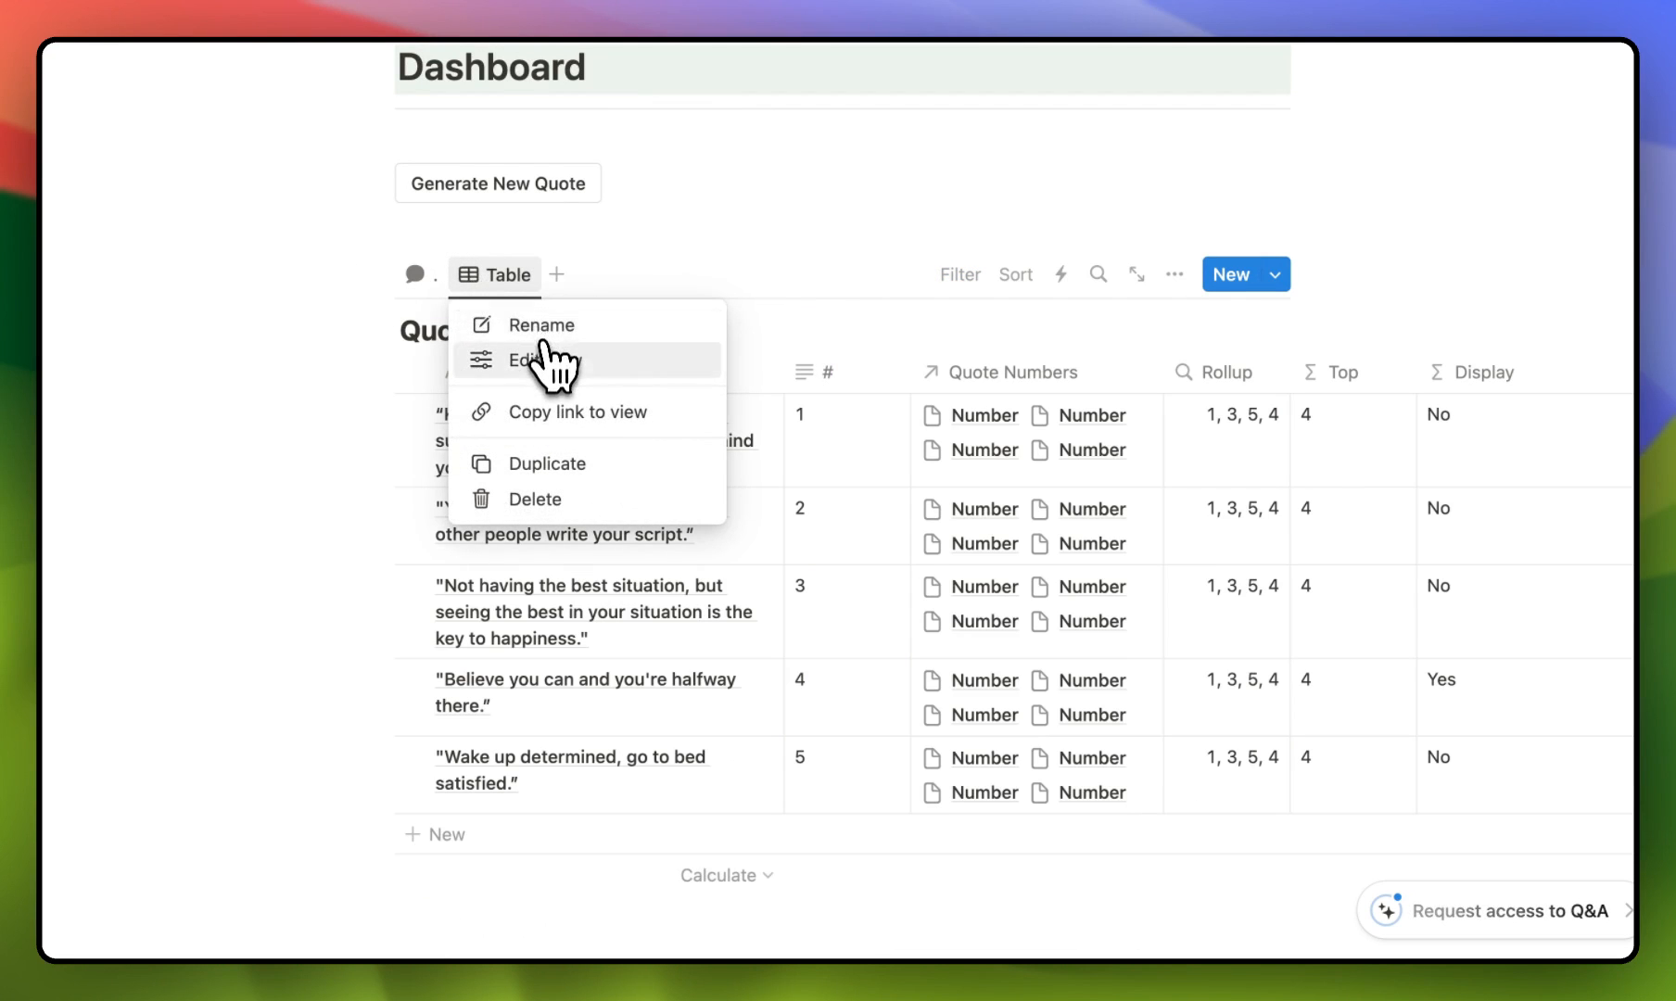
click(539, 359)
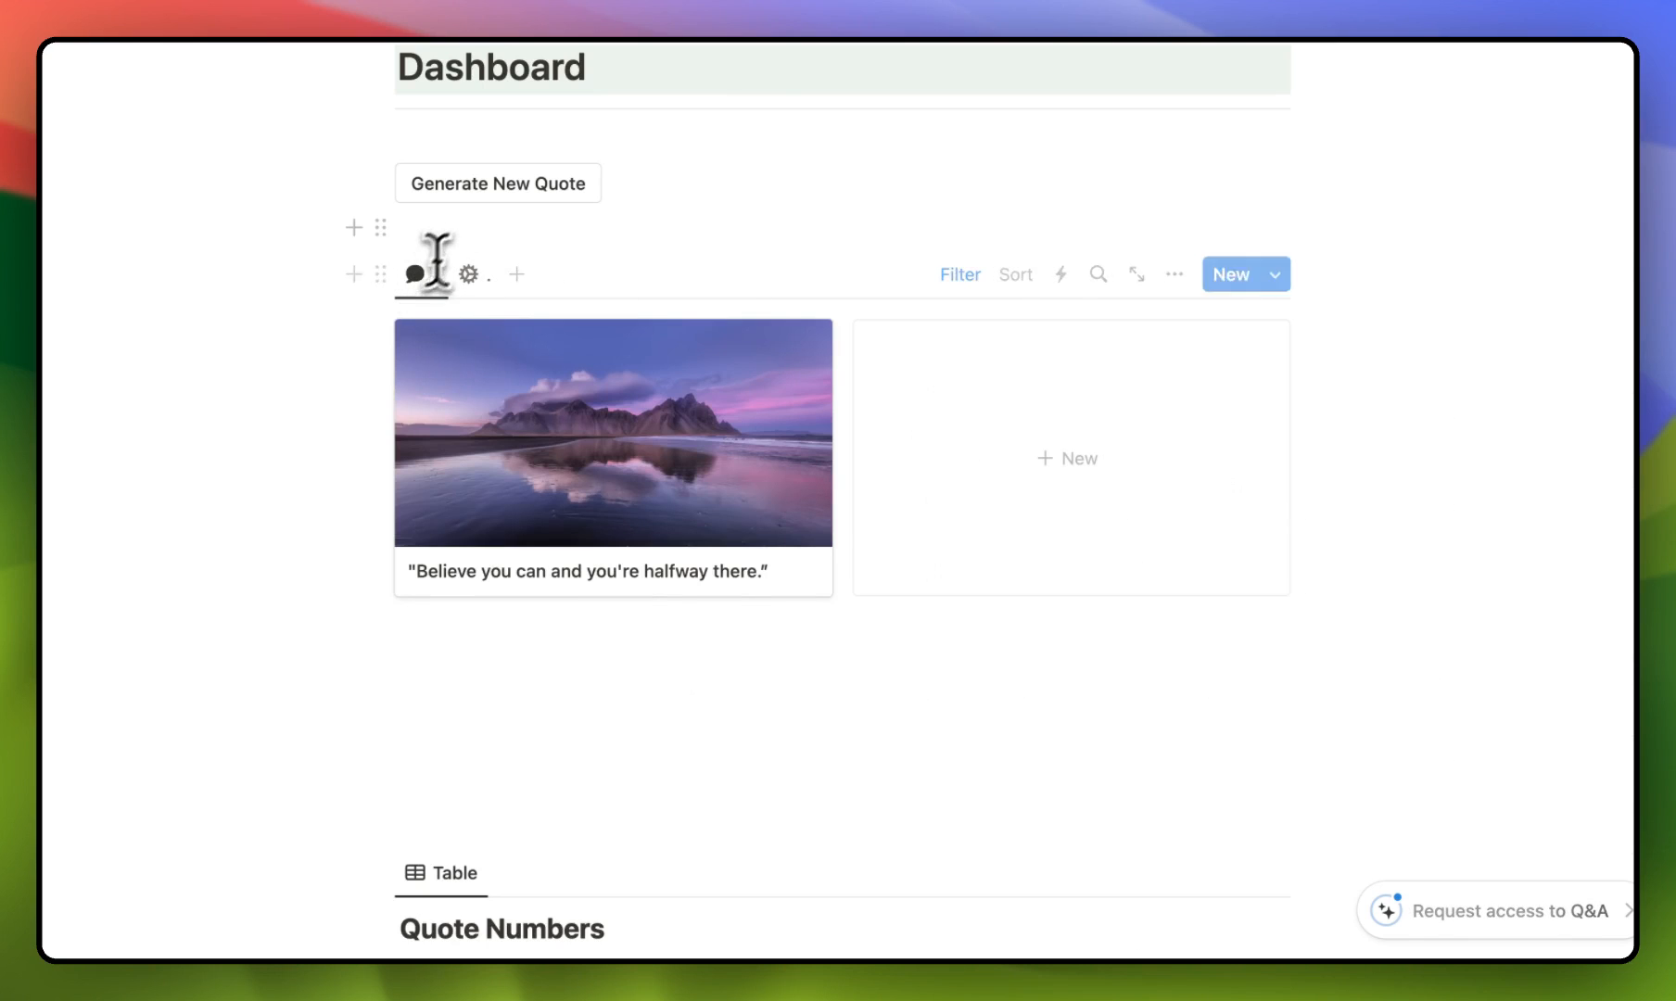
click(497, 183)
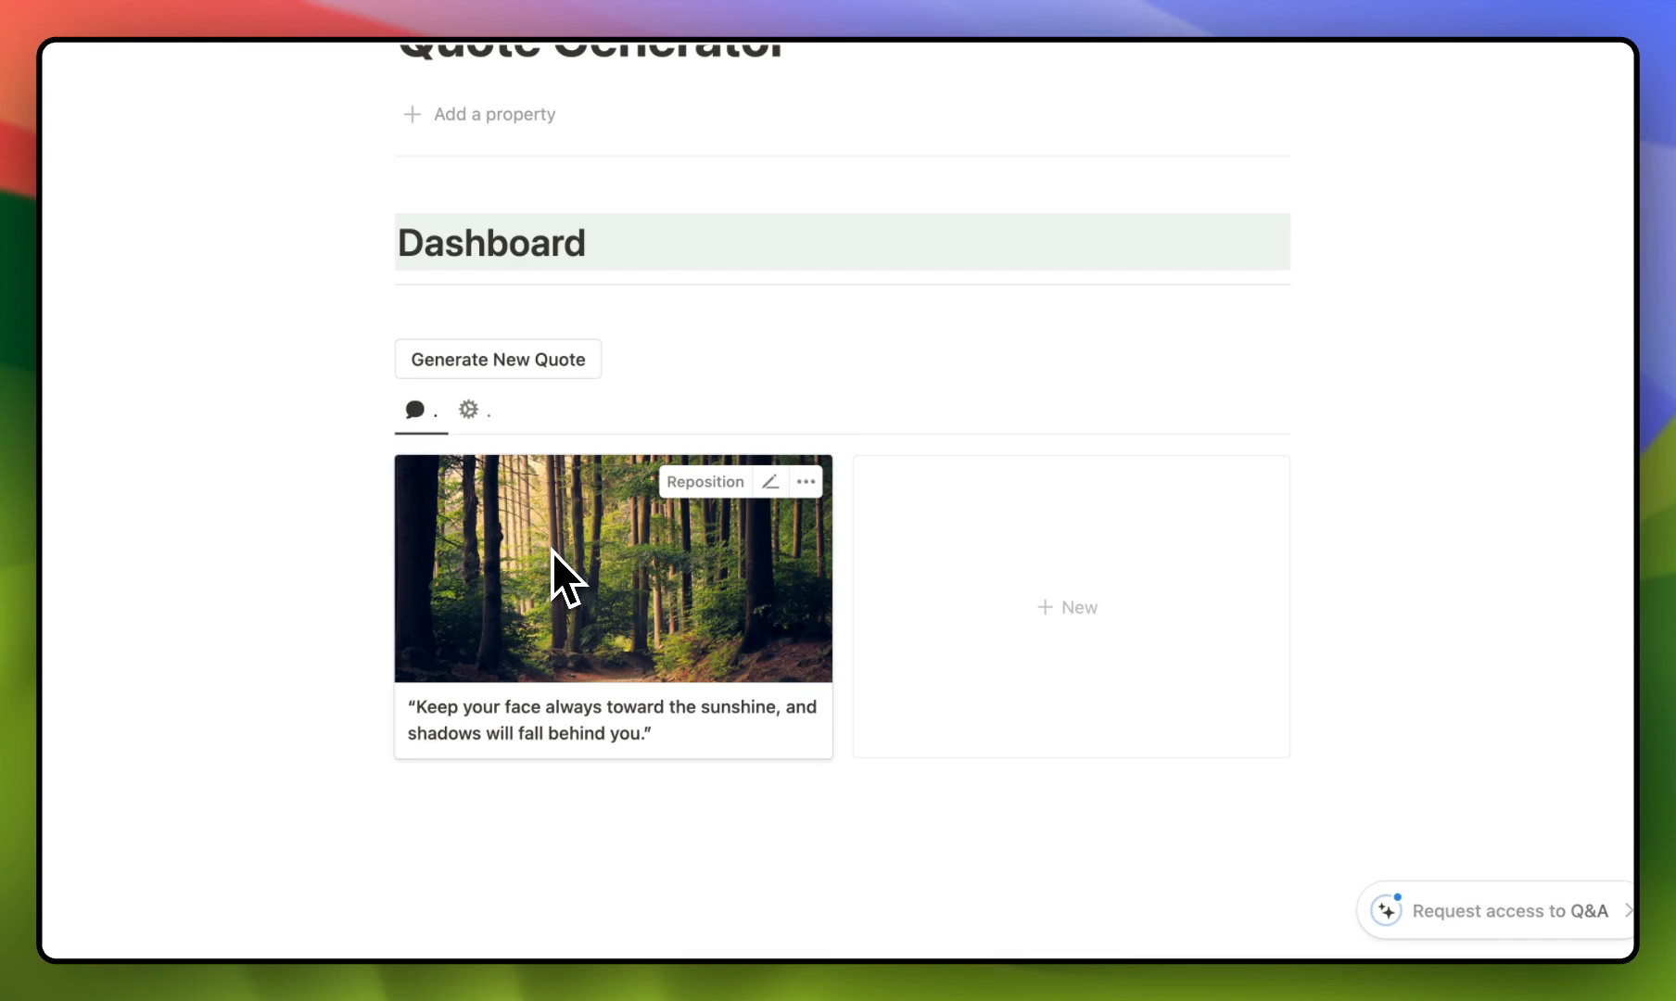
mouse_move(615, 630)
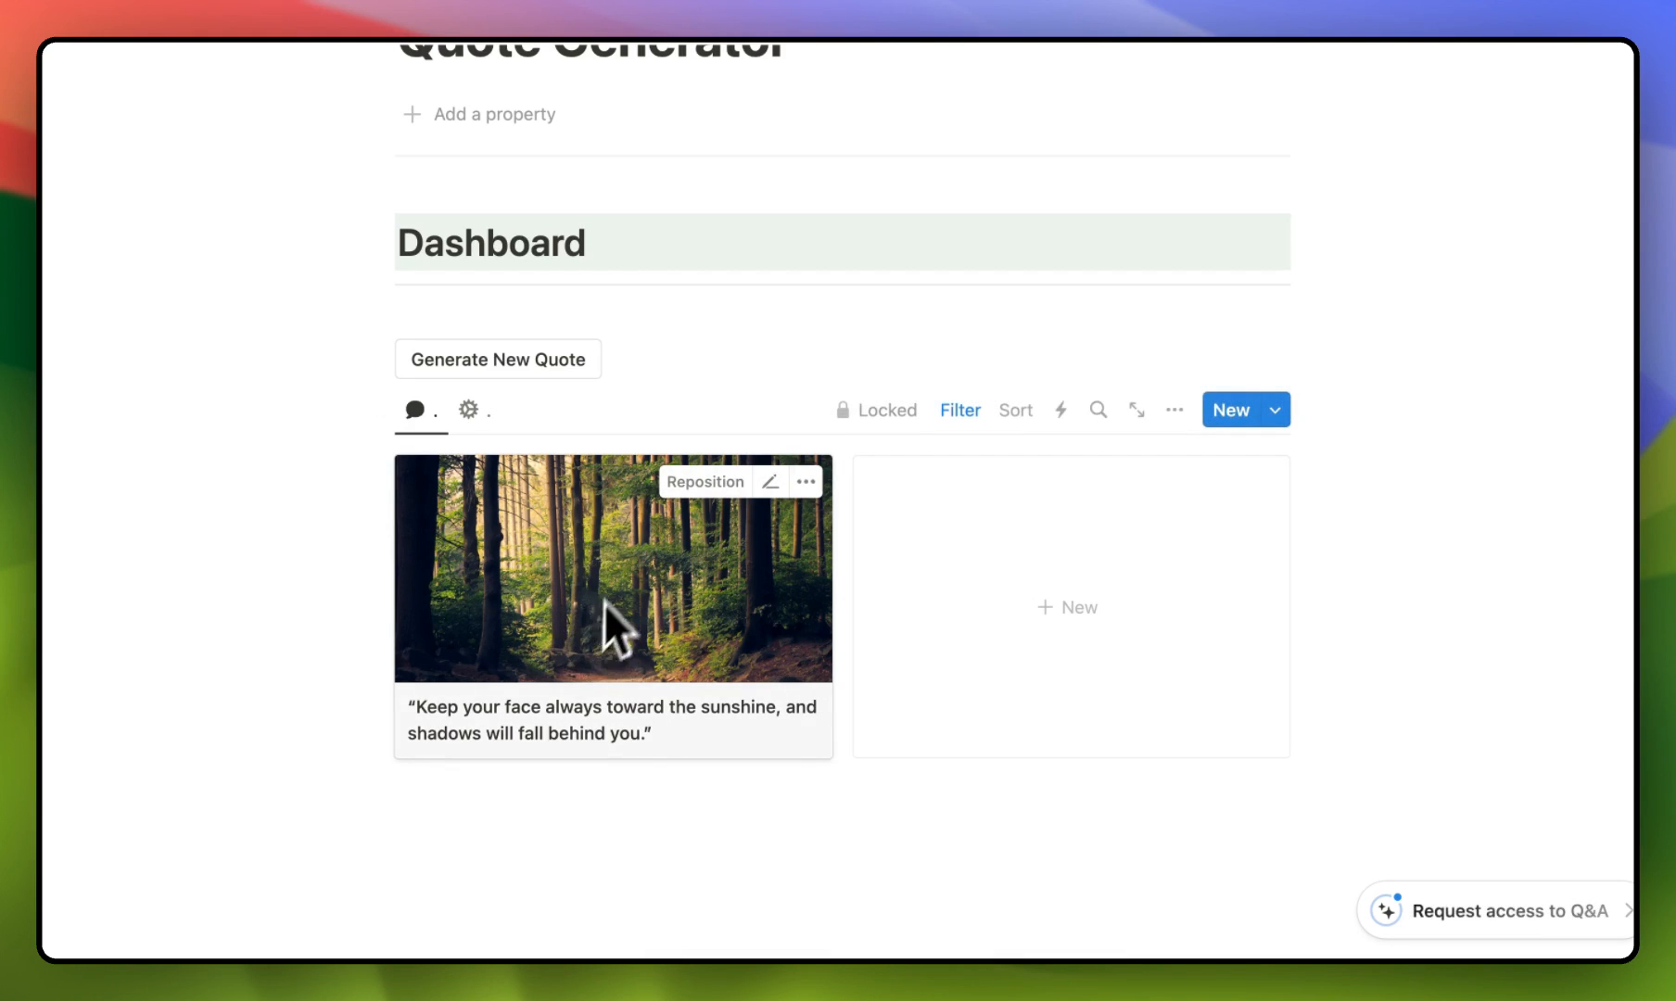
mouse_move(603, 689)
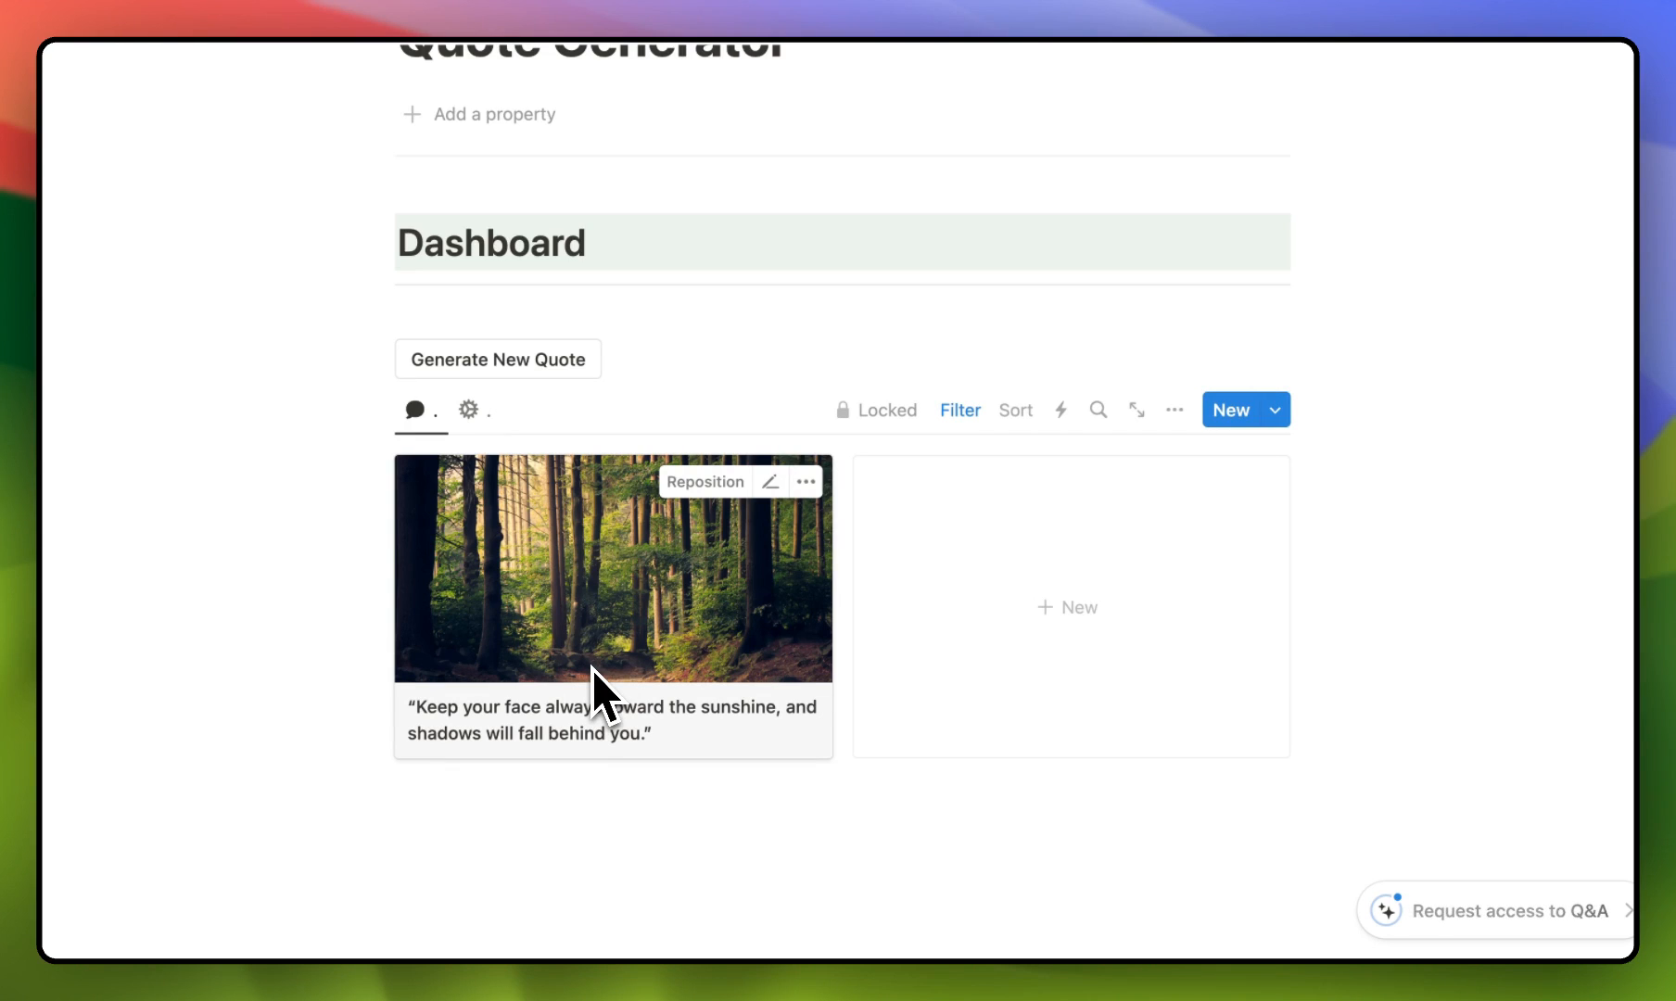
mouse_move(1013, 11)
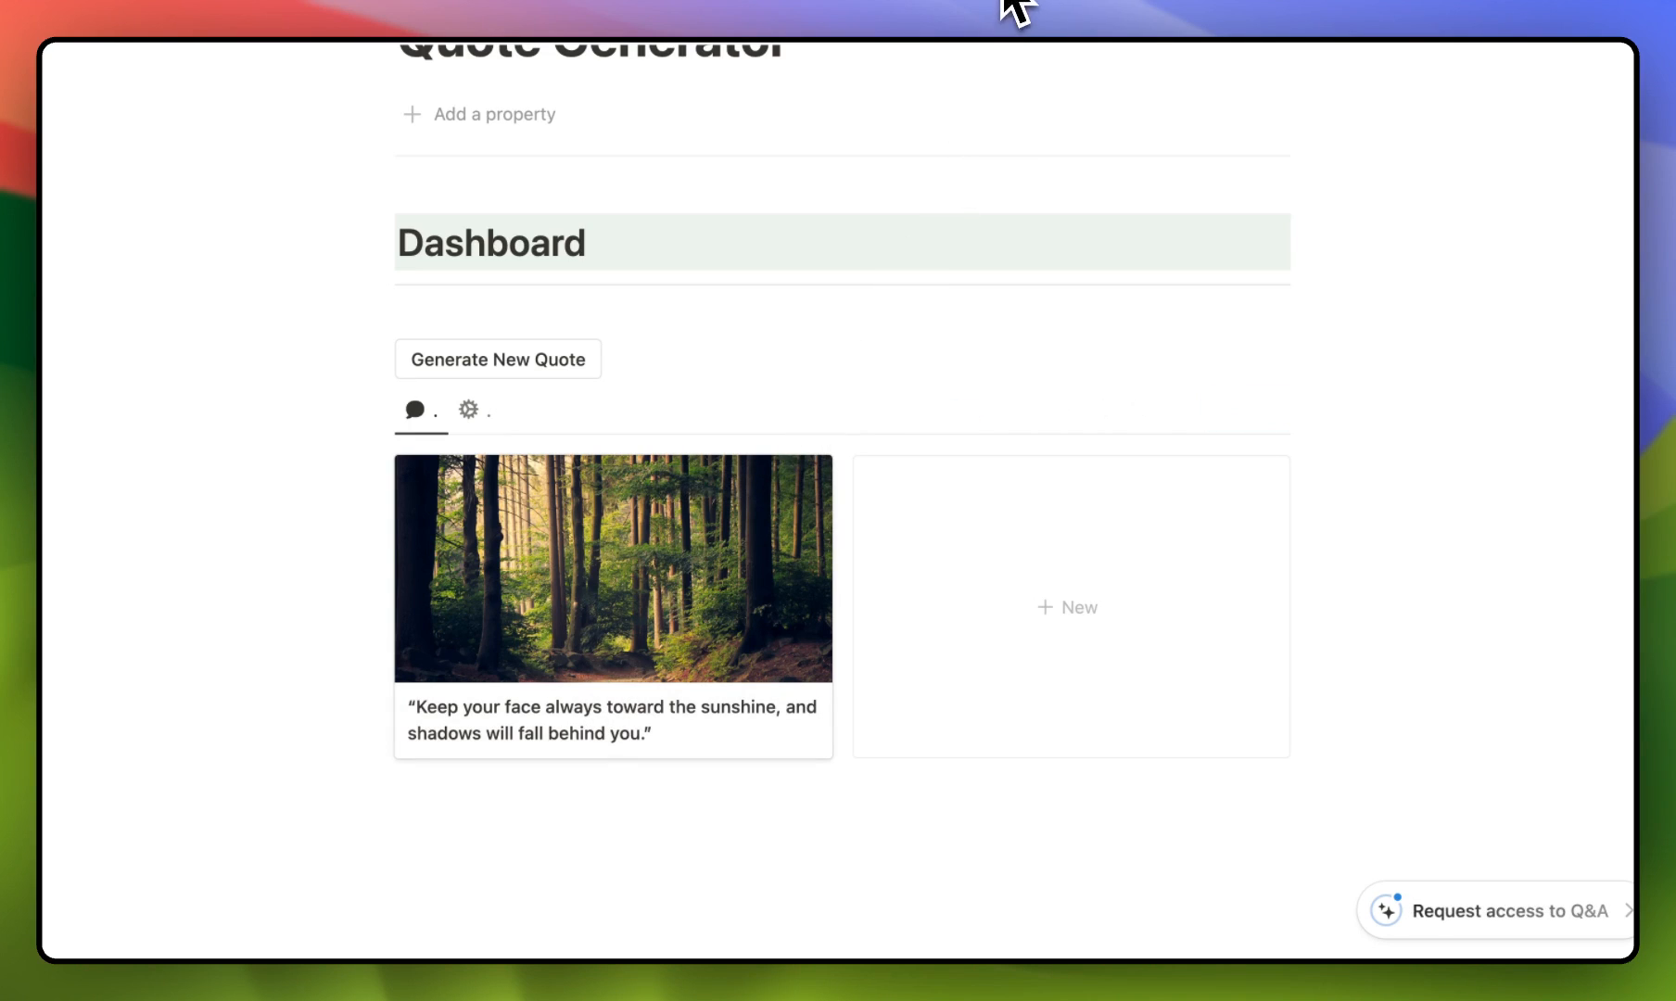